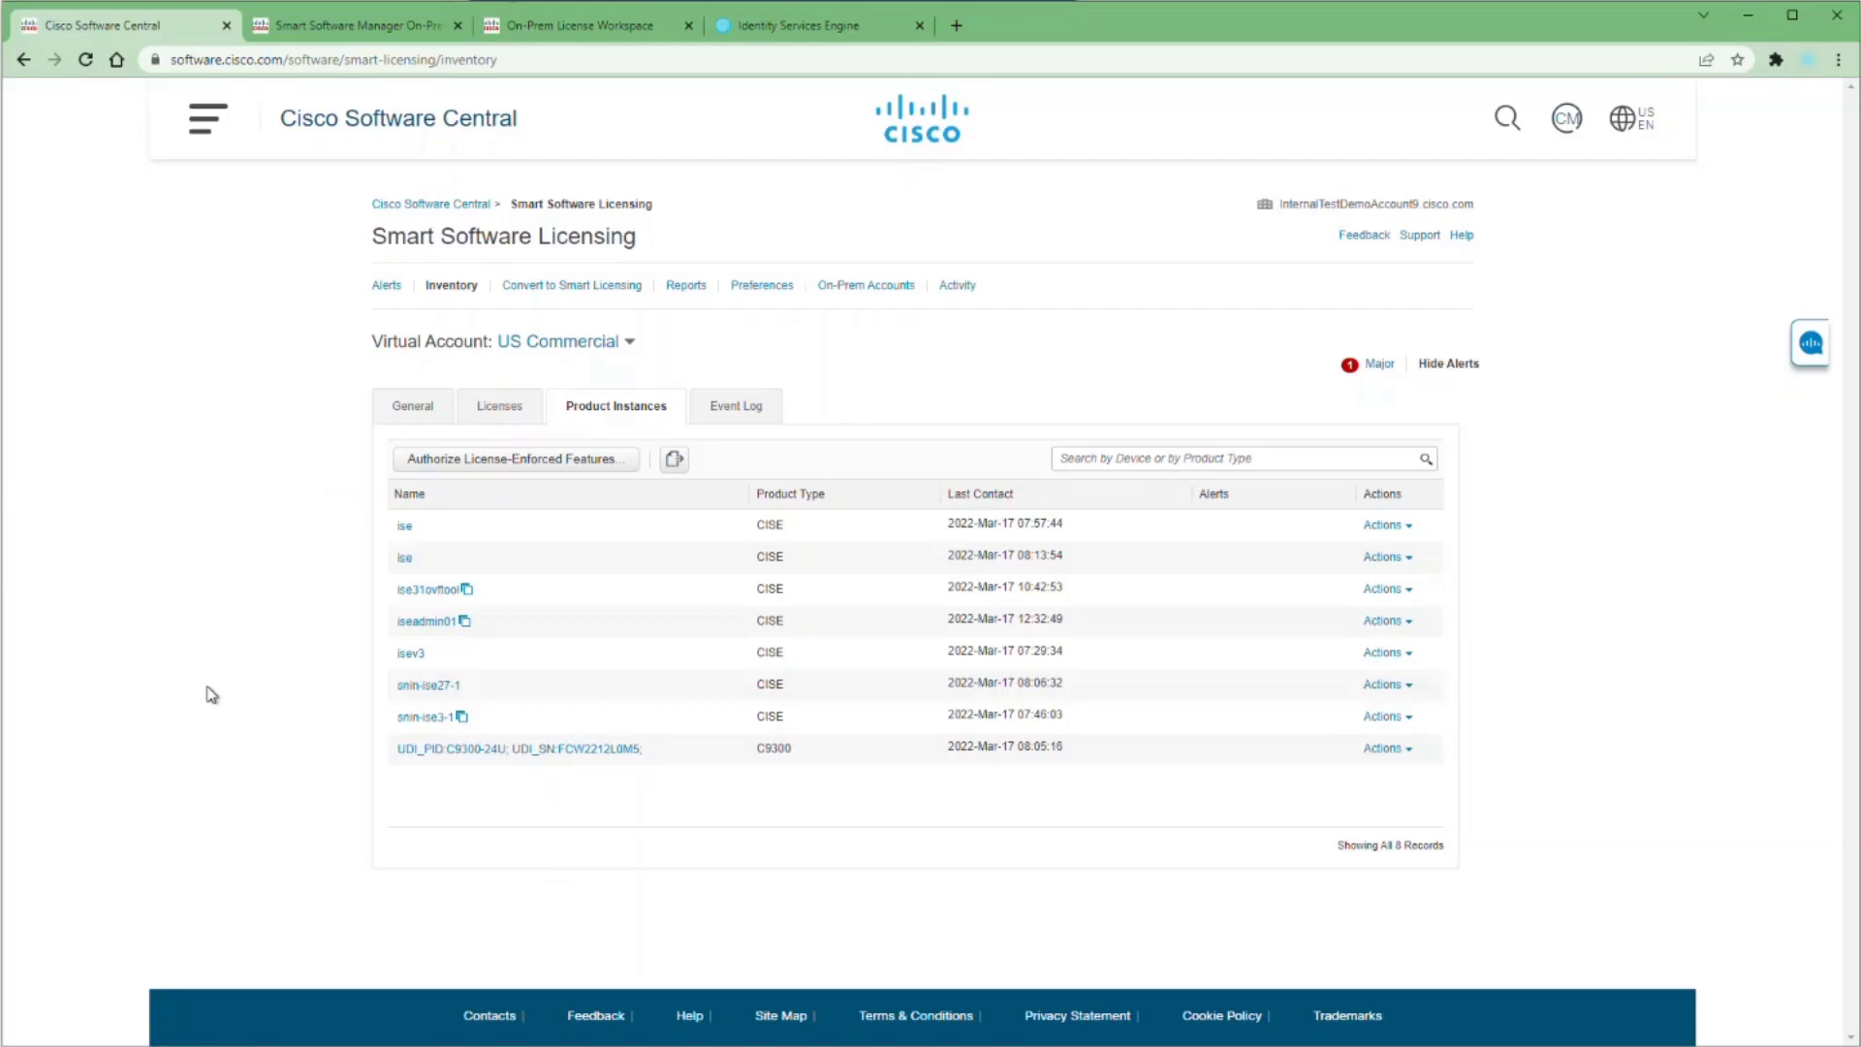
pyautogui.moveTo(423, 201)
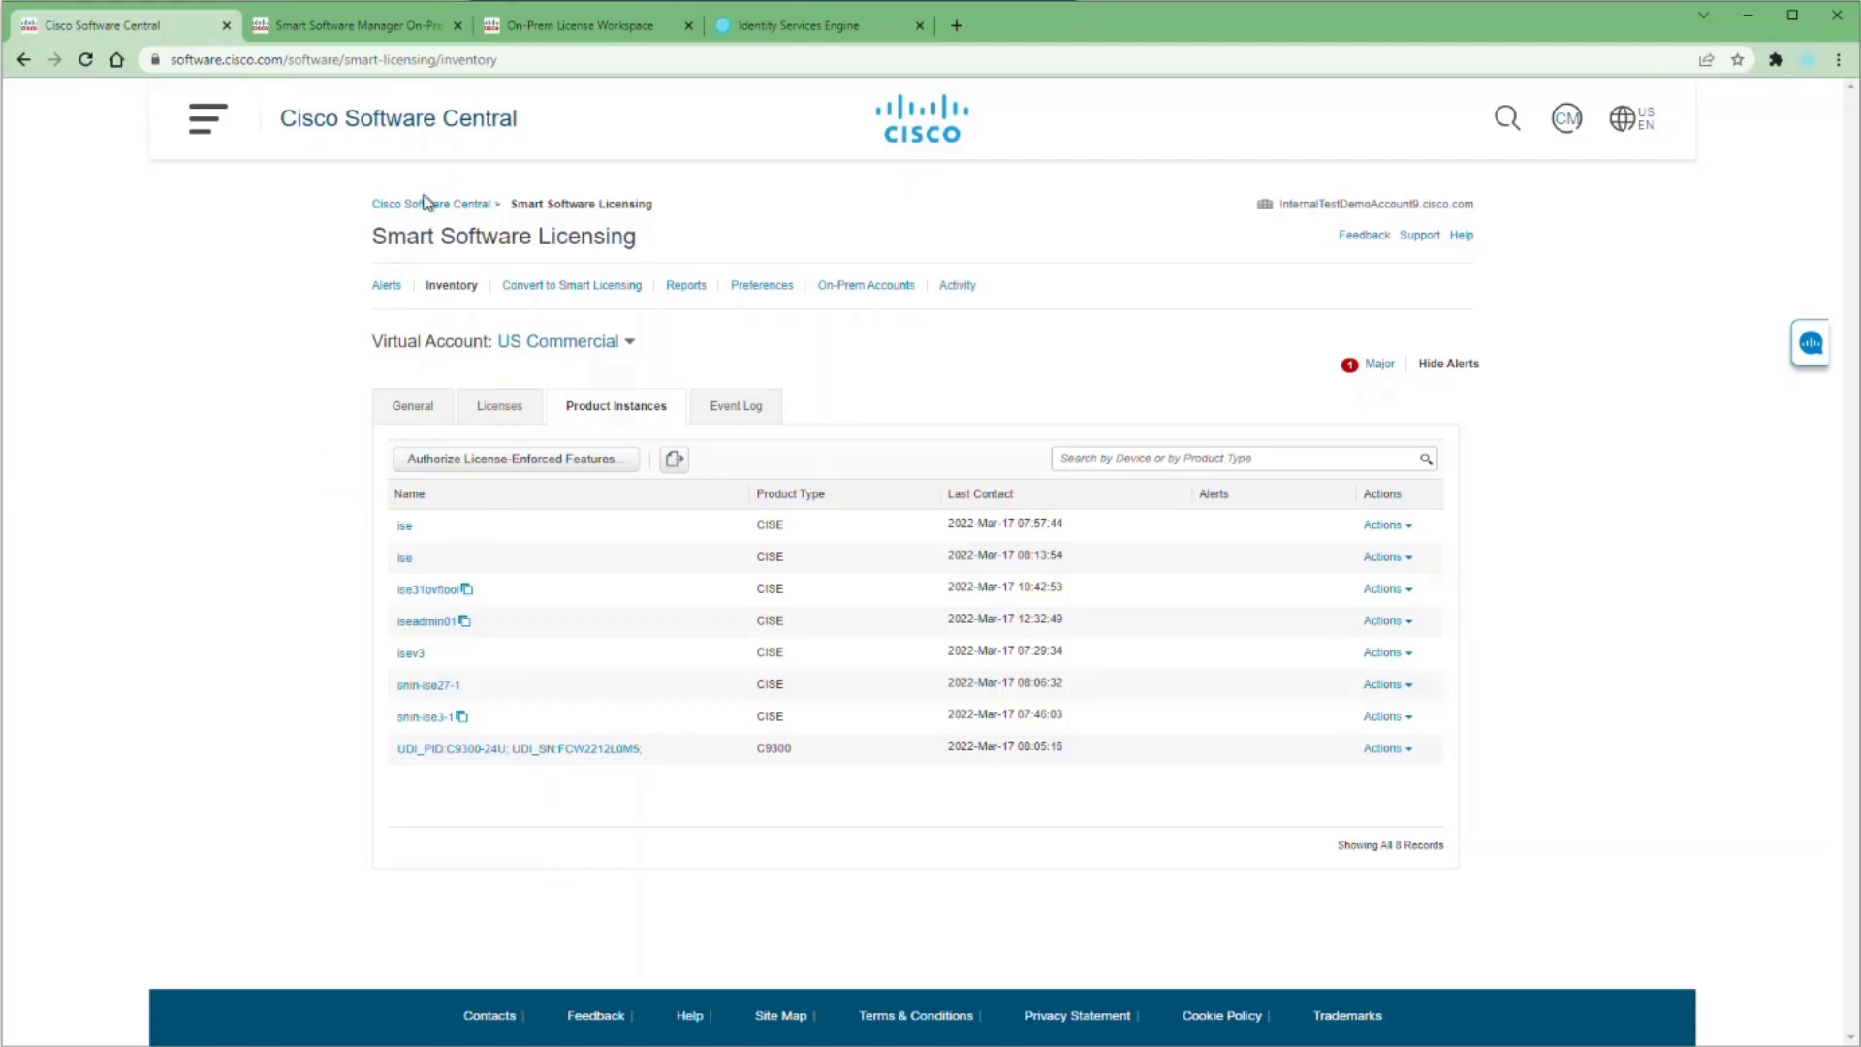
# - Return from the license inventory to the Cisco Software Central home page
pyautogui.click(430, 203)
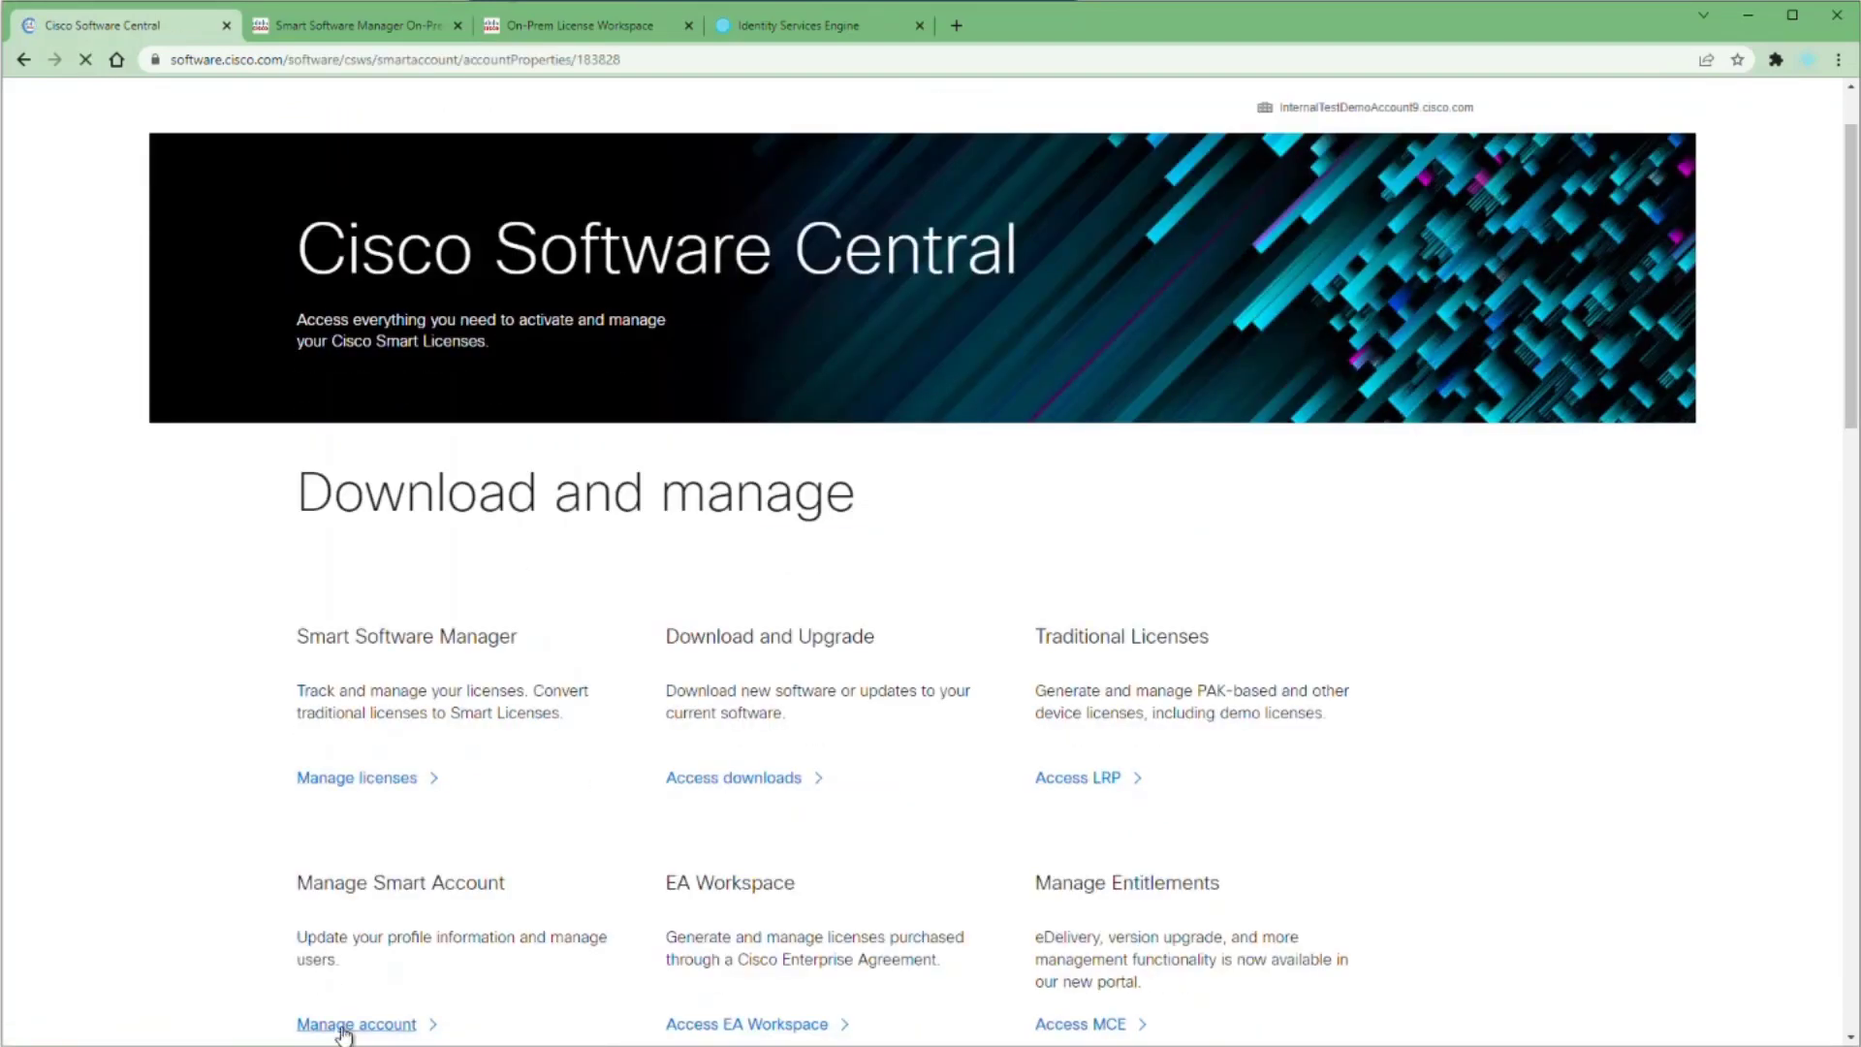
# - Open the smart account's Virtual Accounts list and expand US Commercial to reveal US Commercial On-Prem
pyautogui.click(355, 1025)
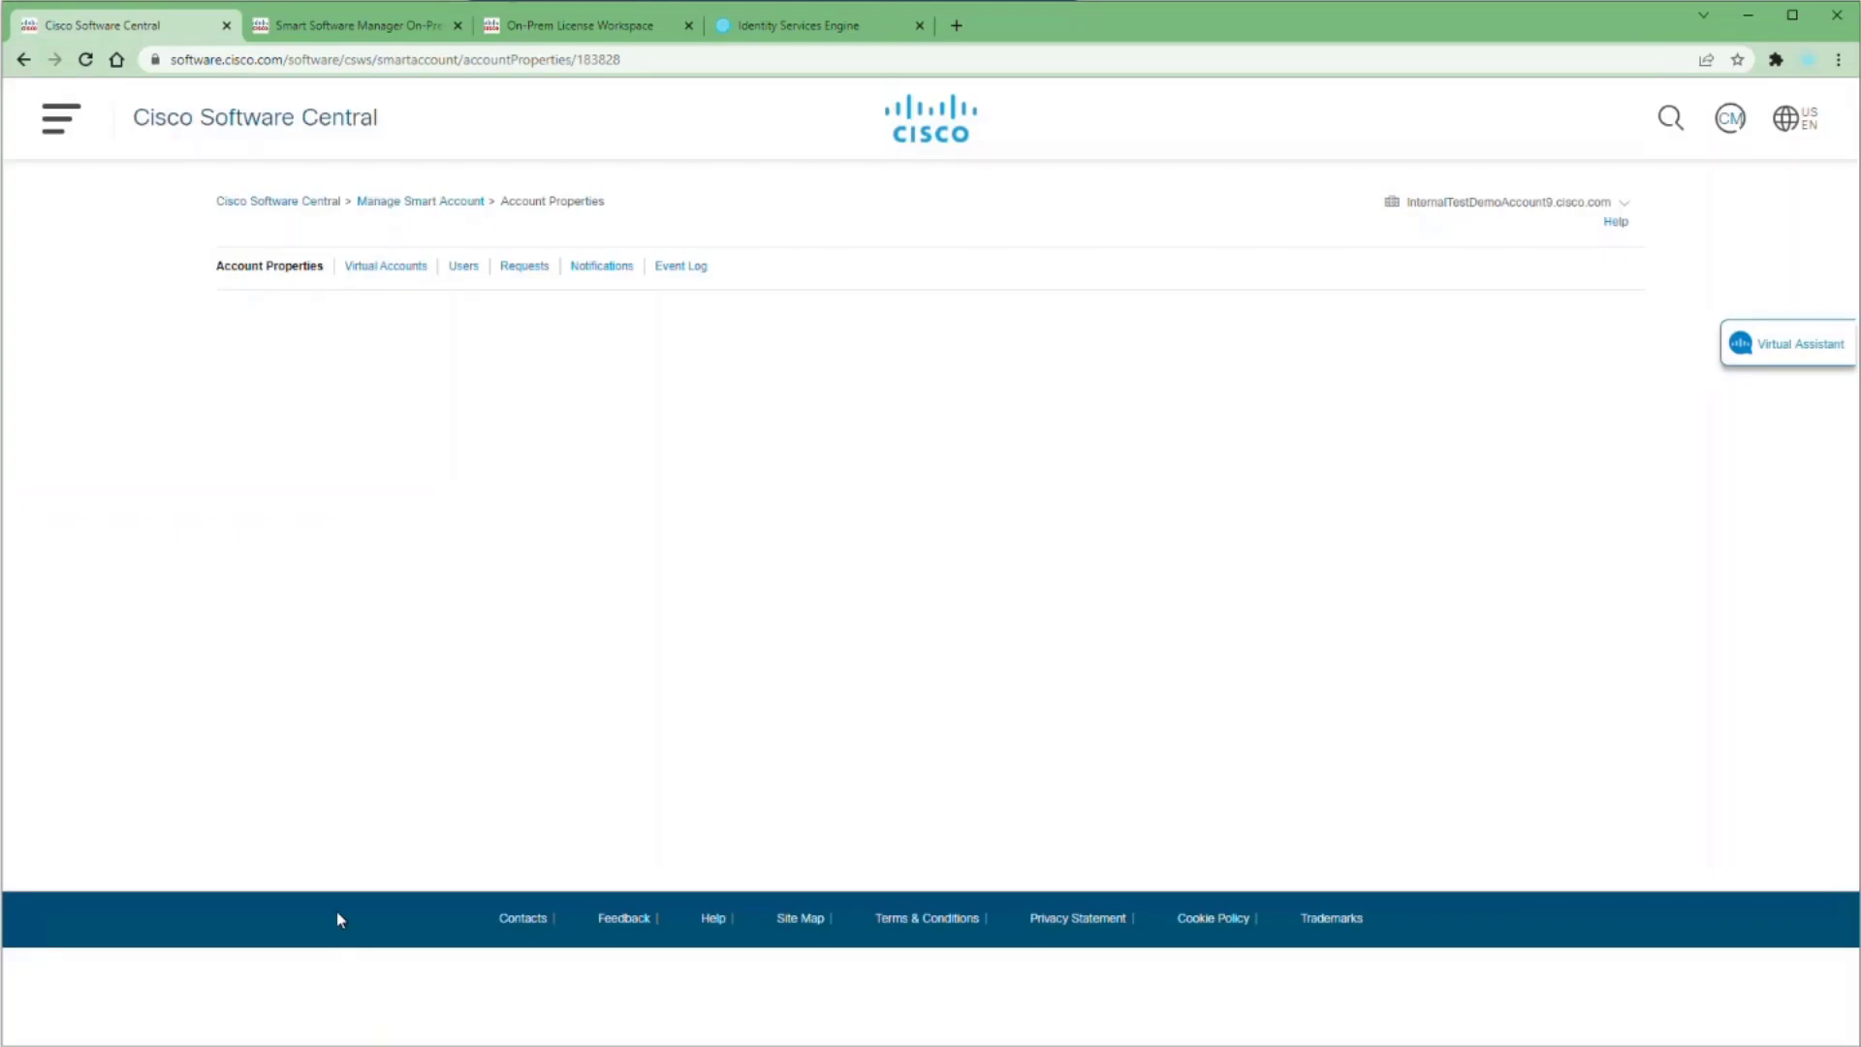
pyautogui.click(384, 265)
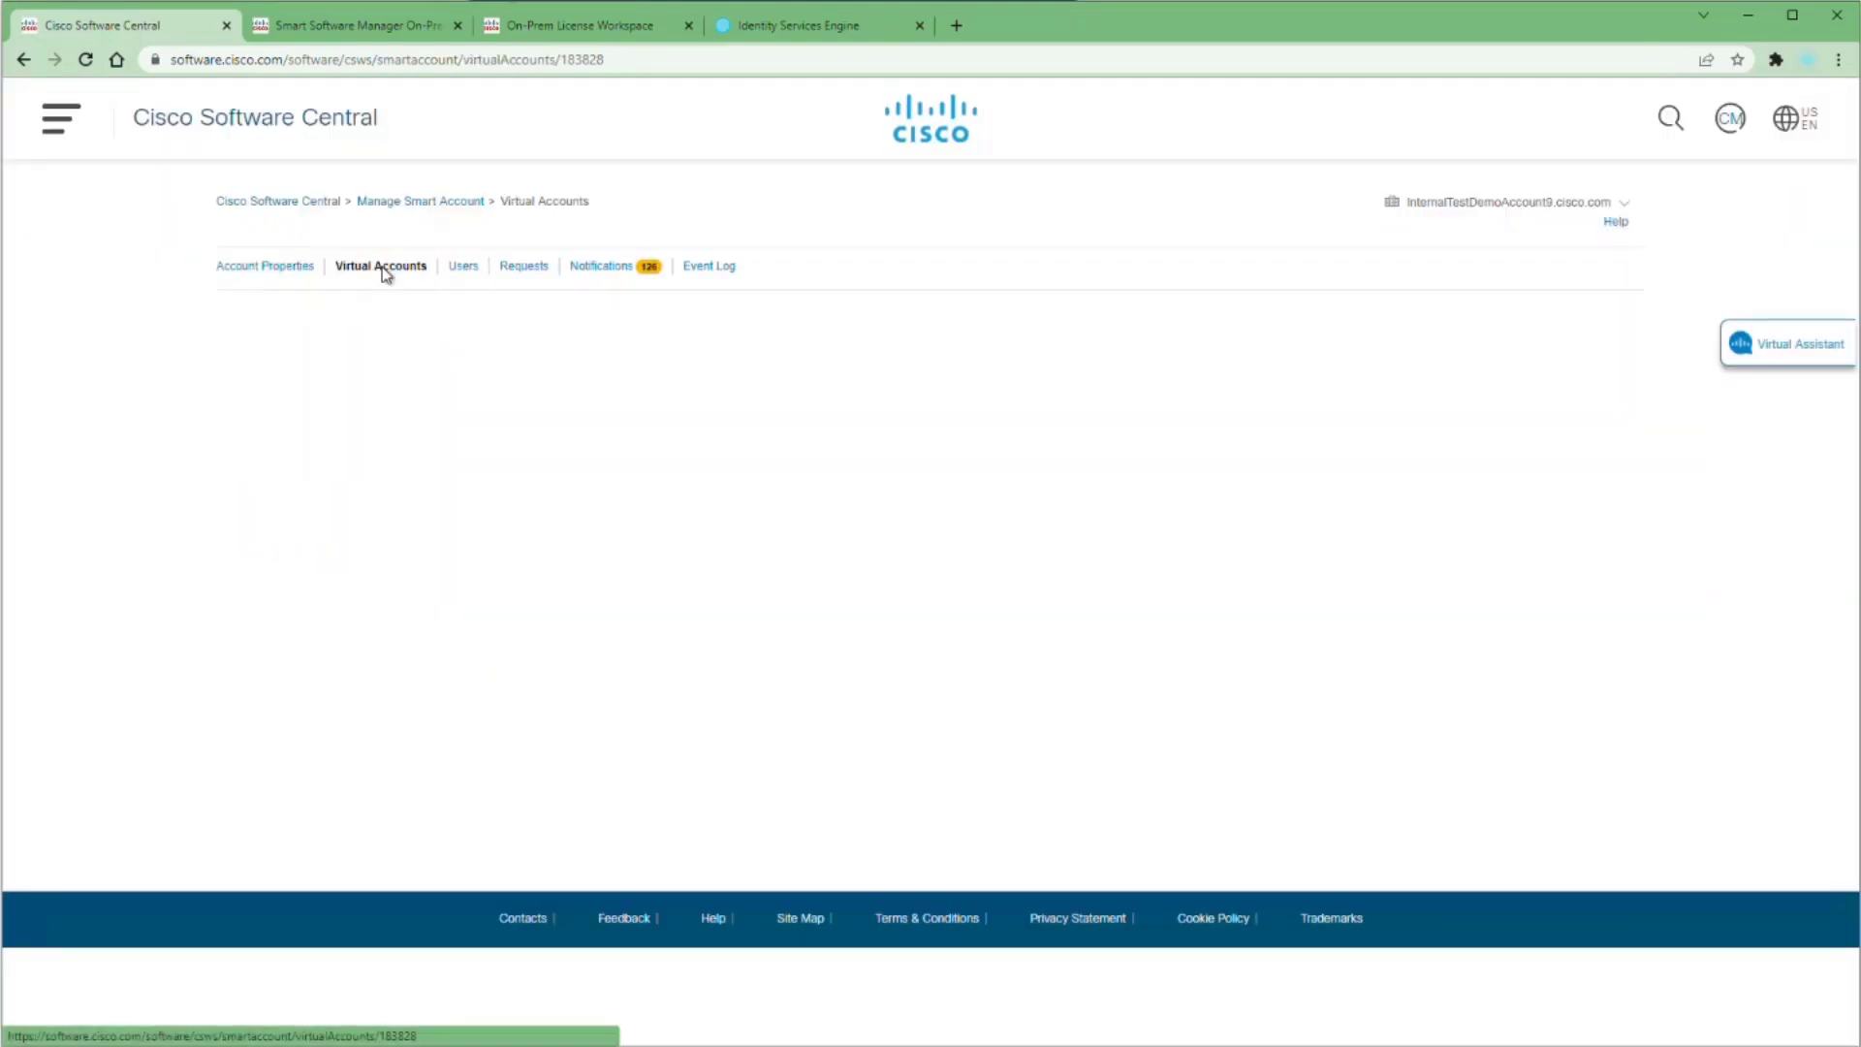
pyautogui.click(380, 264)
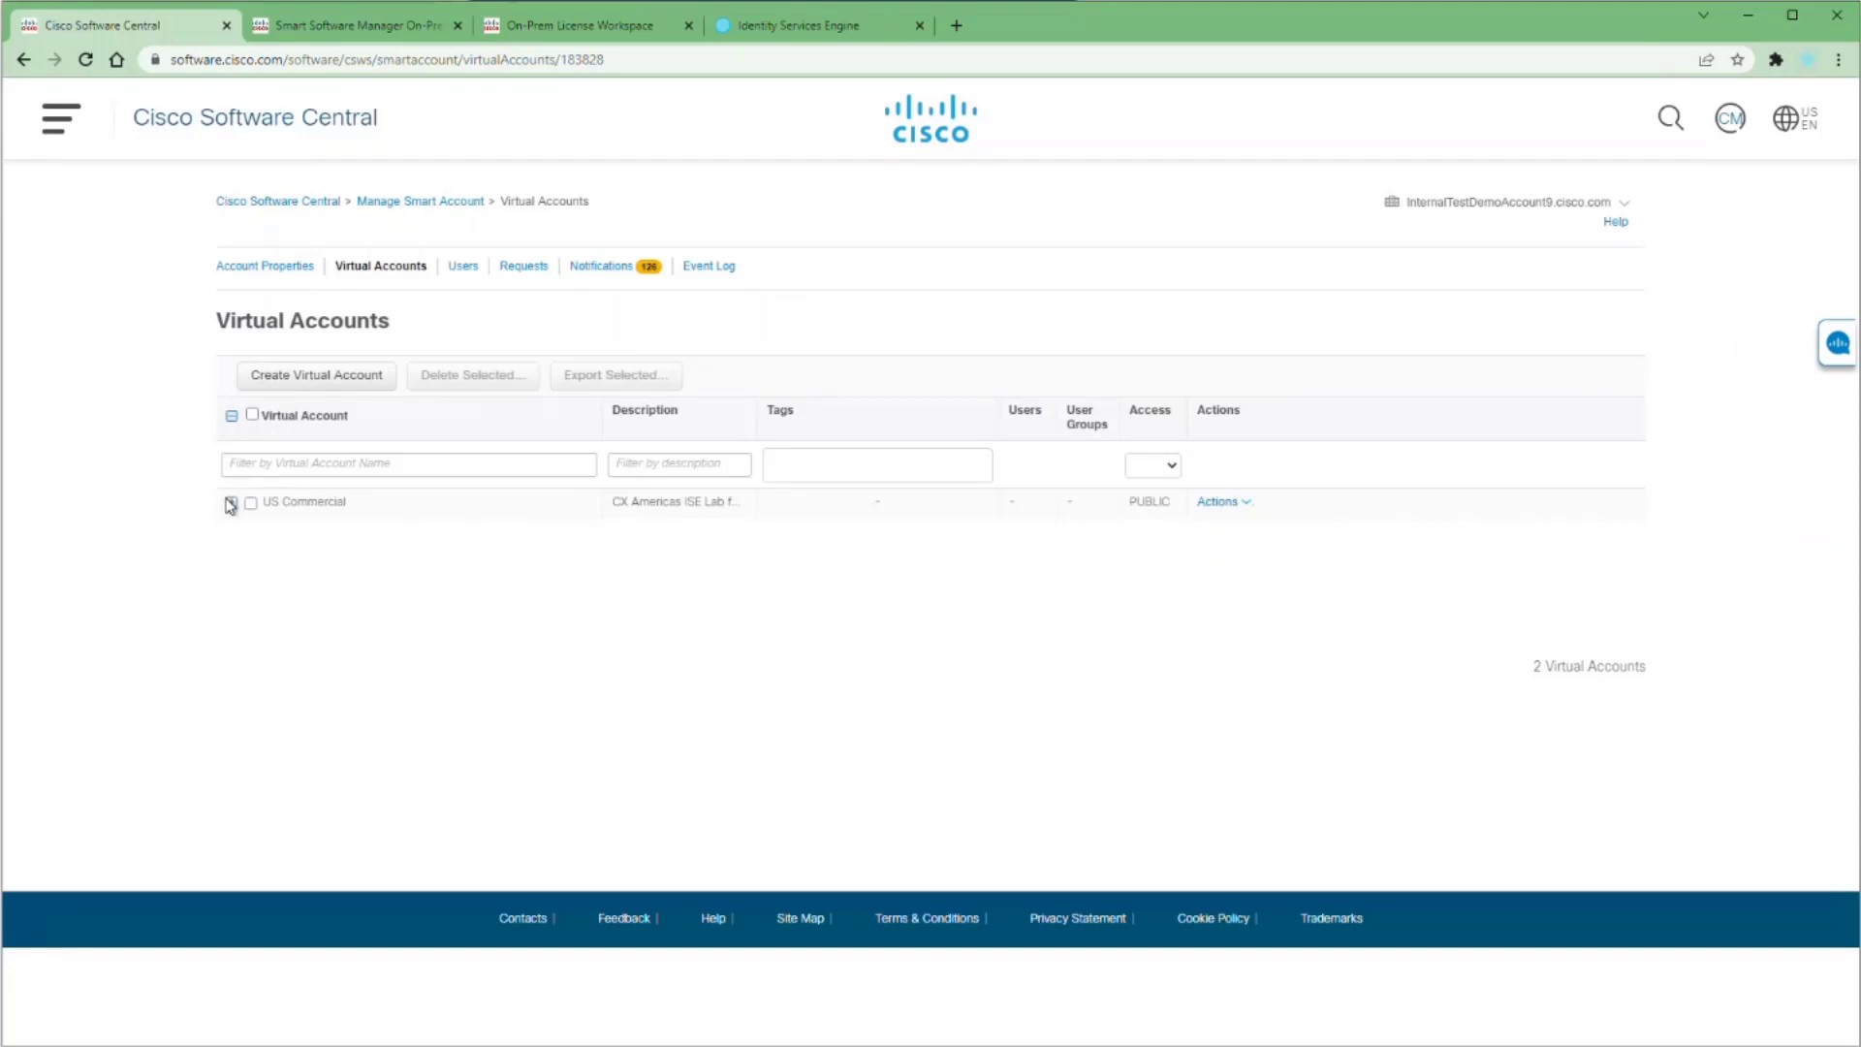
pyautogui.click(230, 501)
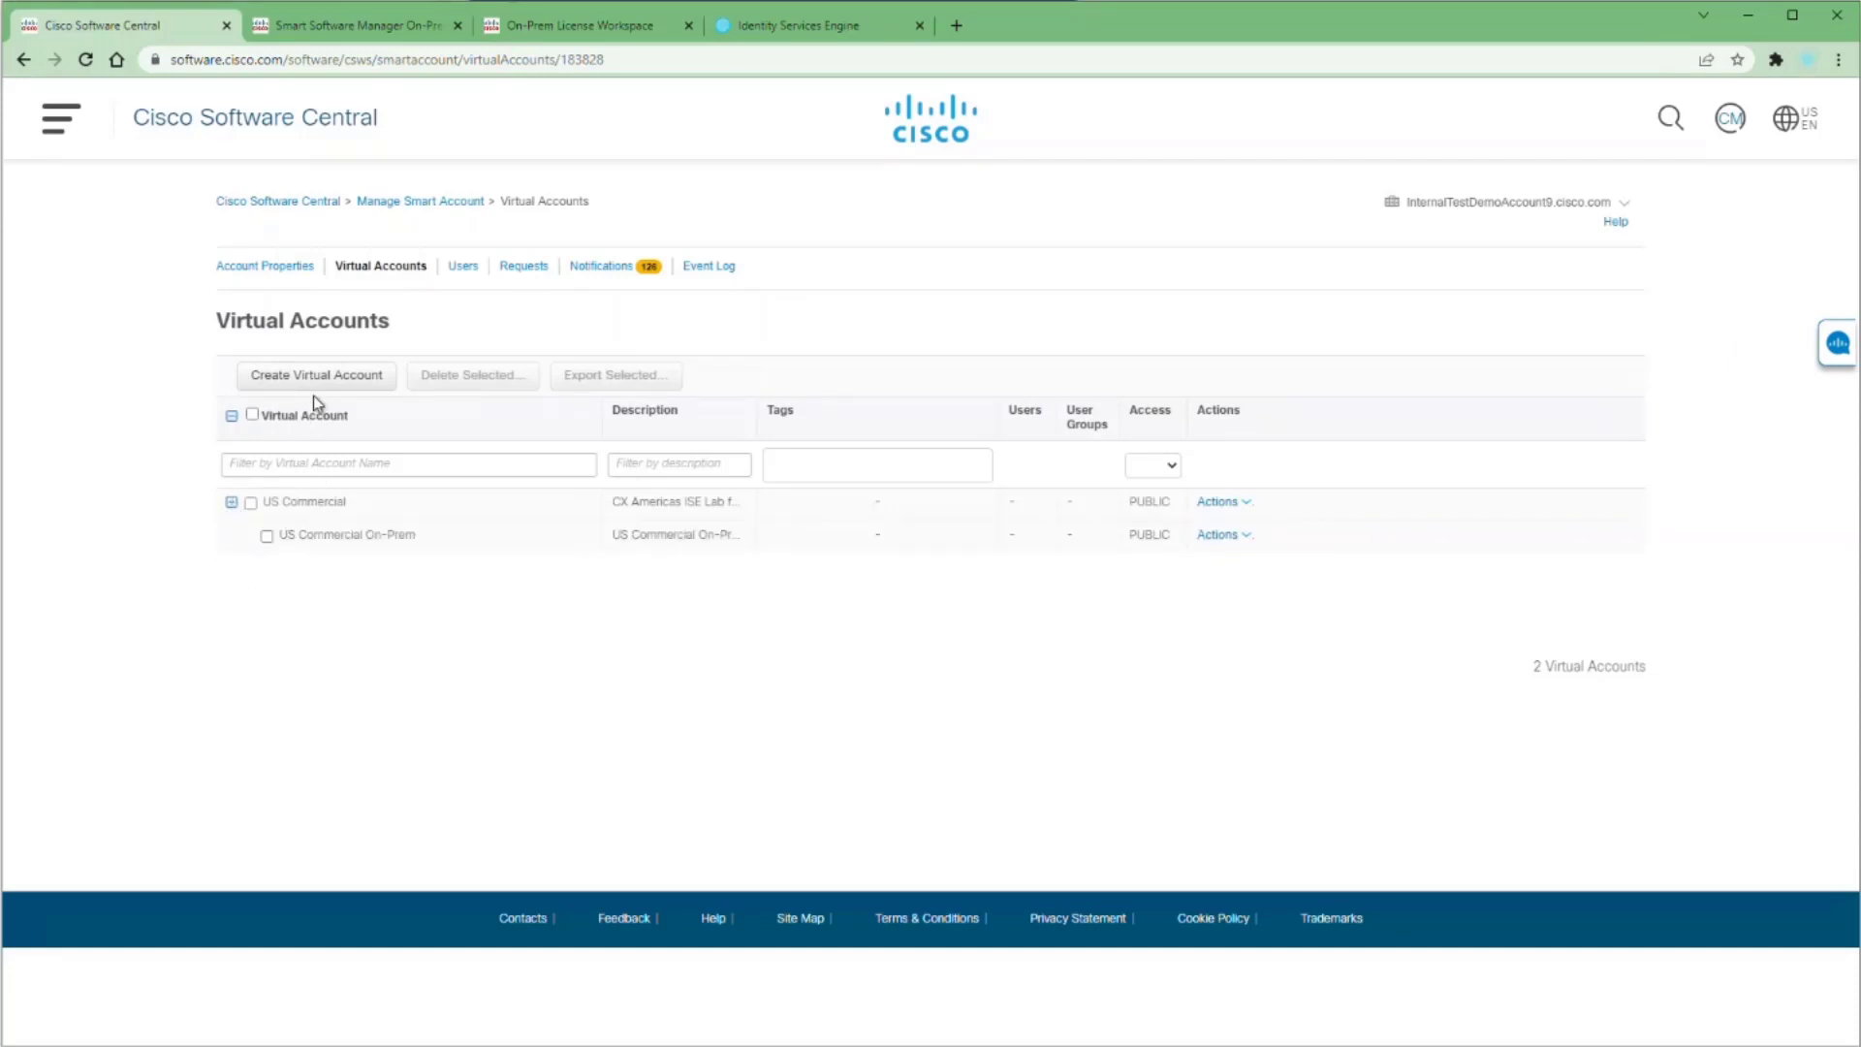
# - Start a new virtual account with parent account US Commercial and access level Public
pyautogui.click(316, 375)
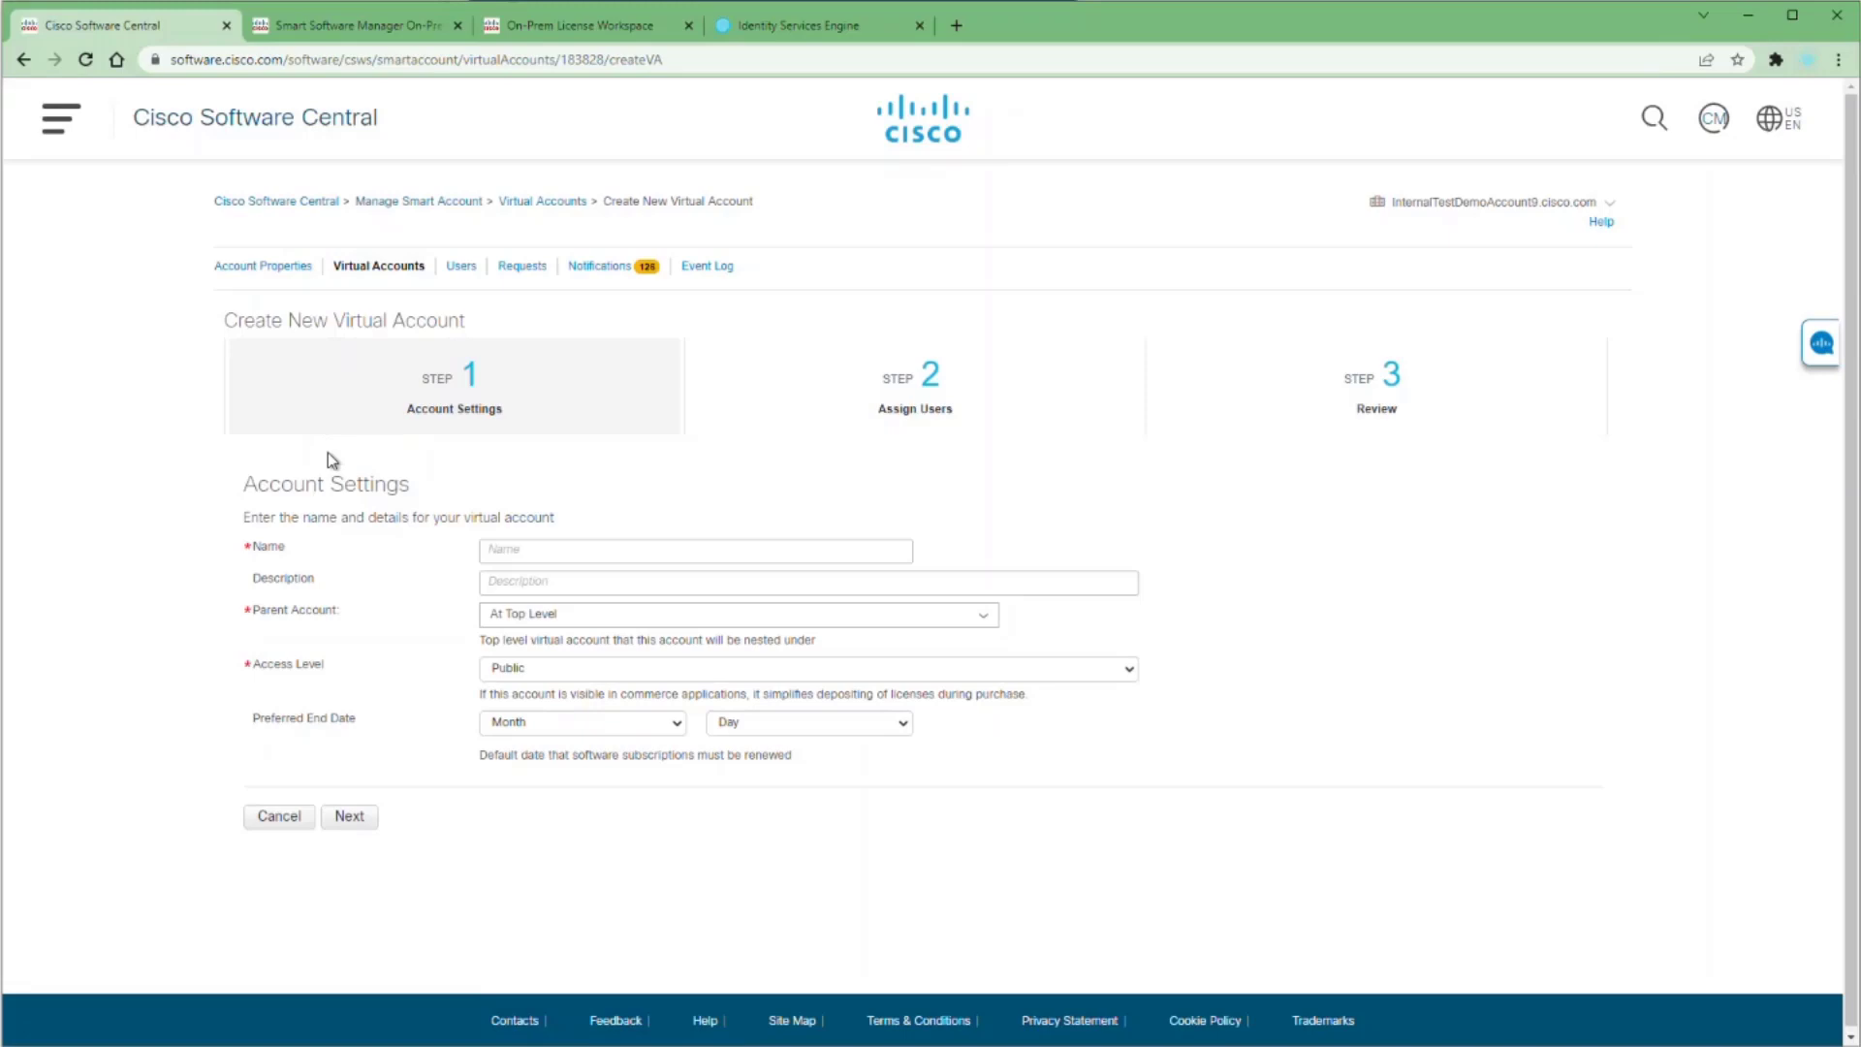
pyautogui.click(739, 613)
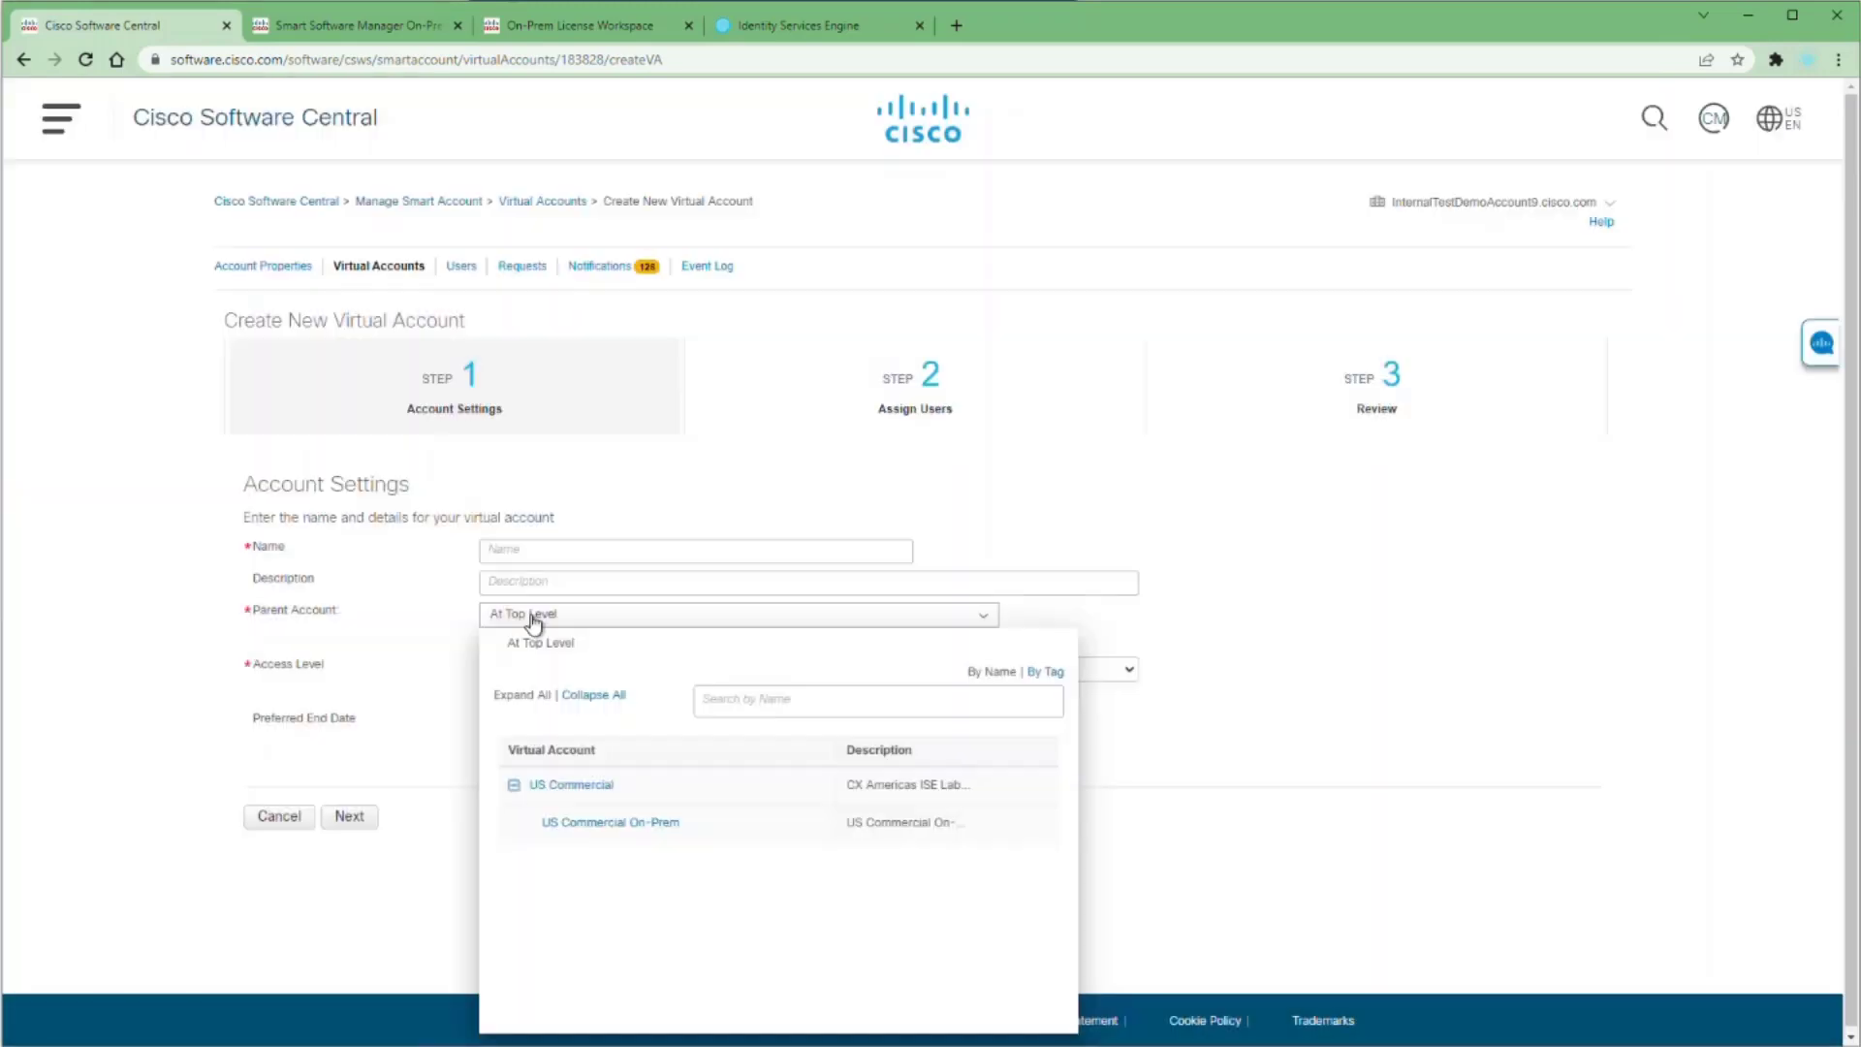
pyautogui.click(571, 784)
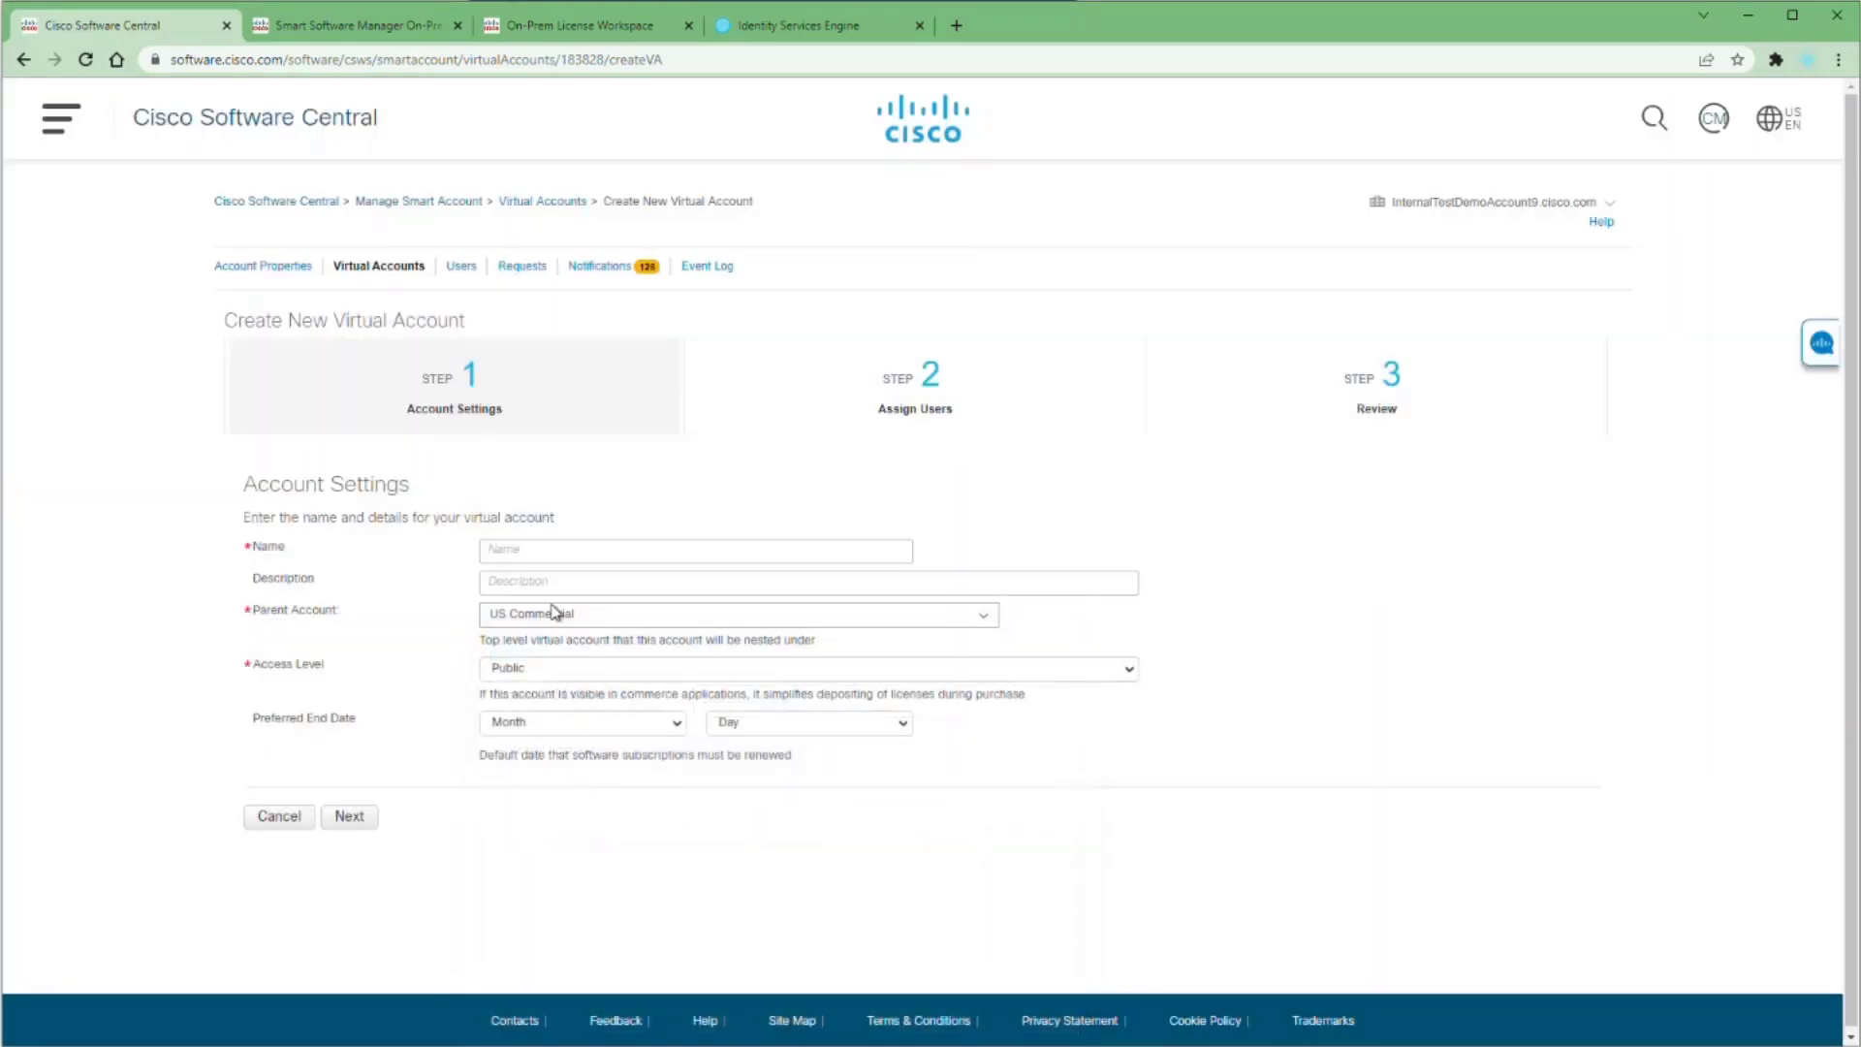
pyautogui.click(807, 667)
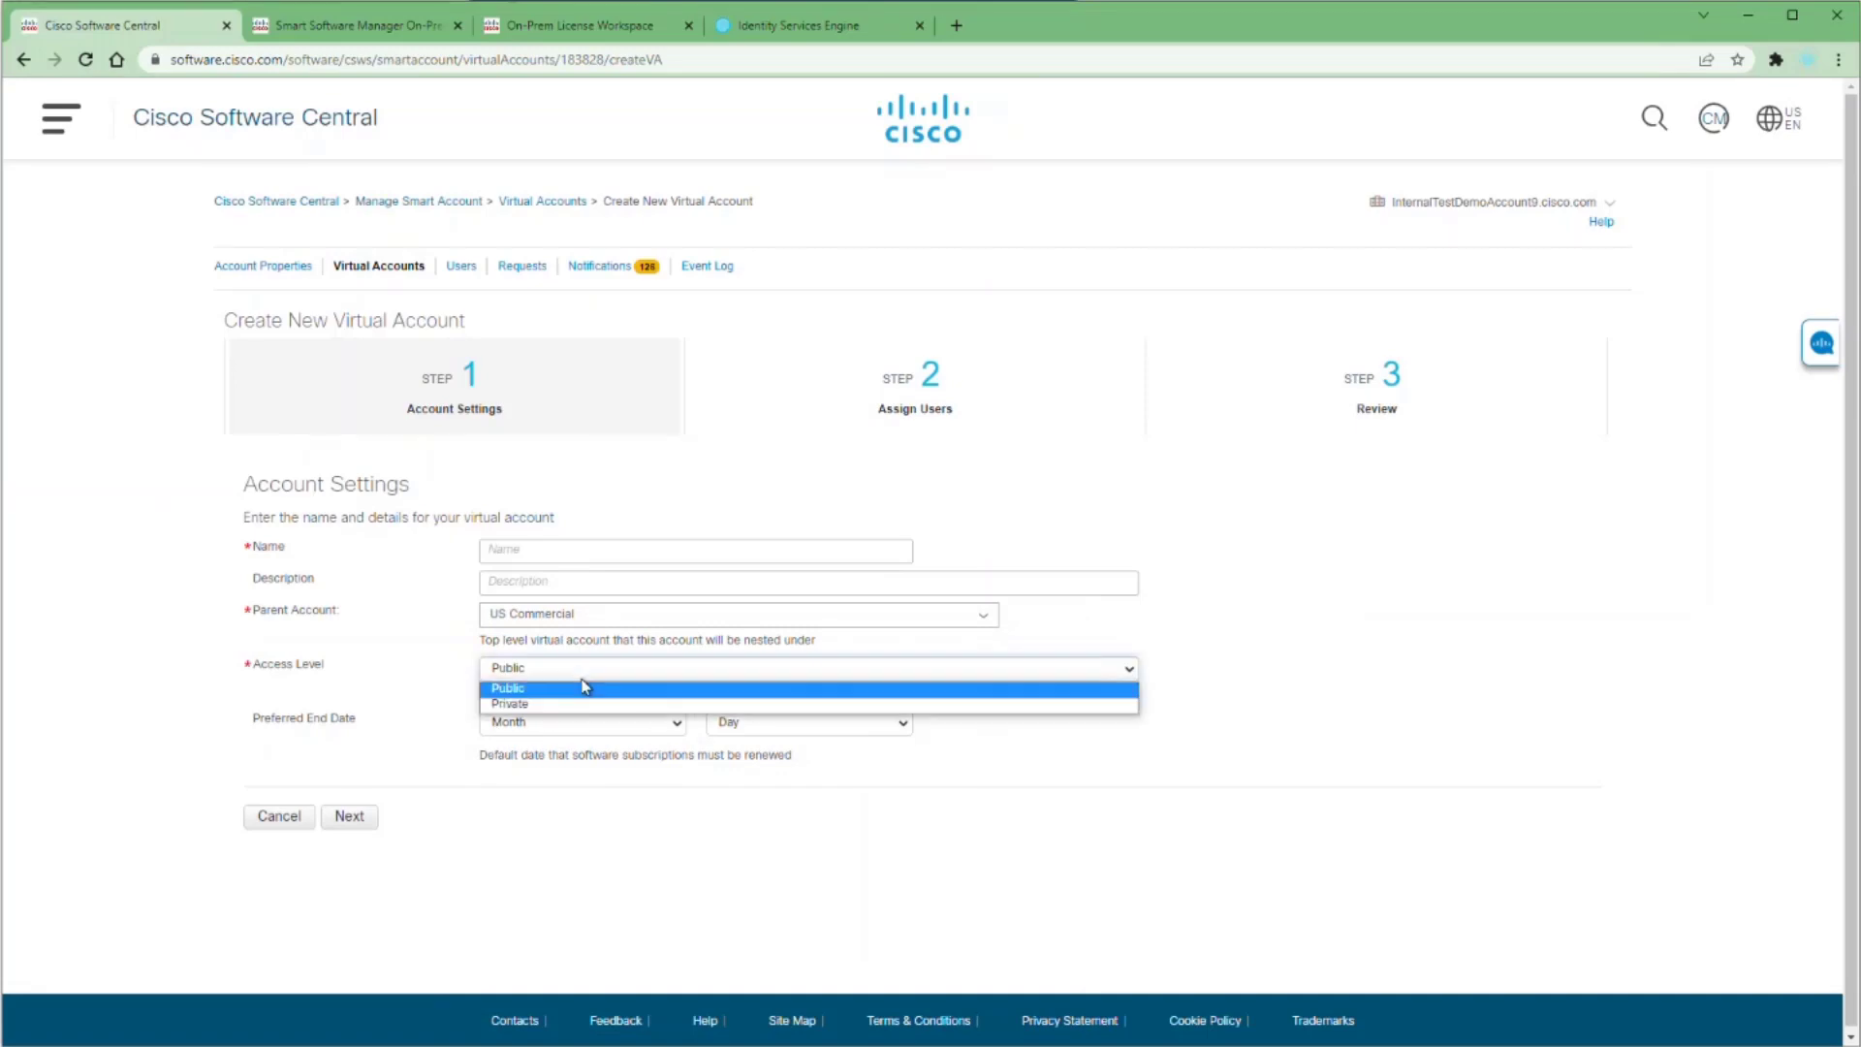
pyautogui.click(507, 688)
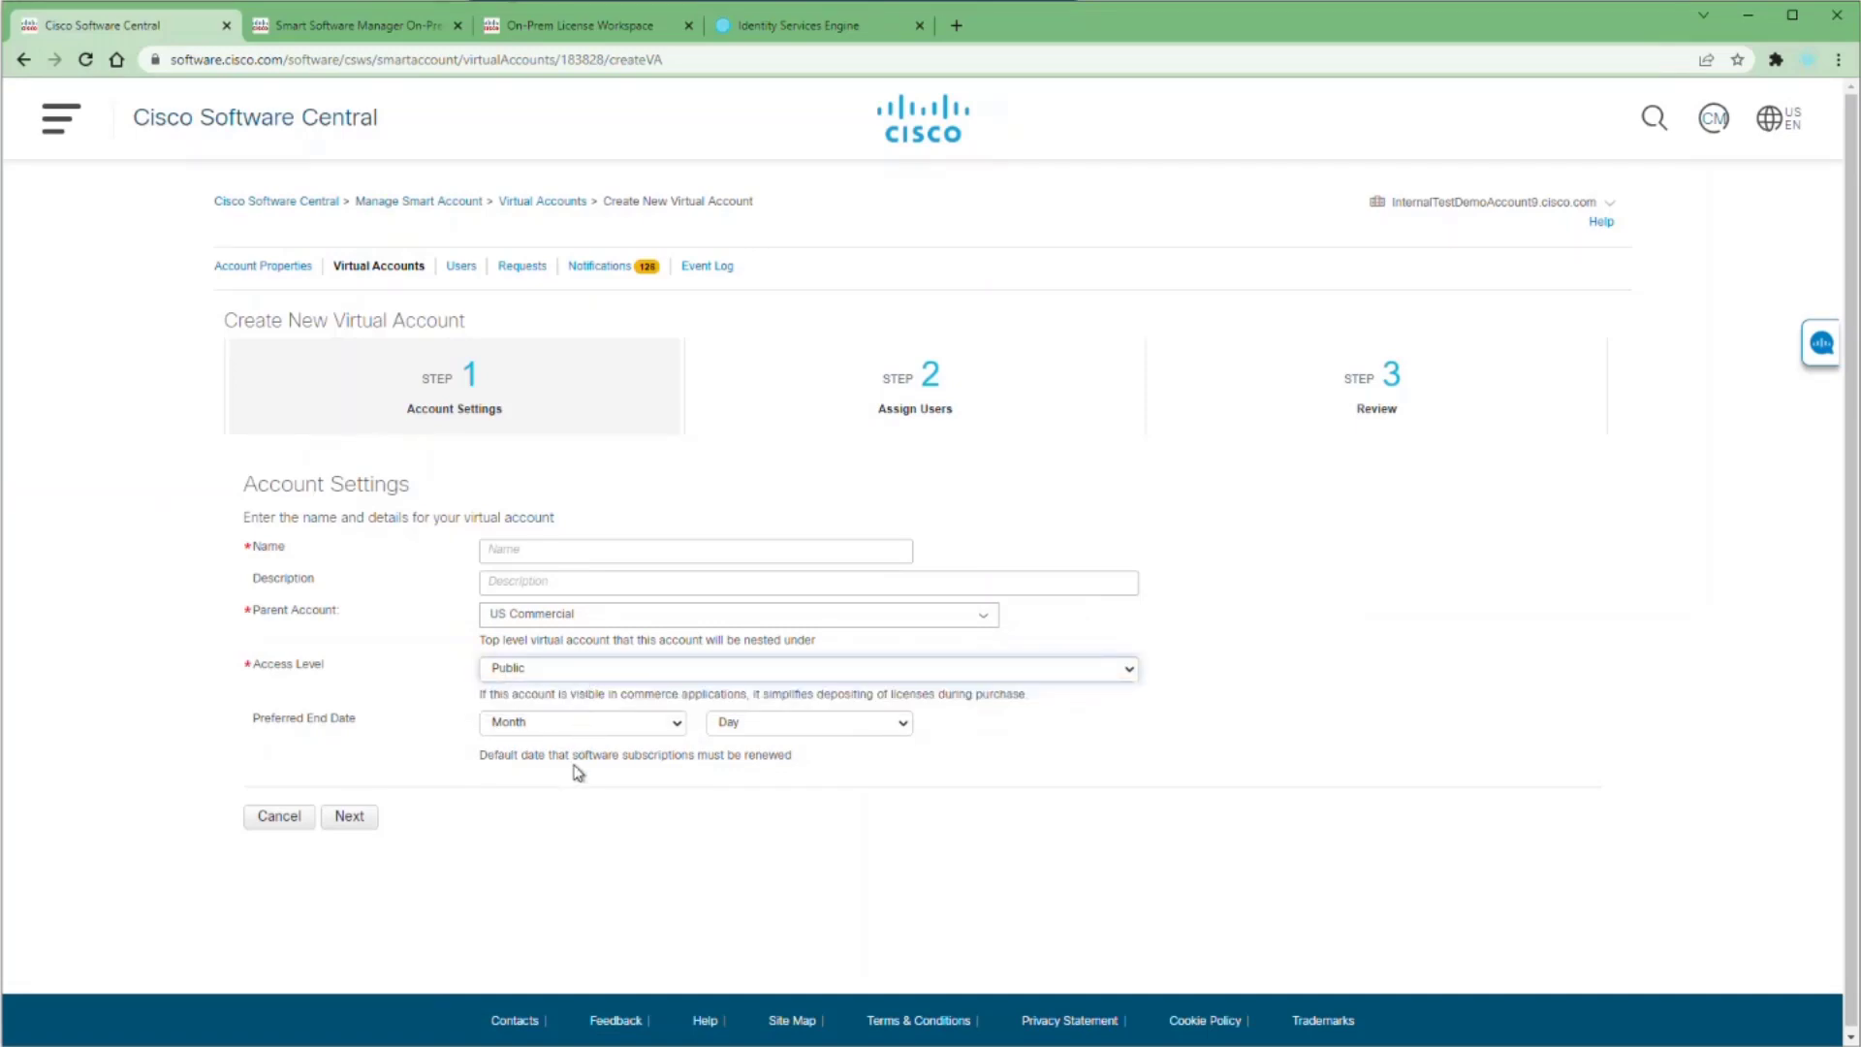
pyautogui.moveTo(485, 800)
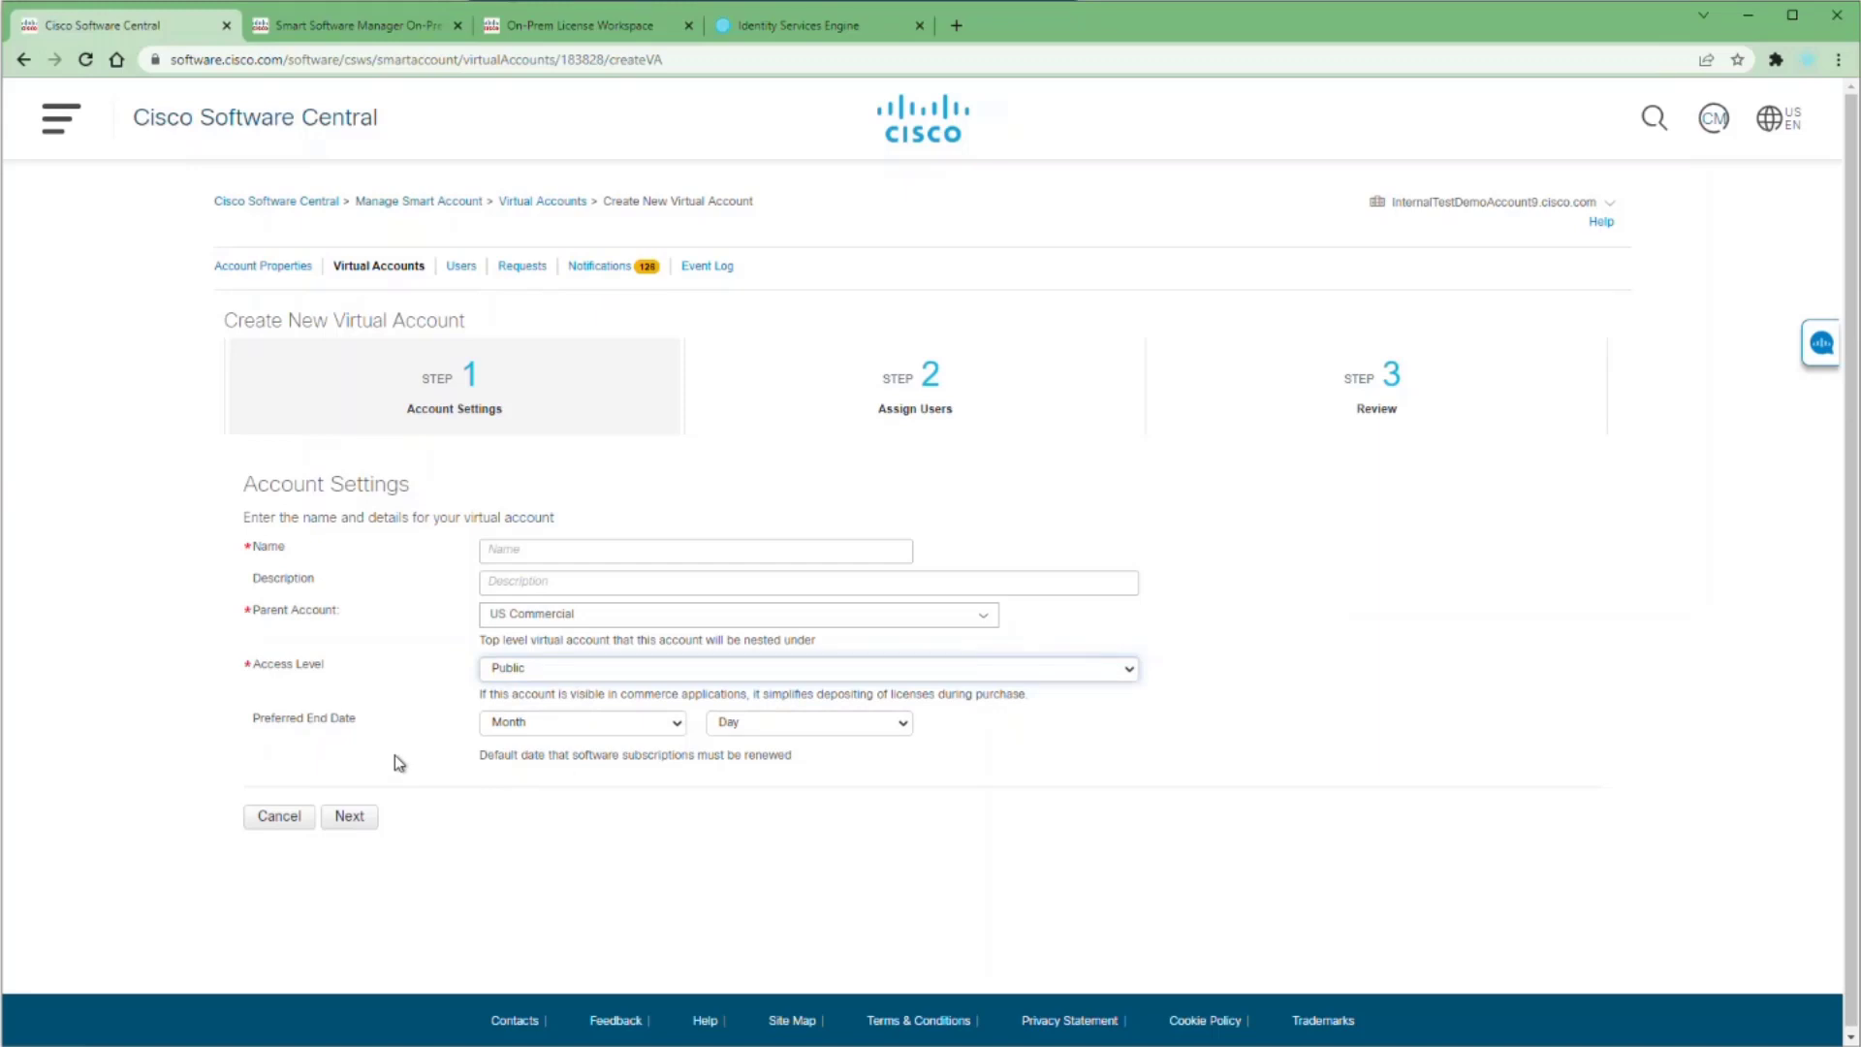
pyautogui.moveTo(414, 450)
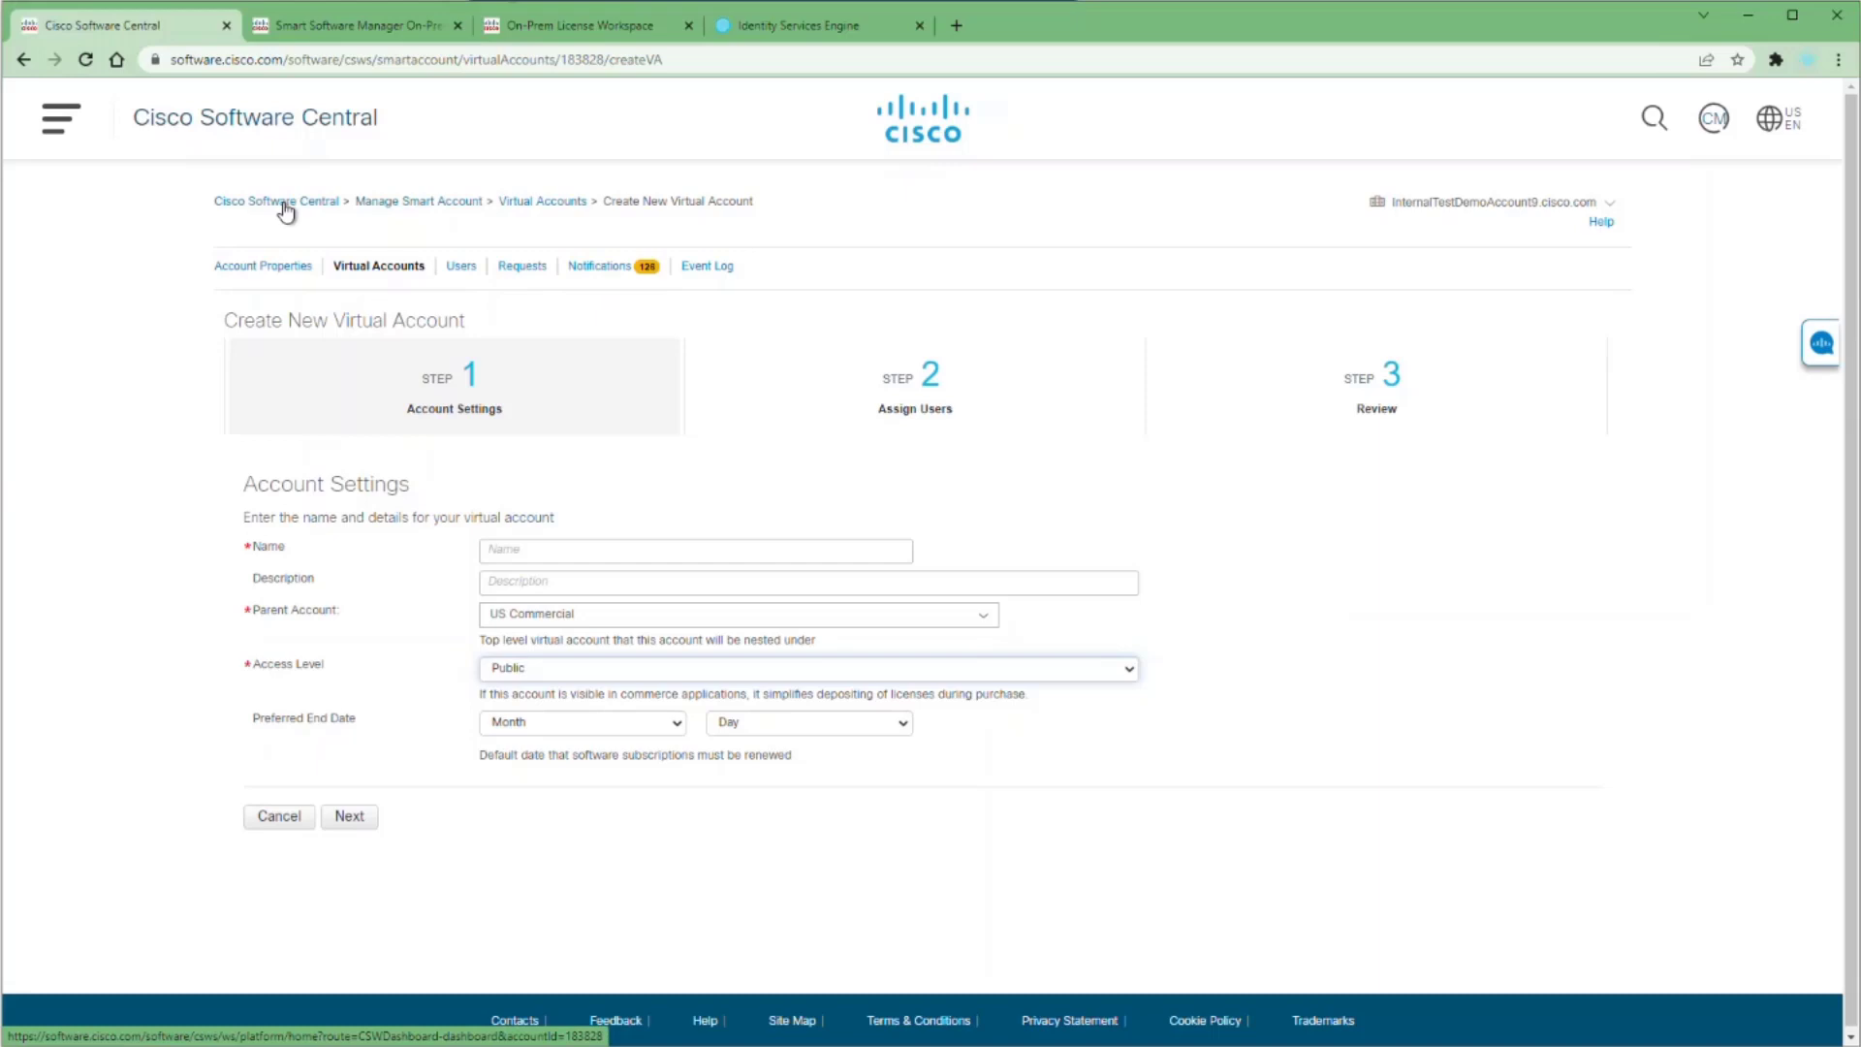
# - Open the Smart Licensing inventory and list virtual accounts US Commercial and US Commercial On-Prem
pyautogui.click(276, 200)
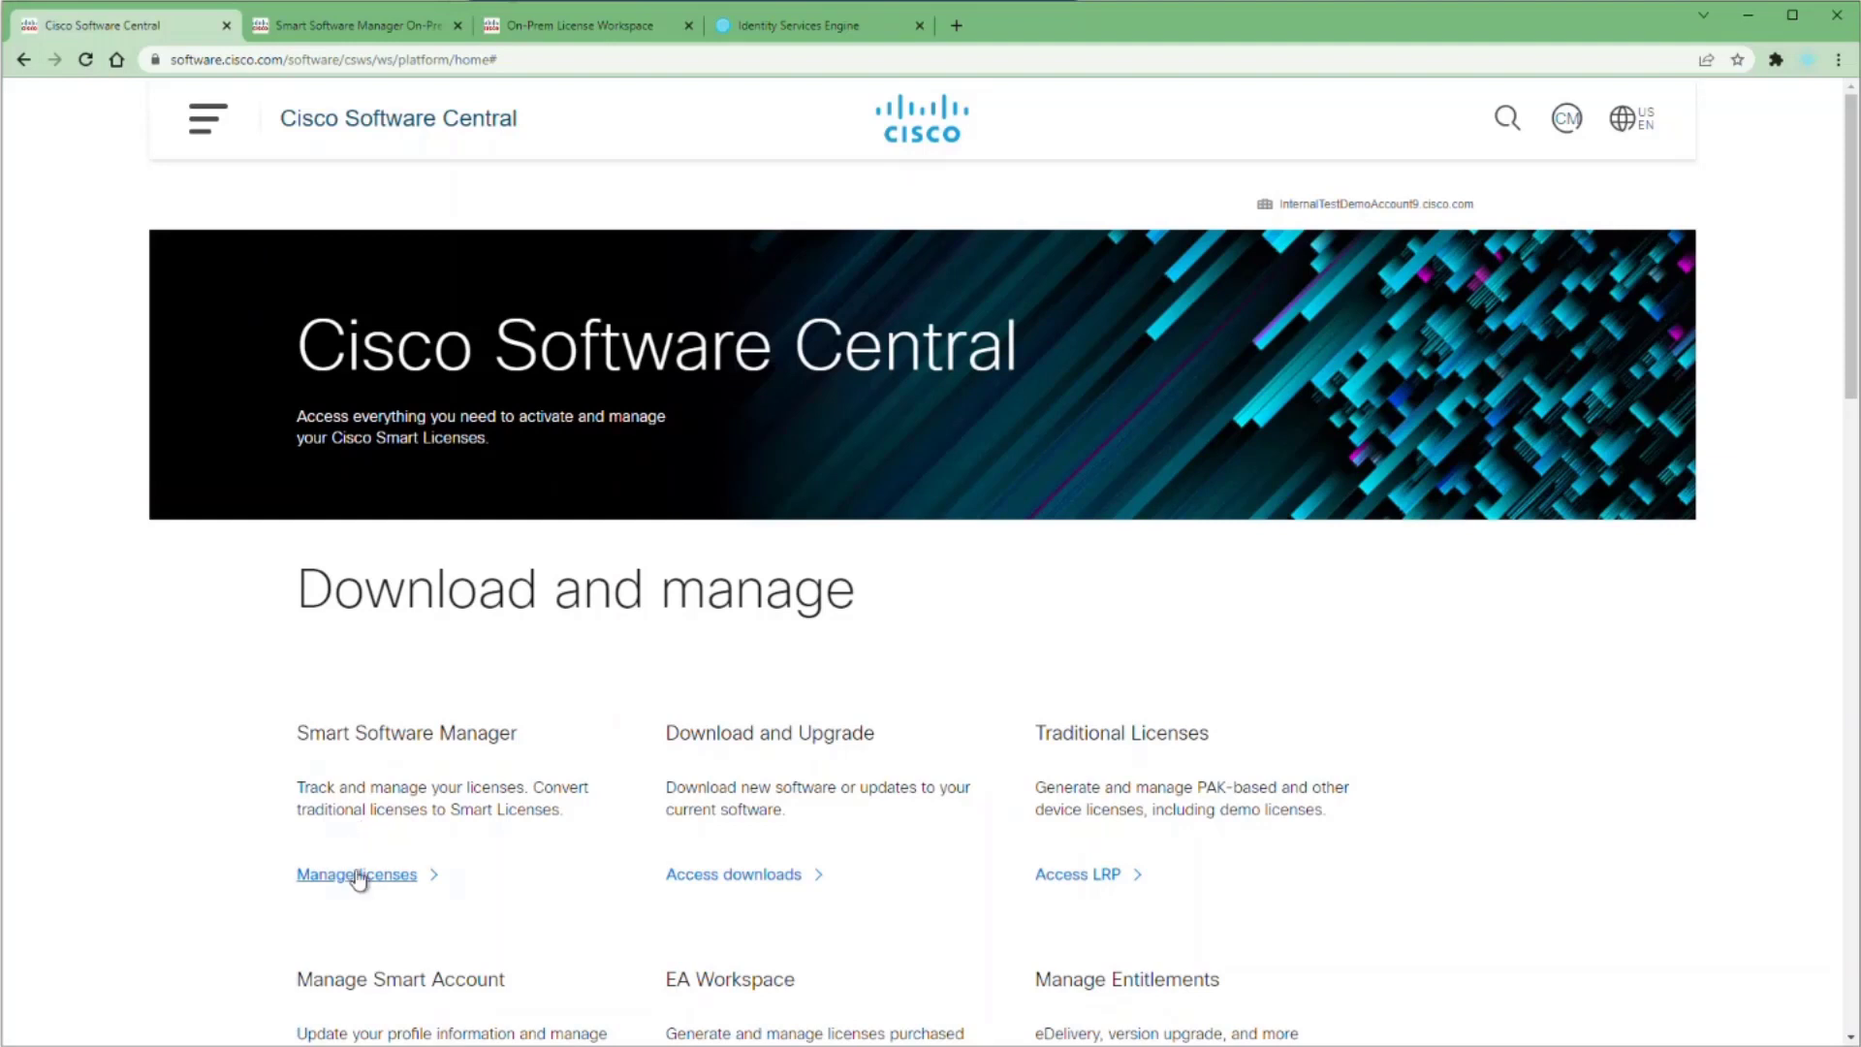
pyautogui.click(355, 873)
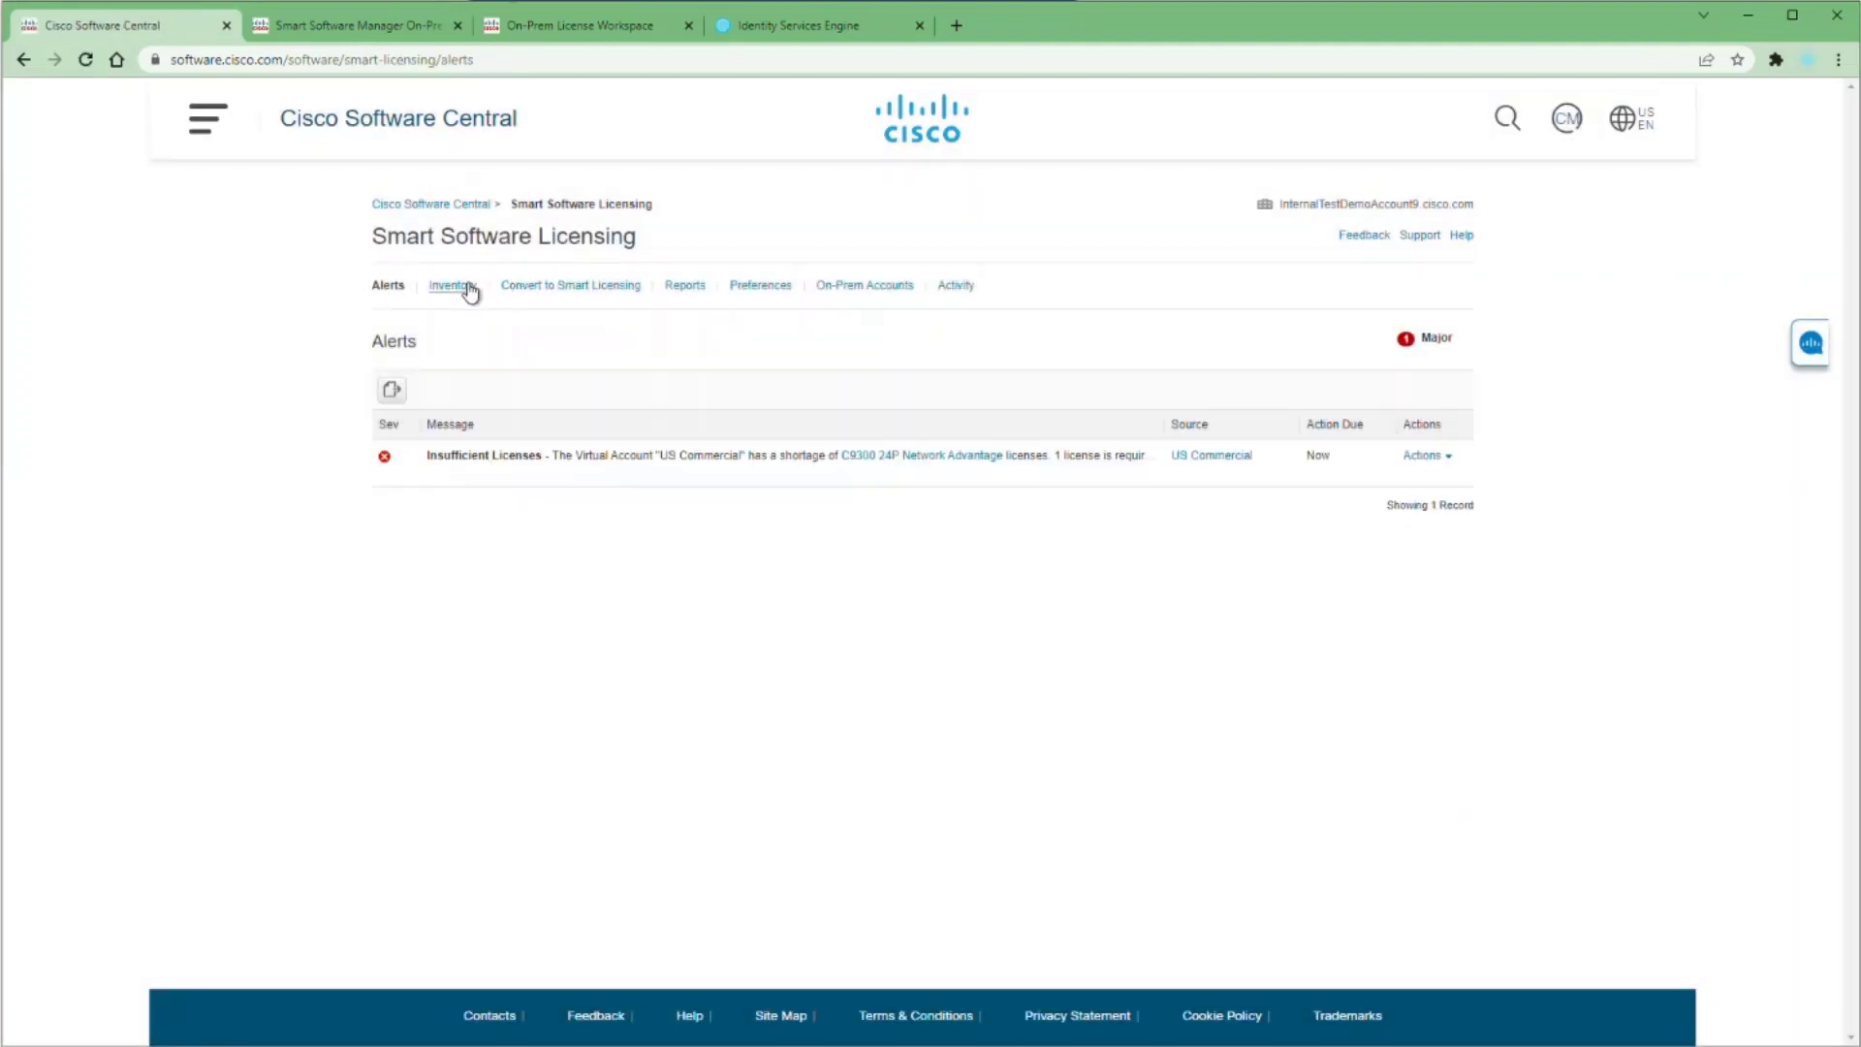
pyautogui.click(450, 285)
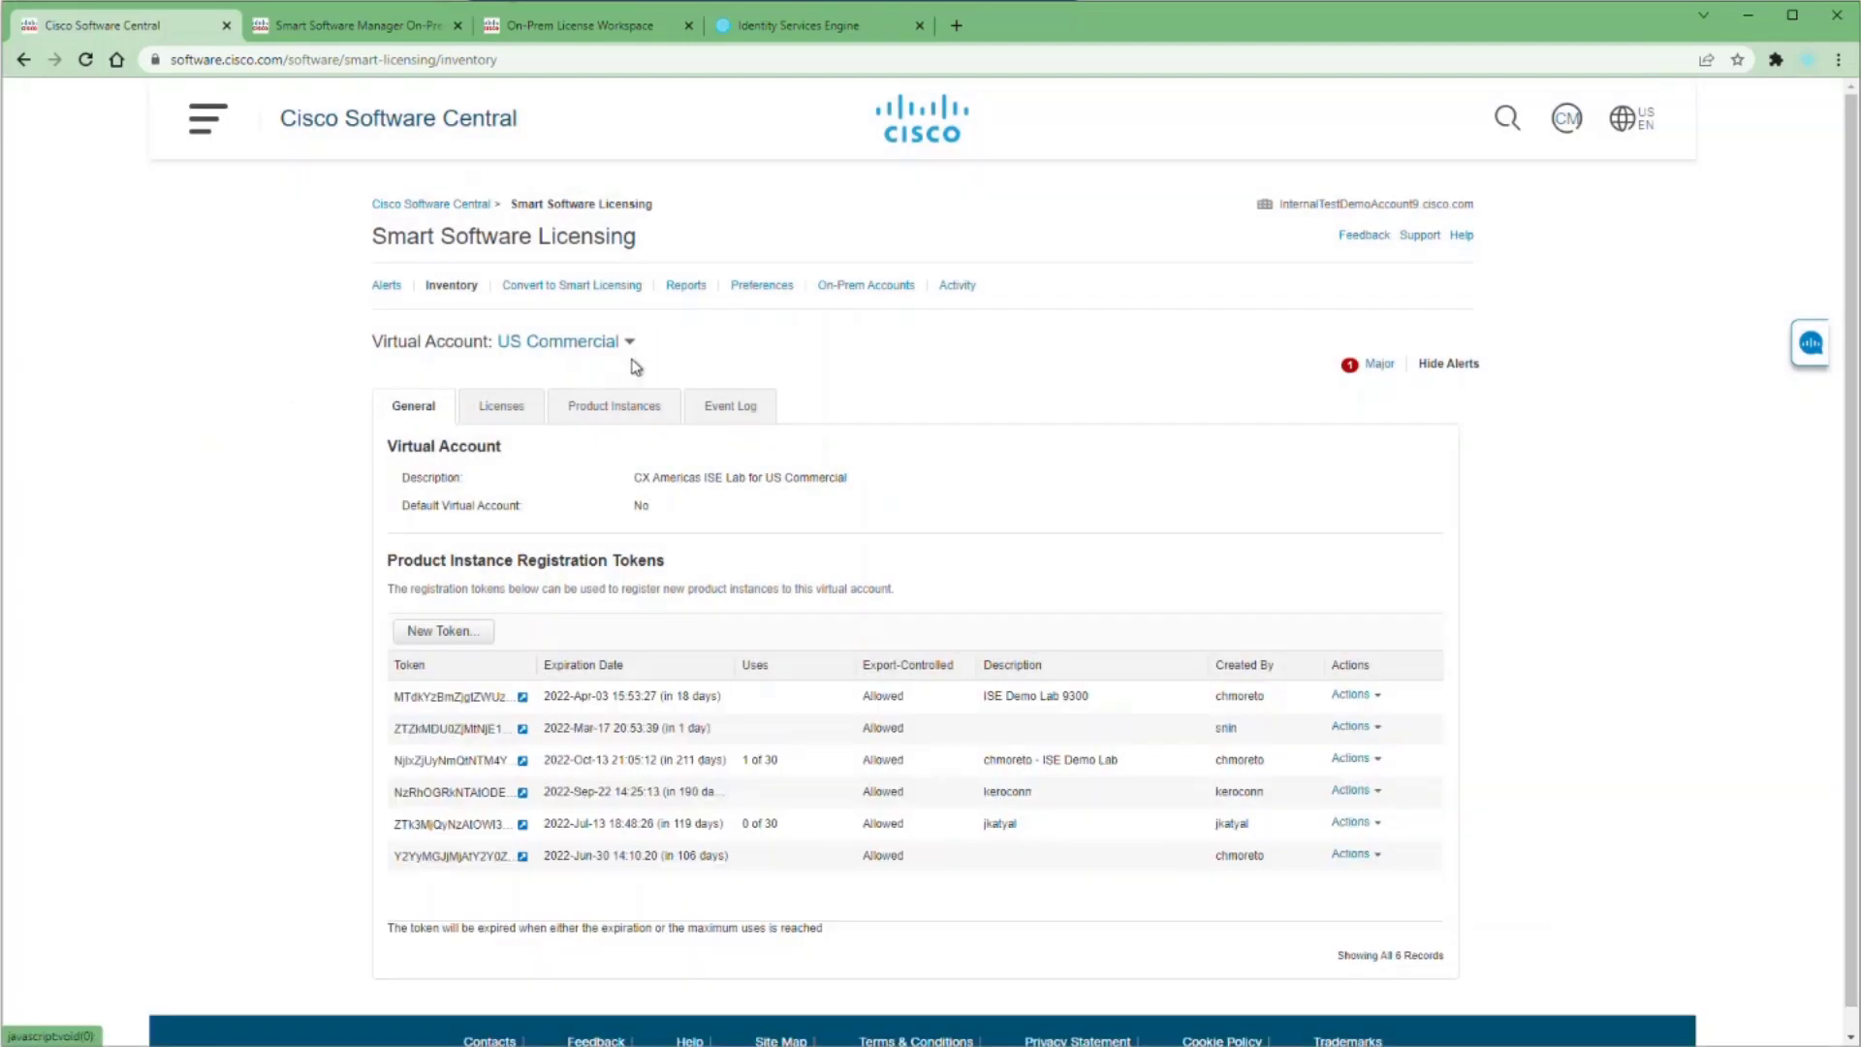
pyautogui.click(566, 340)
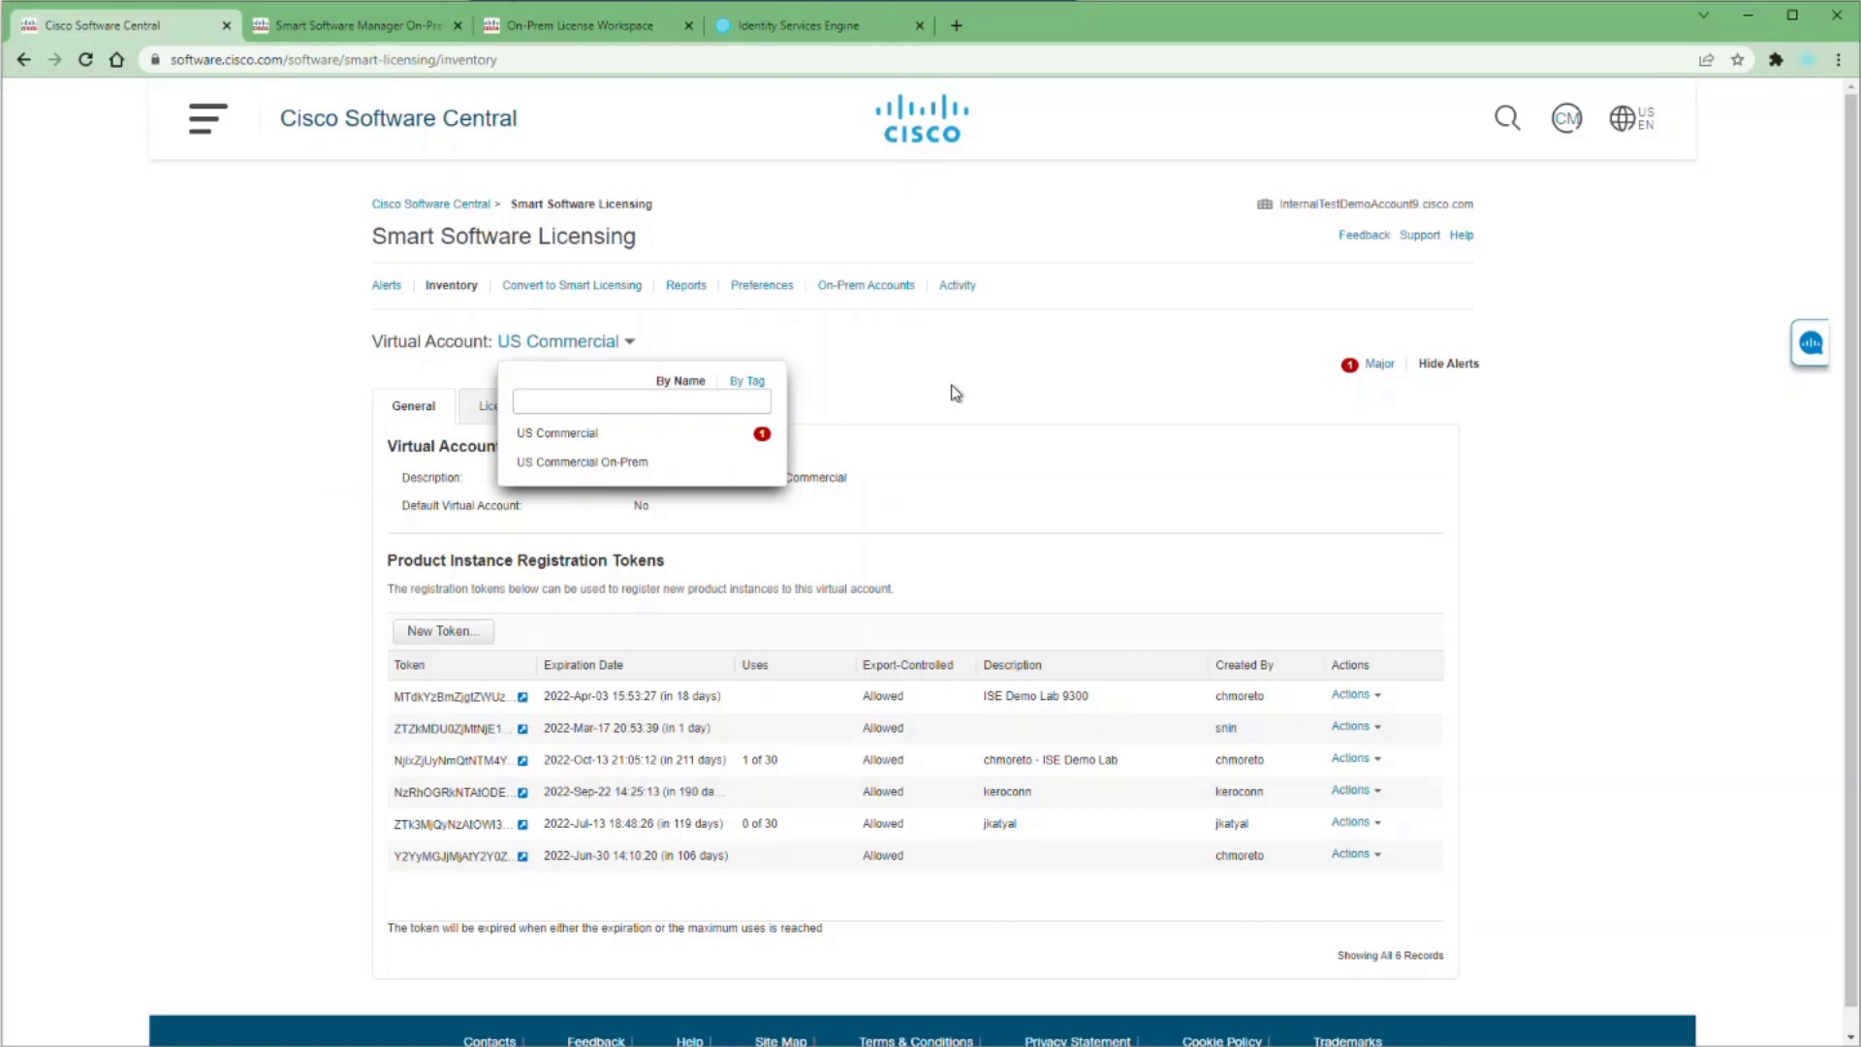
pyautogui.click(350, 26)
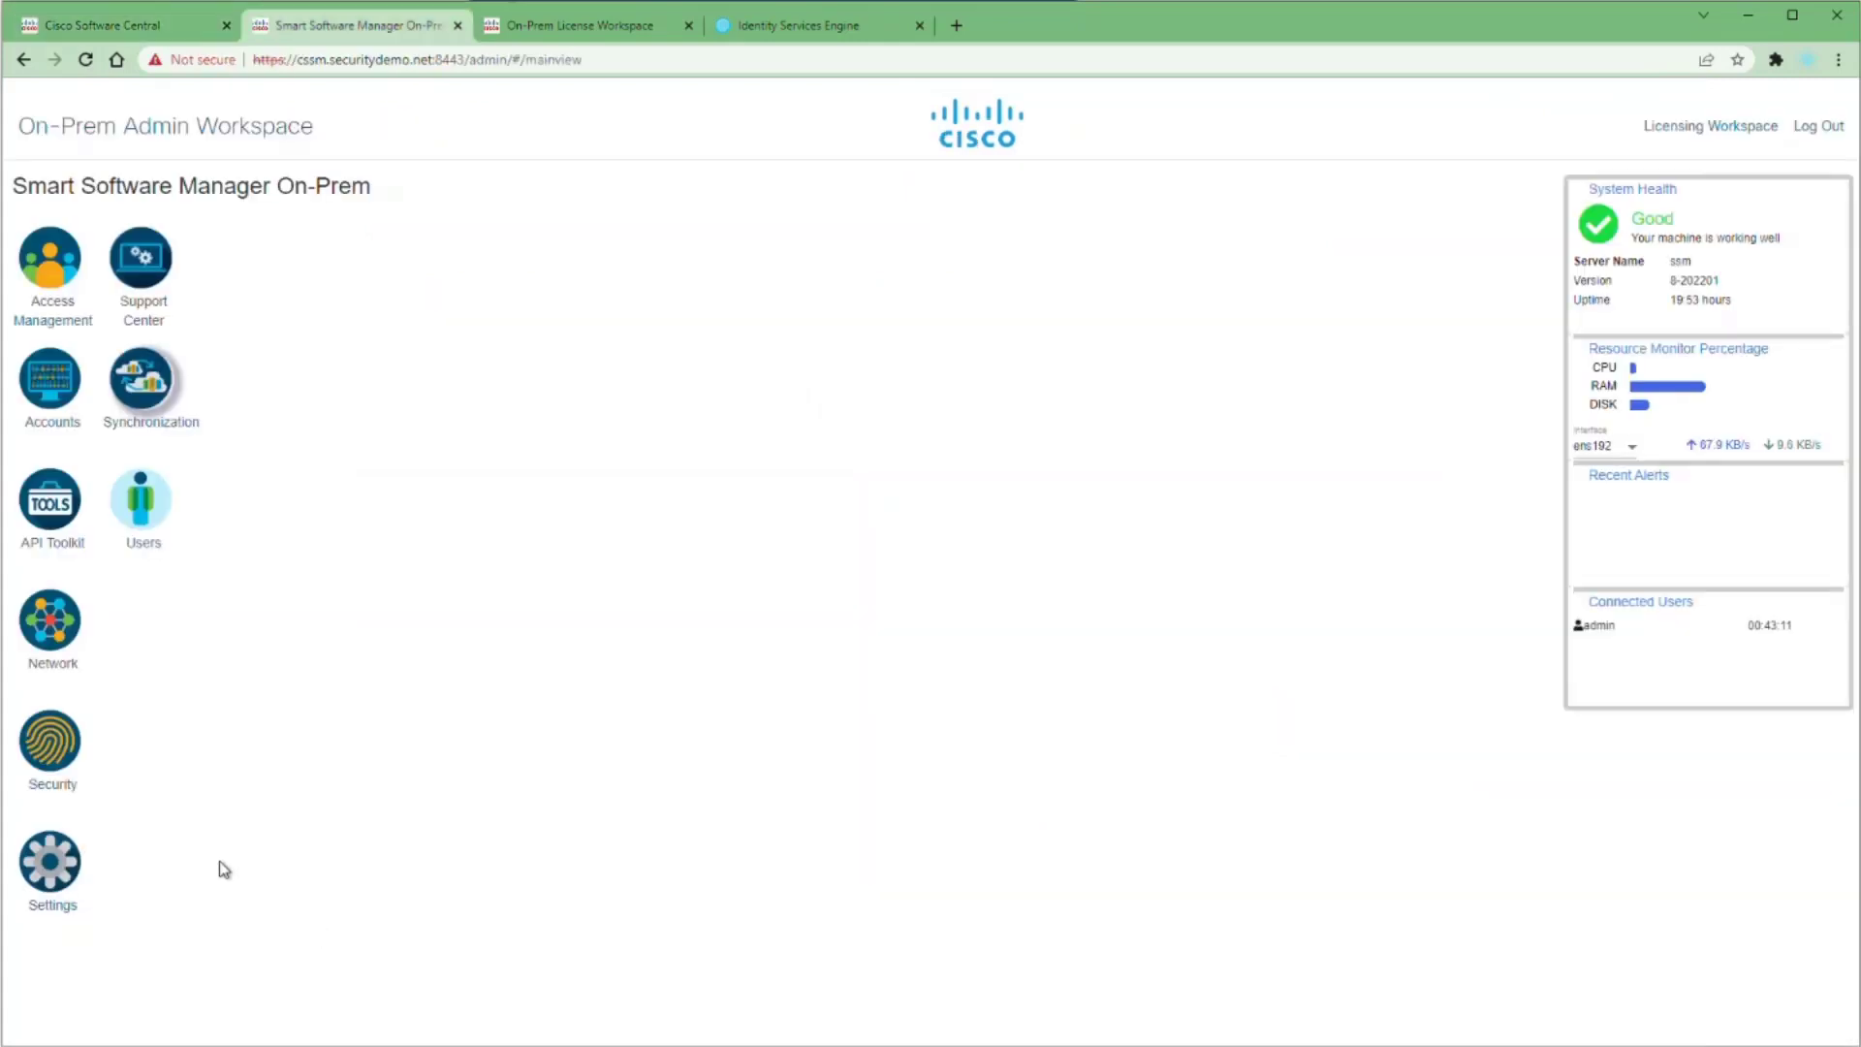
pyautogui.click(52, 380)
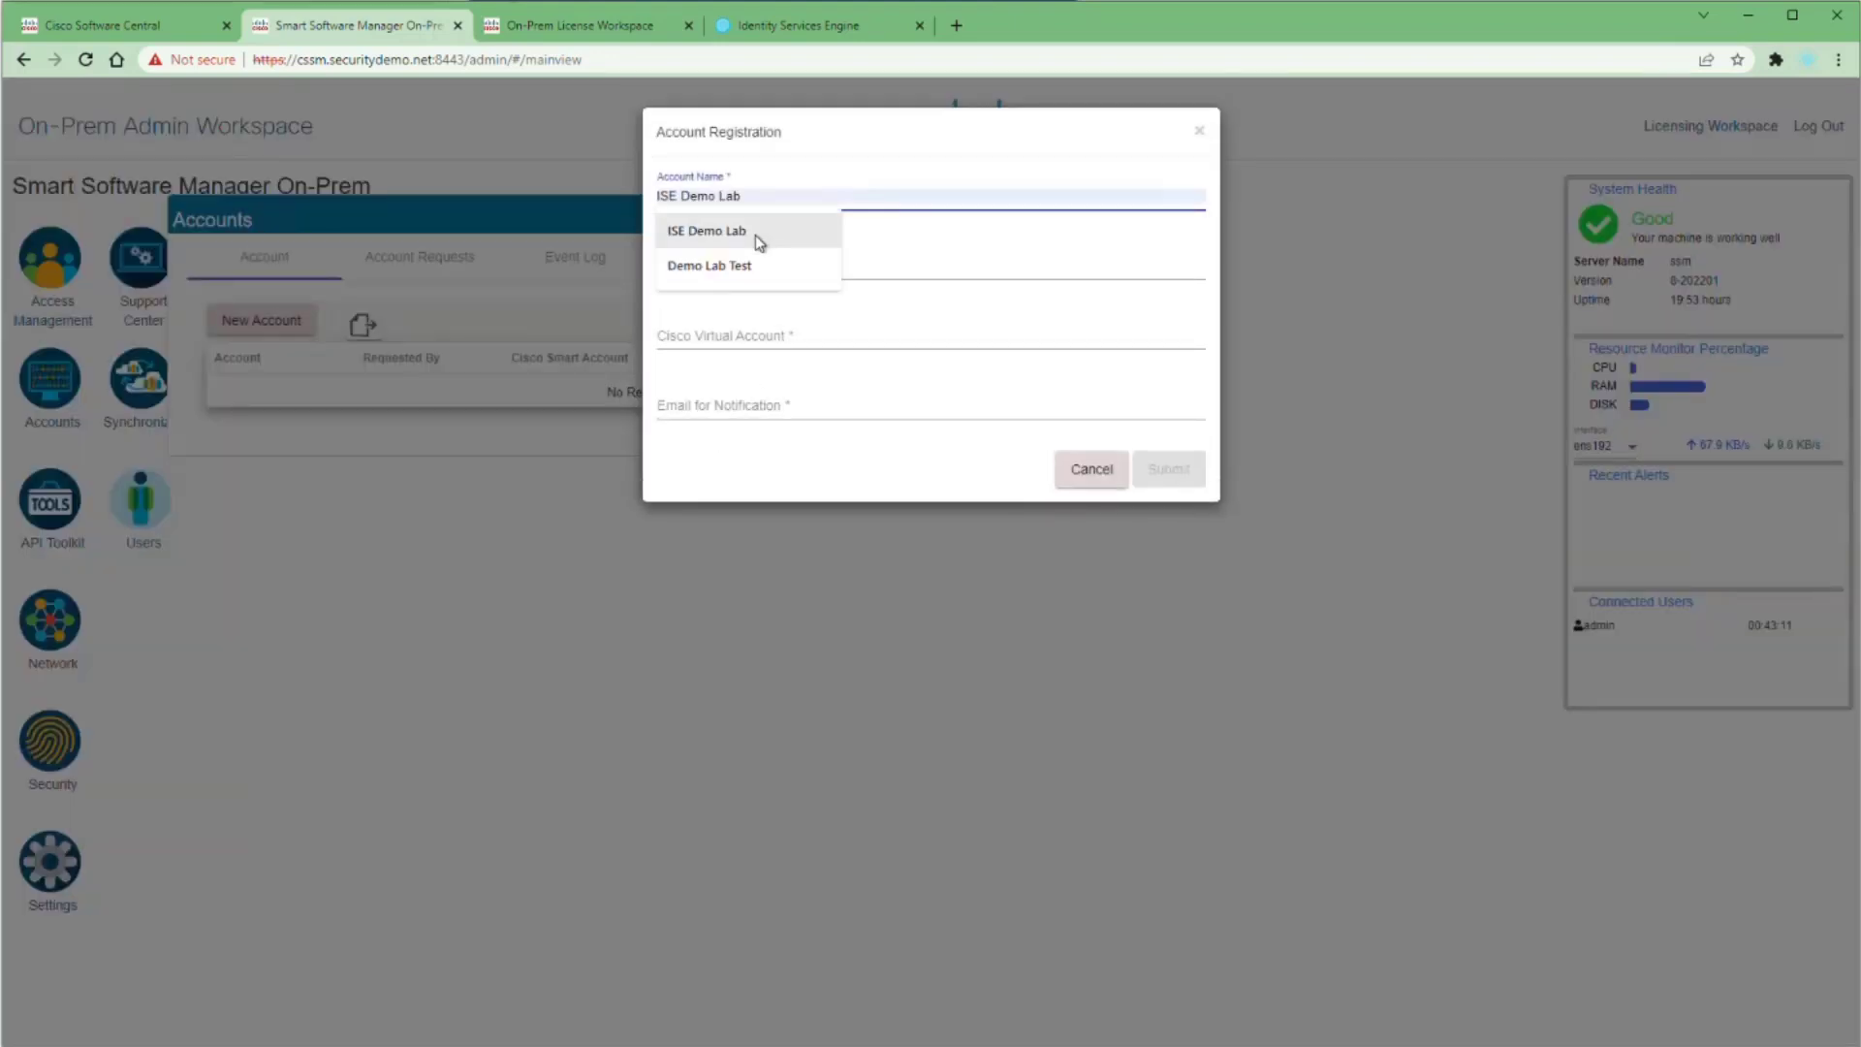
pyautogui.click(708, 265)
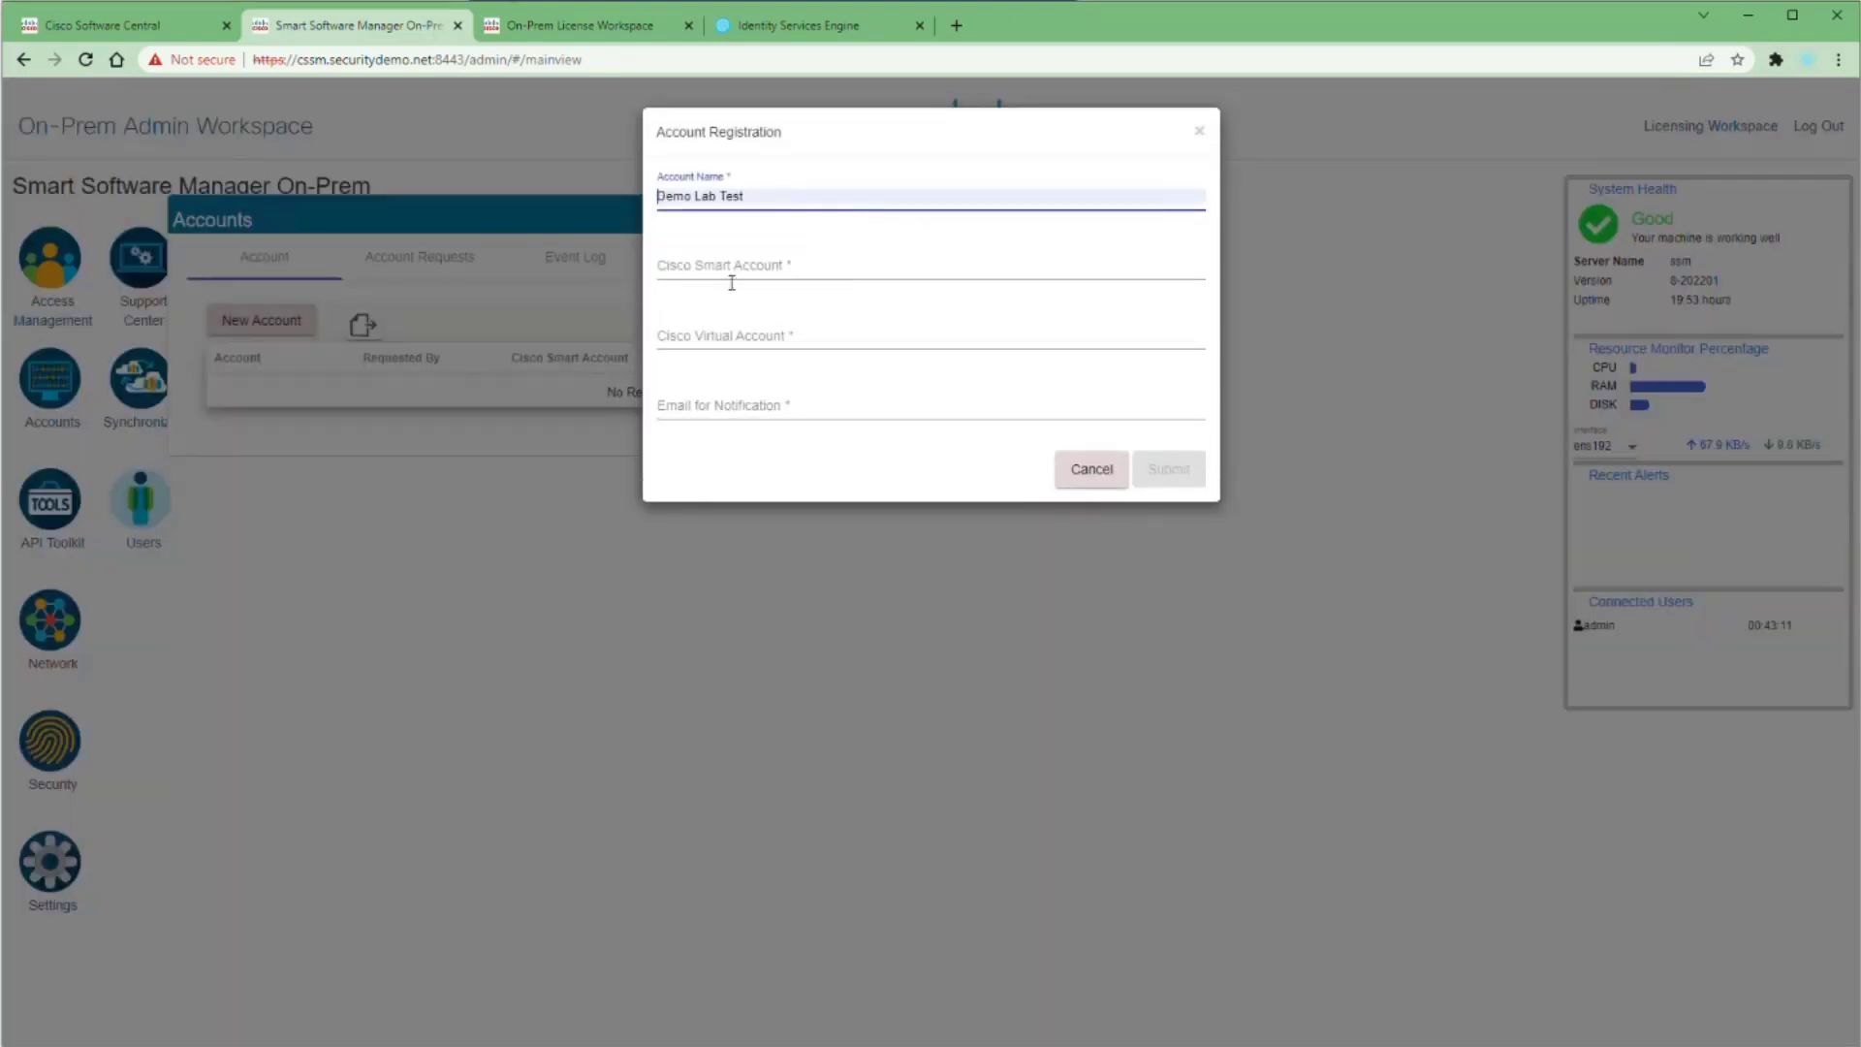
pyautogui.write('InternalTestDemoAccount9.cisco.com')
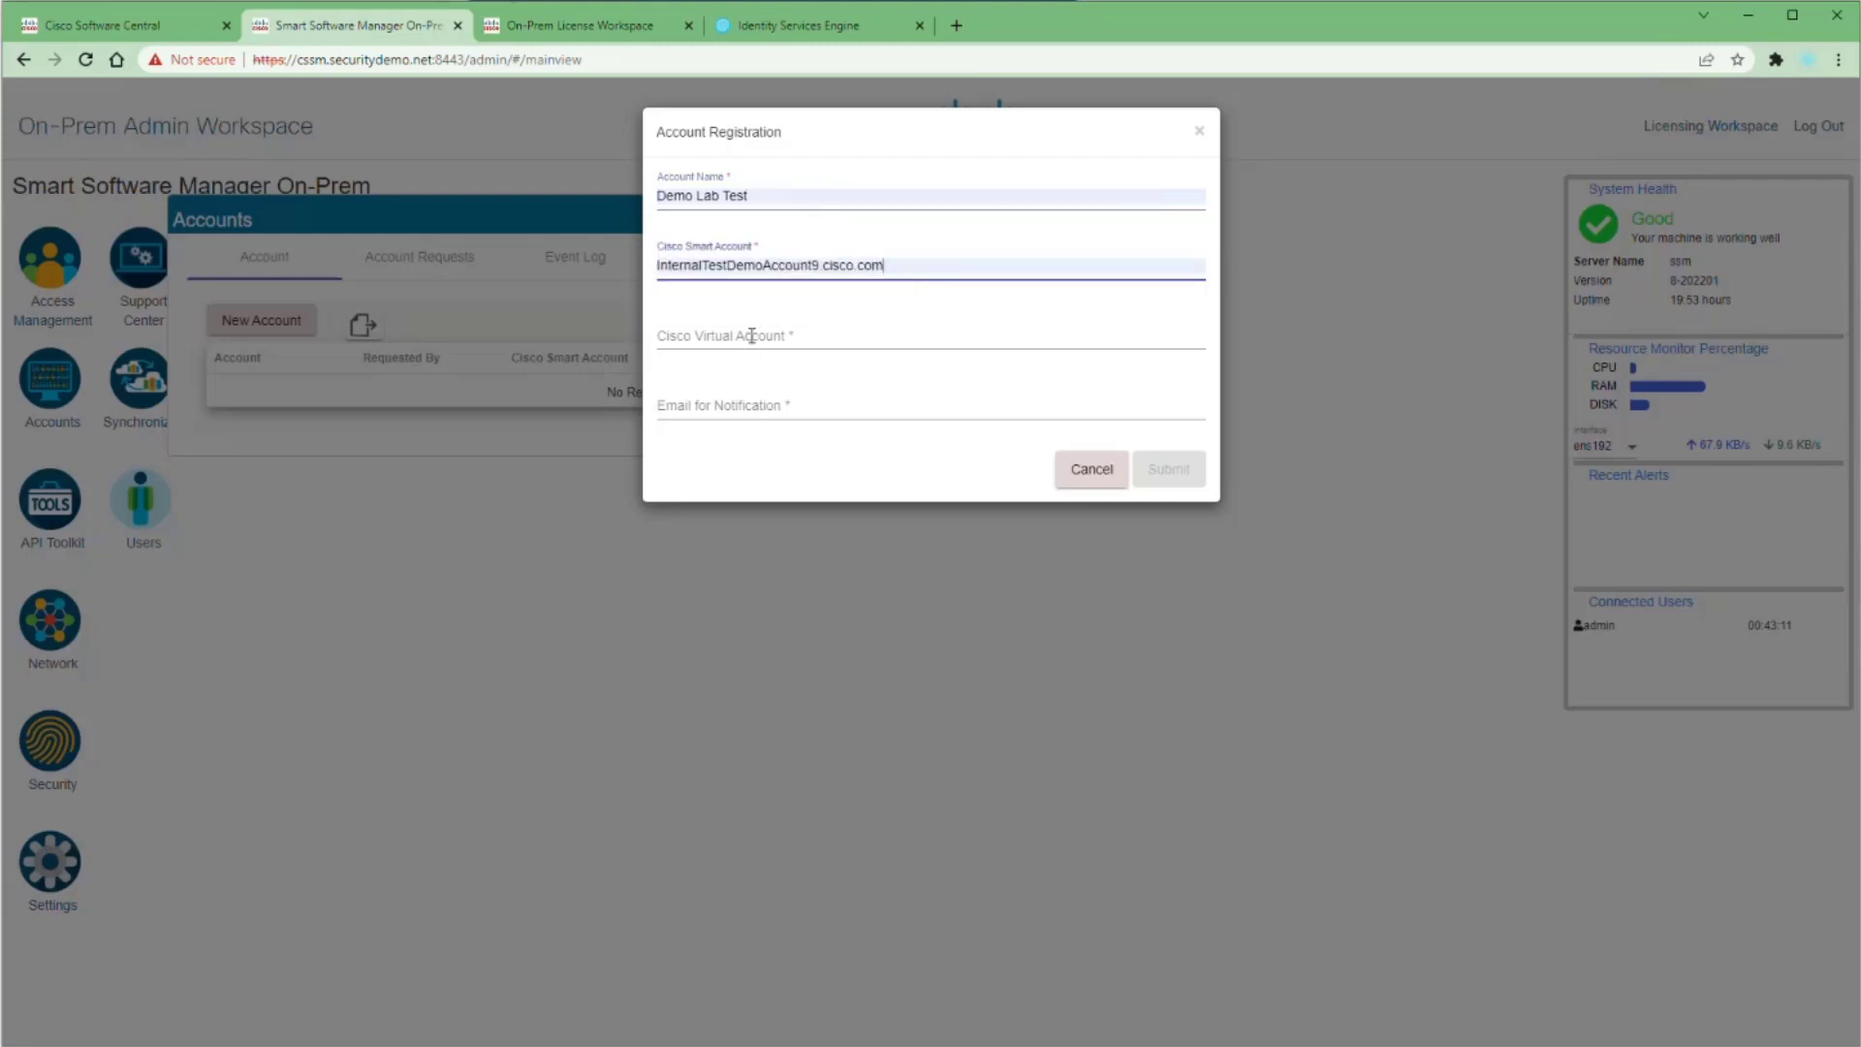
pyautogui.write('US Commercial On-Prem')
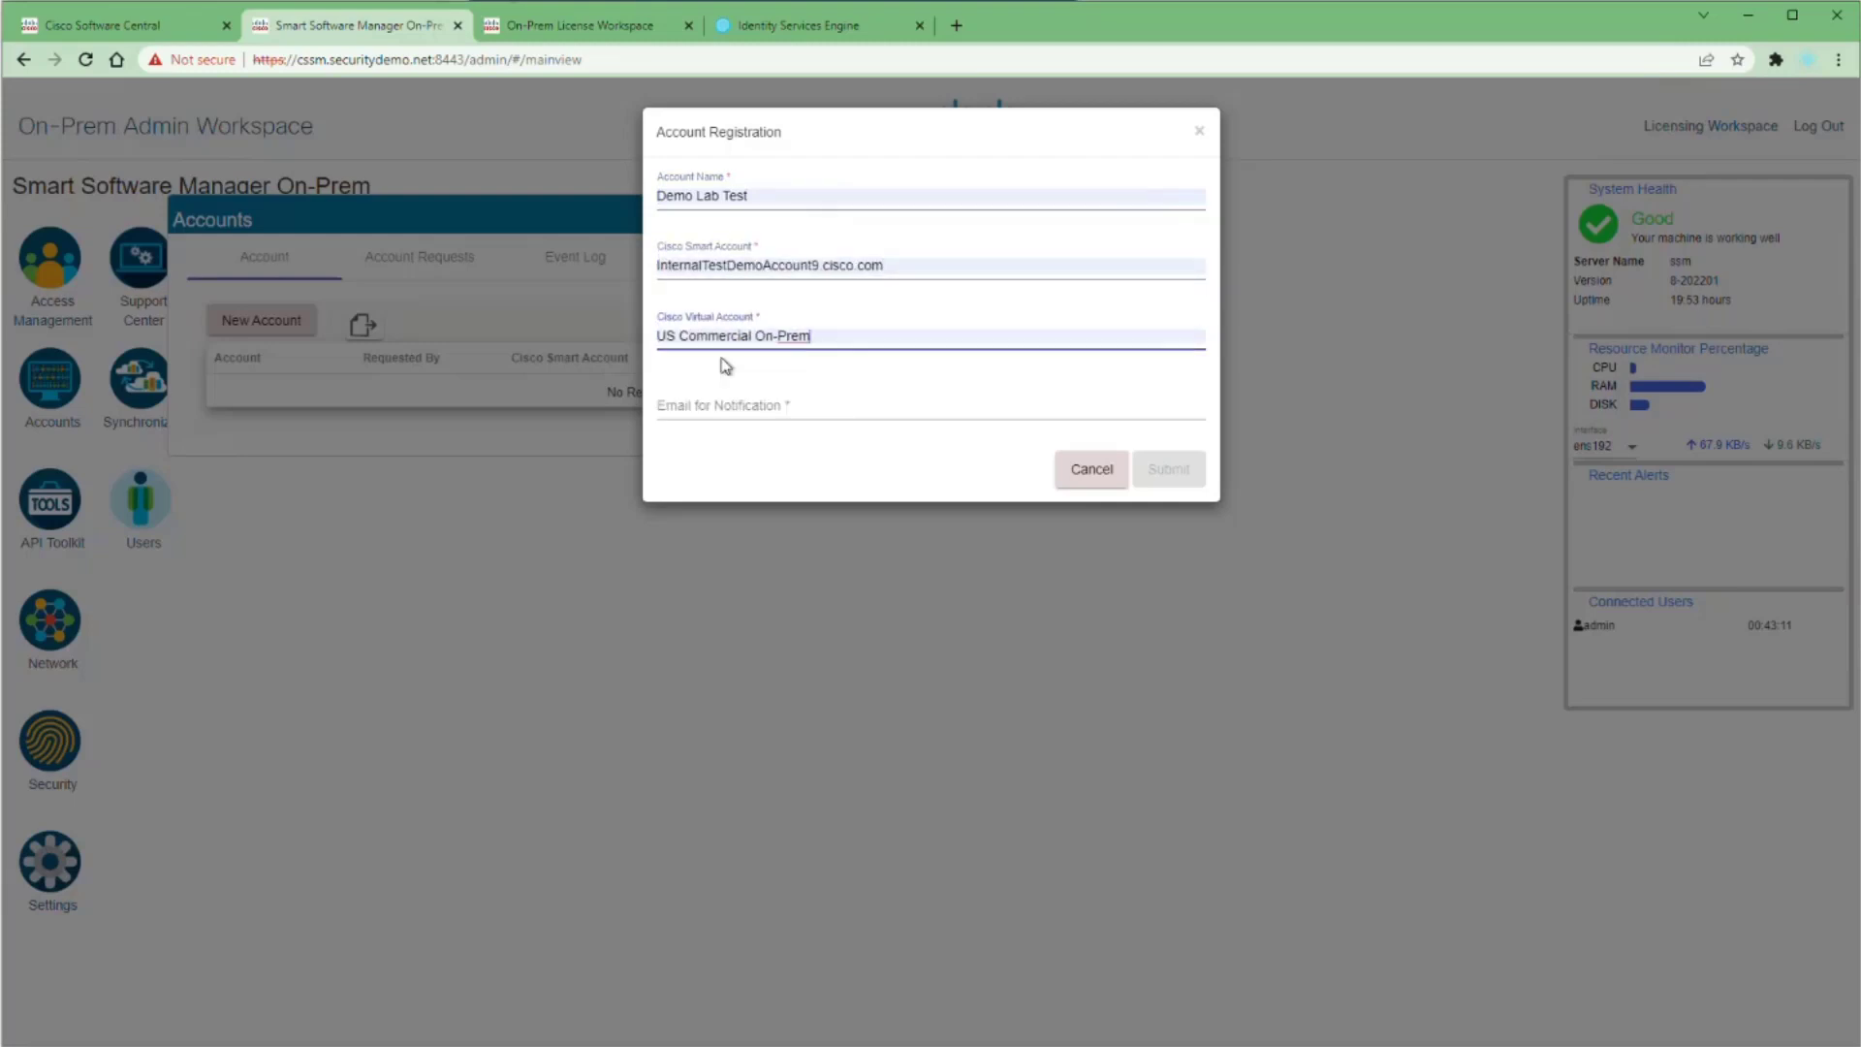
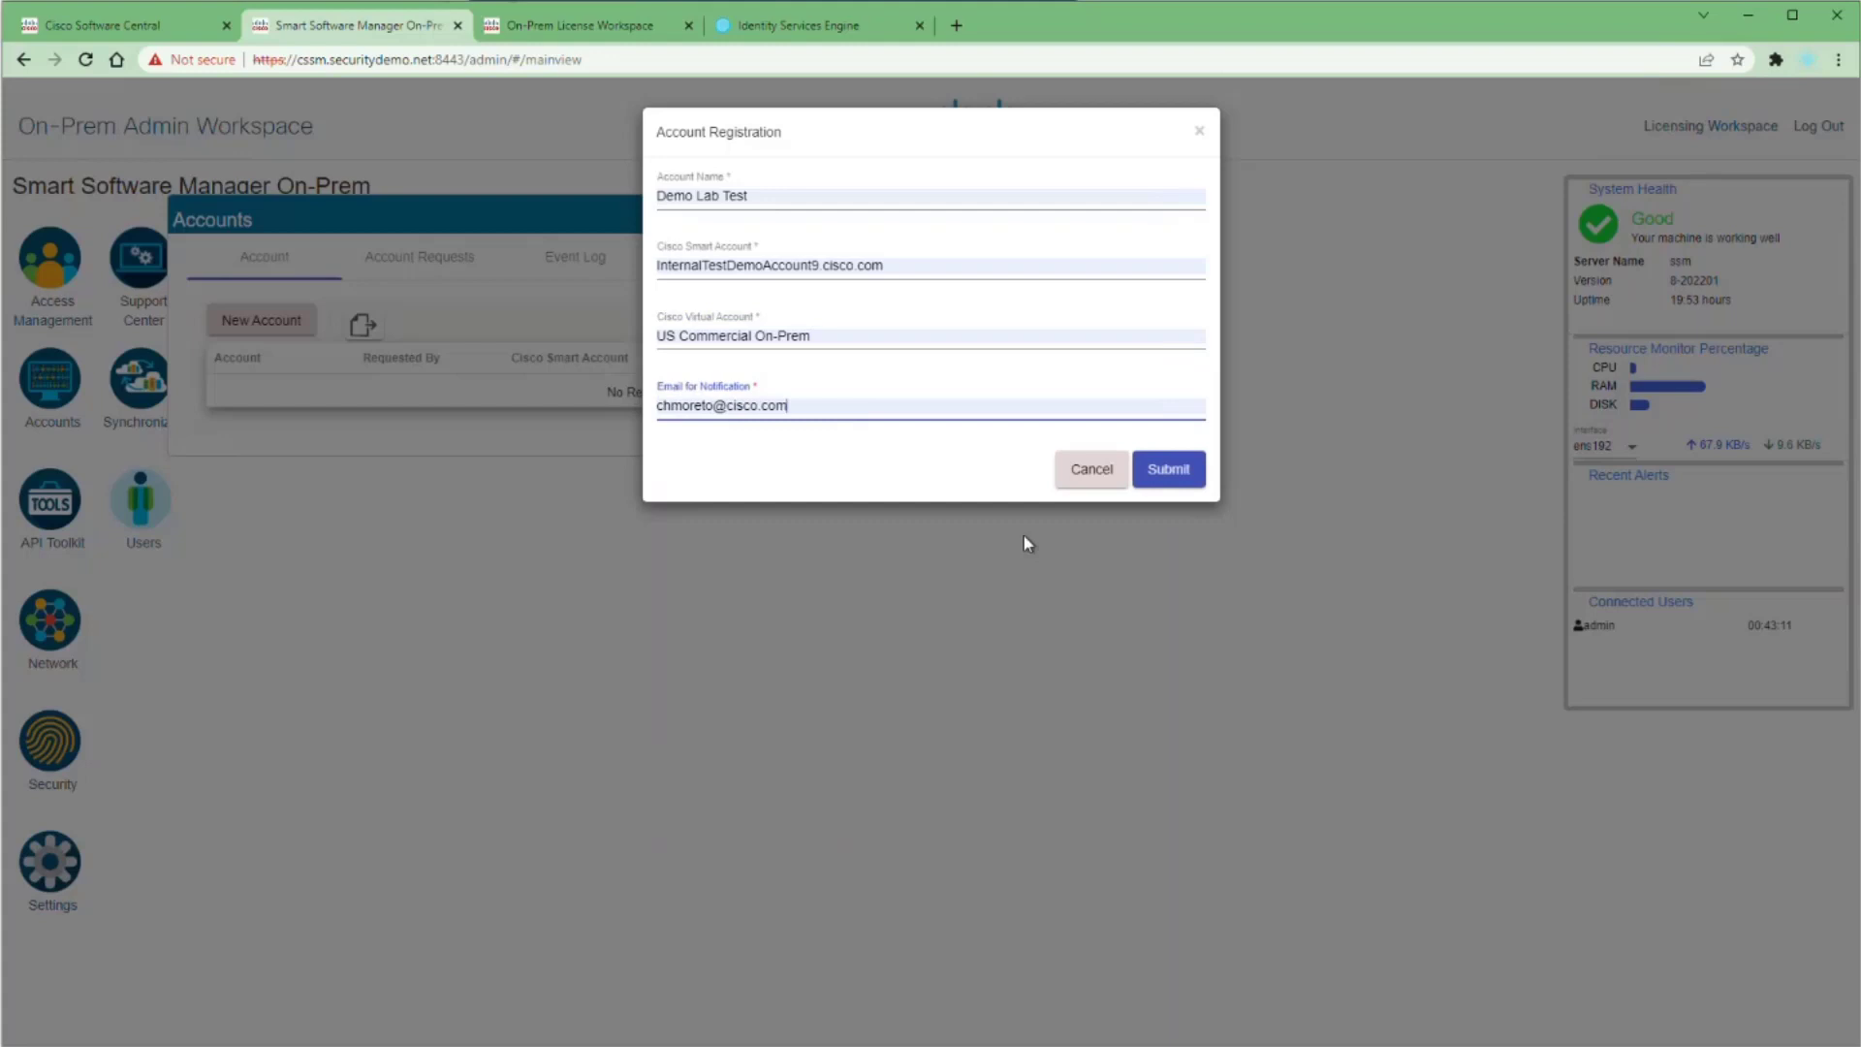
pyautogui.click(1167, 469)
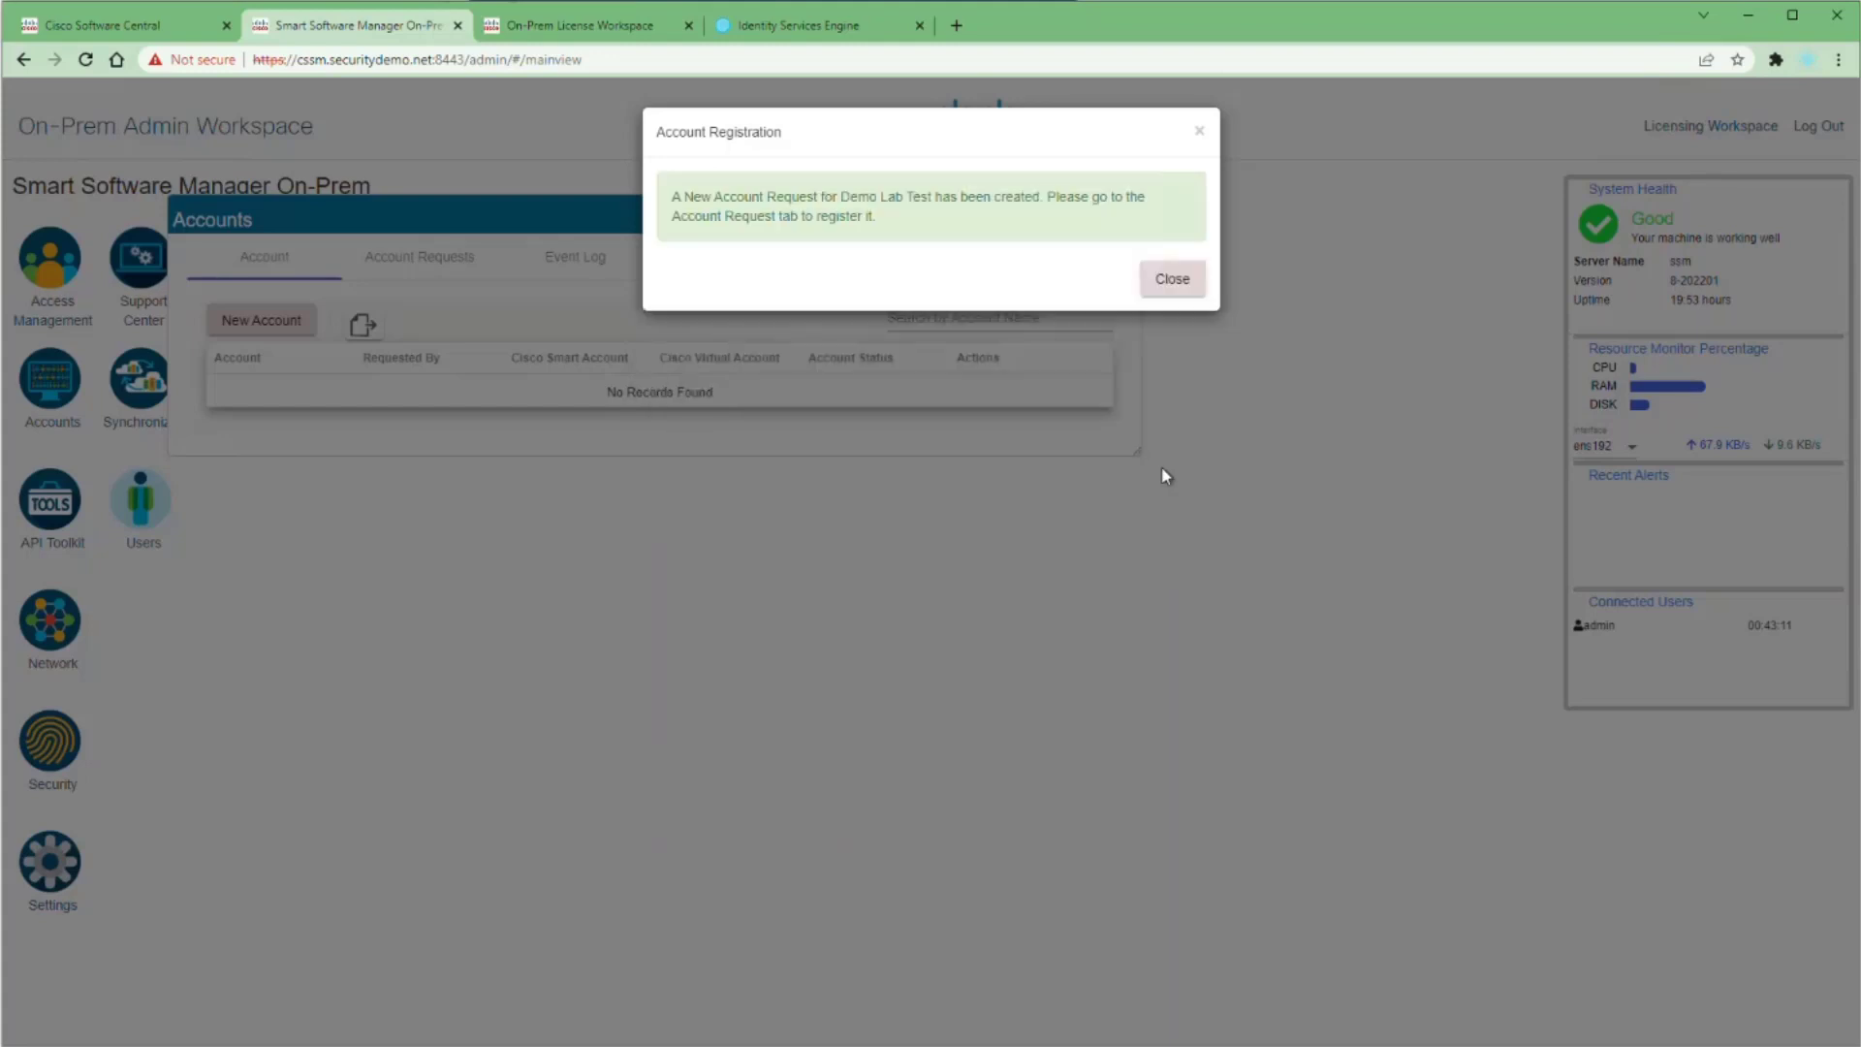
pyautogui.click(1170, 278)
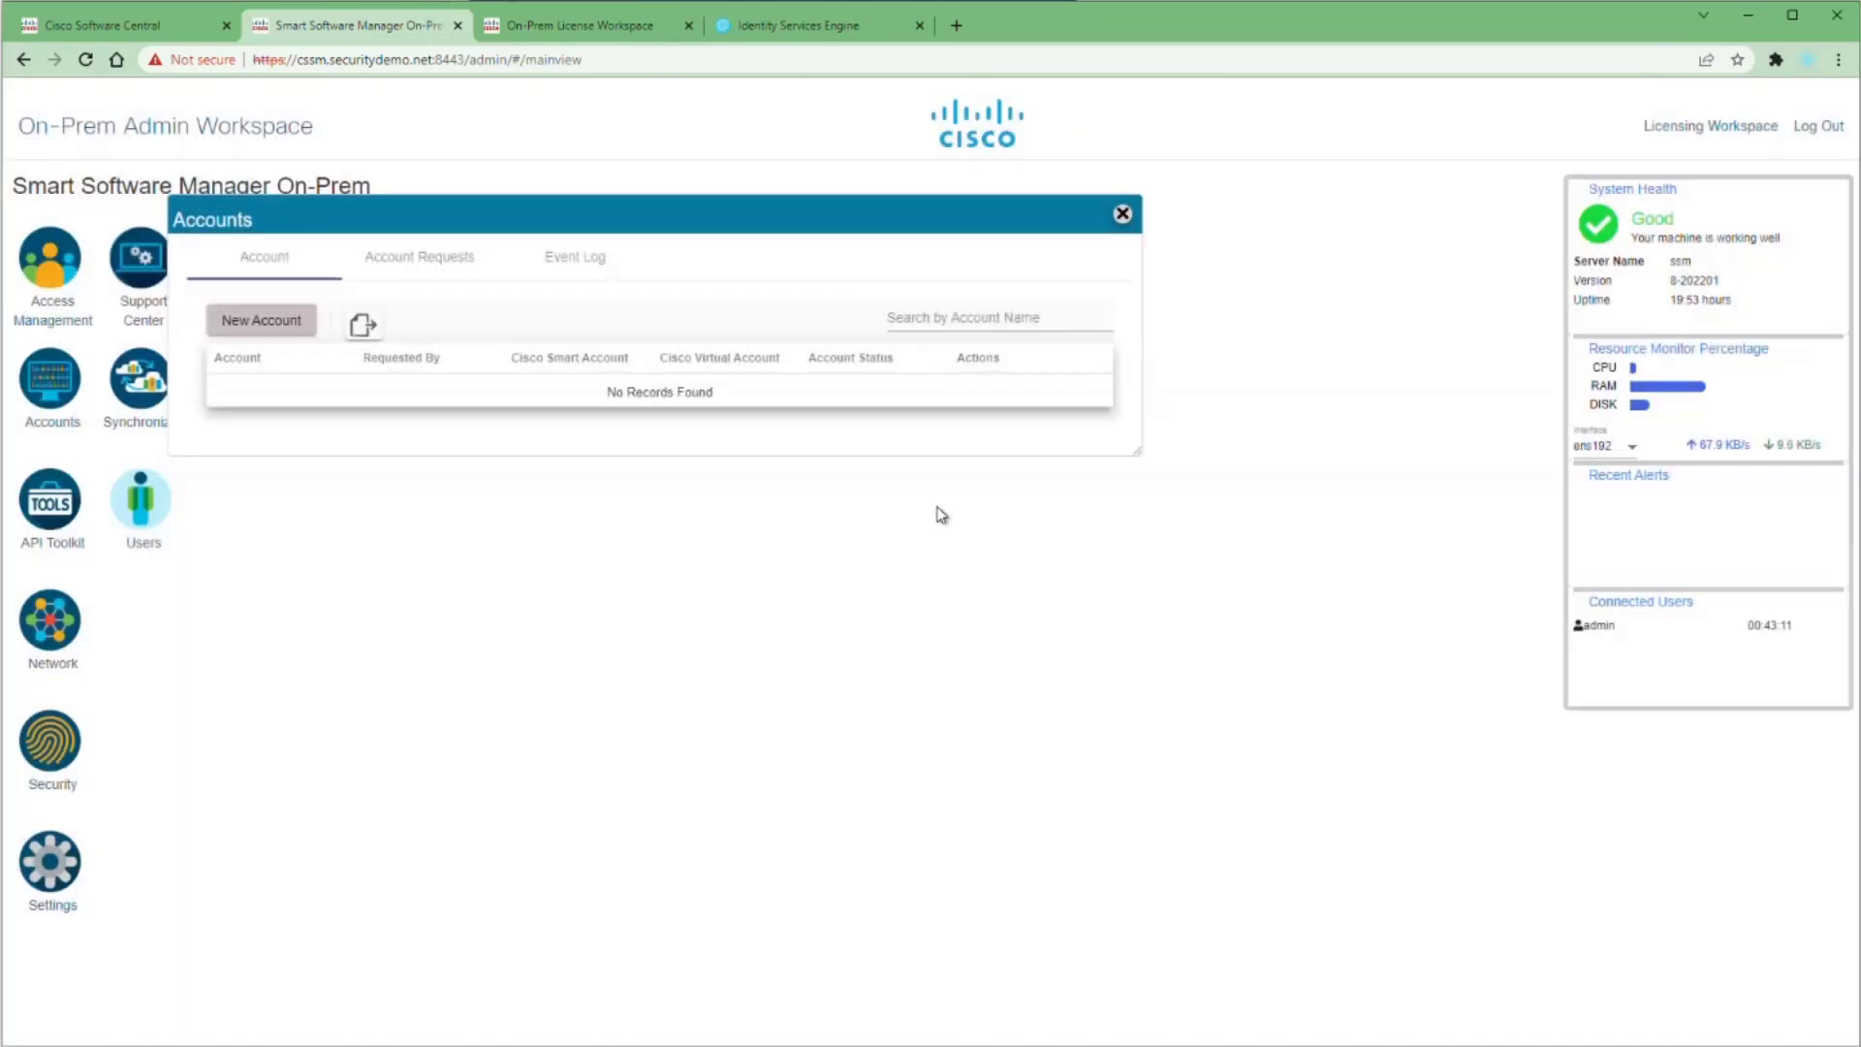
# - Approve the pending Demo Lab Test account request so the account is created
pyautogui.click(419, 256)
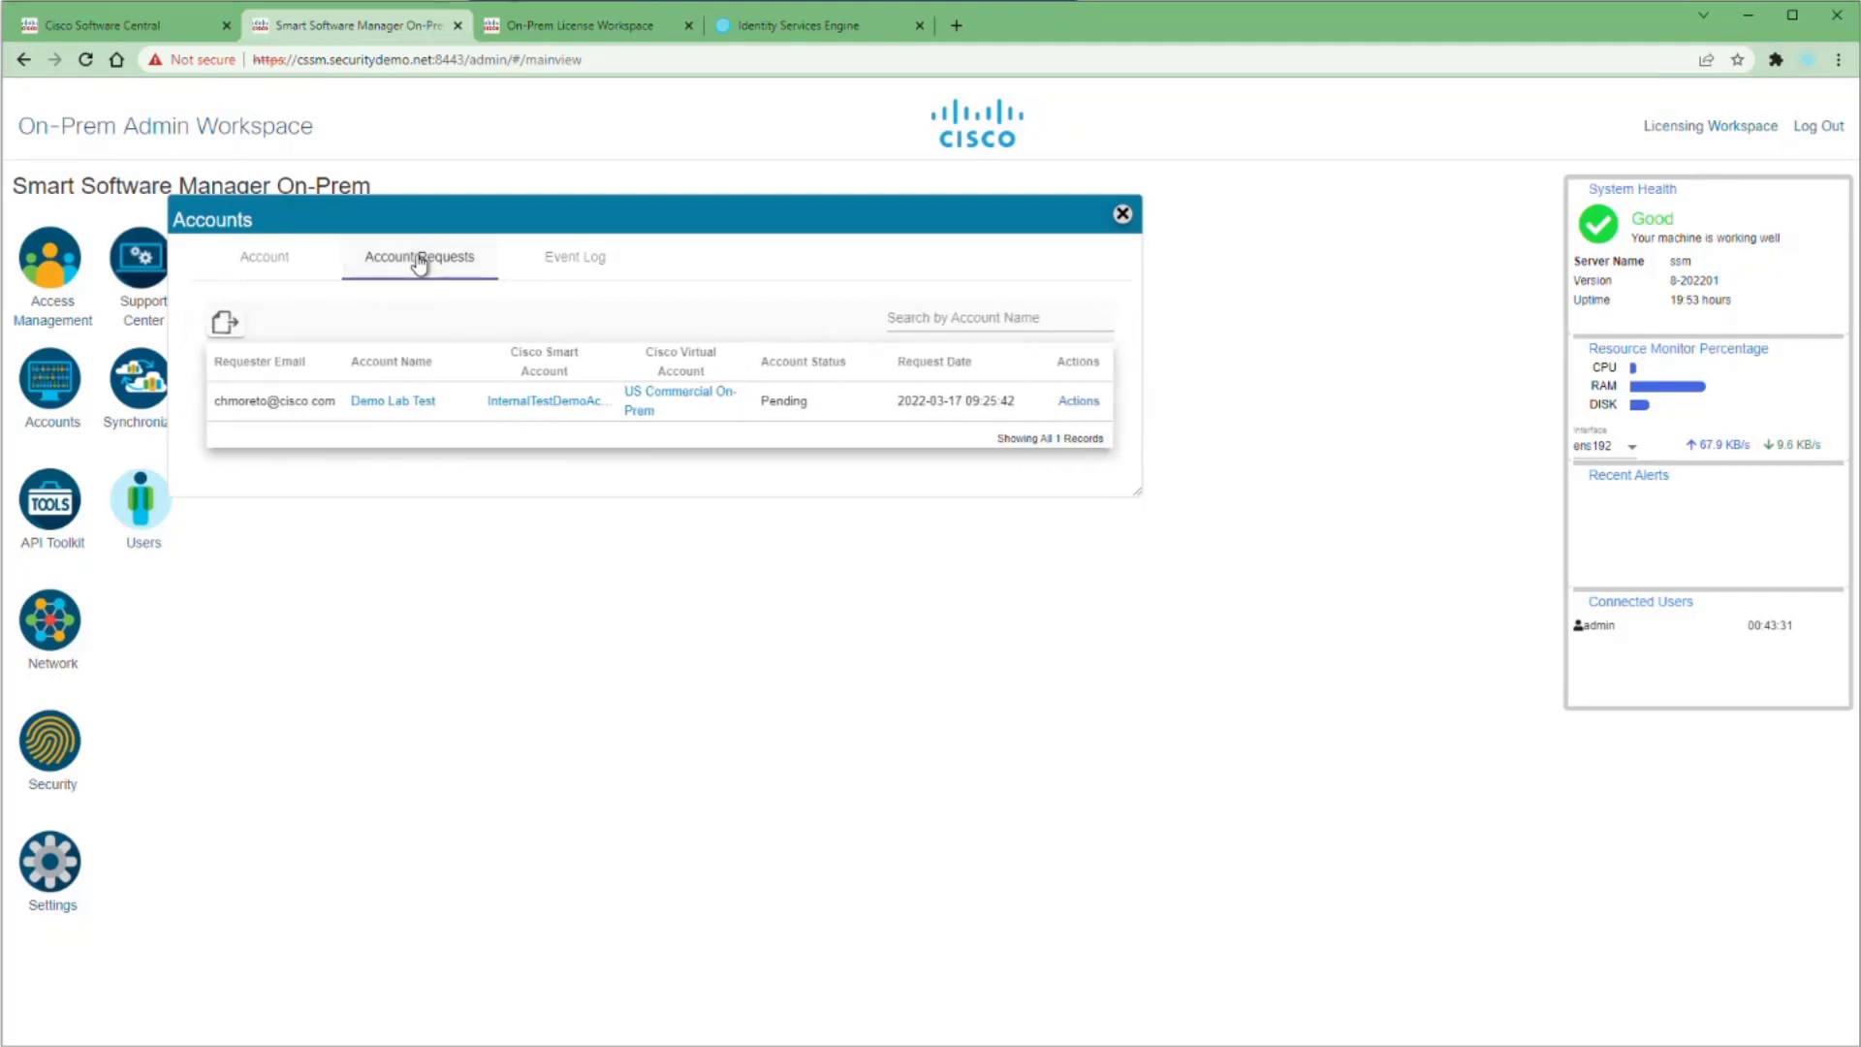
pyautogui.click(1077, 401)
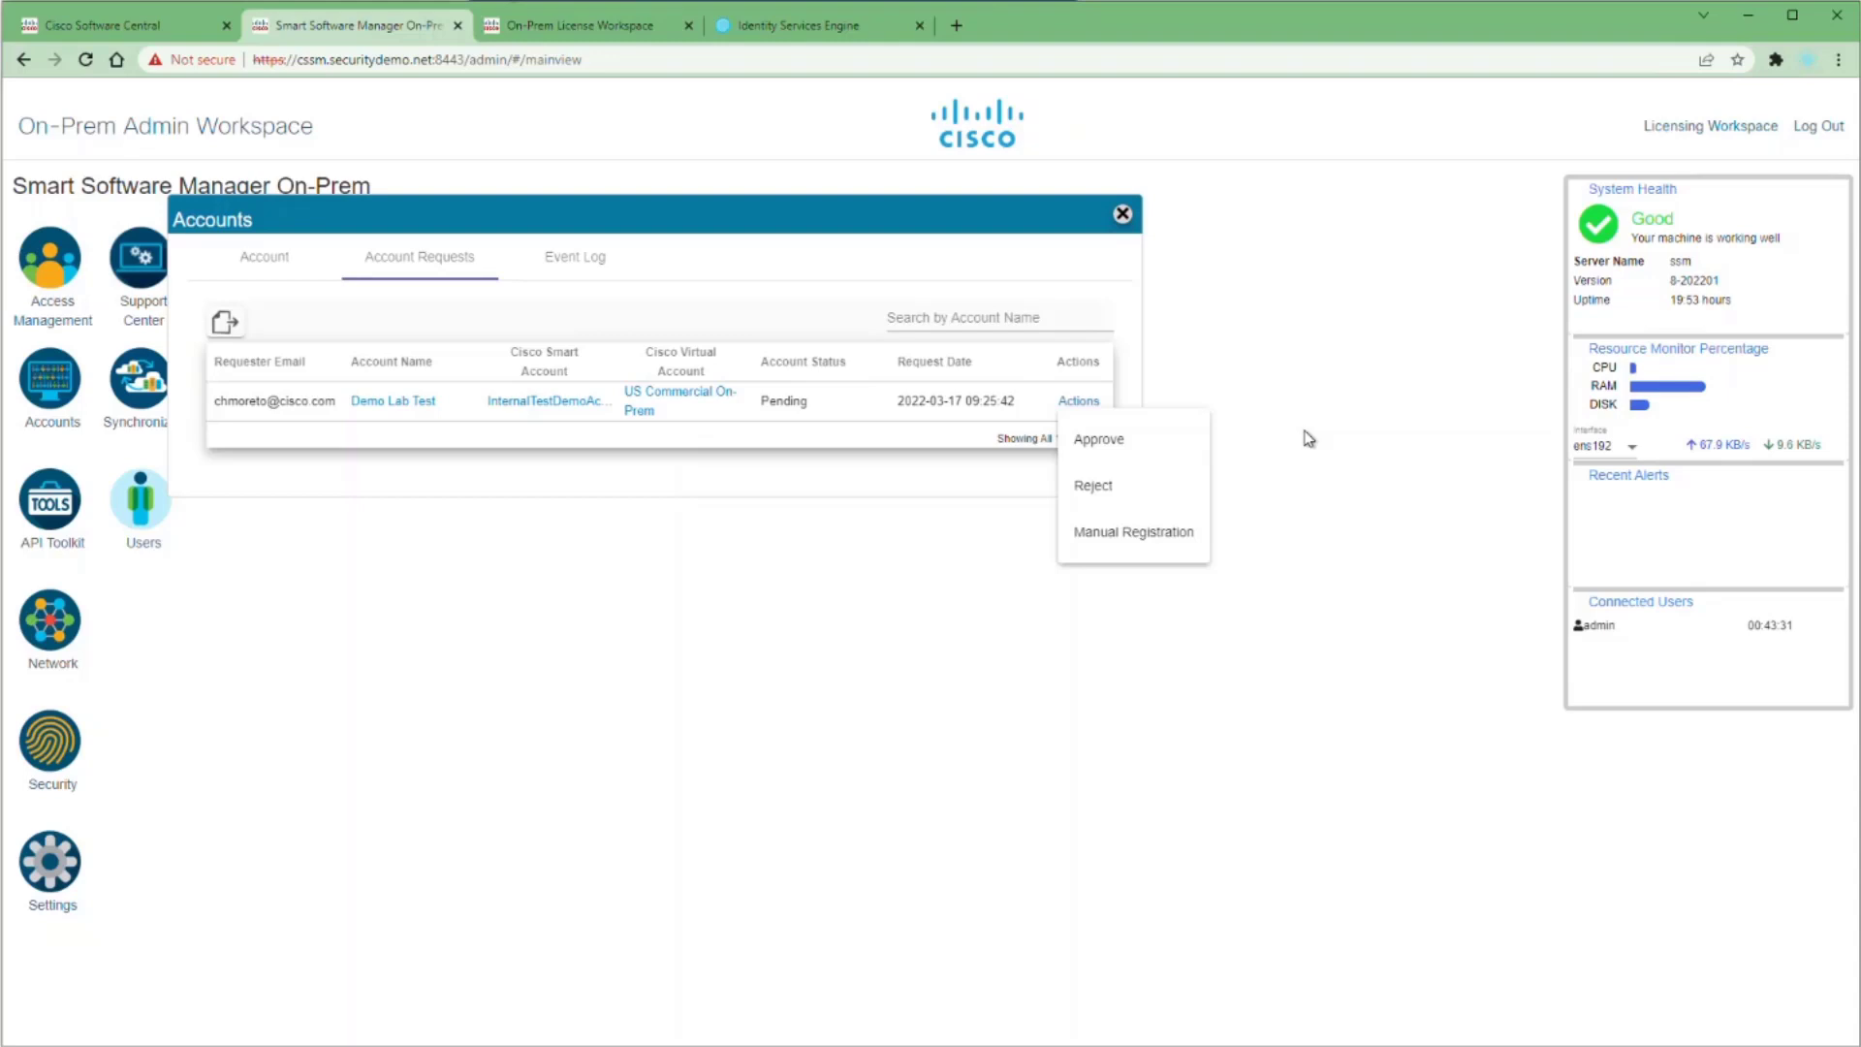
pyautogui.moveTo(1152, 492)
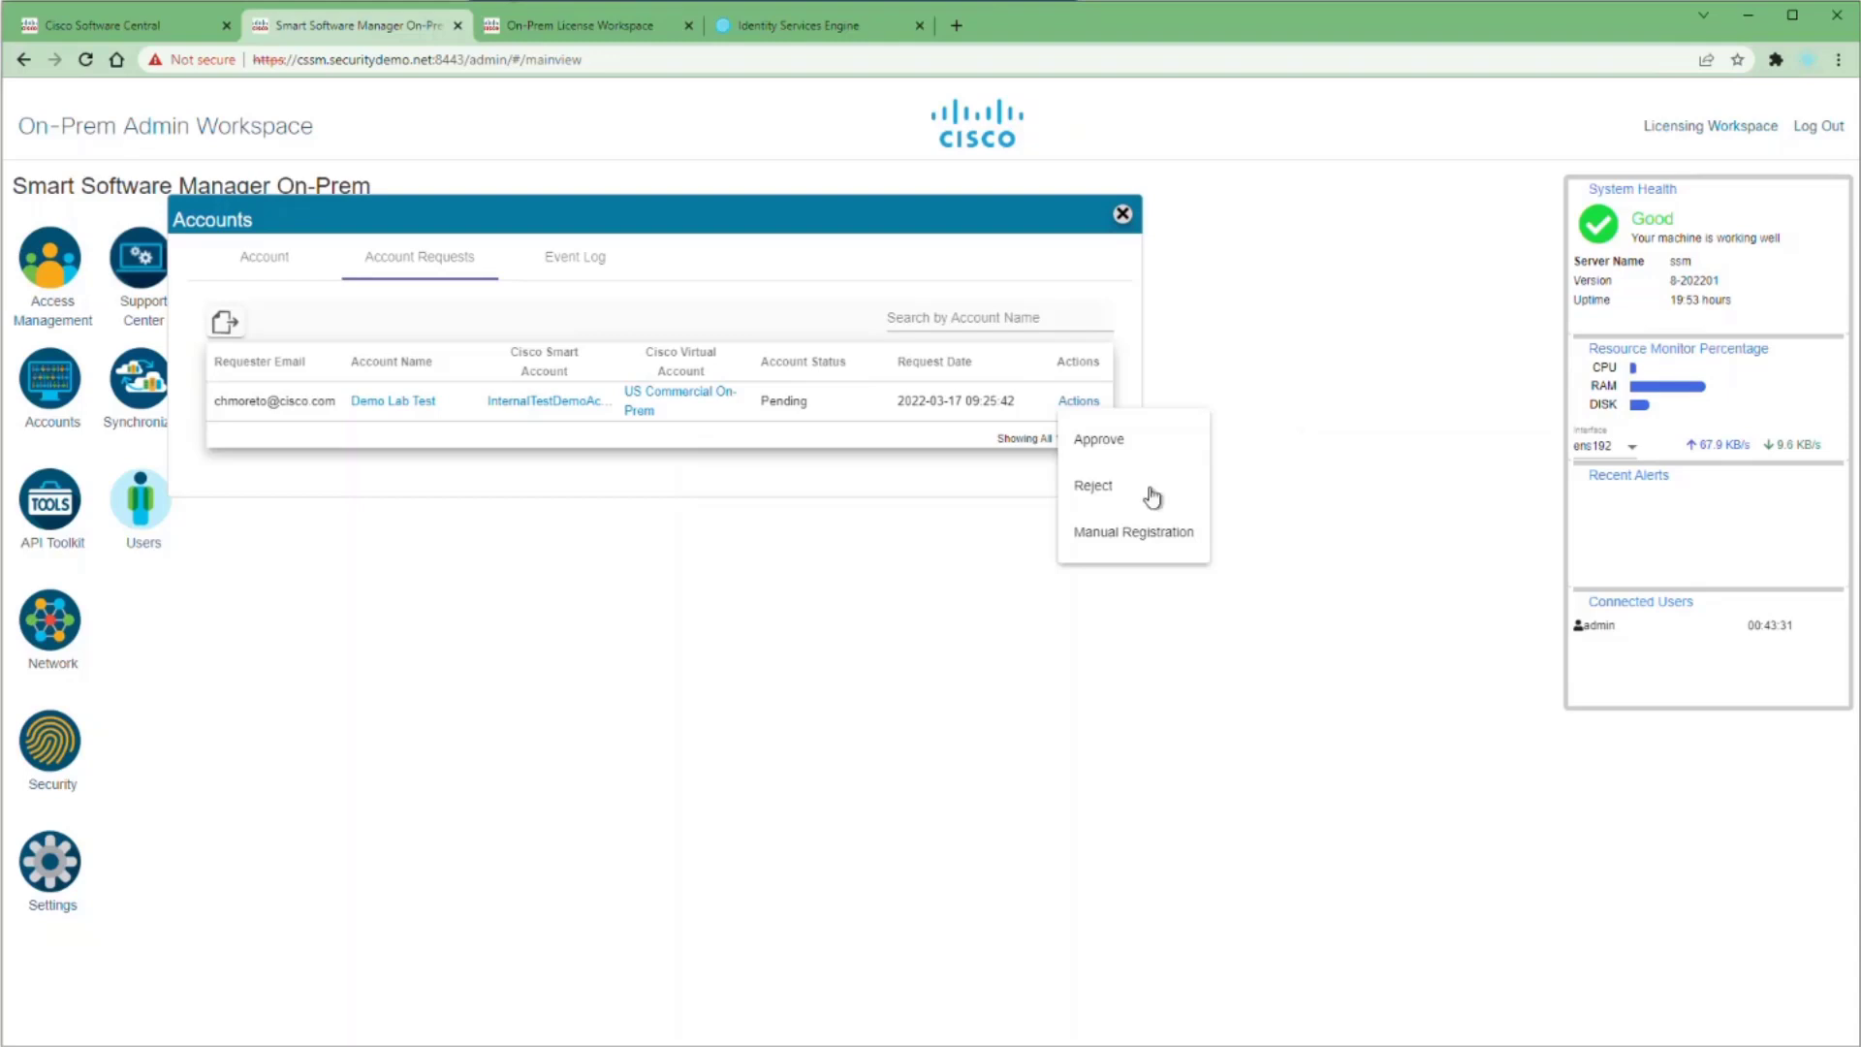
pyautogui.moveTo(1110, 445)
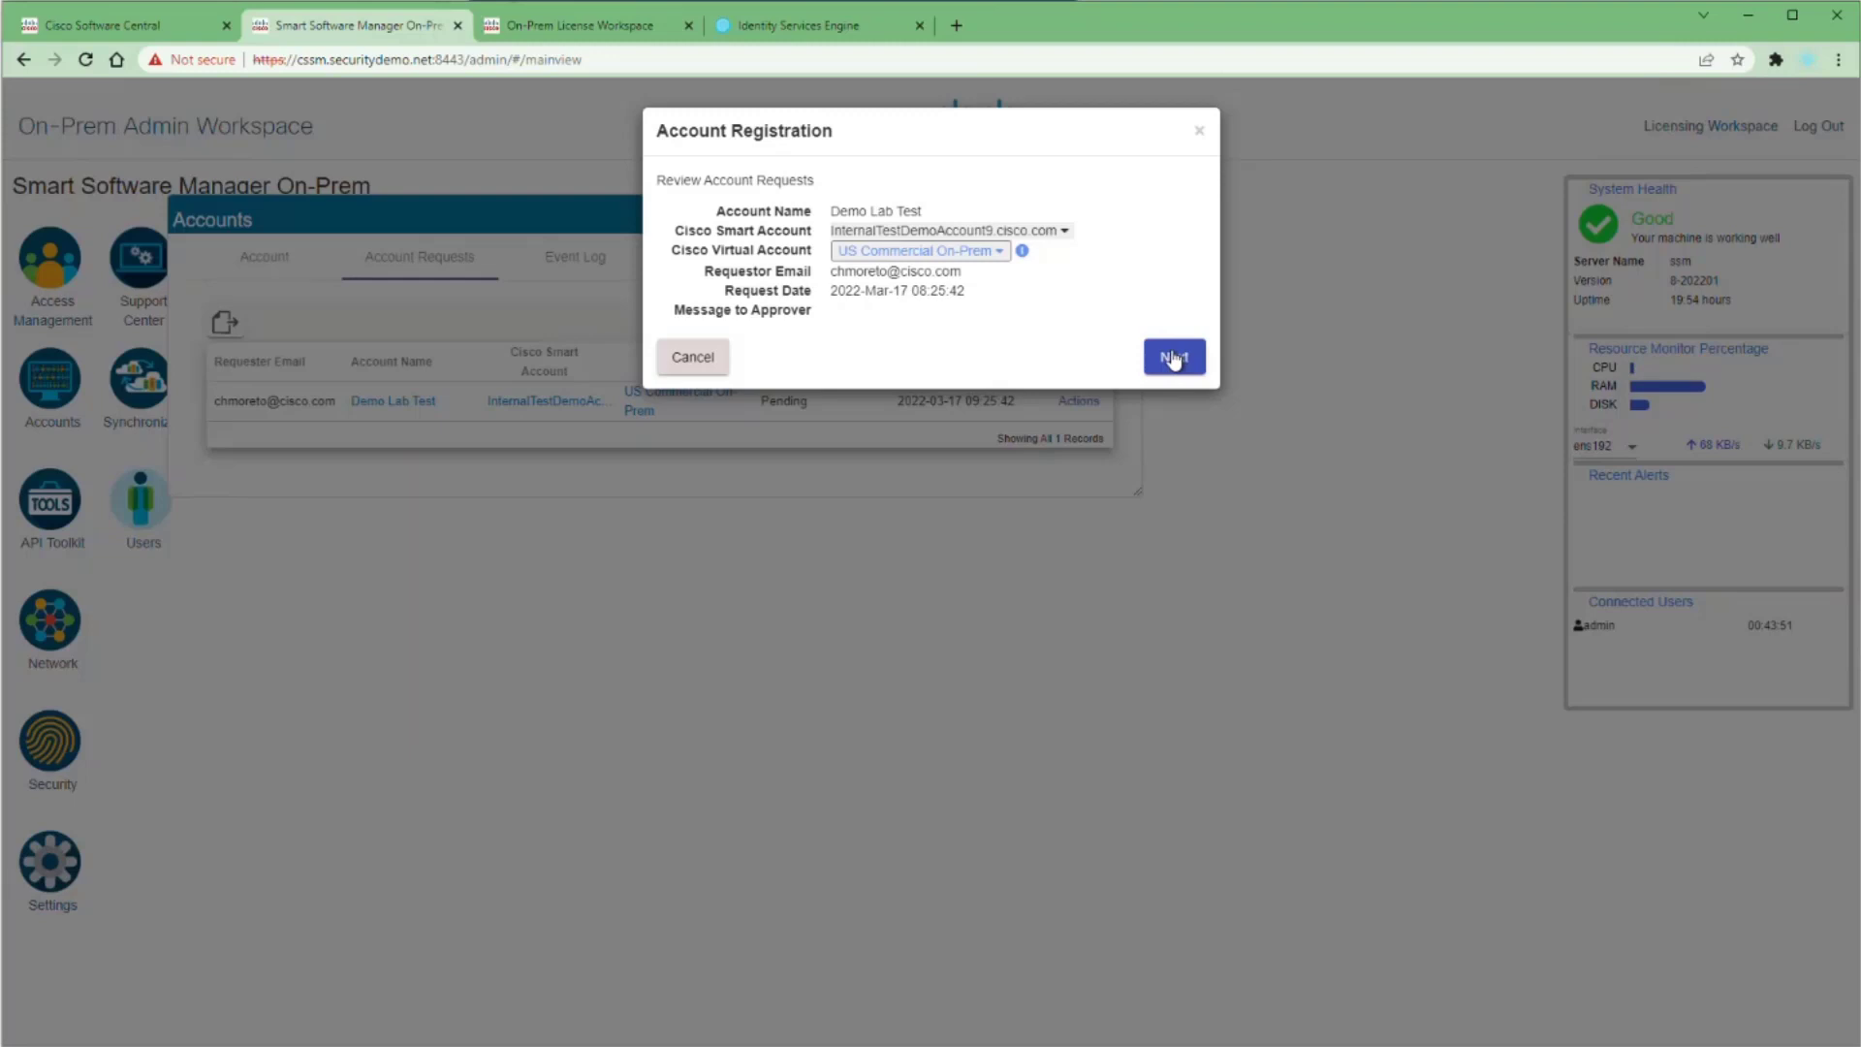
pyautogui.click(1173, 356)
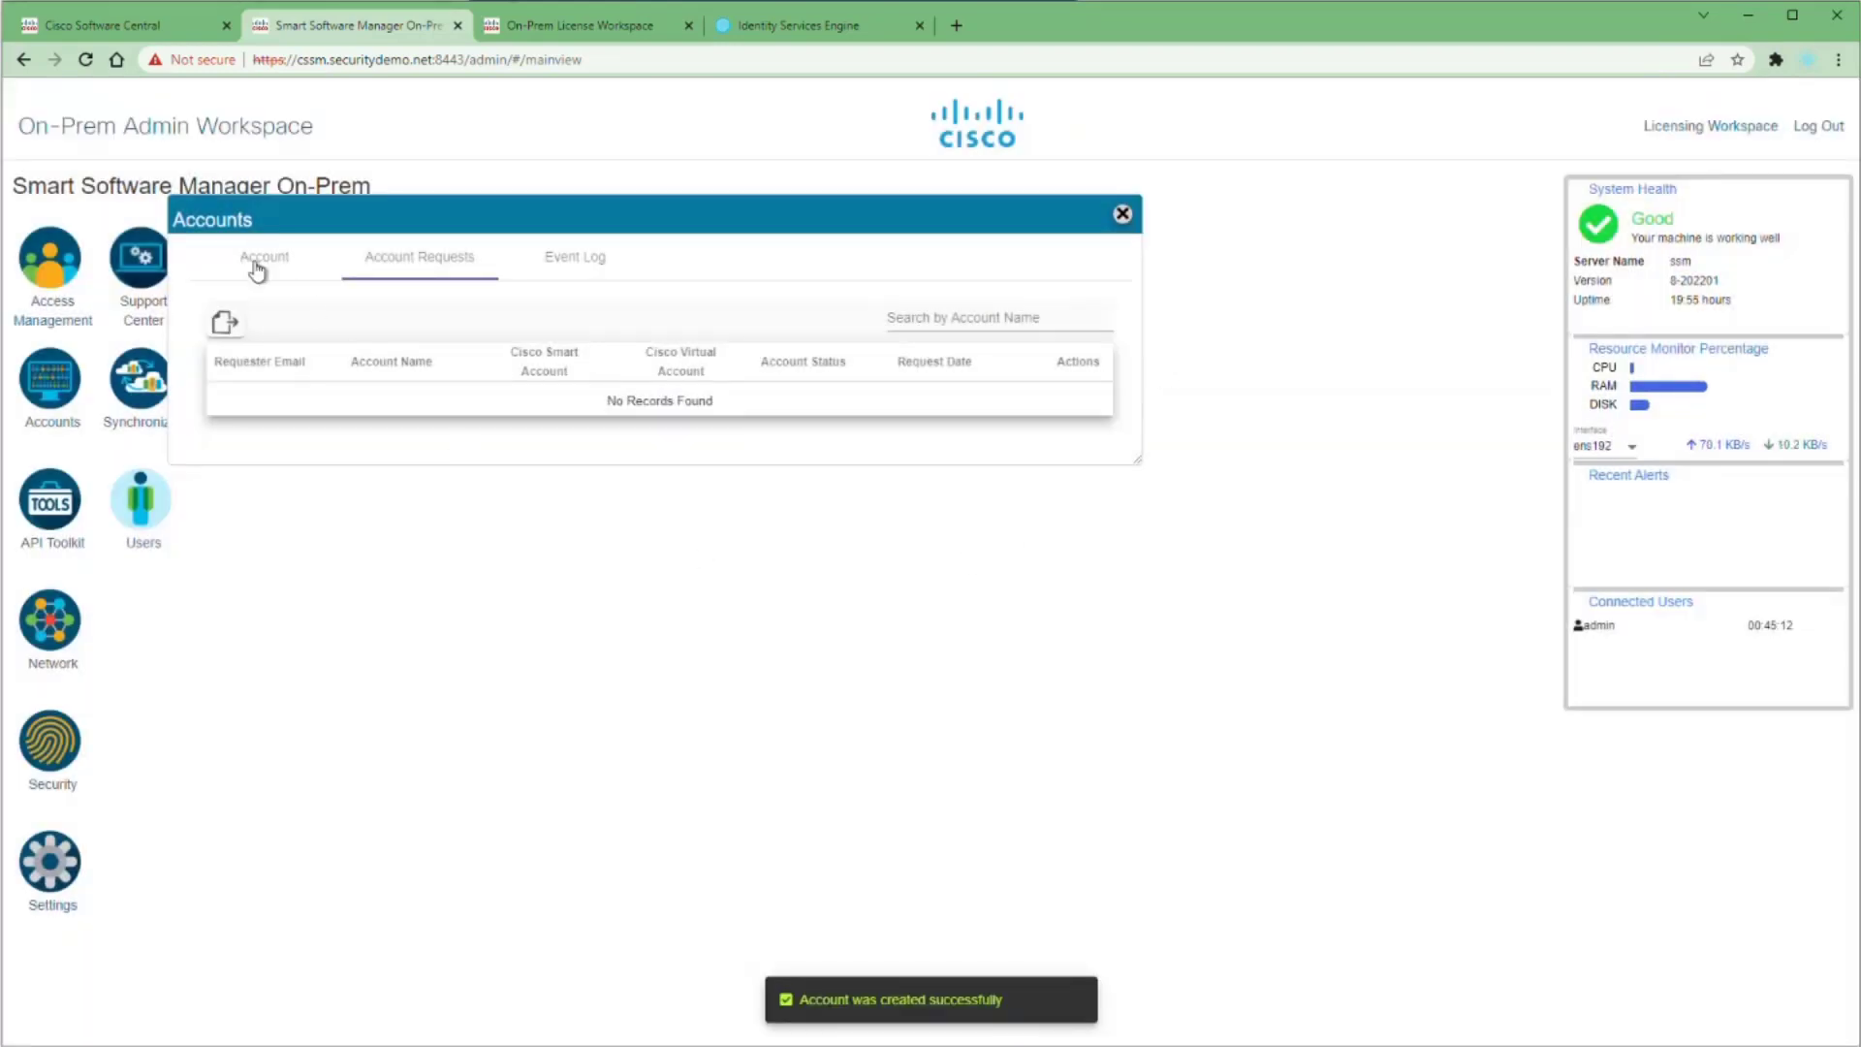
# - Verify Demo Lab Test is Active in Accounts and open its Licensing Workspace
pyautogui.click(263, 256)
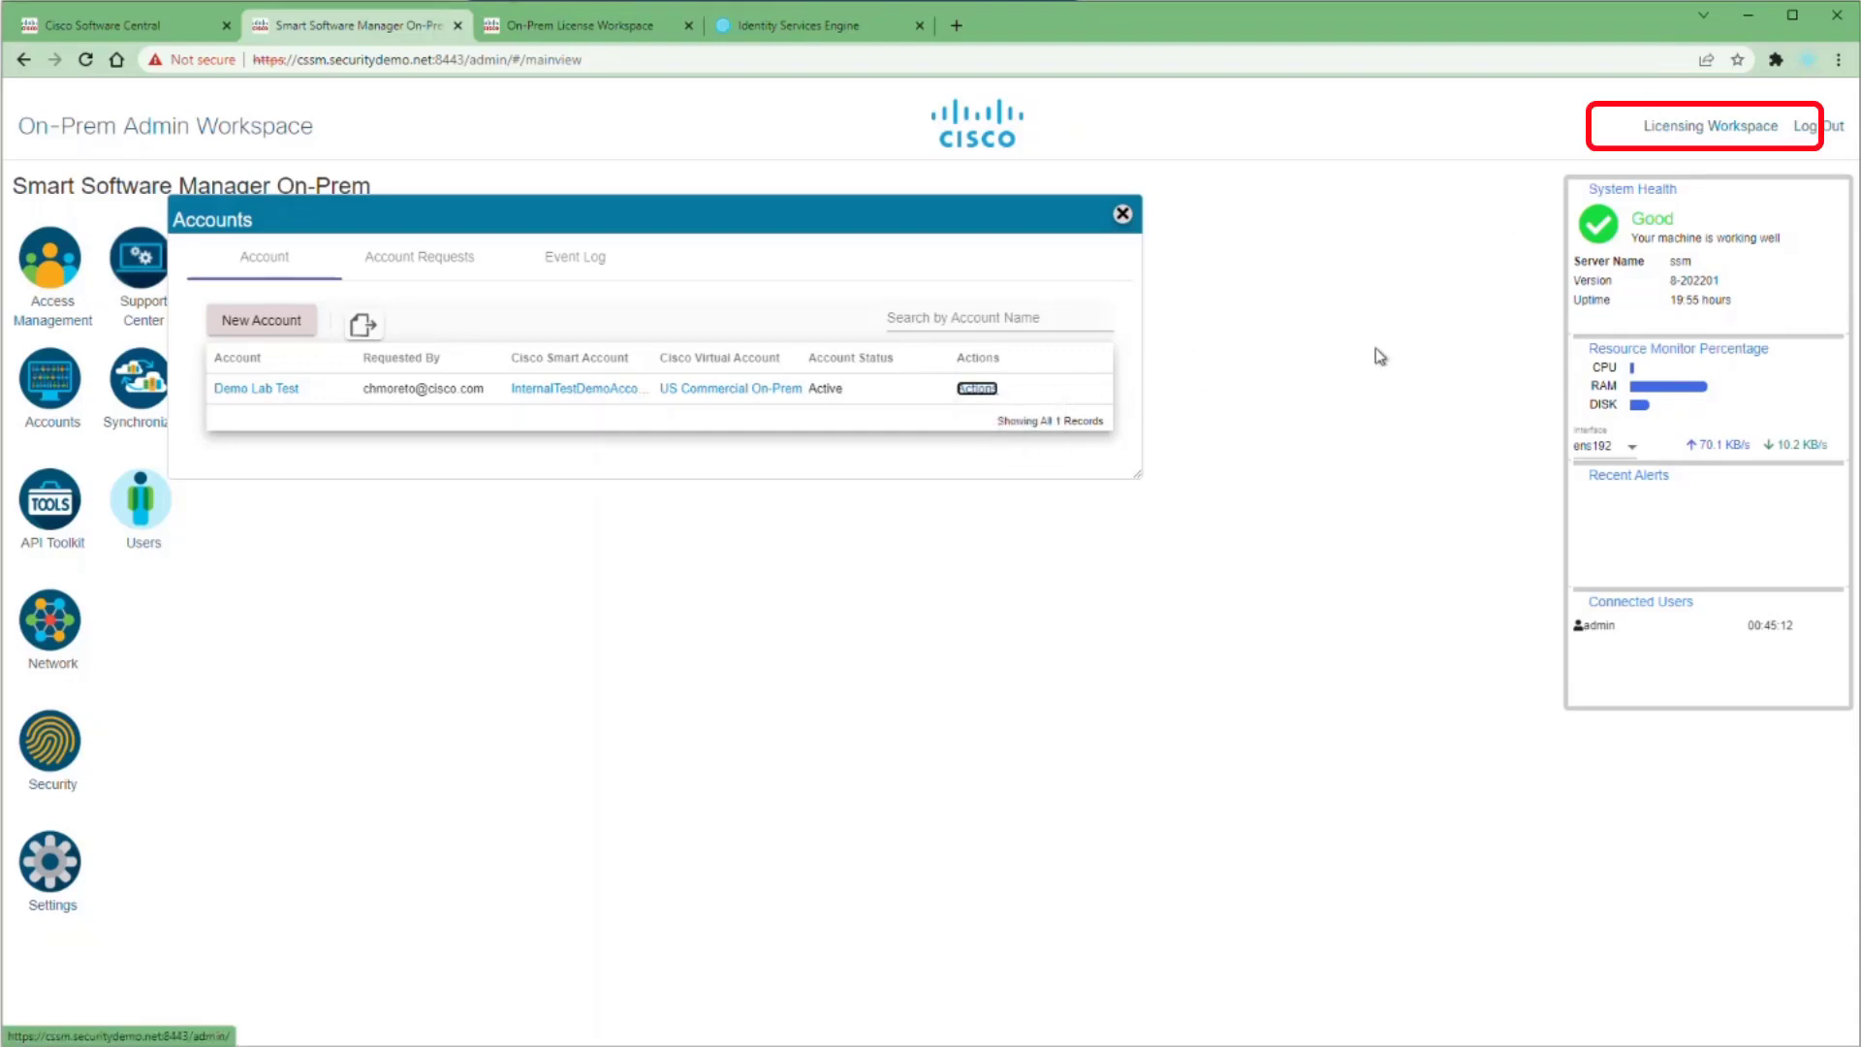
pyautogui.click(1710, 126)
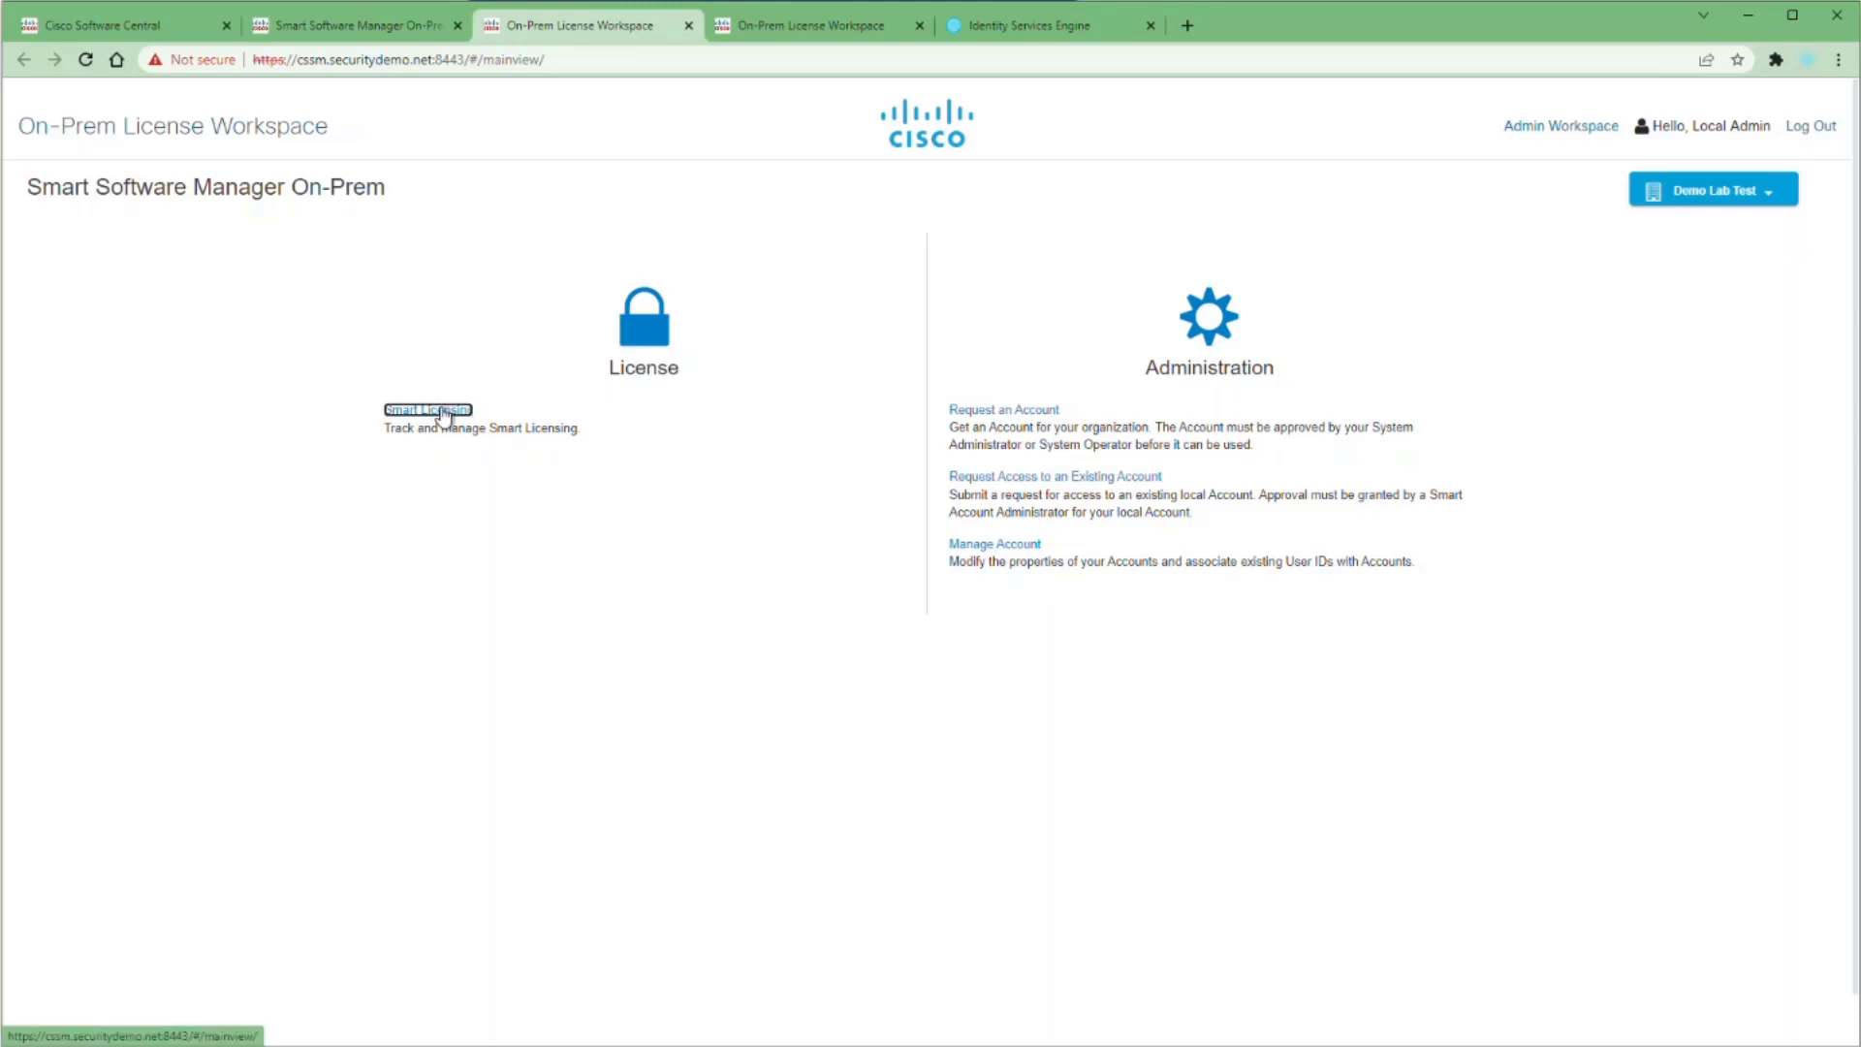
# - Confirm the Default virtual account holds no licenses, then close the License Workspace
pyautogui.click(426, 409)
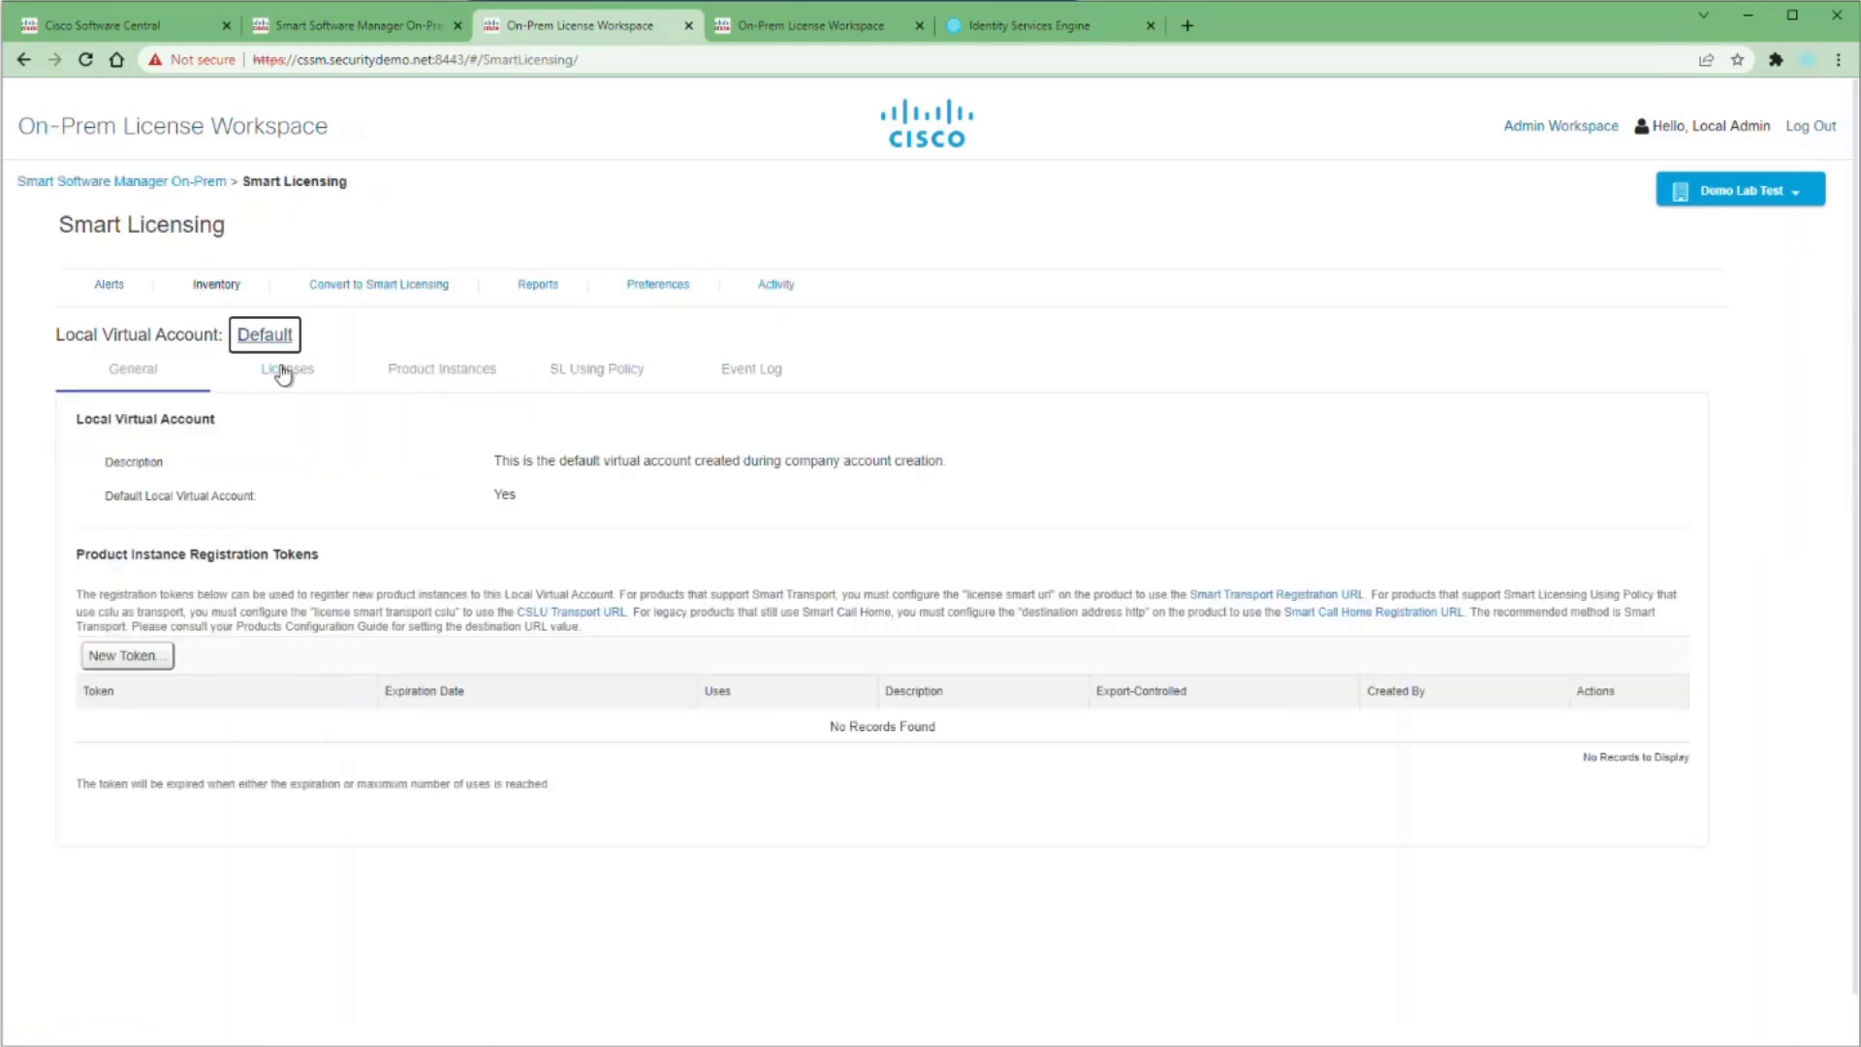
pyautogui.click(286, 369)
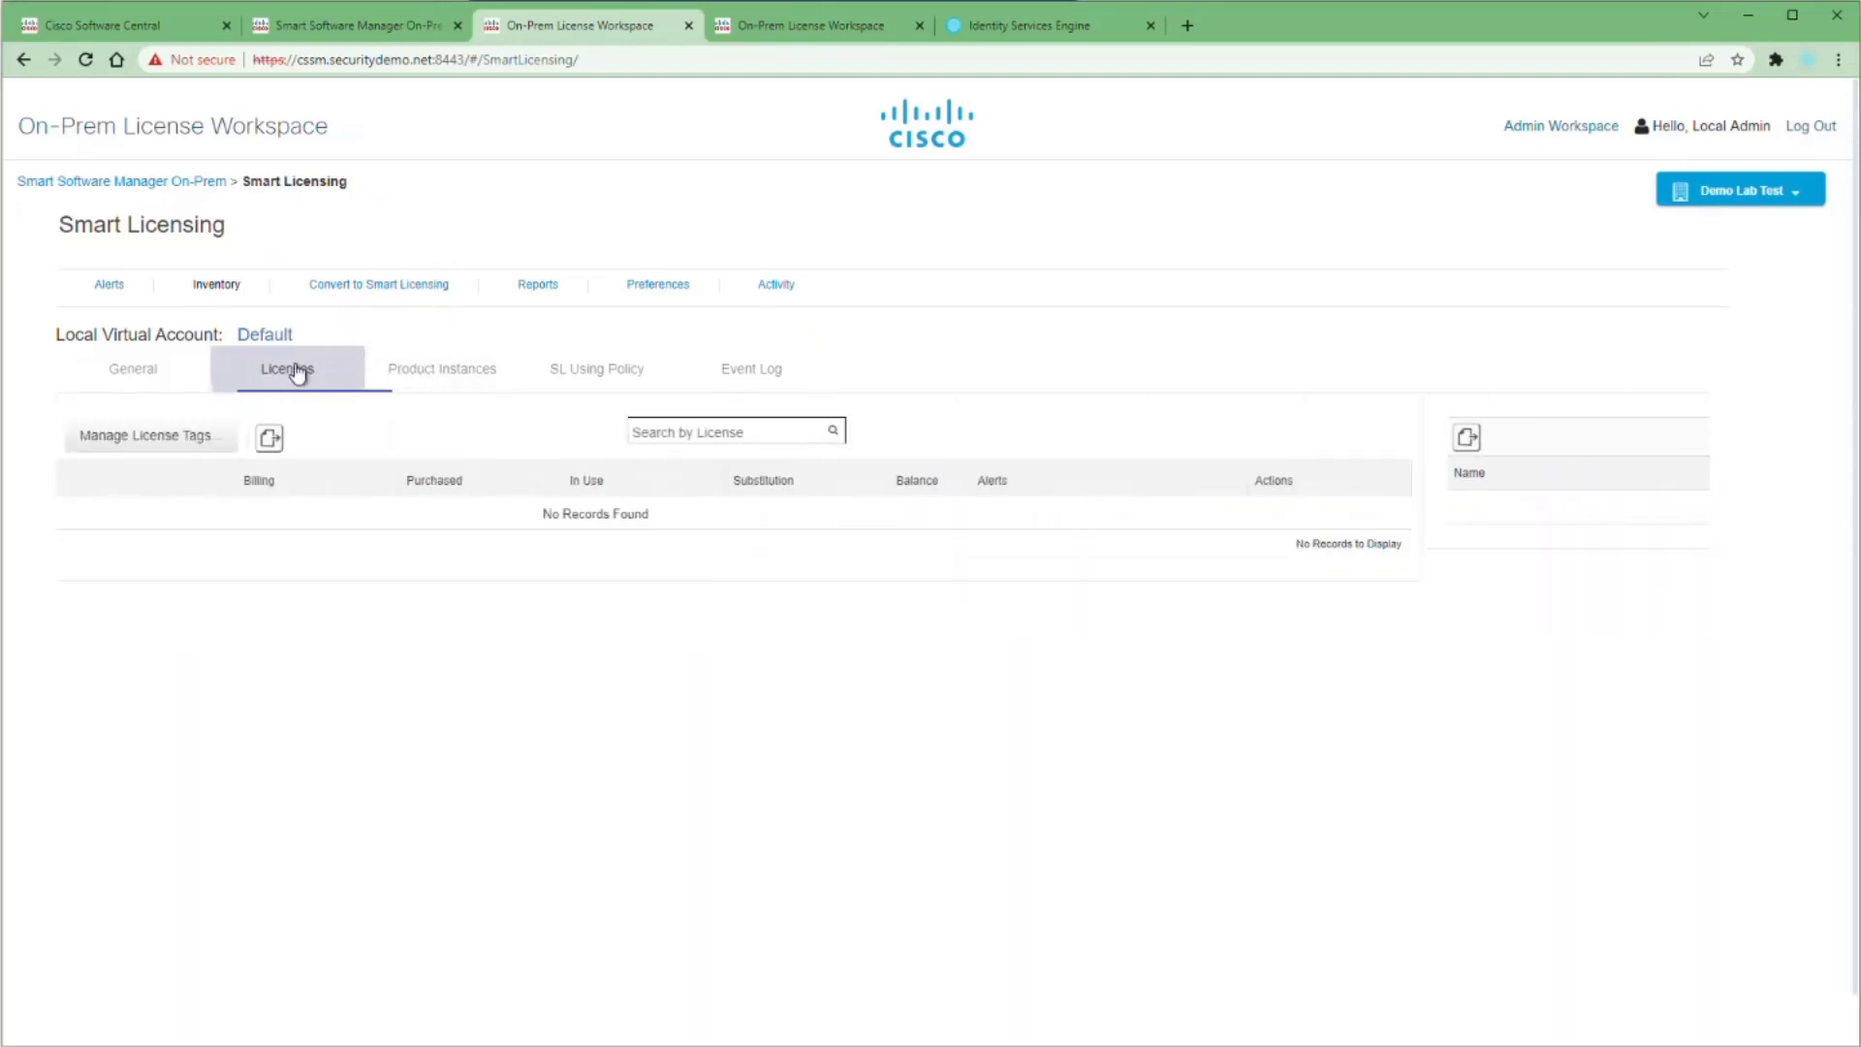
pyautogui.click(132, 370)
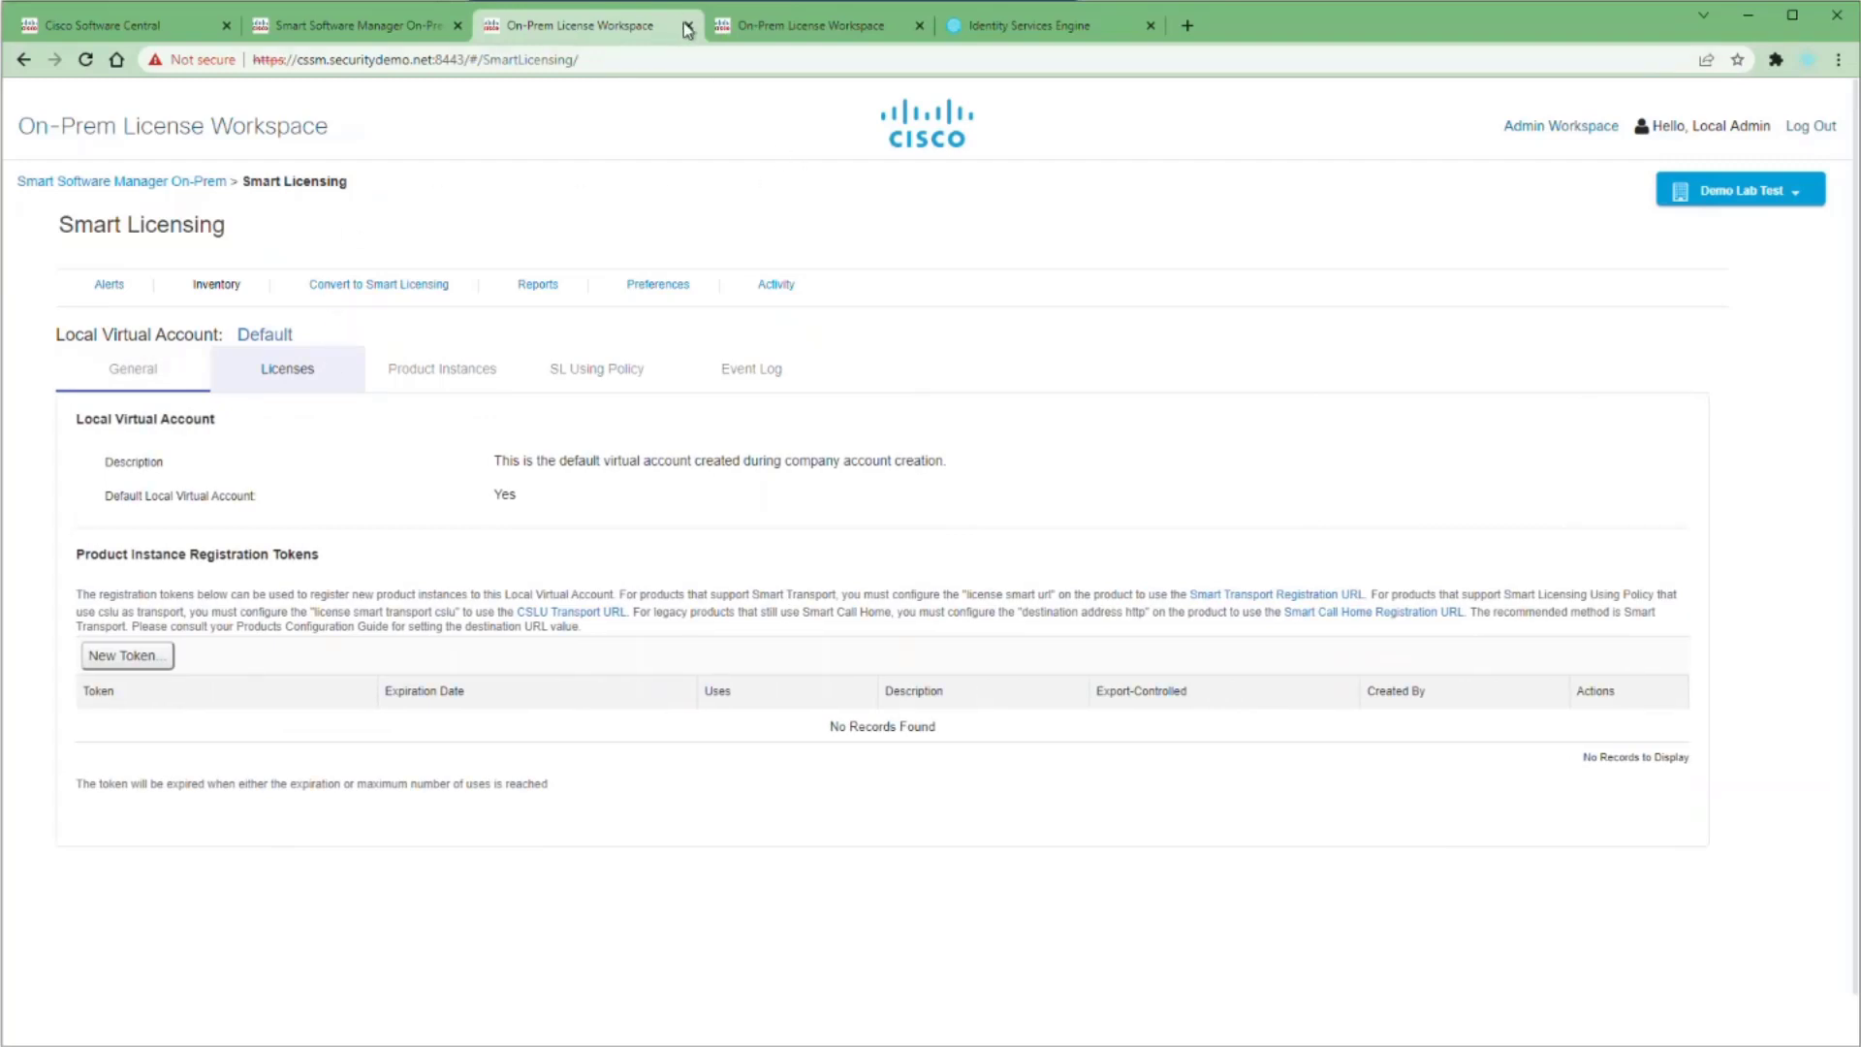
pyautogui.click(686, 25)
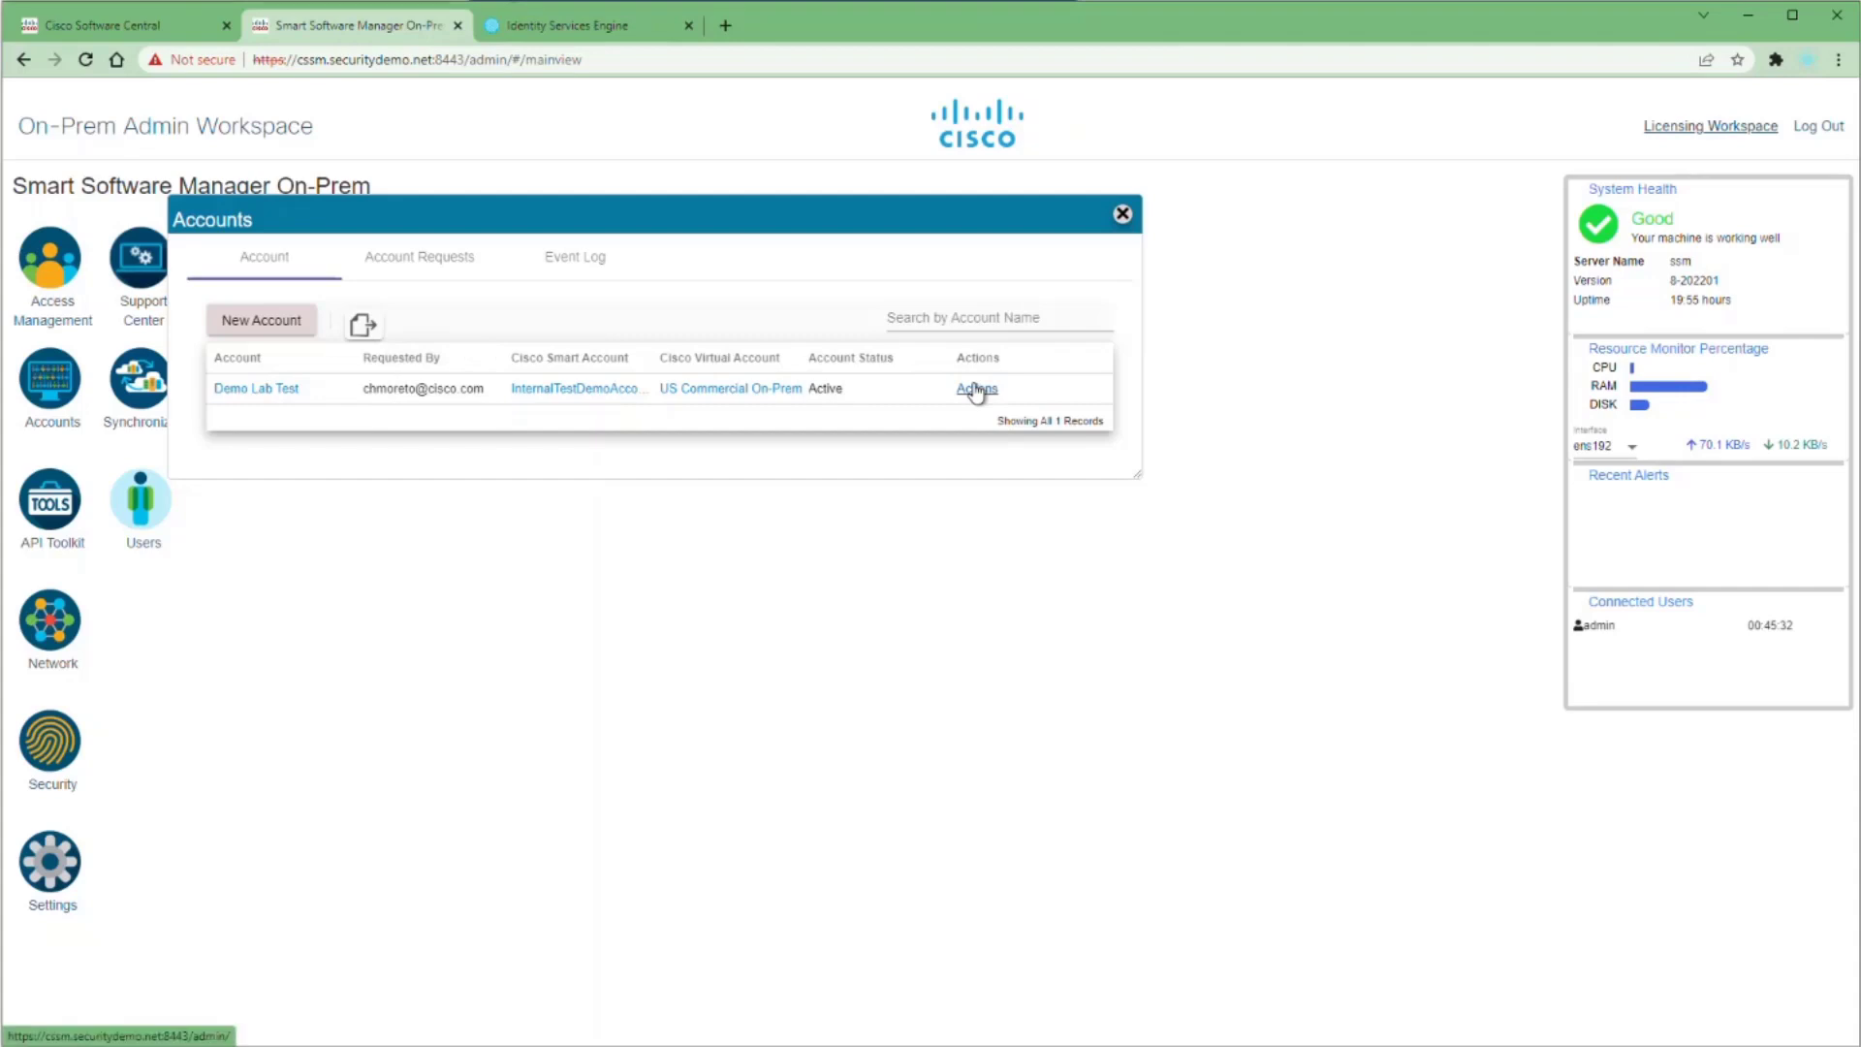
# - Deactivate the Demo Lab Test account, then delete it and confirm the deletion
pyautogui.click(976, 387)
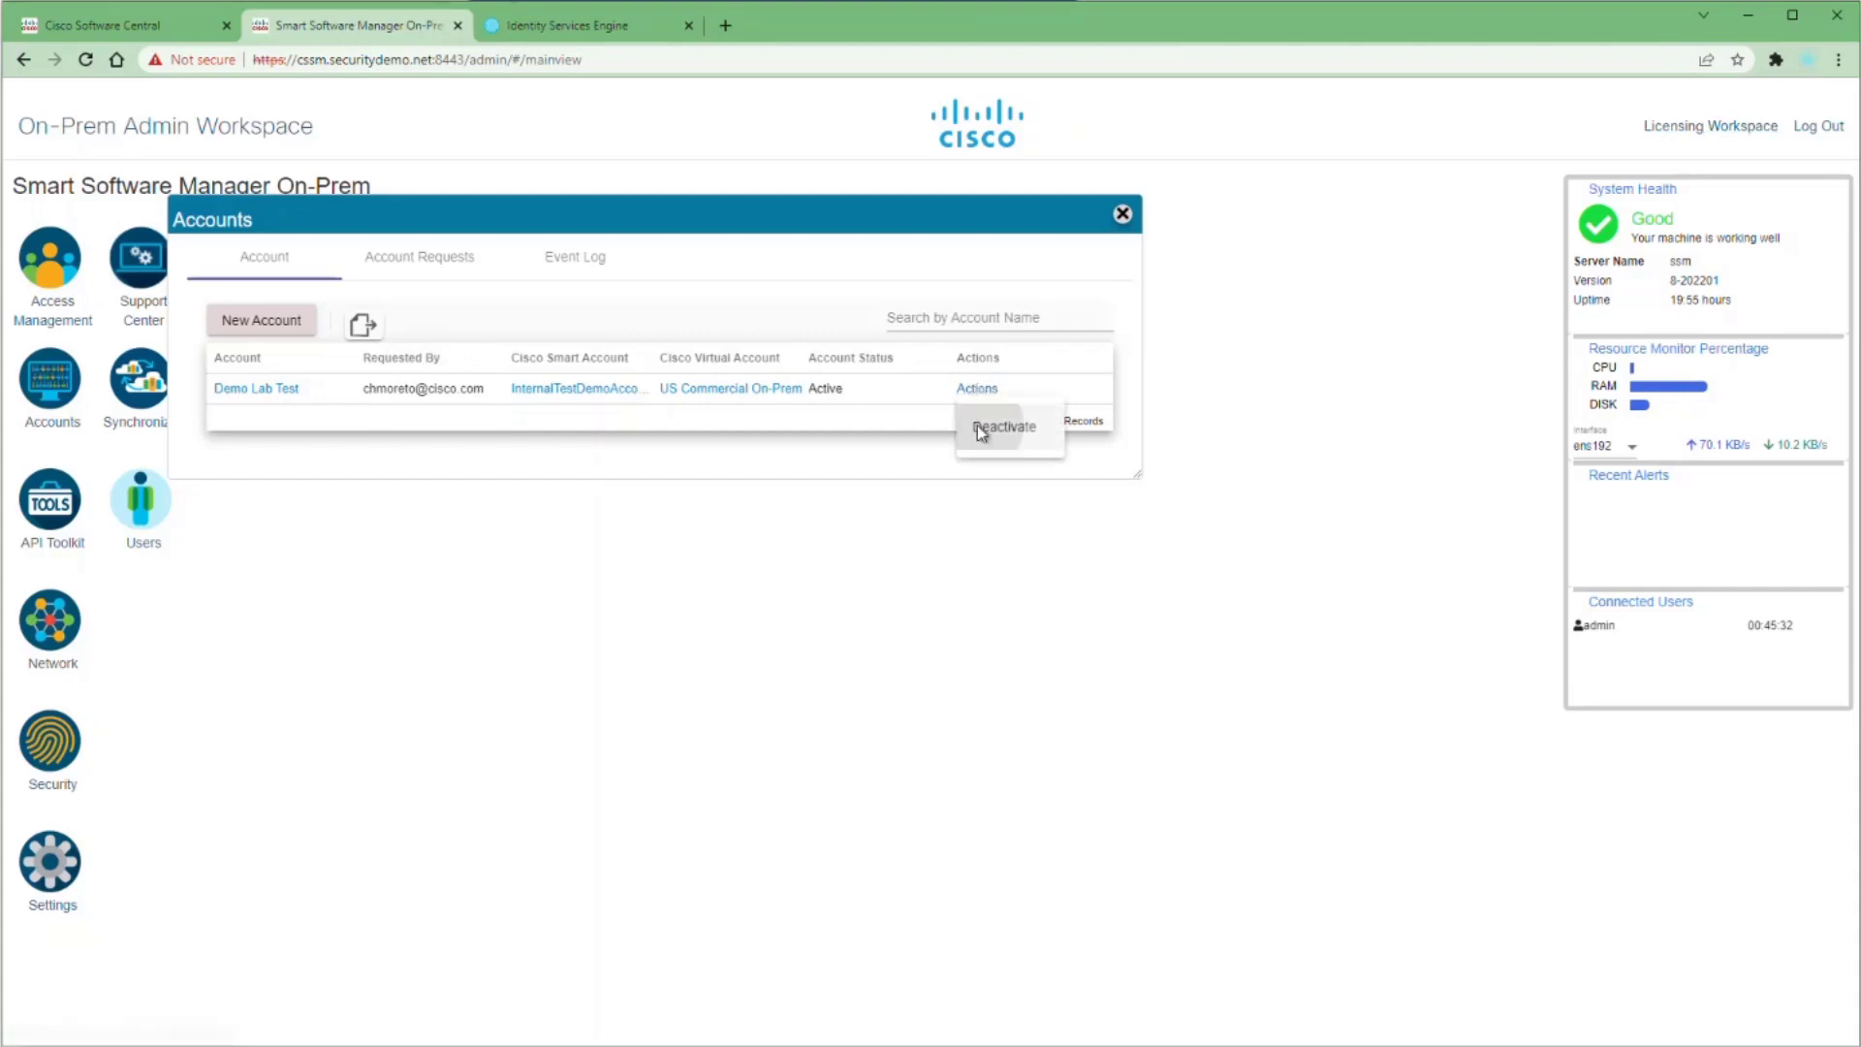
pyautogui.click(1004, 426)
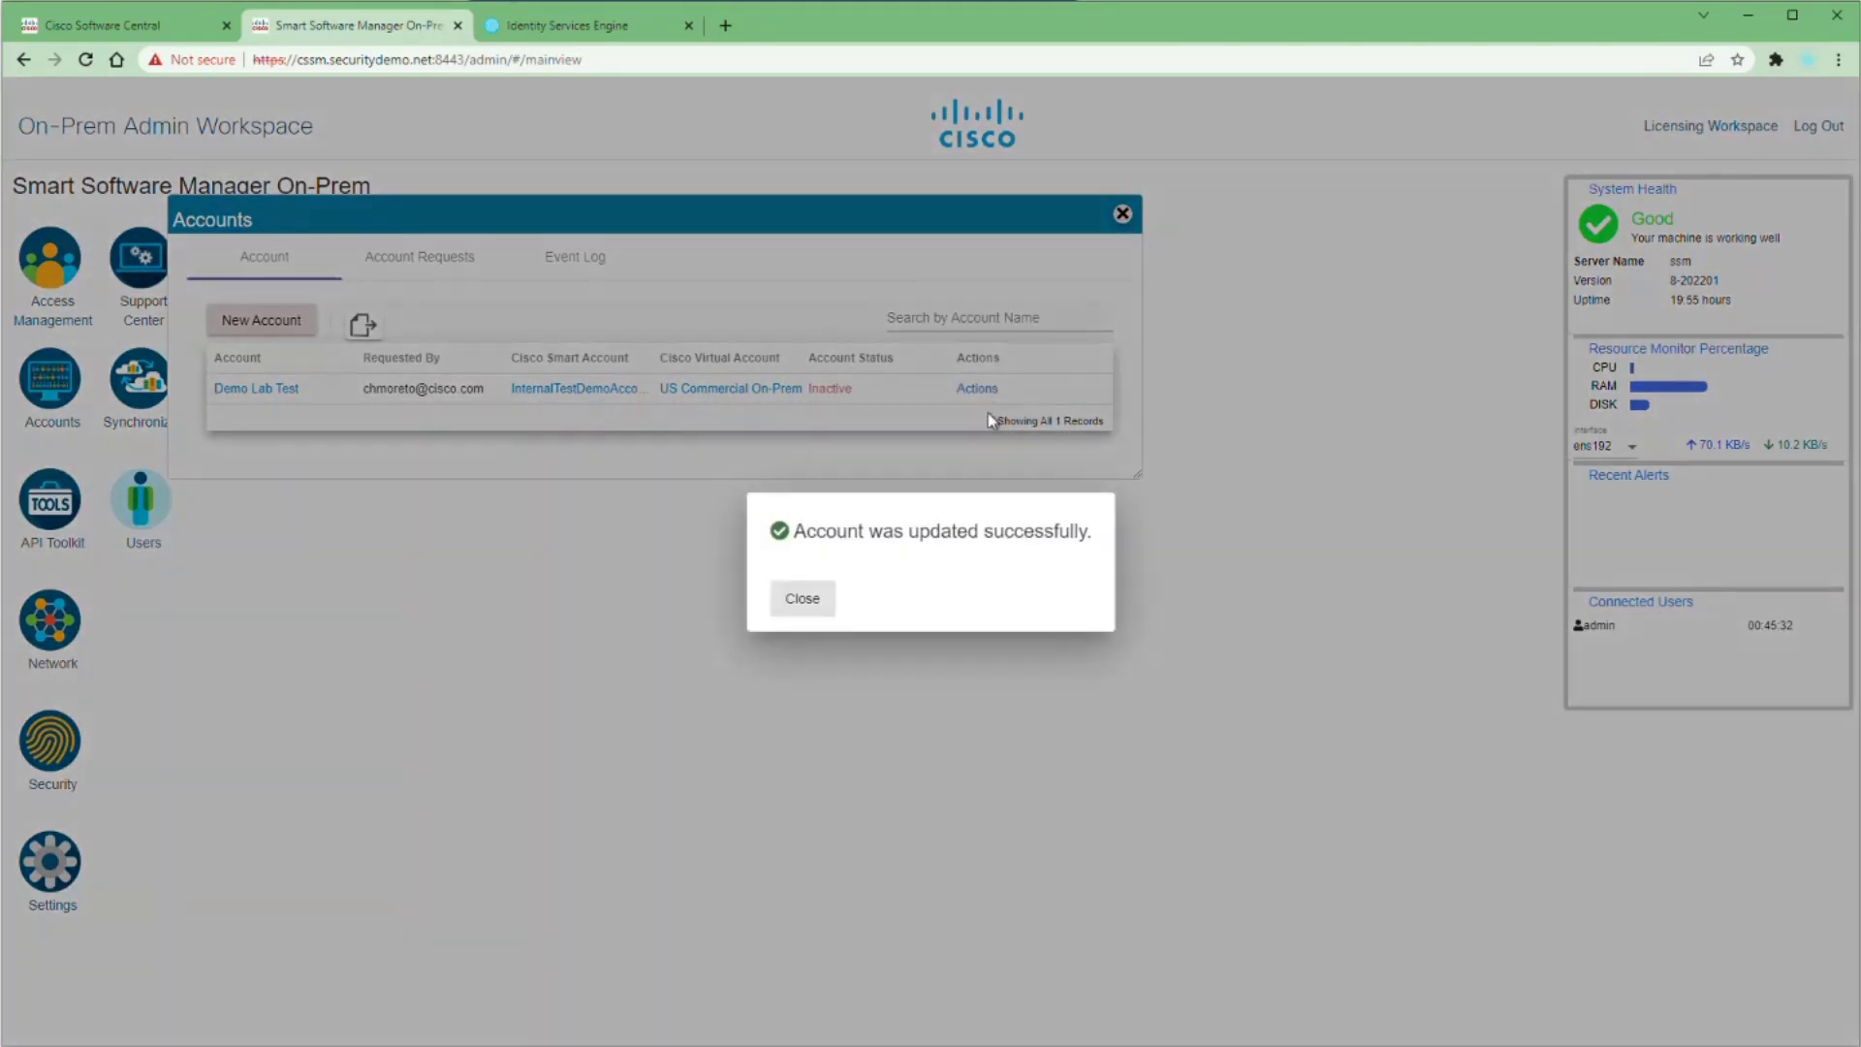
pyautogui.click(802, 599)
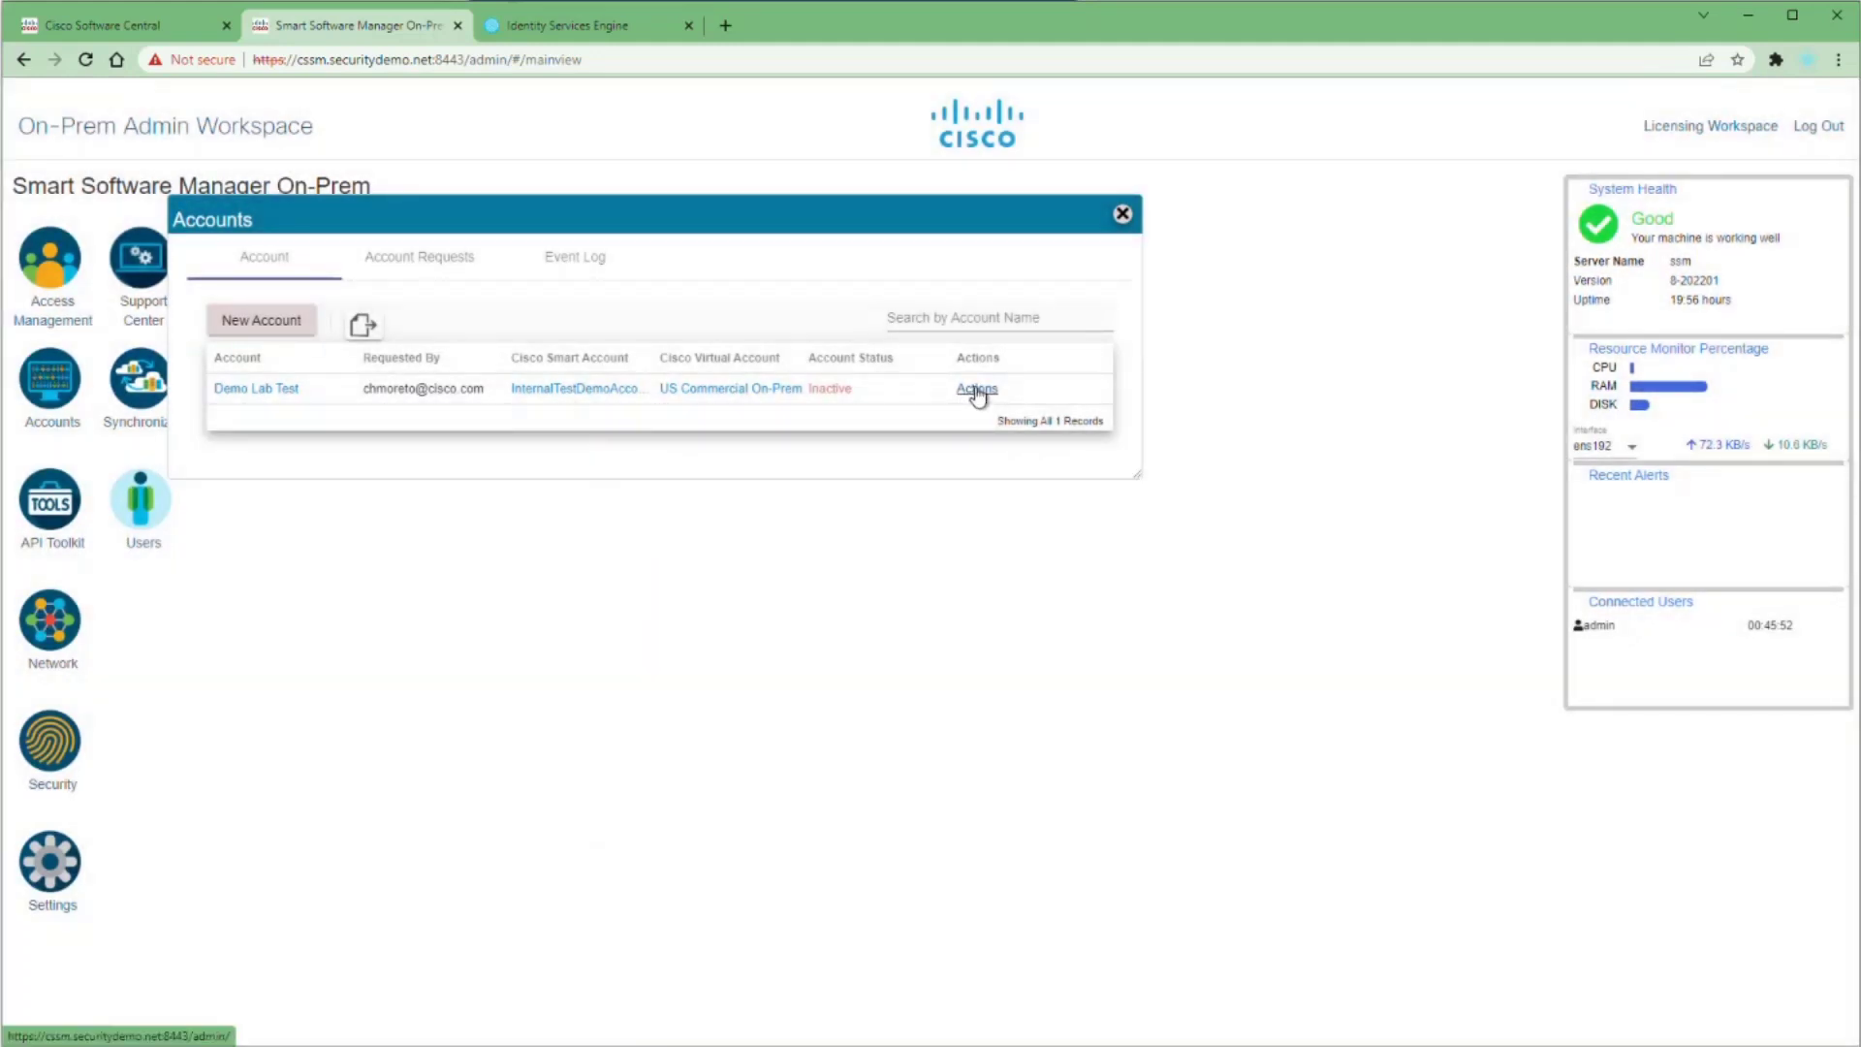
pyautogui.click(976, 388)
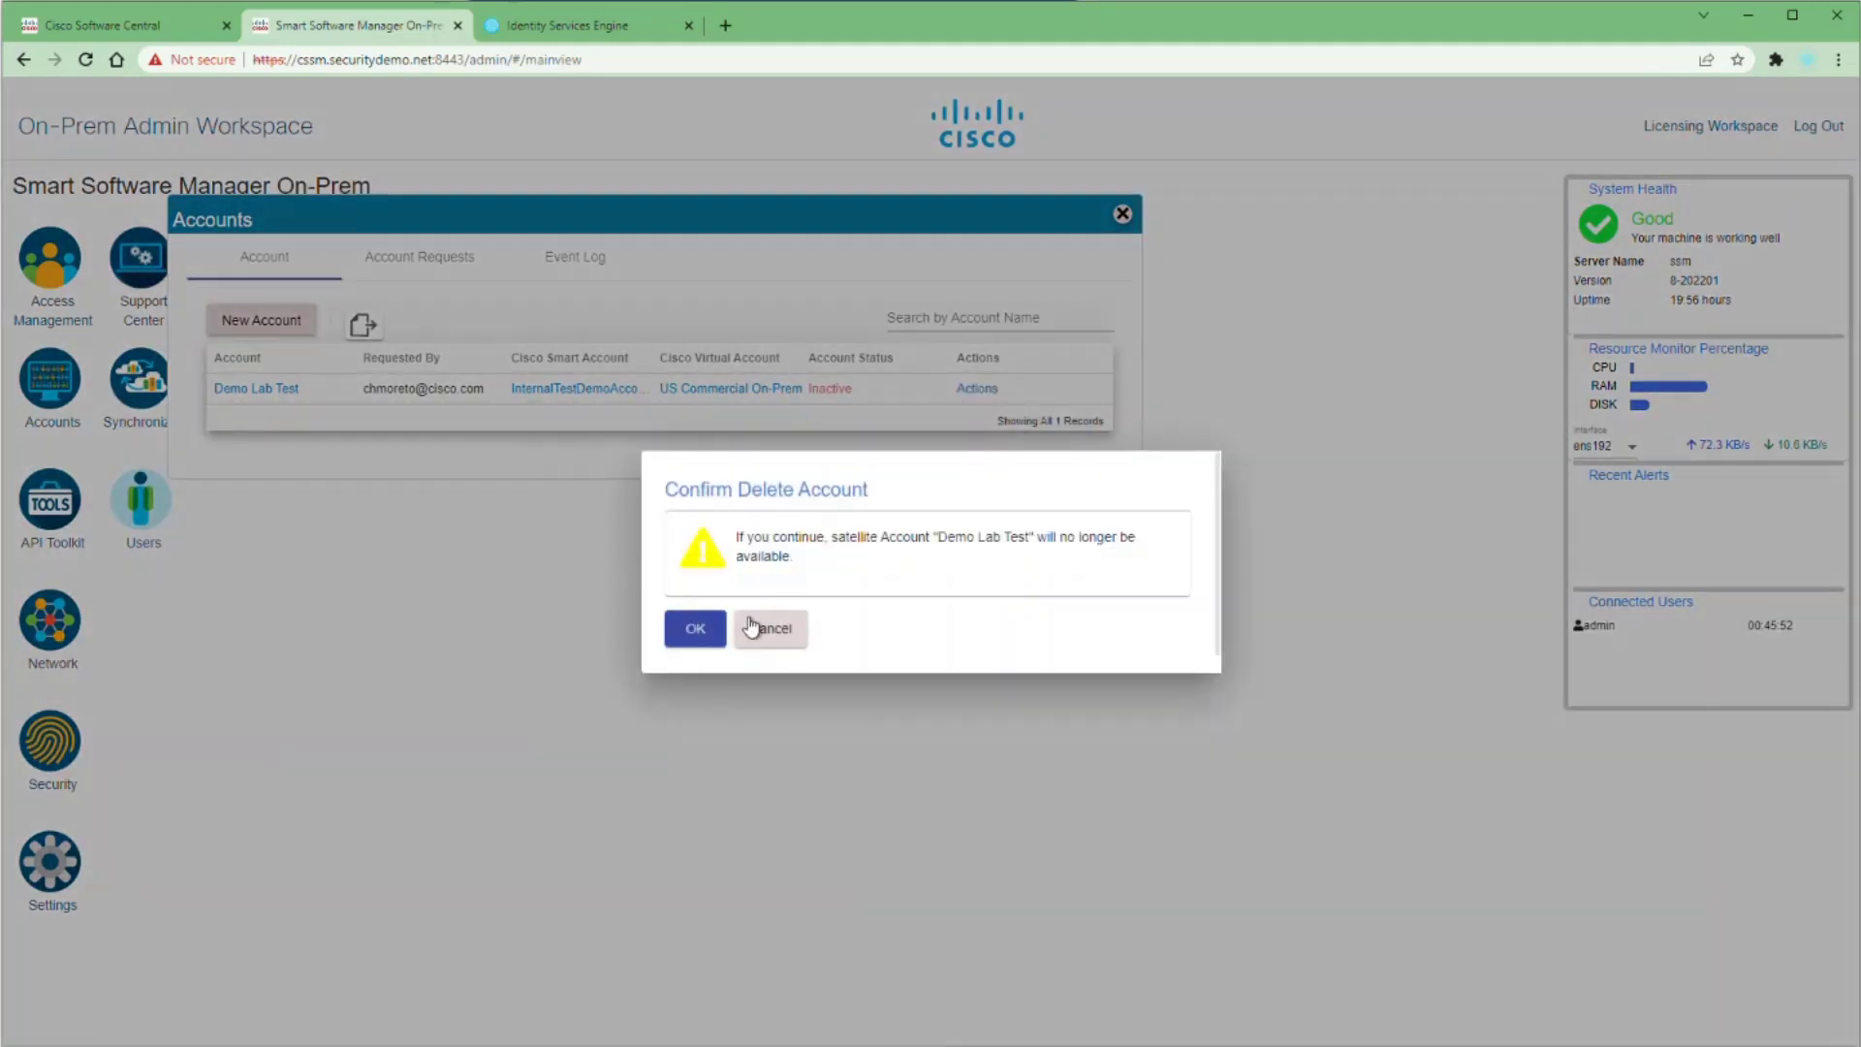
pyautogui.click(695, 628)
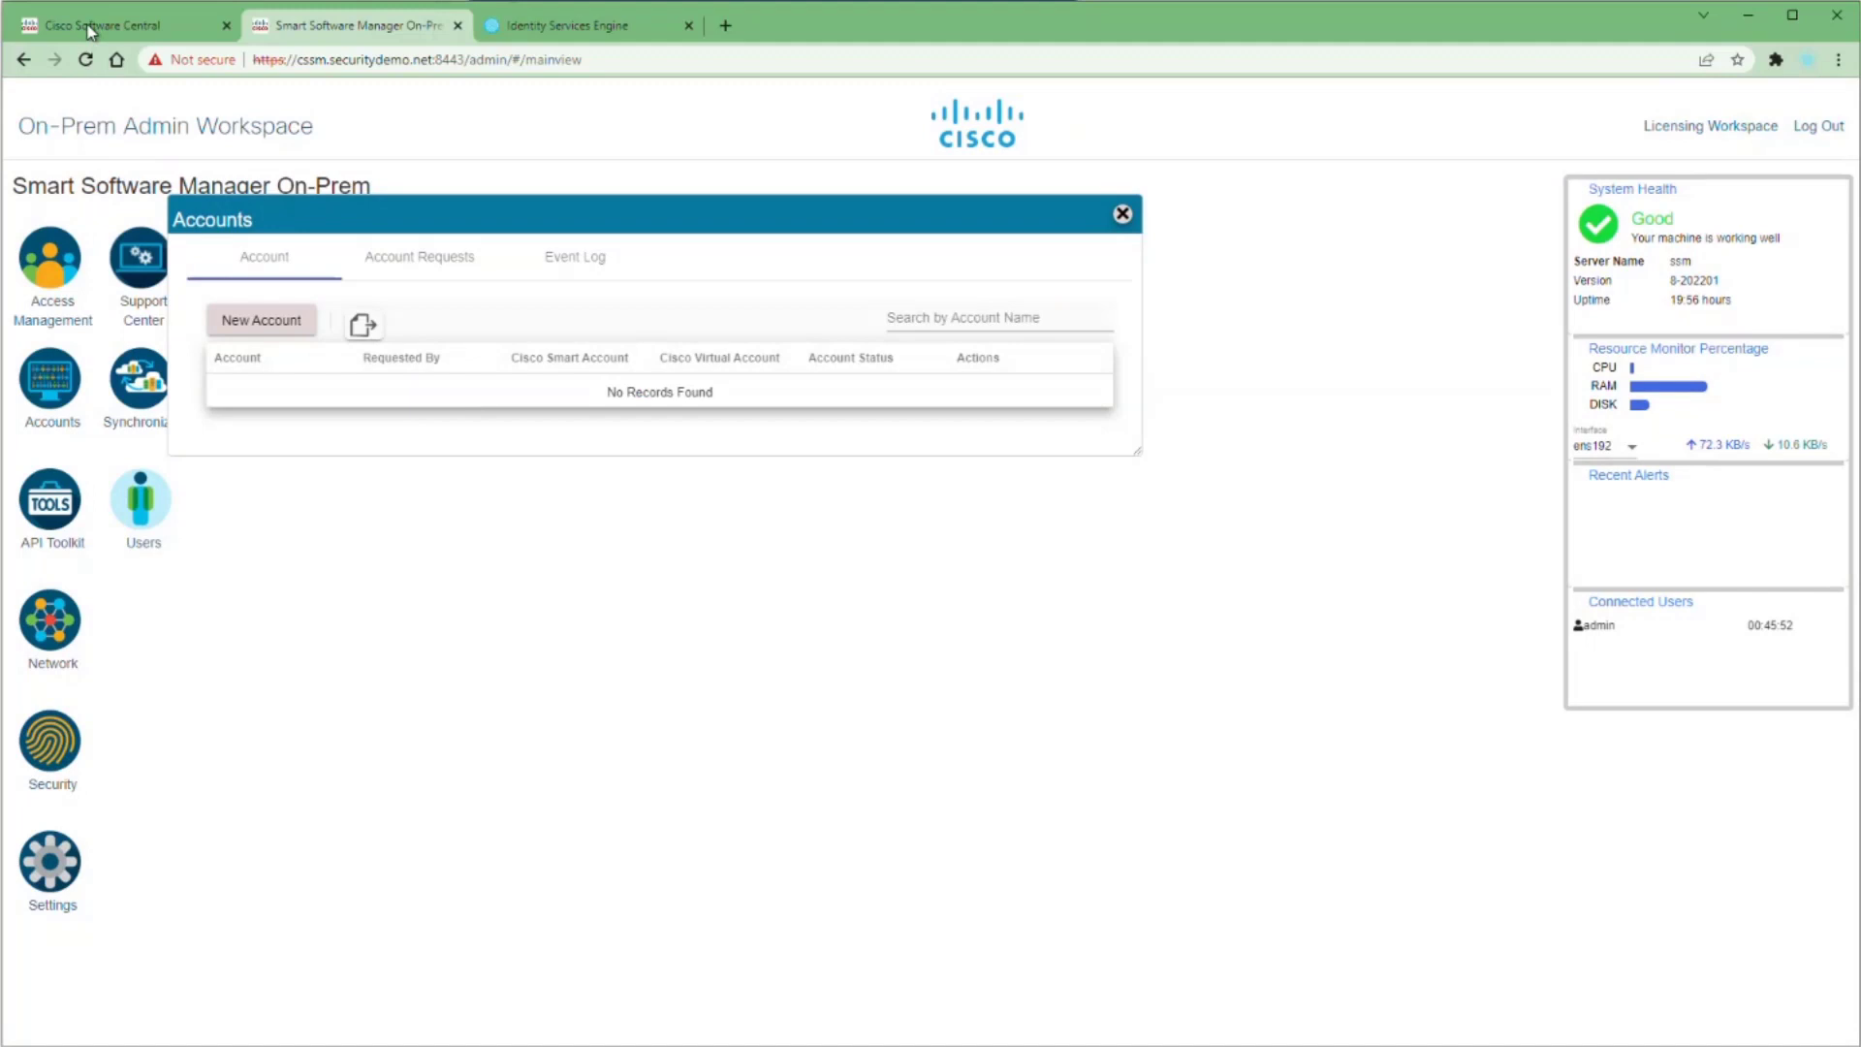
# - Remove Demo Lab Test from US Commercial On-Prem's On-Prem Accounts, then return to SSM On-Prem
pyautogui.click(112, 26)
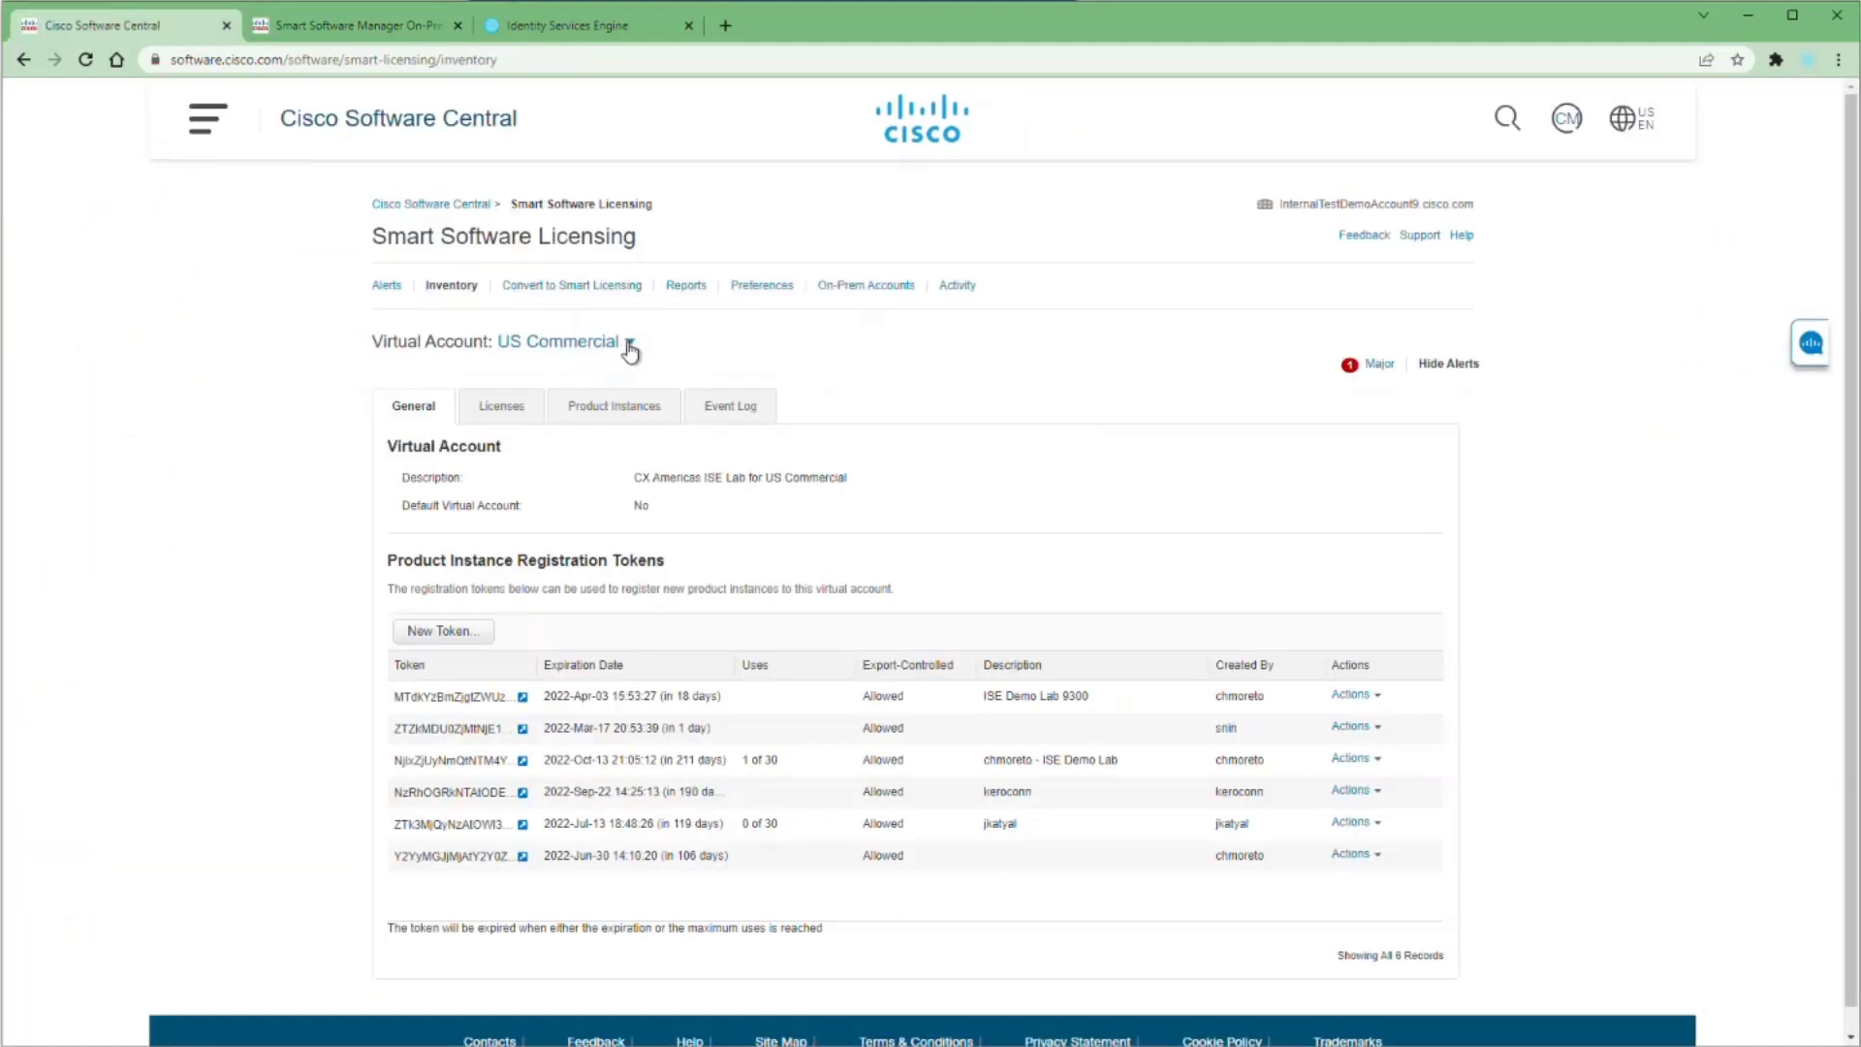
pyautogui.click(558, 341)
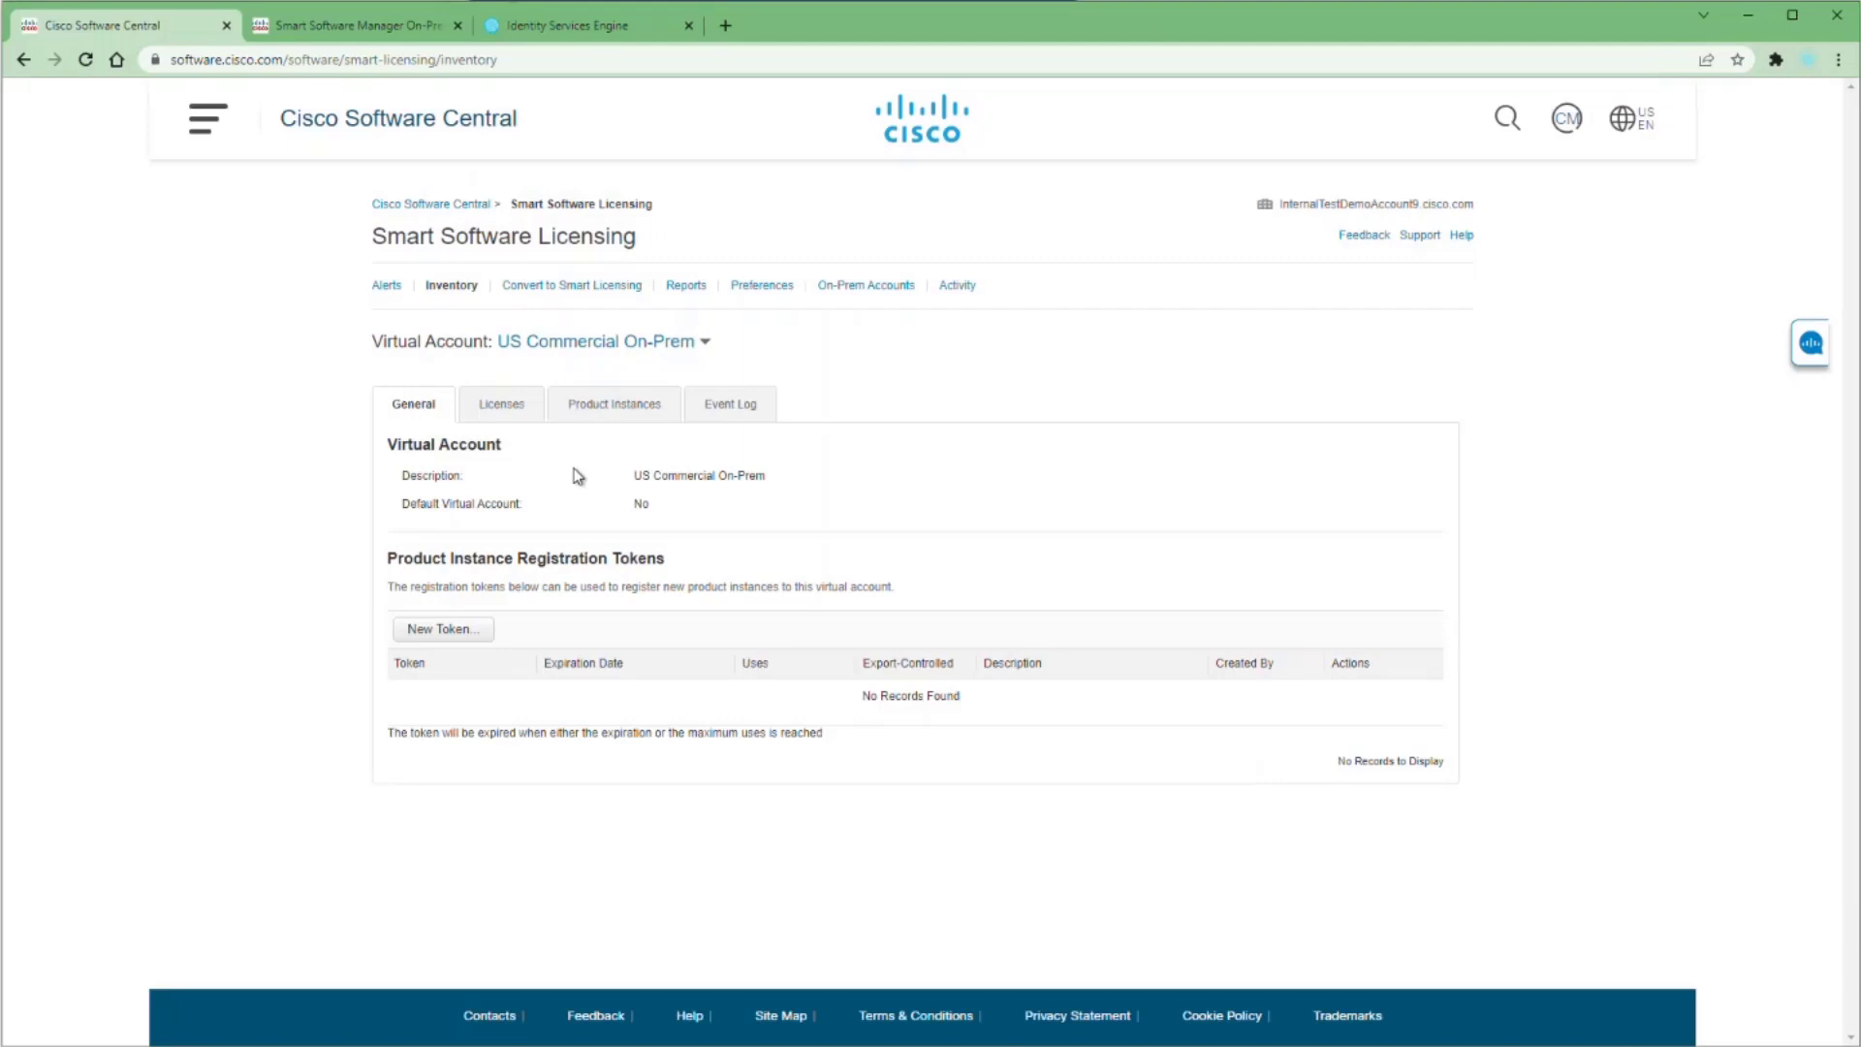
pyautogui.click(866, 285)
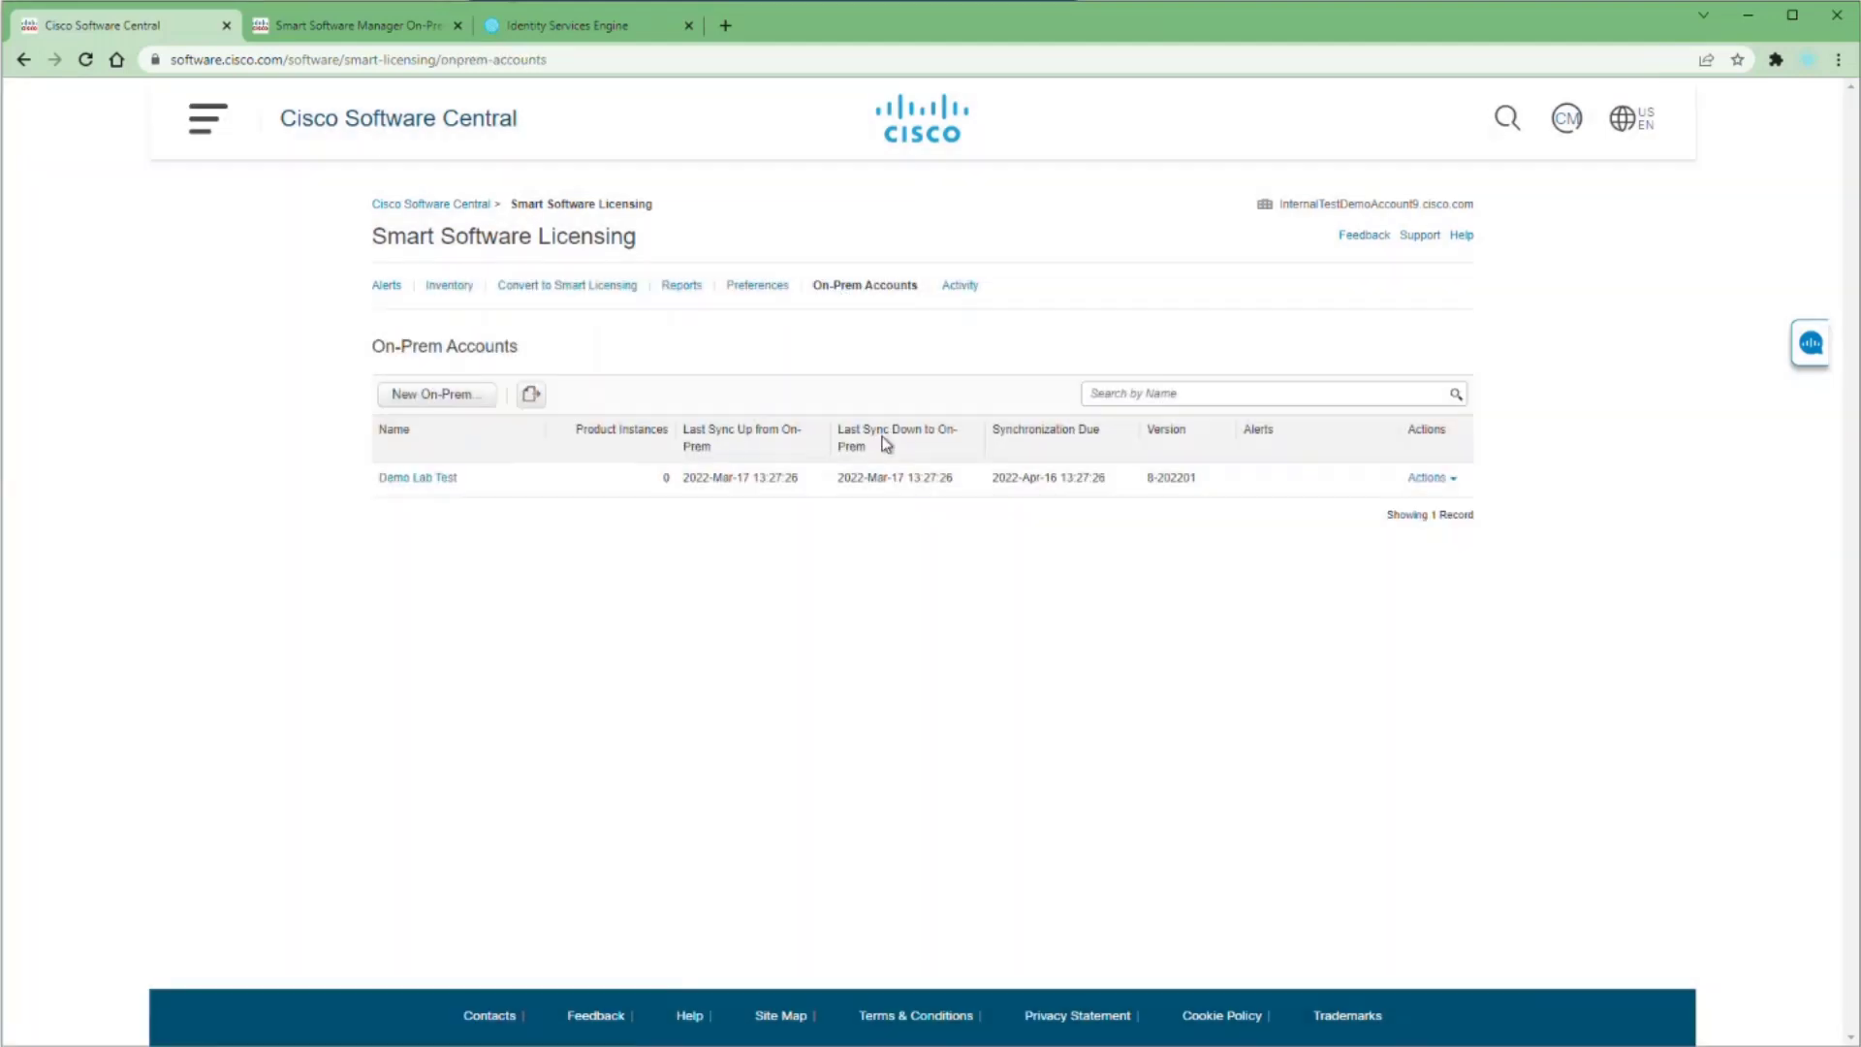
pyautogui.click(1428, 477)
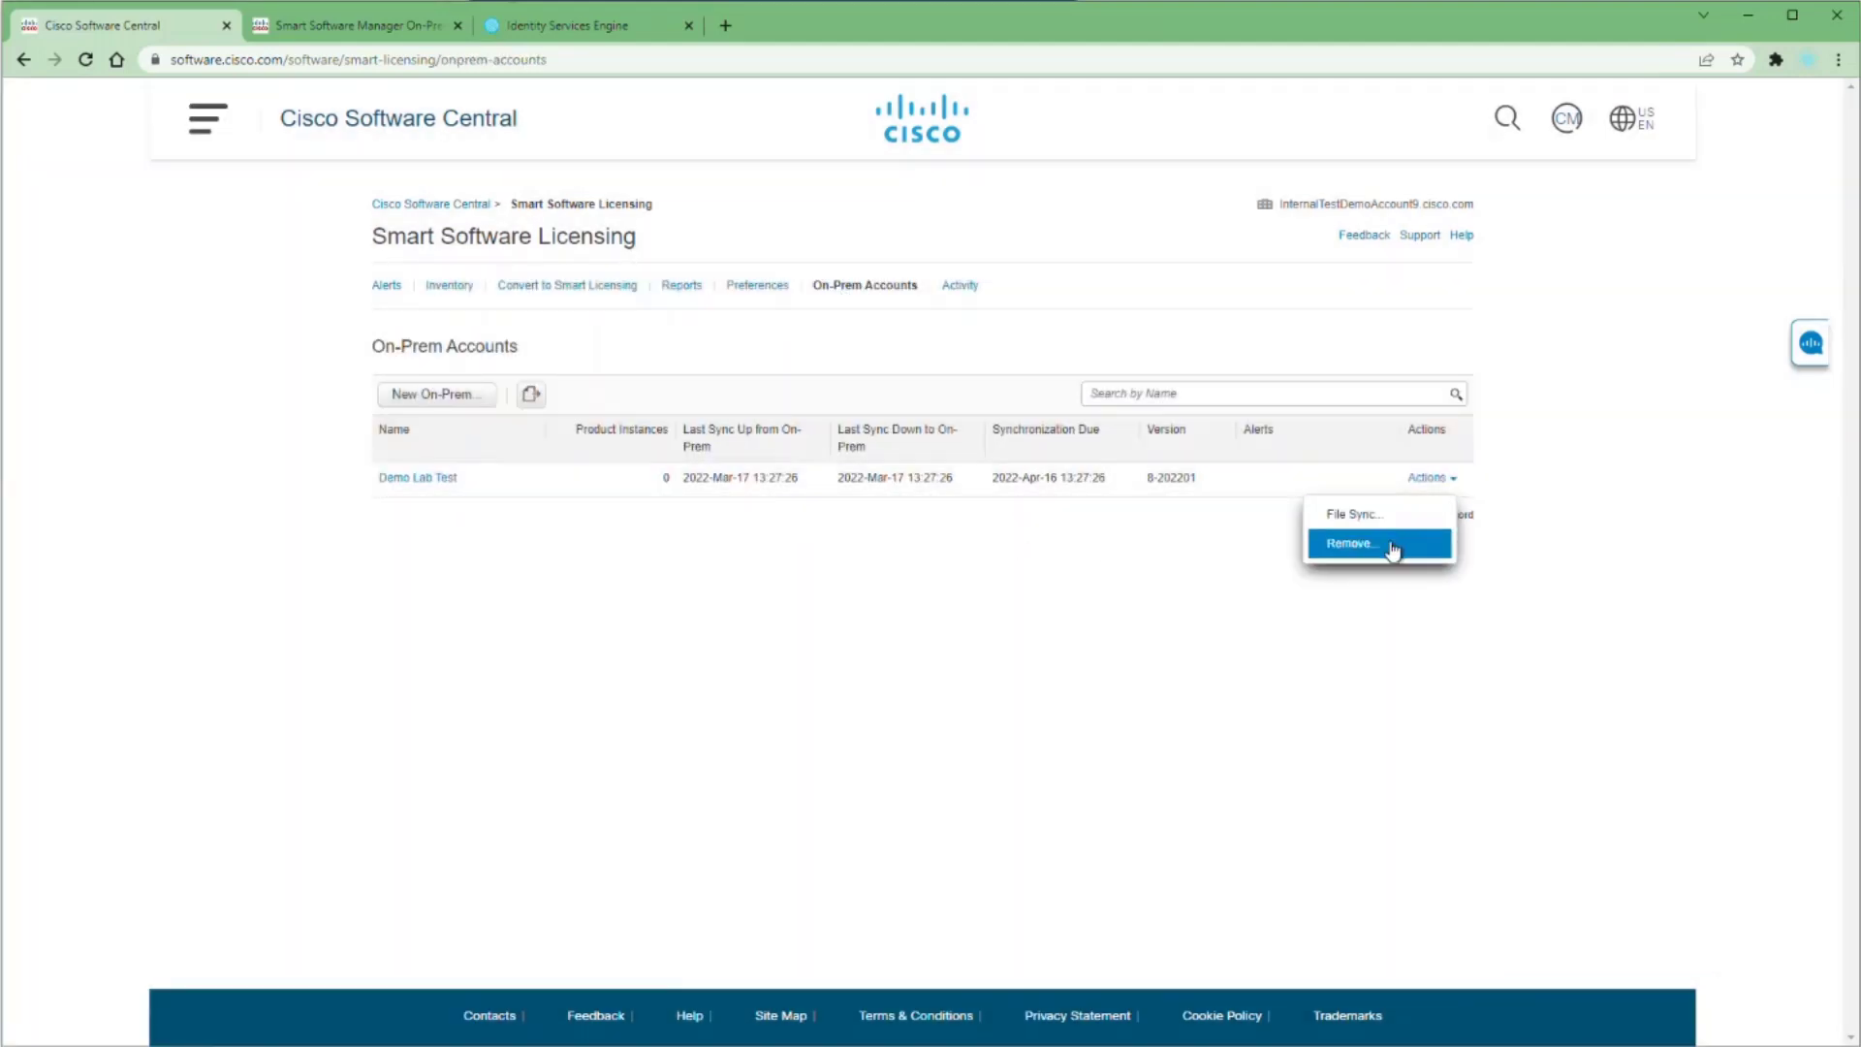
pyautogui.click(1349, 544)
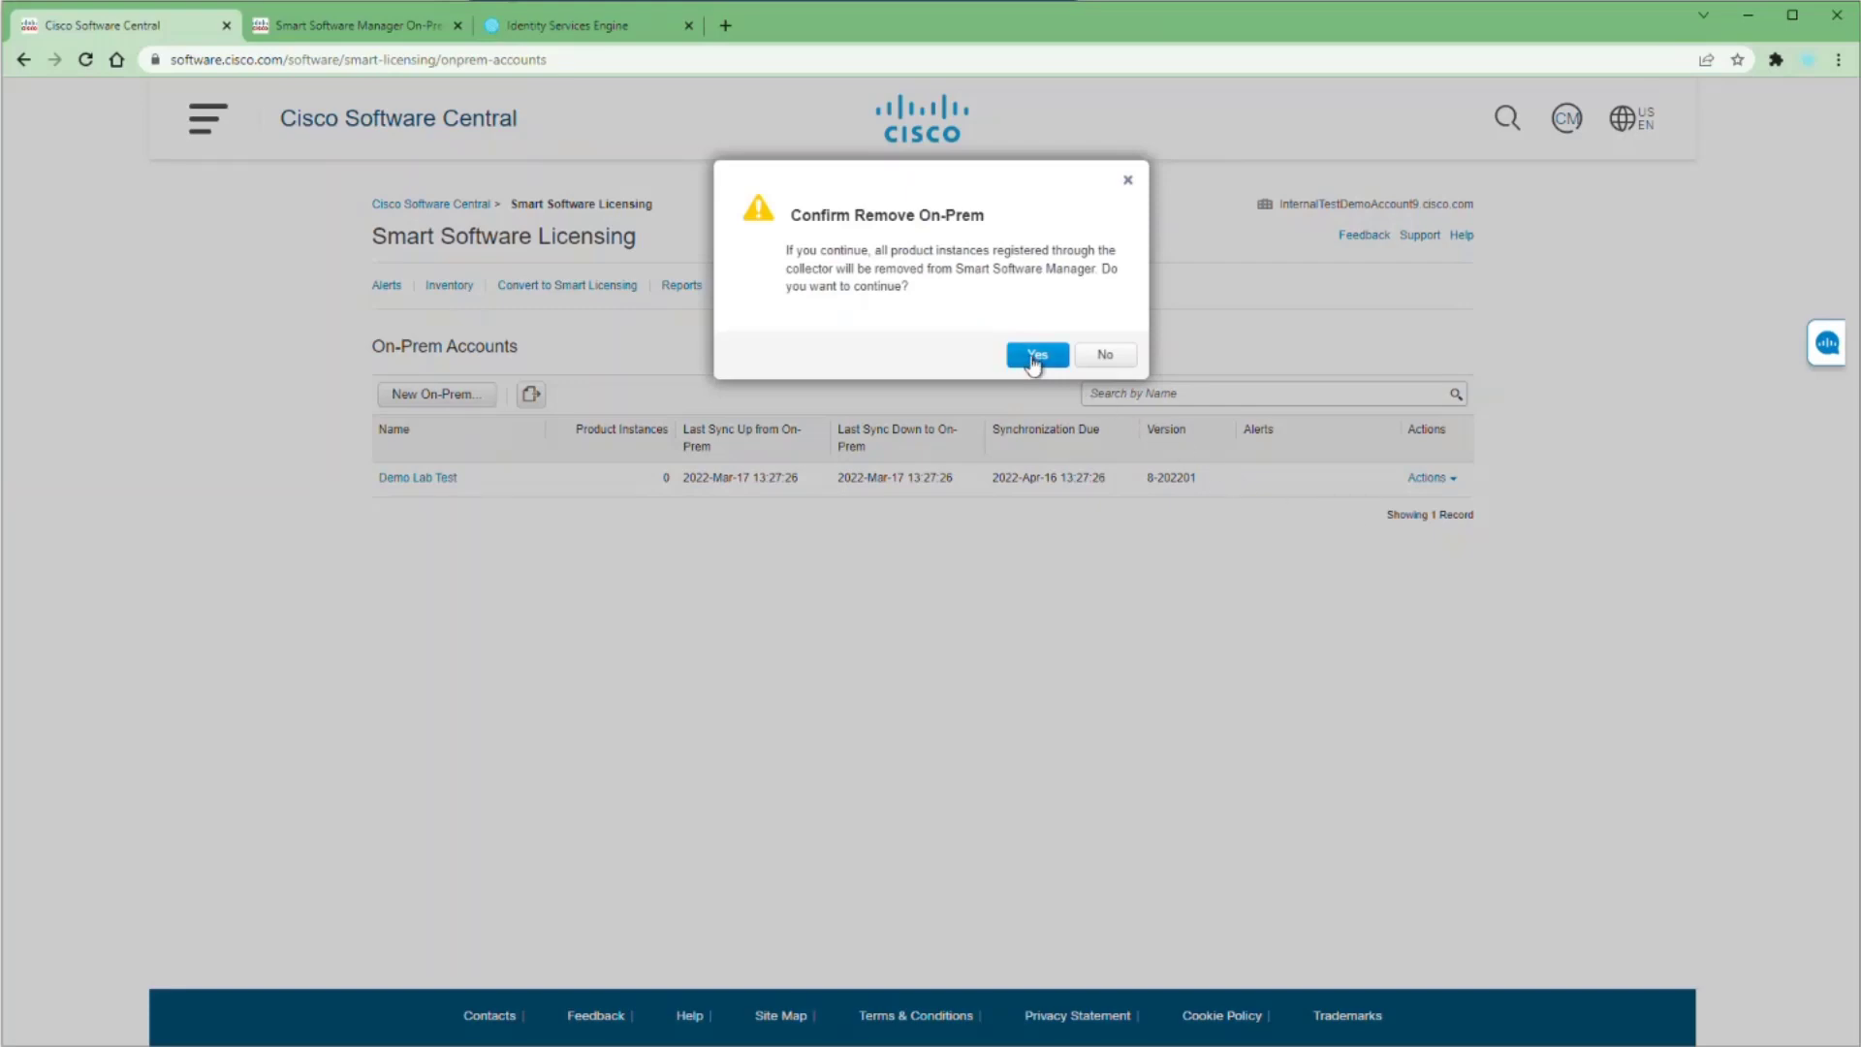
pyautogui.click(1036, 354)
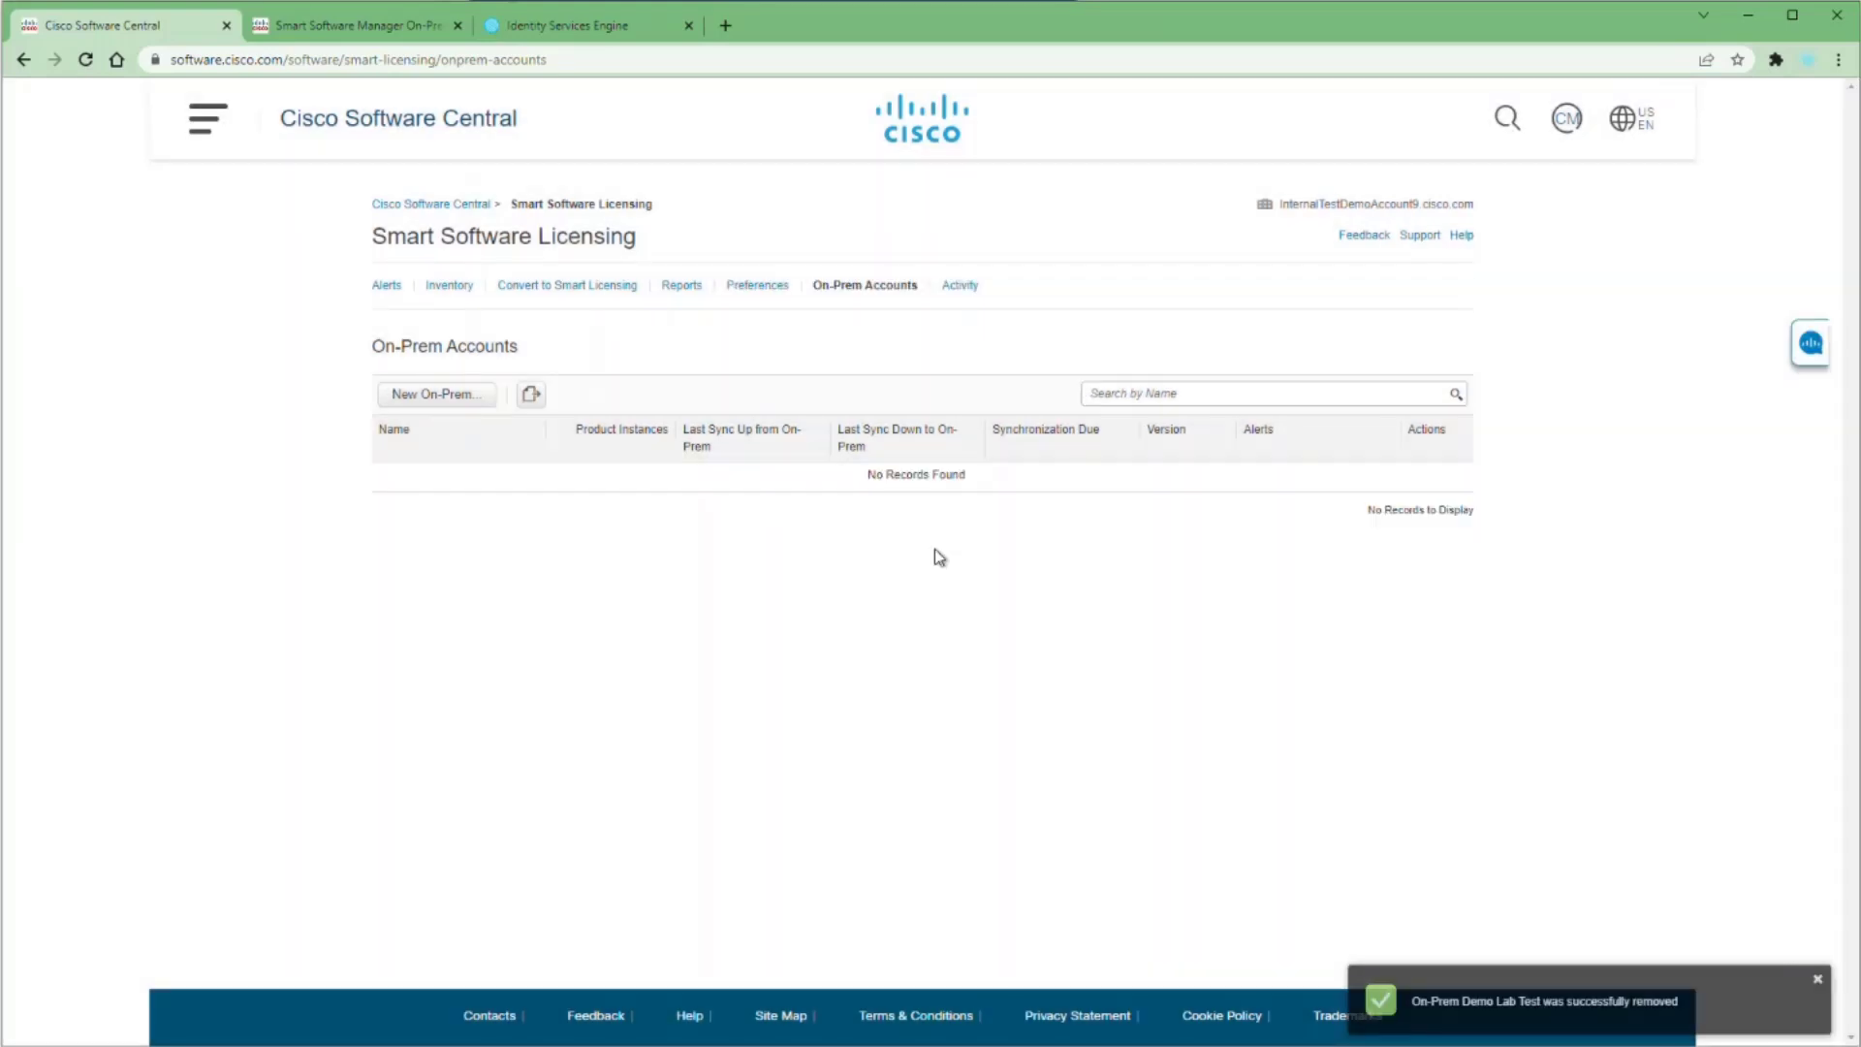
pyautogui.click(353, 26)
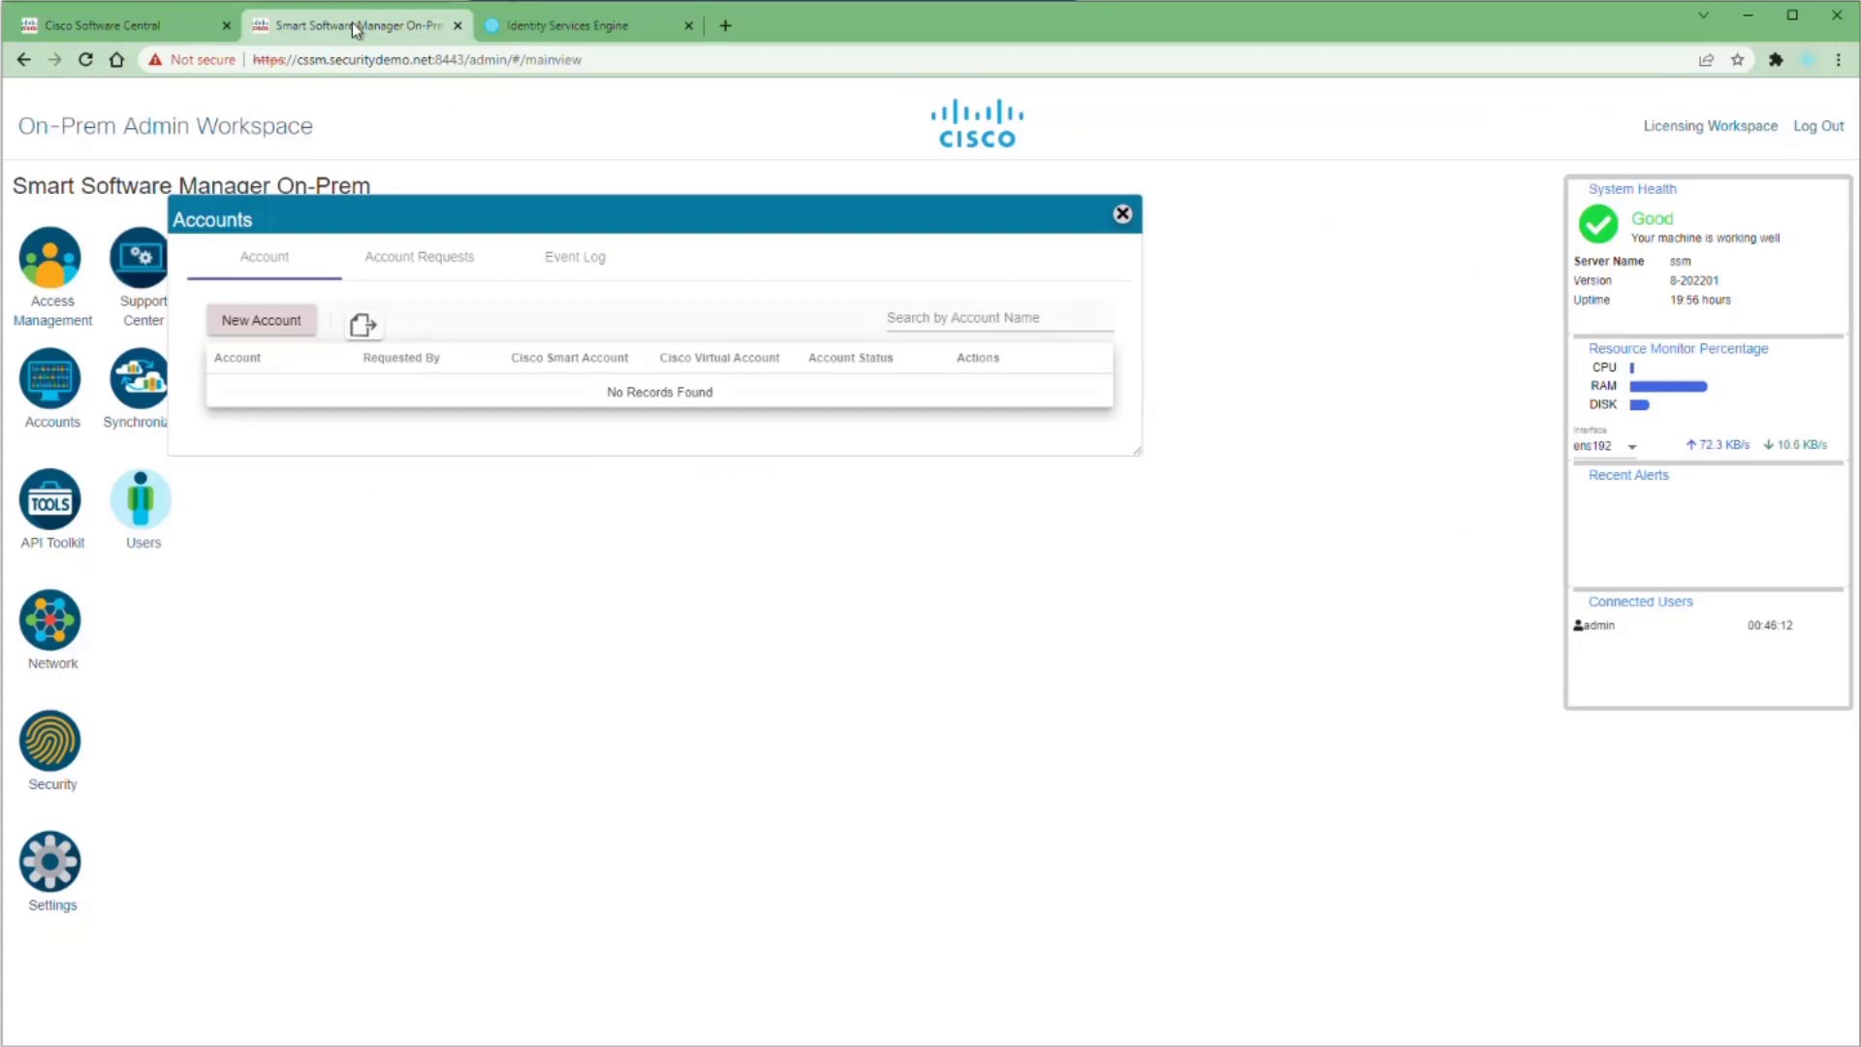
# - Submit an 'ISE Demo Lab' account request, then open its Actions under Account Requests
pyautogui.click(260, 319)
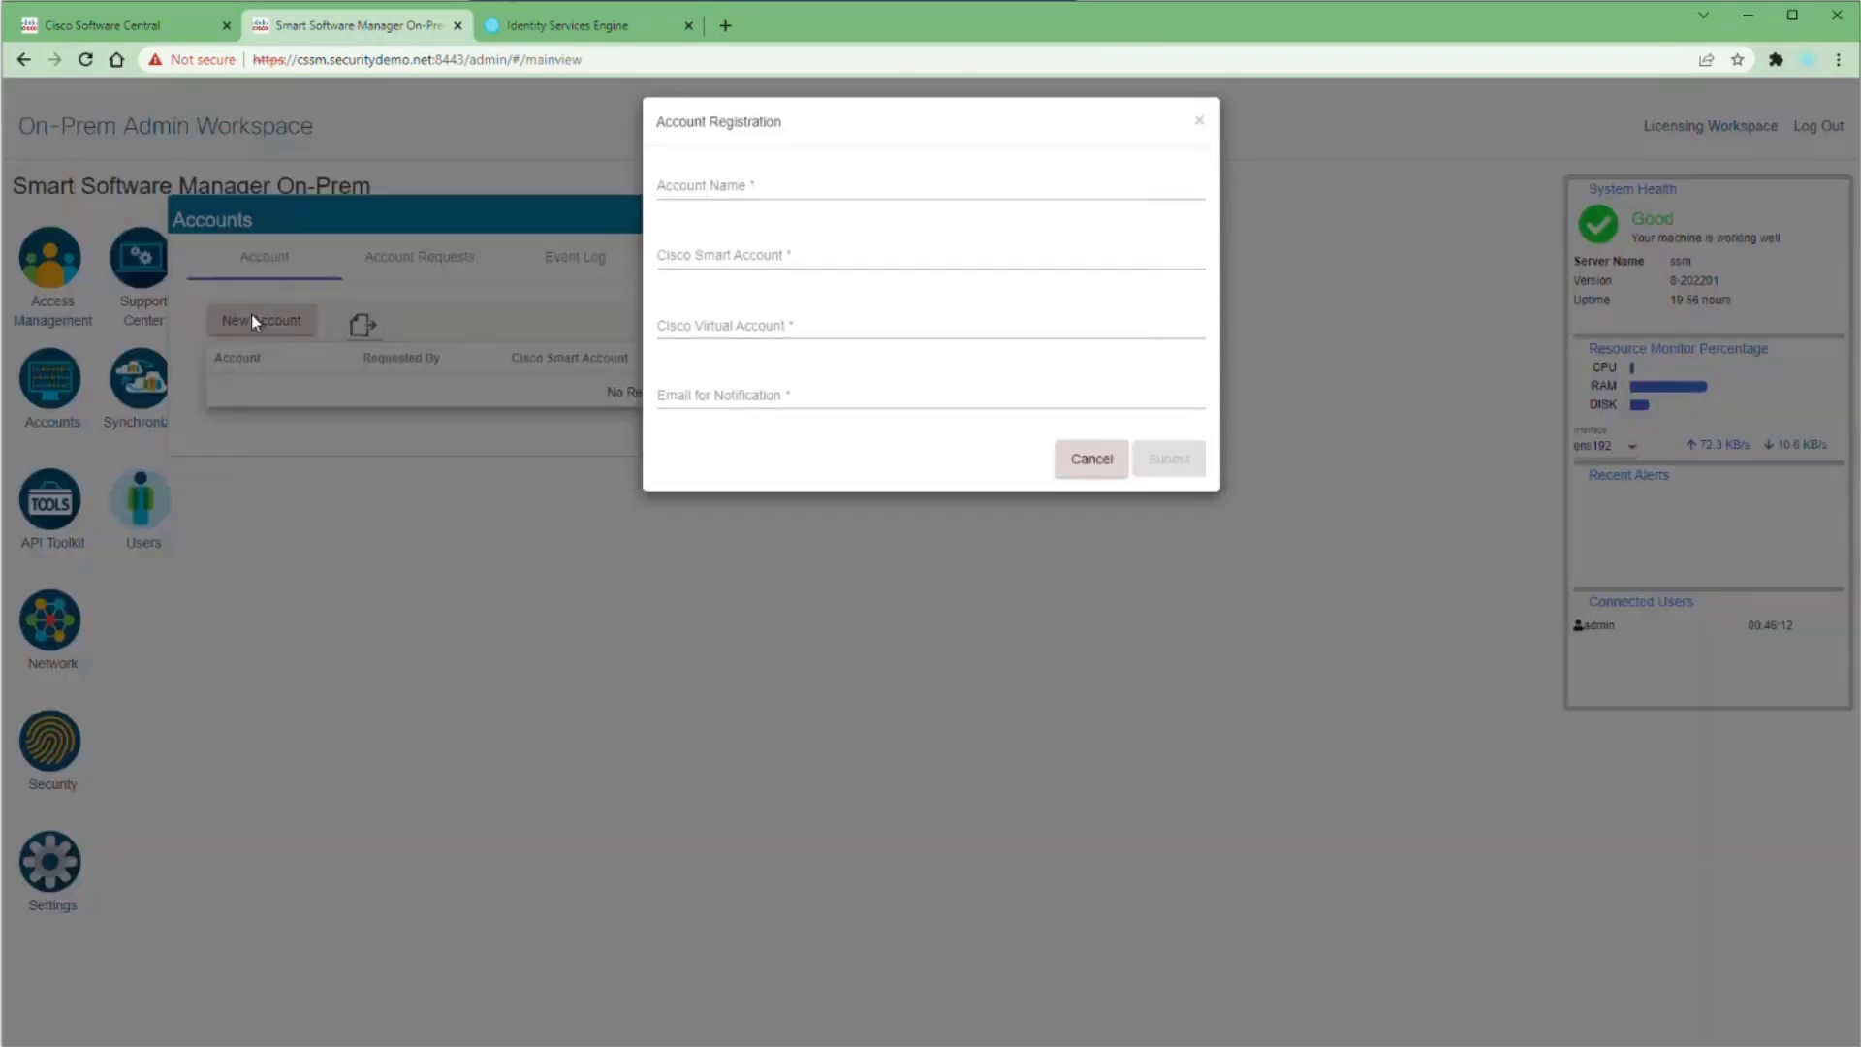
pyautogui.write('ISE Demo Lab')
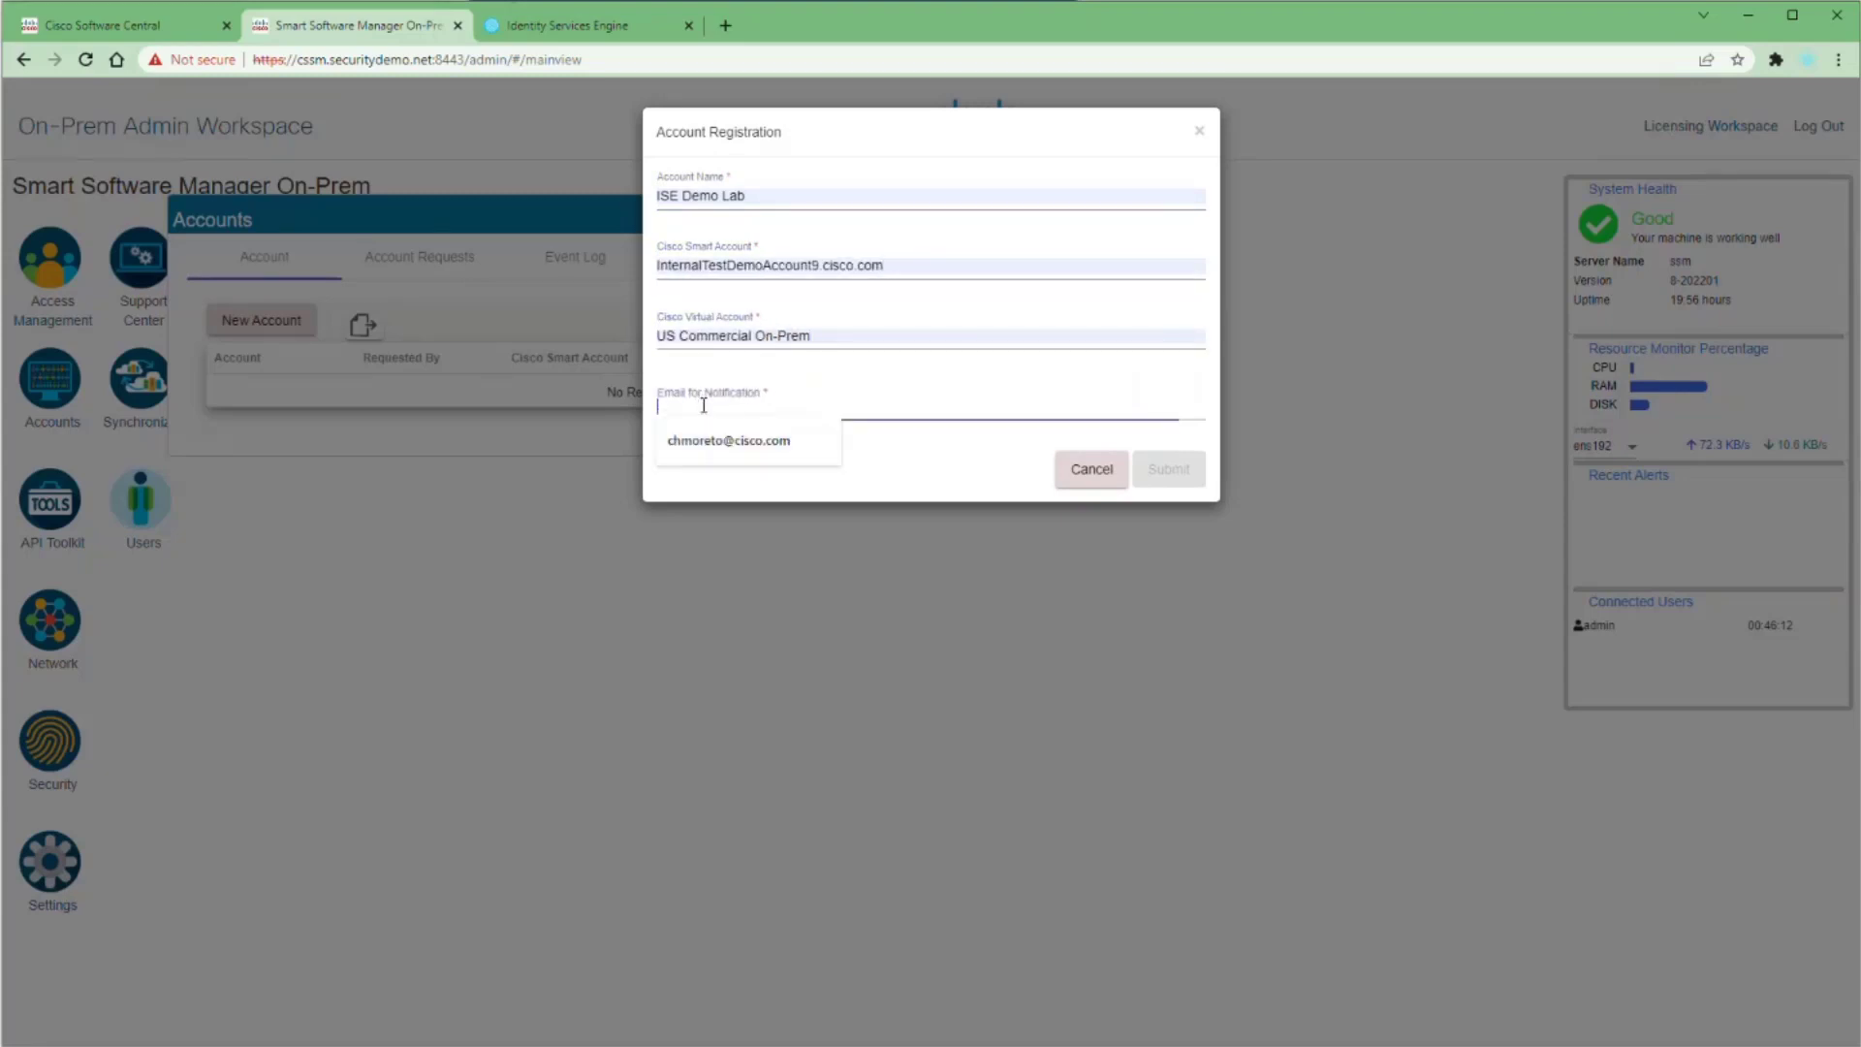
pyautogui.click(1167, 468)
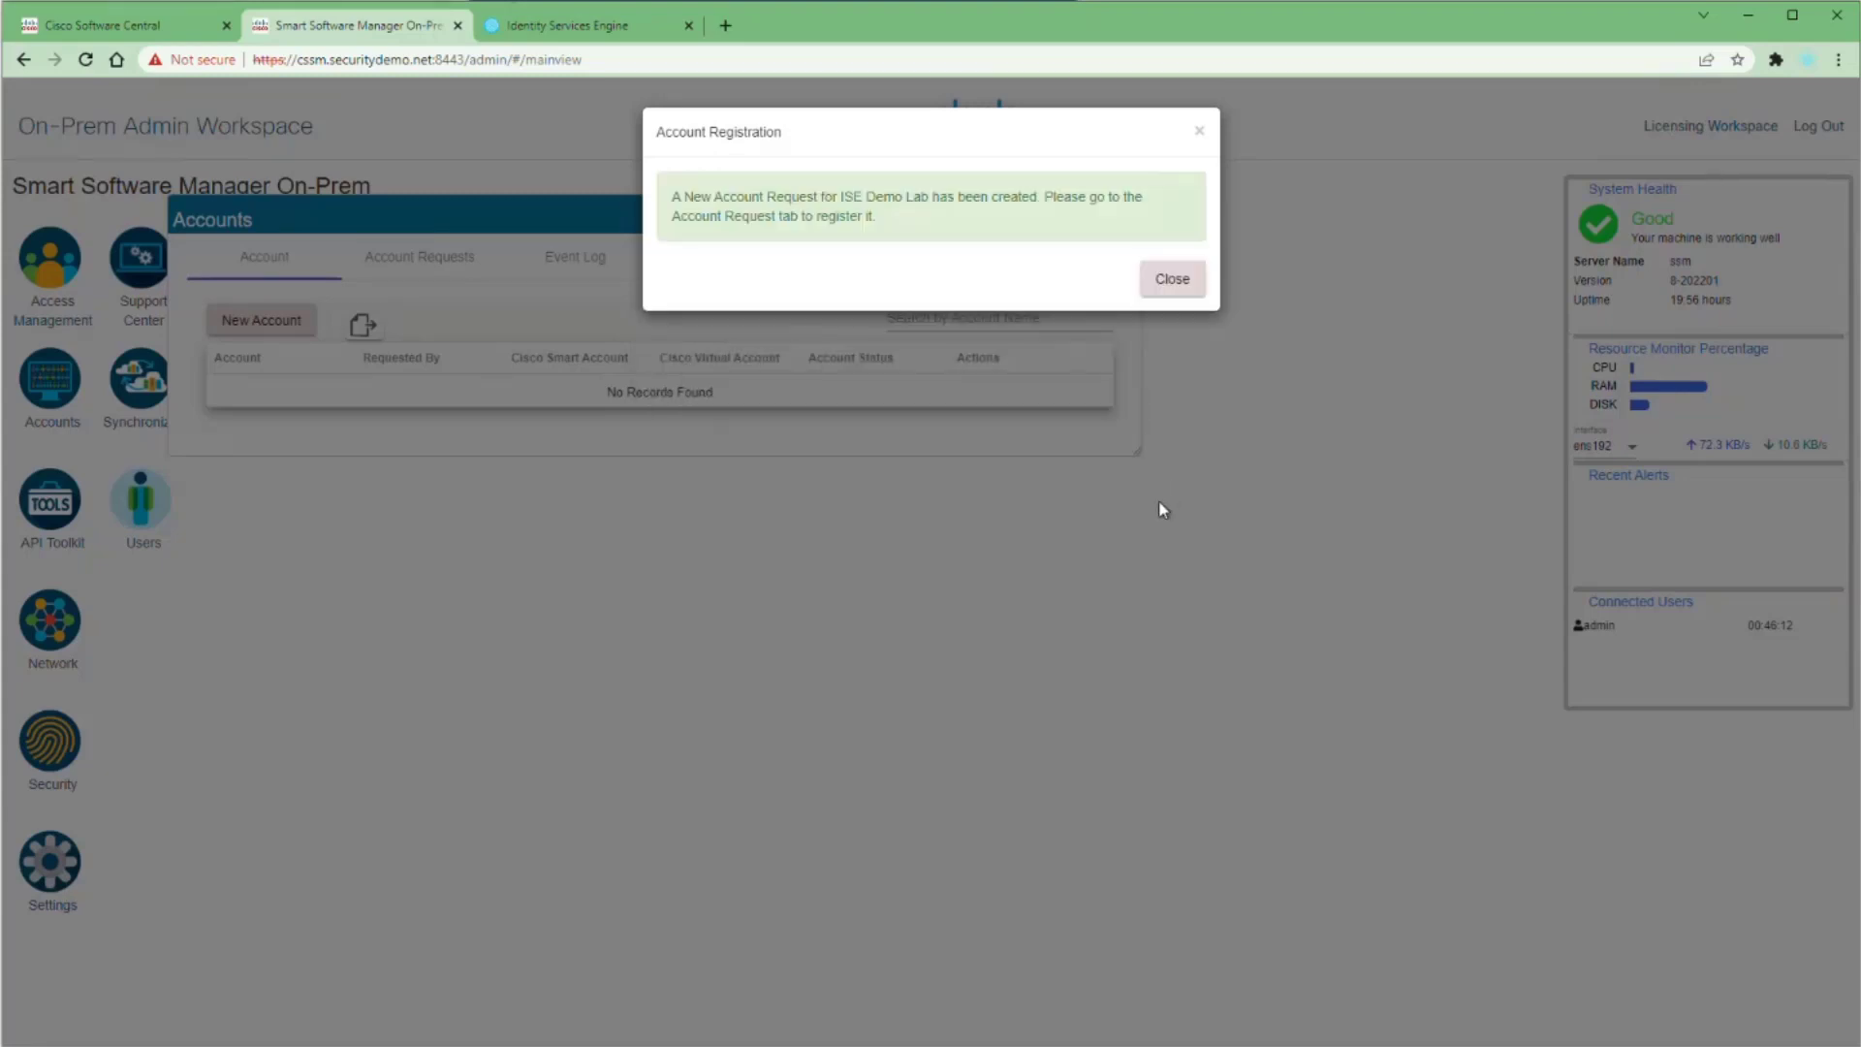
pyautogui.click(1170, 278)
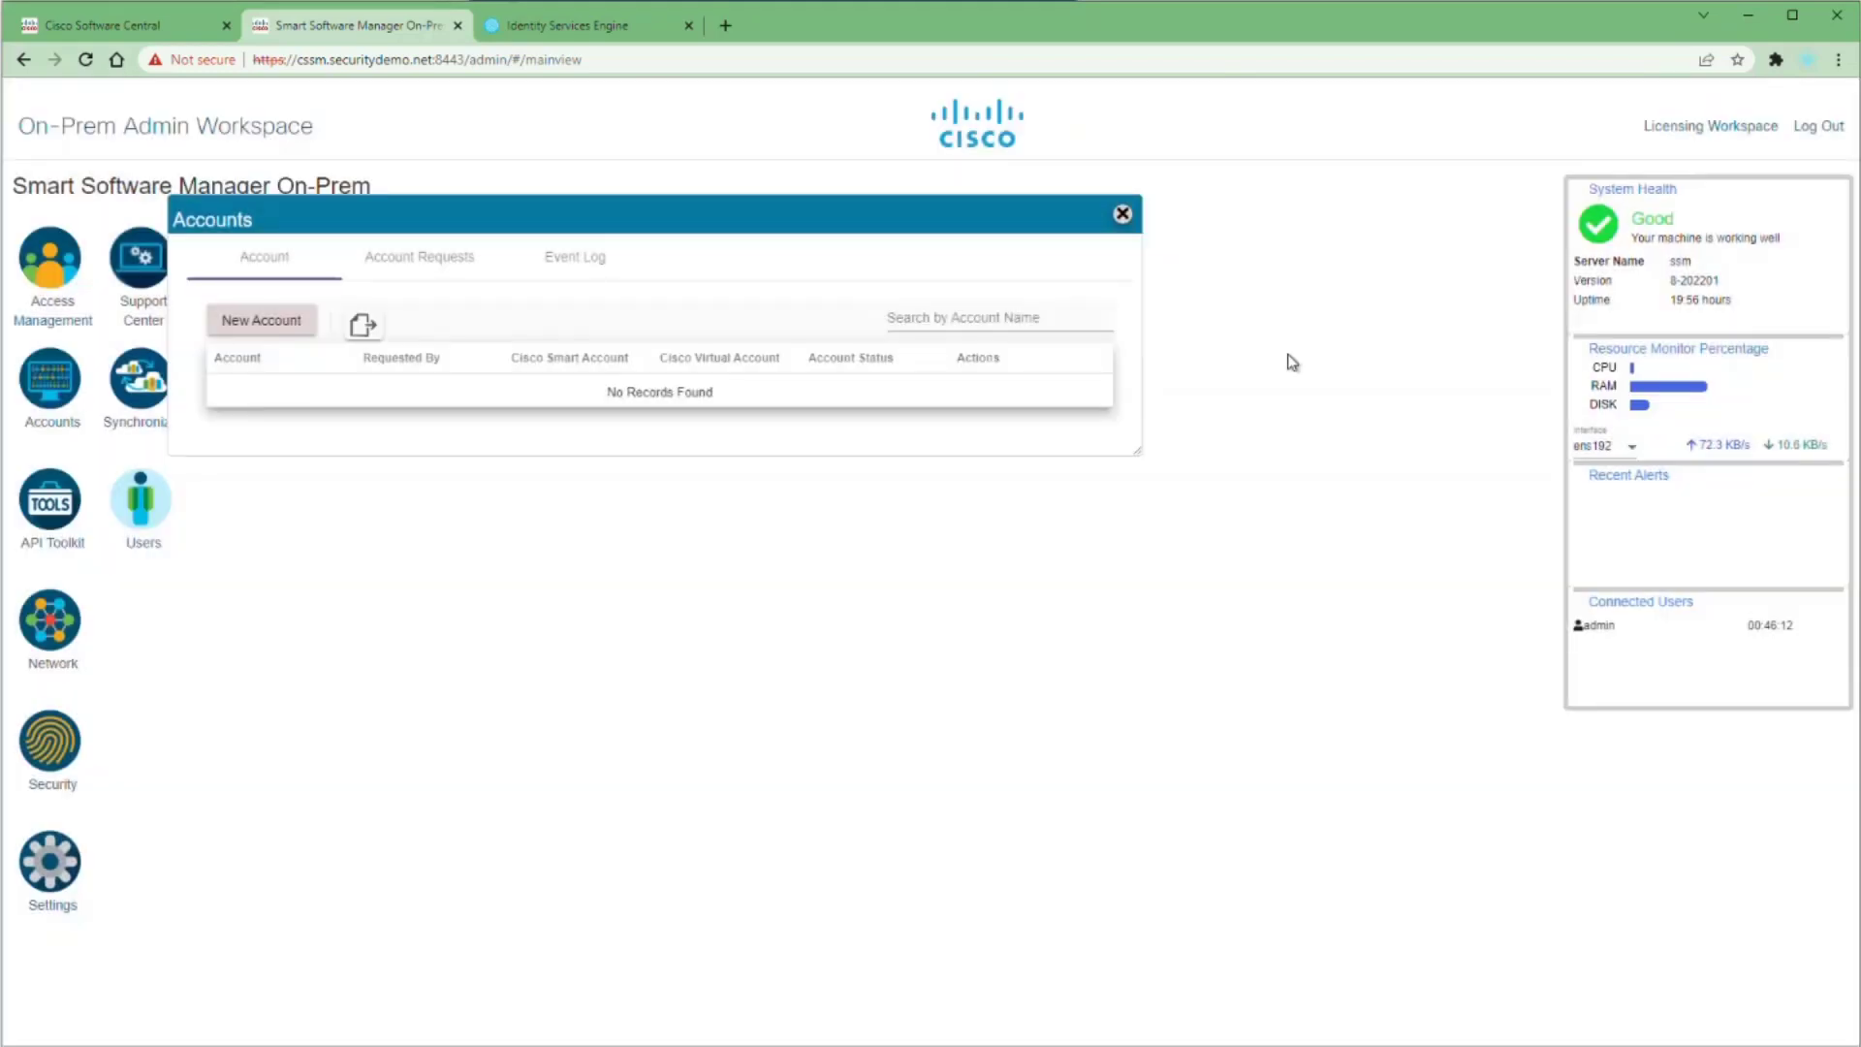
pyautogui.click(418, 255)
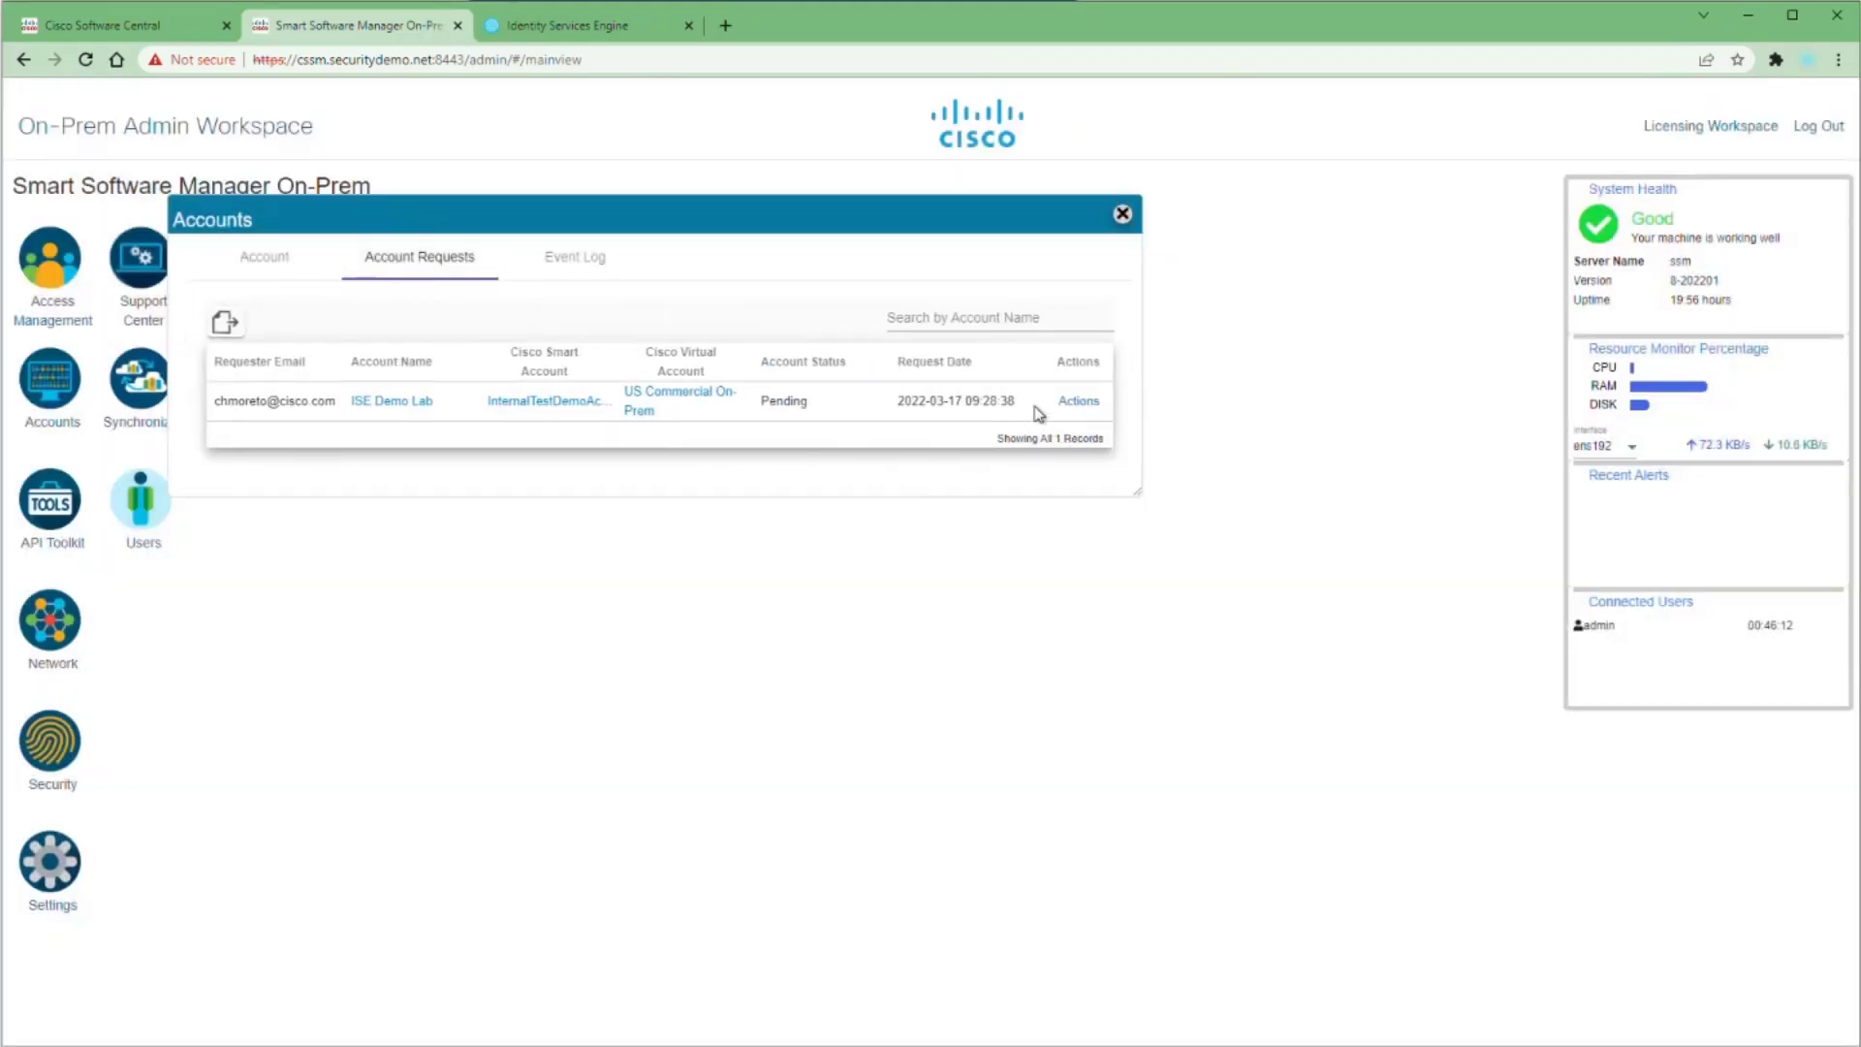
pyautogui.click(1077, 401)
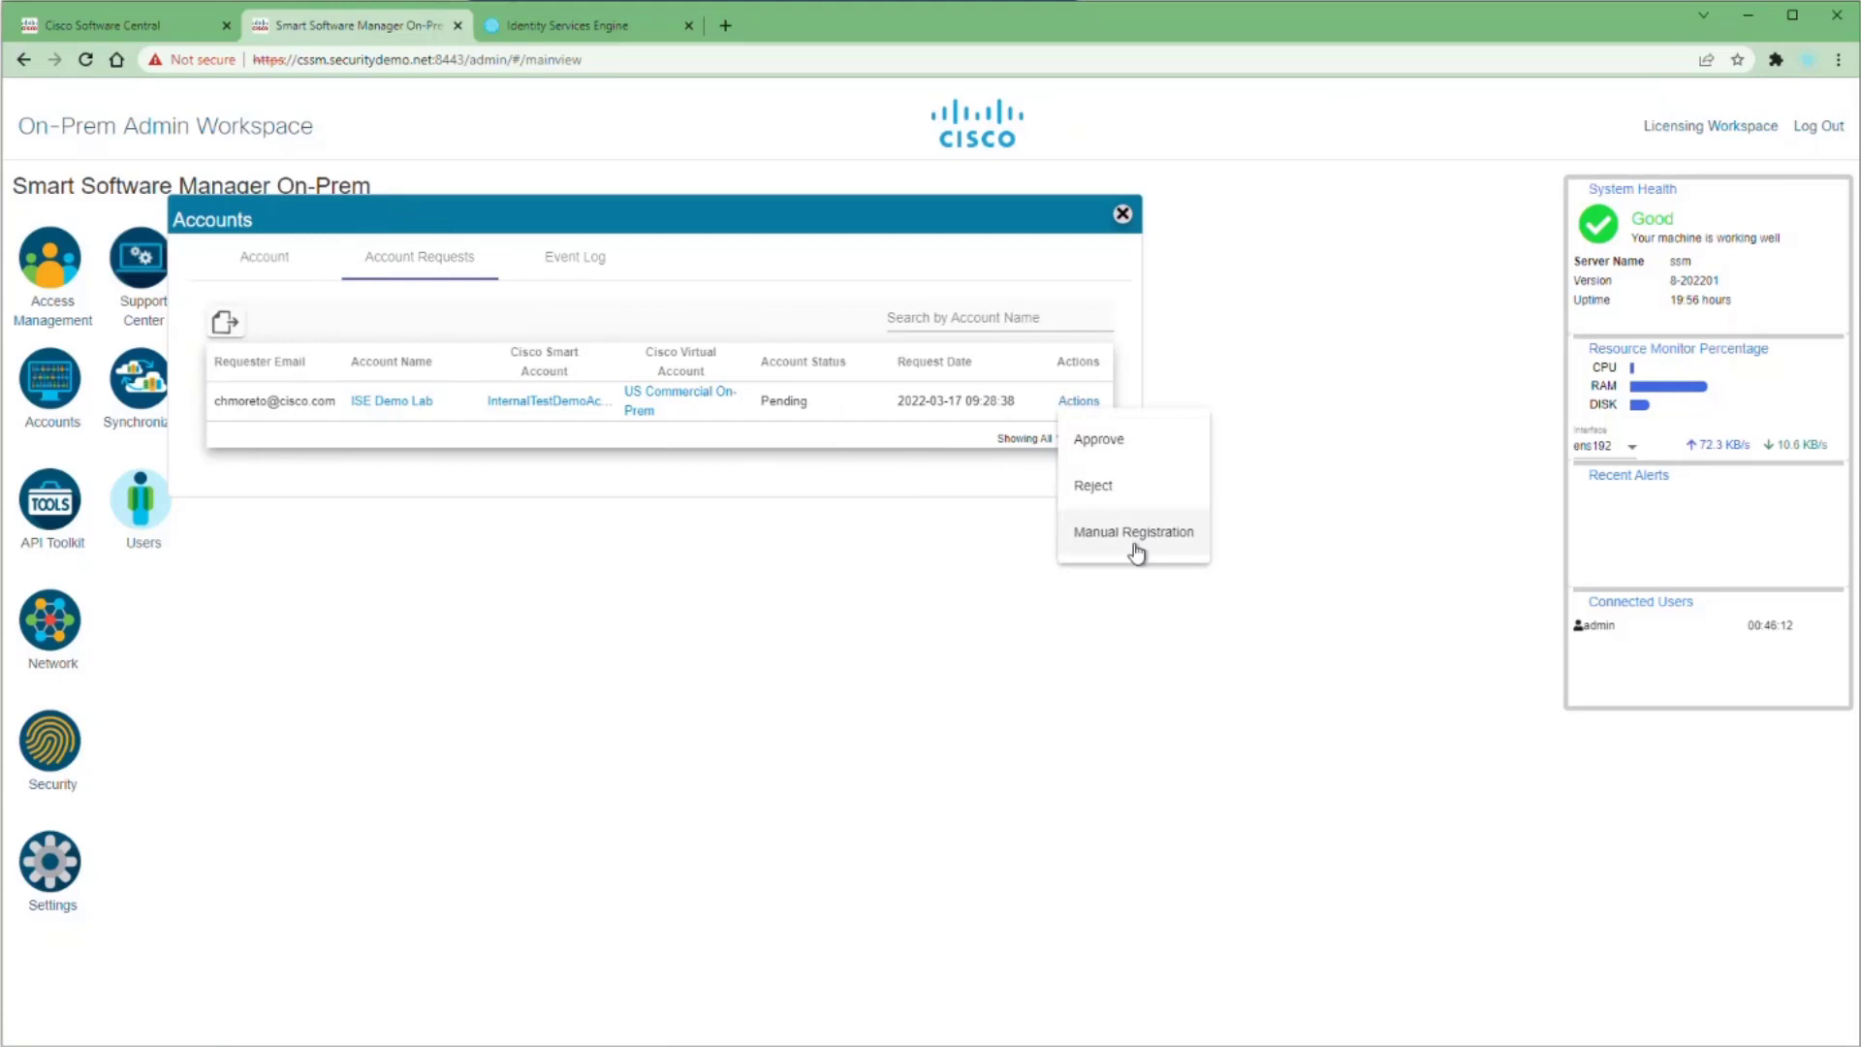
# - Choose manual registration for ISE Demo Lab and download its registration file
pyautogui.click(1132, 530)
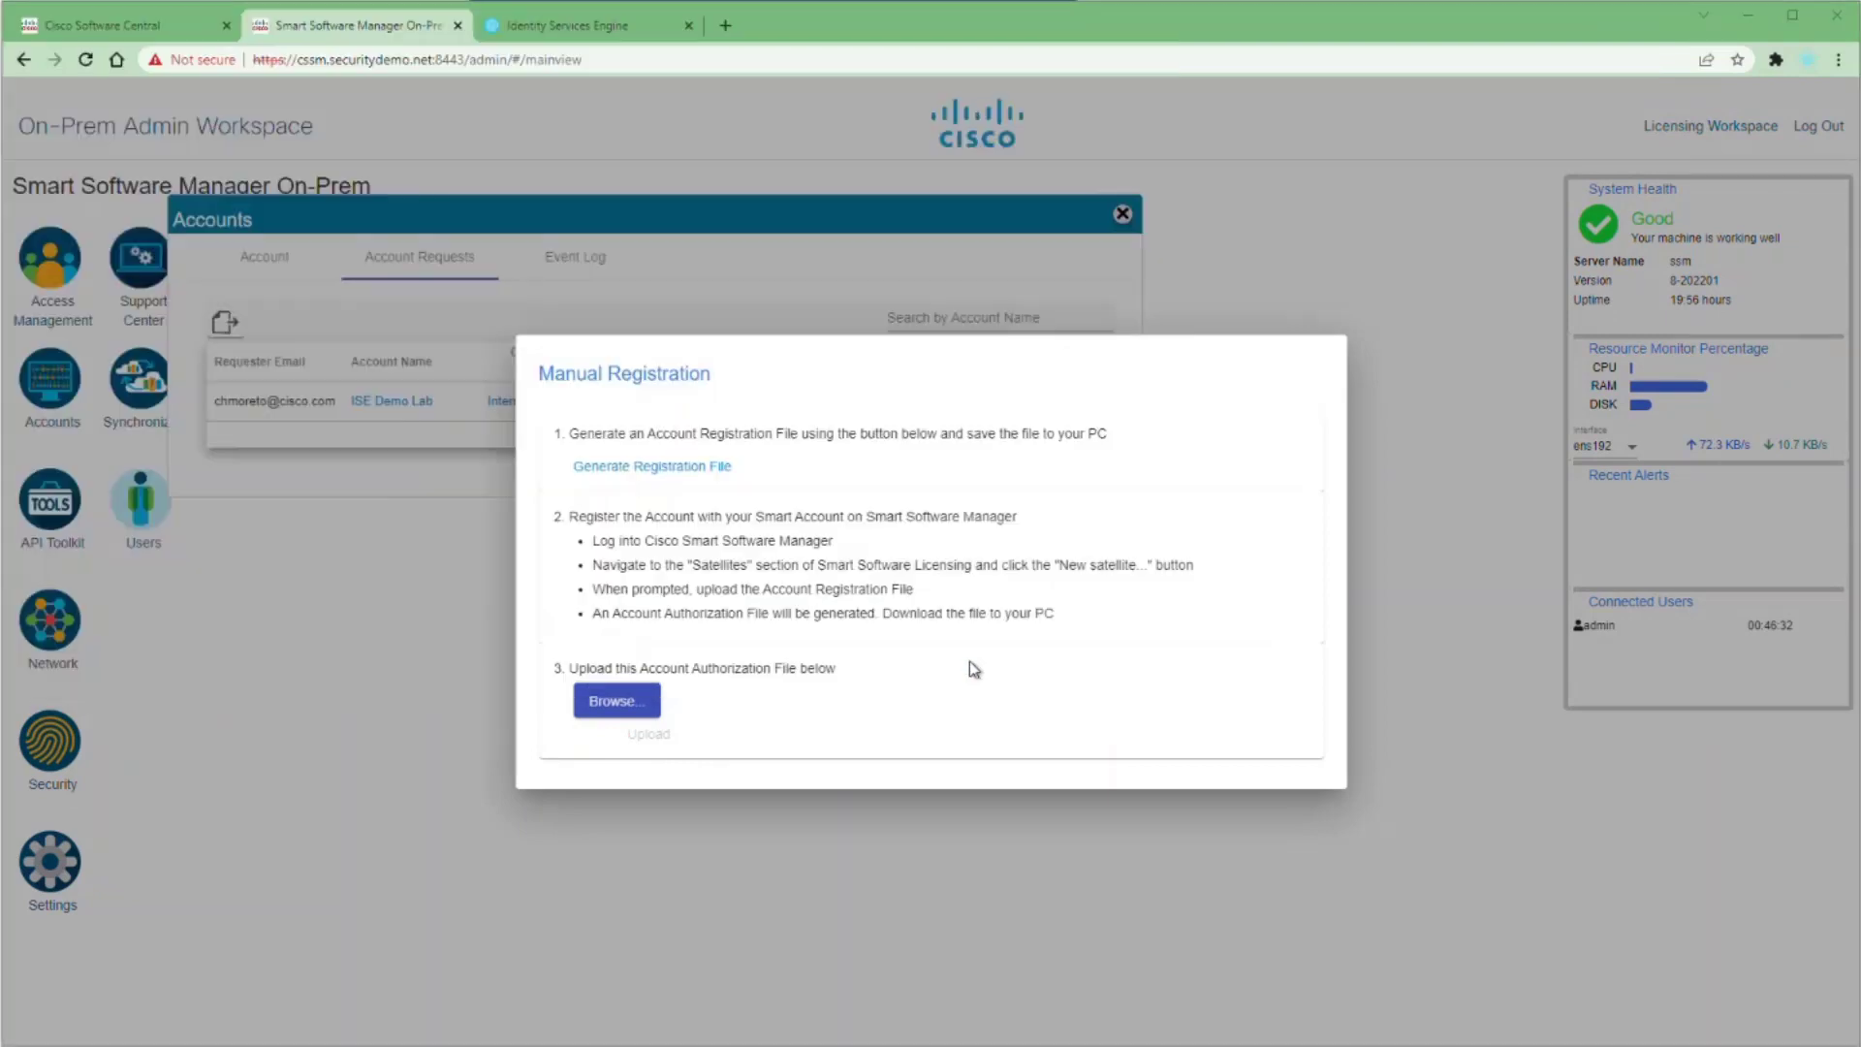
pyautogui.click(651, 465)
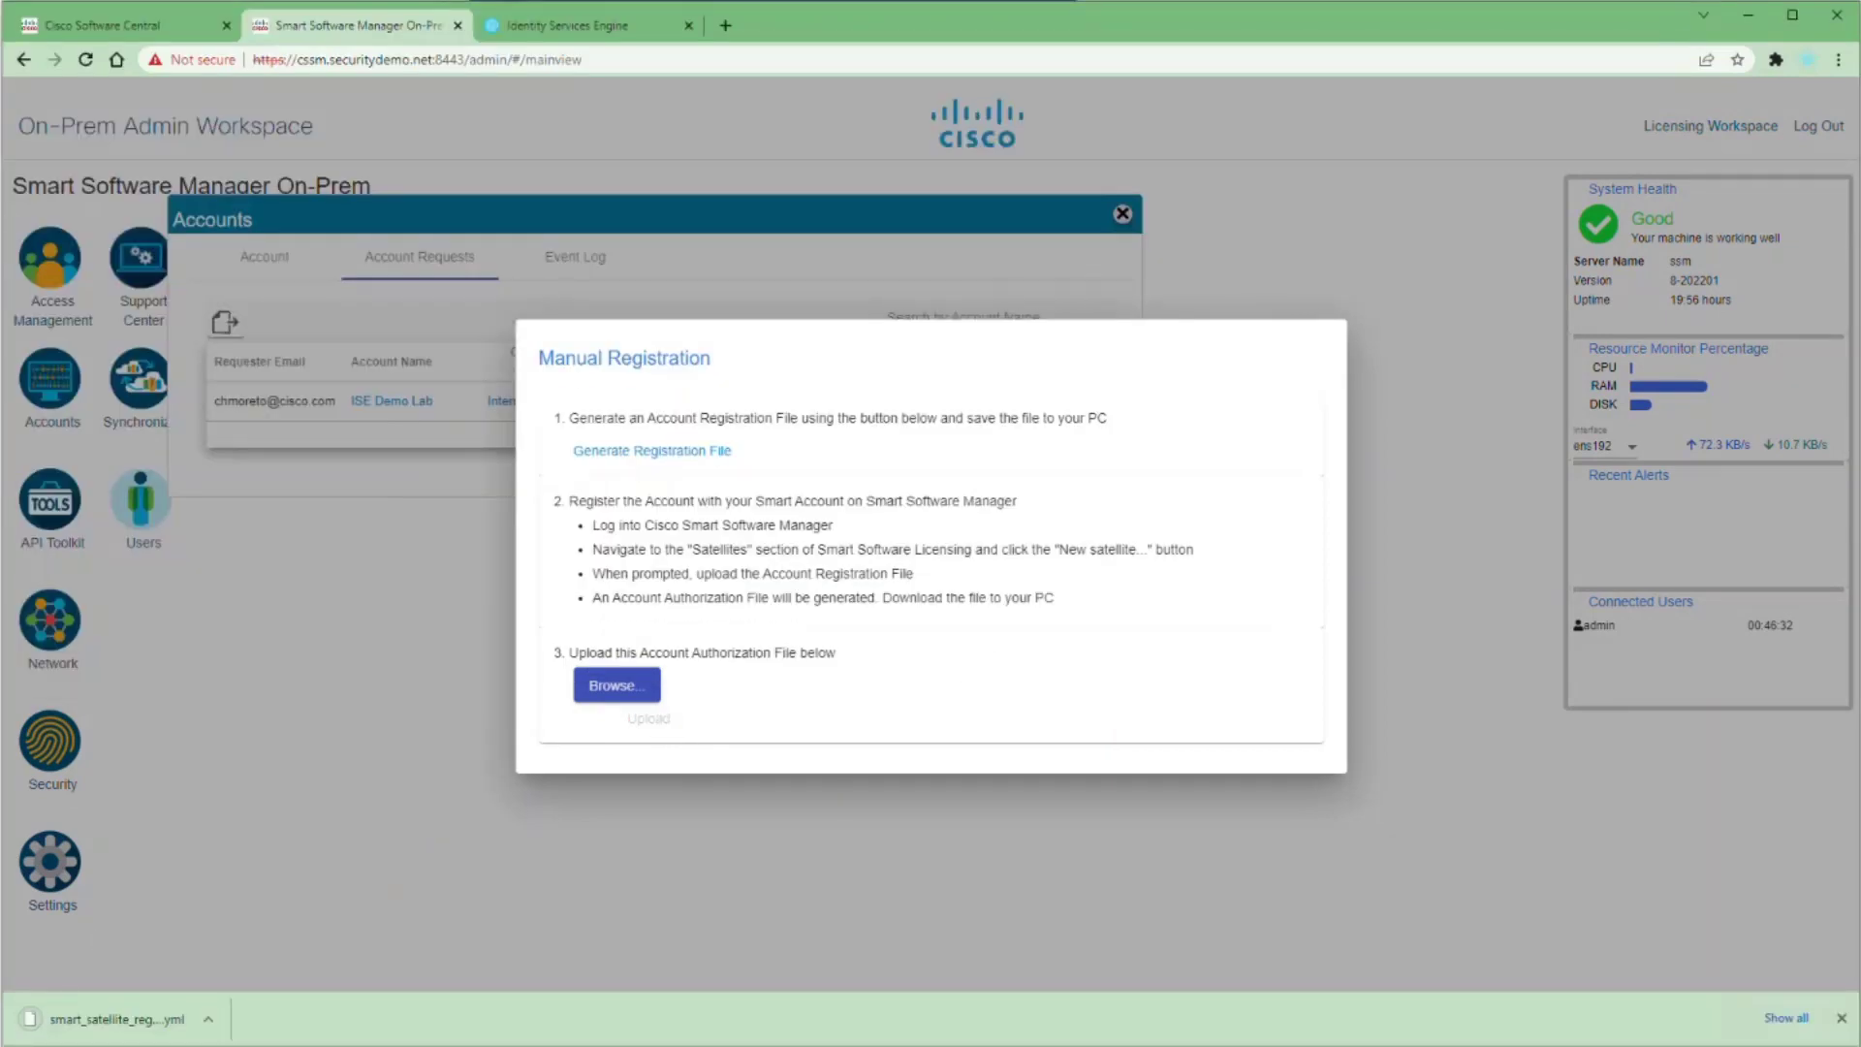
pyautogui.click(118, 26)
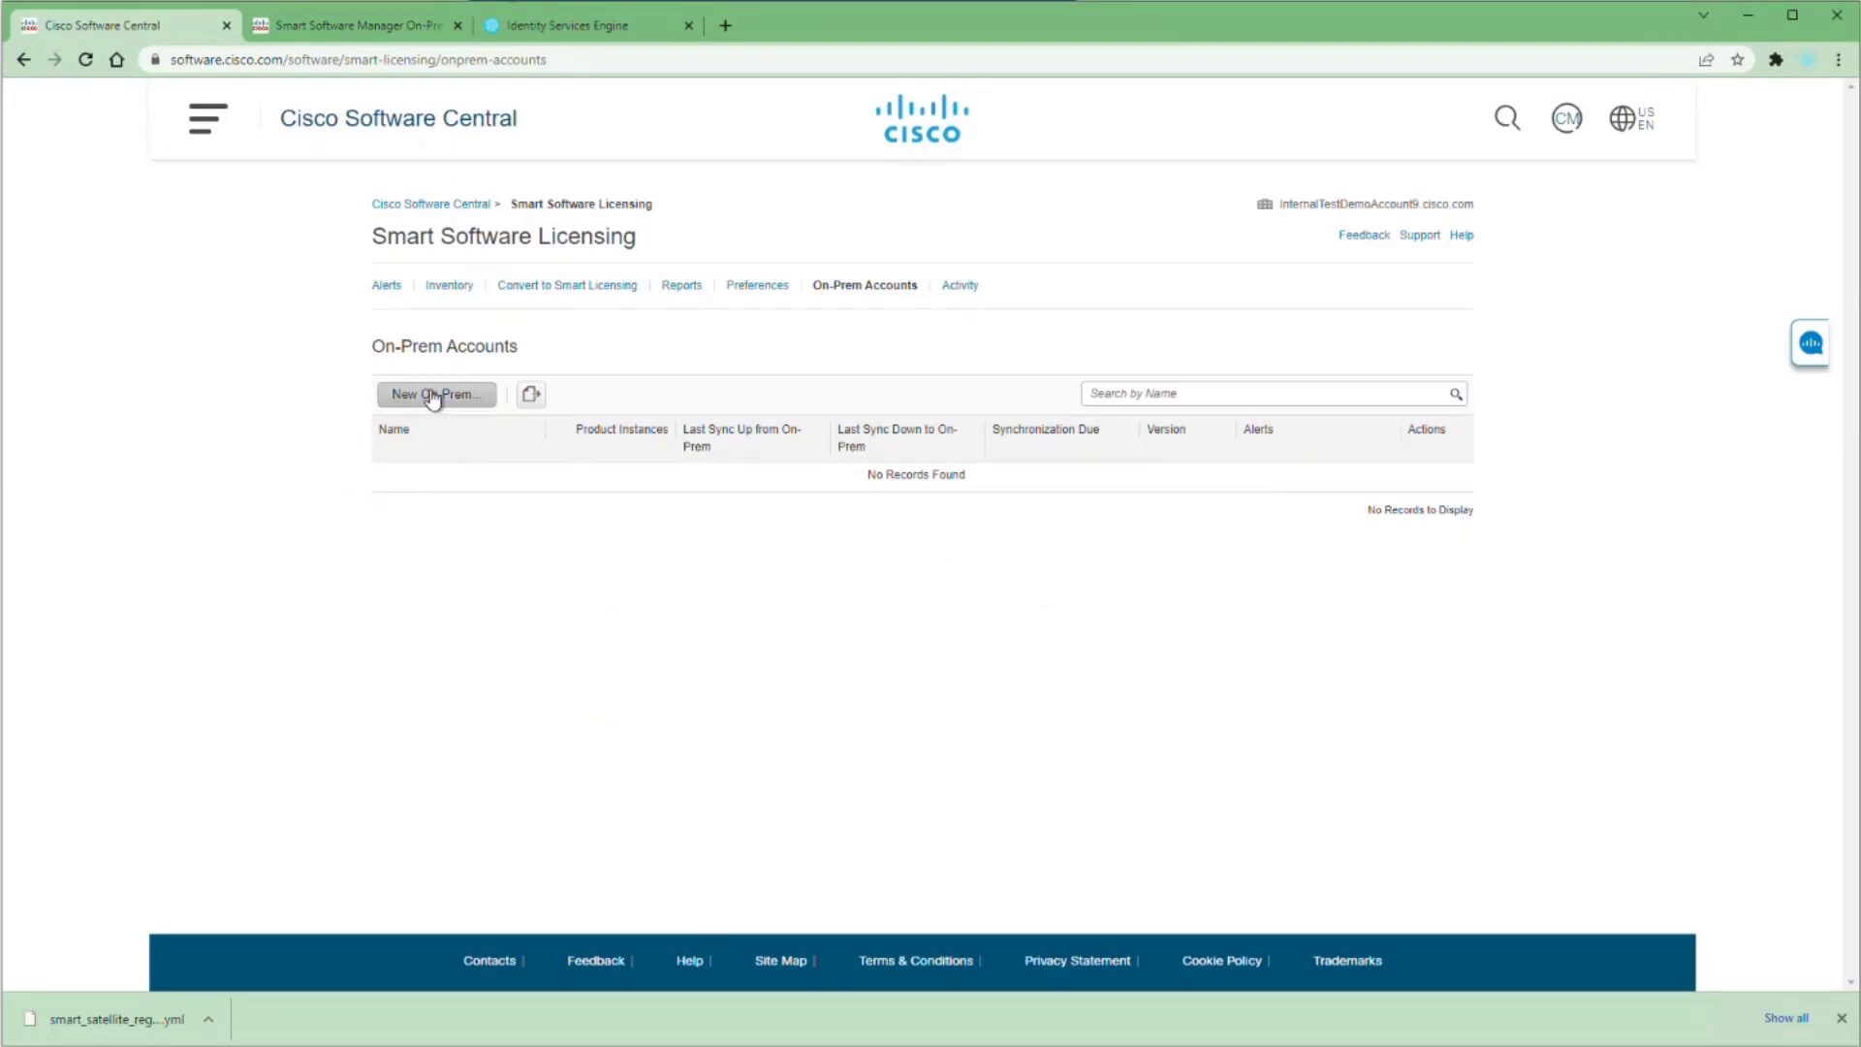
# - Add on-prem account 'ISE Demo Lab' with its registration file, tied to US Commercial On-Prem
pyautogui.click(435, 395)
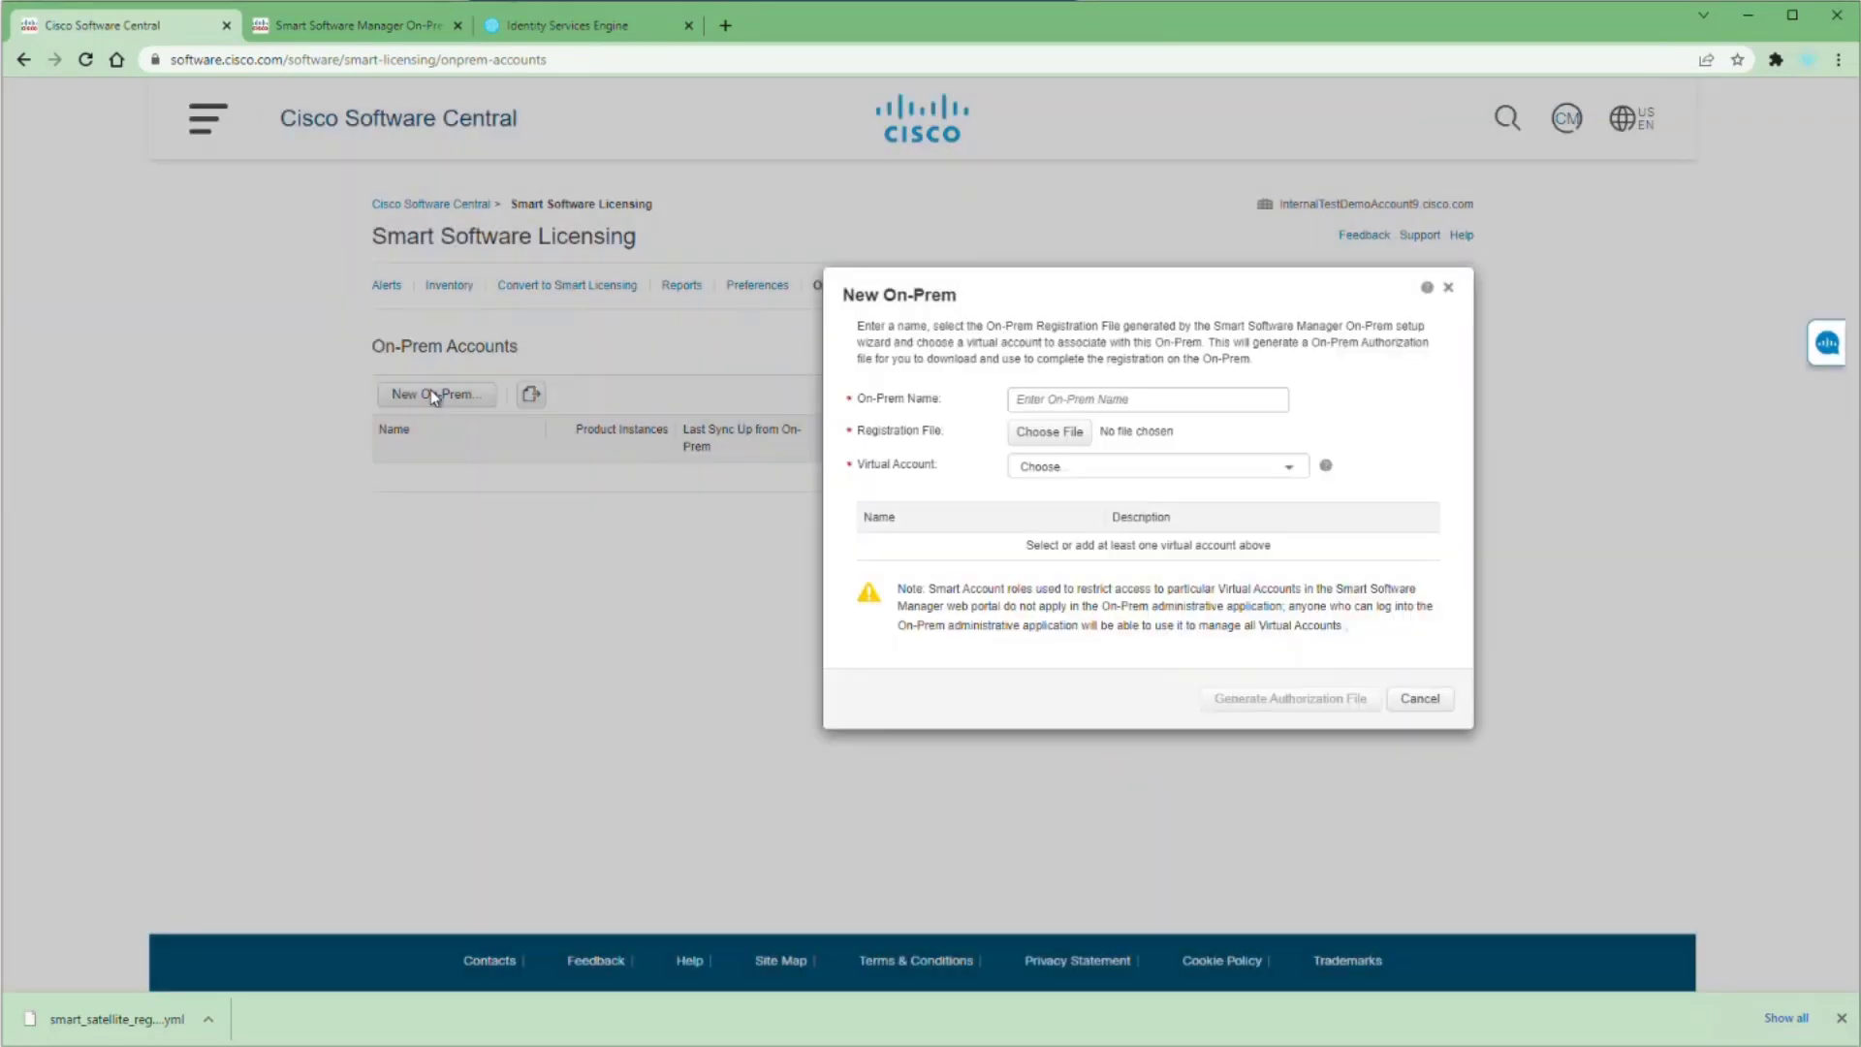
pyautogui.click(1147, 398)
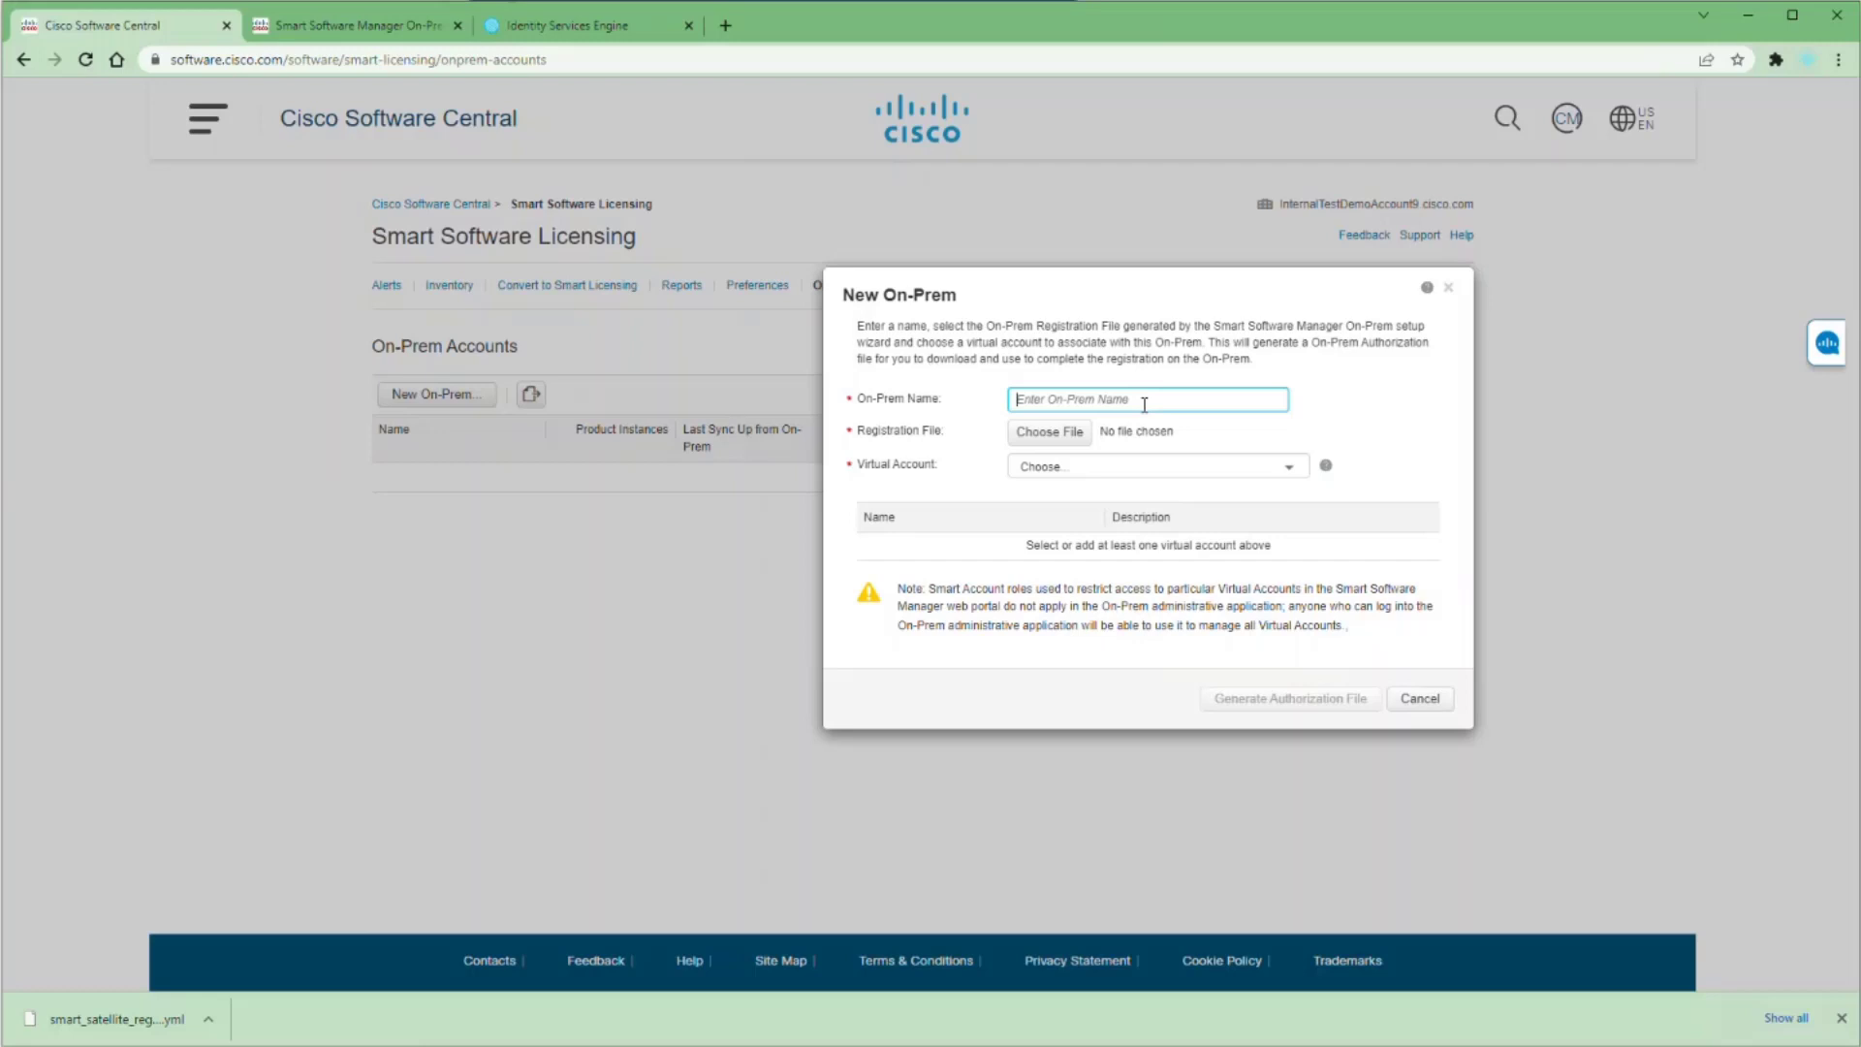
pyautogui.write('ISE Demo Lab')
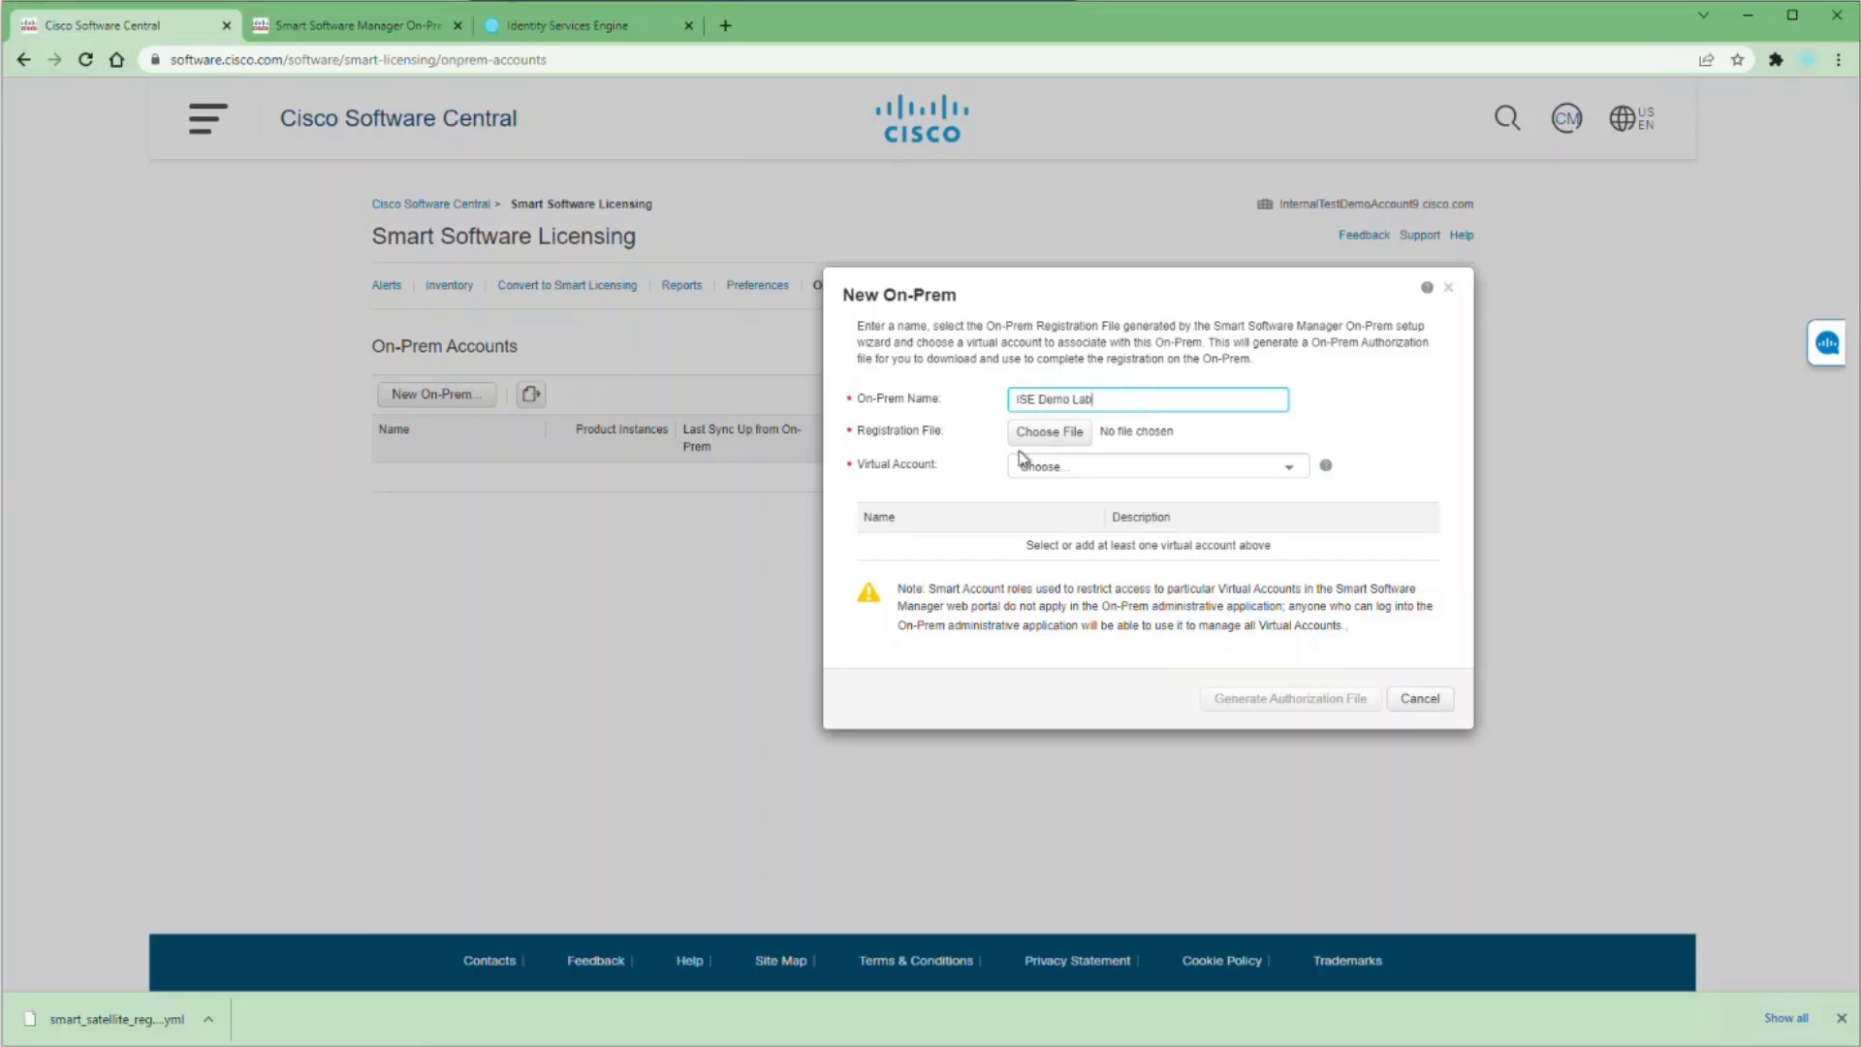
pyautogui.click(1048, 430)
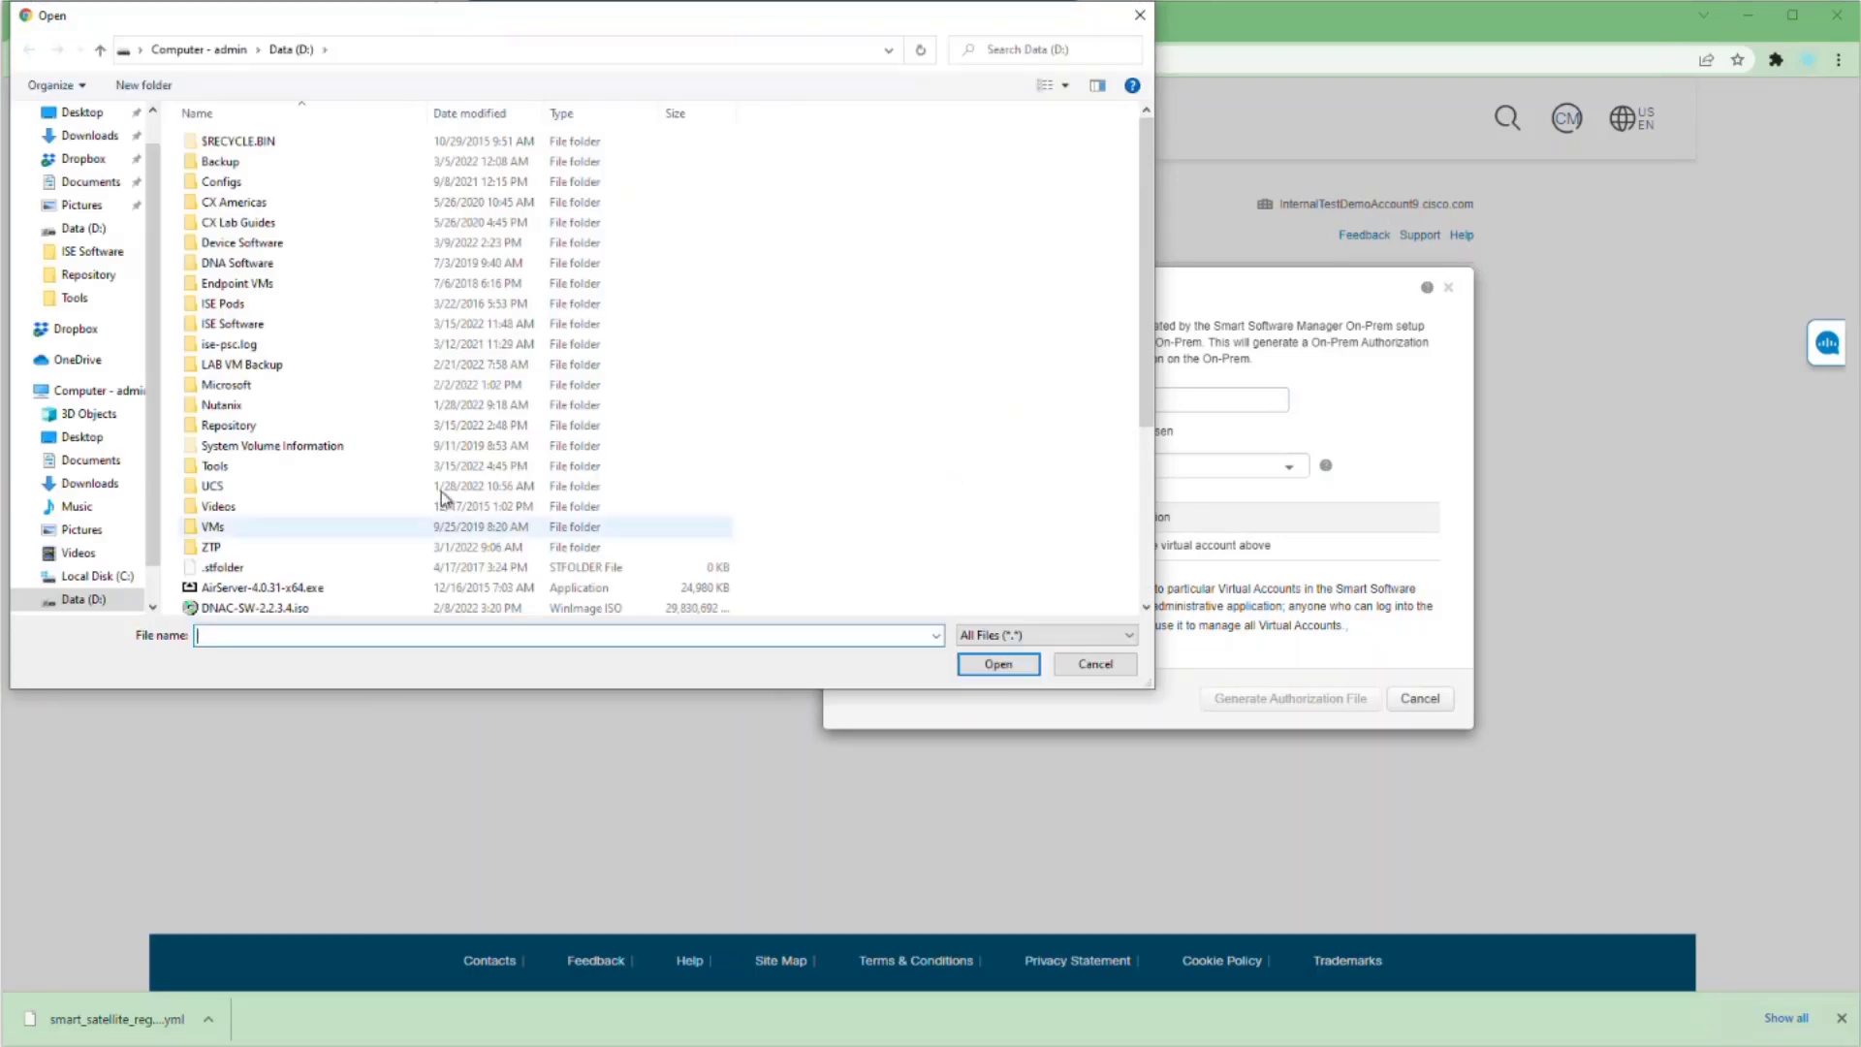
pyautogui.click(995, 663)
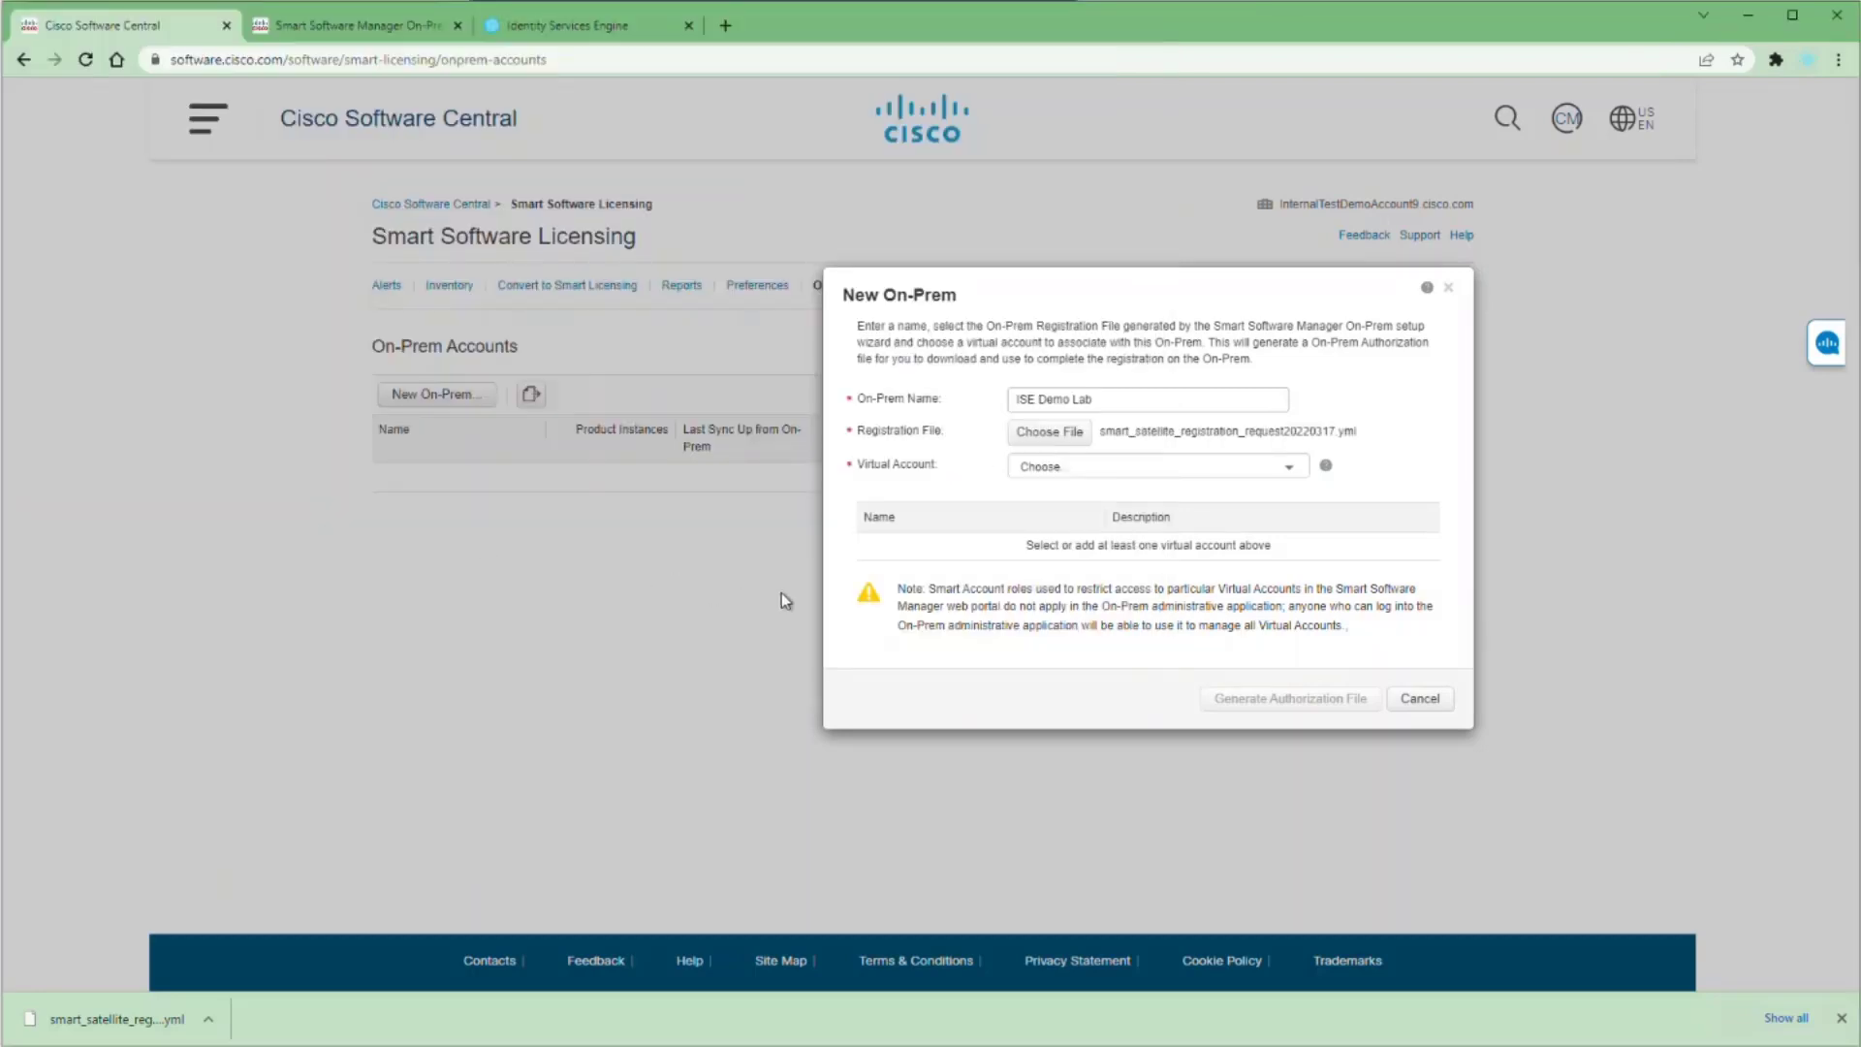
pyautogui.click(1154, 465)
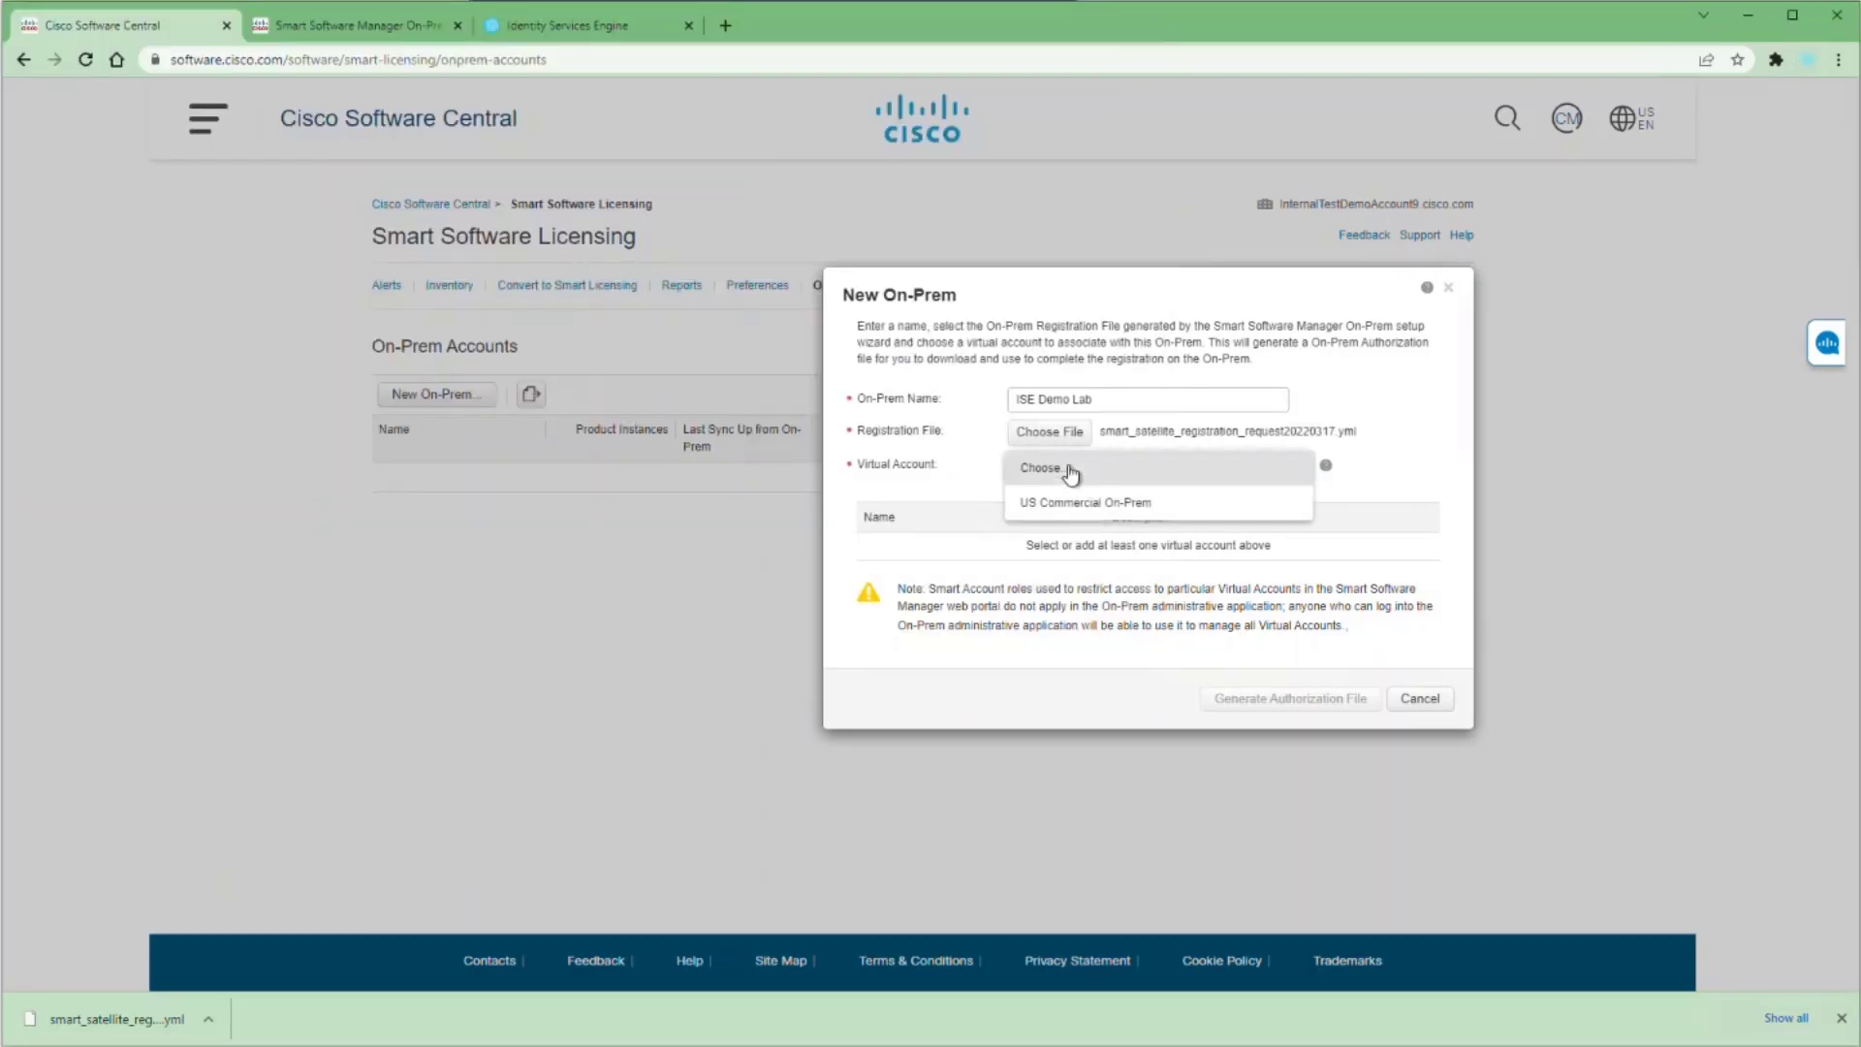
pyautogui.click(1082, 501)
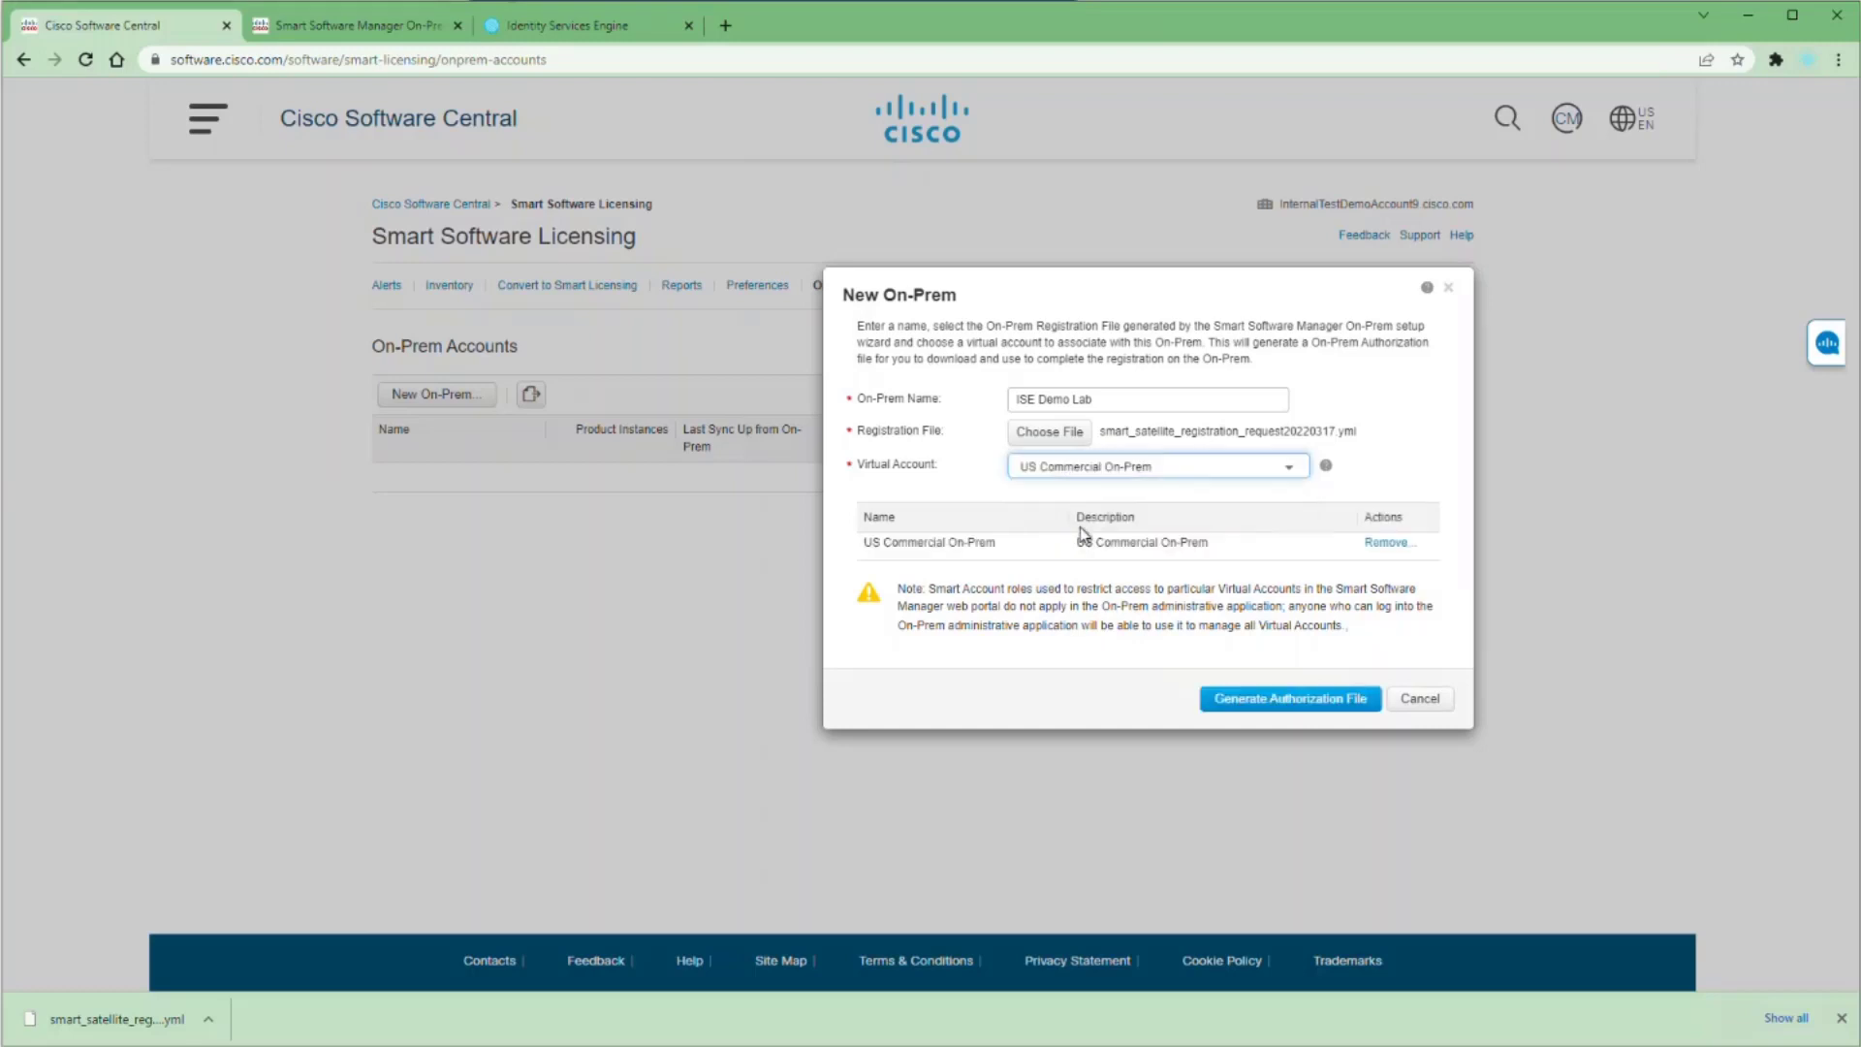
# - Generate the ISE Demo Lab authorization file and save it to disk
pyautogui.click(1289, 698)
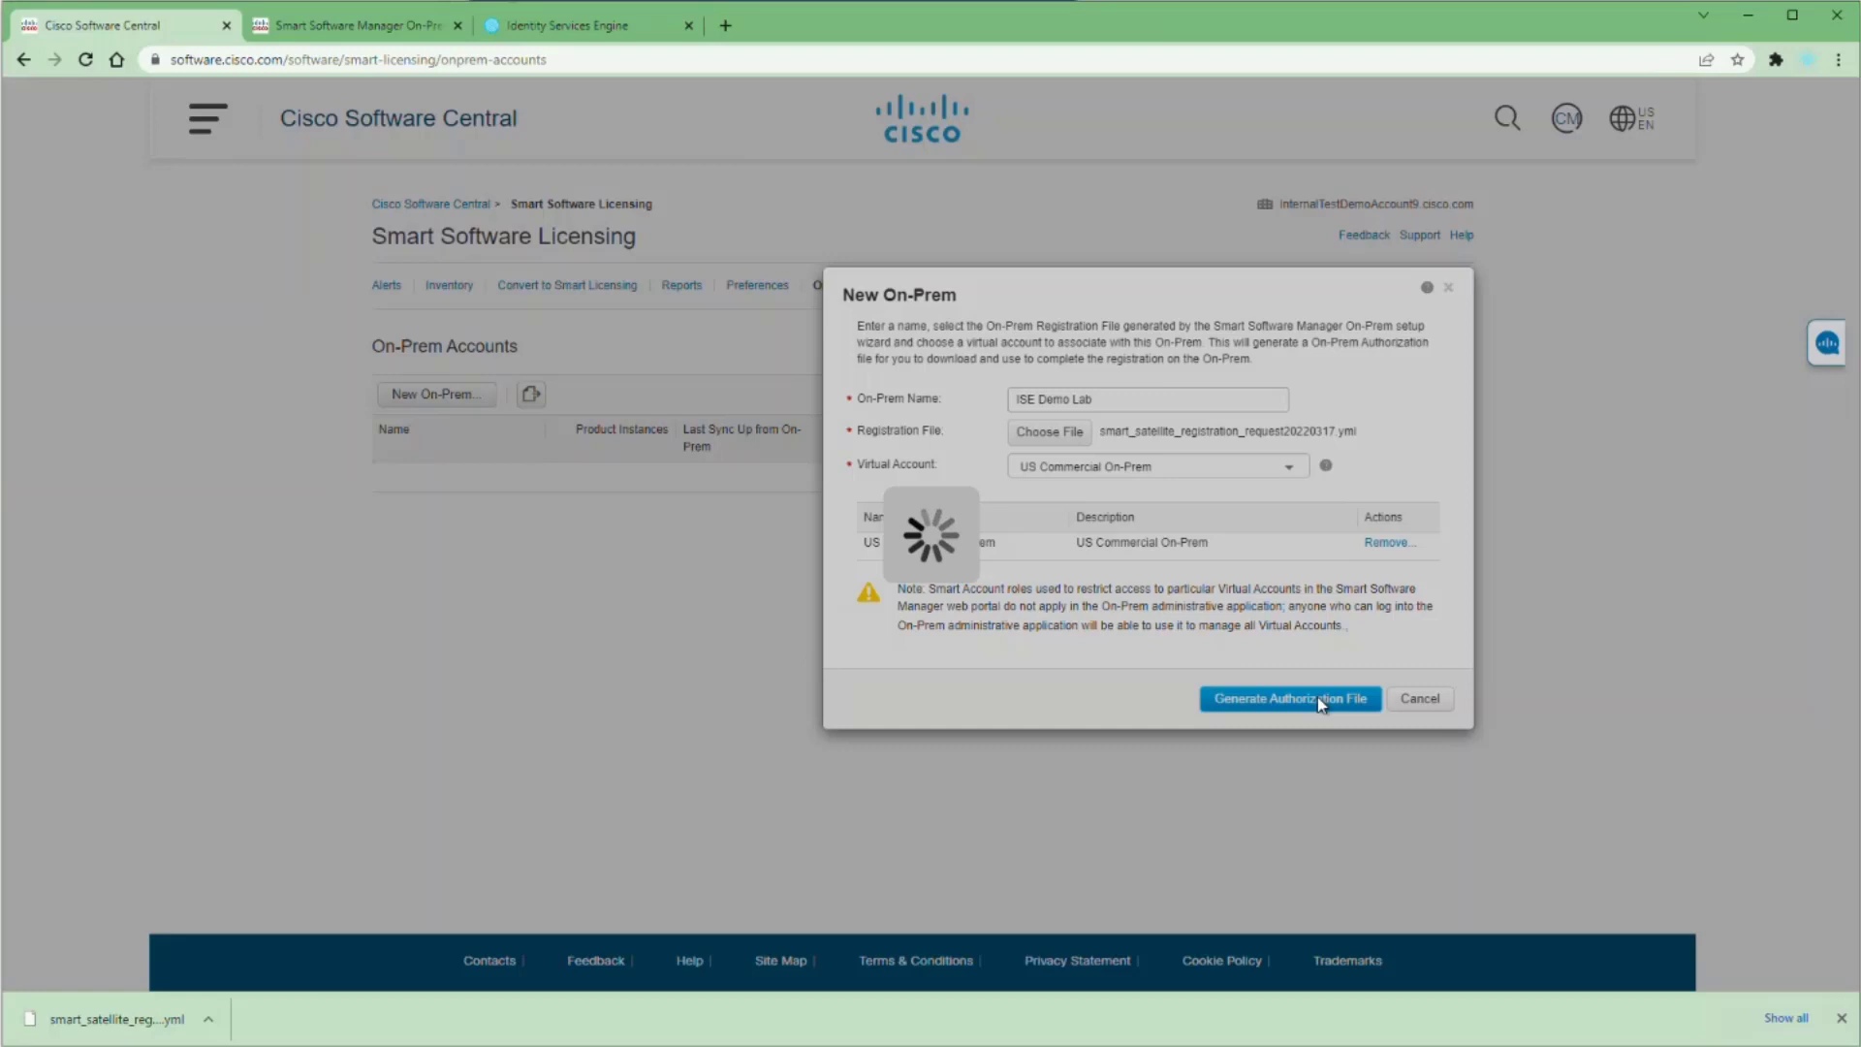
pyautogui.click(1289, 698)
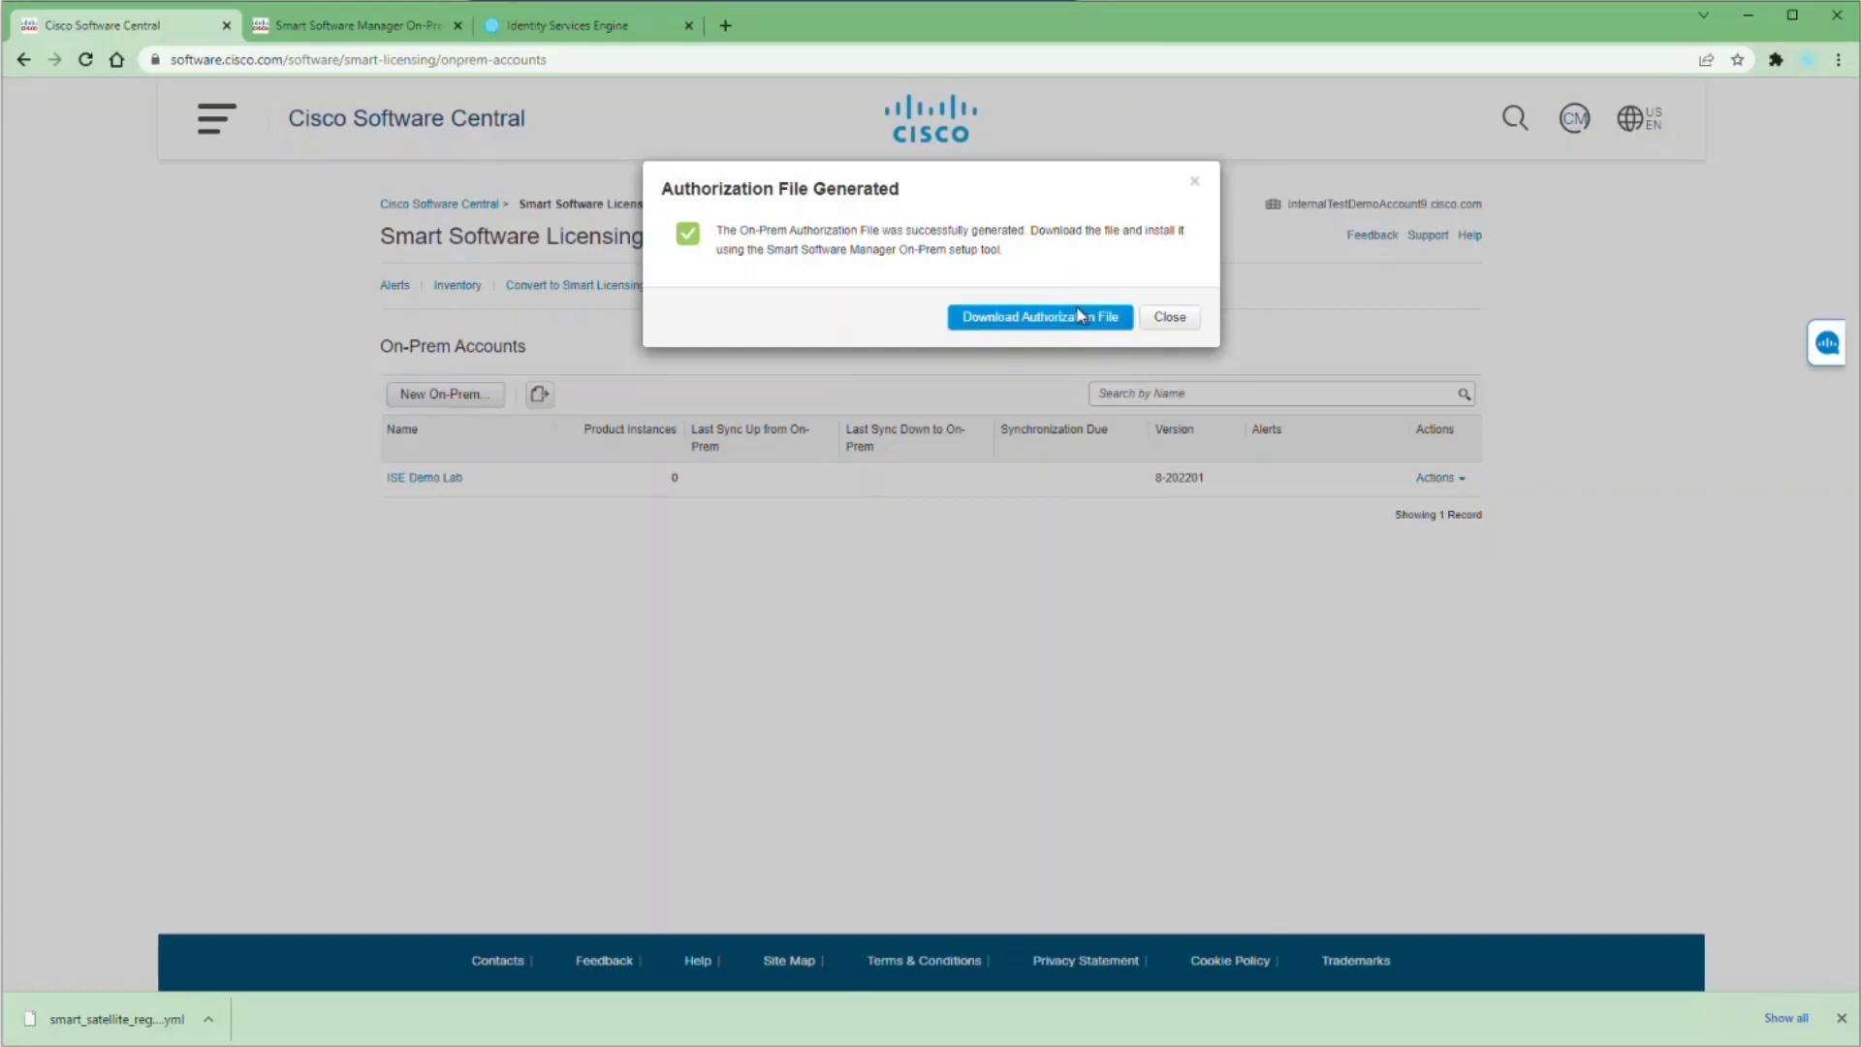
pyautogui.click(1038, 317)
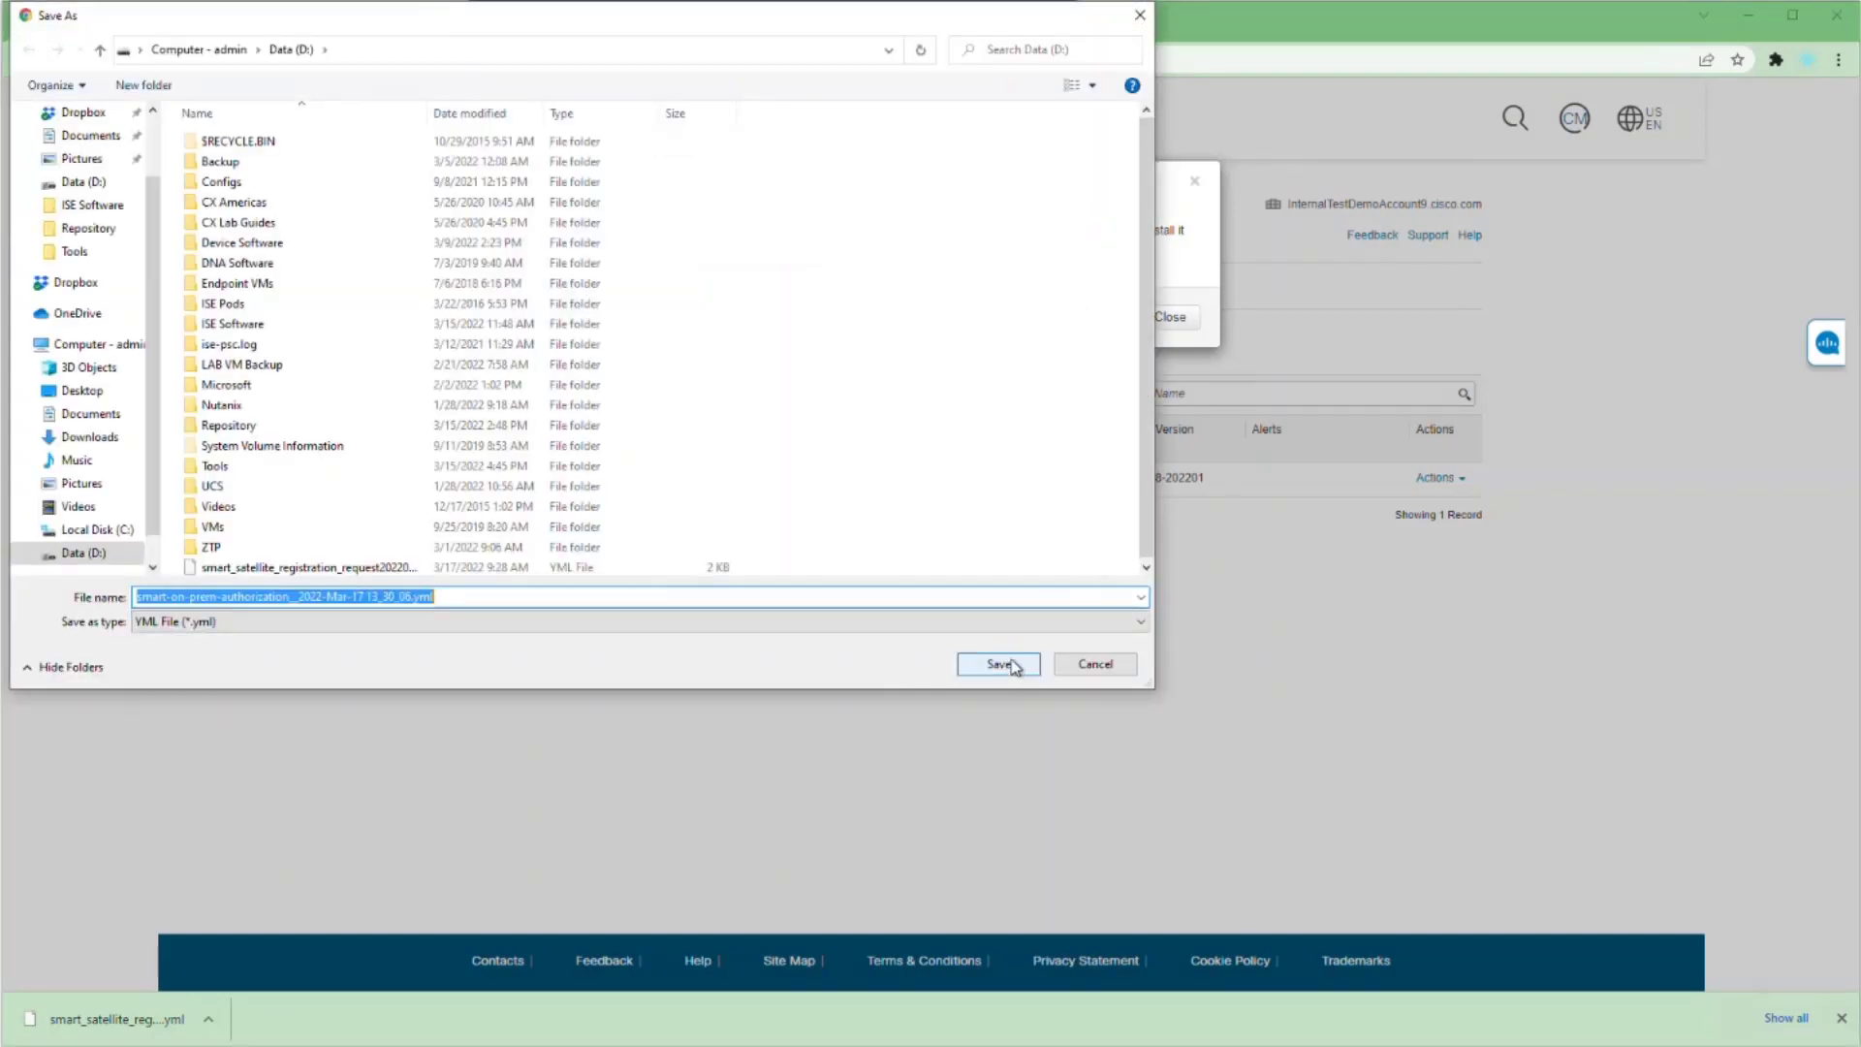
pyautogui.click(998, 663)
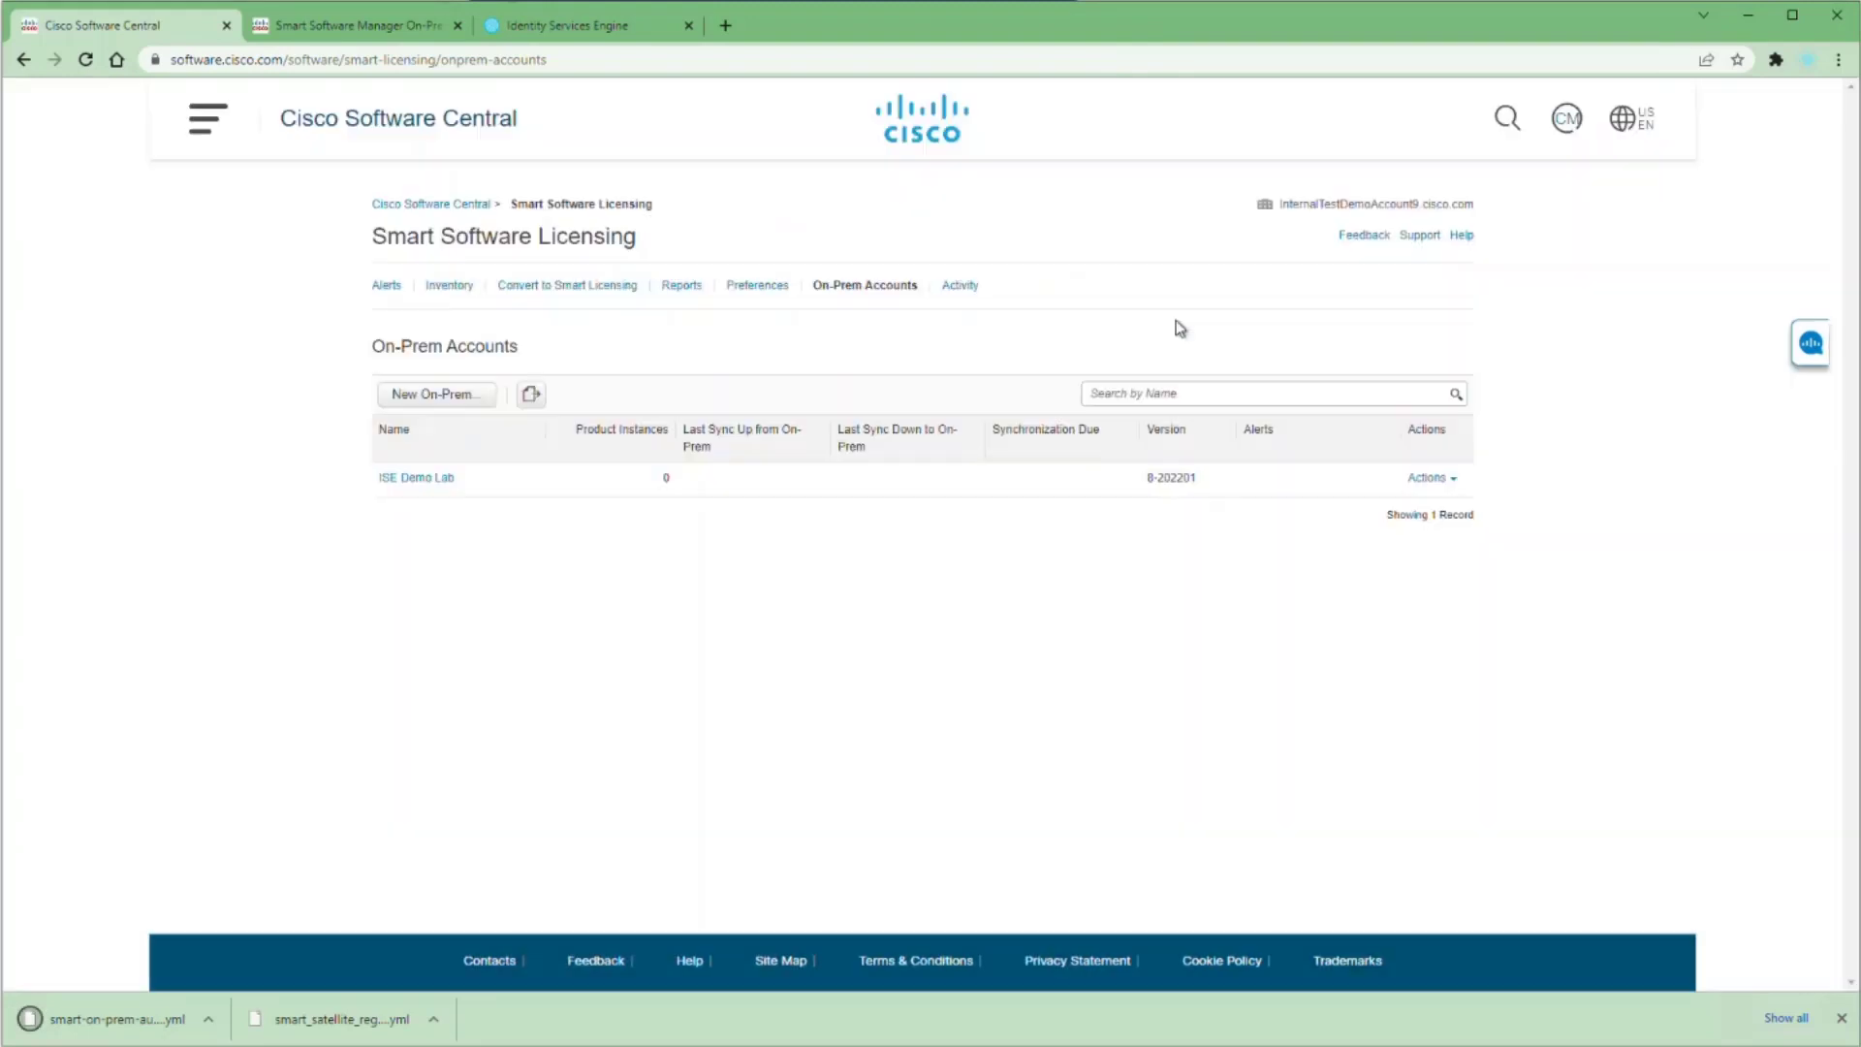
pyautogui.click(350, 25)
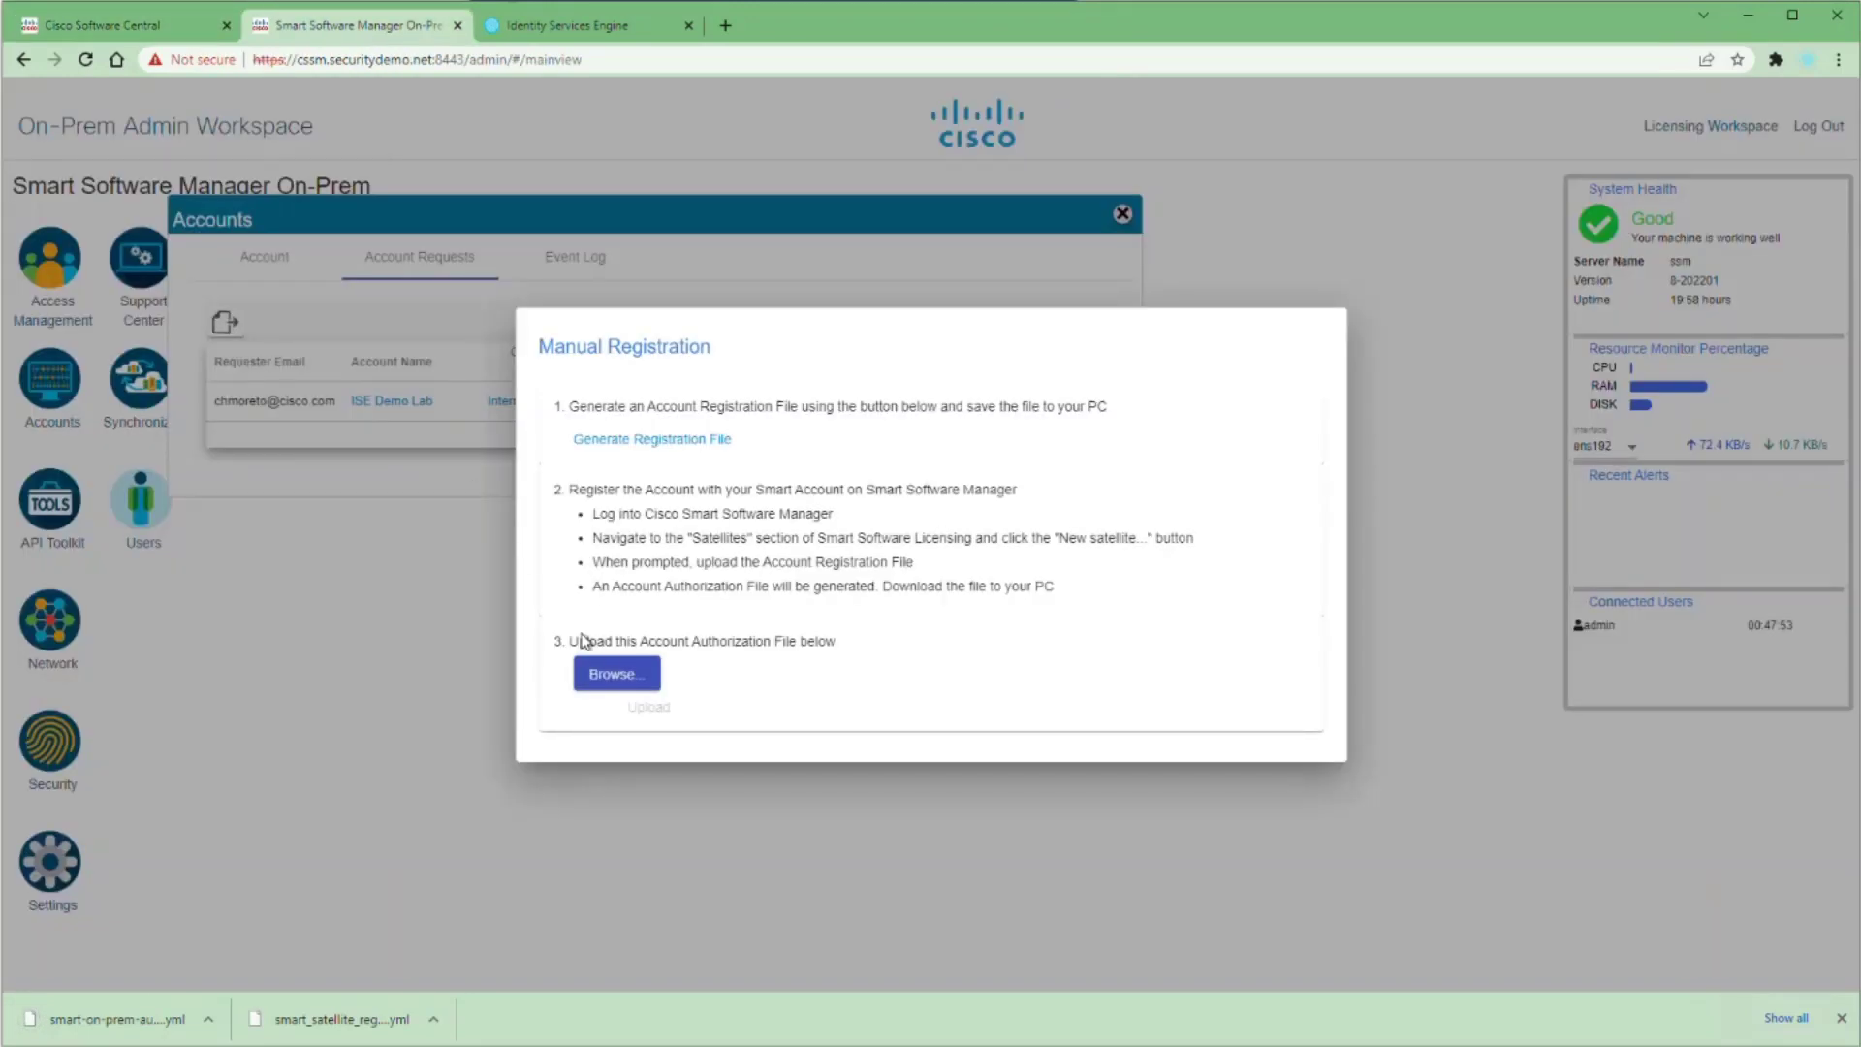
# - Upload the smart-on-prem-authorization .yml file in Manual Registration
pyautogui.click(616, 672)
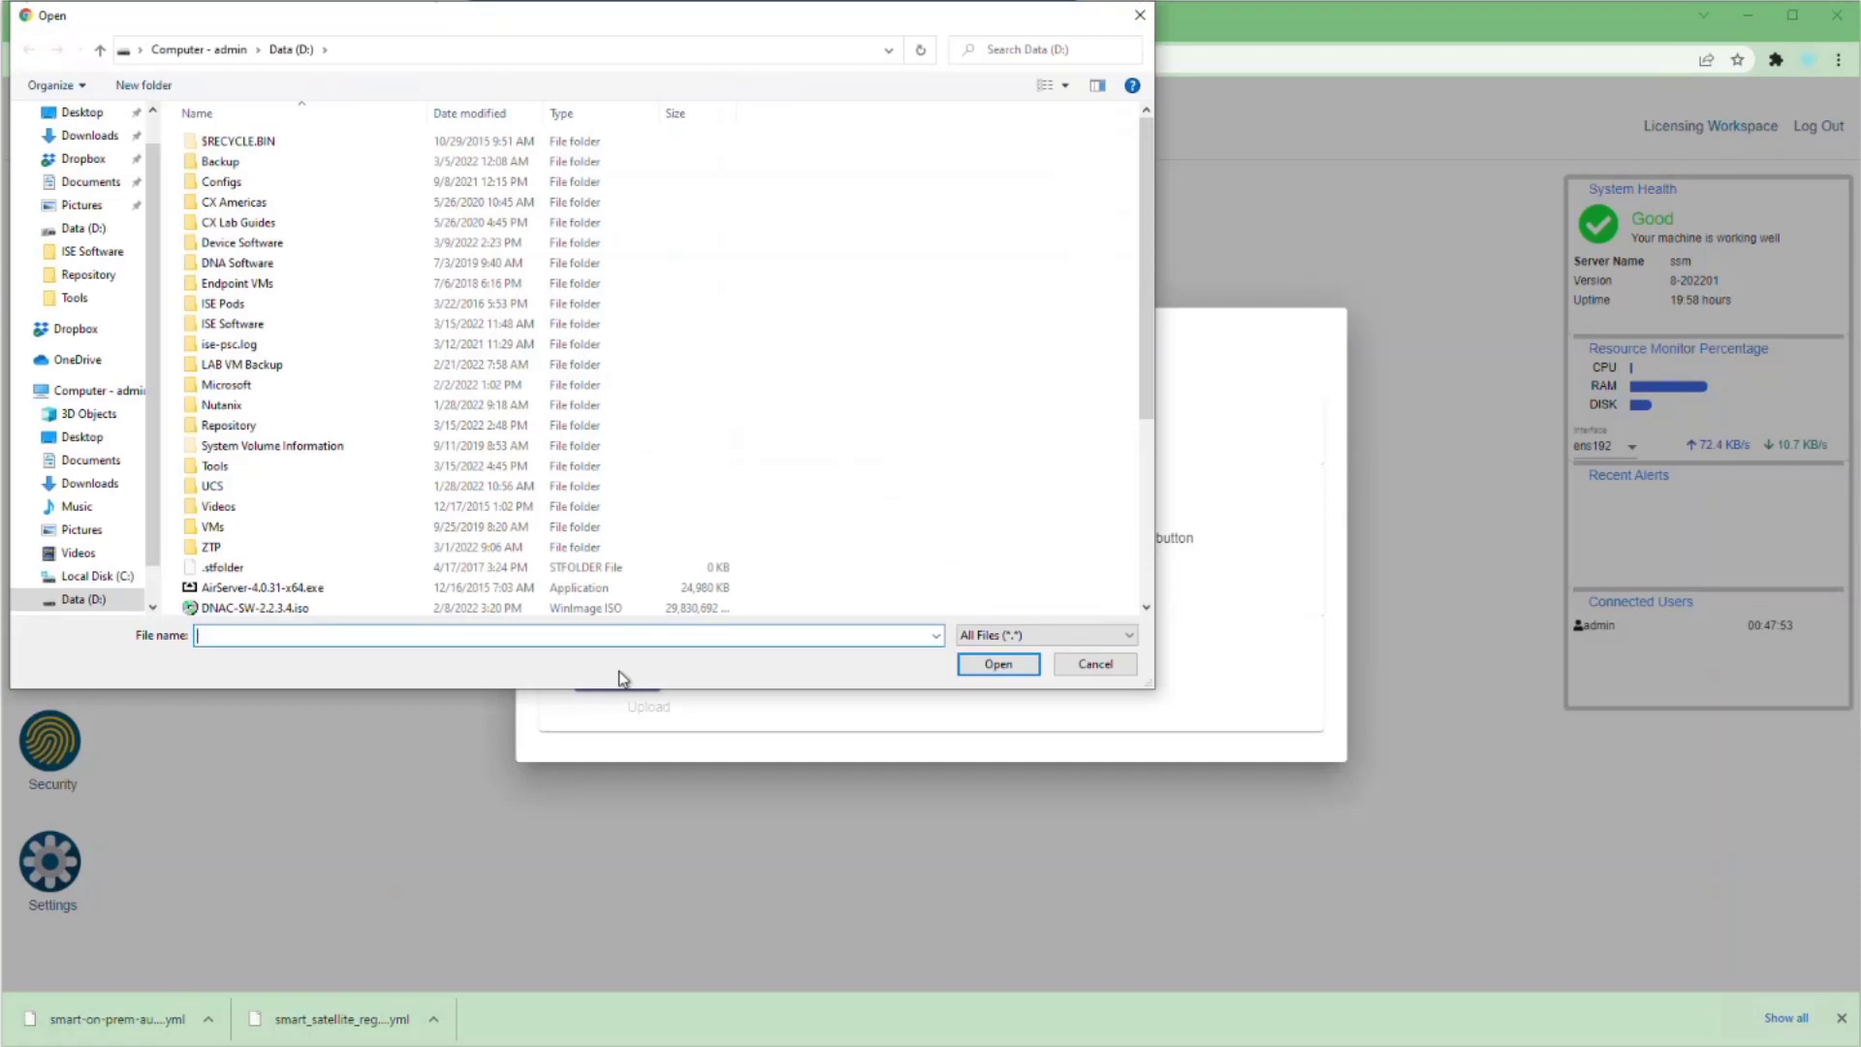
pyautogui.scroll(-3)
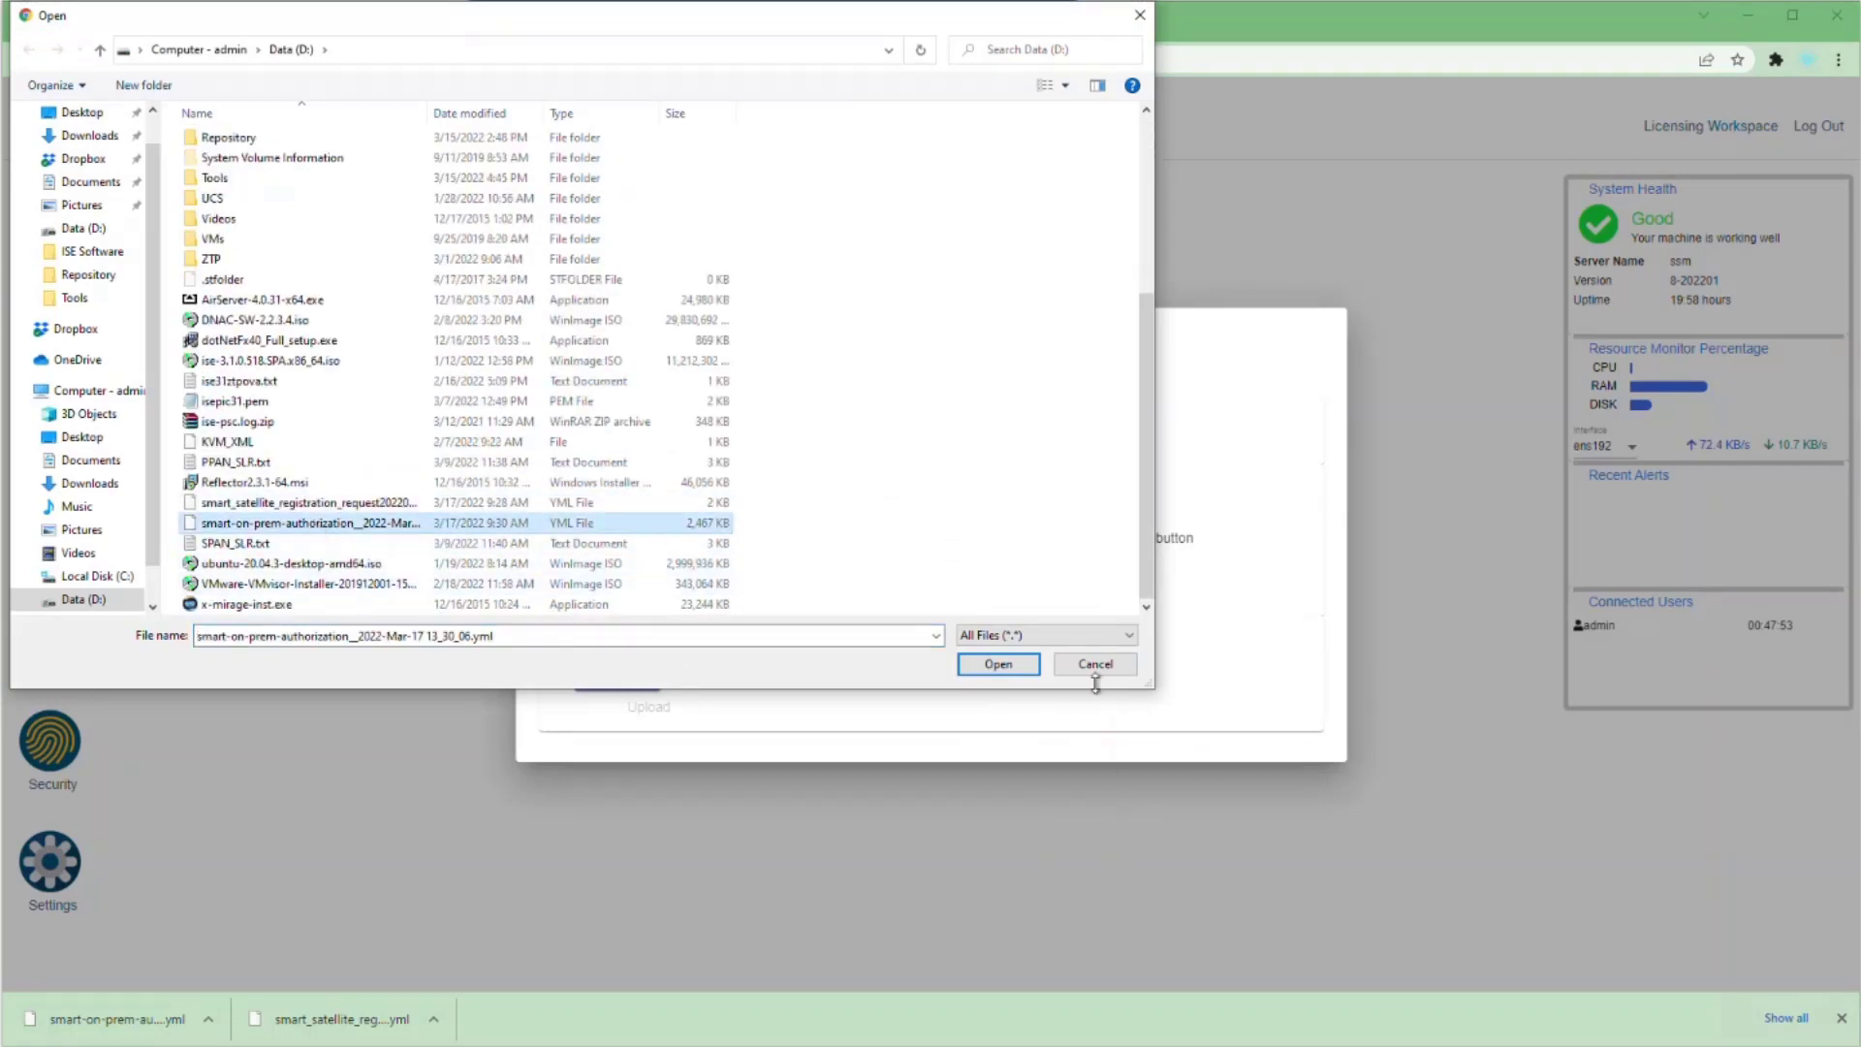
pyautogui.click(997, 663)
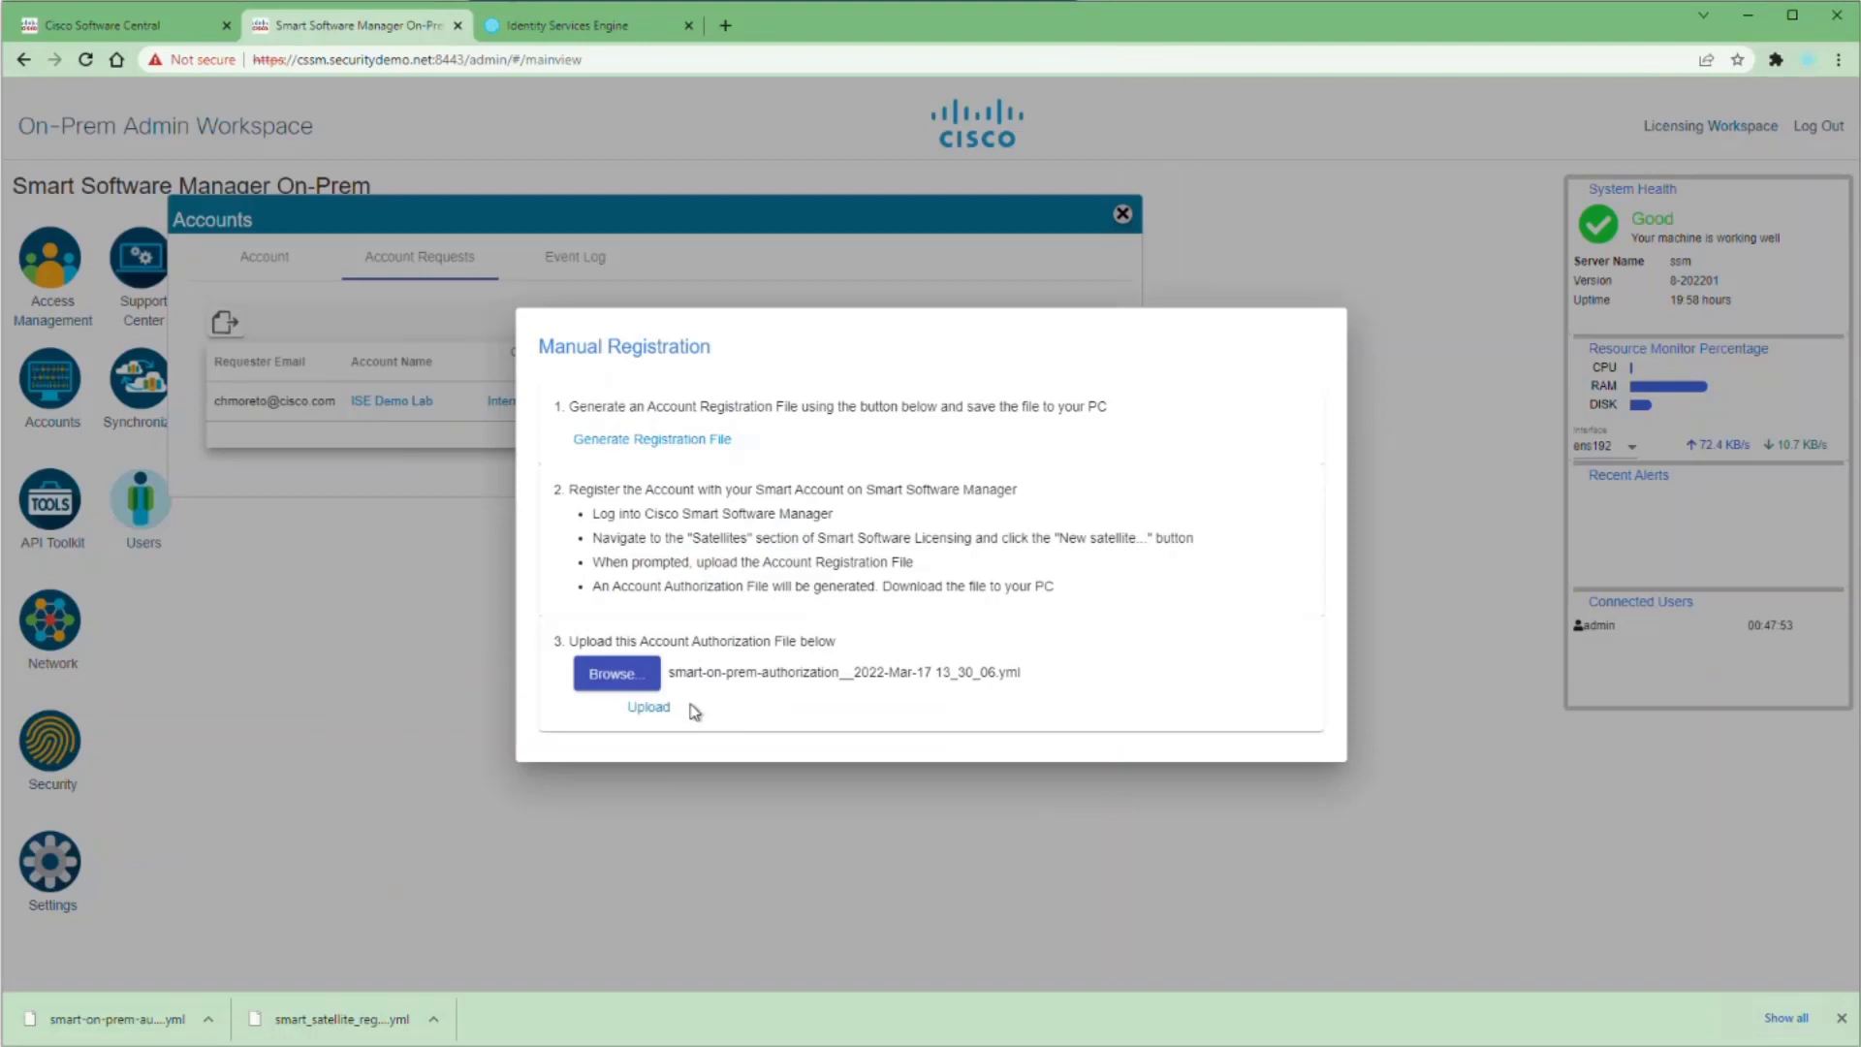
pyautogui.click(649, 707)
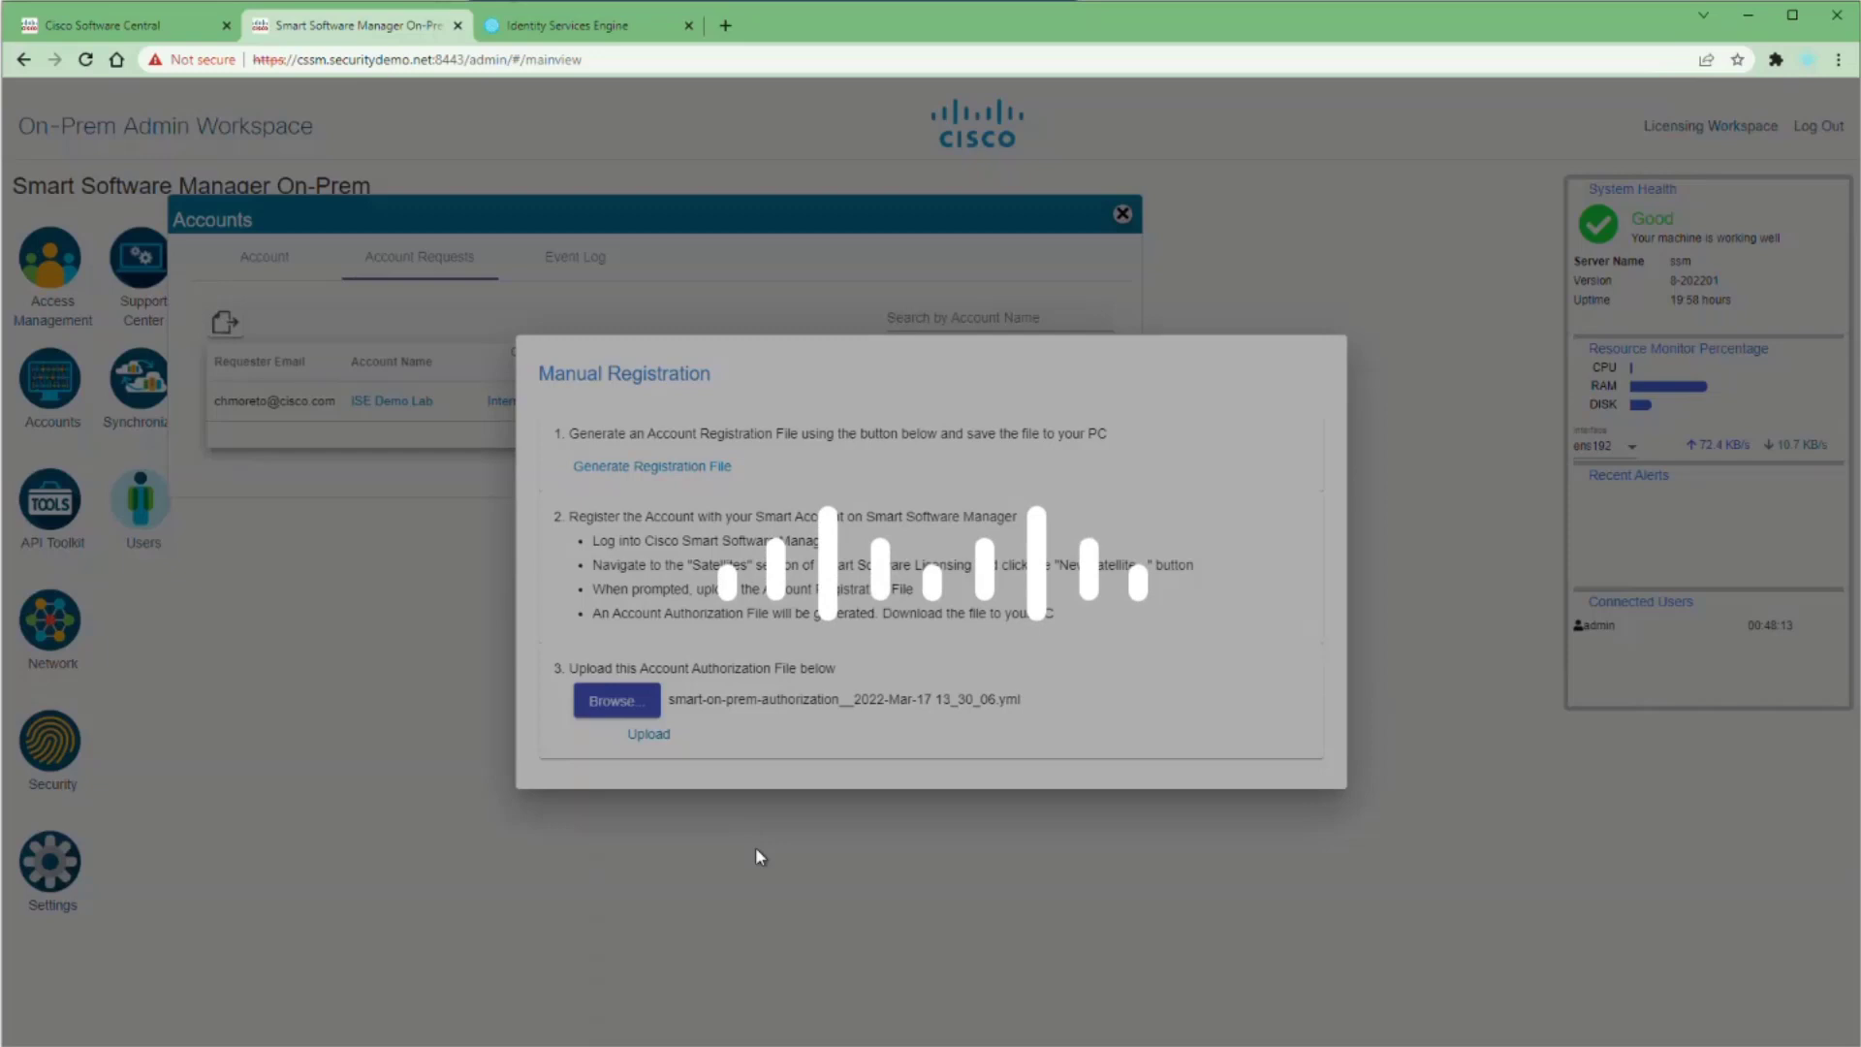
pyautogui.click(648, 734)
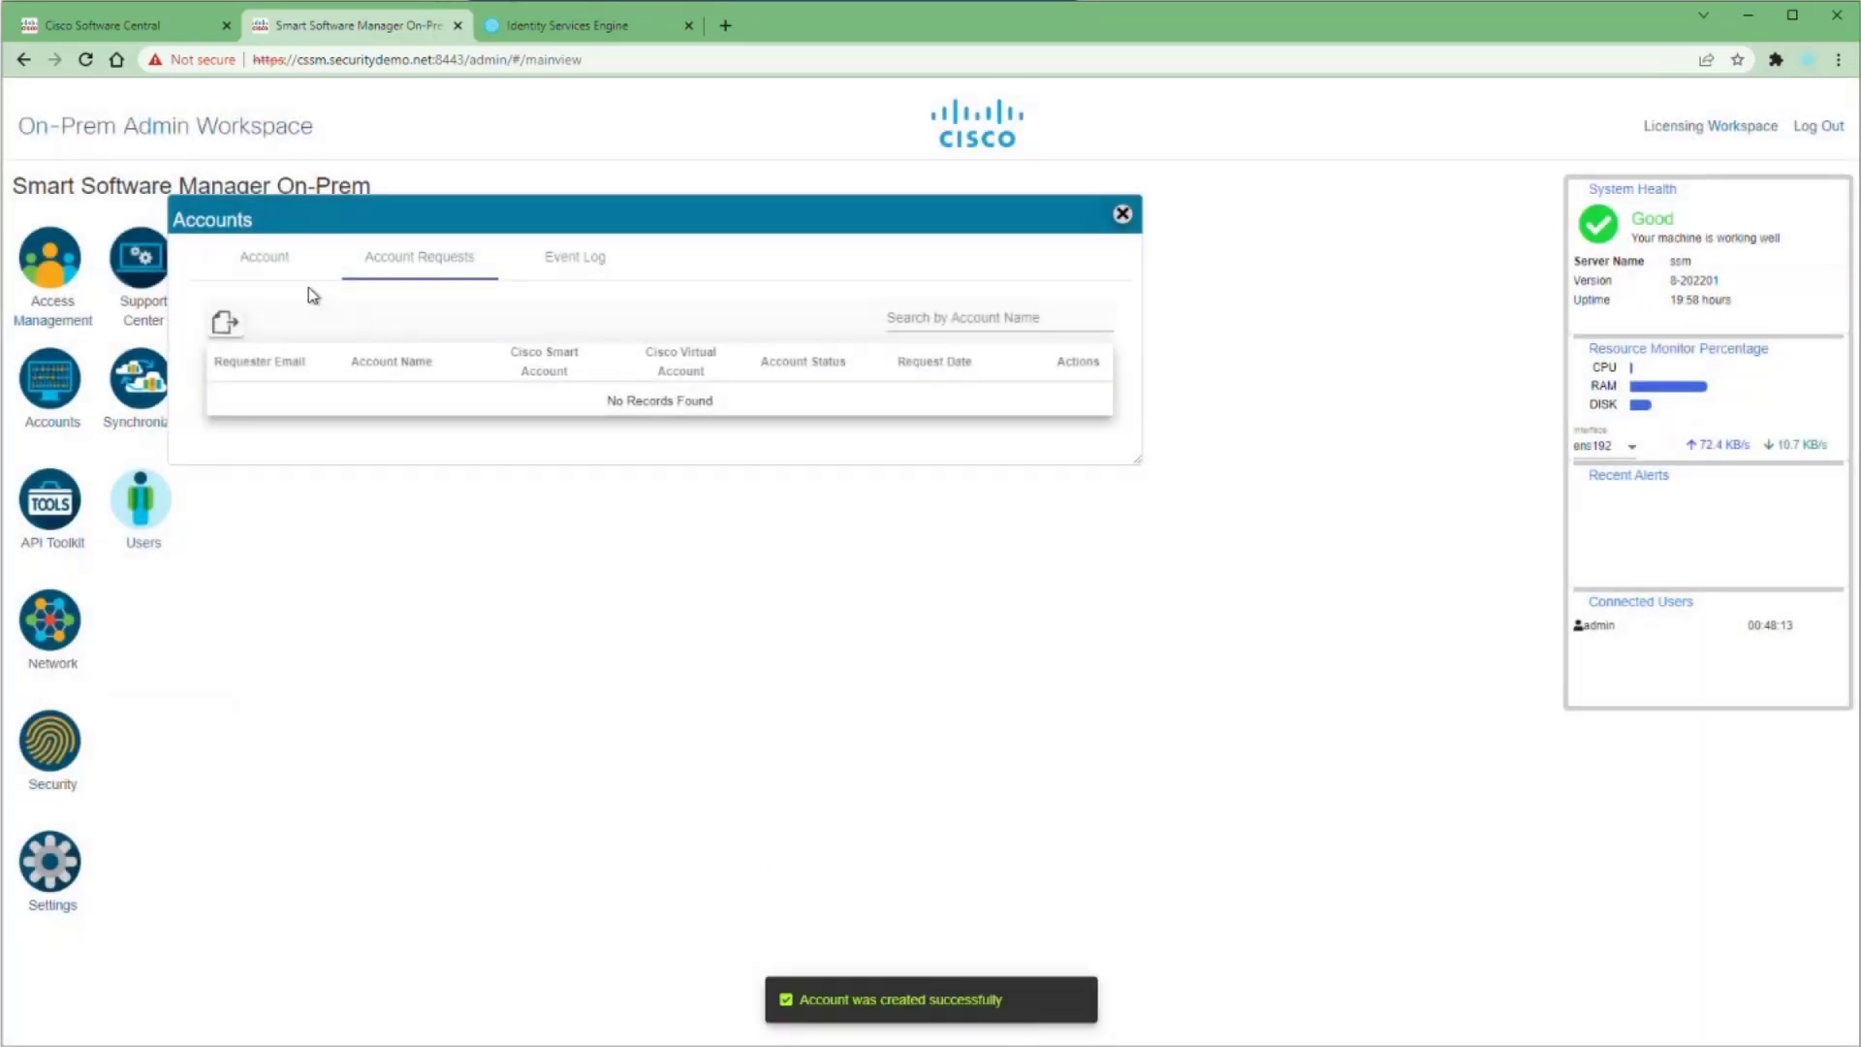
# - Check that ISE Demo Lab shows Active in the Account tab and open the Licensing Workspace
pyautogui.click(264, 255)
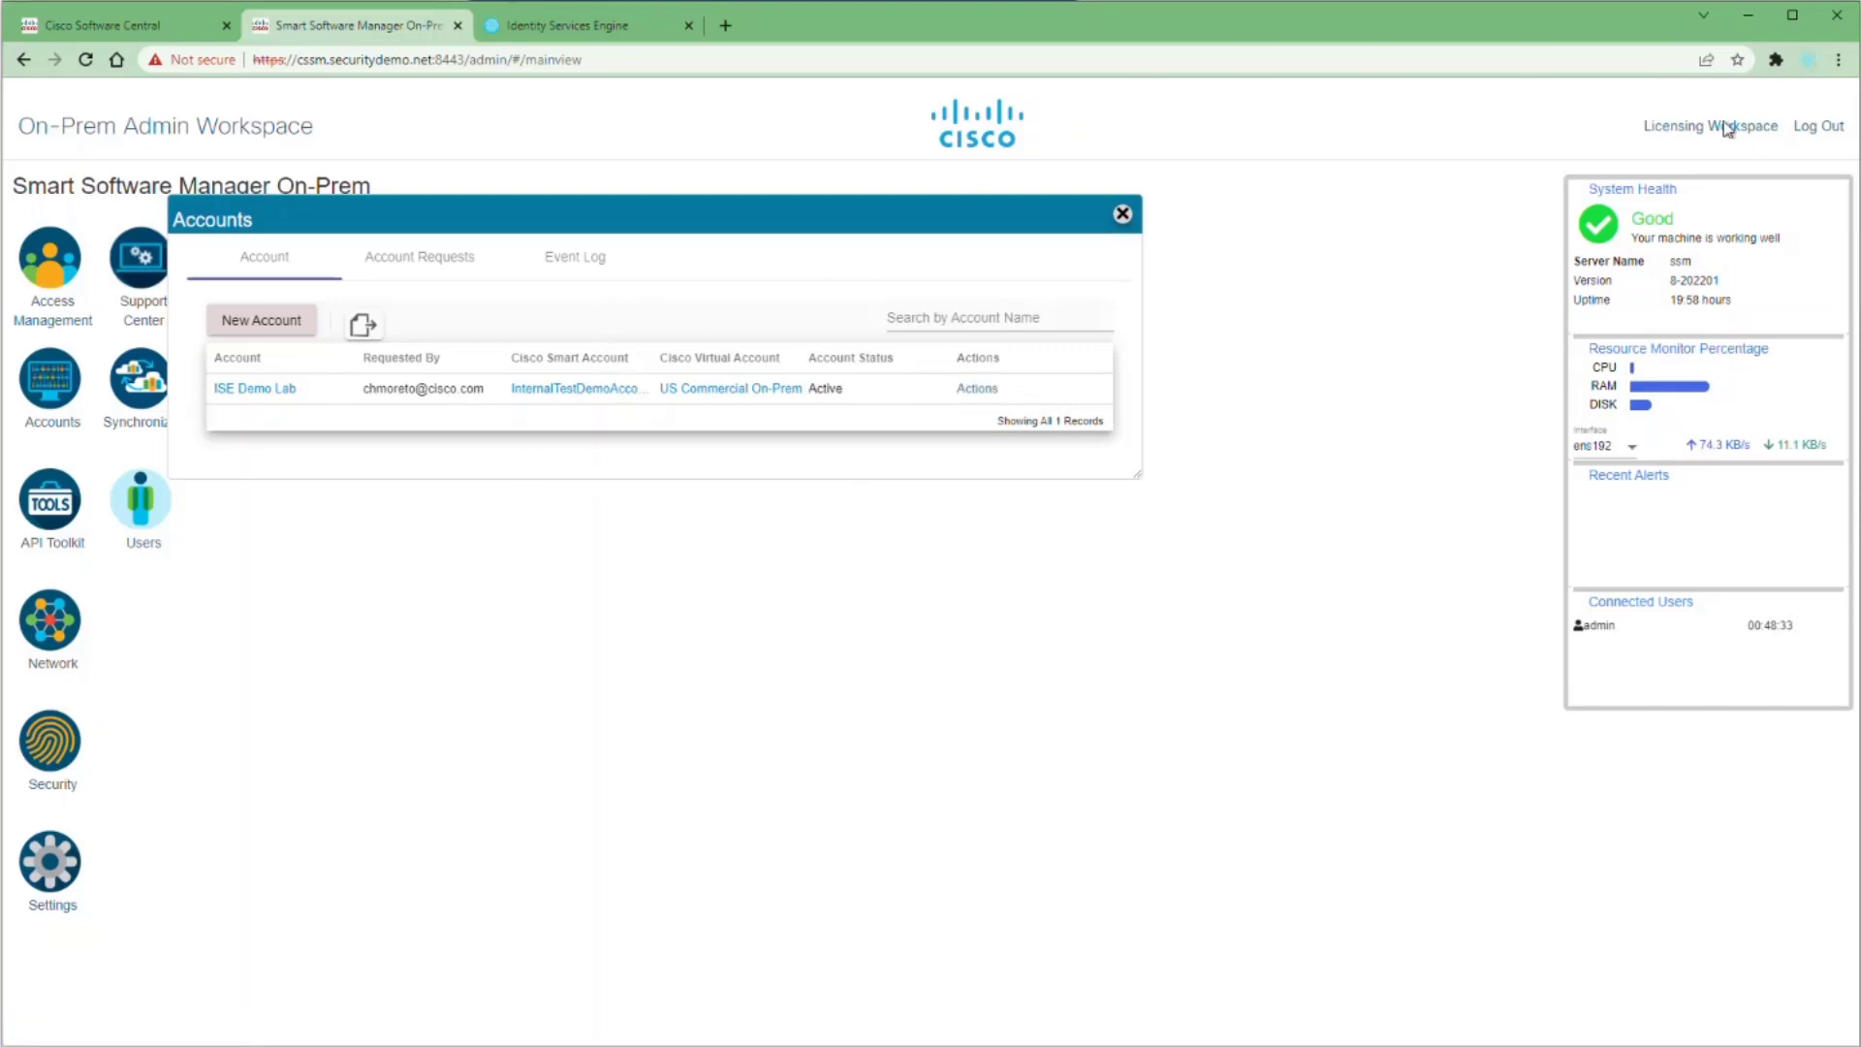
pyautogui.click(1709, 126)
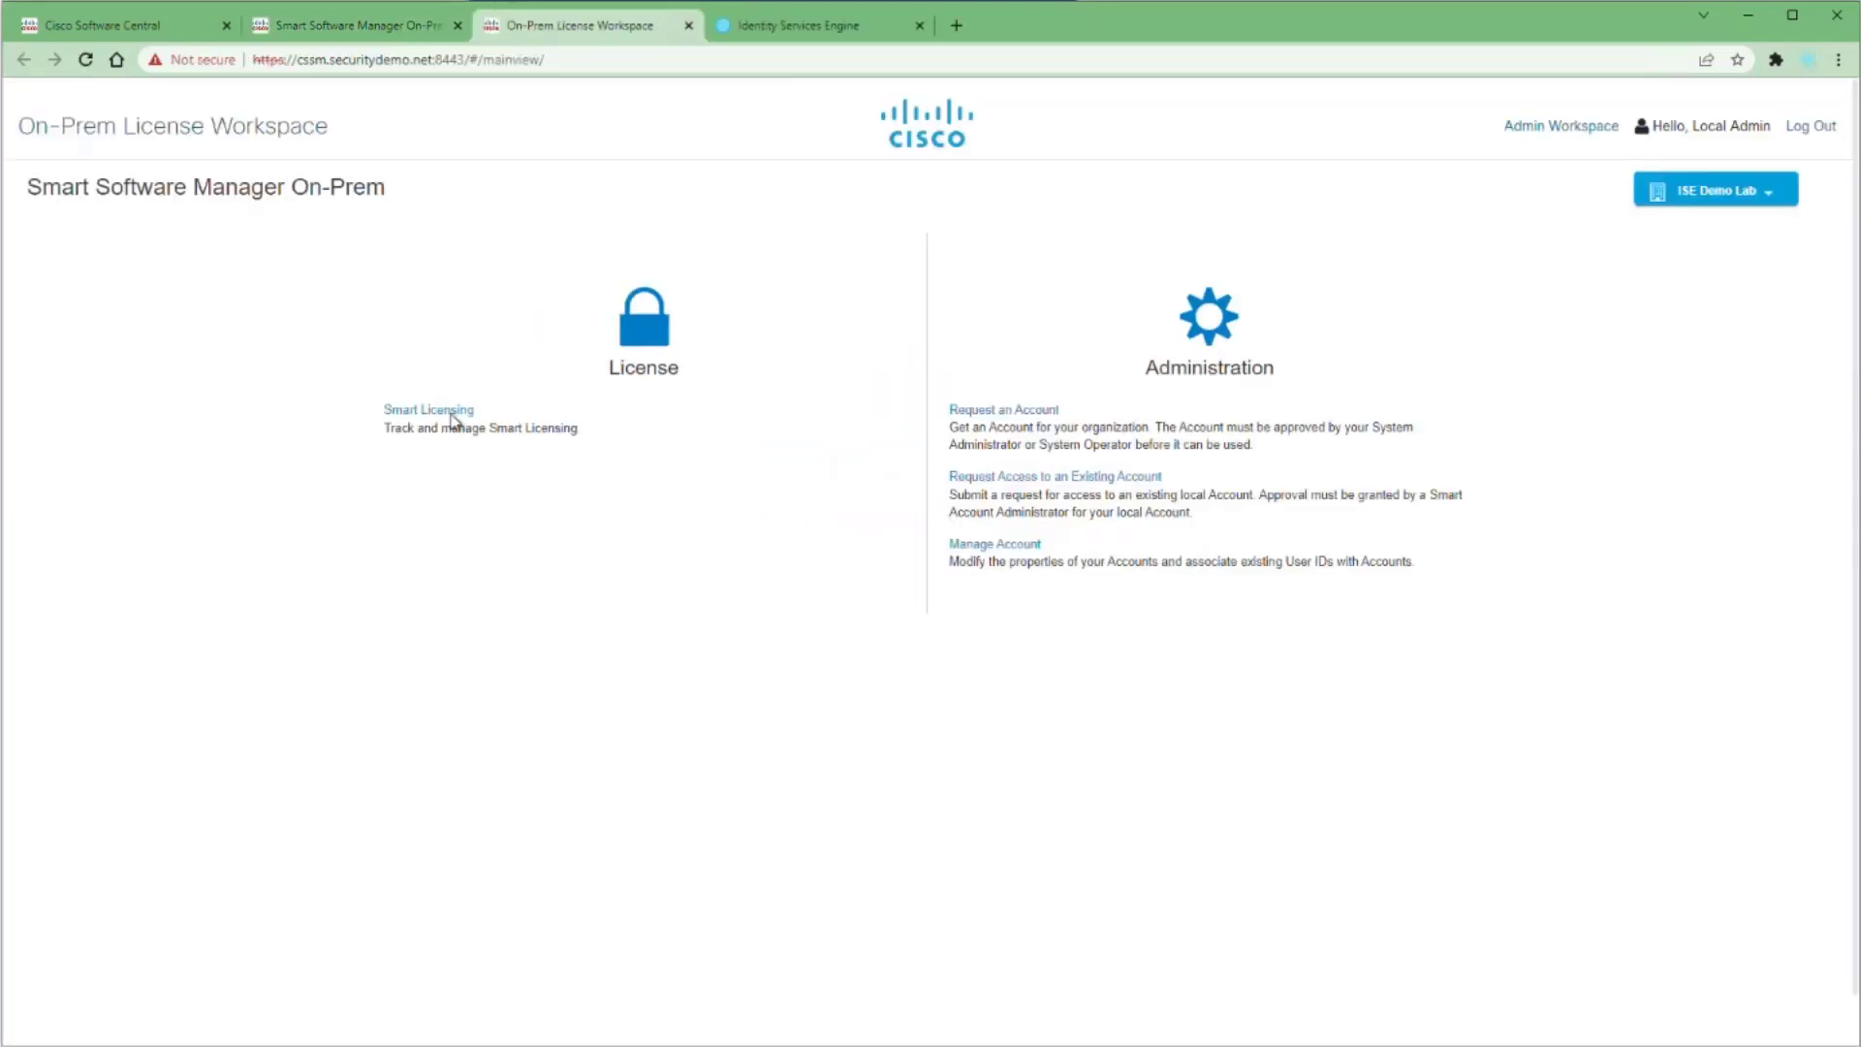
# - Review the Default account's ISE Premier, ISE VM and TACACS+ licenses in Inventory
pyautogui.click(428, 410)
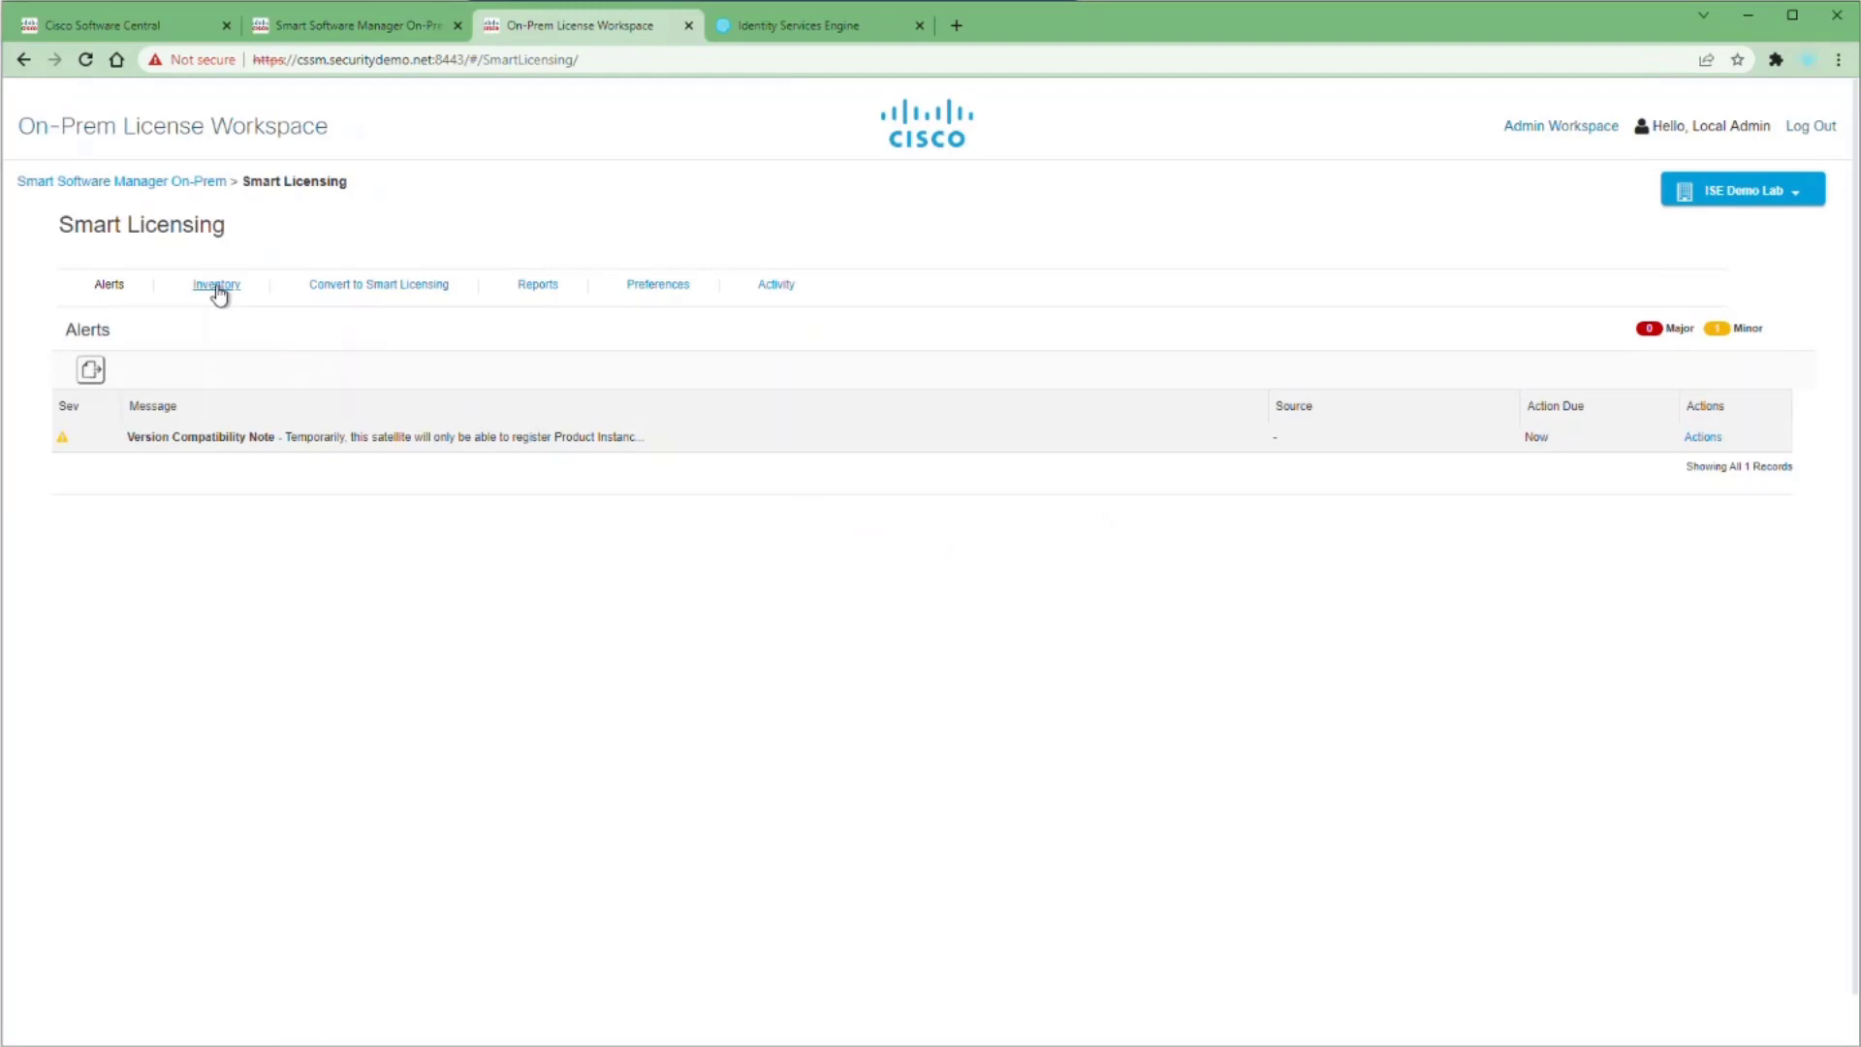
pyautogui.click(216, 284)
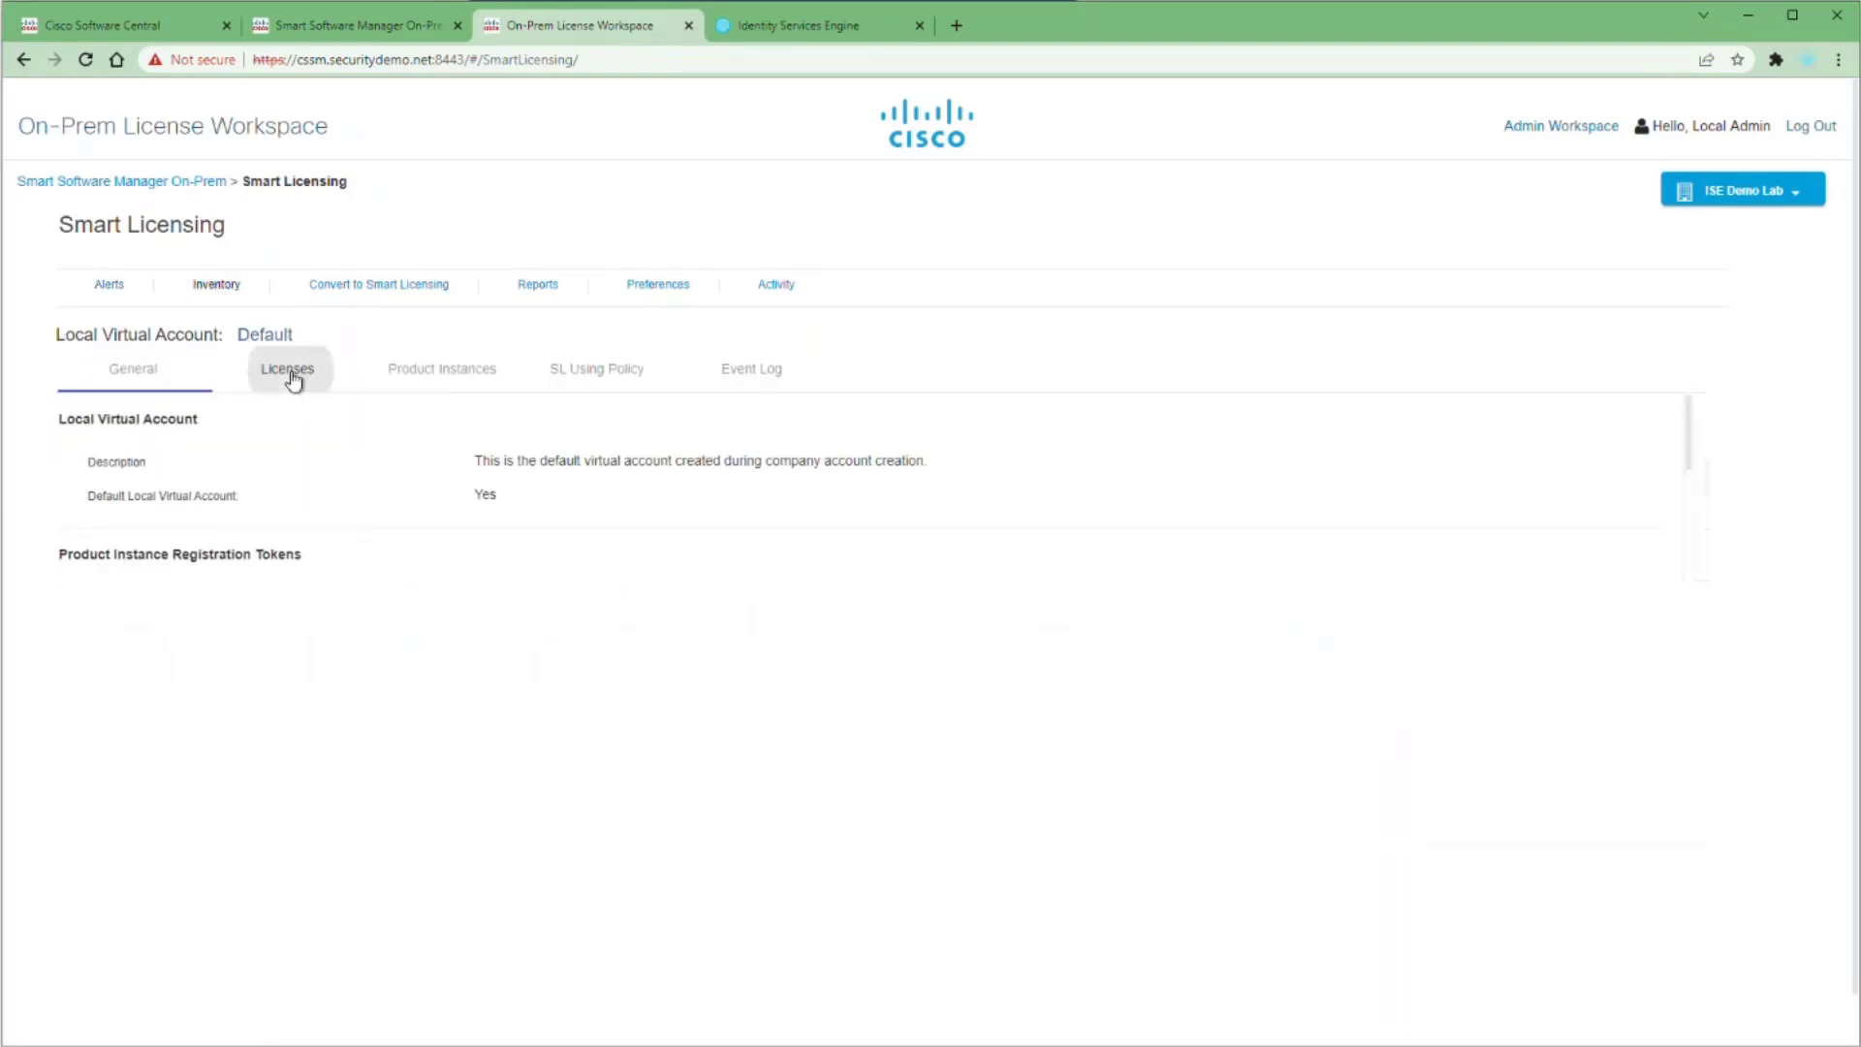
pyautogui.click(286, 368)
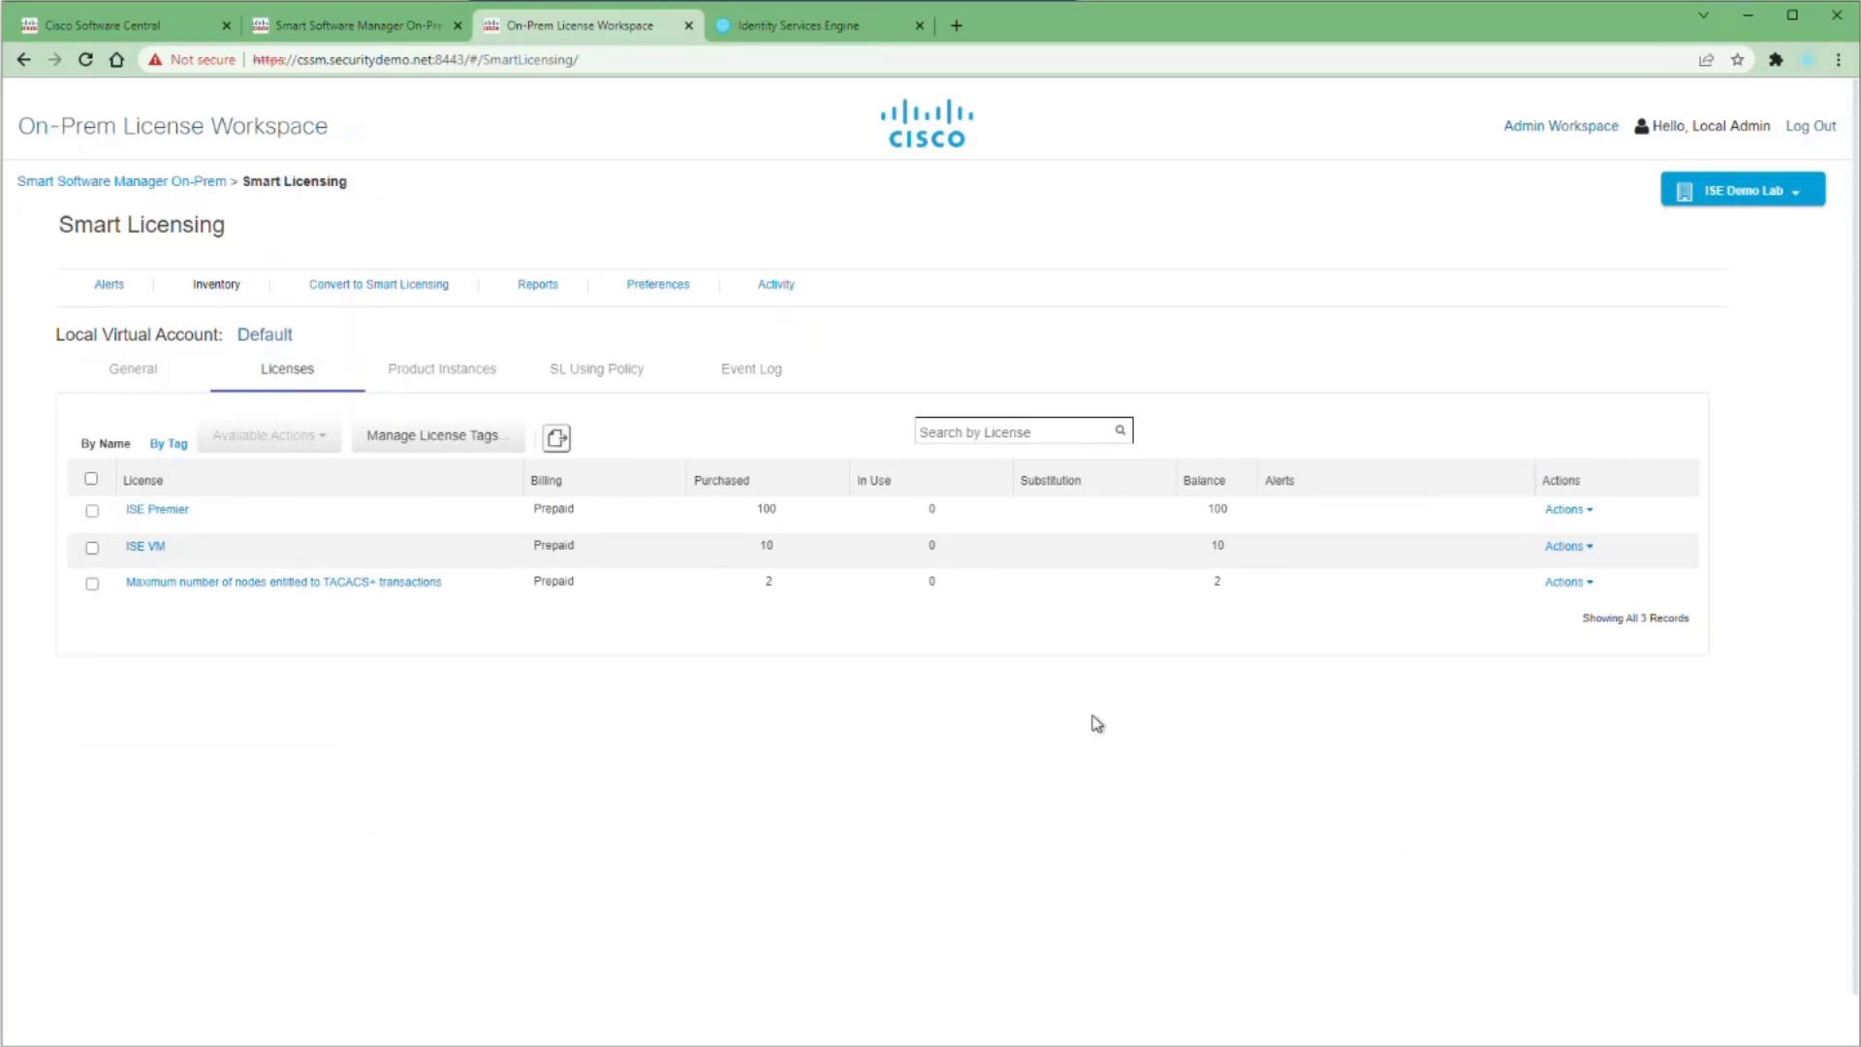
pyautogui.moveTo(498, 719)
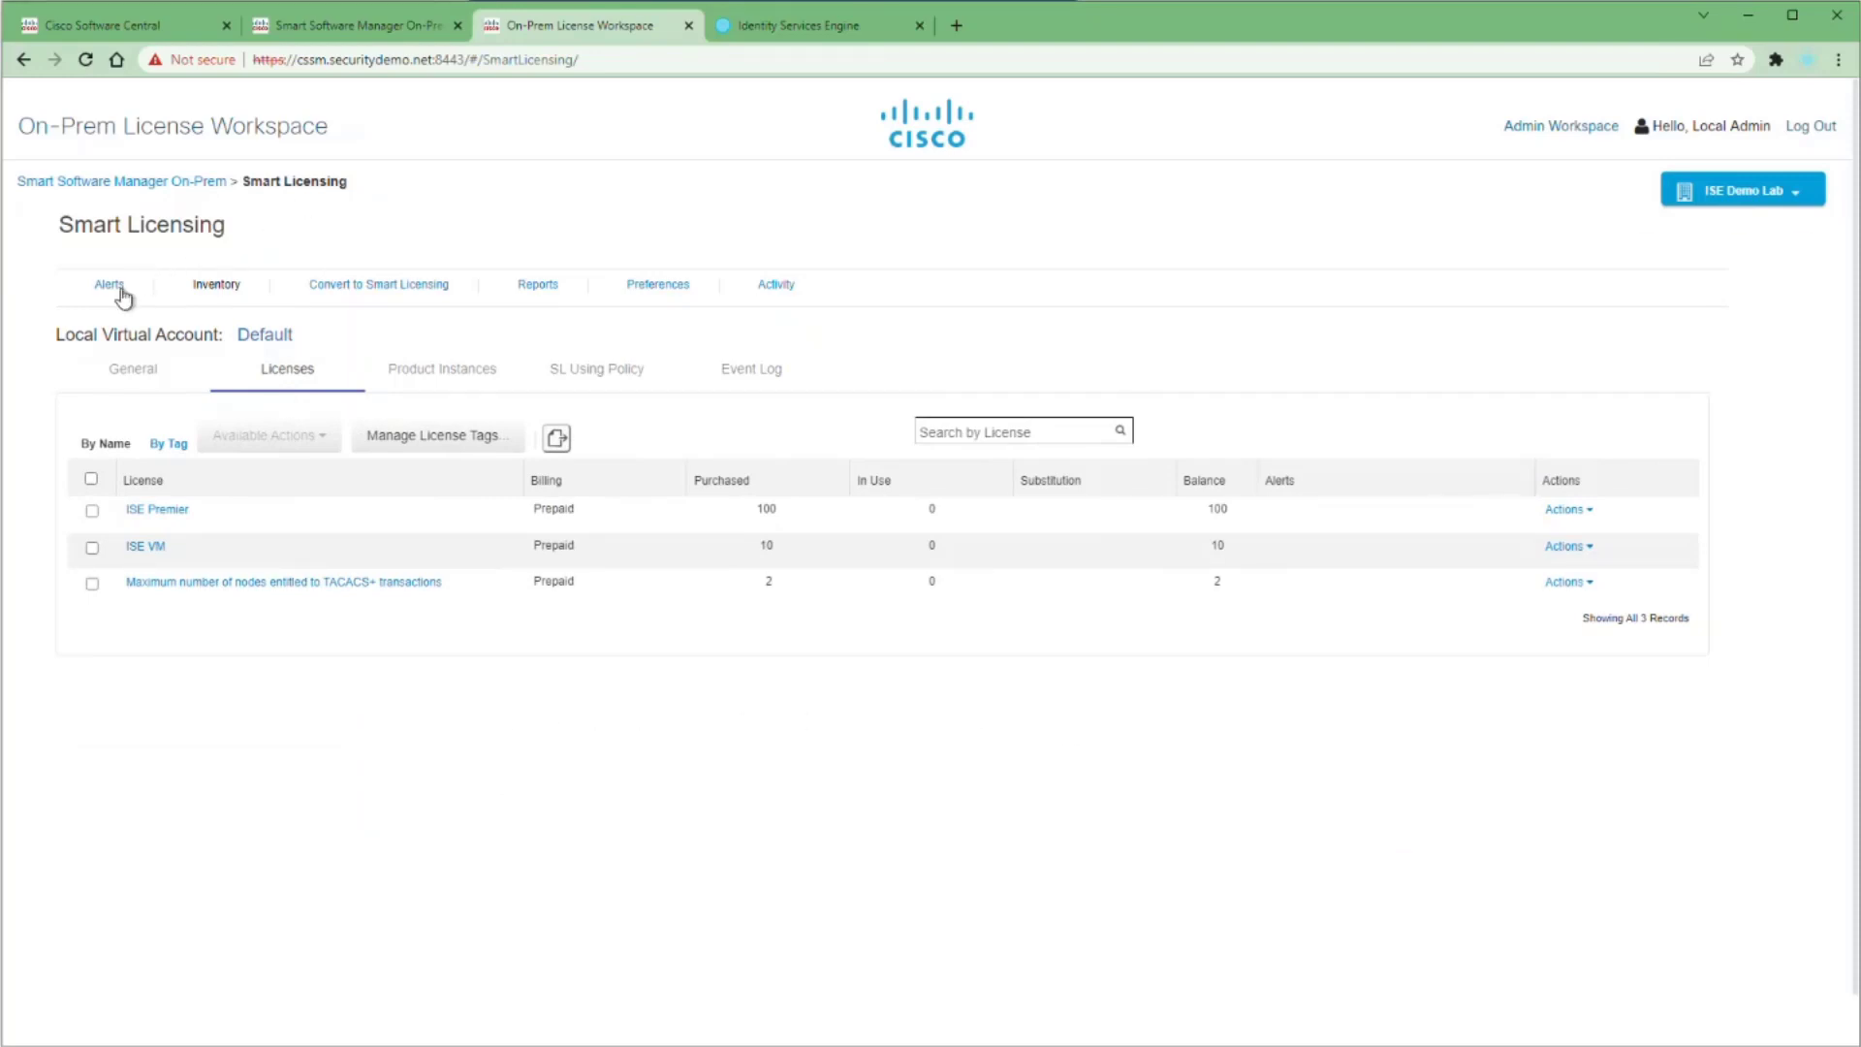
pyautogui.click(121, 181)
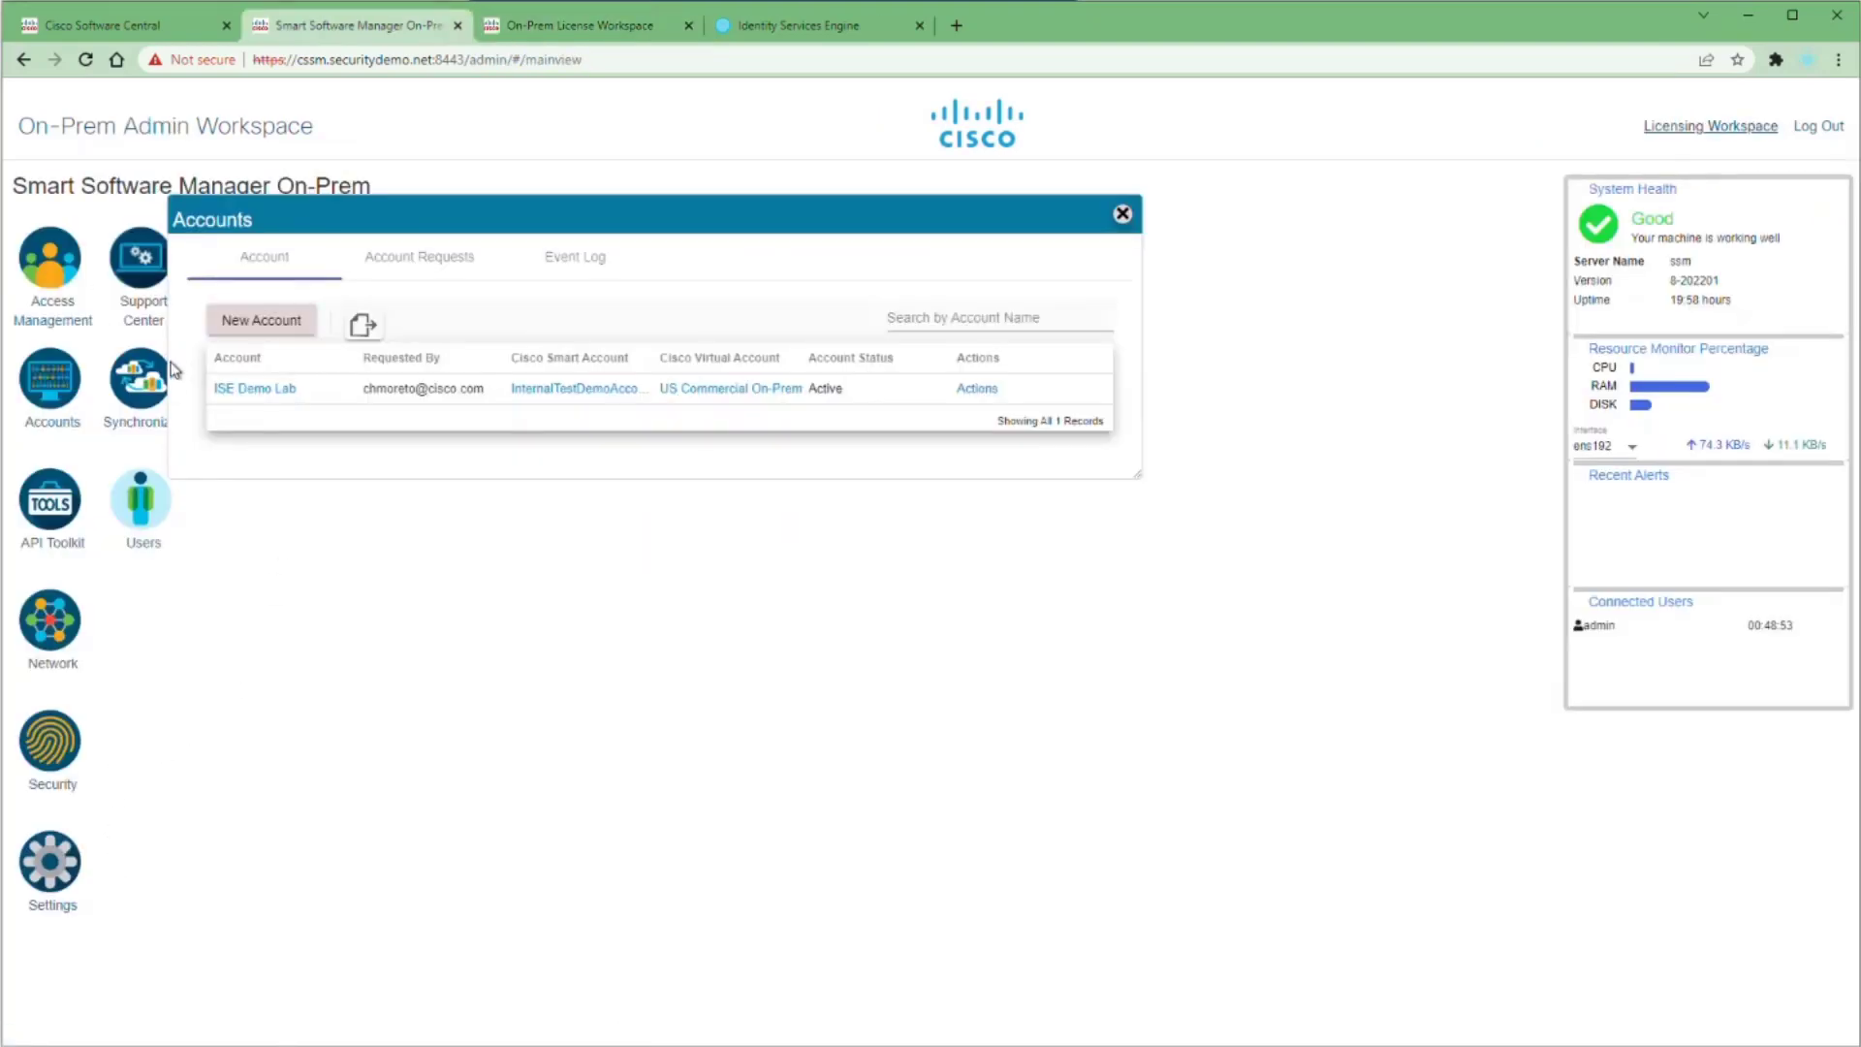
# - Enable weekly scheduled synchronization on Sundays at 12:00 and apply it
pyautogui.click(139, 380)
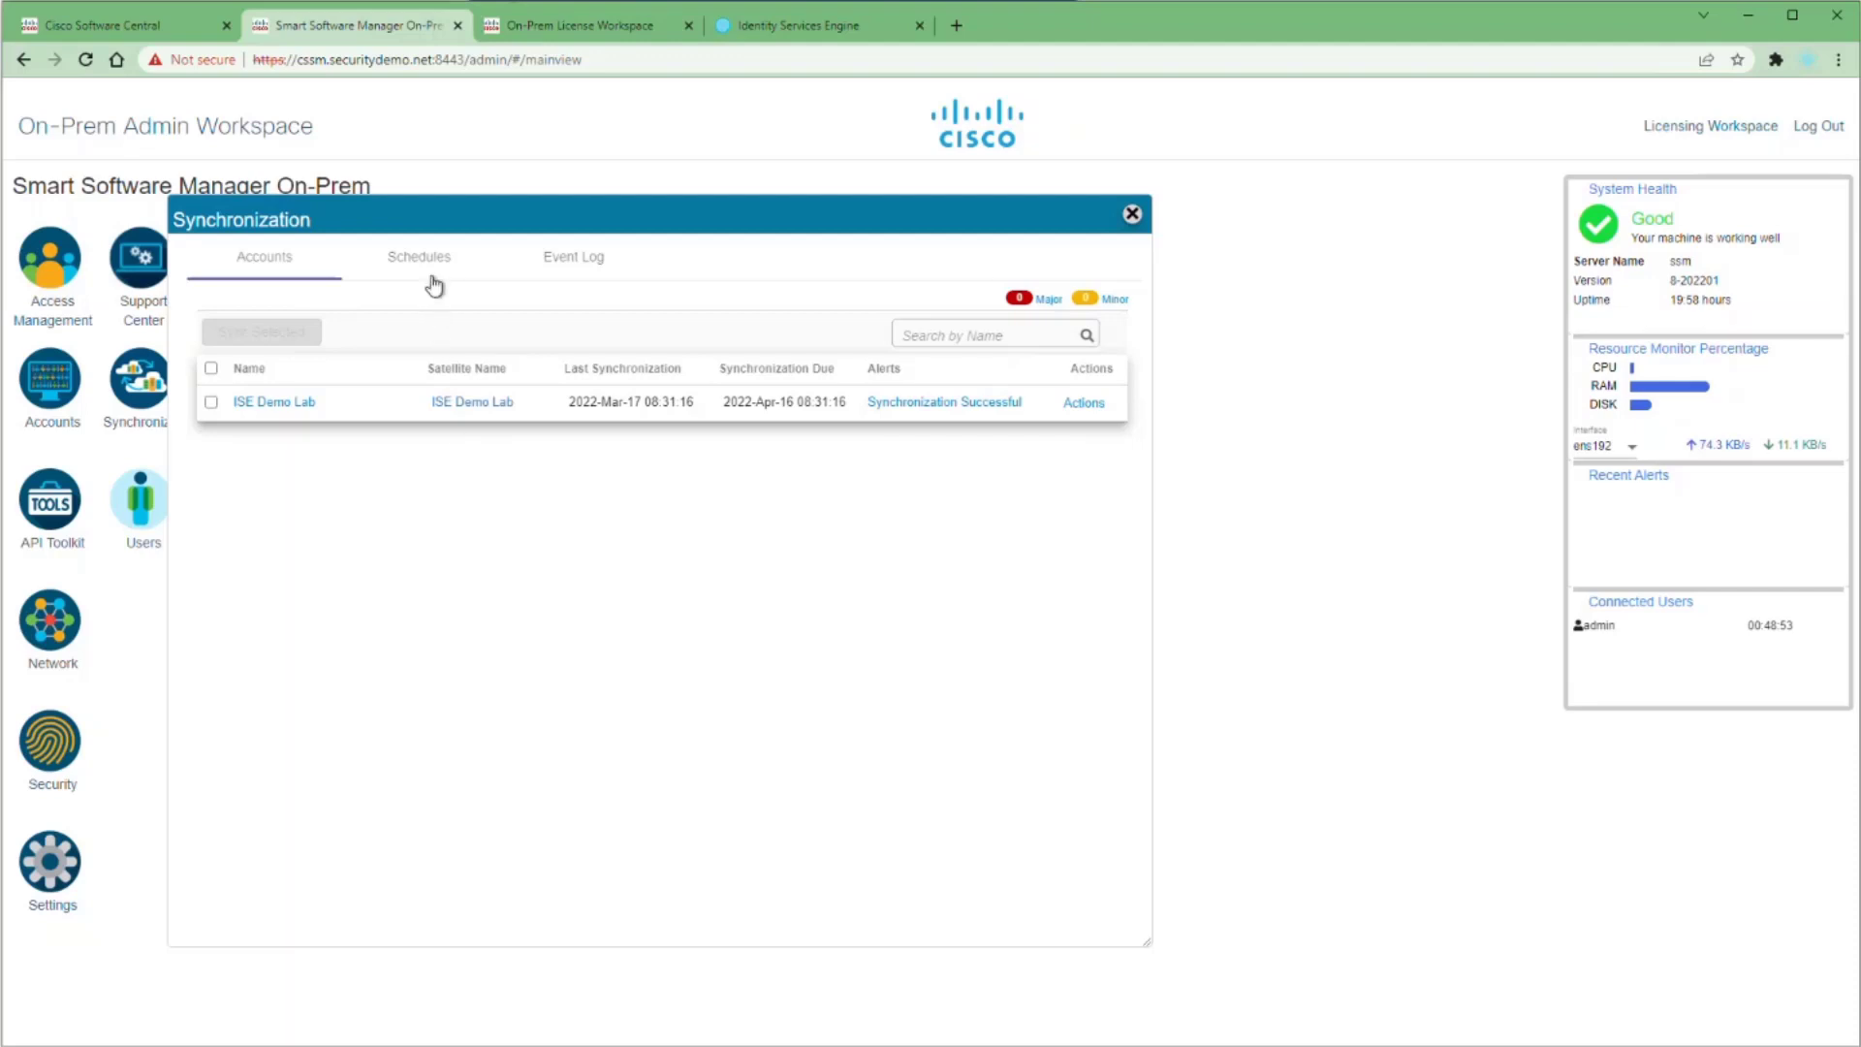
pyautogui.click(418, 256)
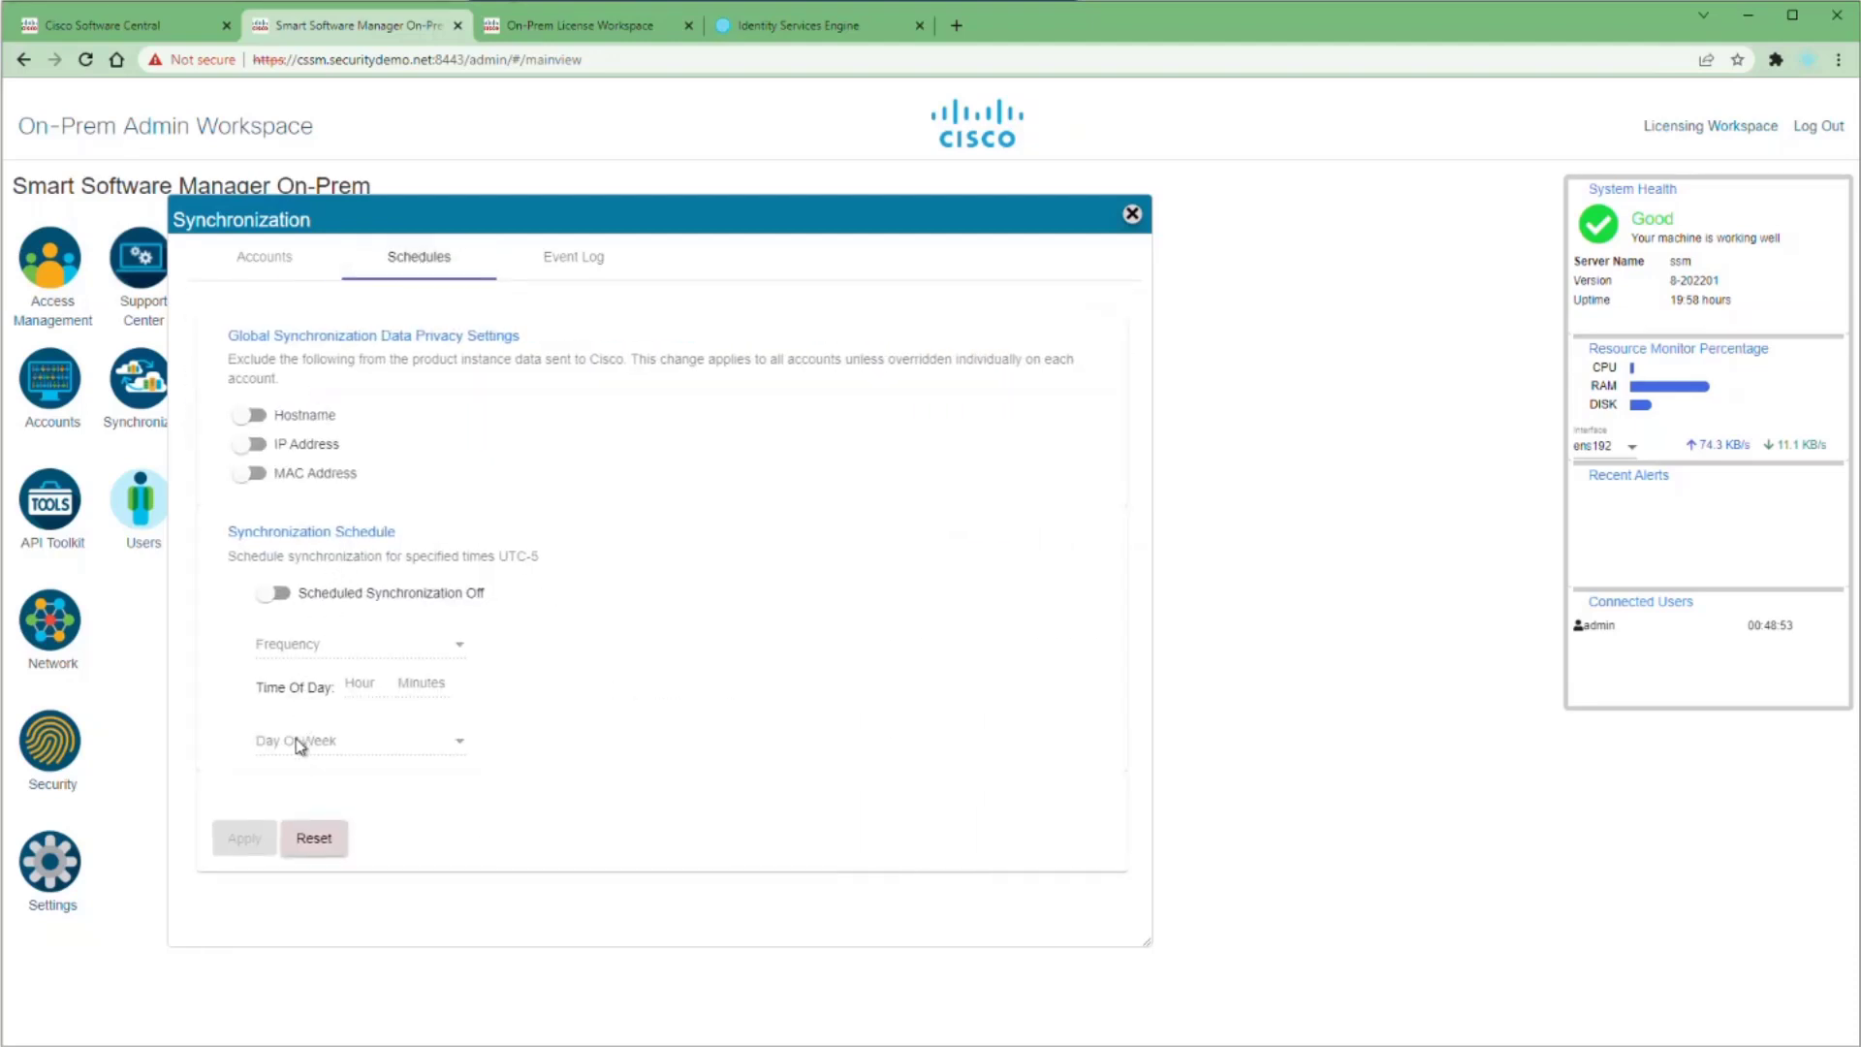
pyautogui.moveTo(297, 780)
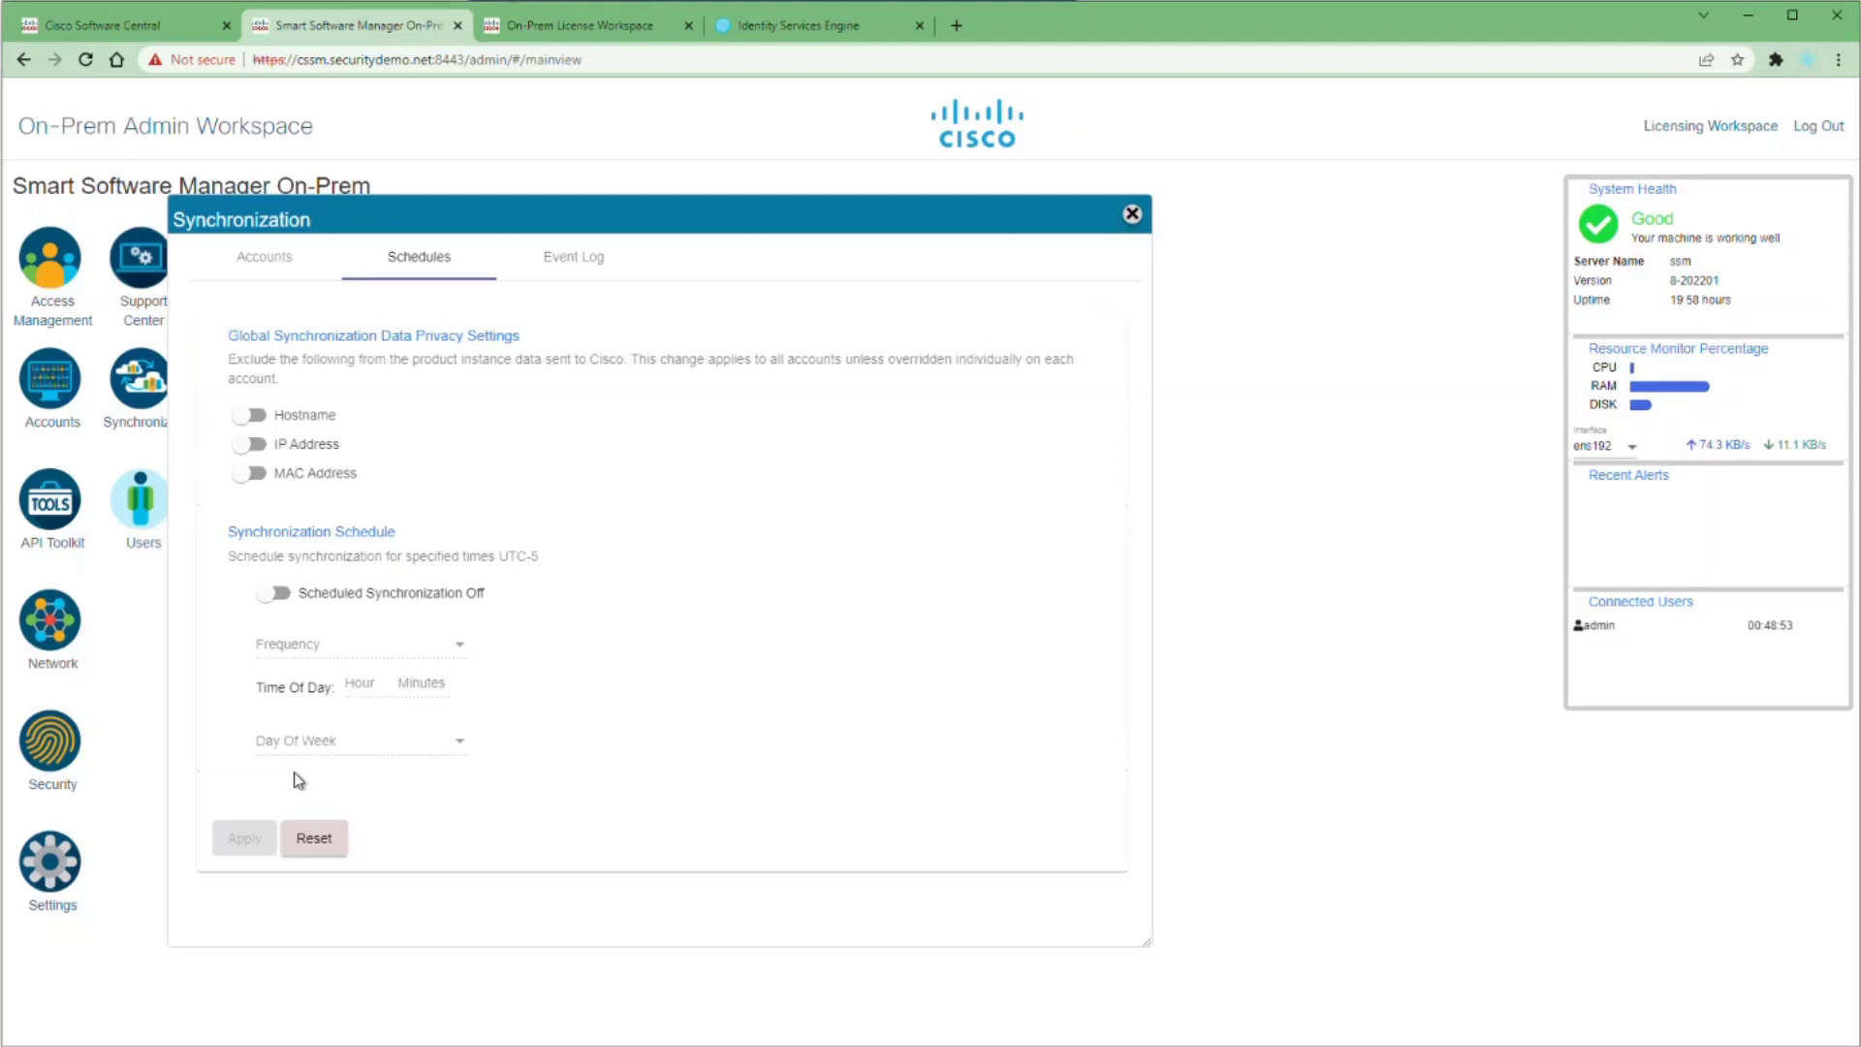
pyautogui.moveTo(578, 566)
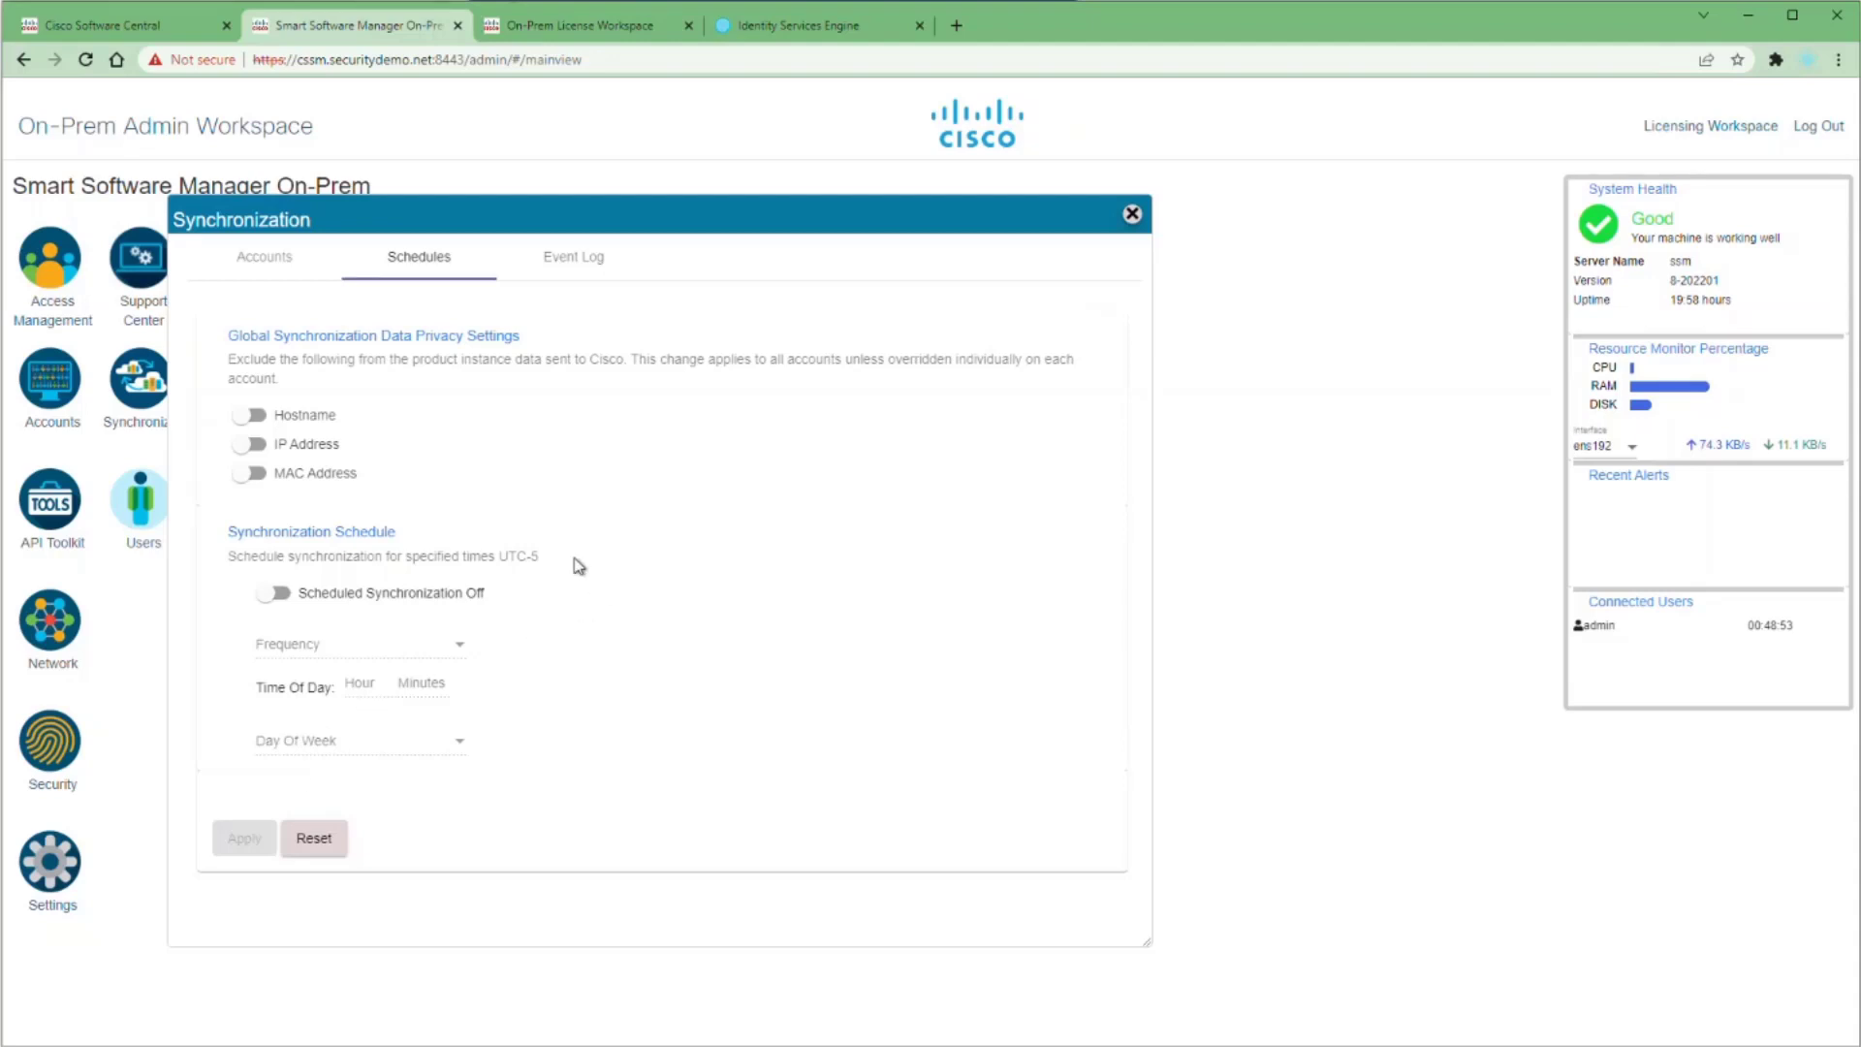
pyautogui.click(270, 592)
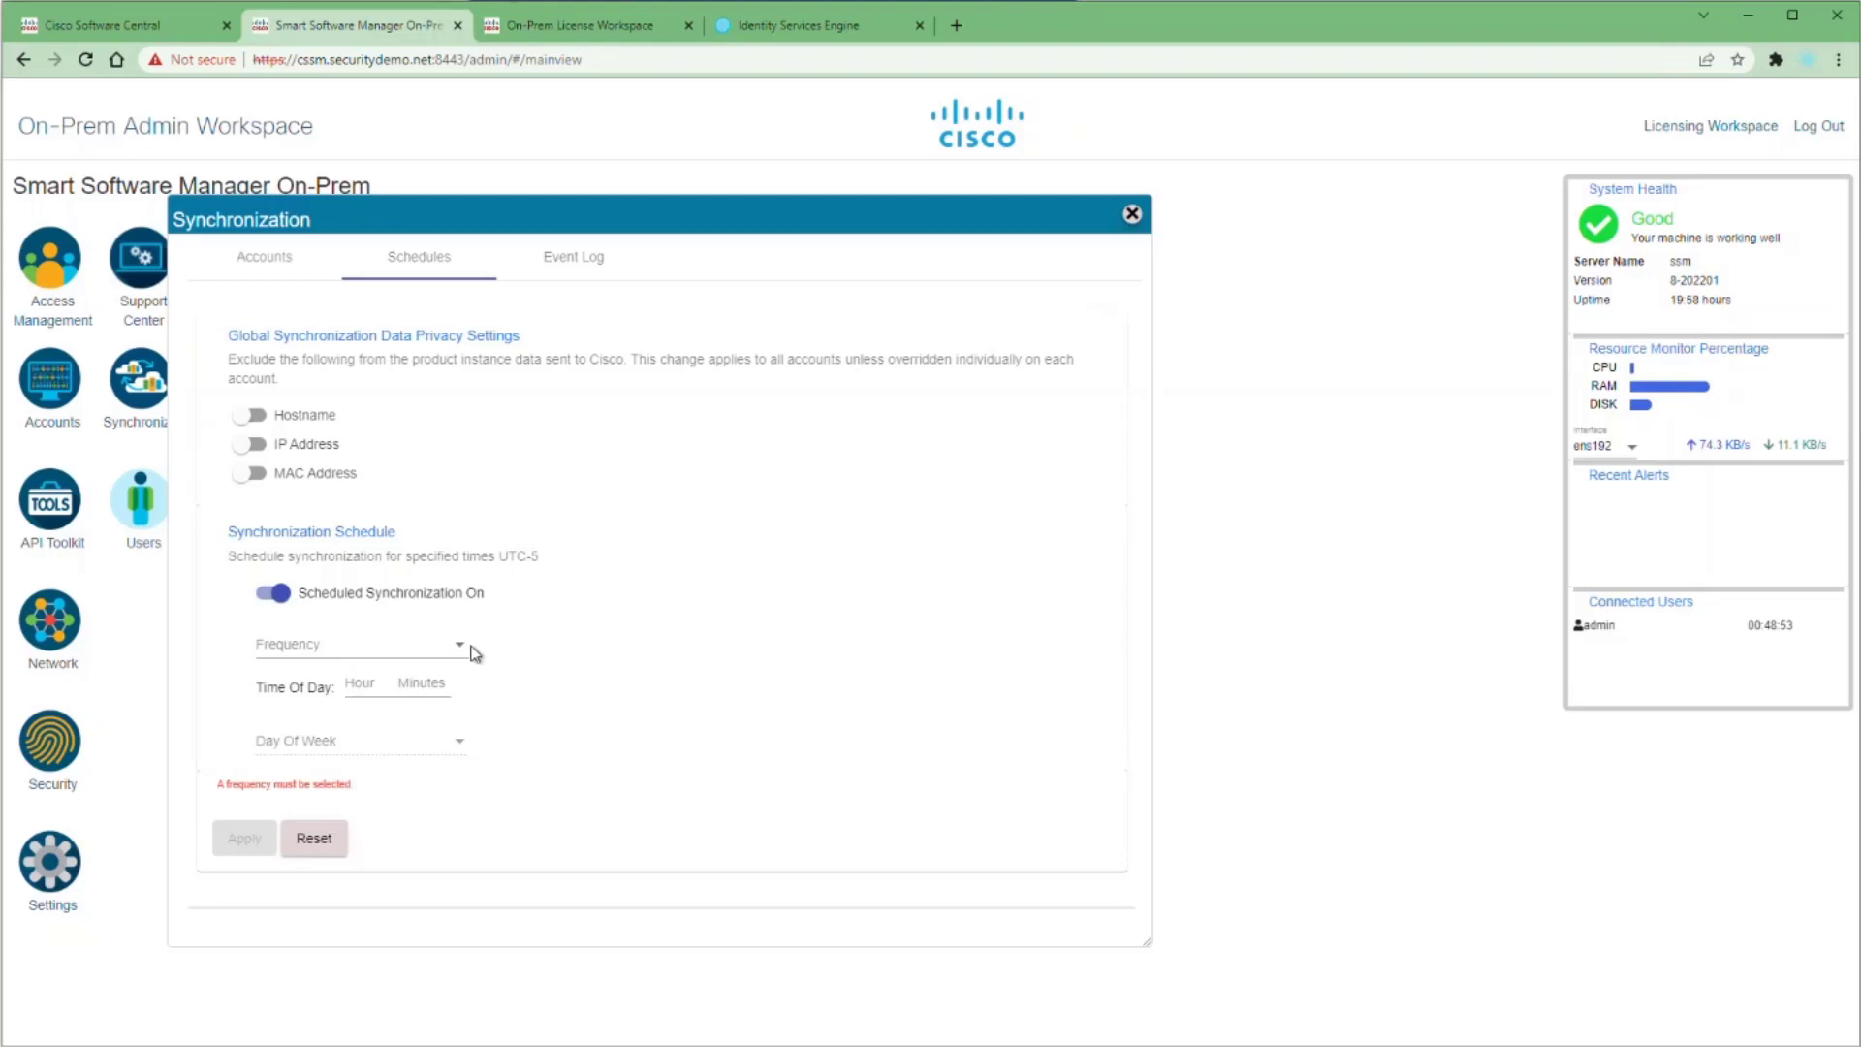
pyautogui.click(361, 645)
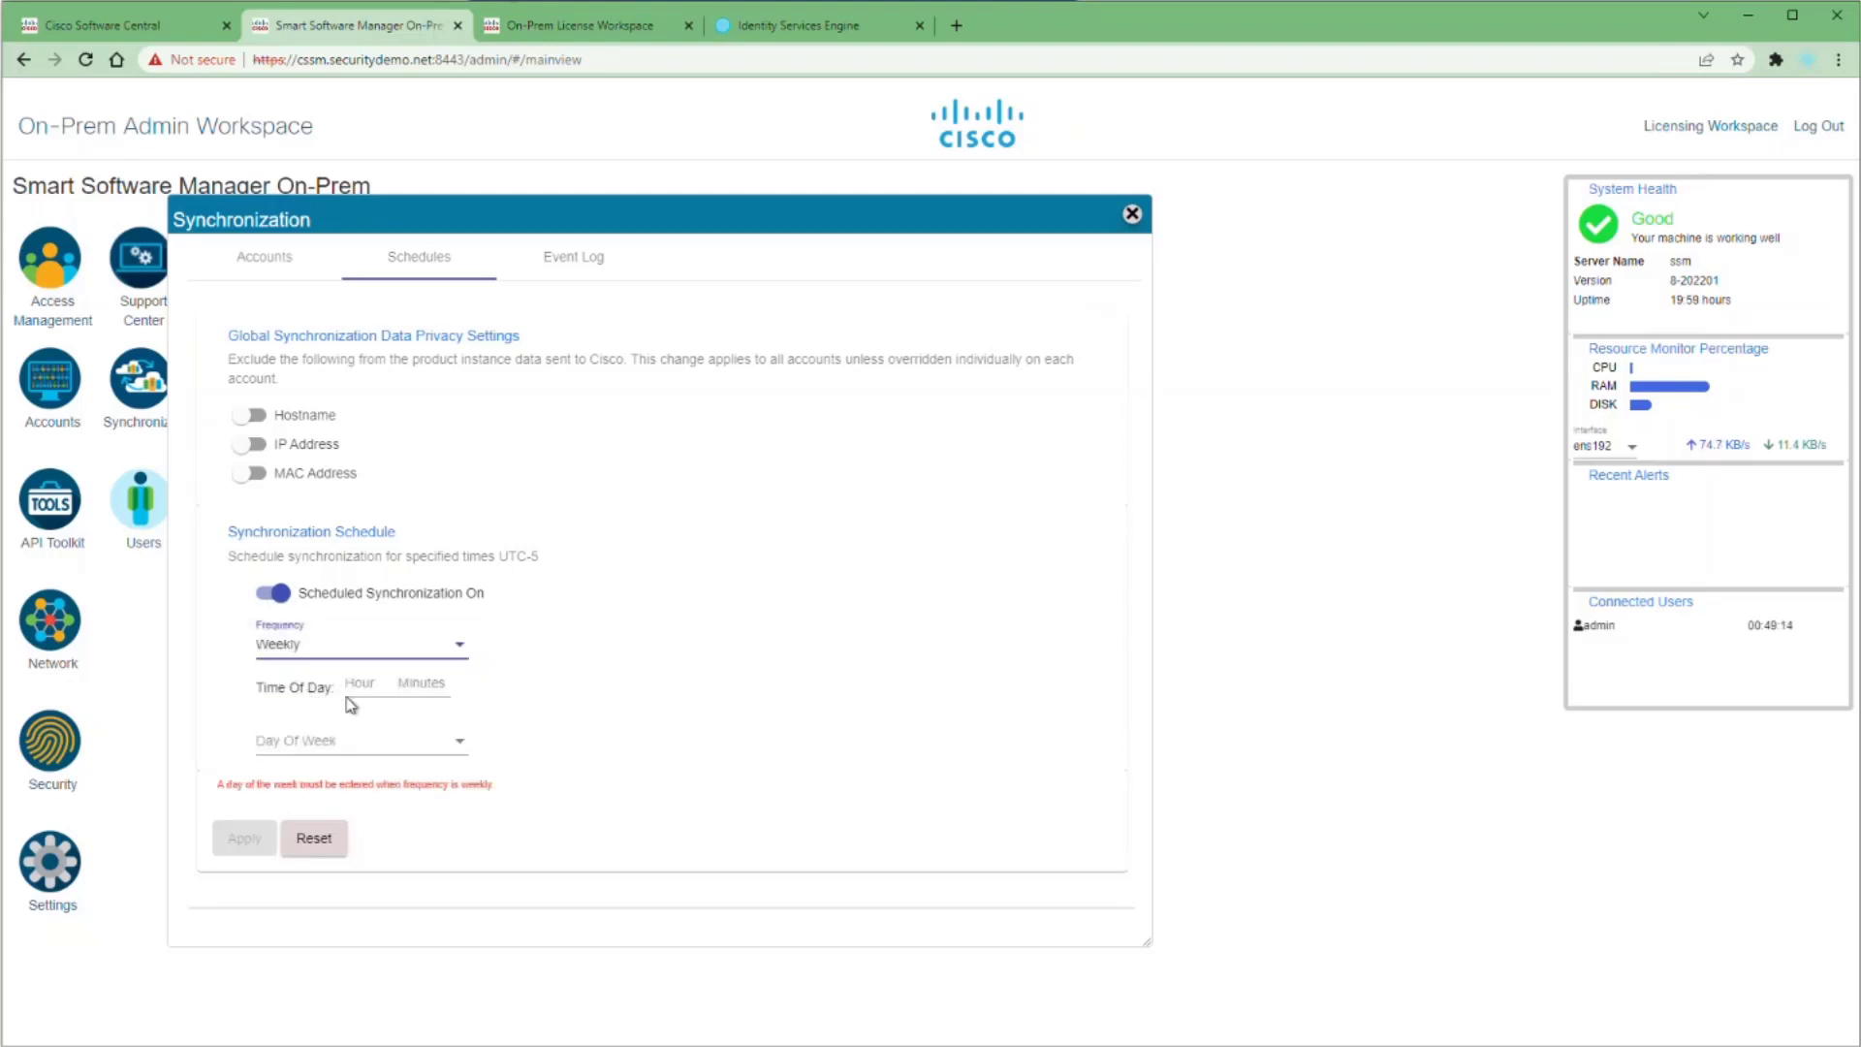
pyautogui.click(362, 683)
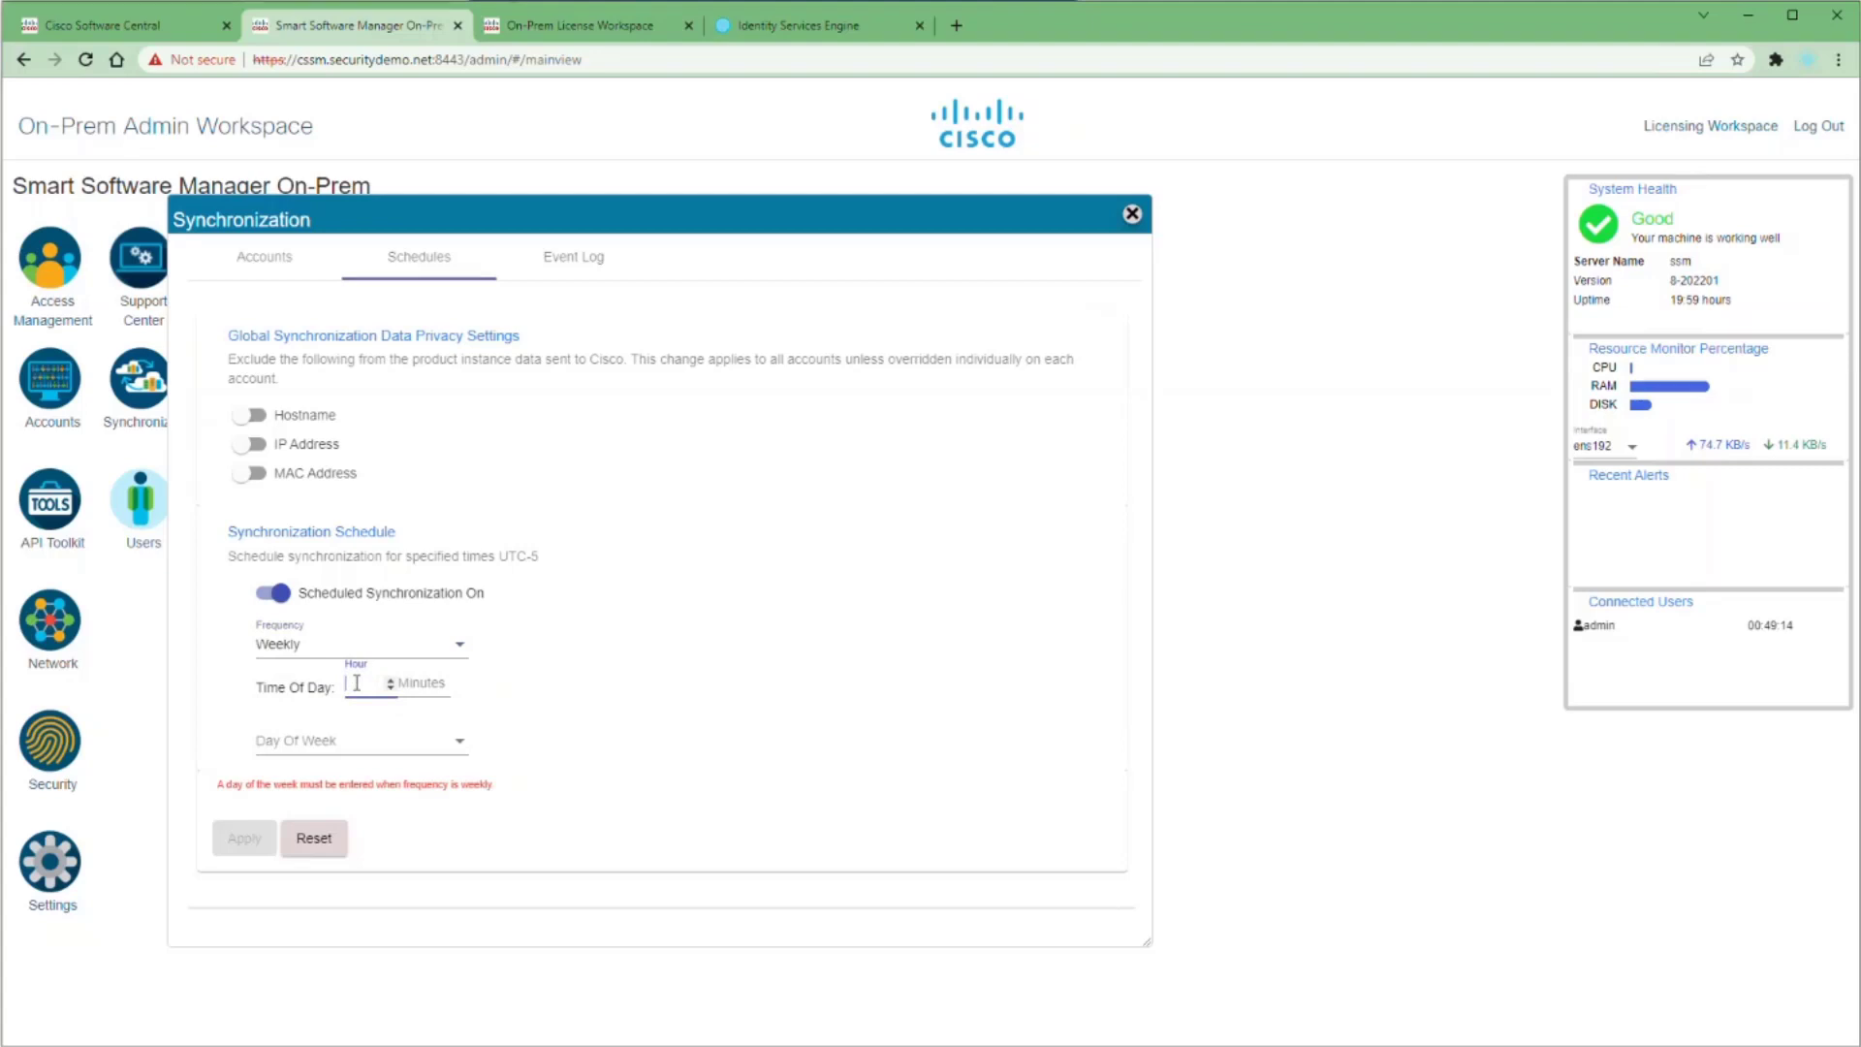
pyautogui.write('12')
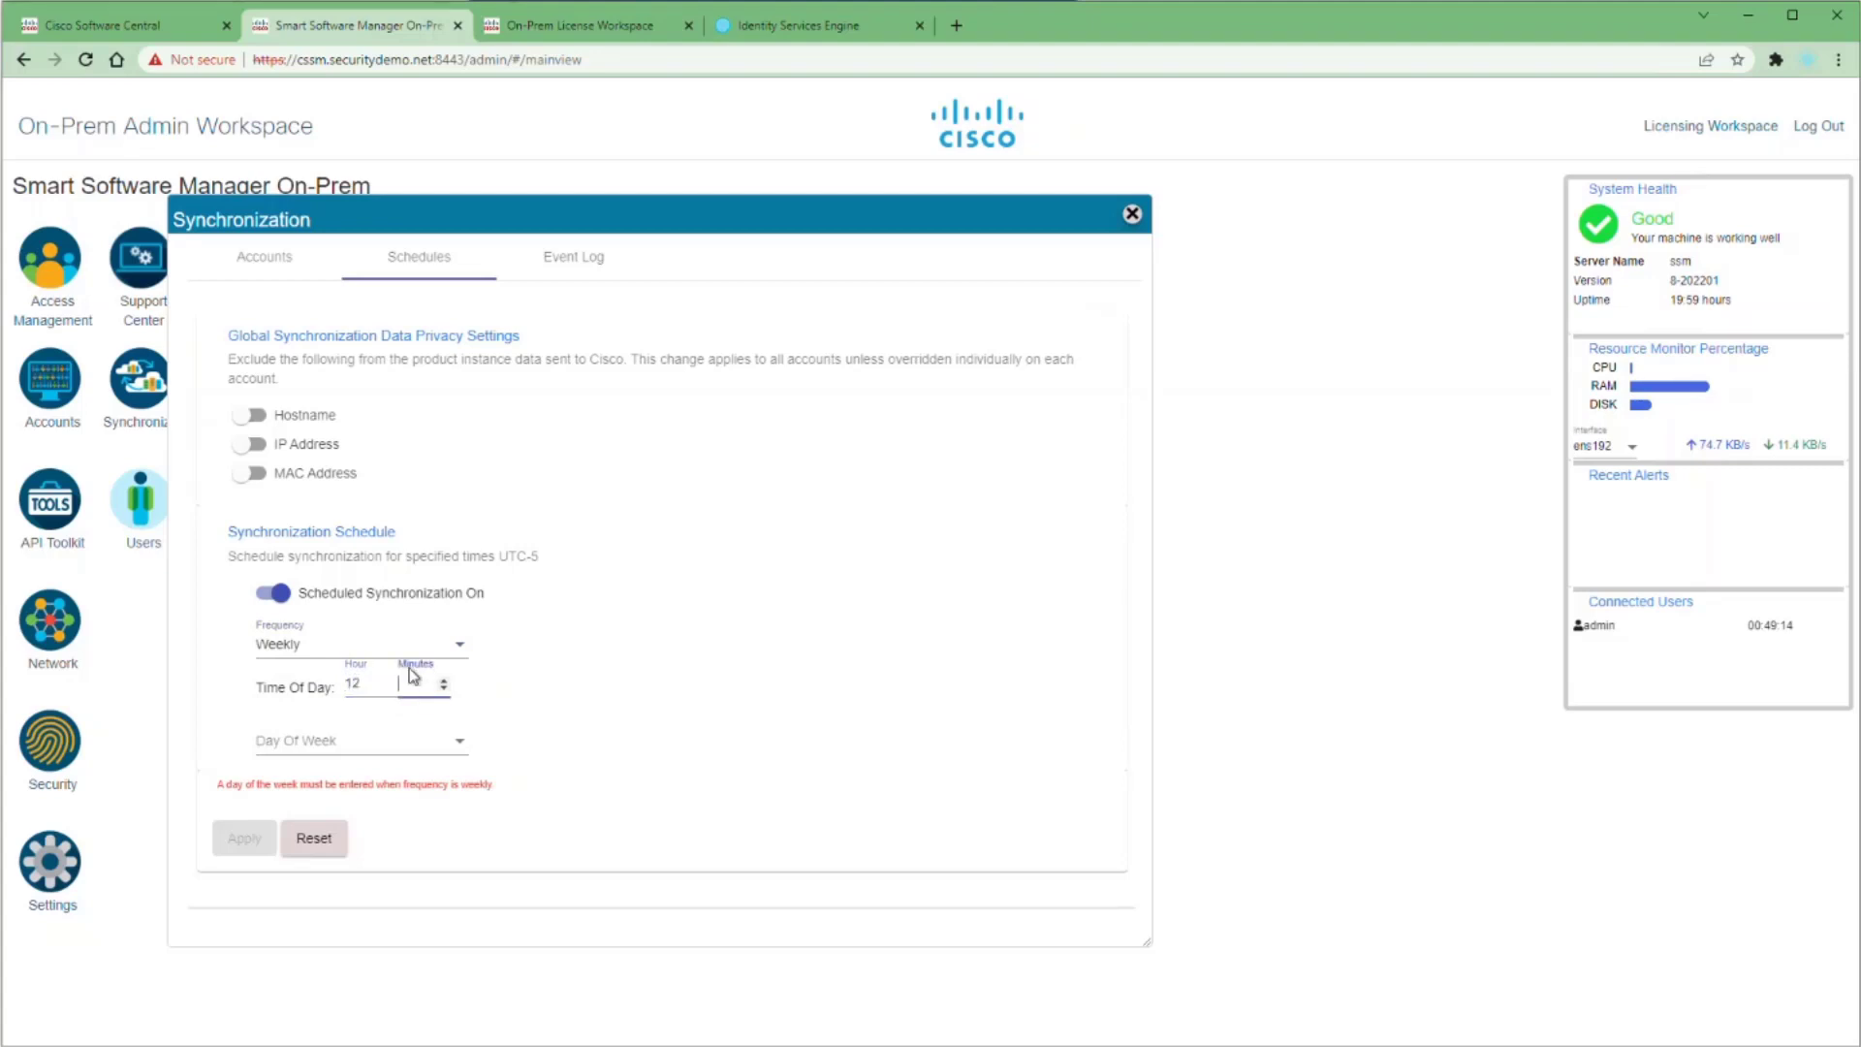
pyautogui.write('00')
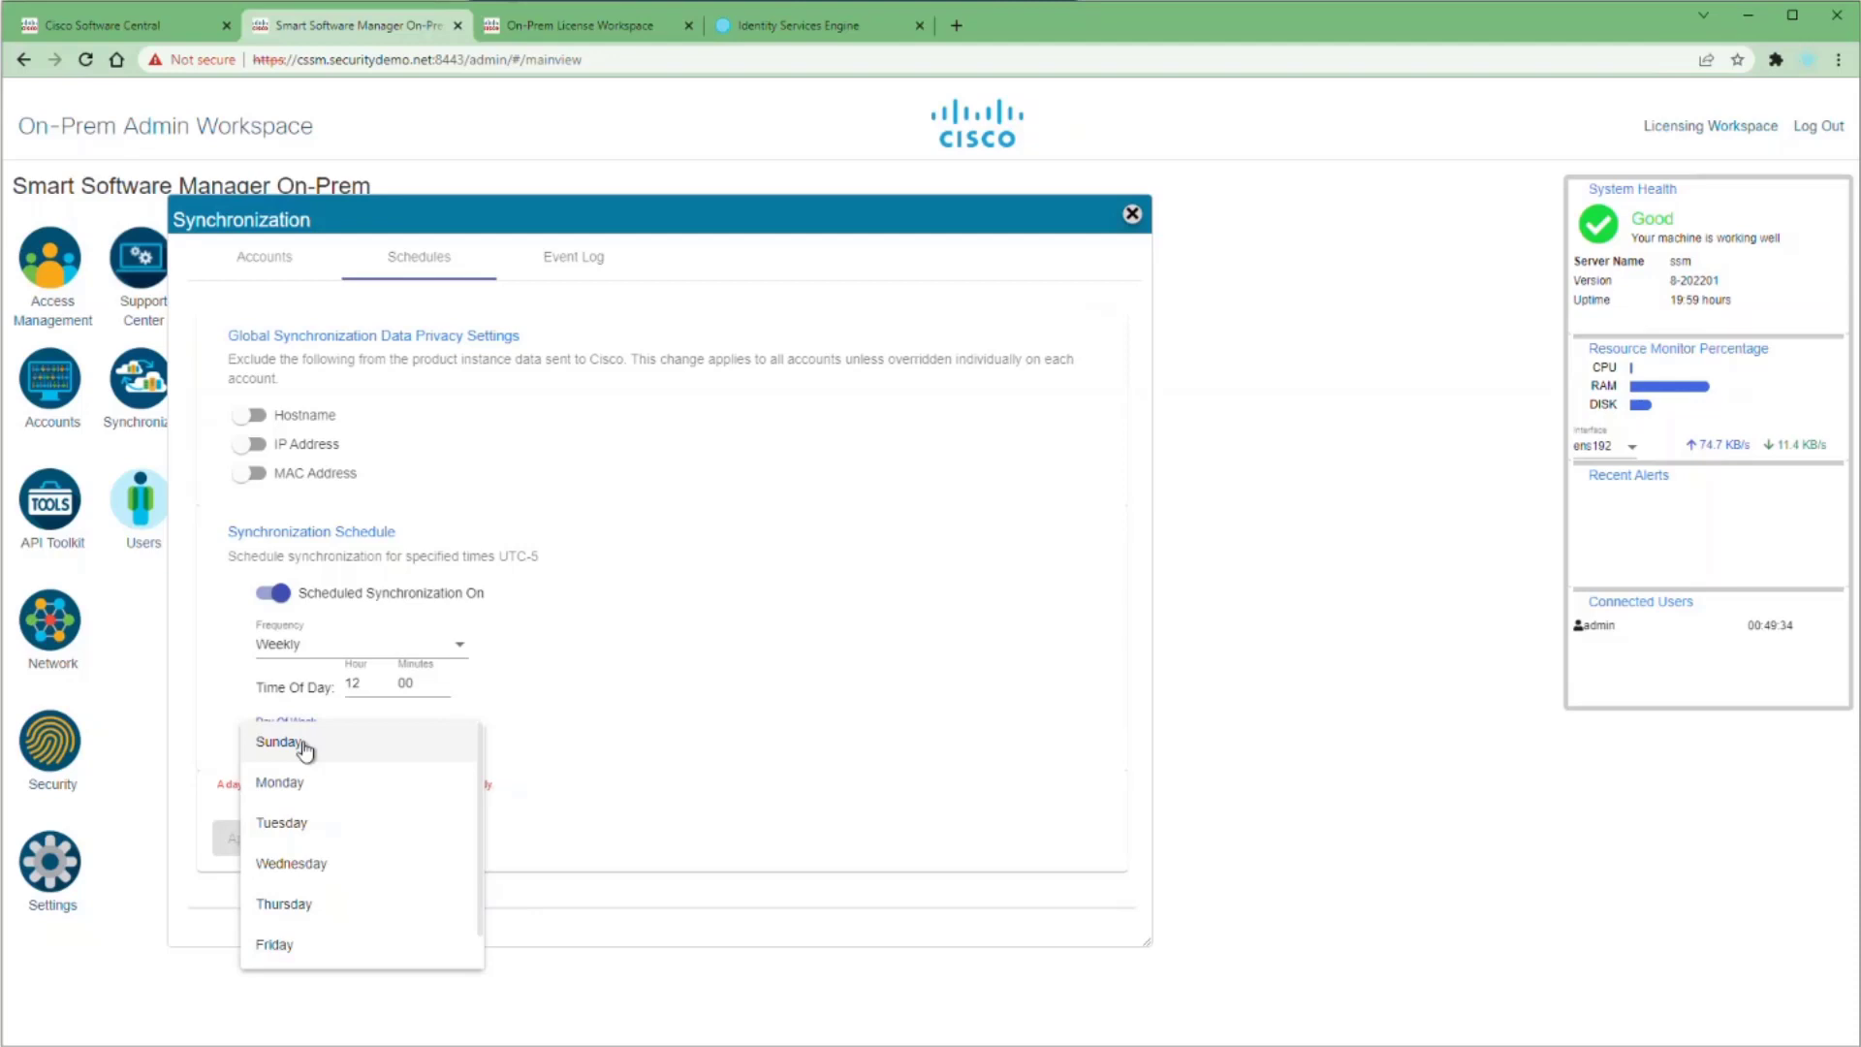
pyautogui.click(280, 740)
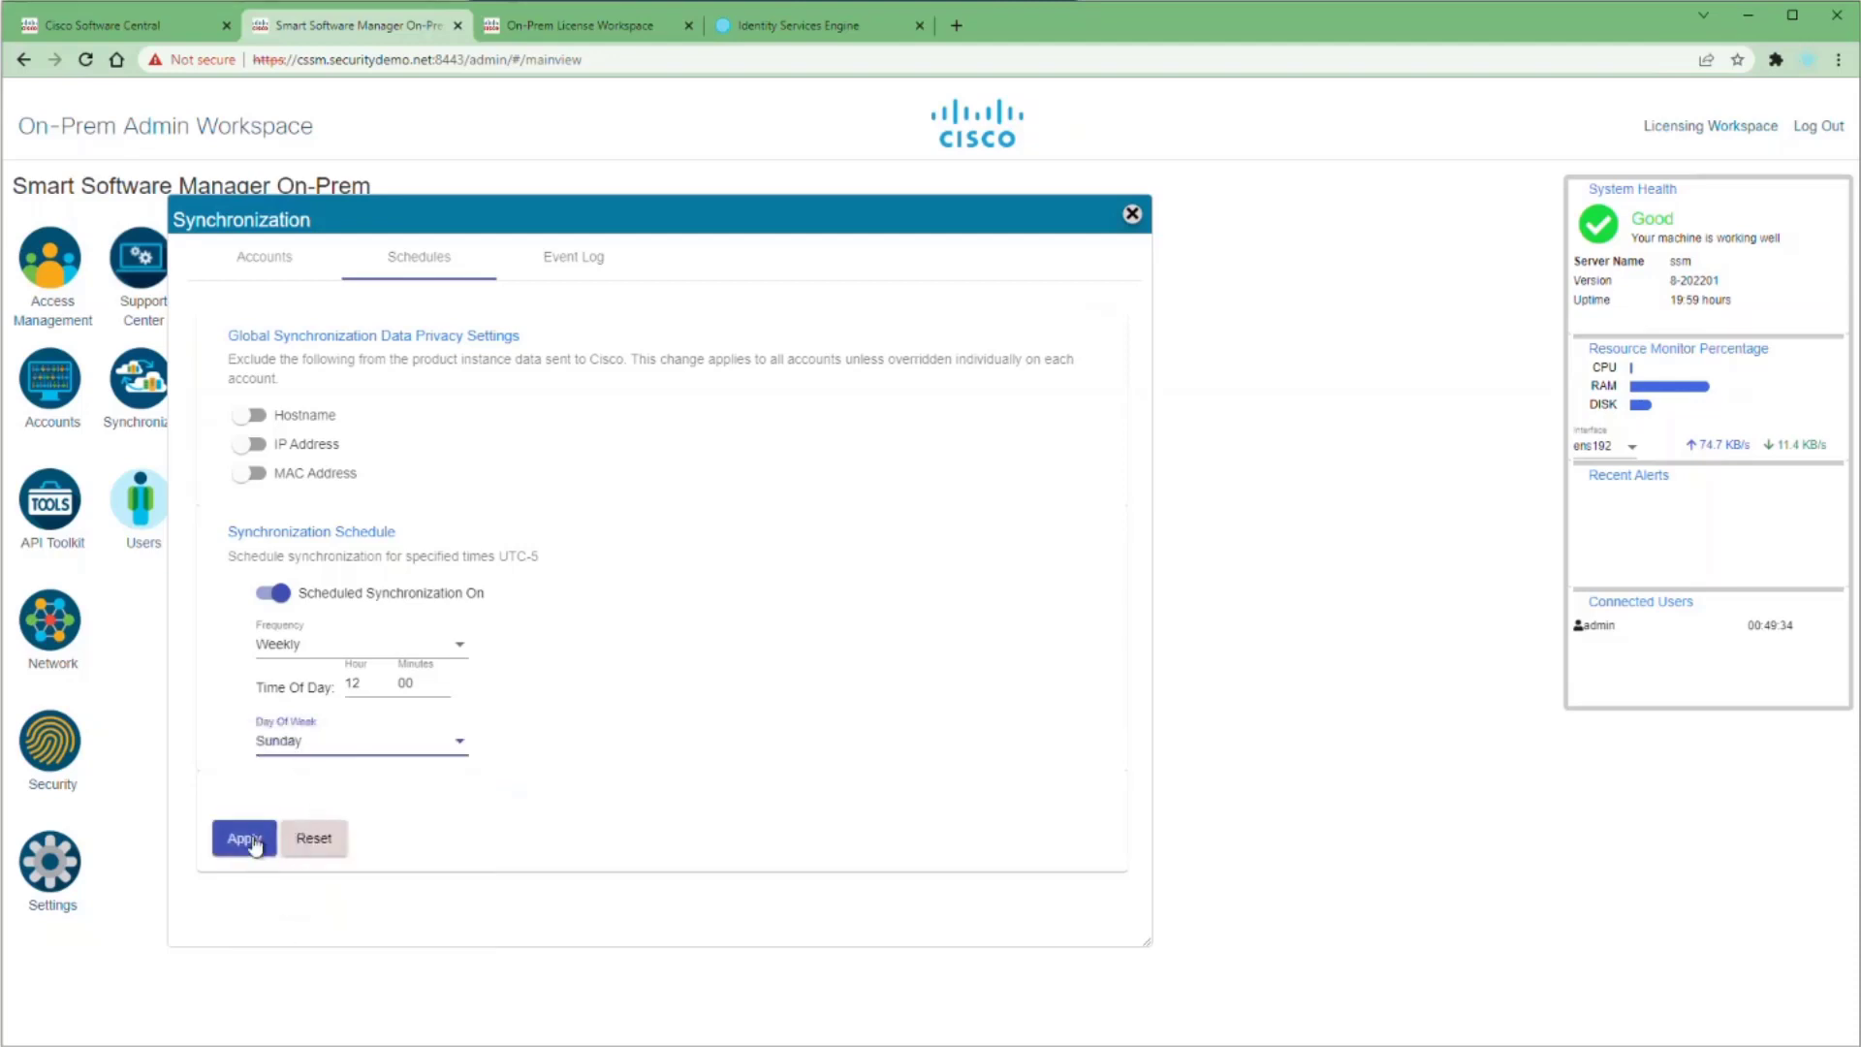
pyautogui.click(244, 838)
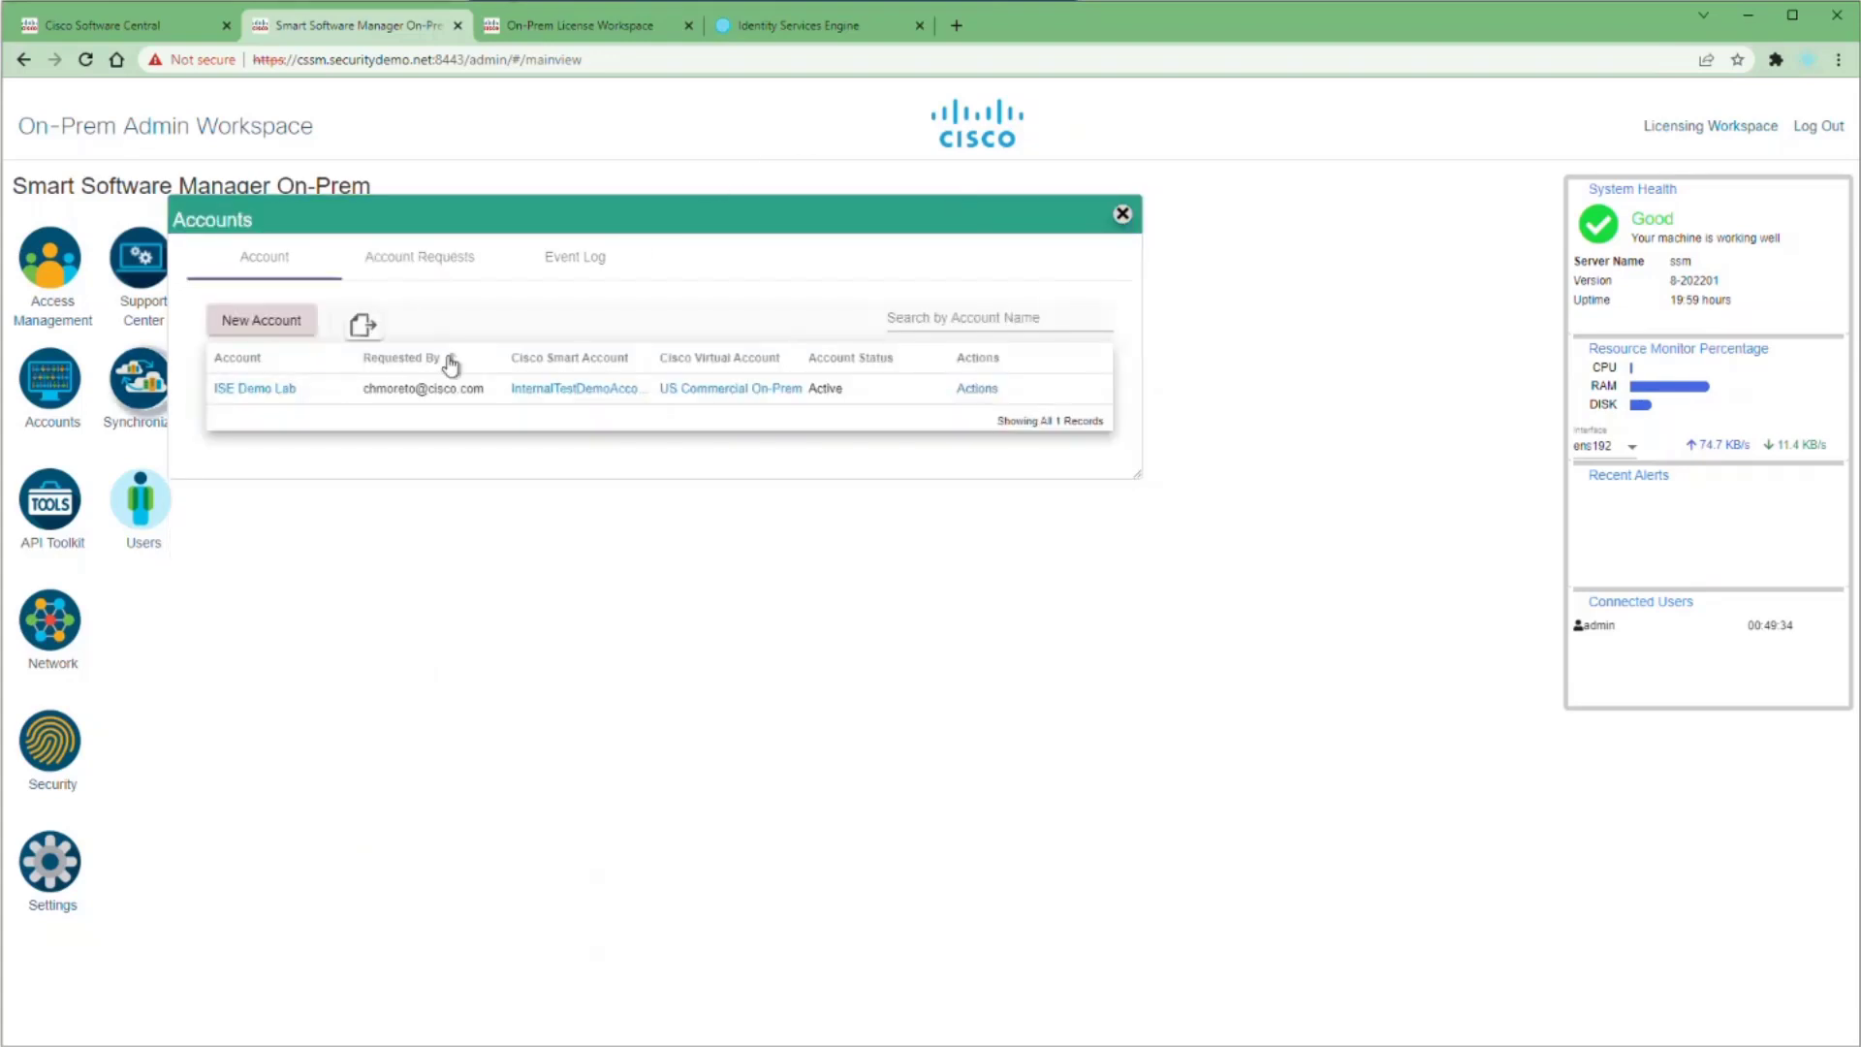
pyautogui.moveTo(481, 336)
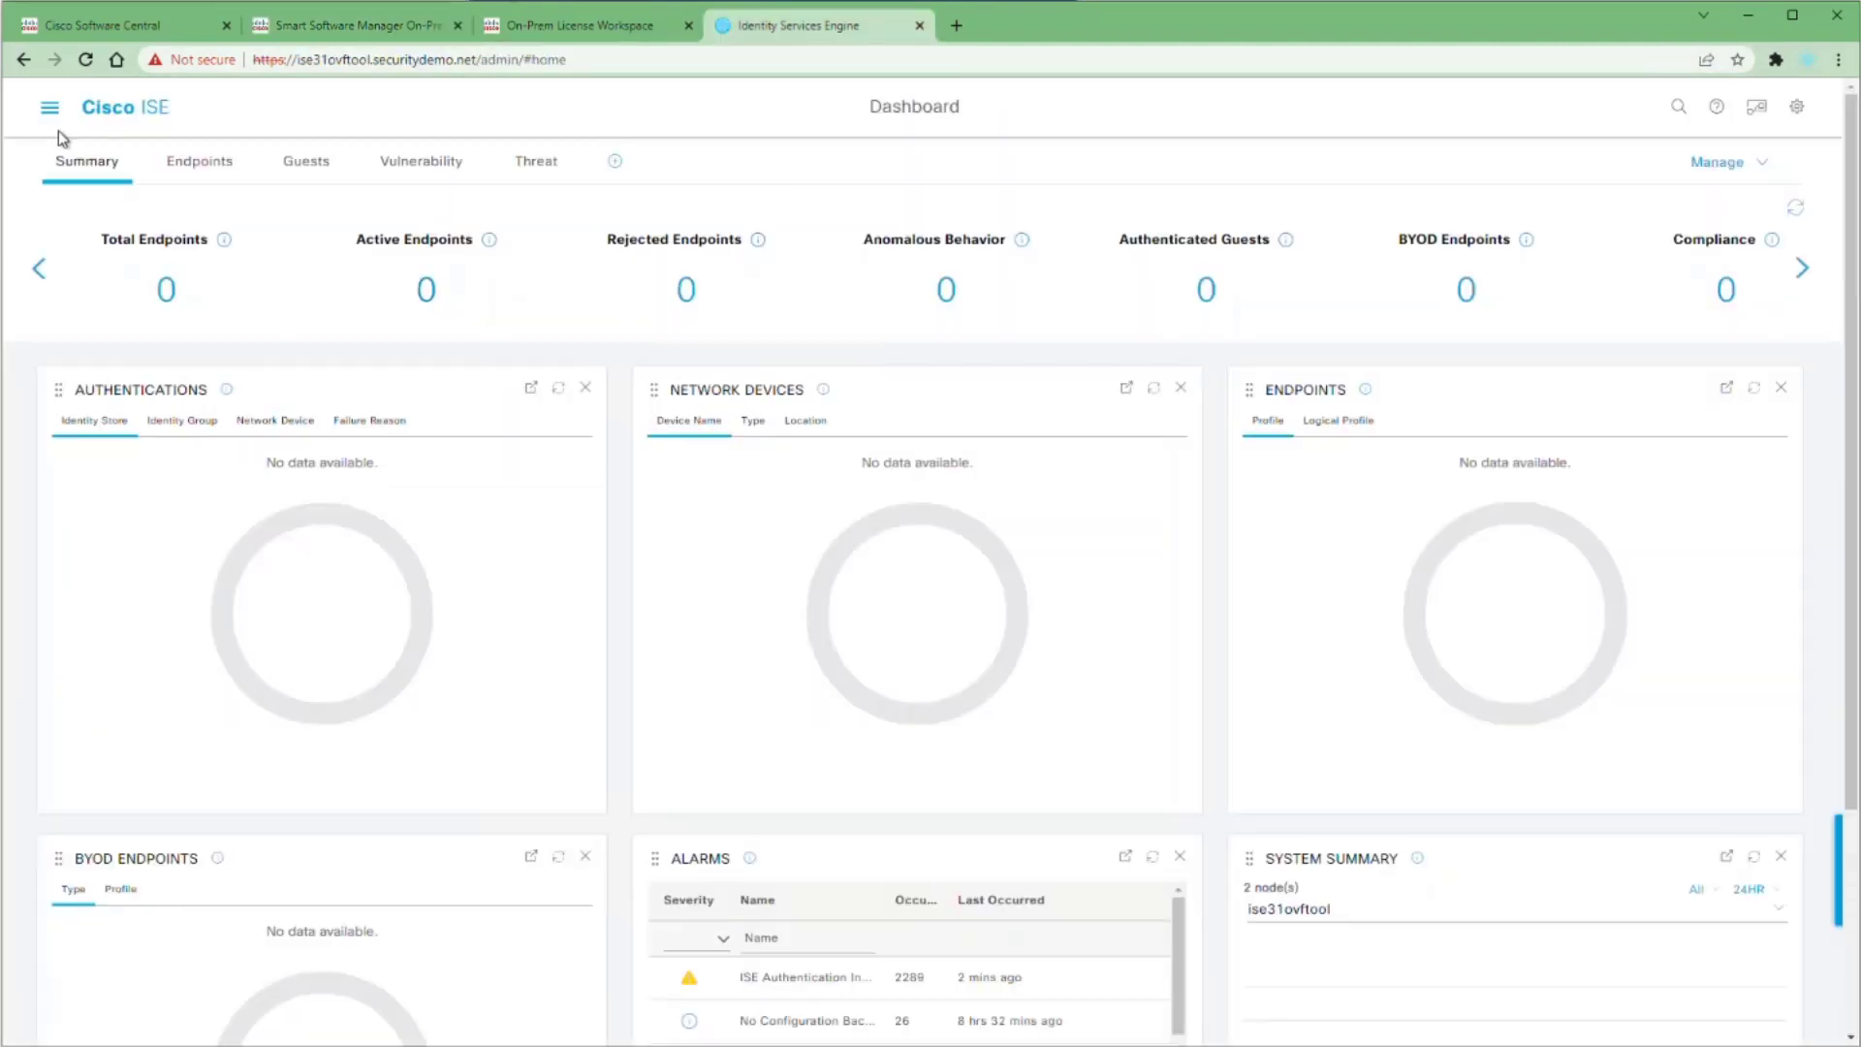
# - Go to Administration > System > Licensing in Cisco ISE
pyautogui.click(49, 107)
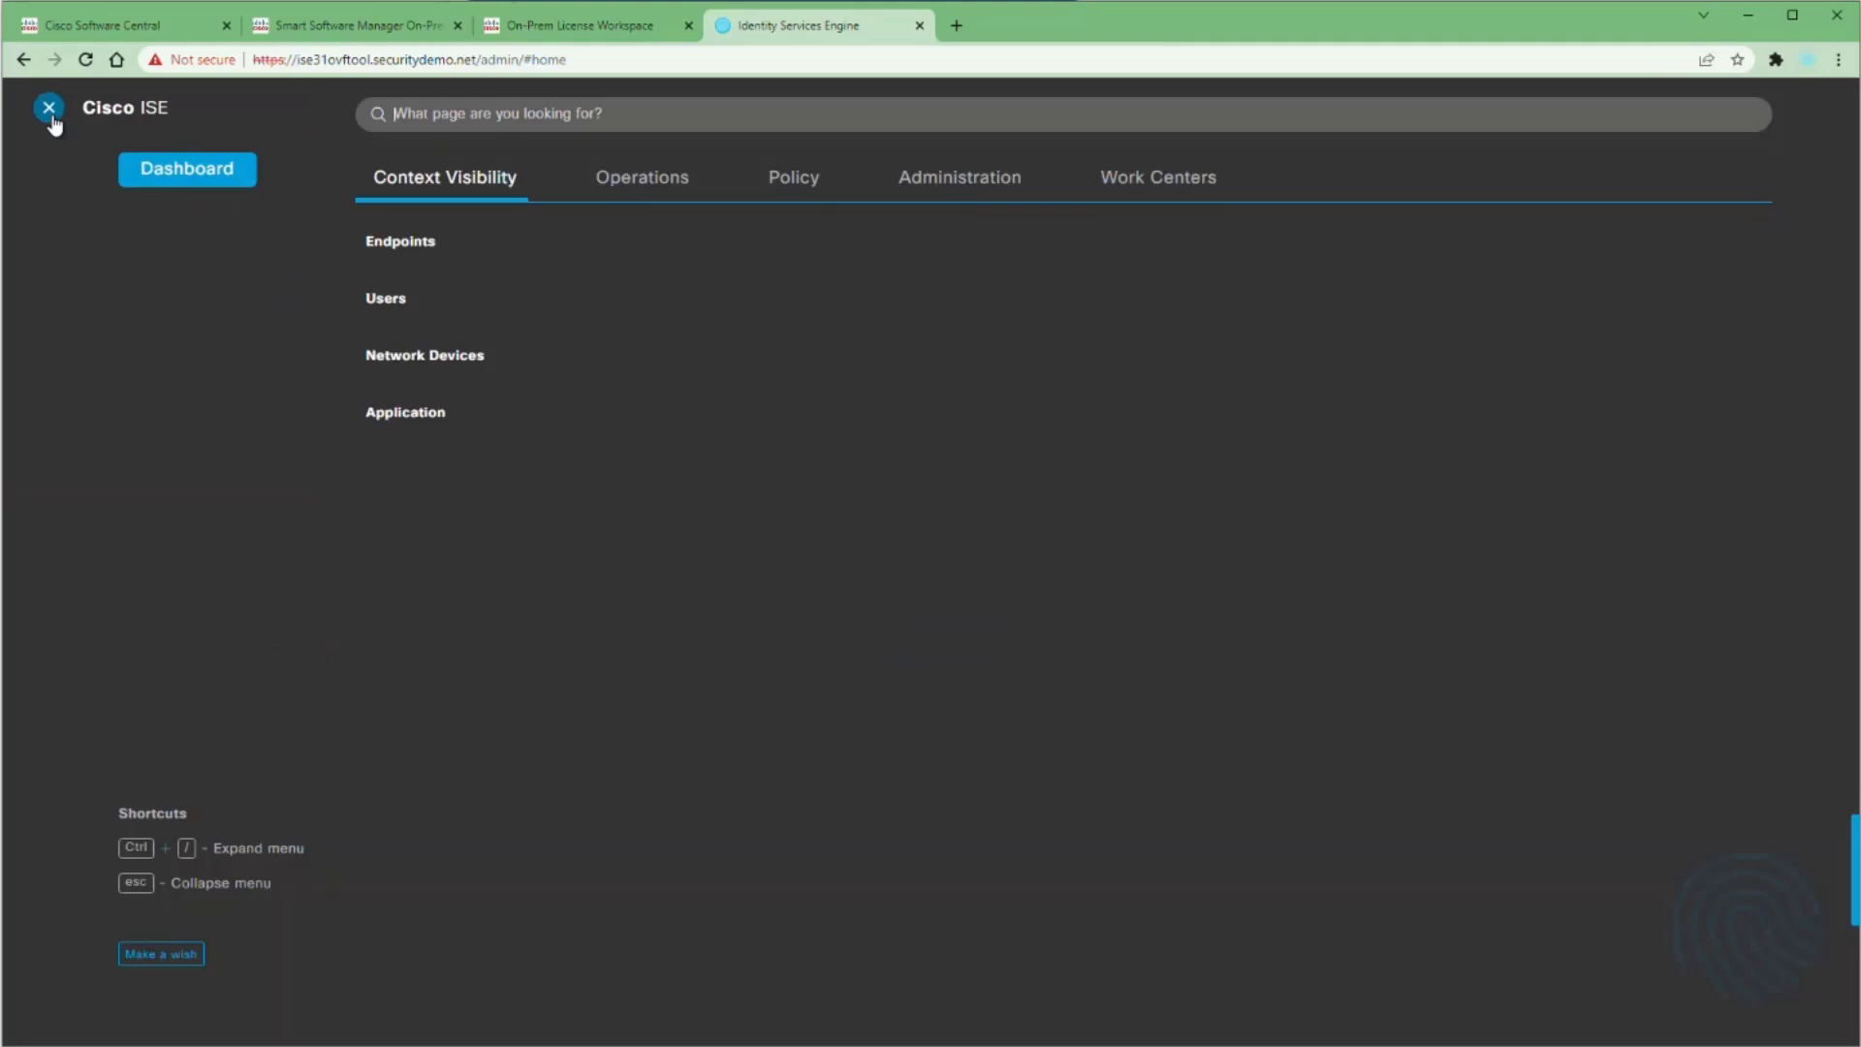
pyautogui.click(957, 177)
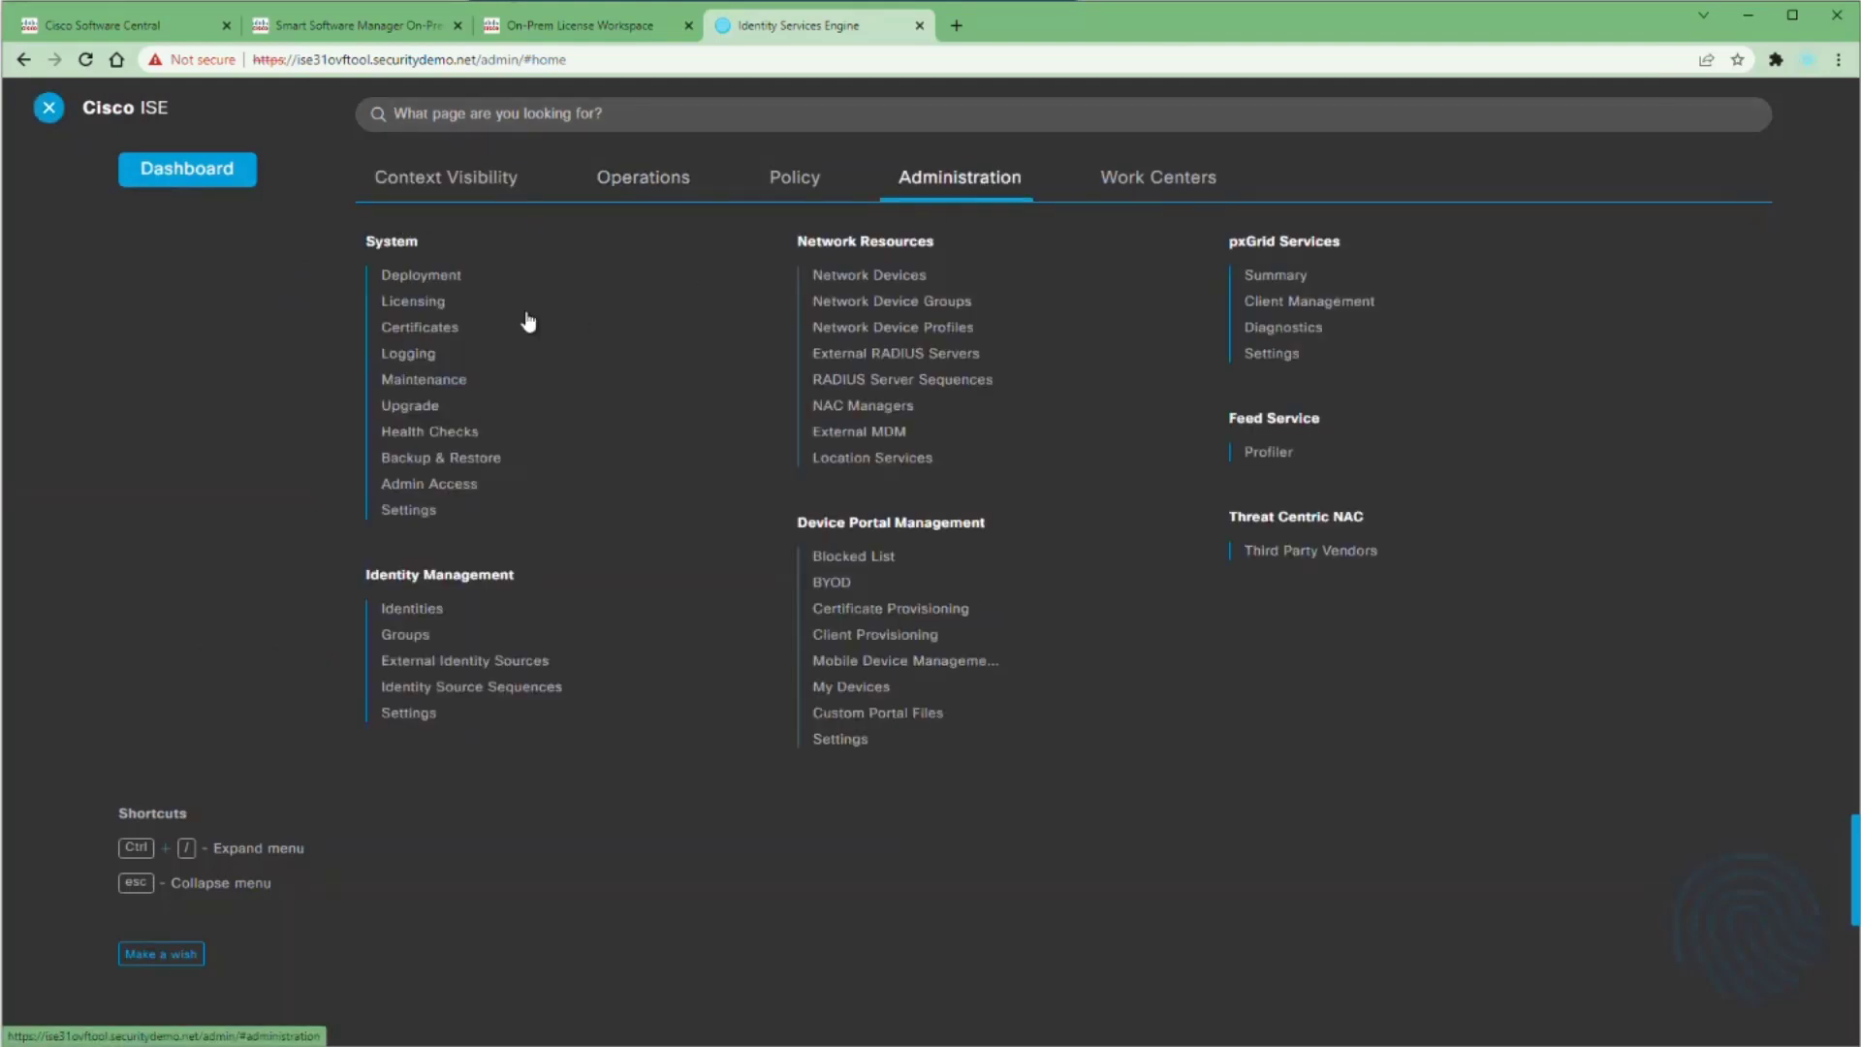
pyautogui.click(413, 301)
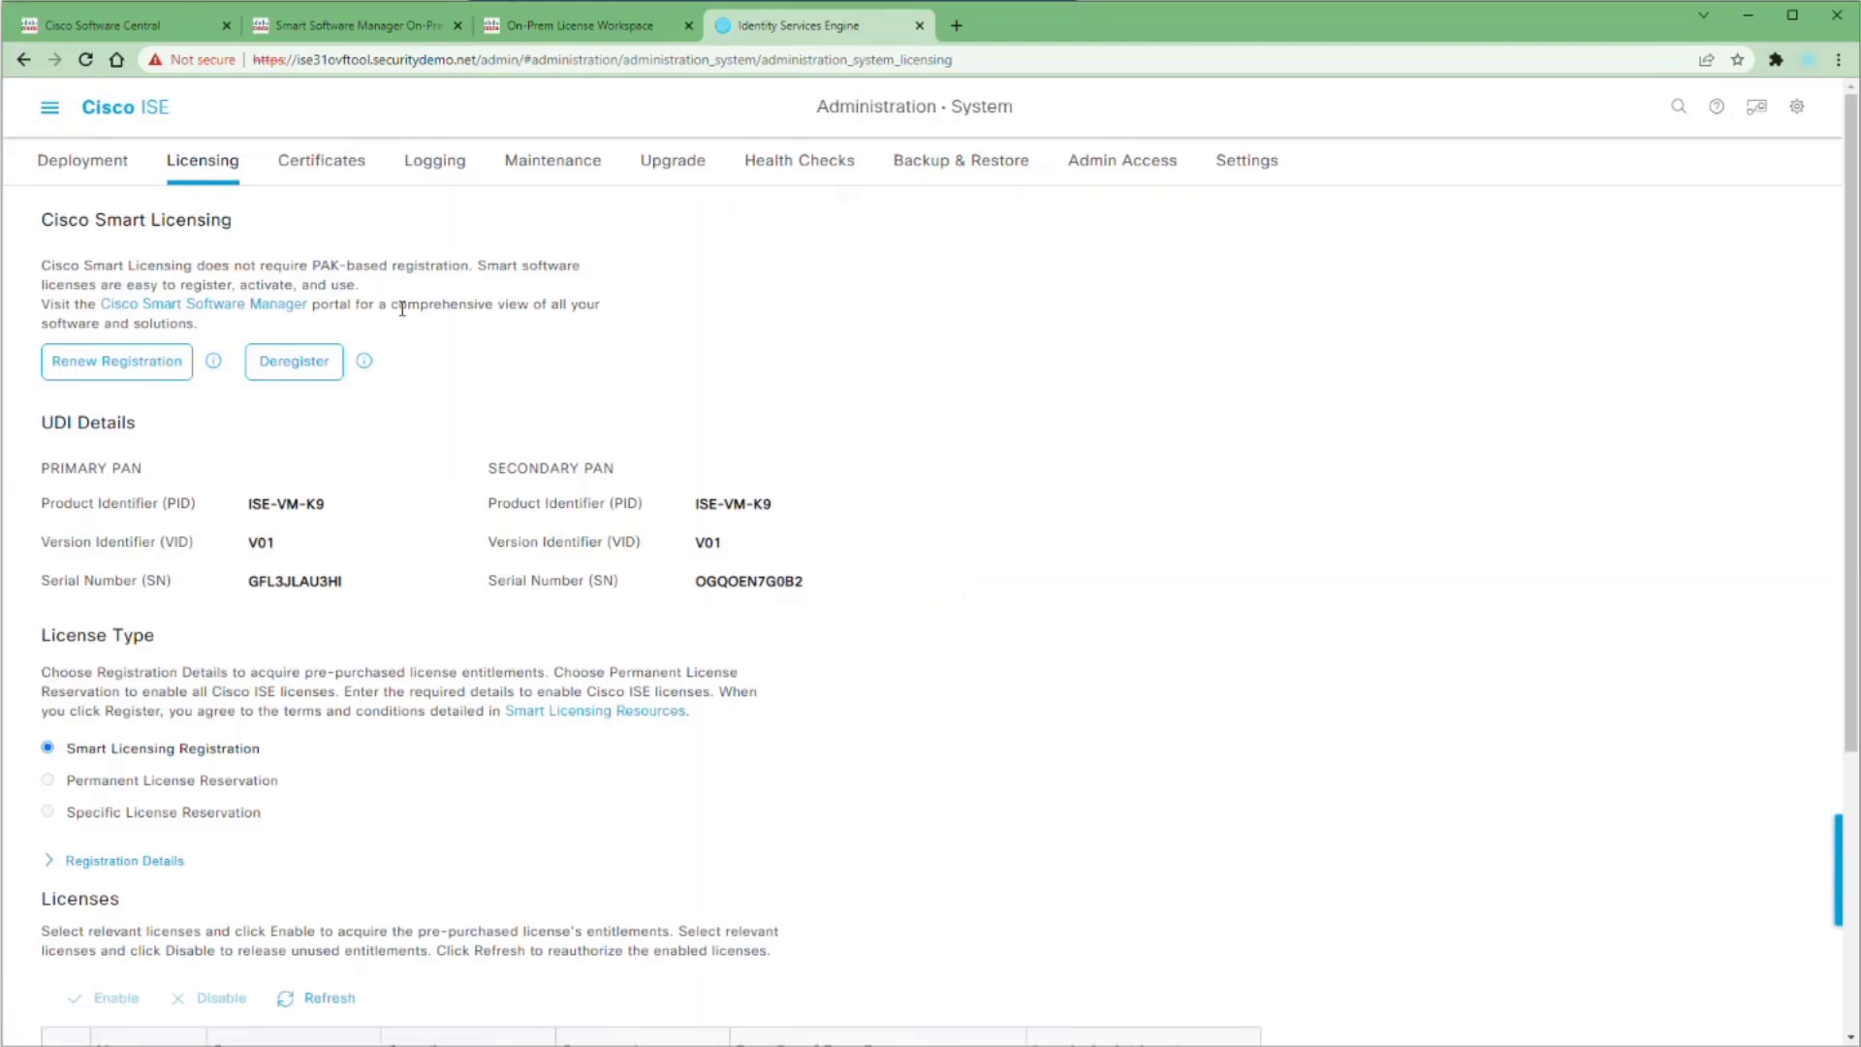
pyautogui.moveTo(104, 839)
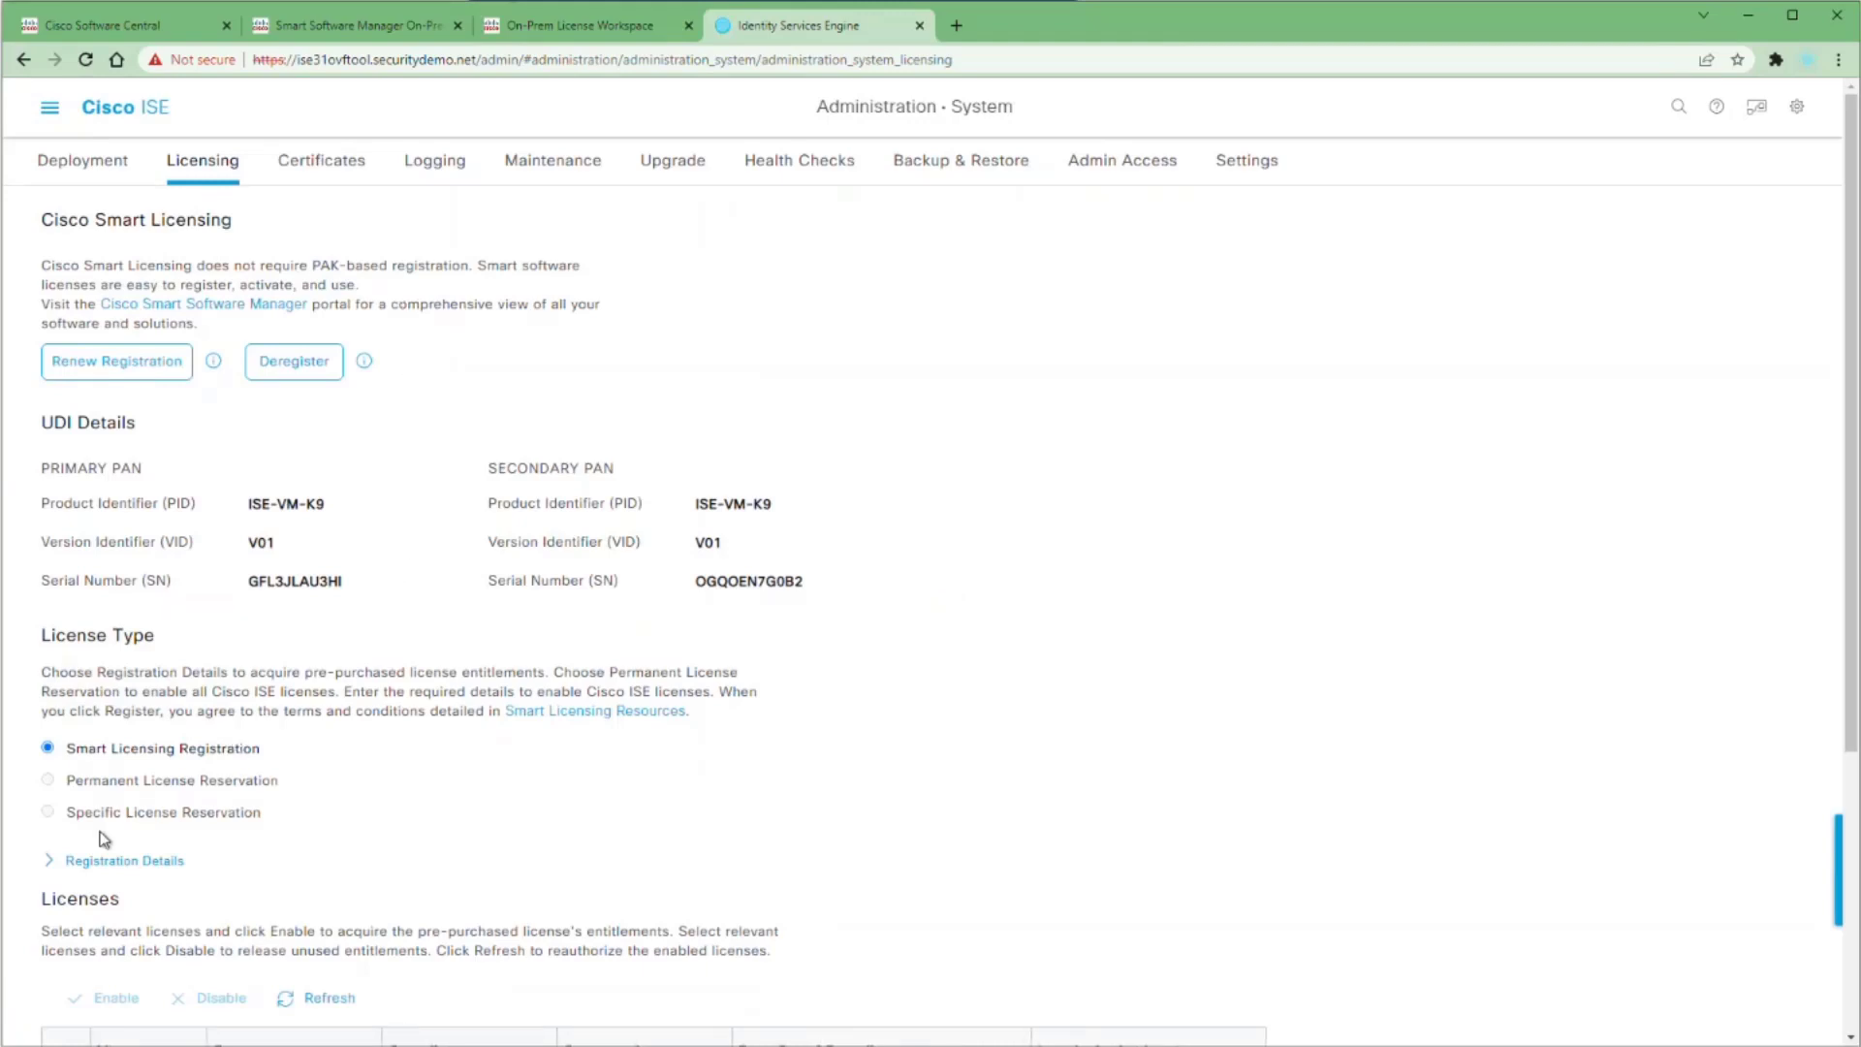
# - Set the connection method to SSM On-Prem server with host cssm.securitydemo.net
pyautogui.click(50, 861)
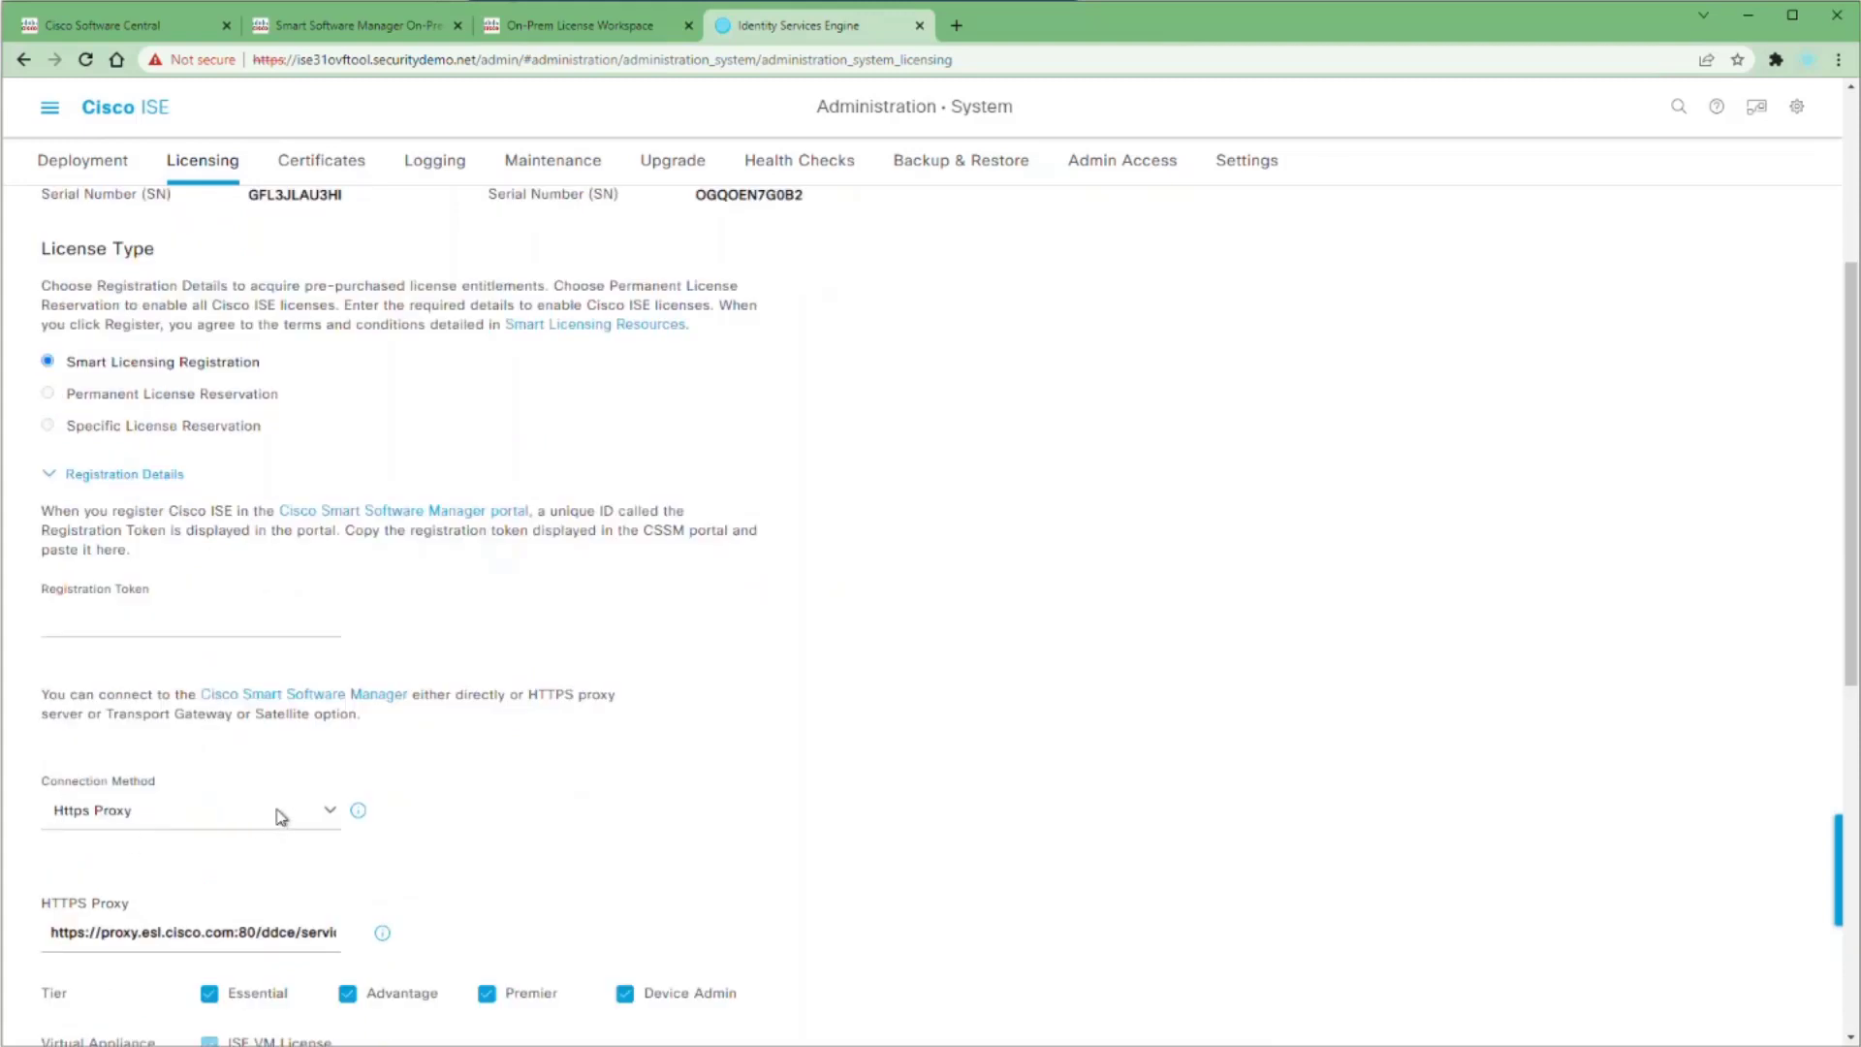
pyautogui.click(190, 810)
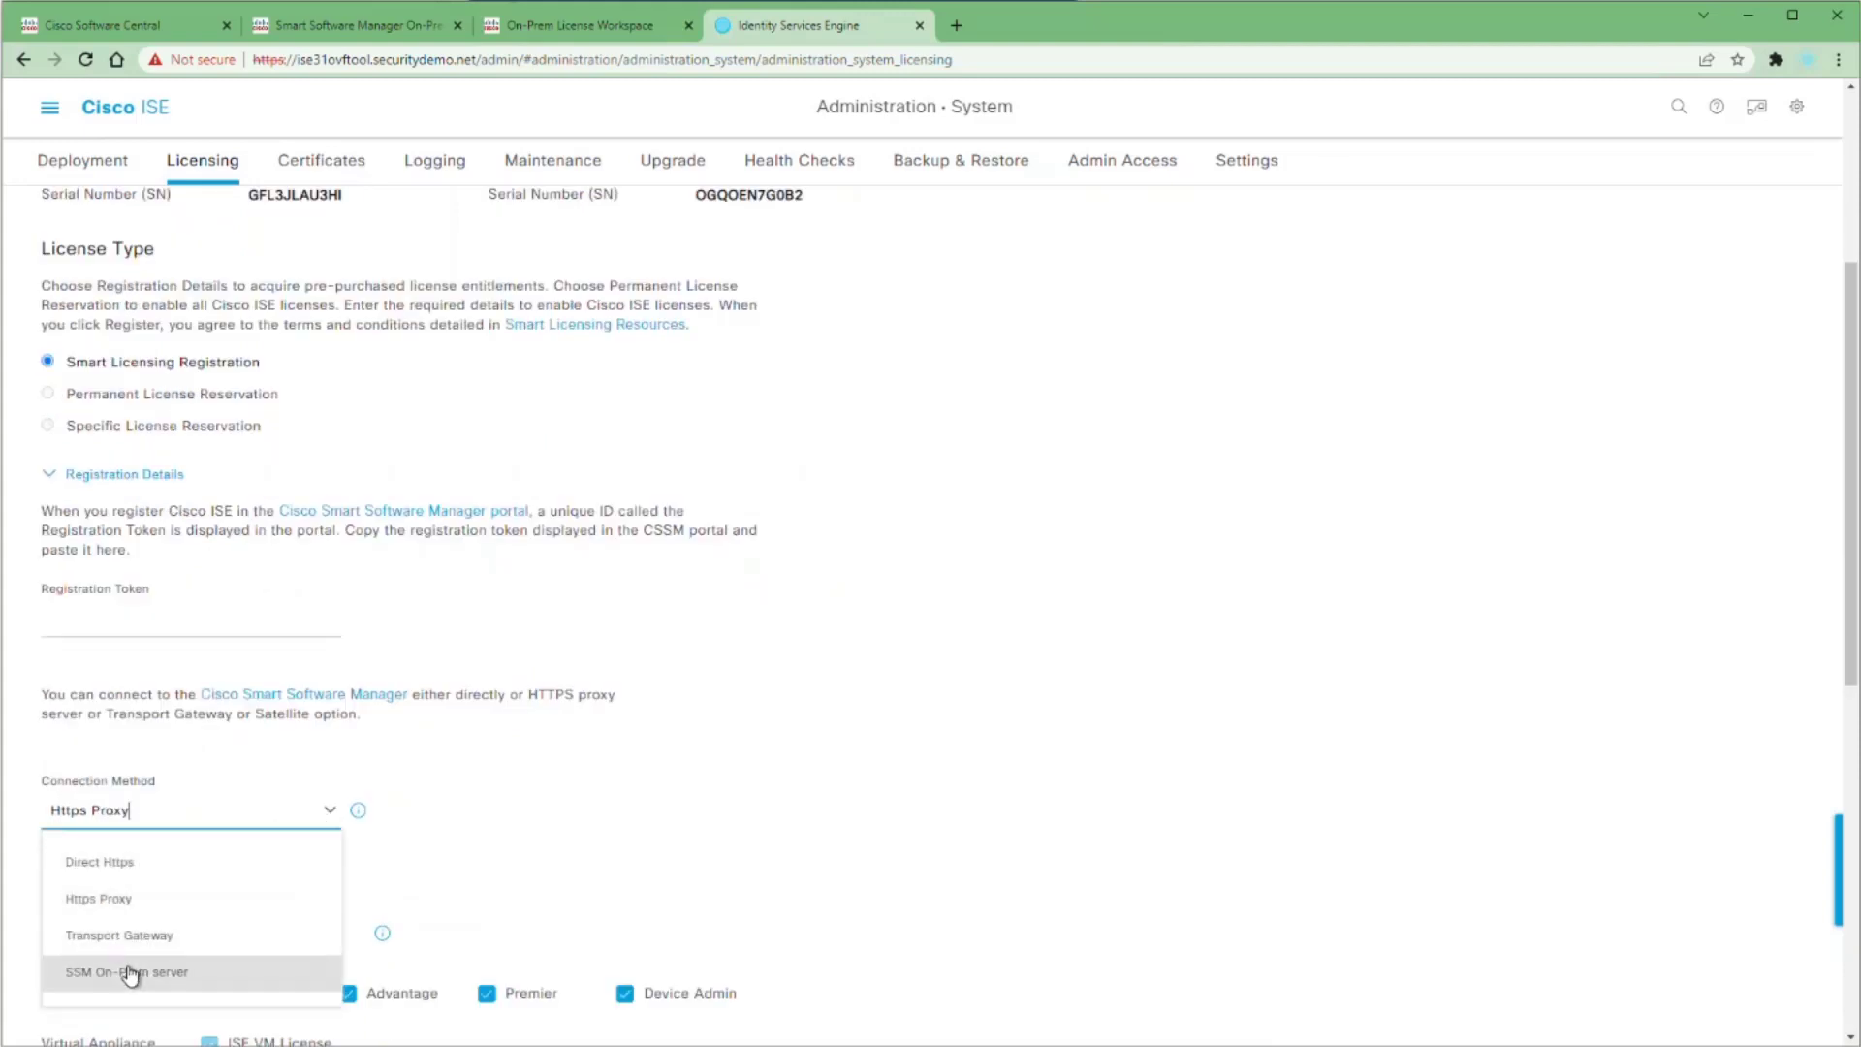
pyautogui.click(126, 972)
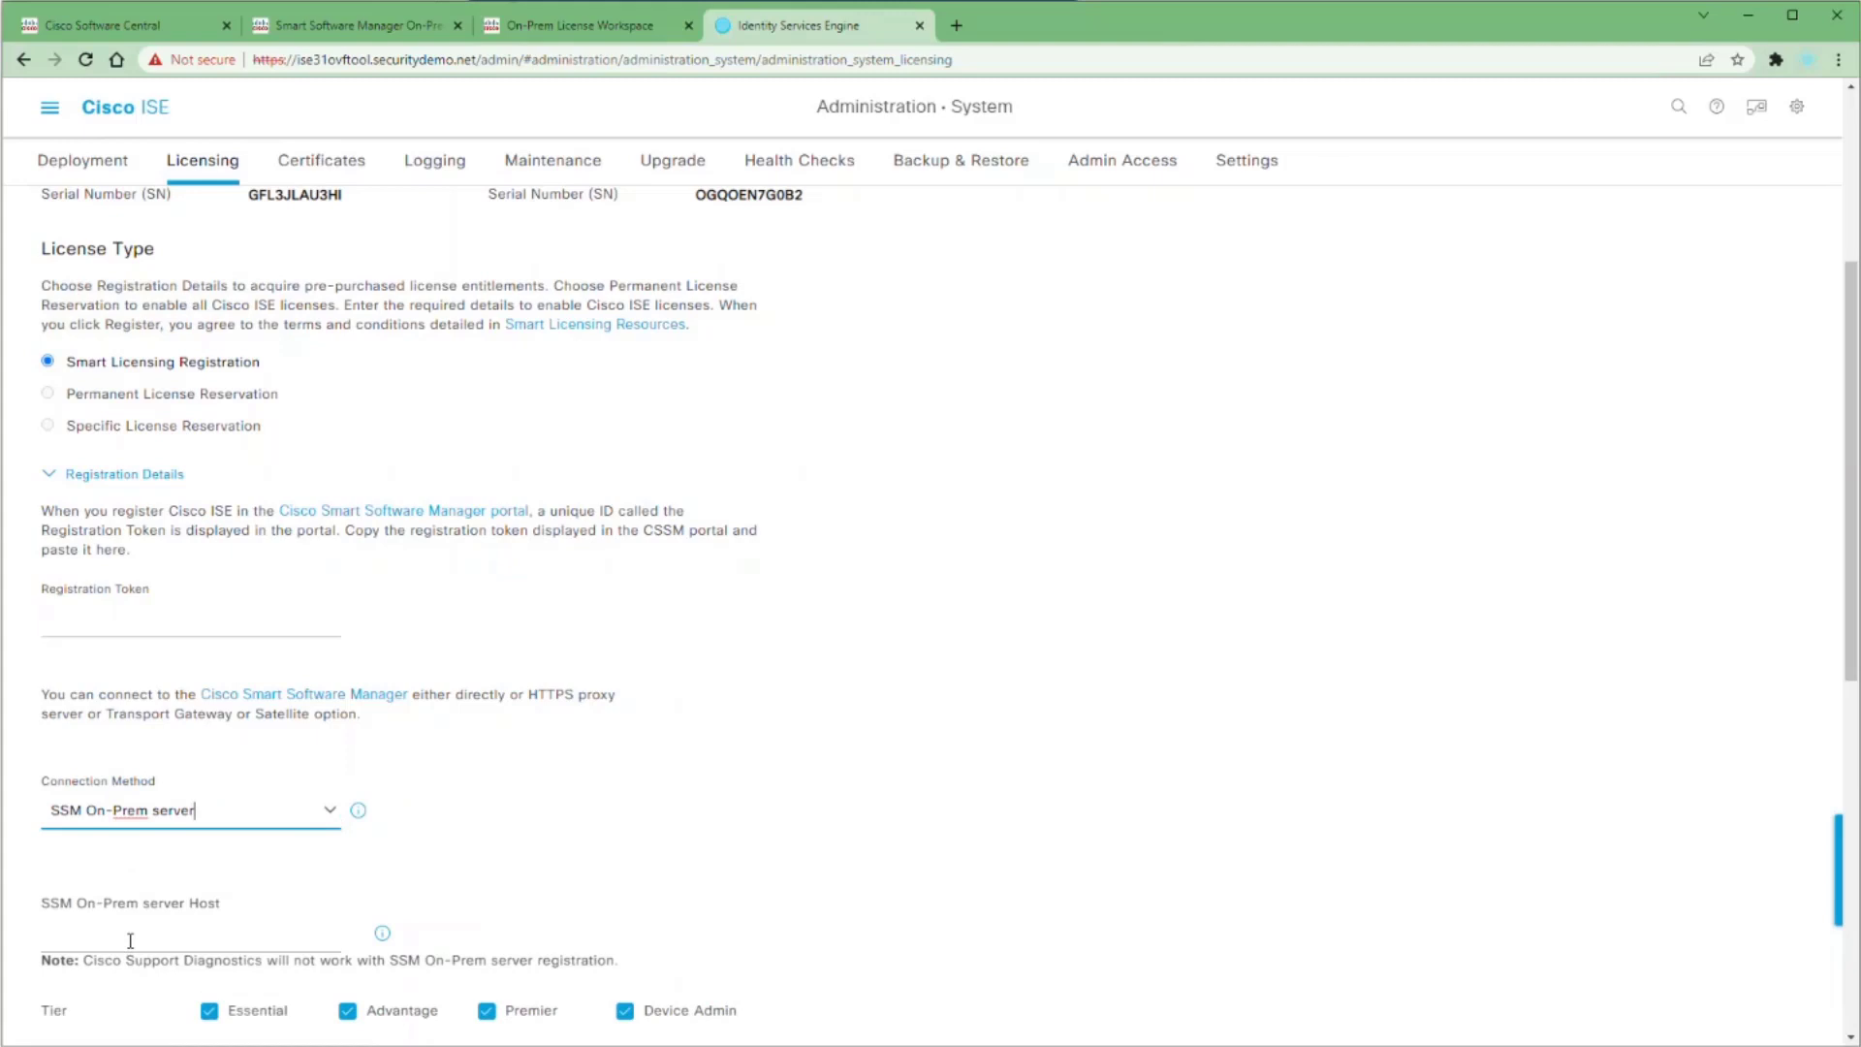
pyautogui.write('cssm.securitydemo.')
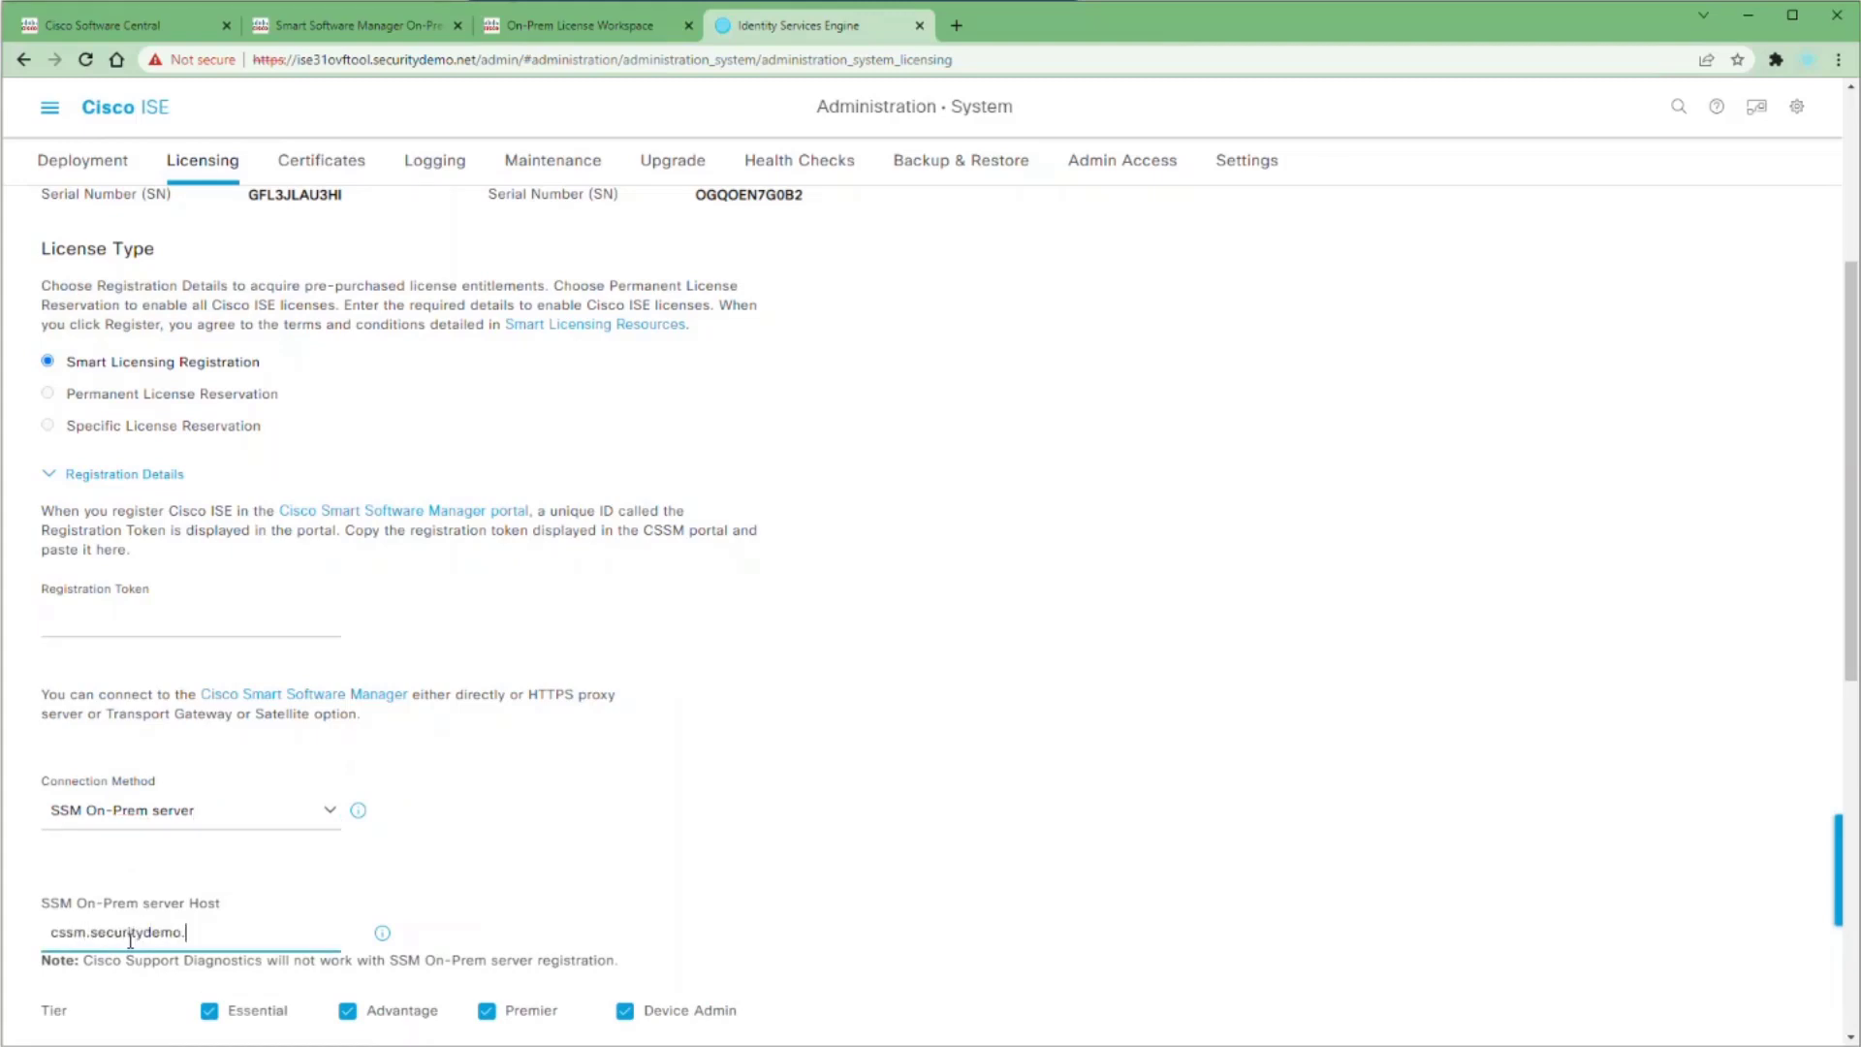
pyautogui.write('net')
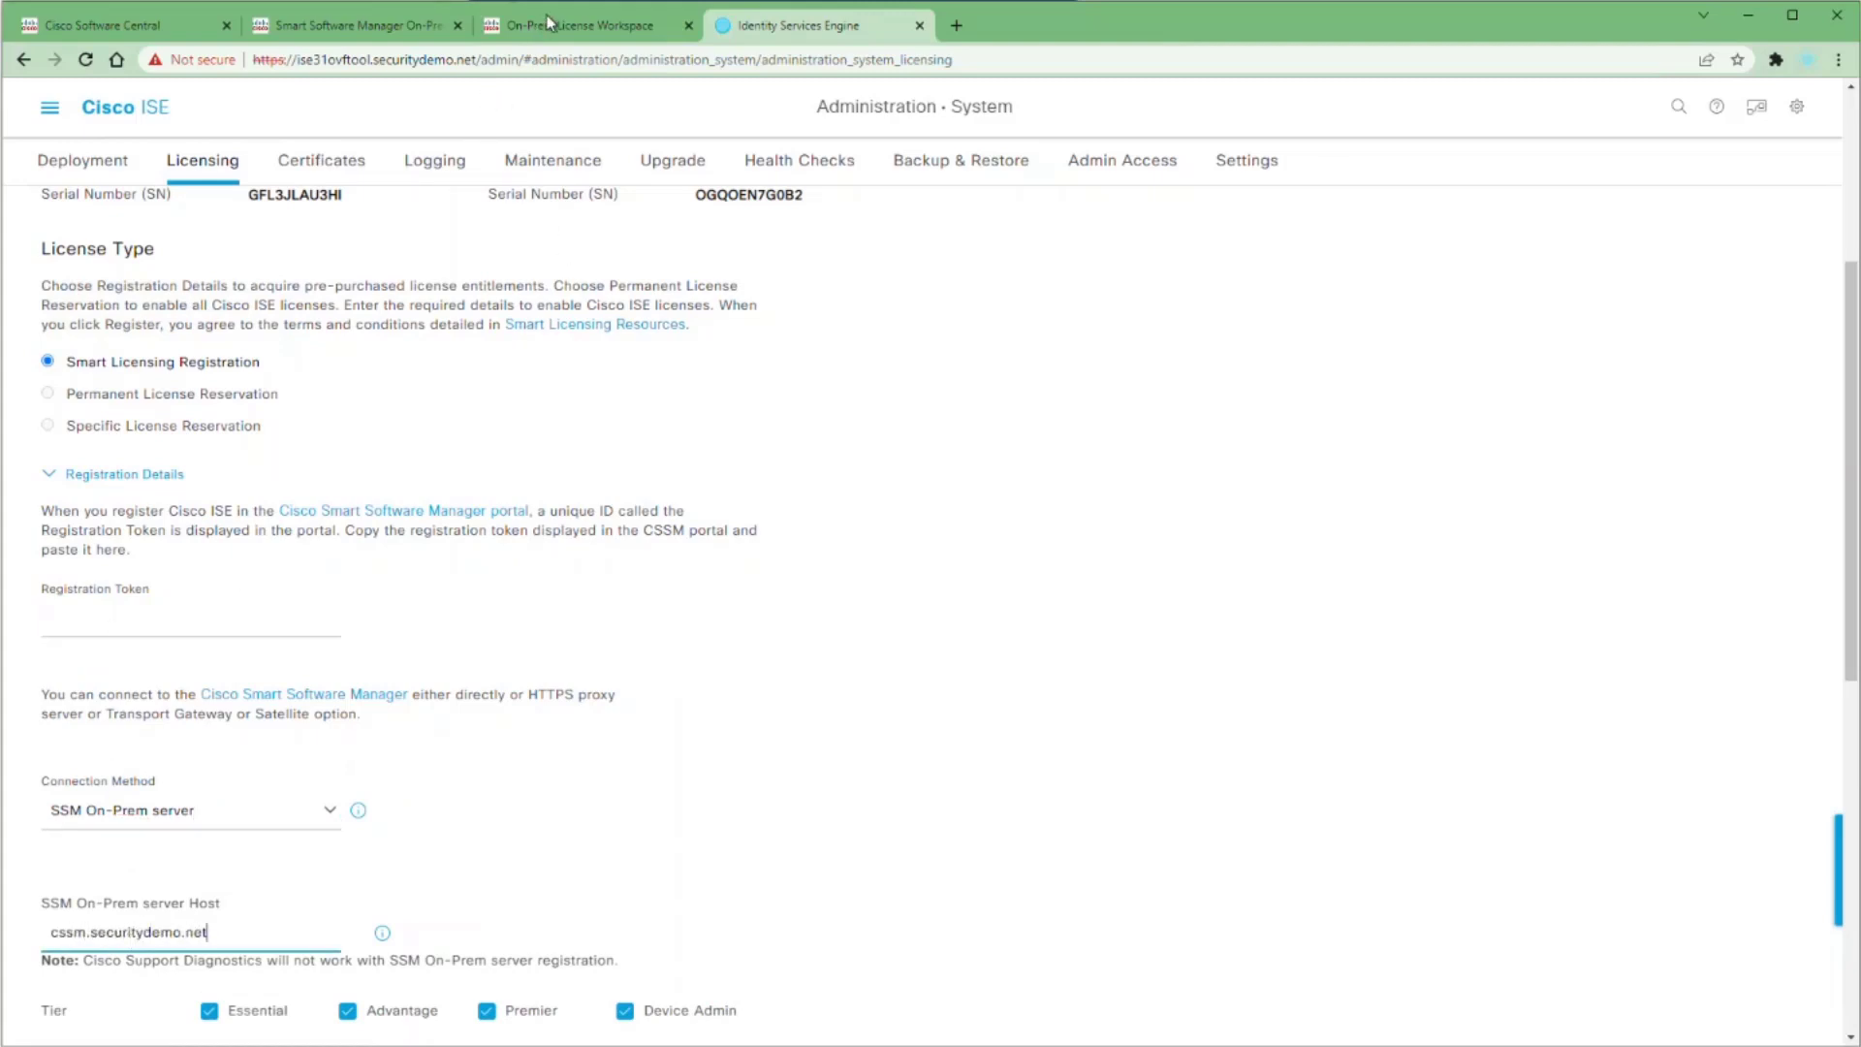
pyautogui.click(582, 26)
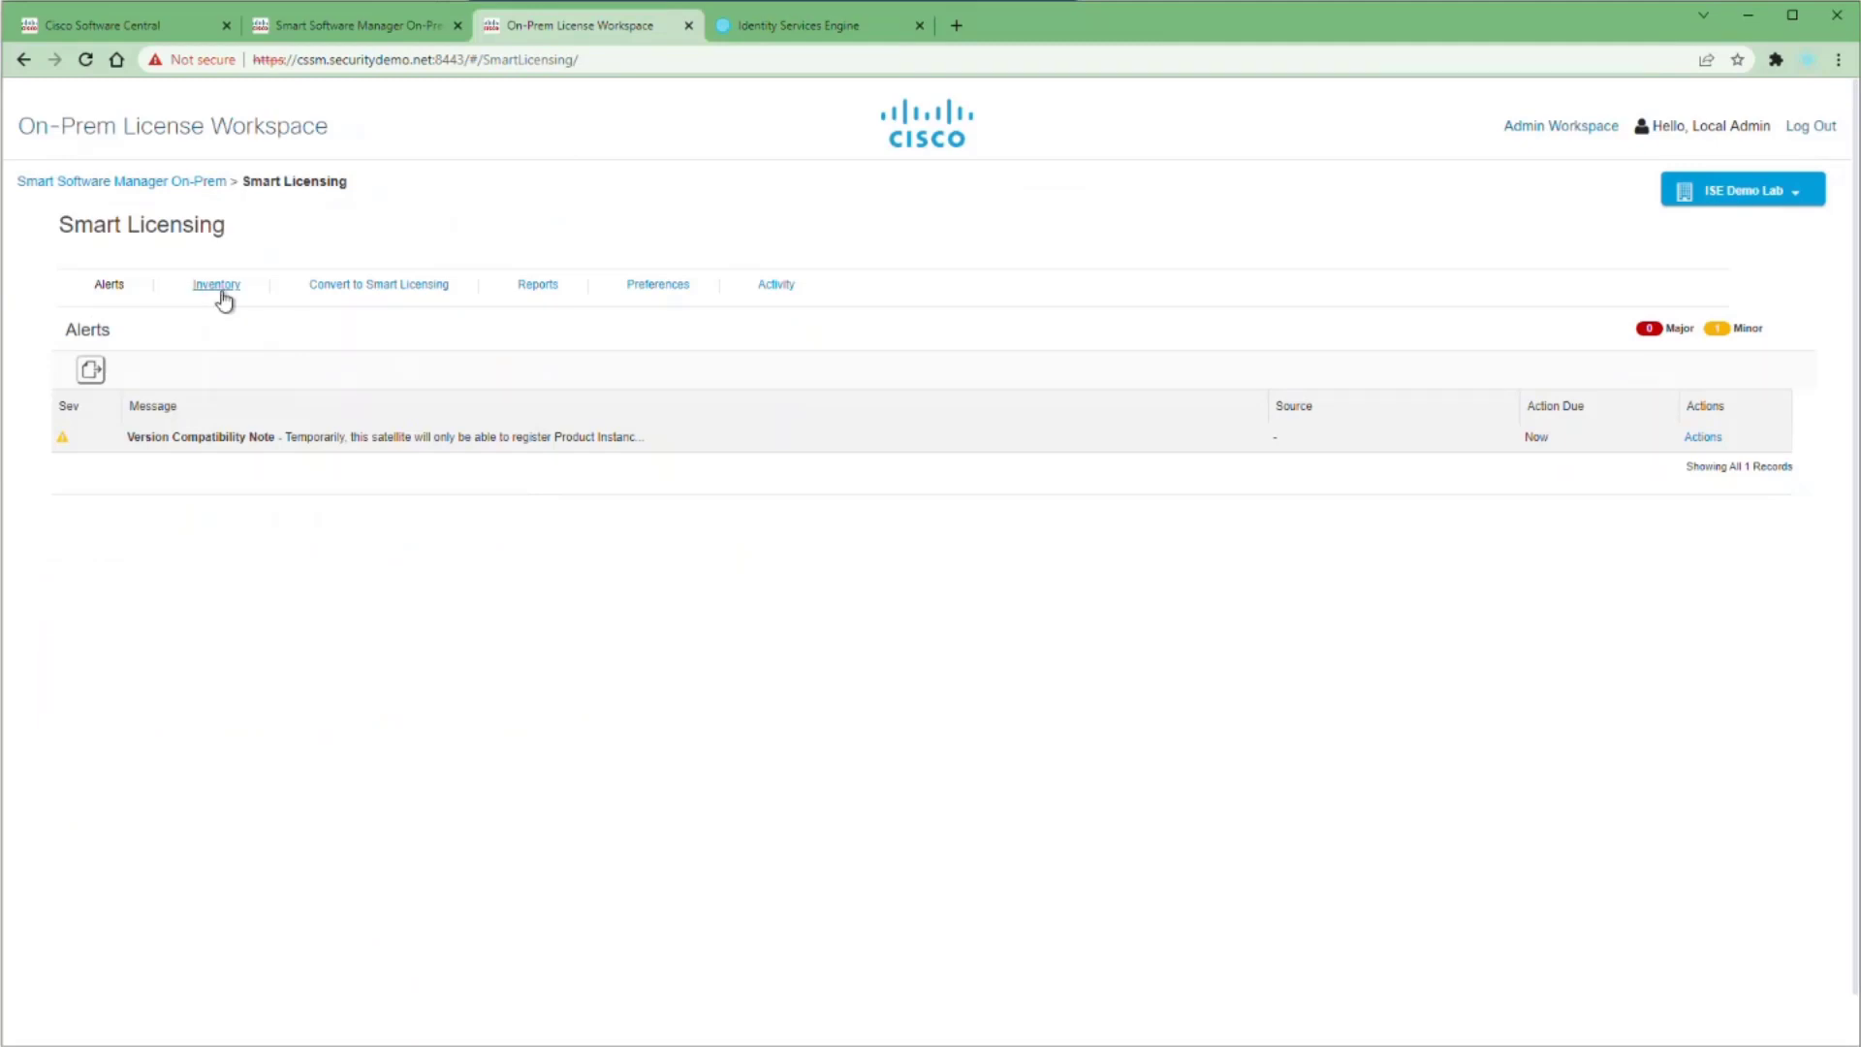
# - Create an 'ISE Demo Lab' registration token in the Default account's inventory and copy it
pyautogui.click(216, 284)
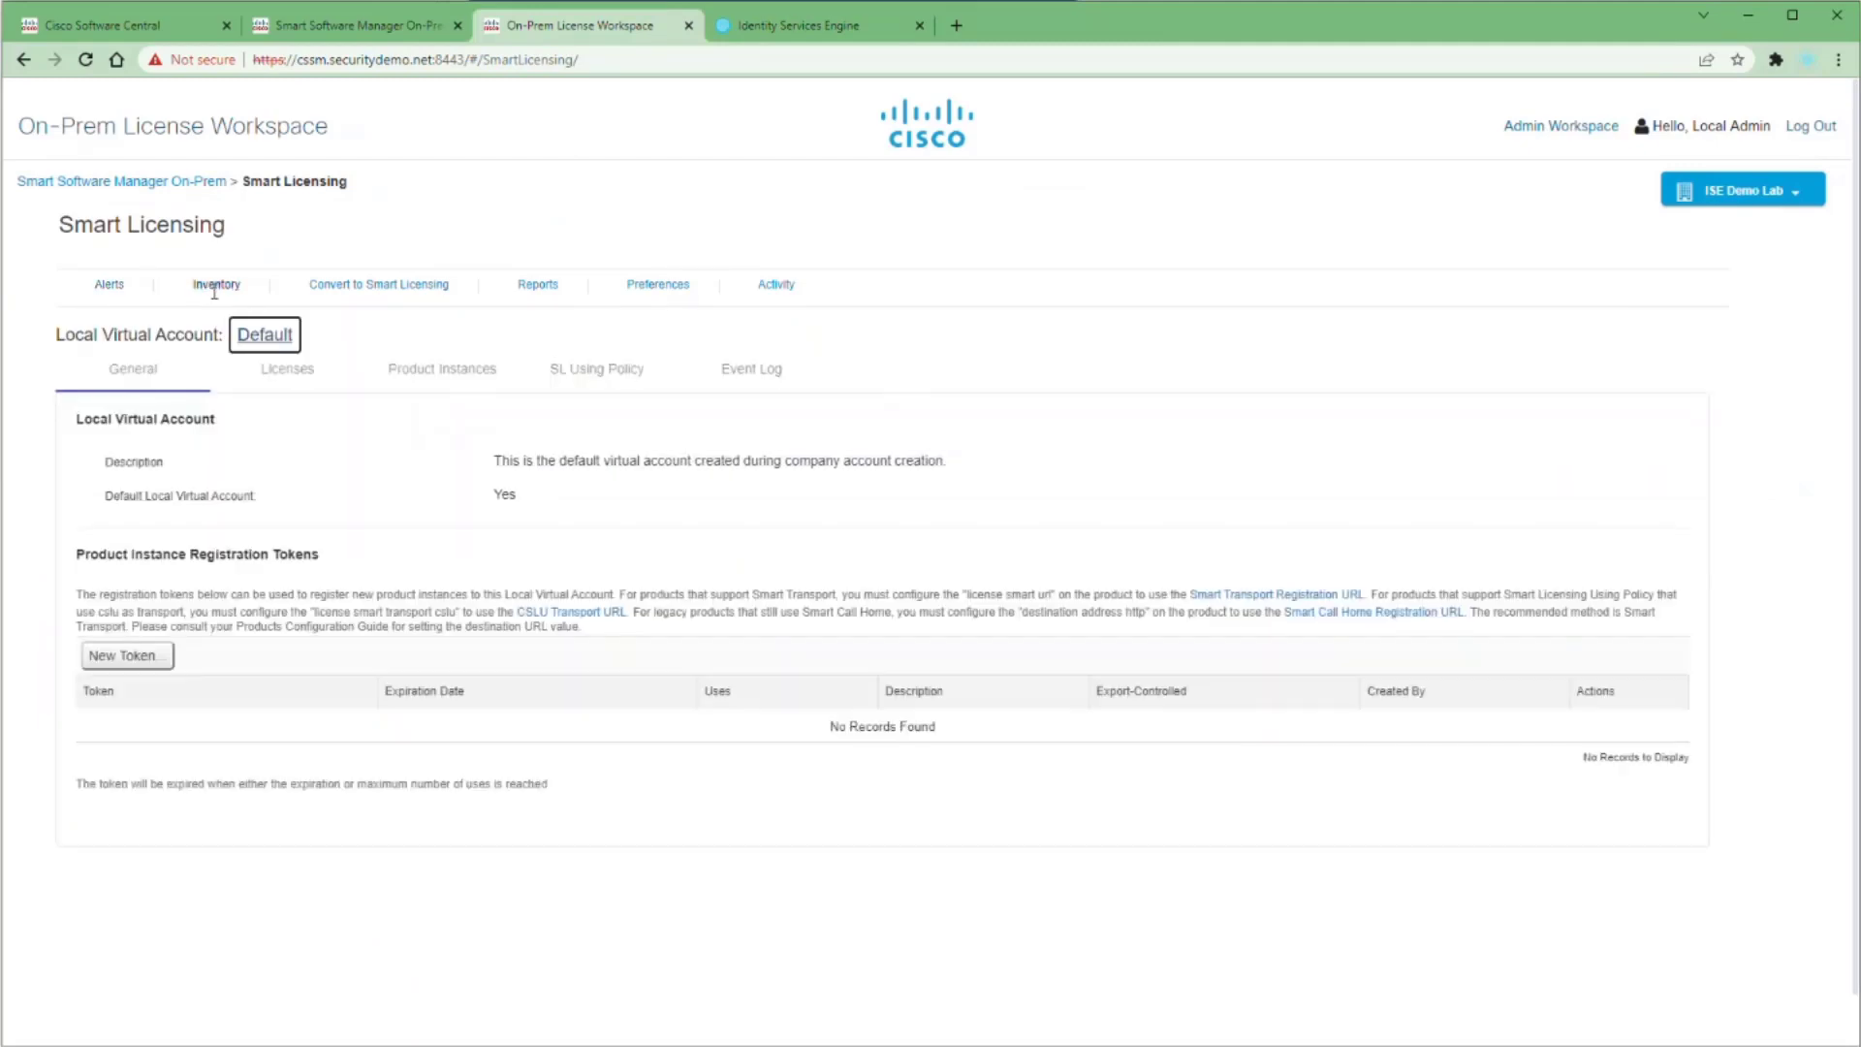
pyautogui.scroll(-3)
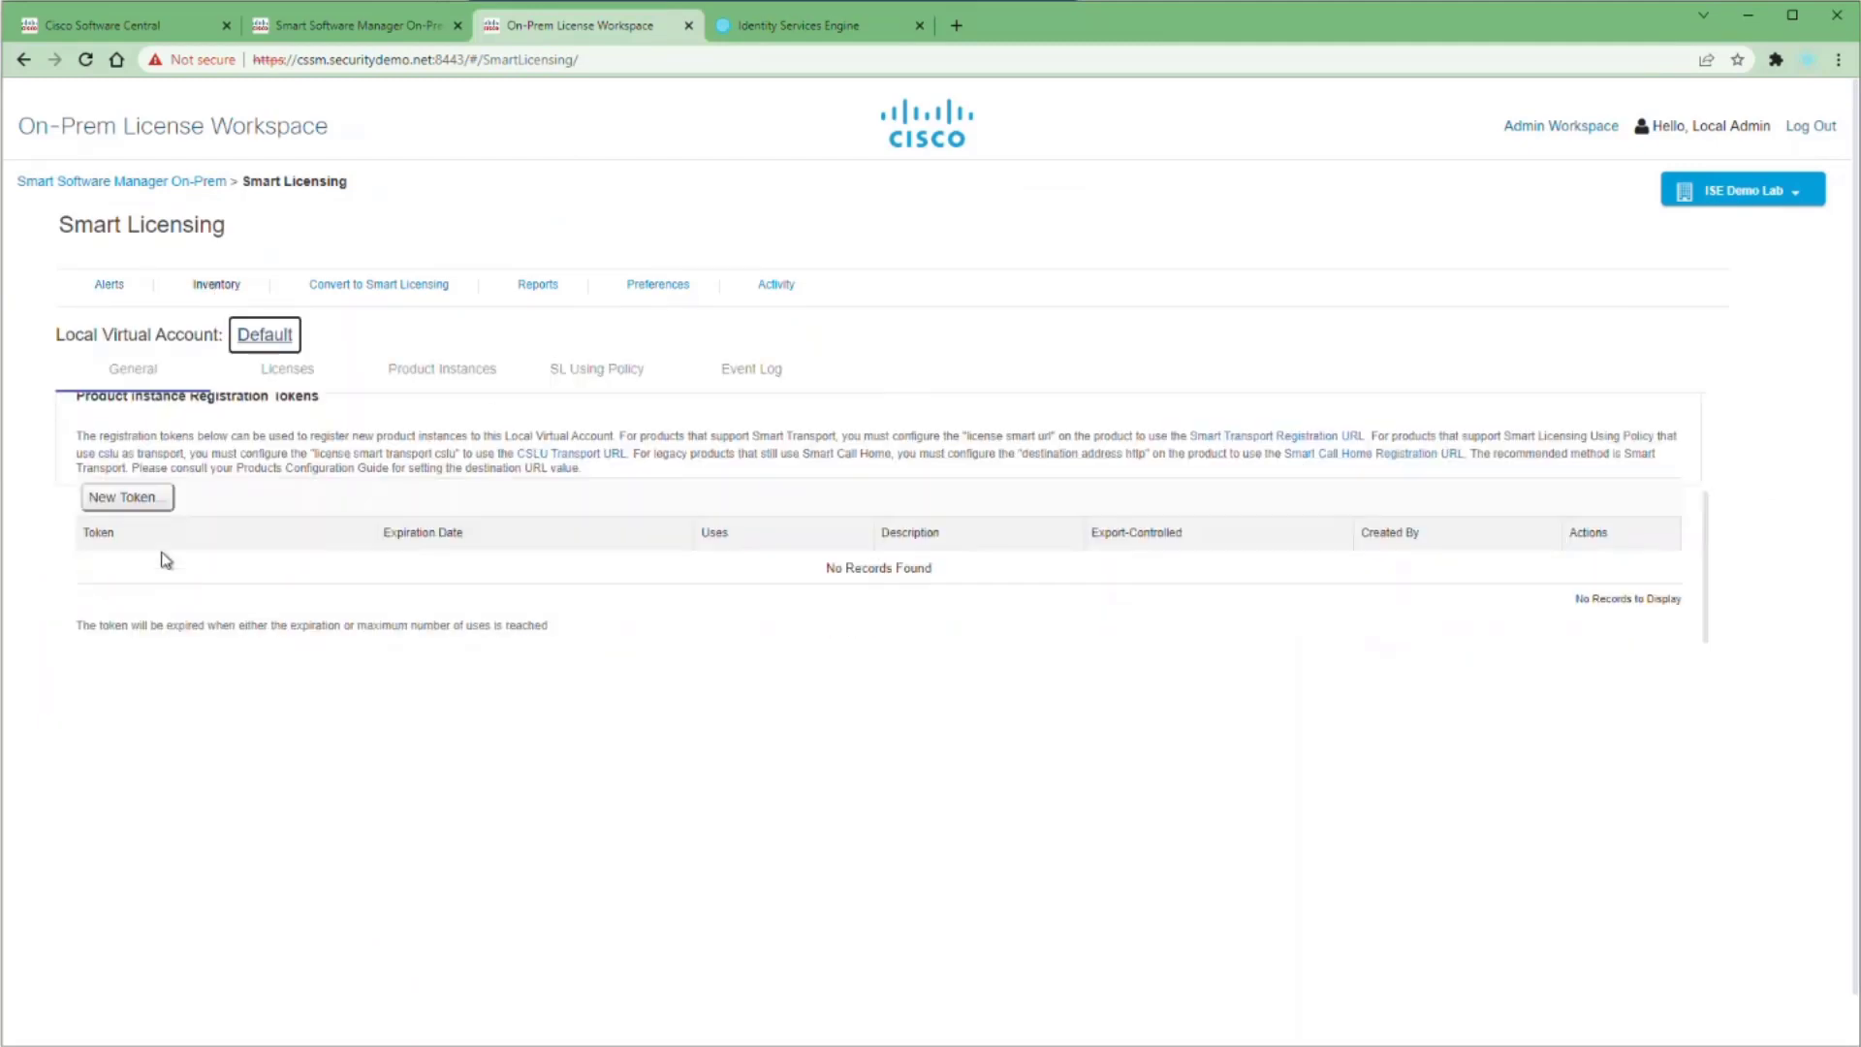
pyautogui.click(126, 497)
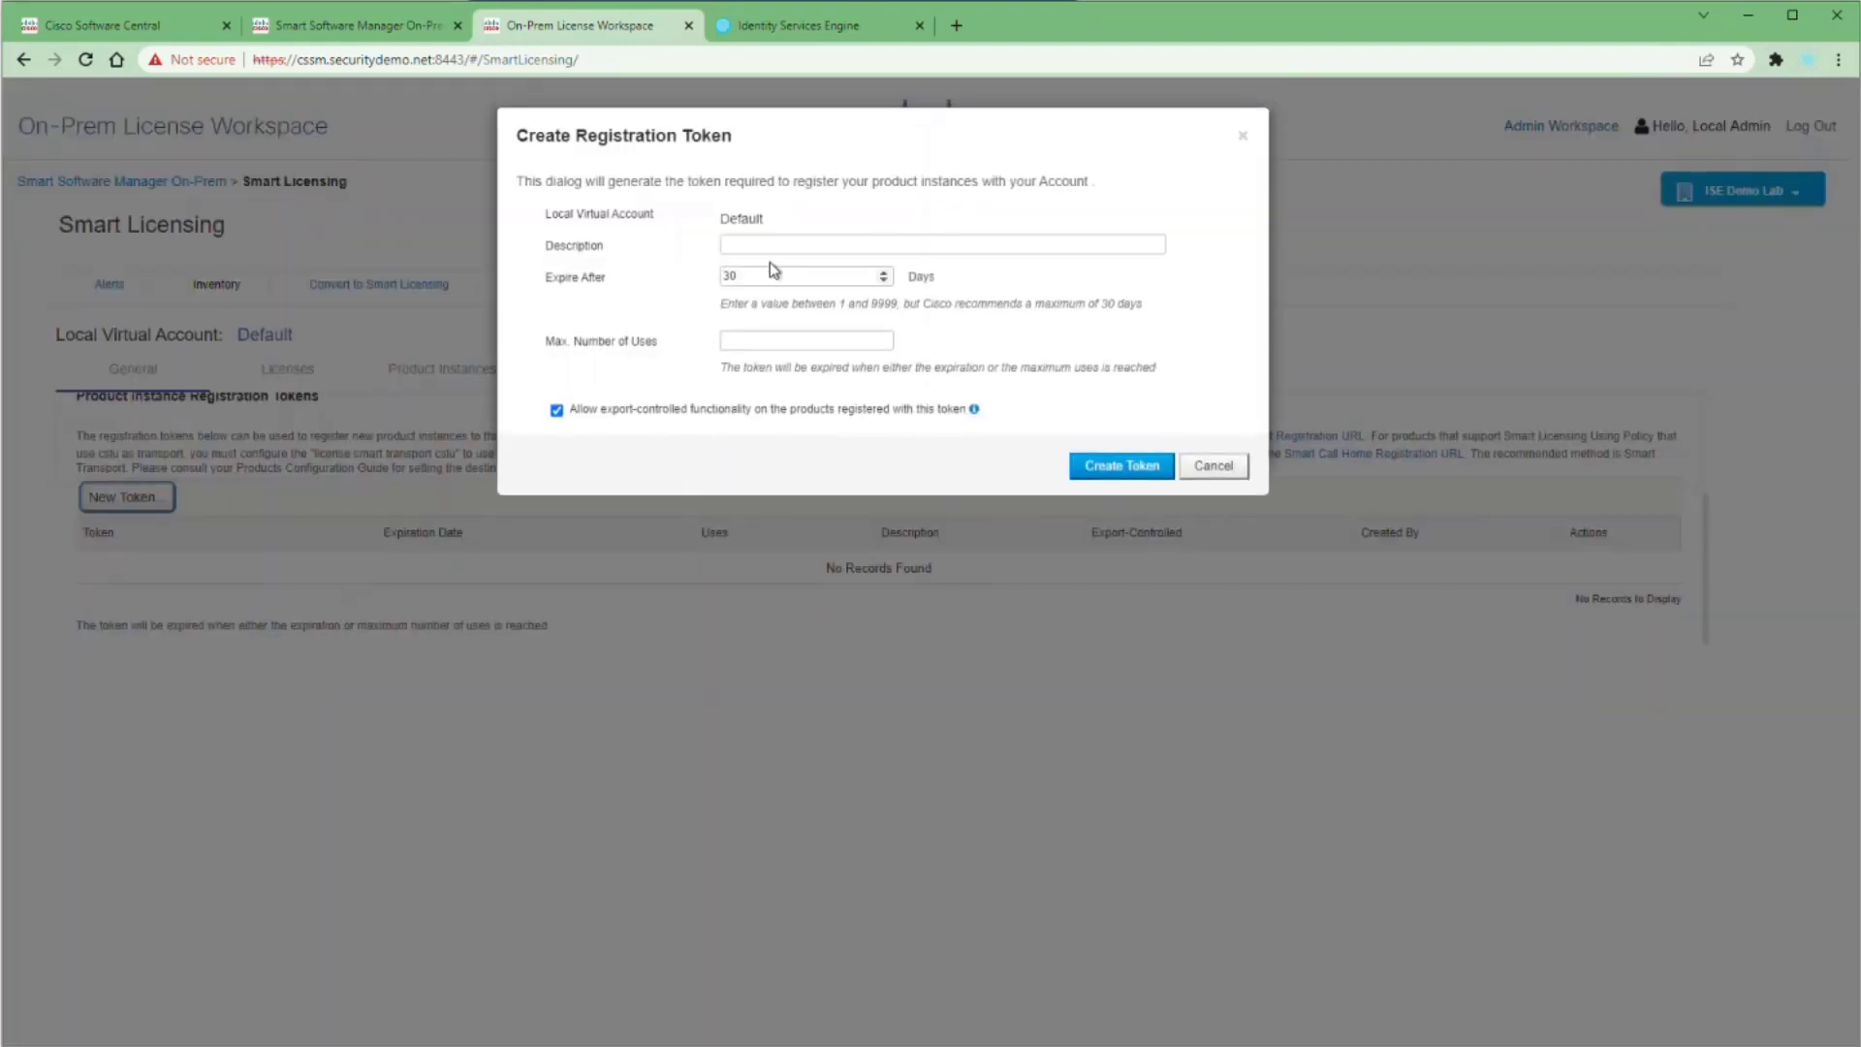
pyautogui.write('ISE Demo Lab')
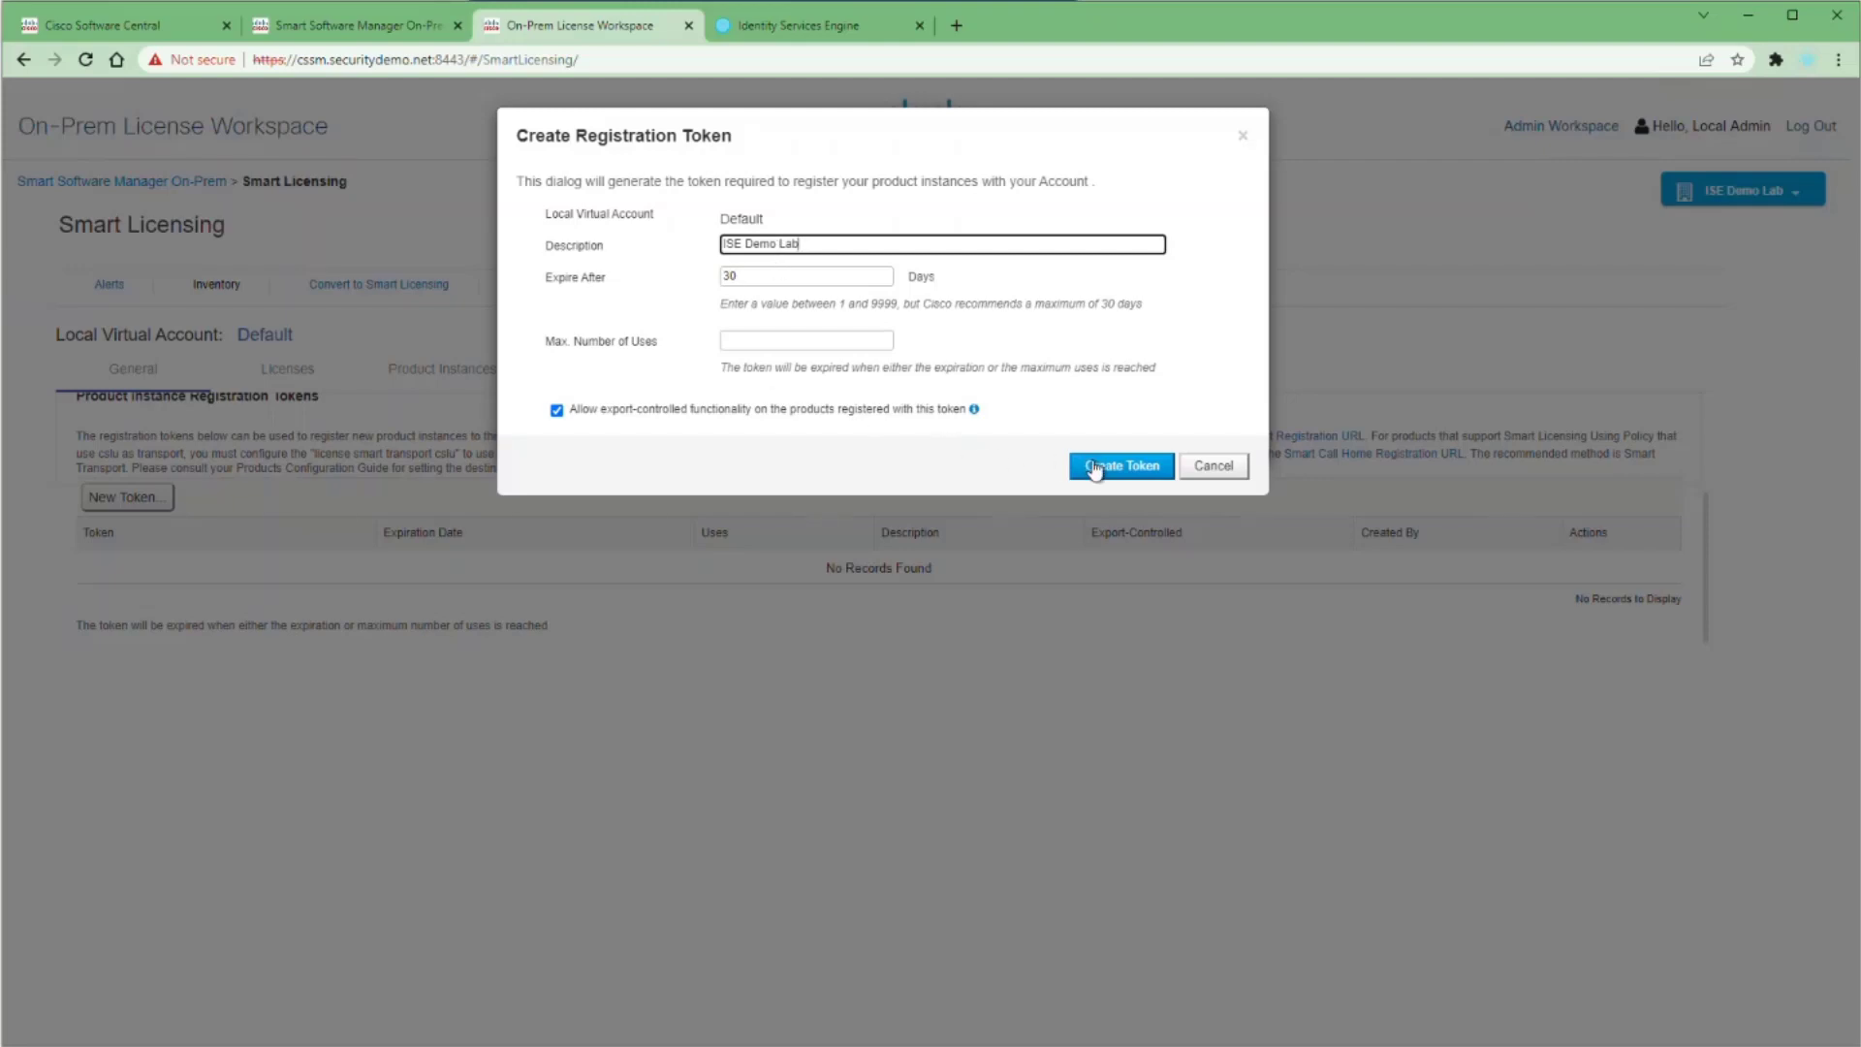
pyautogui.click(1119, 464)
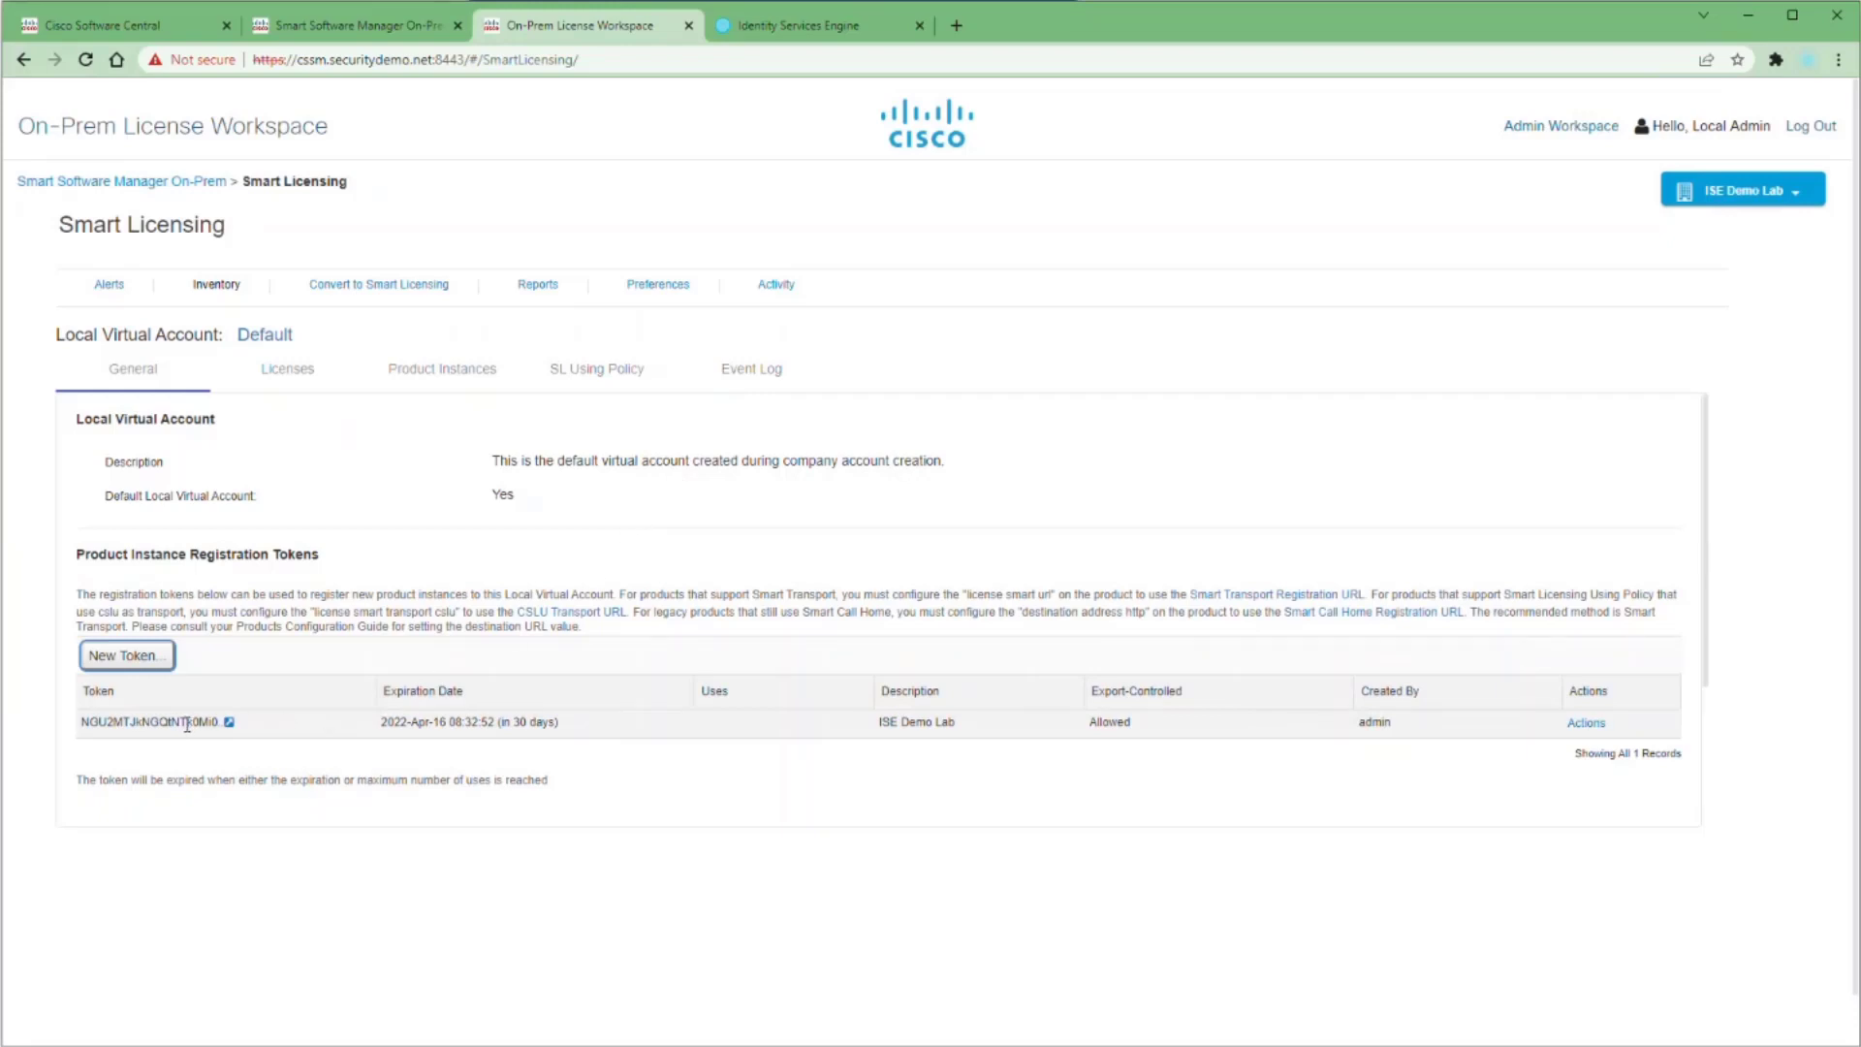
pyautogui.click(163, 721)
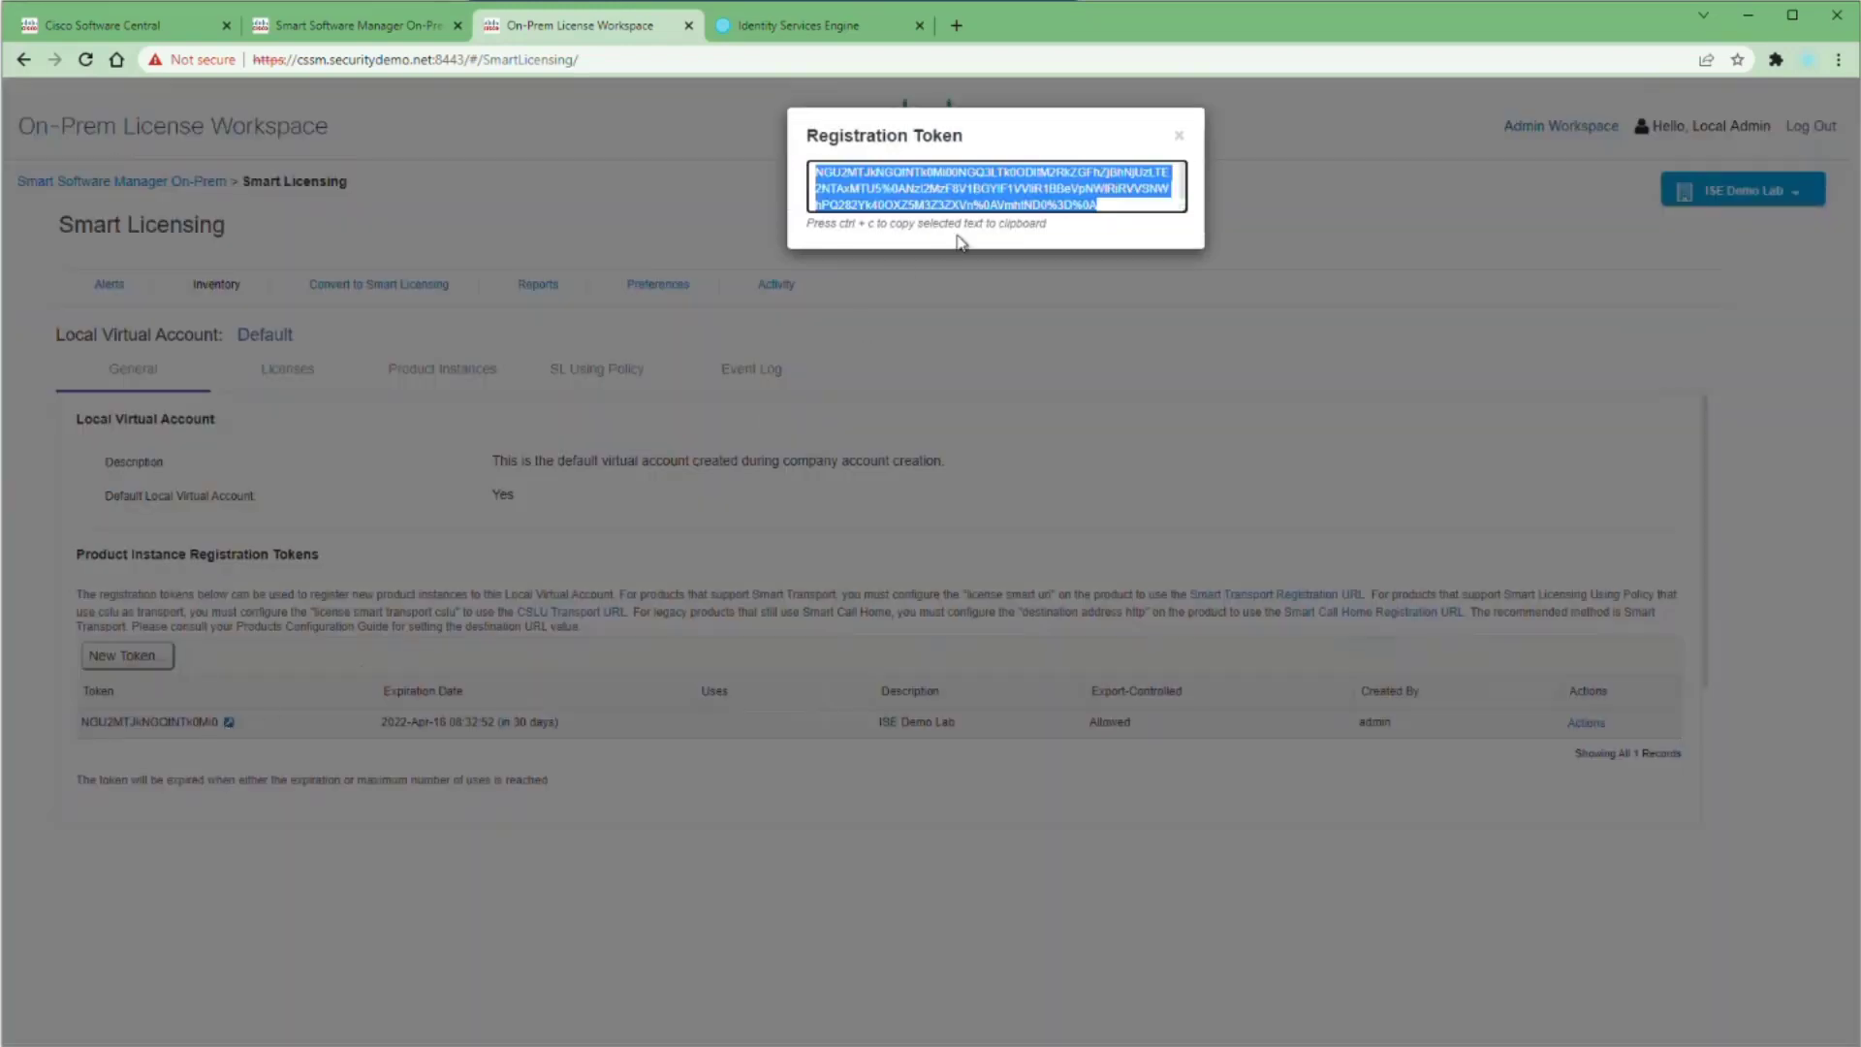
pyautogui.moveTo(1116, 140)
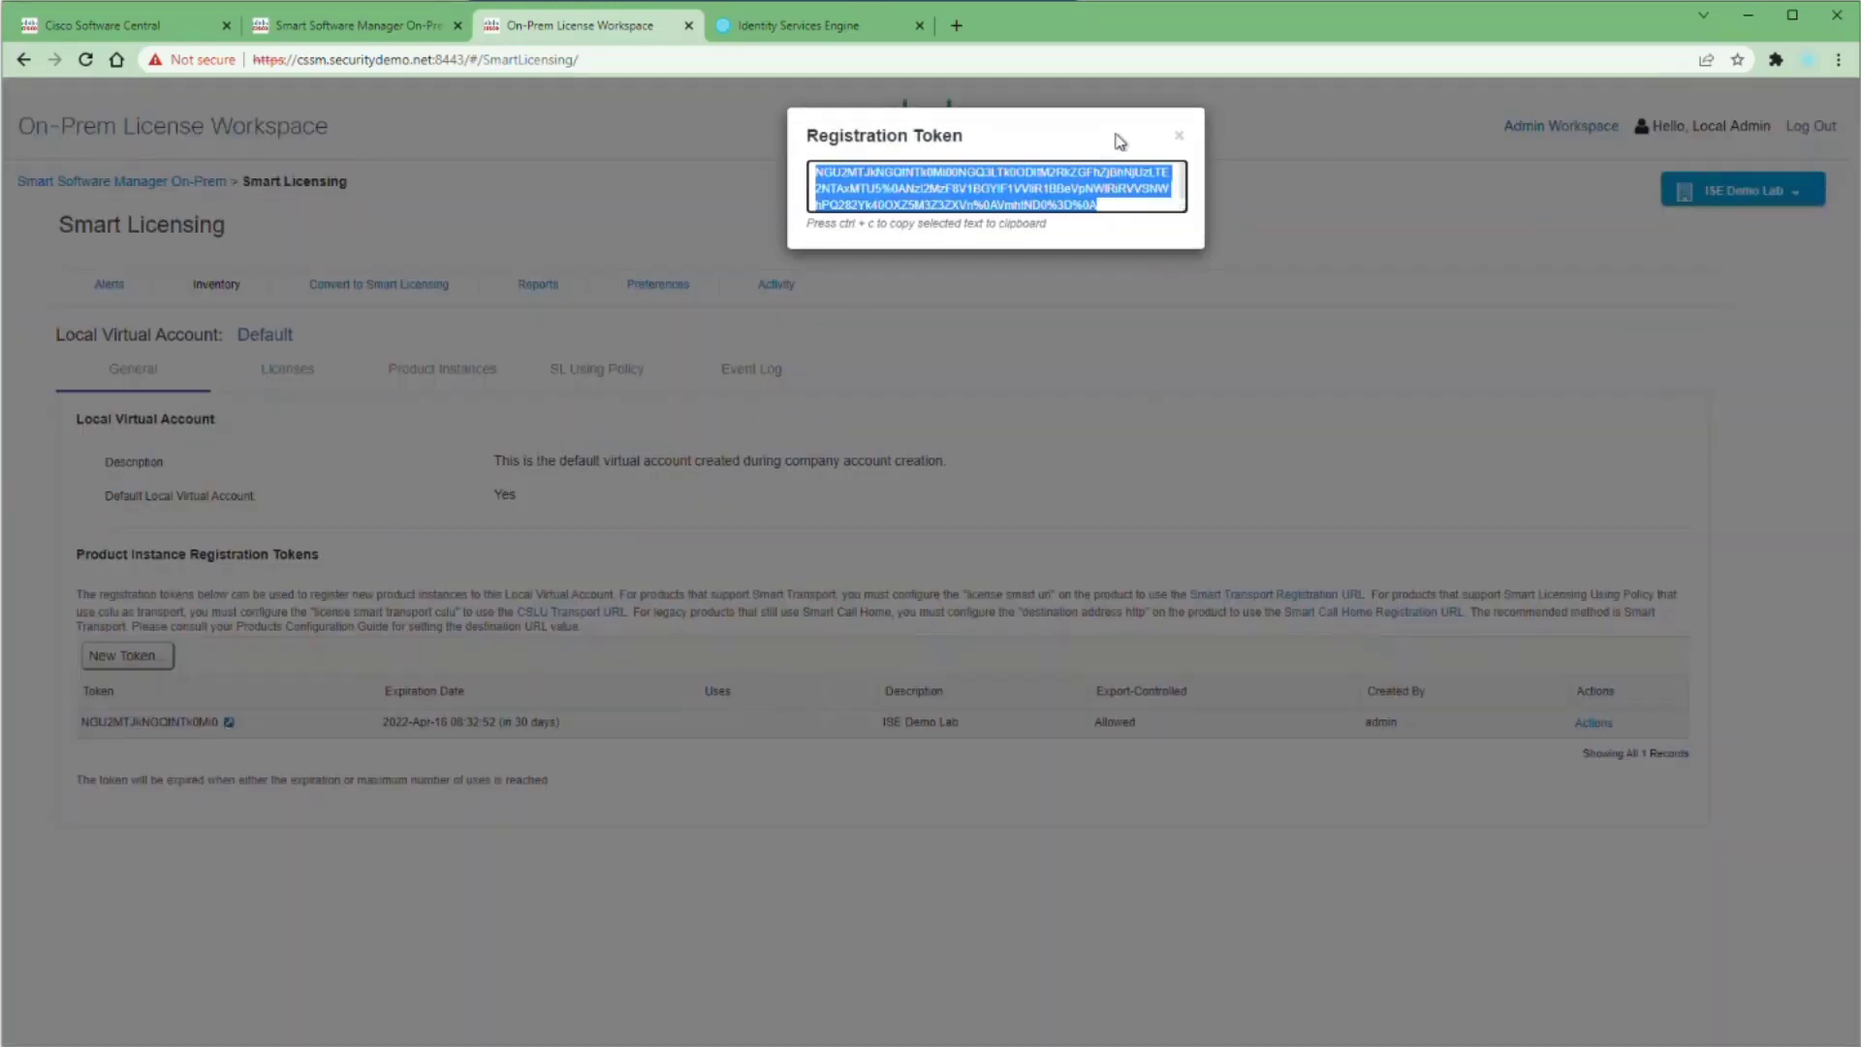
pyautogui.click(820, 25)
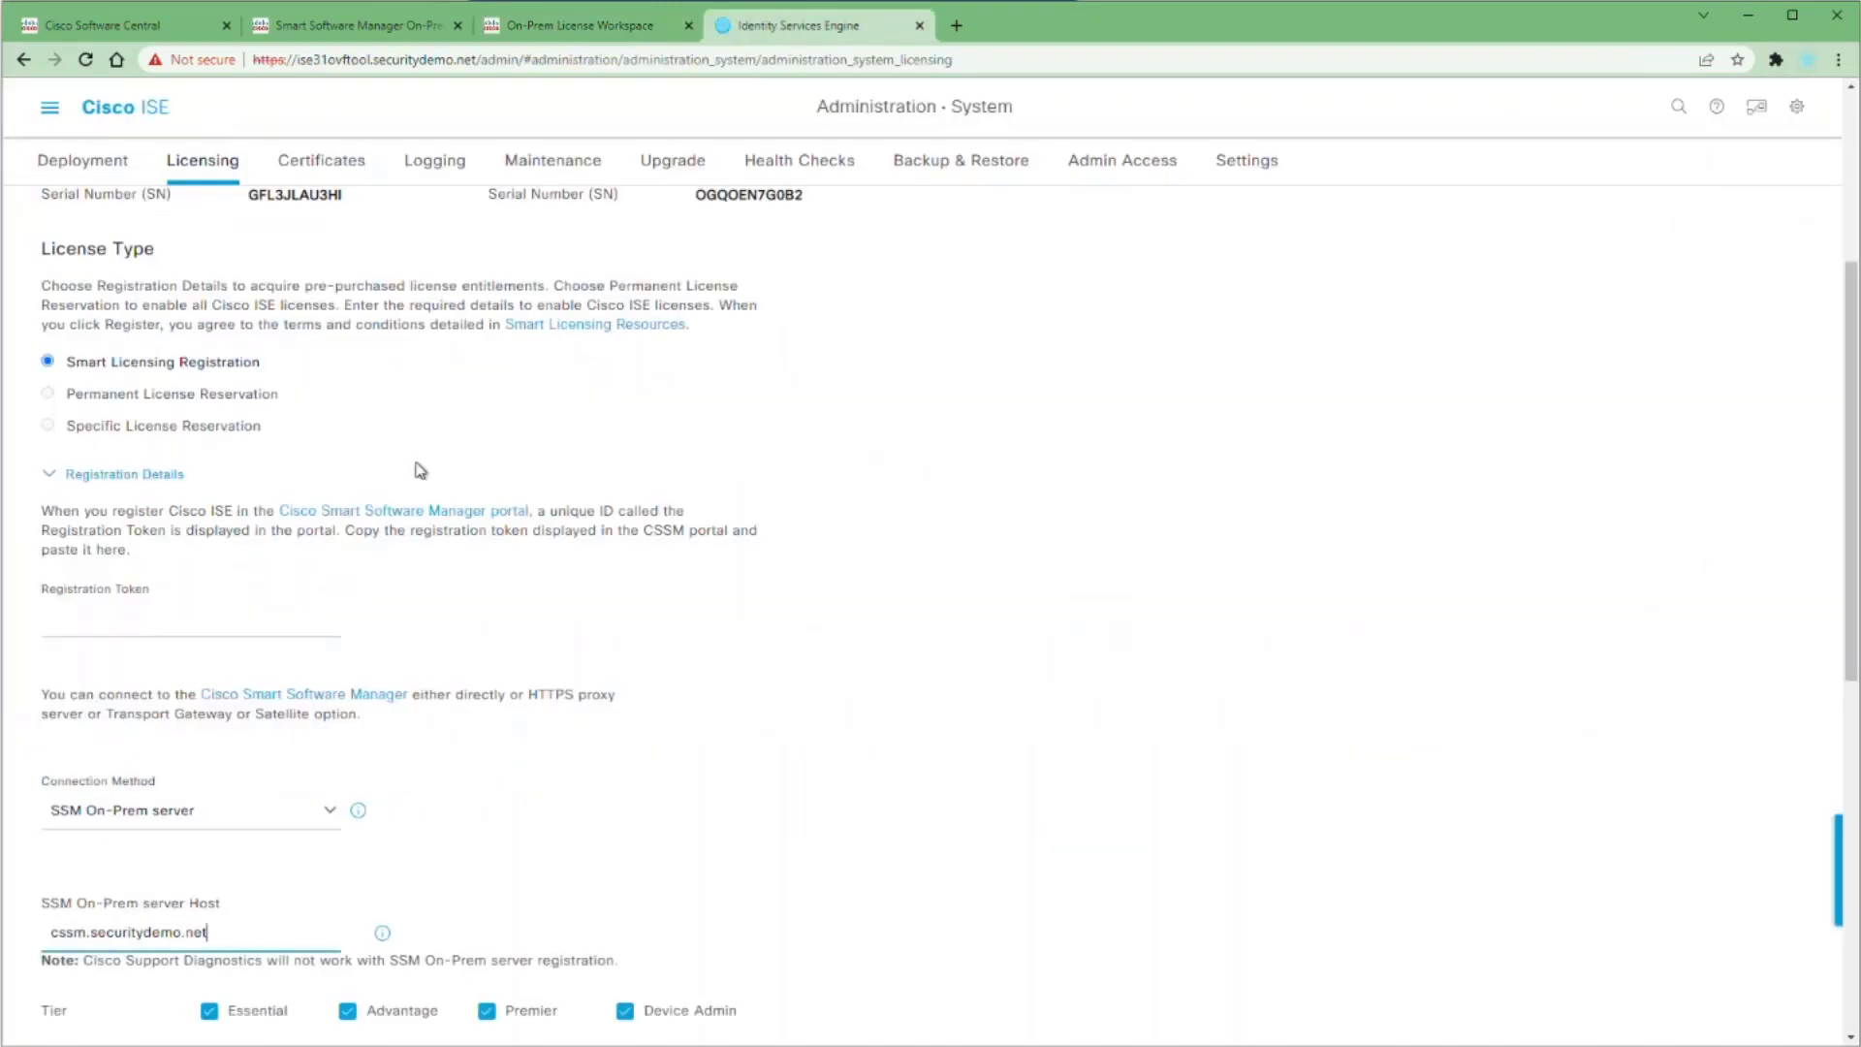
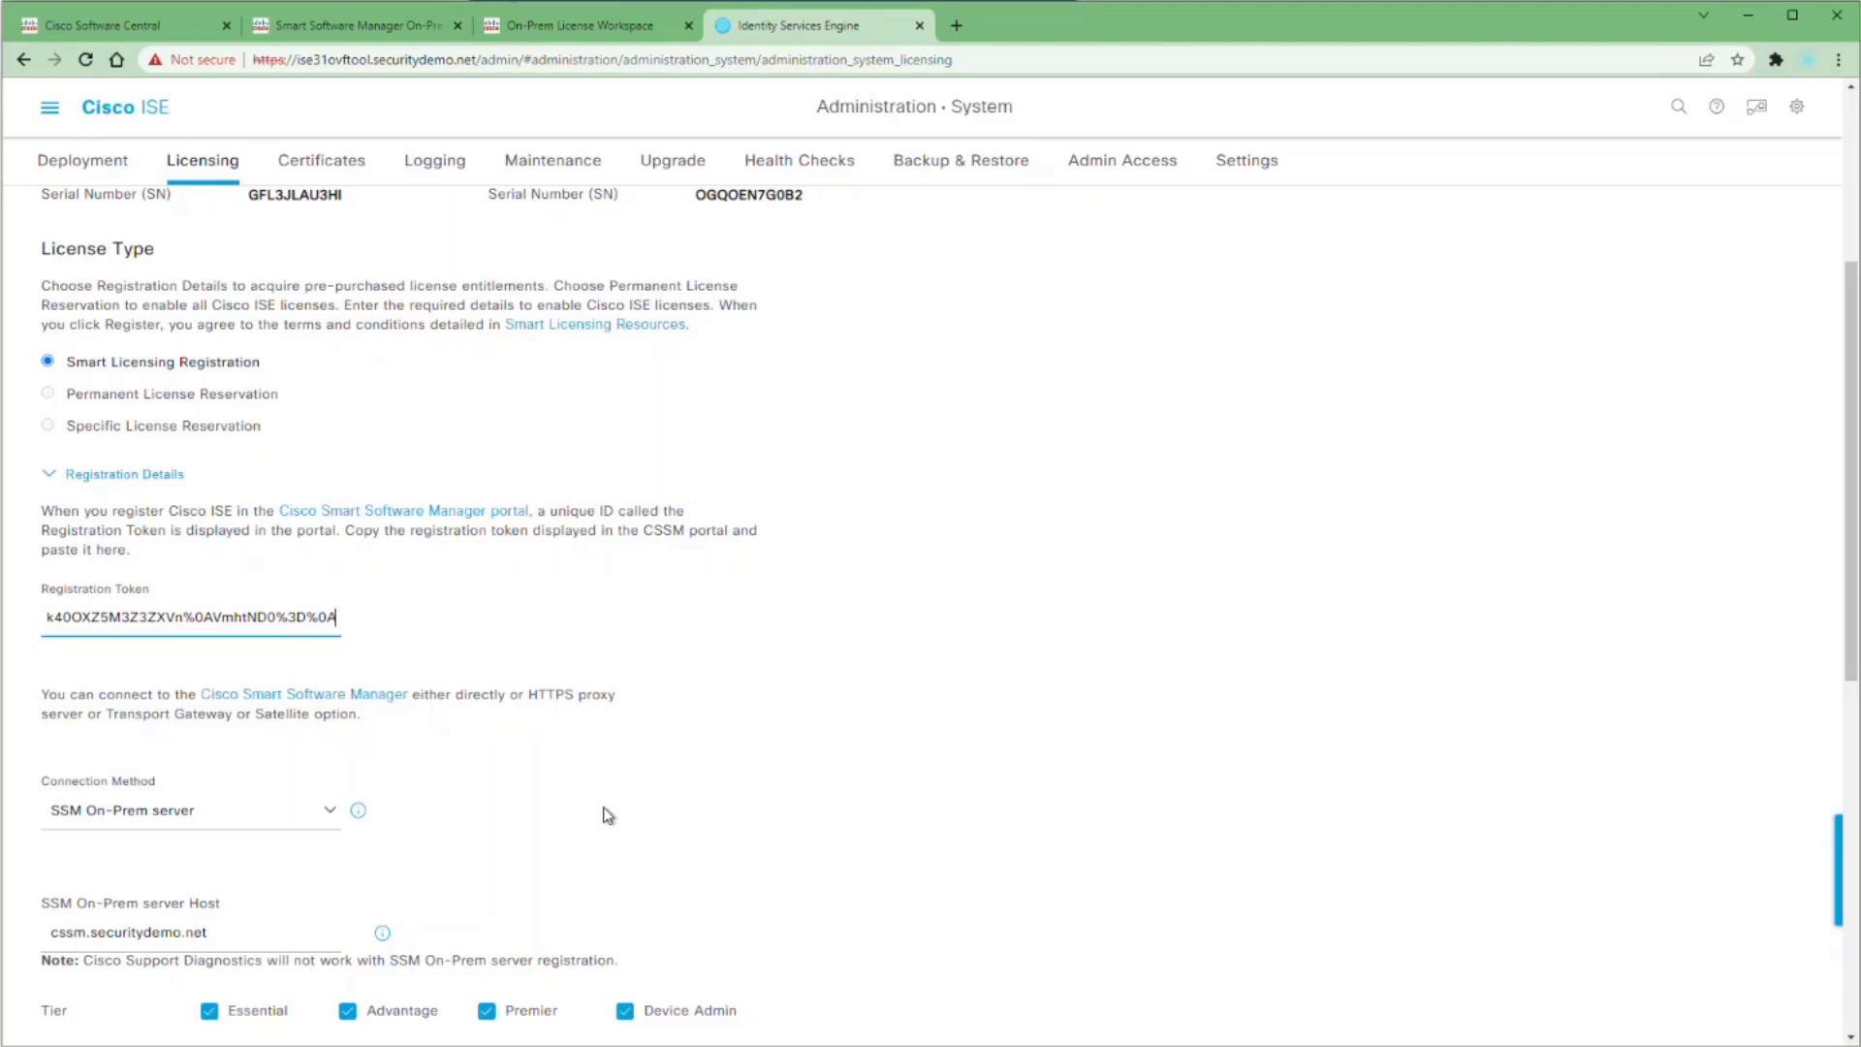
# - Paste the token into ISE's Registration Token field, update, and confirm the warning
pyautogui.scroll(-3)
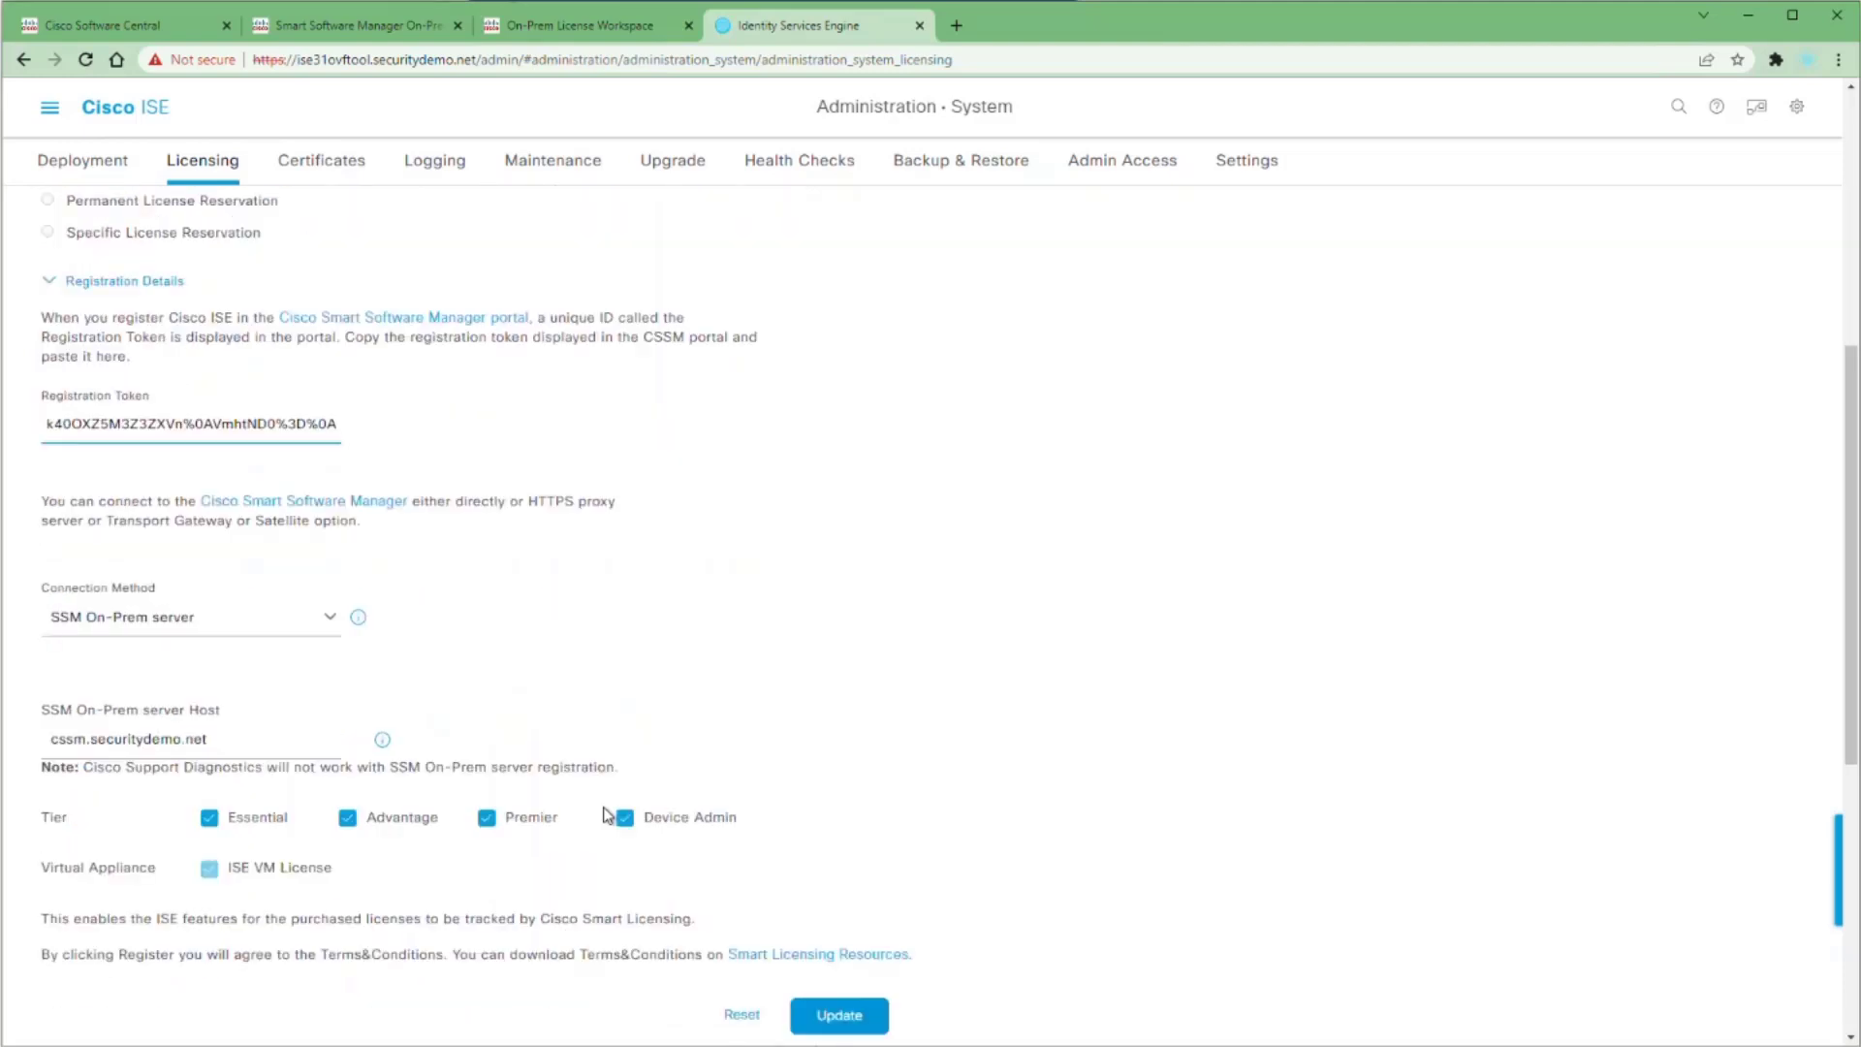
pyautogui.click(837, 1015)
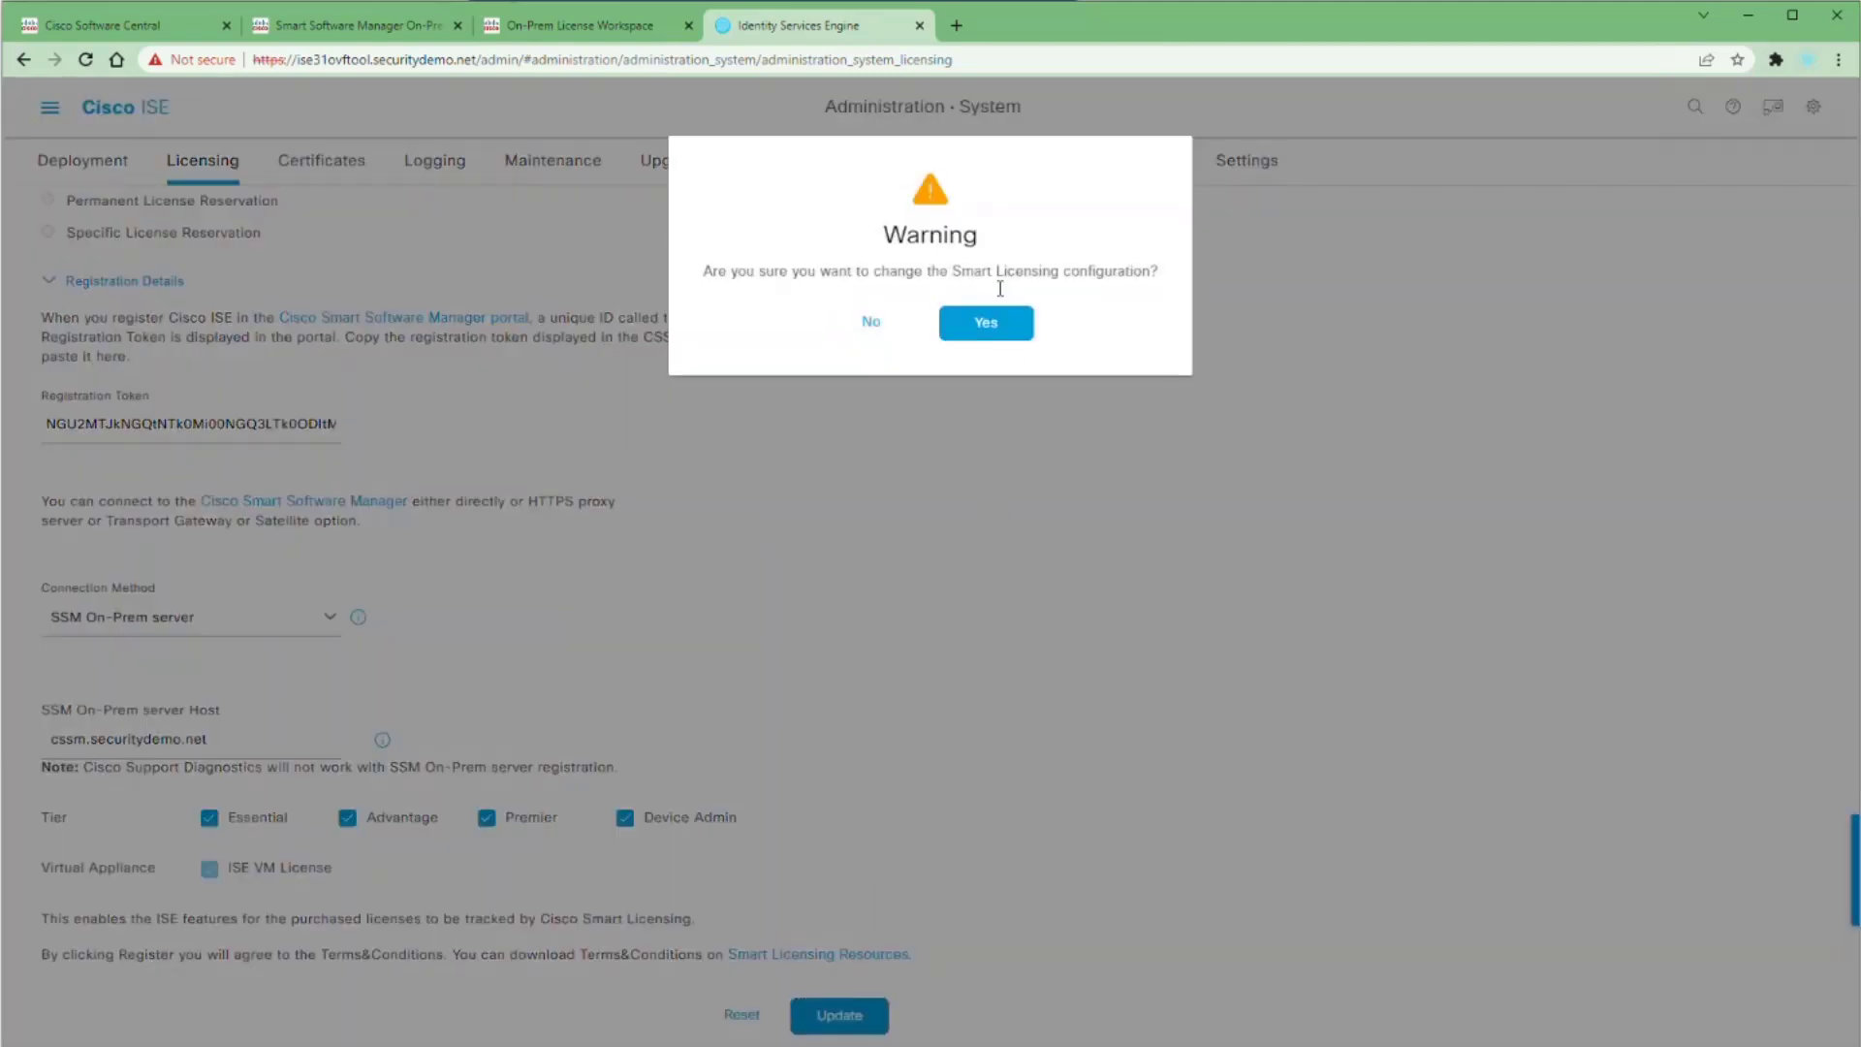
pyautogui.click(985, 322)
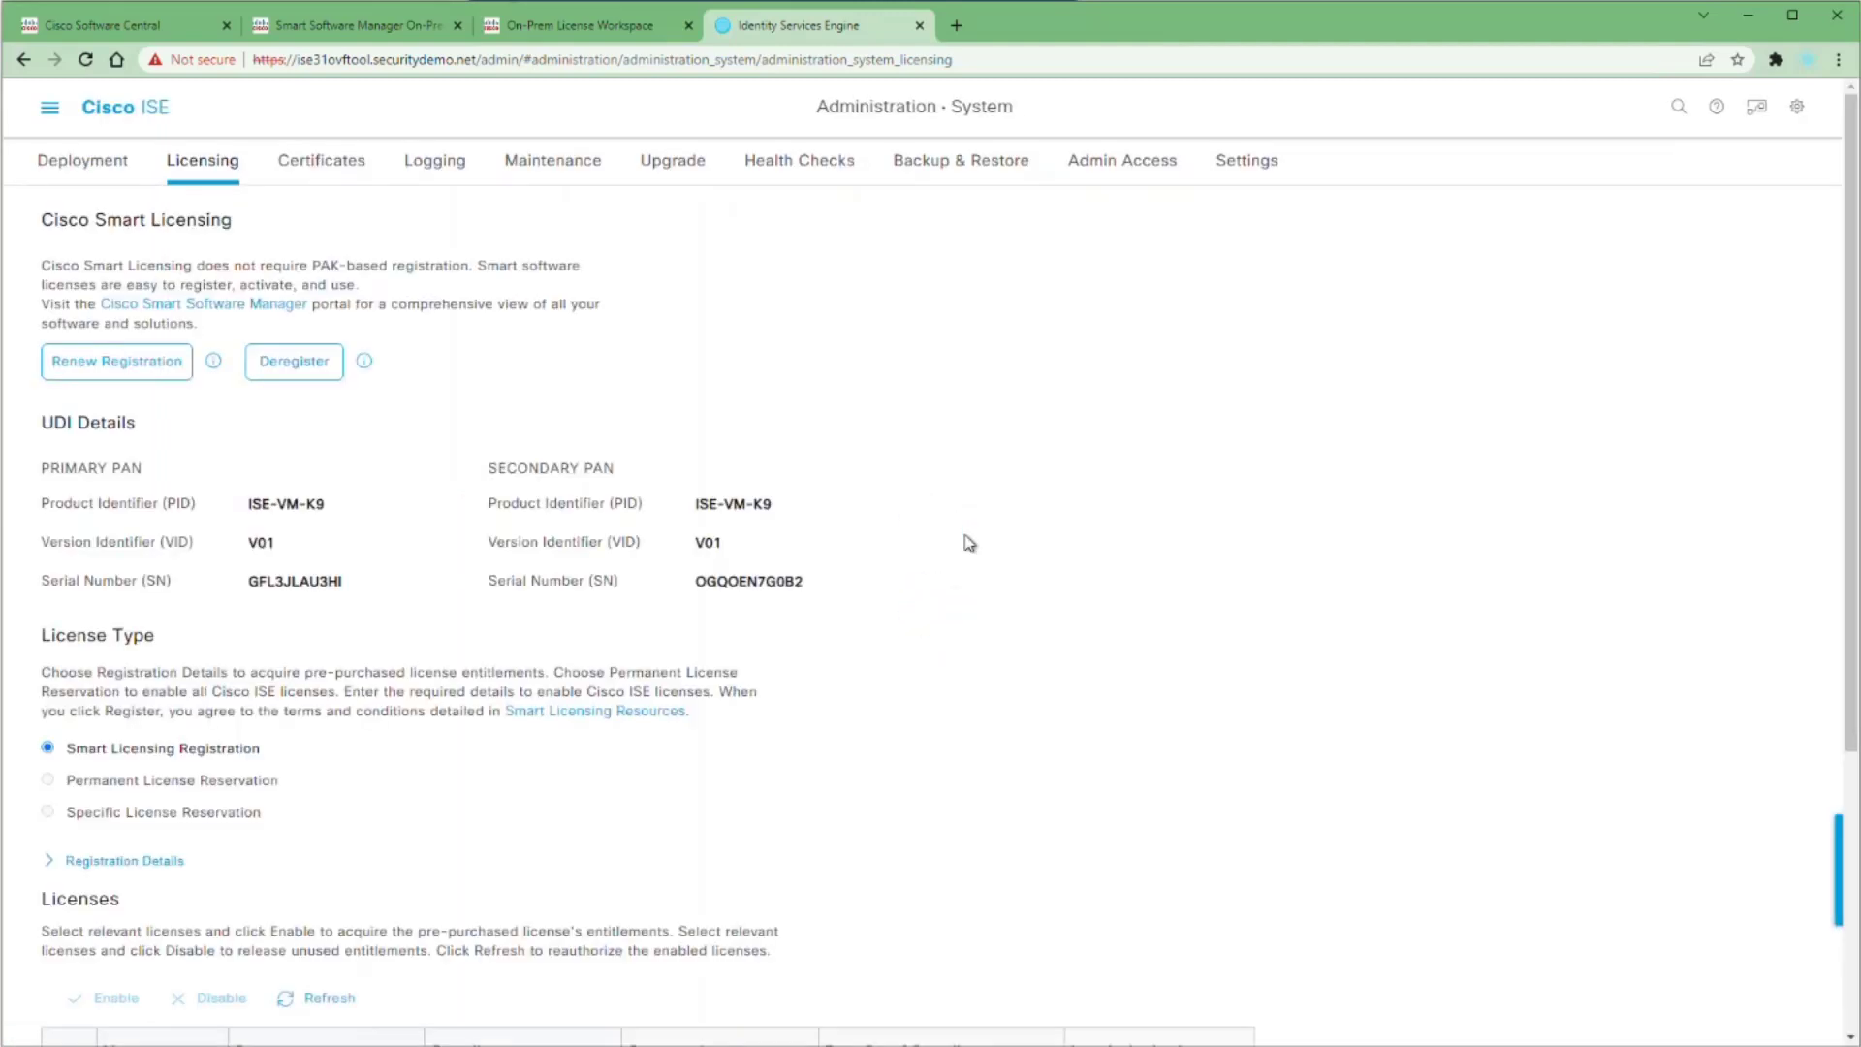
pyautogui.scroll(-3)
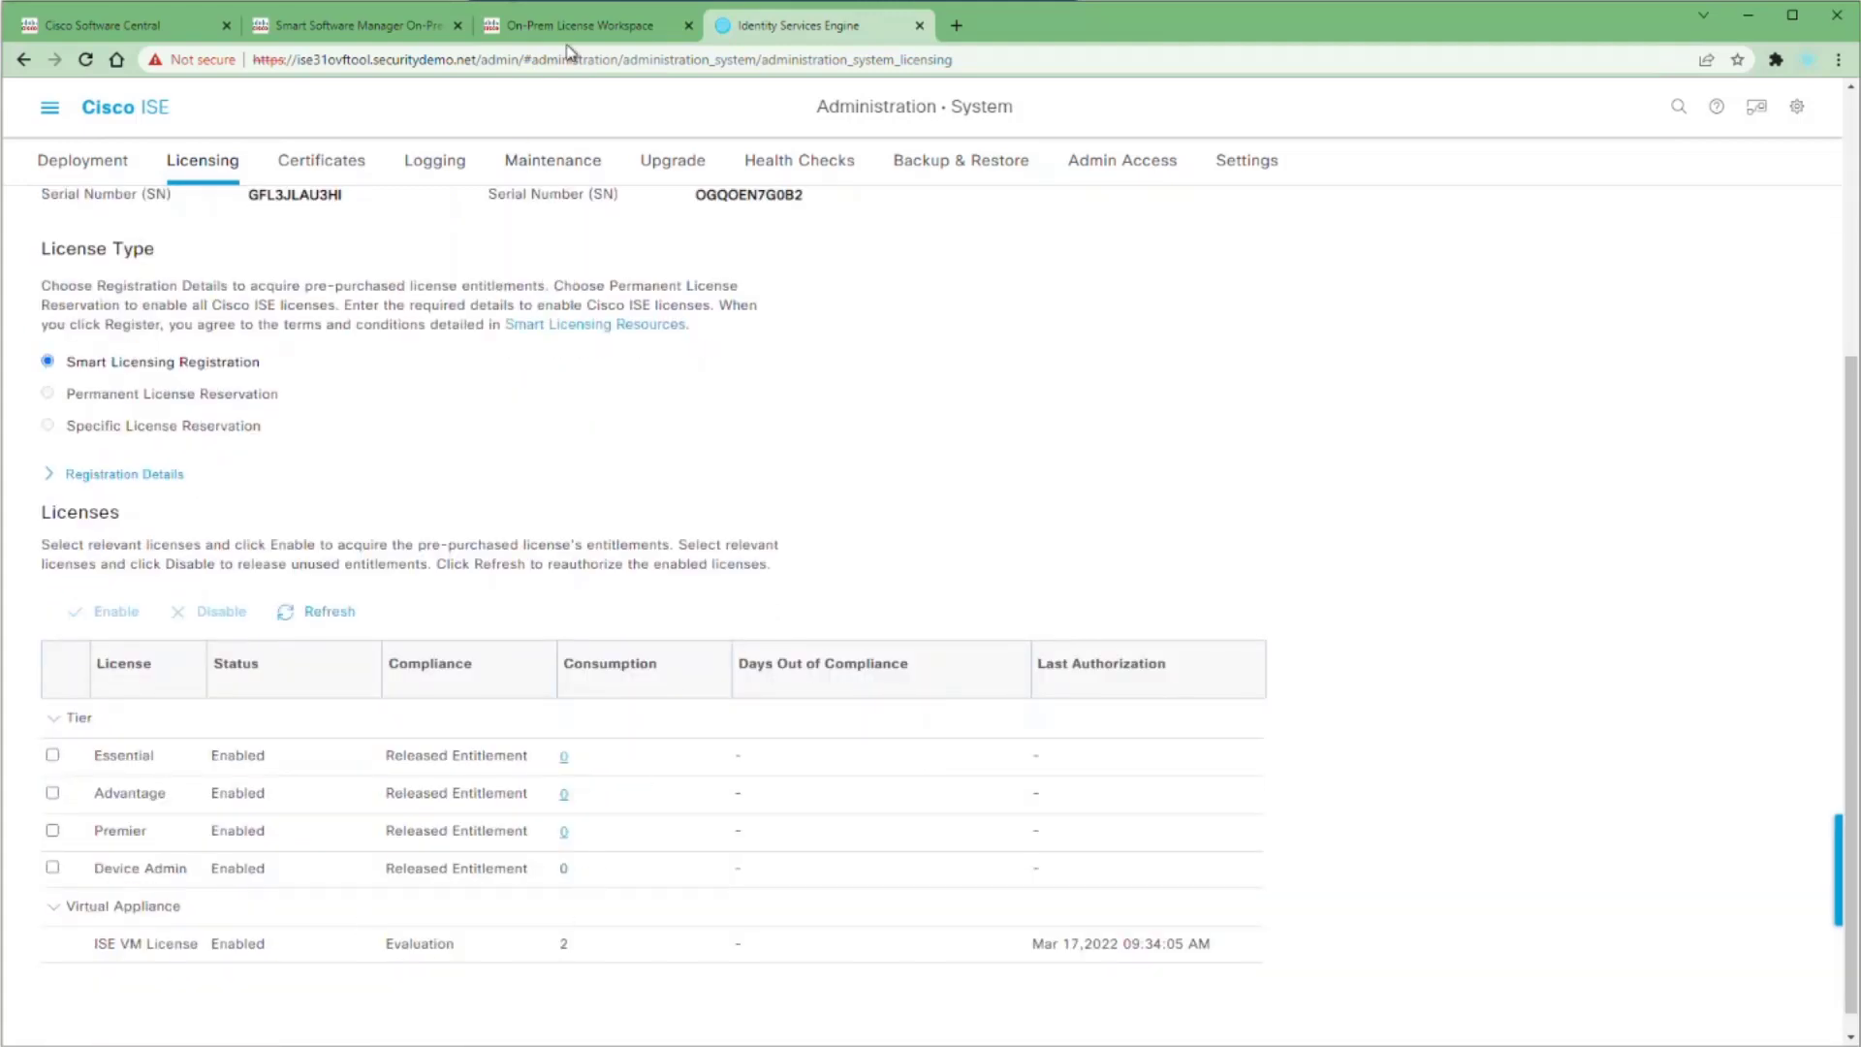
pyautogui.click(577, 25)
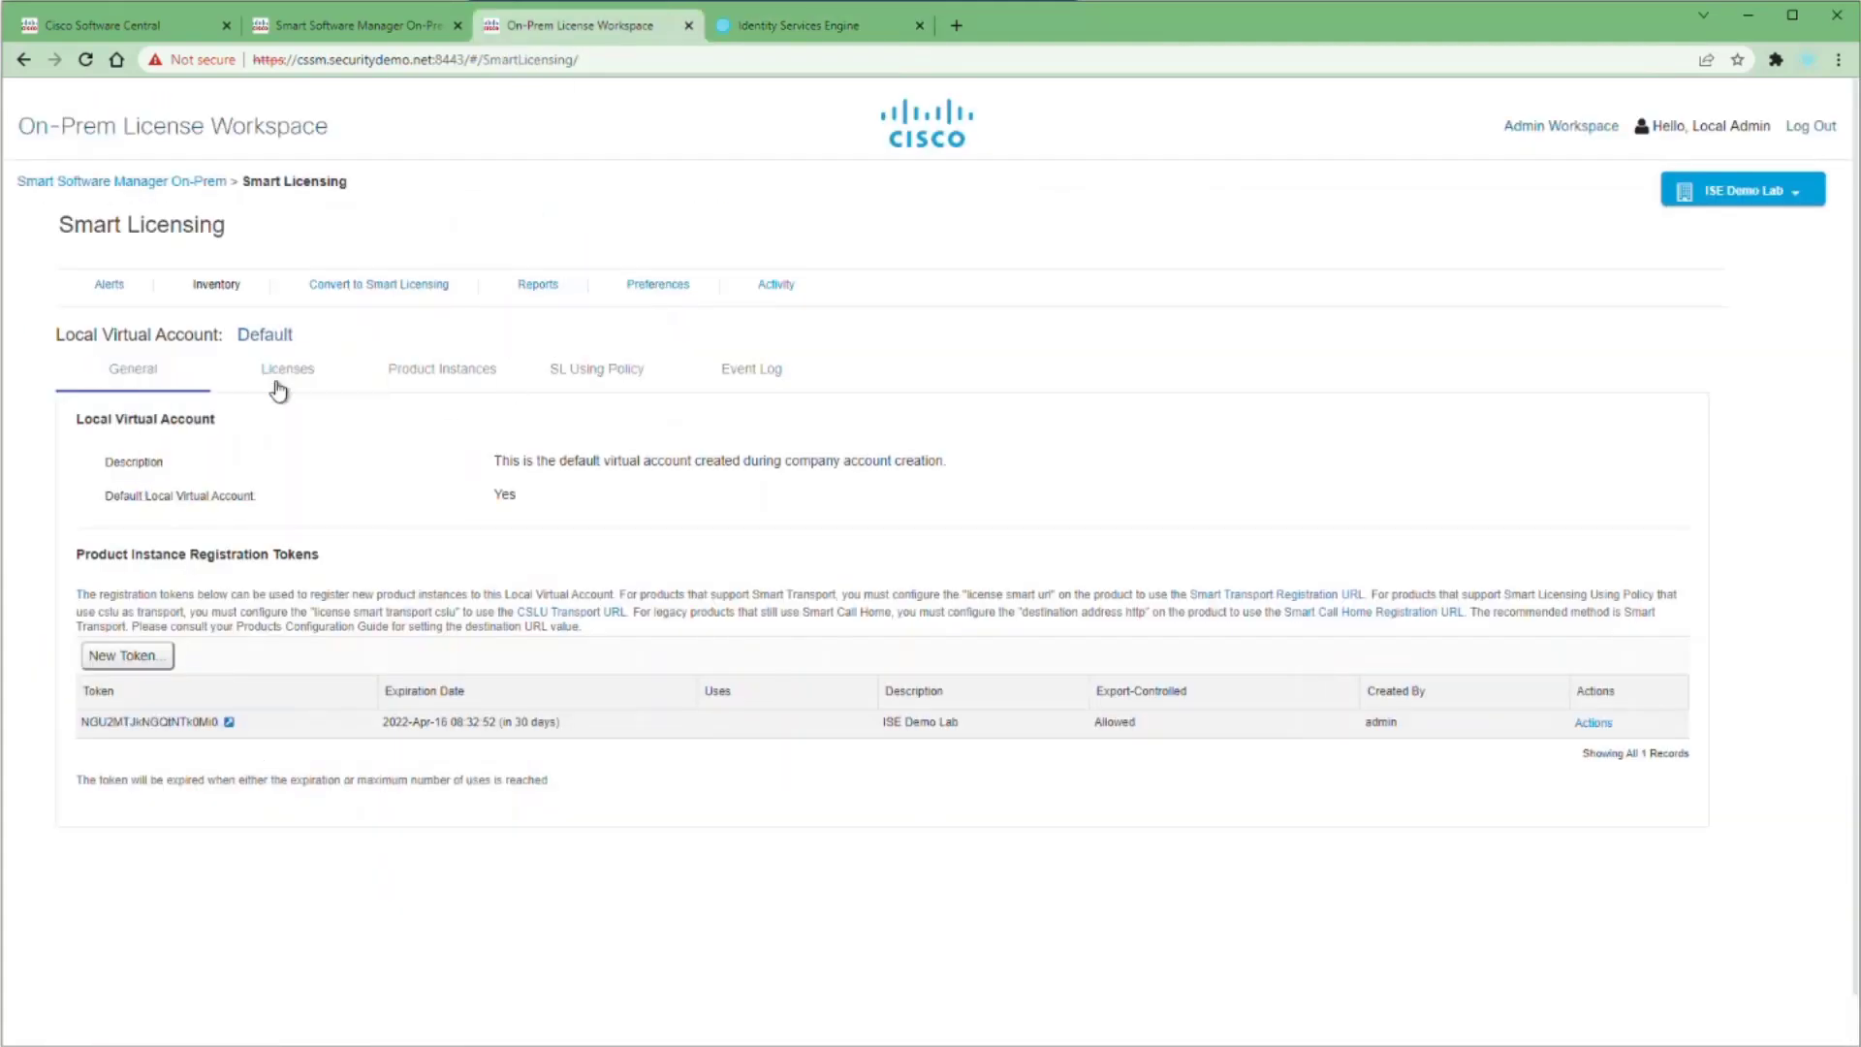
# - Confirm the Default account's two in-use ISE VM licenses belong to the ise31ovftool instance
pyautogui.click(286, 369)
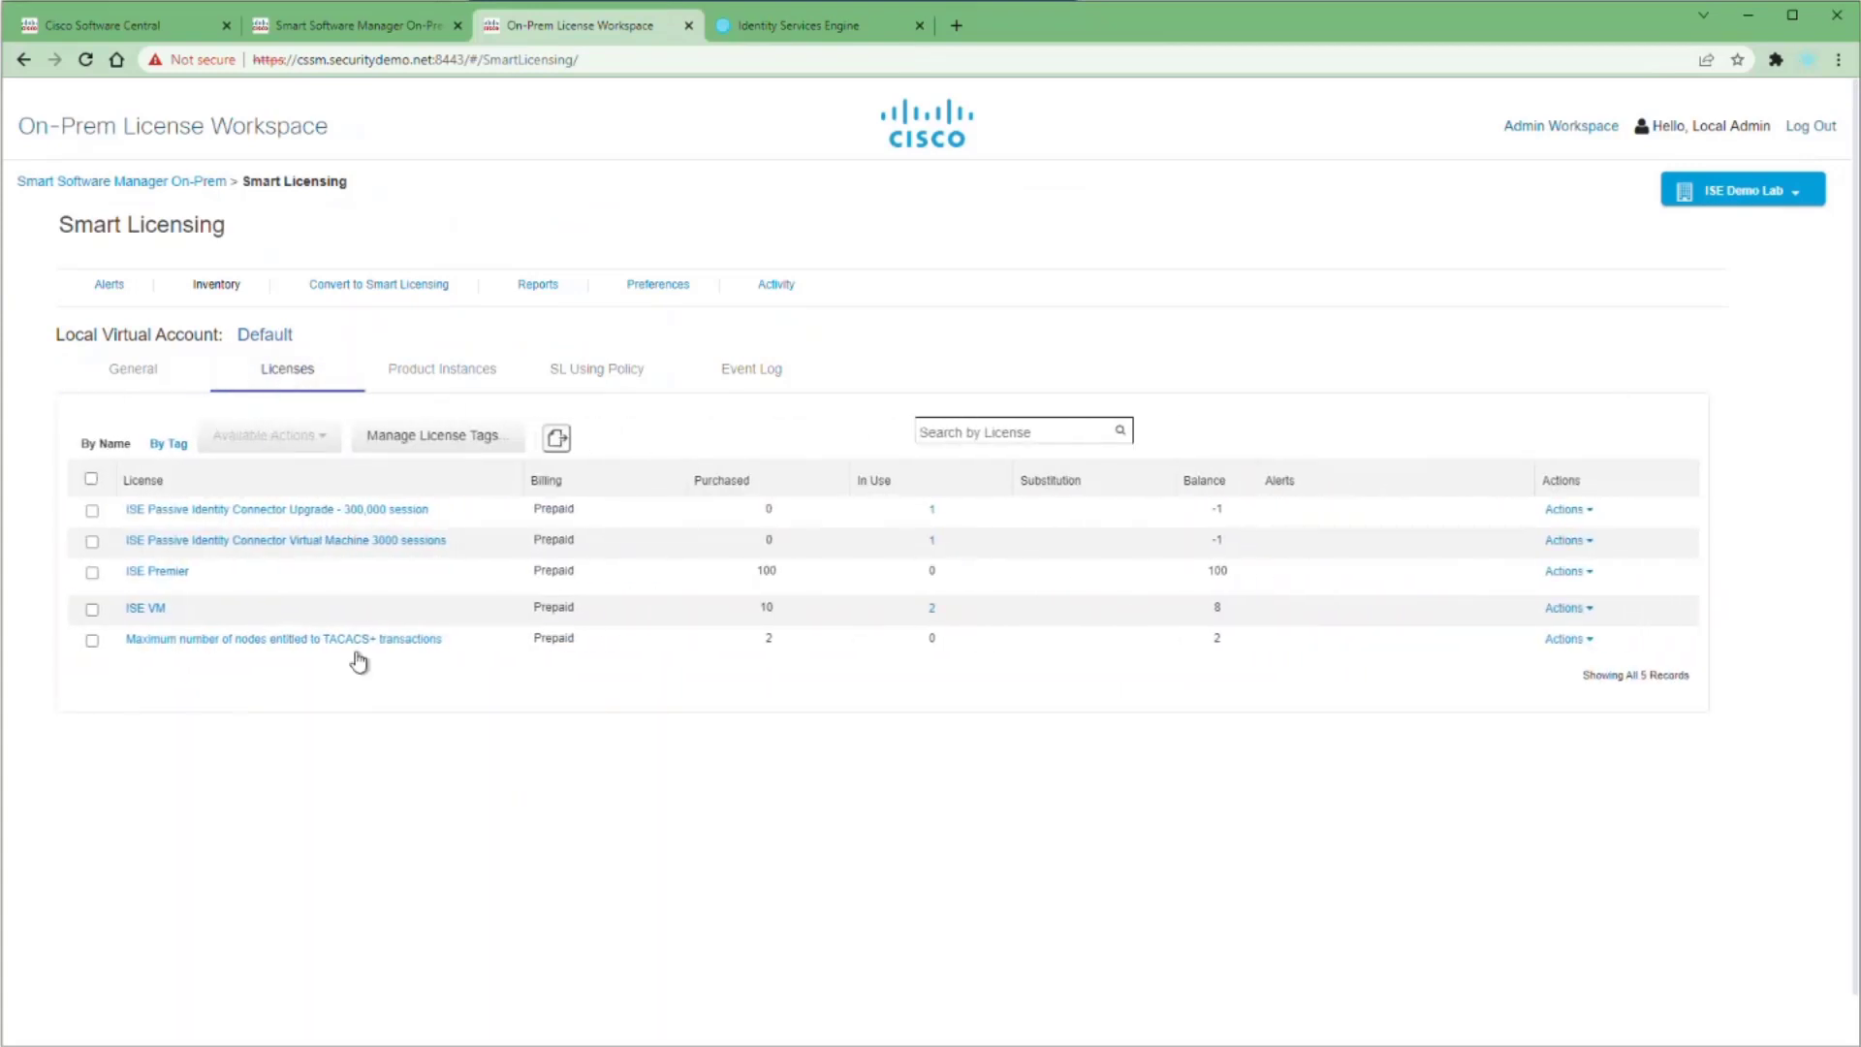
pyautogui.moveTo(932, 619)
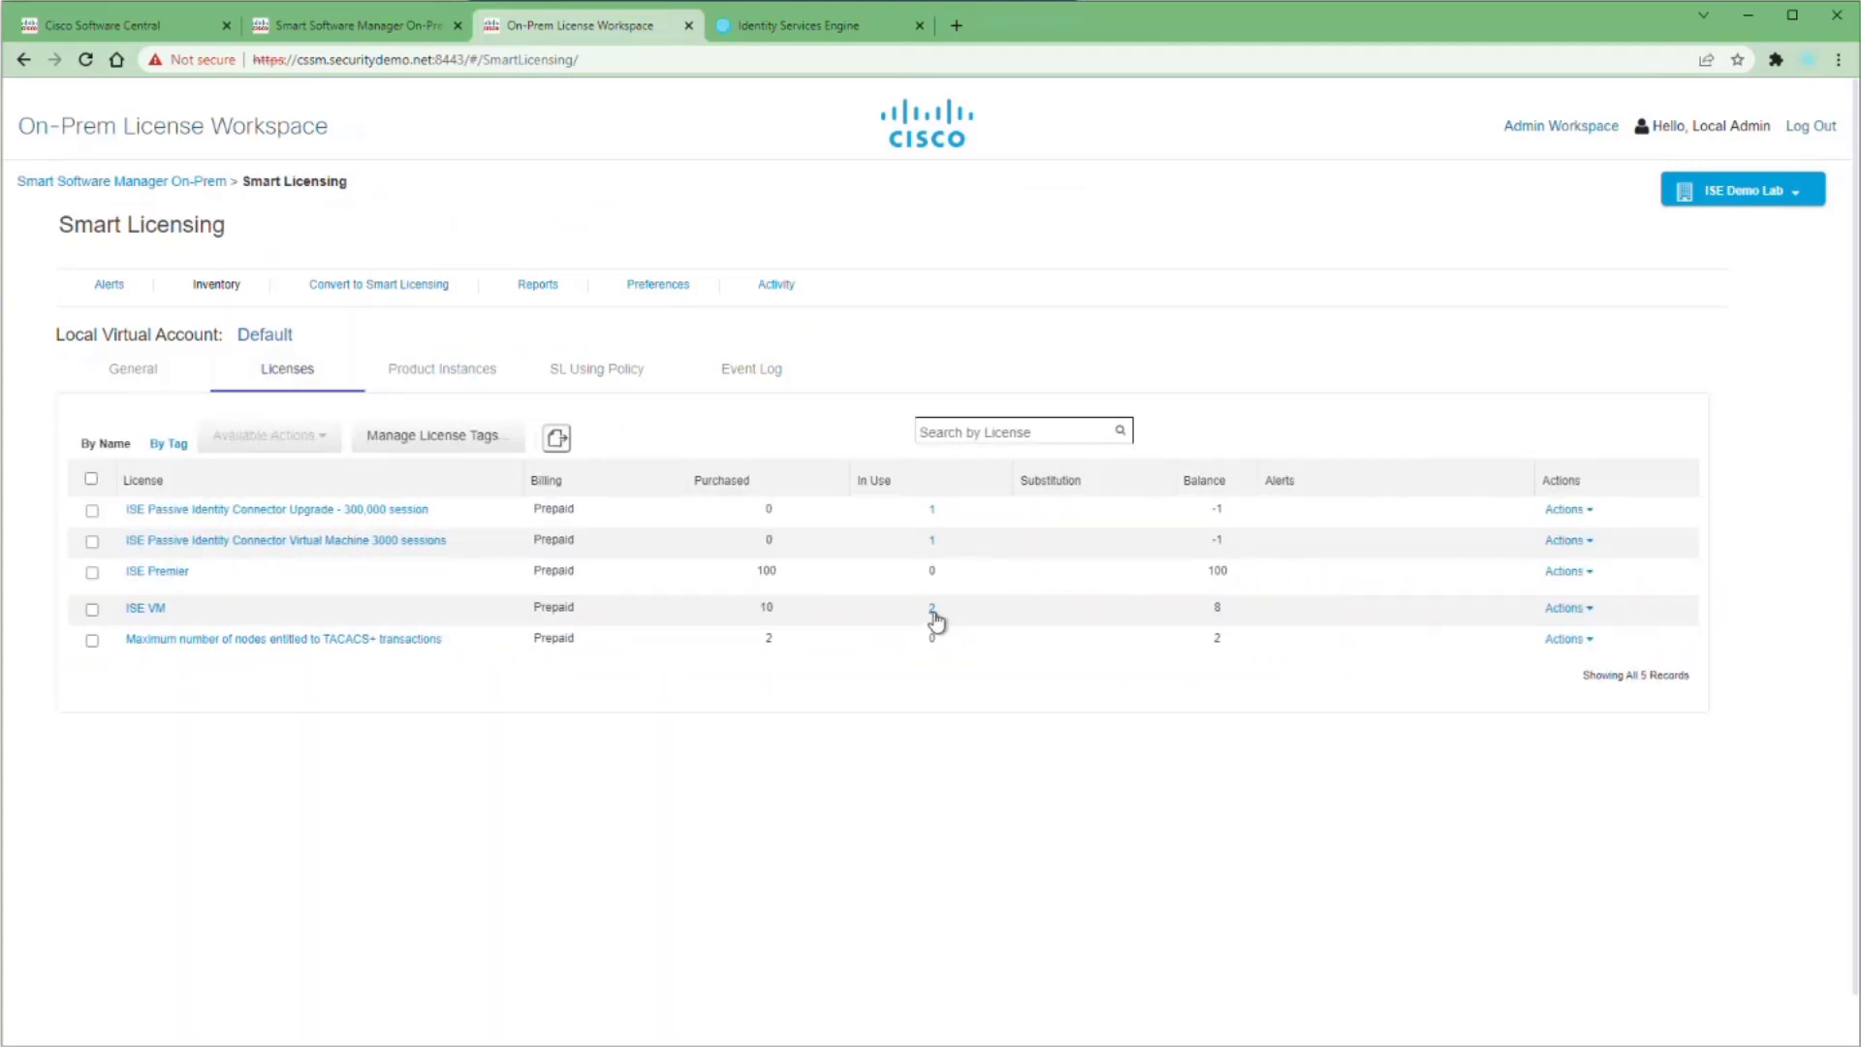
pyautogui.click(931, 608)
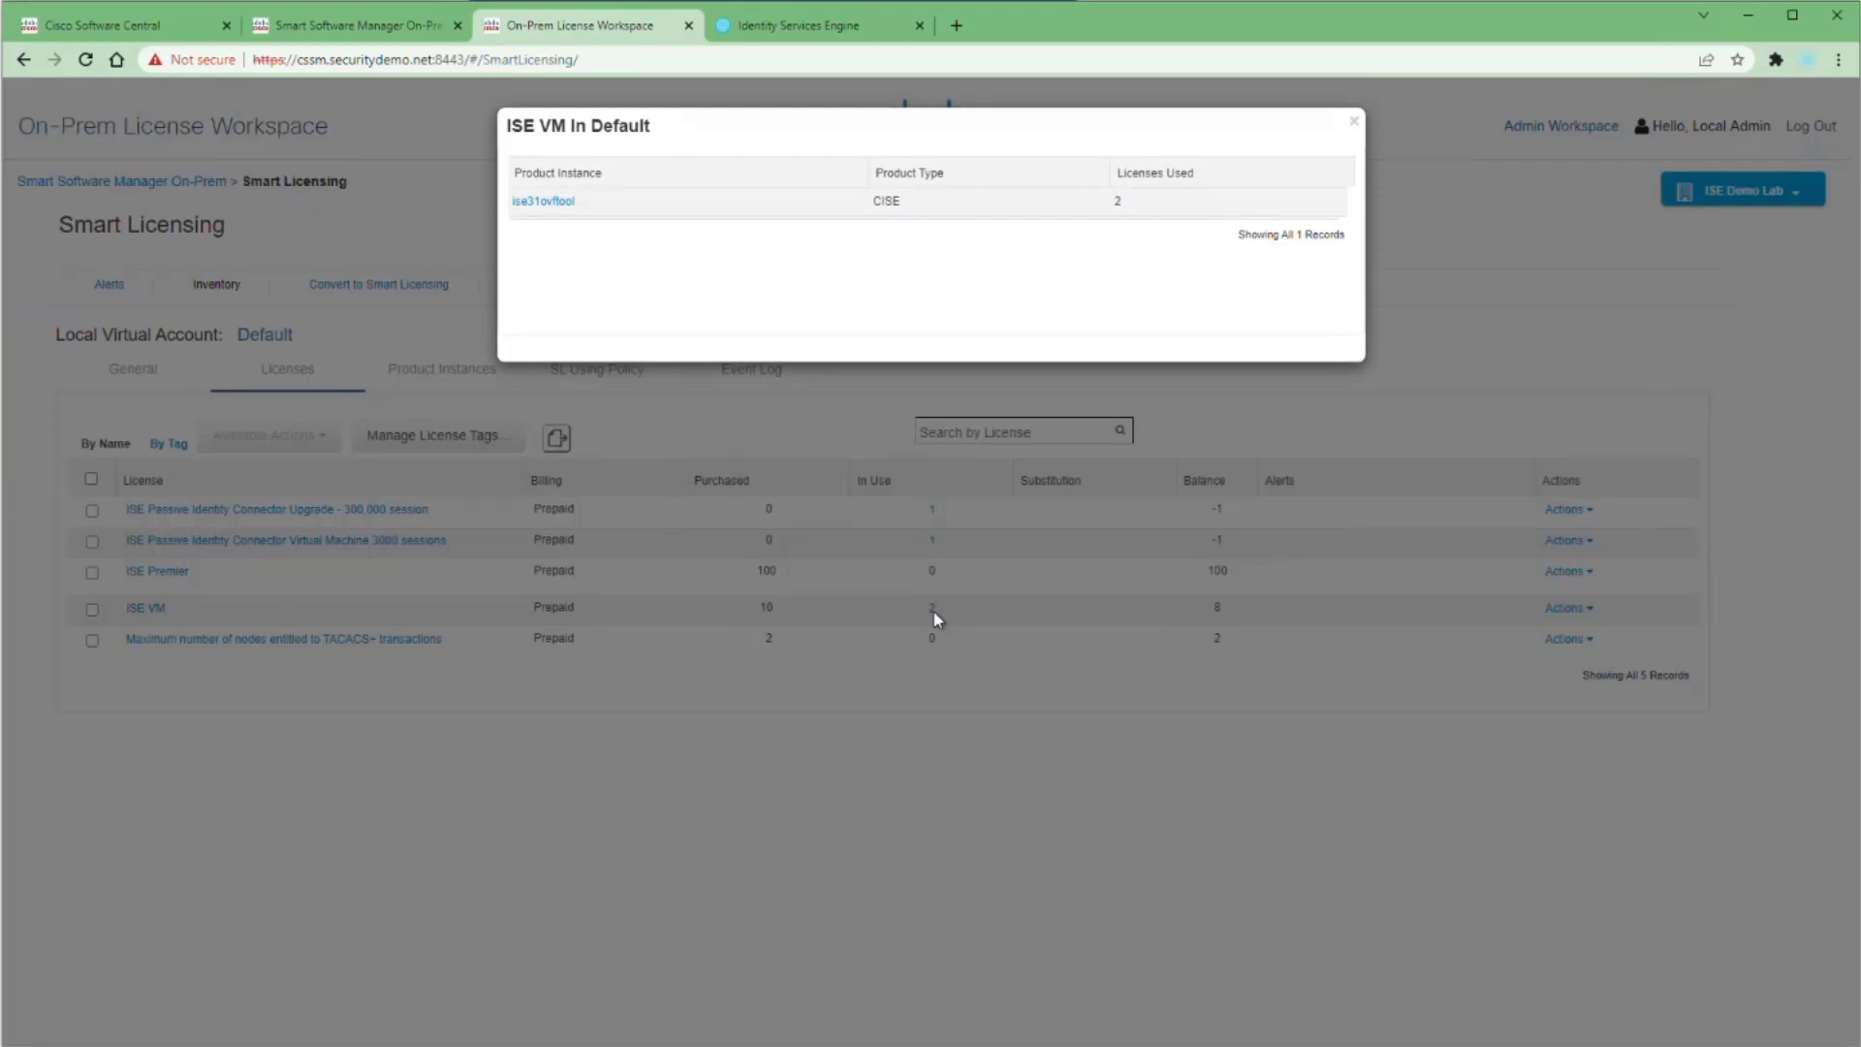
pyautogui.click(1352, 121)
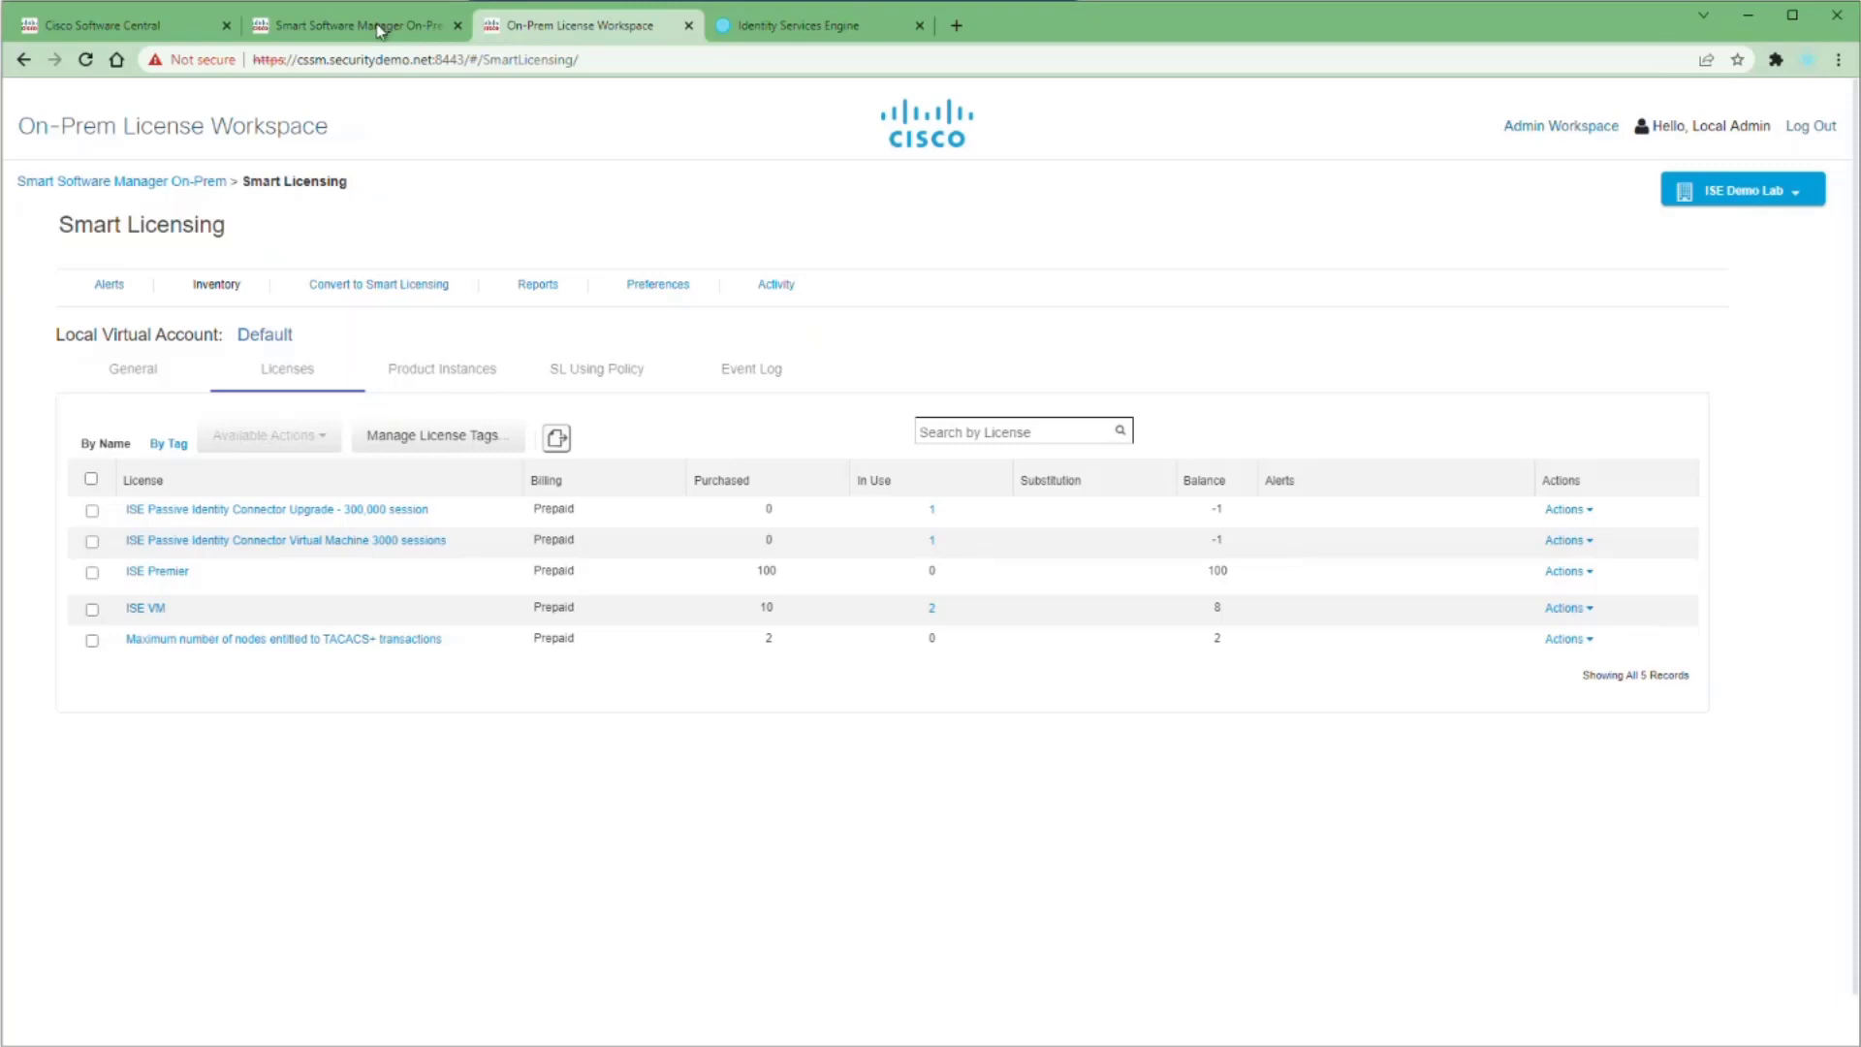
# - Show US Commercial's license inventory down to the 15 Passive Identity Connector licenses
pyautogui.click(344, 26)
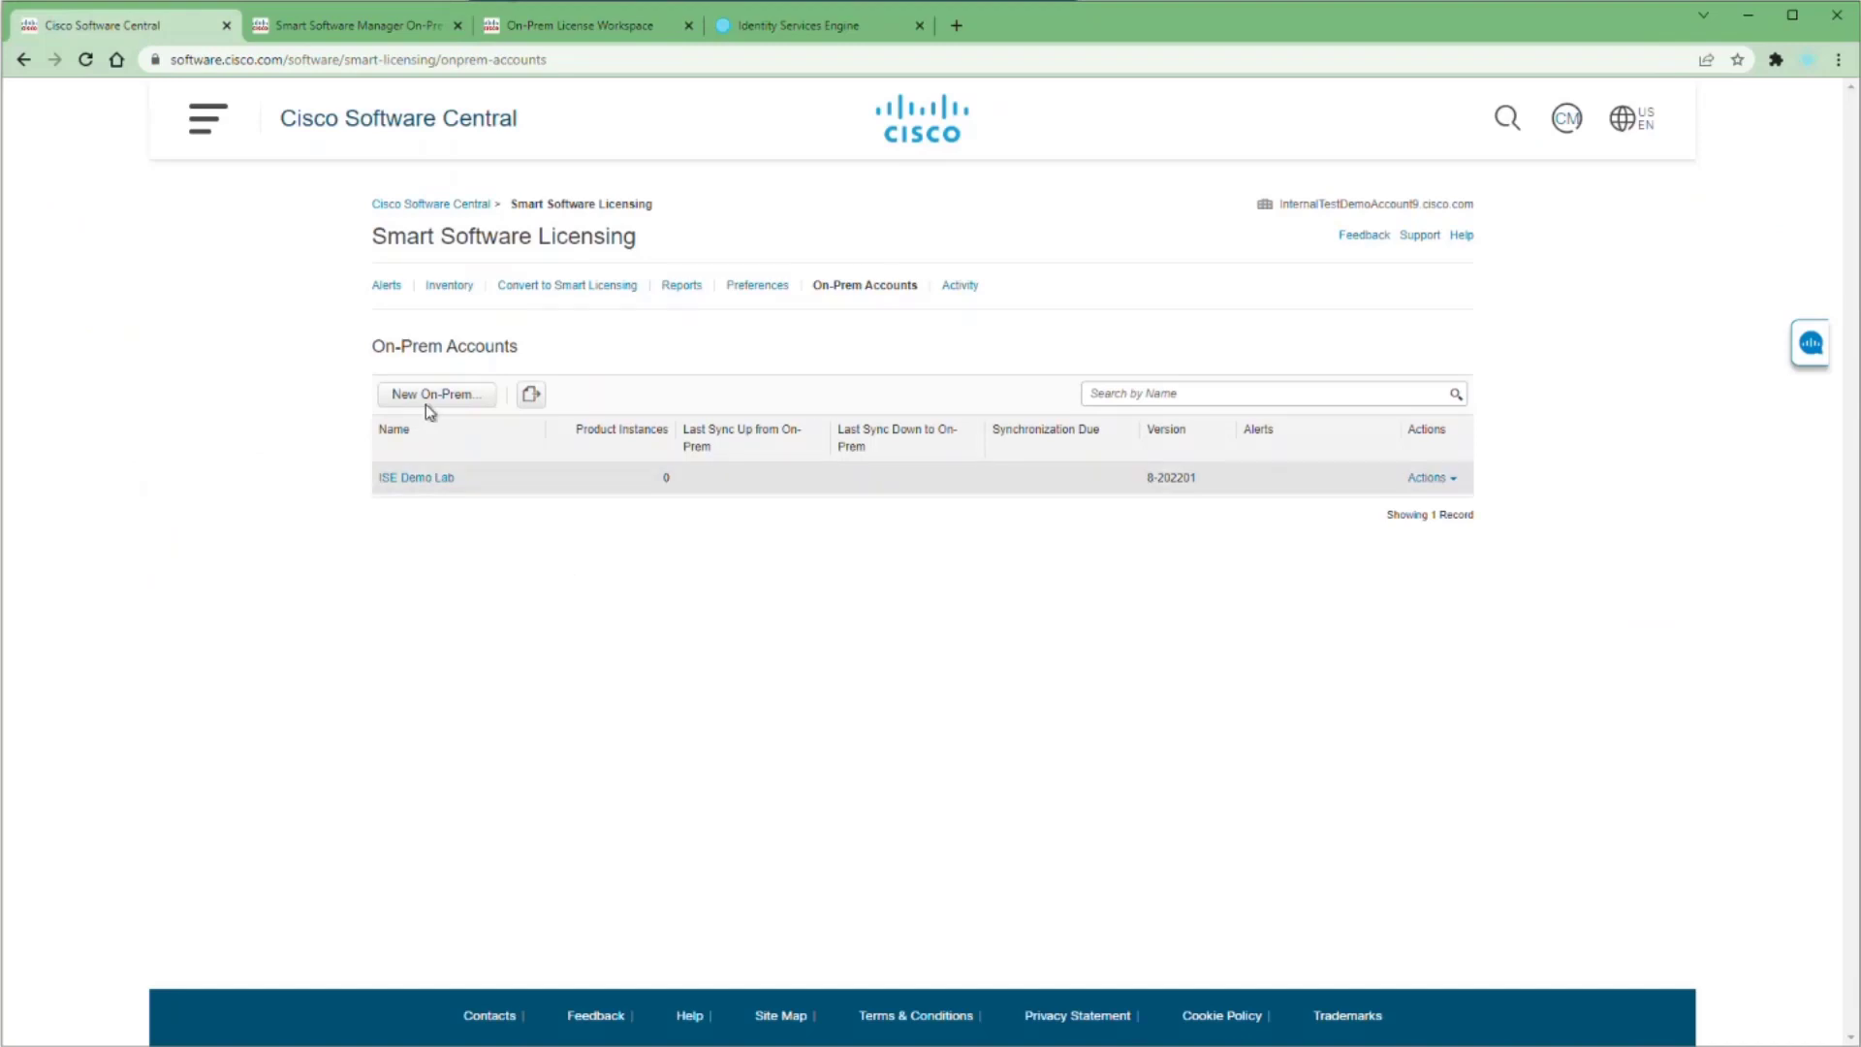
pyautogui.click(450, 285)
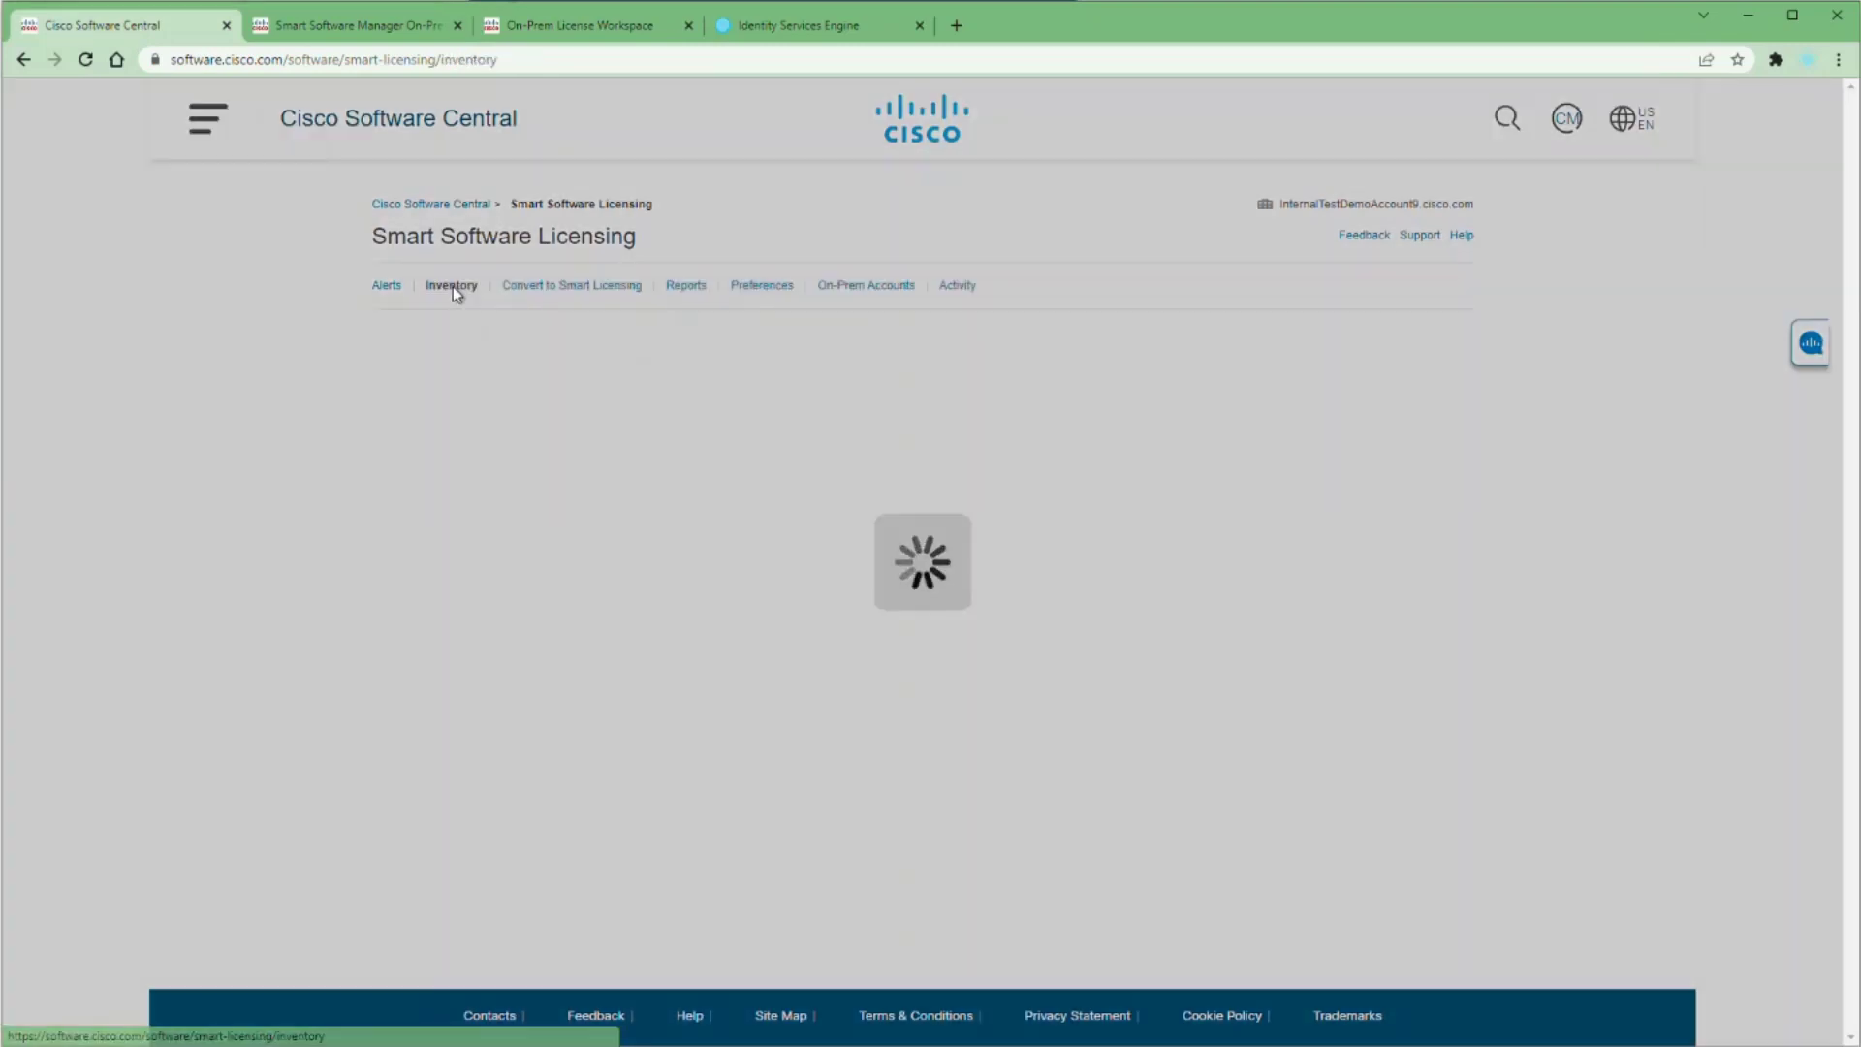
pyautogui.click(451, 285)
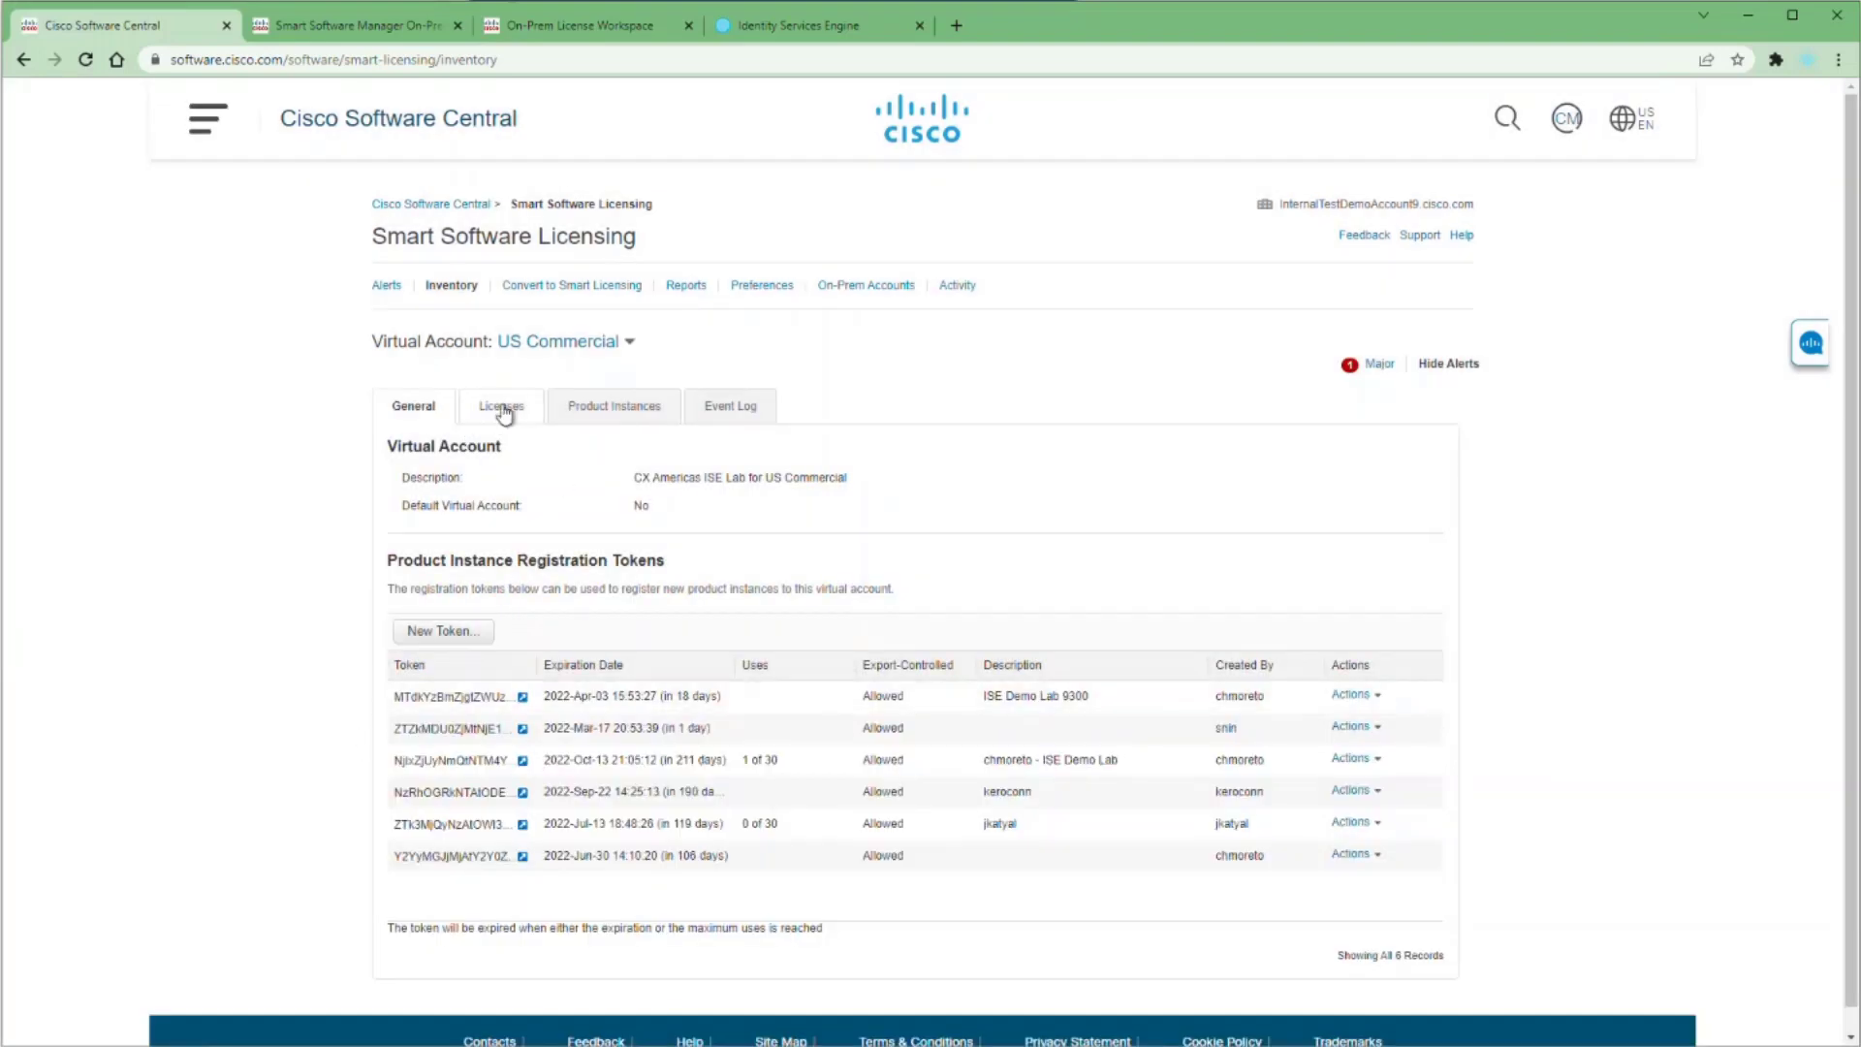
pyautogui.click(500, 405)
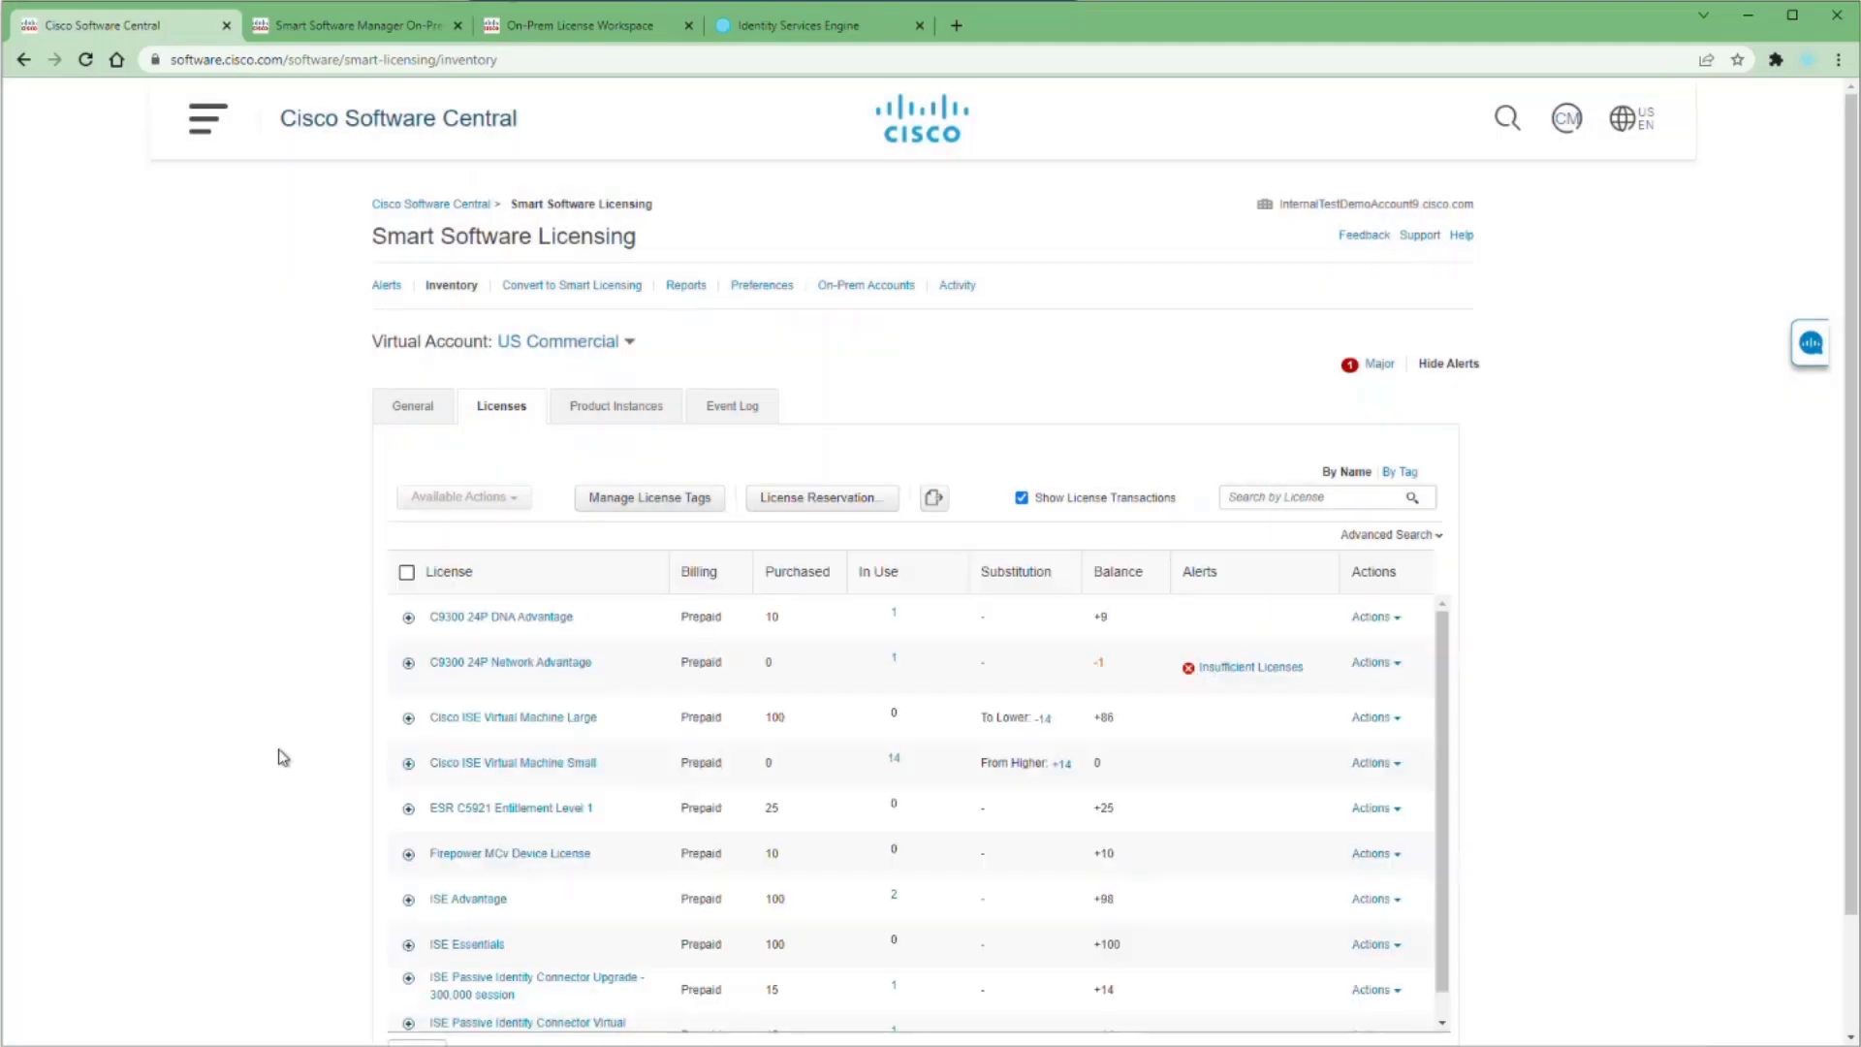
pyautogui.scroll(-3)
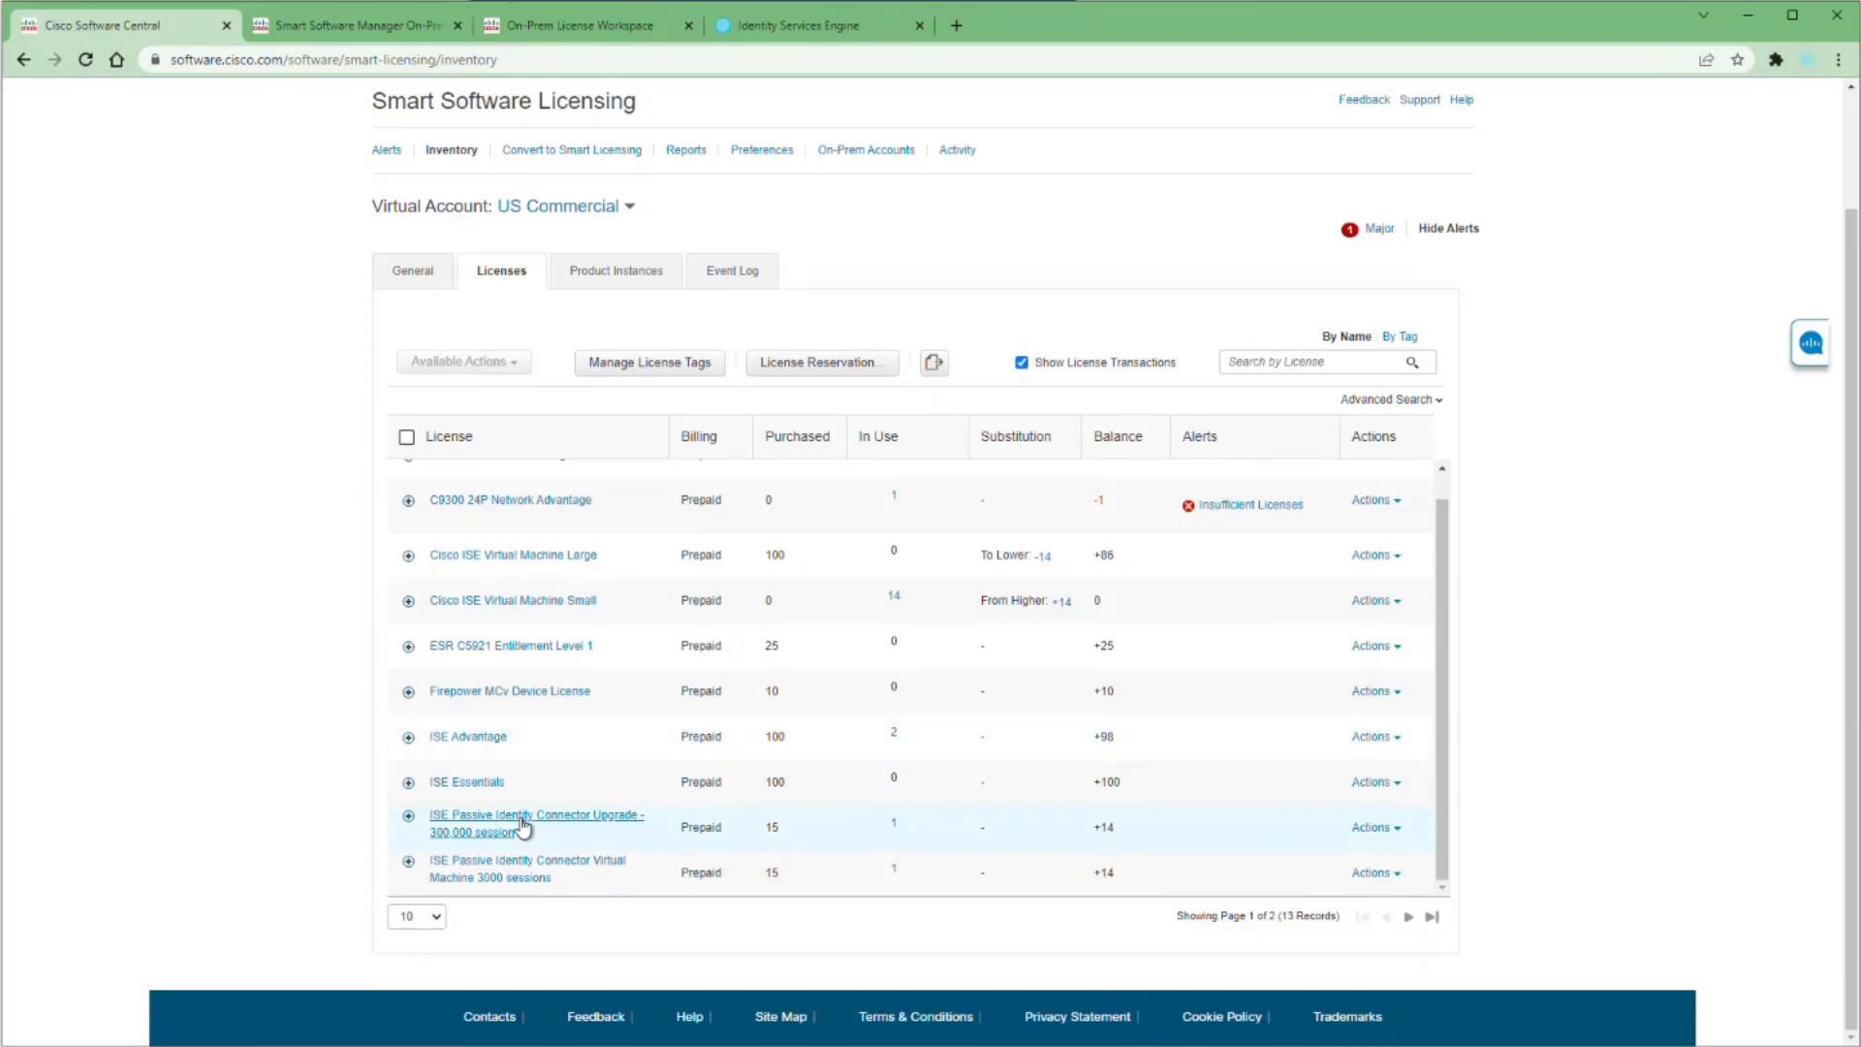
# - Transfer 1 Passive Identity Connector Upgrade license to US Commercial On-Prem
pyautogui.click(1375, 827)
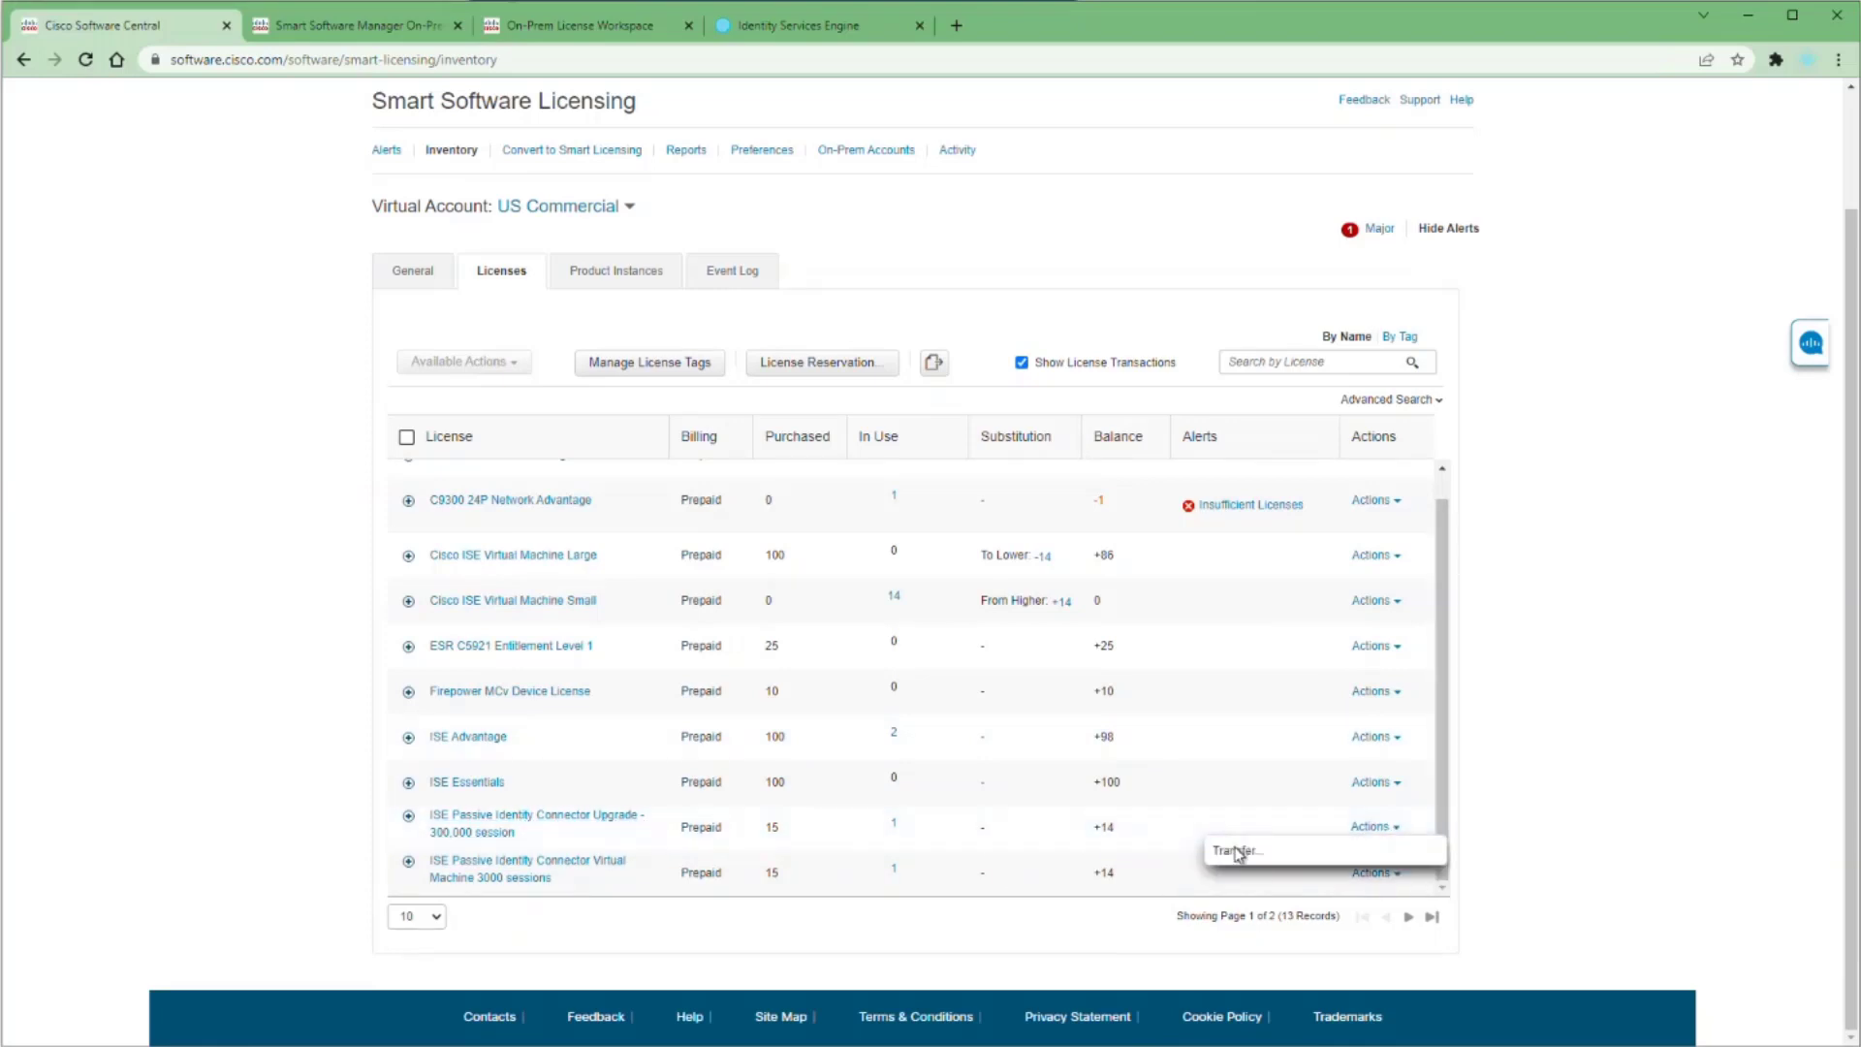
pyautogui.click(1237, 851)
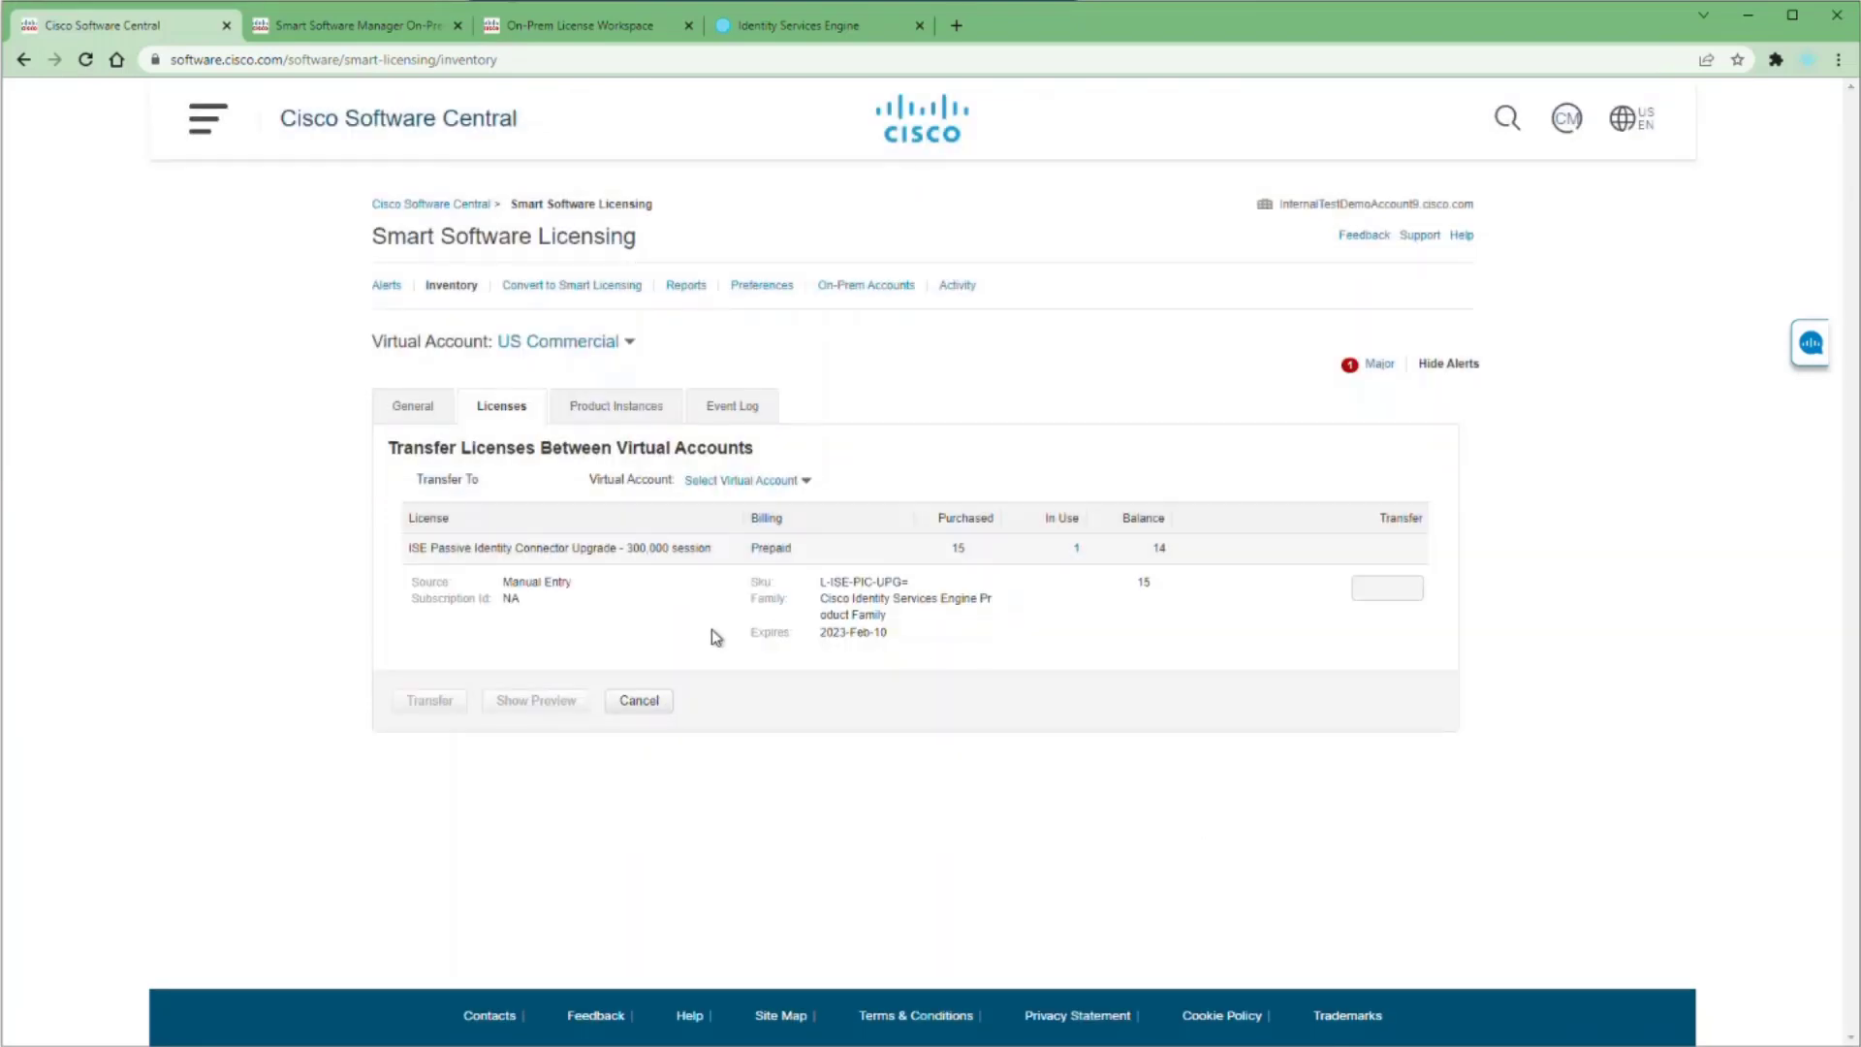
pyautogui.click(741, 480)
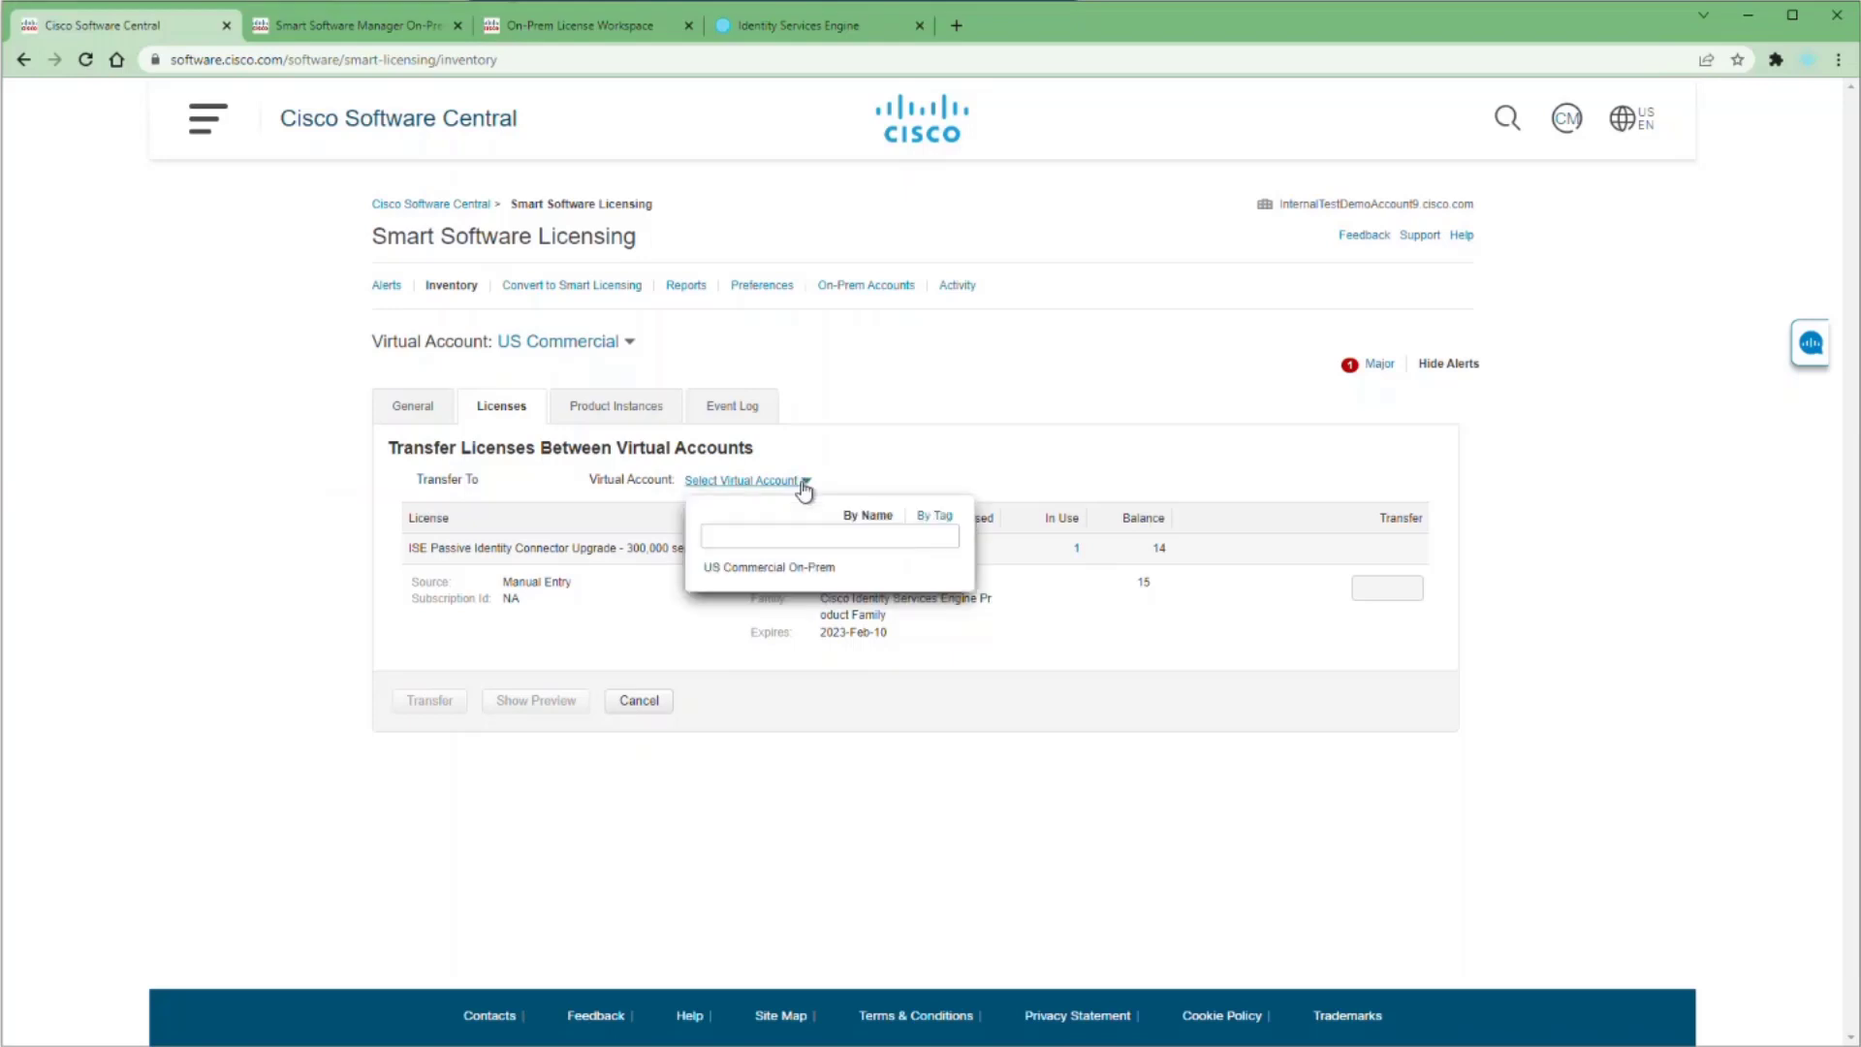
pyautogui.click(767, 566)
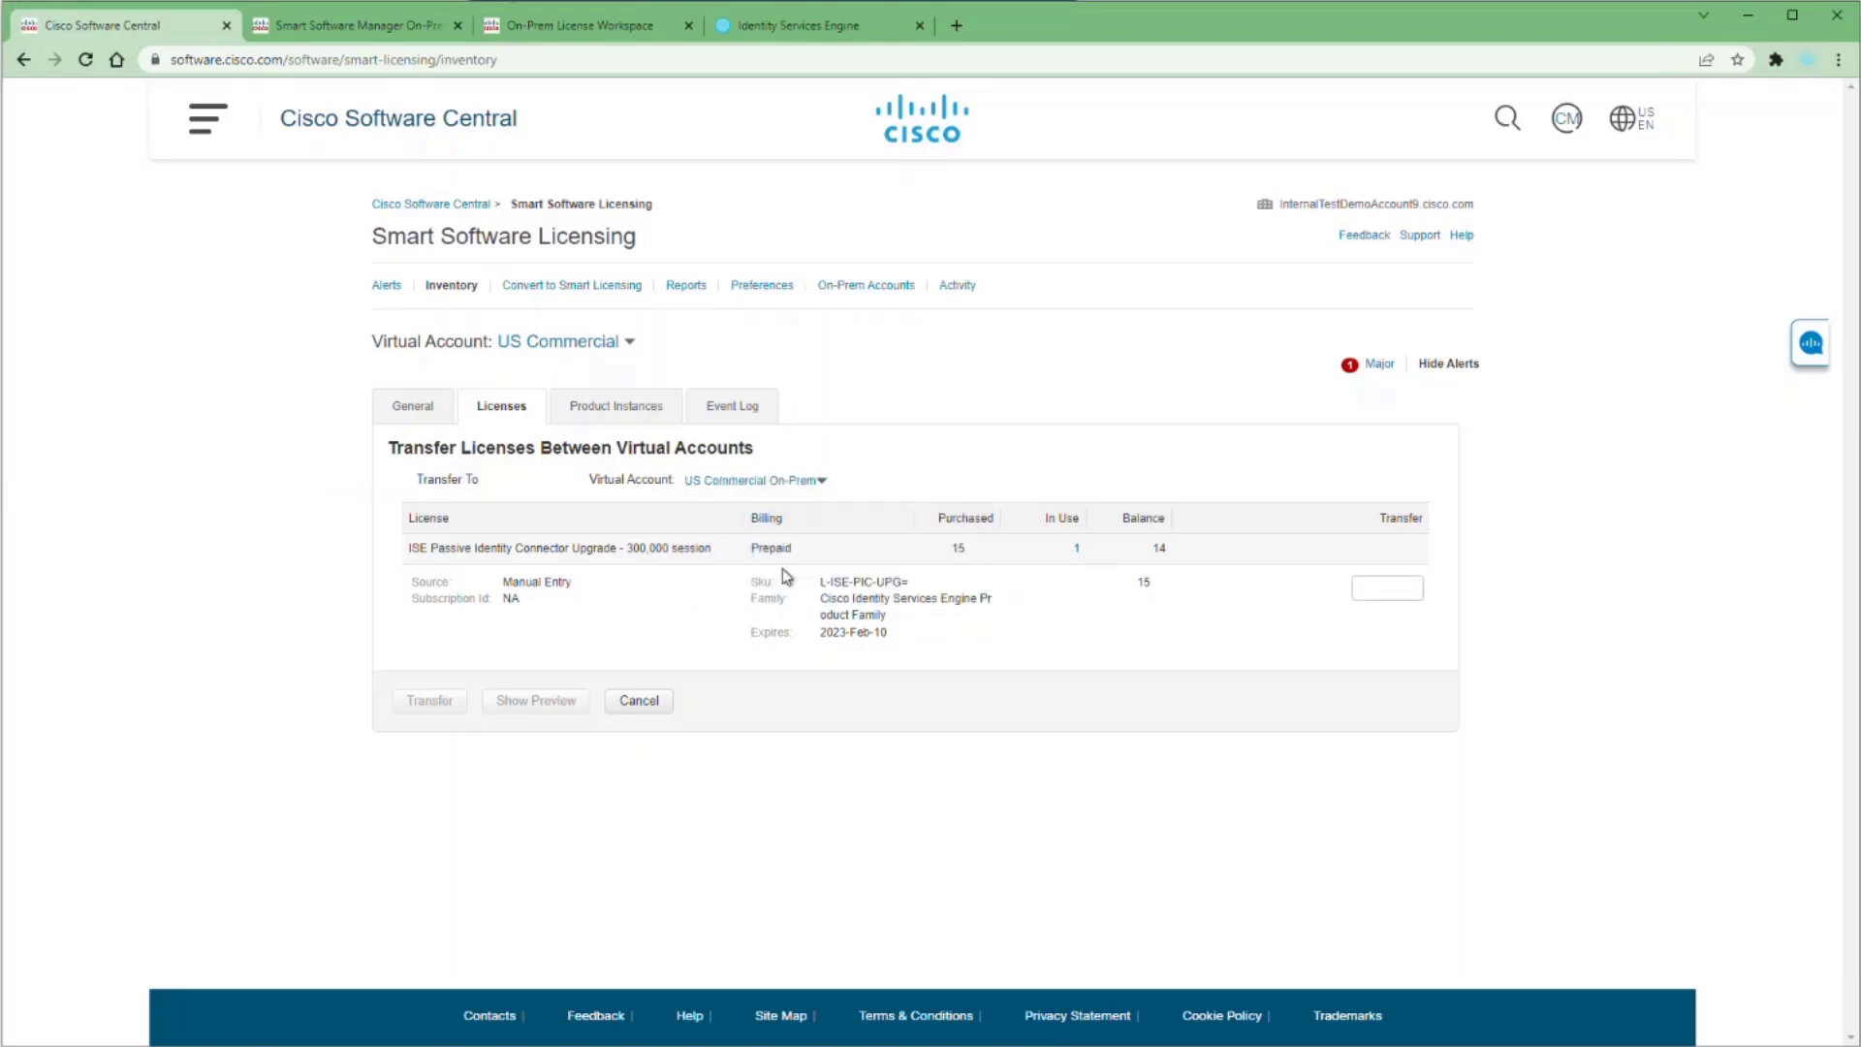
pyautogui.click(1386, 587)
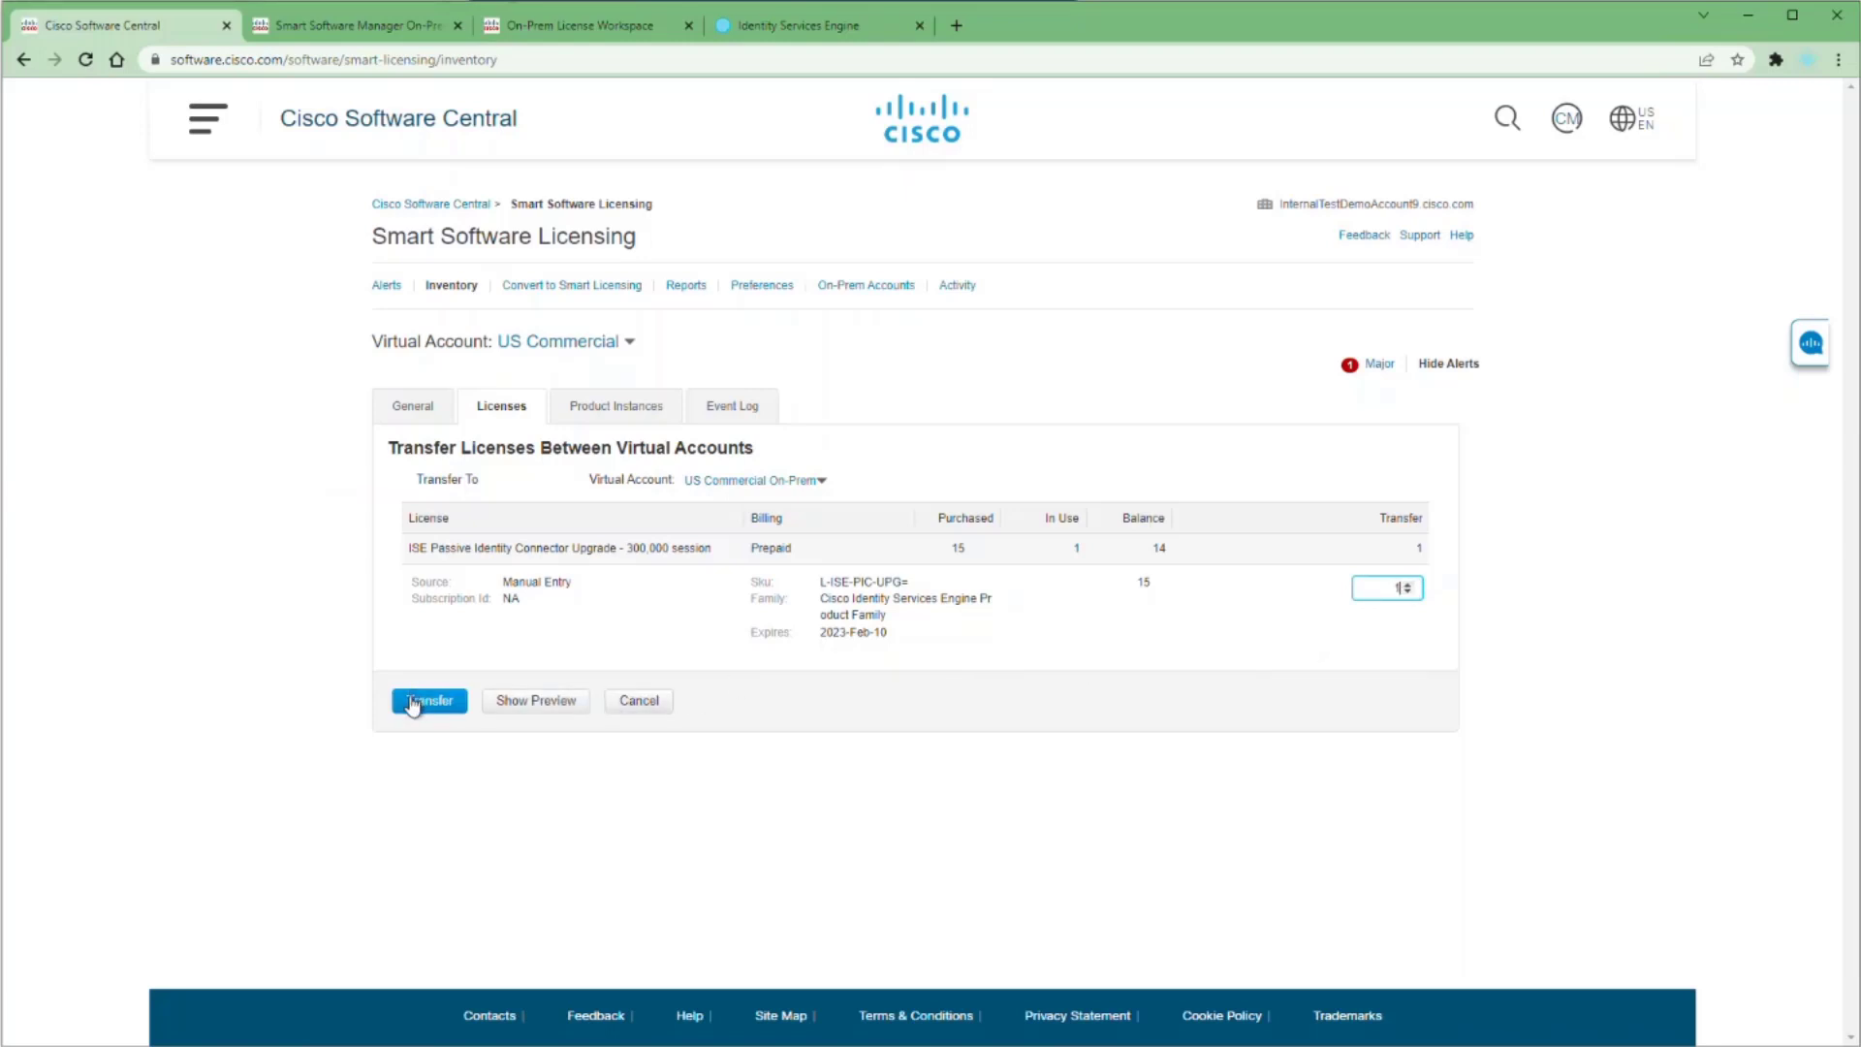
pyautogui.click(429, 700)
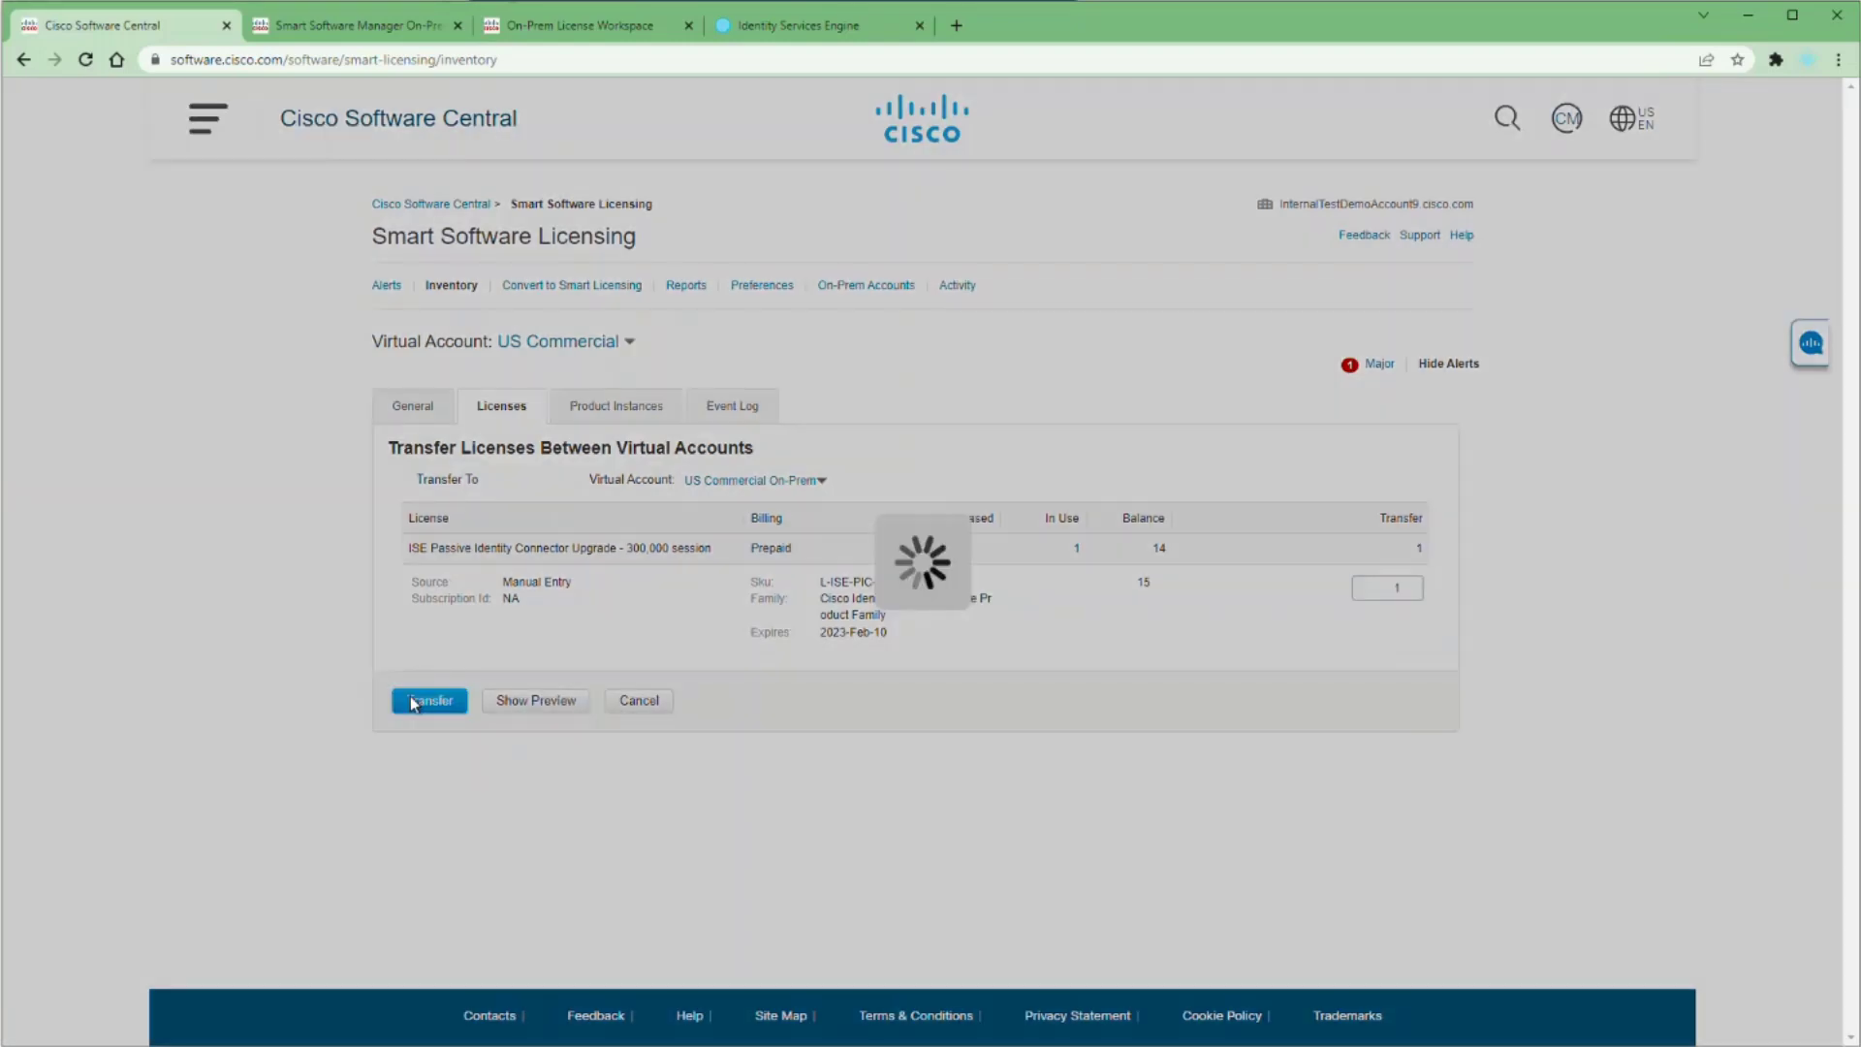
pyautogui.click(428, 700)
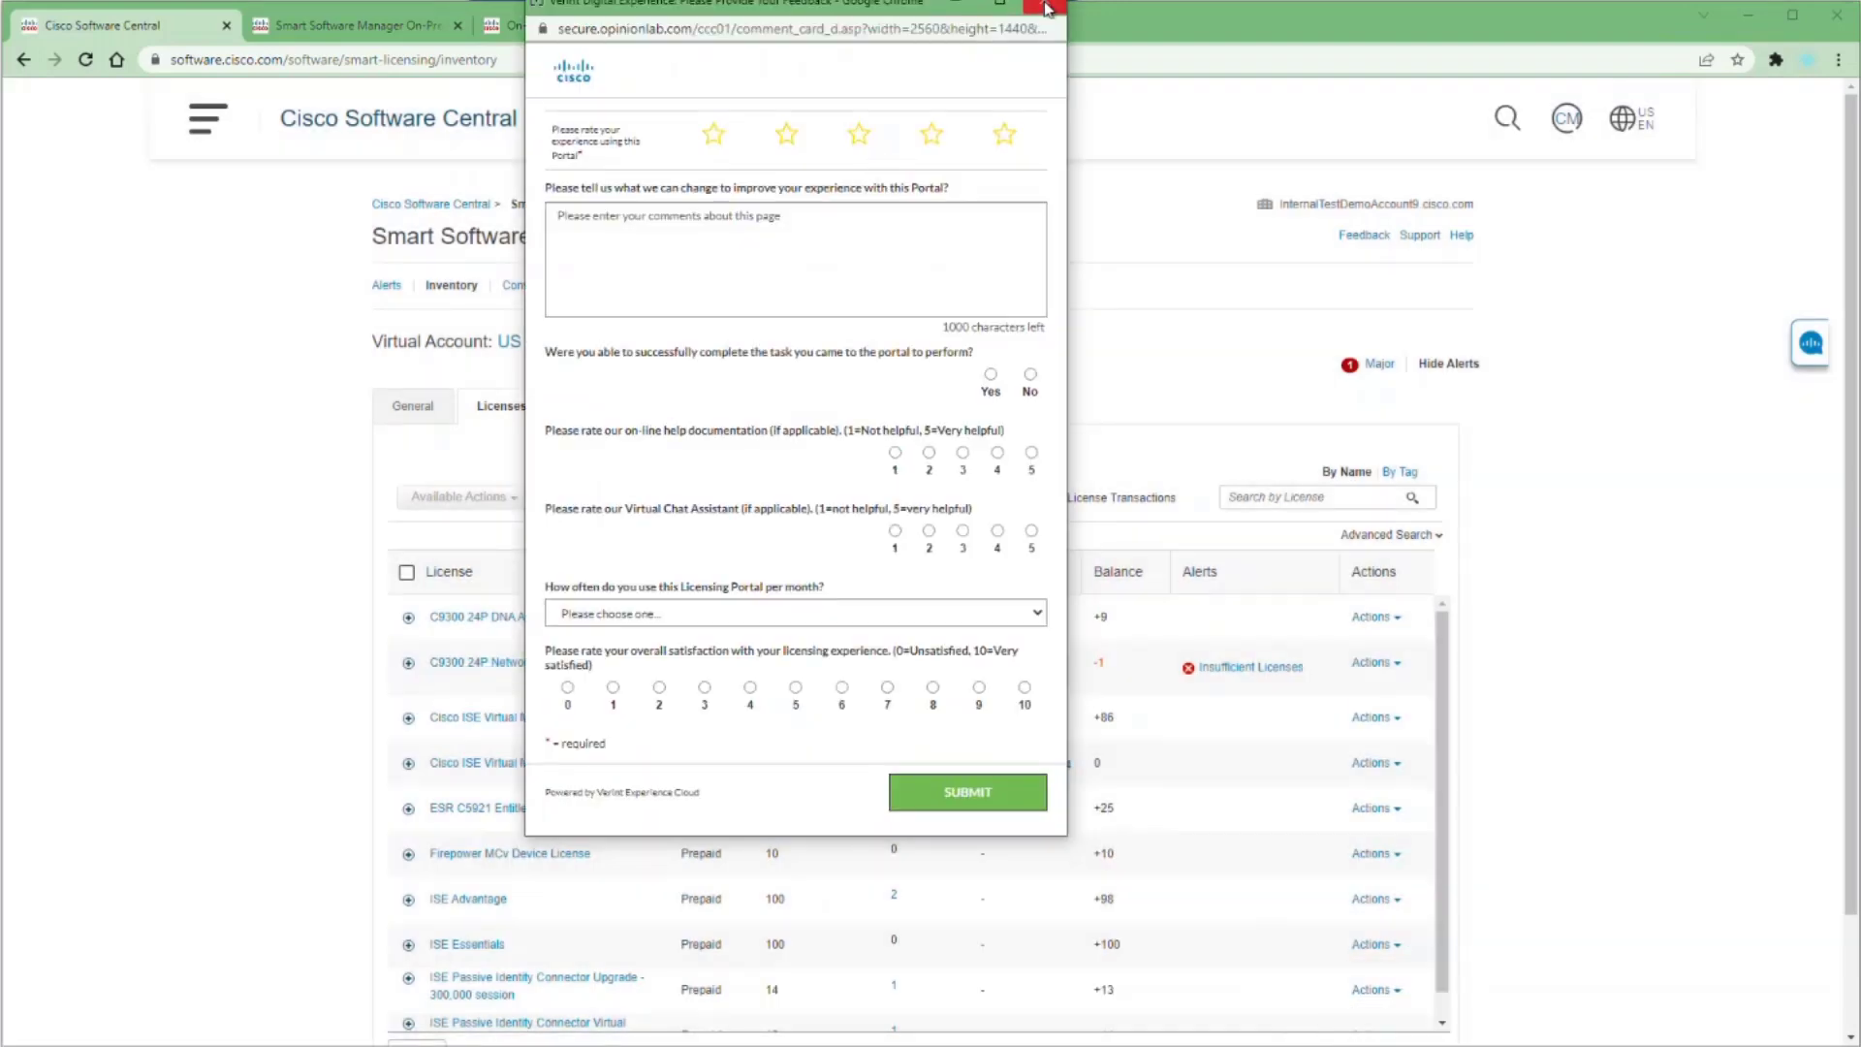
pyautogui.click(1047, 9)
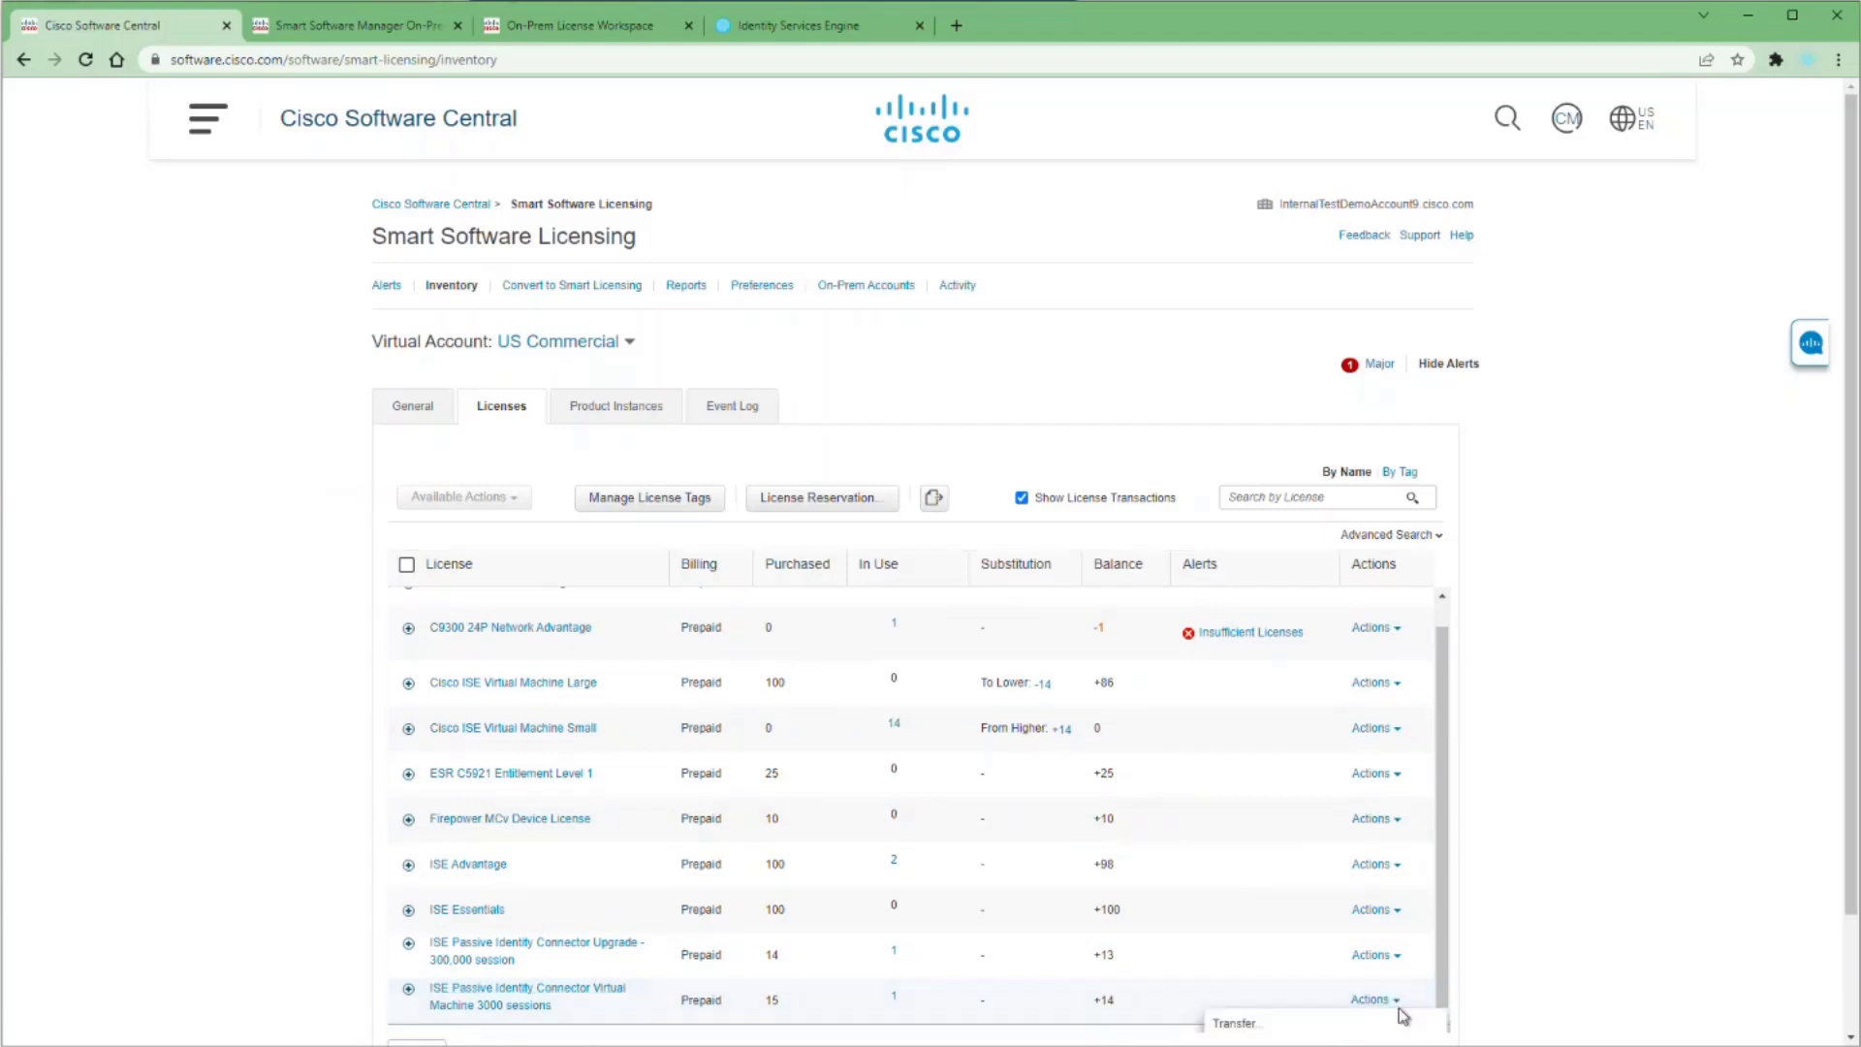
# - Transfer 1 Passive Identity Connector Virtual Machine license to US Commercial On-Prem
pyautogui.click(1237, 1023)
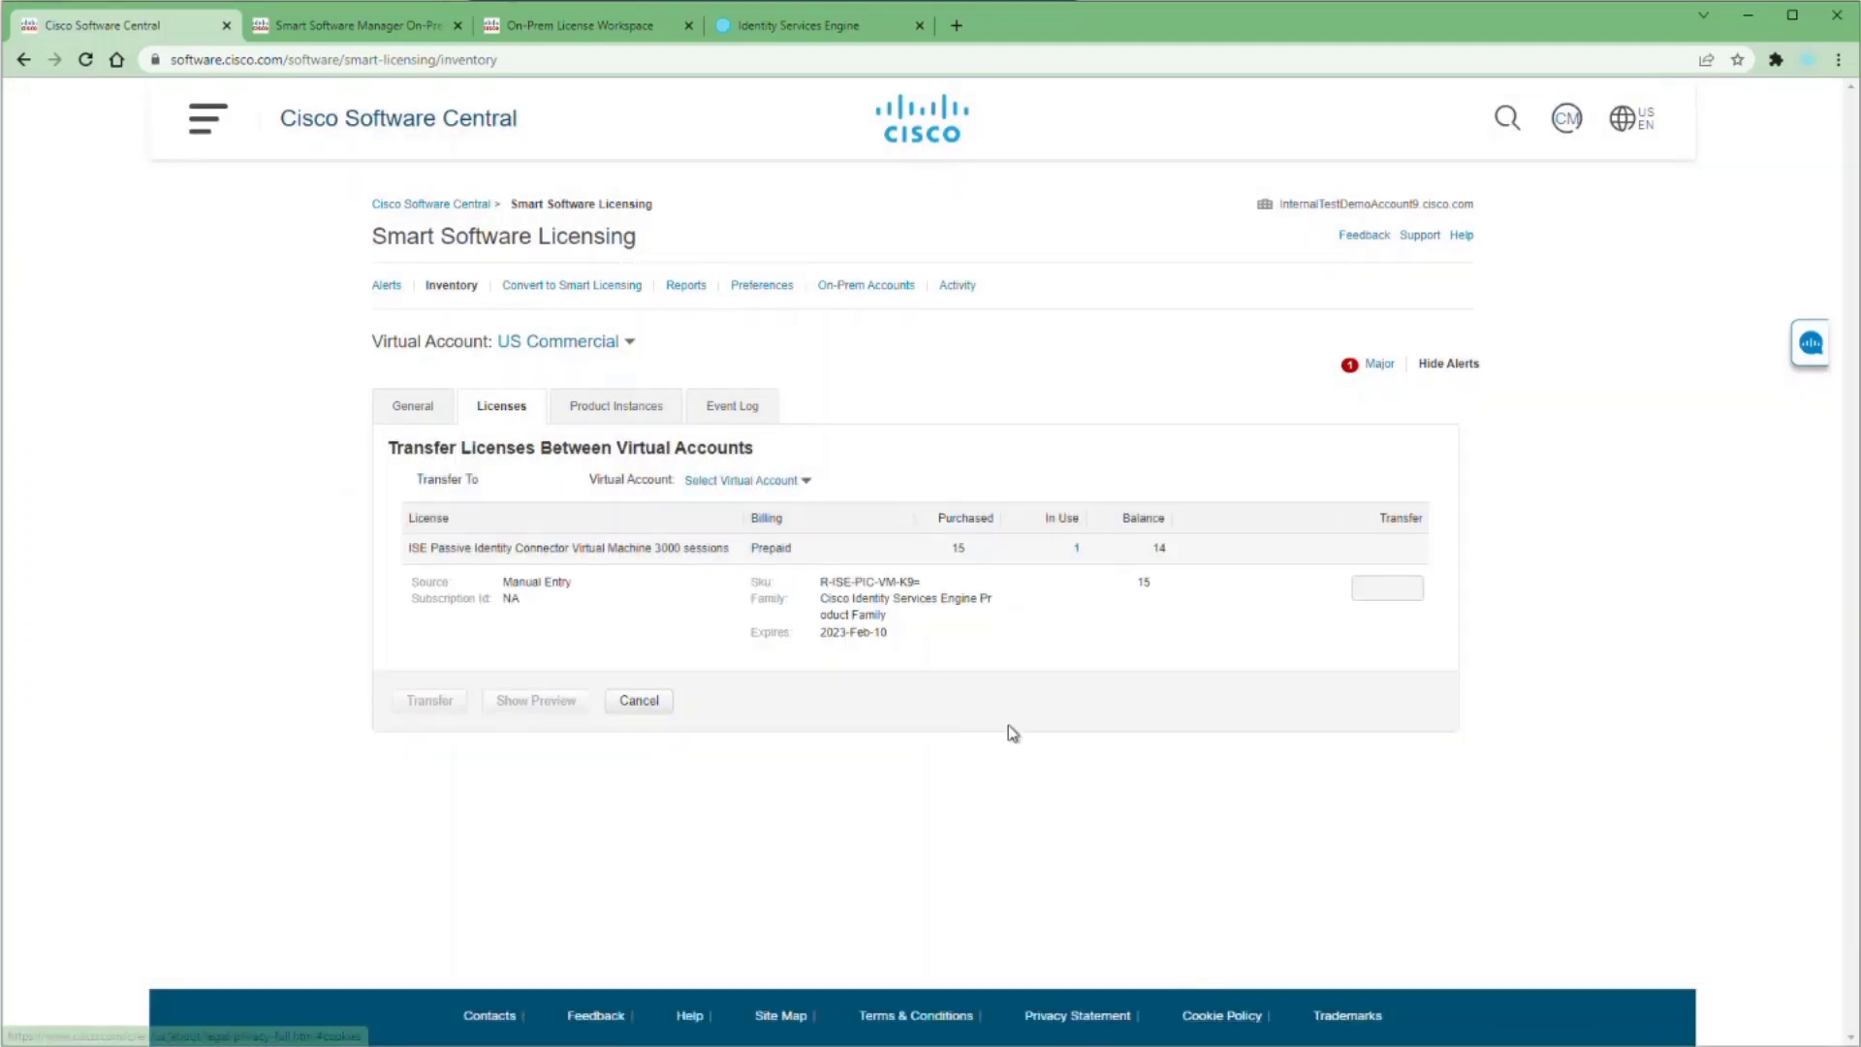
pyautogui.click(744, 480)
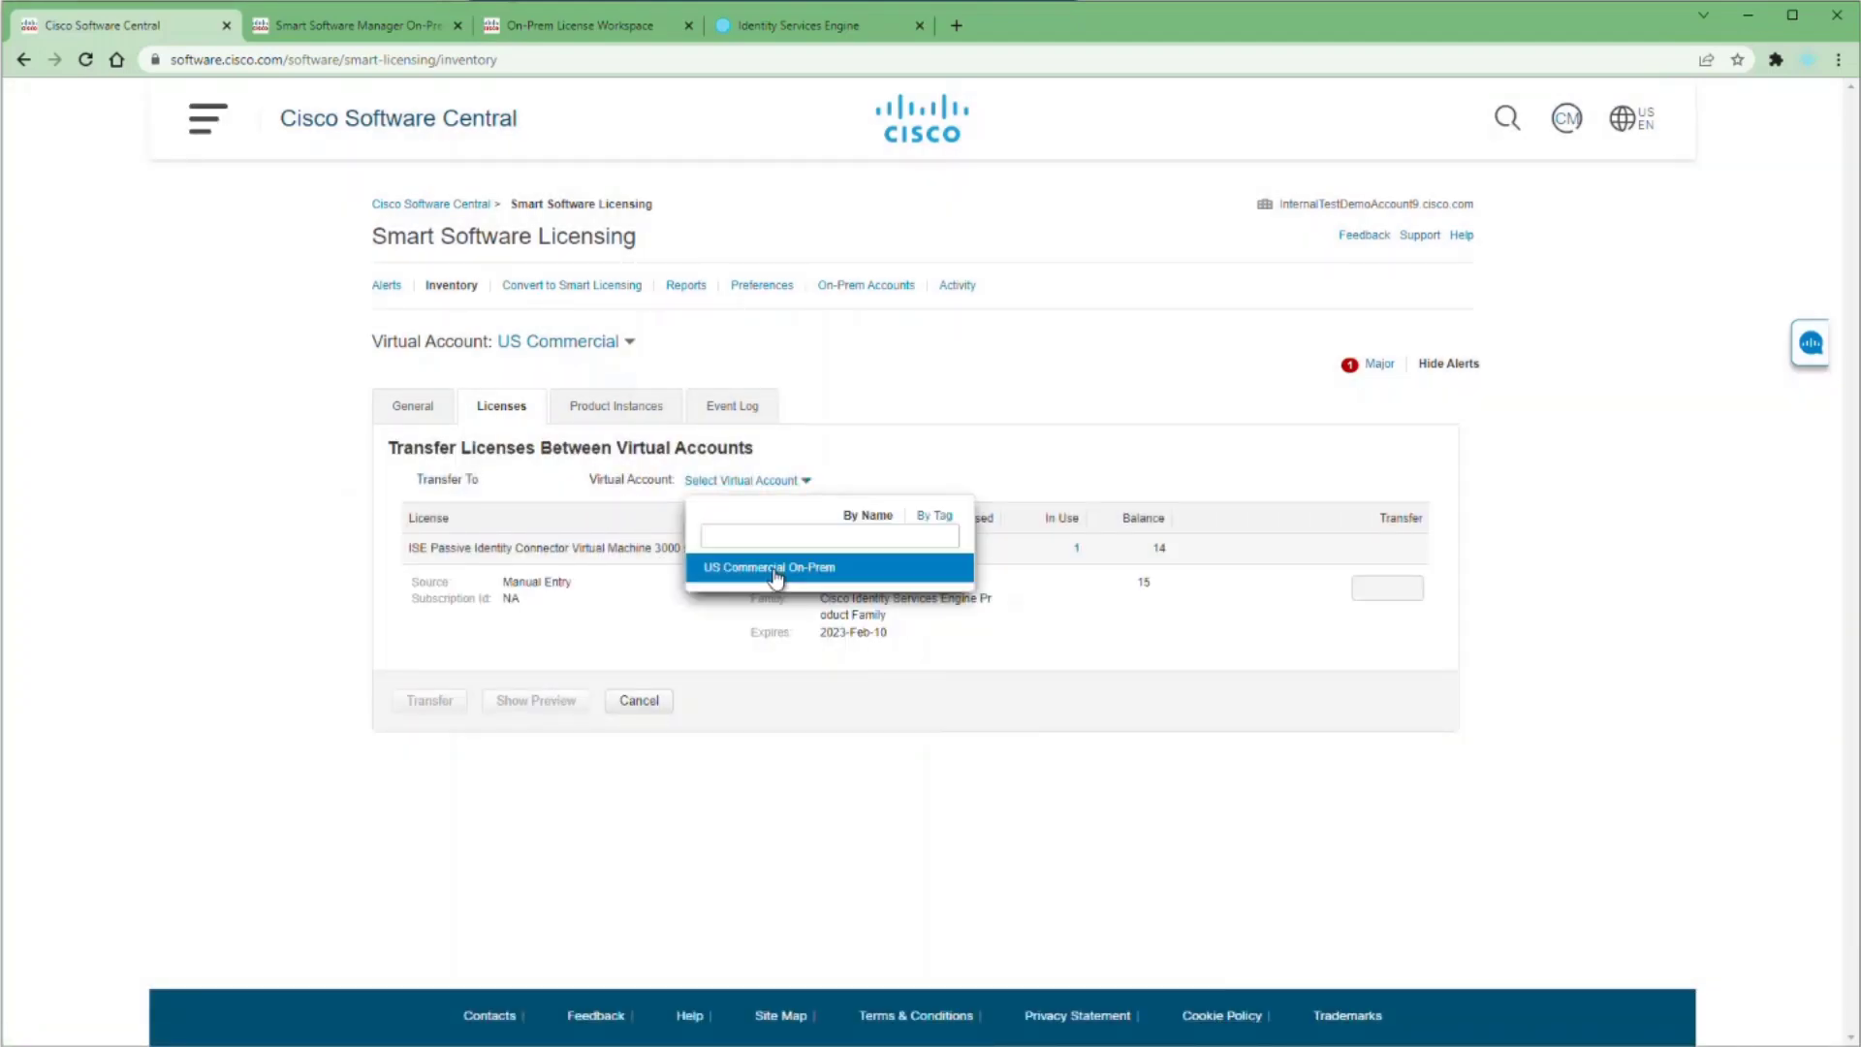
pyautogui.click(769, 567)
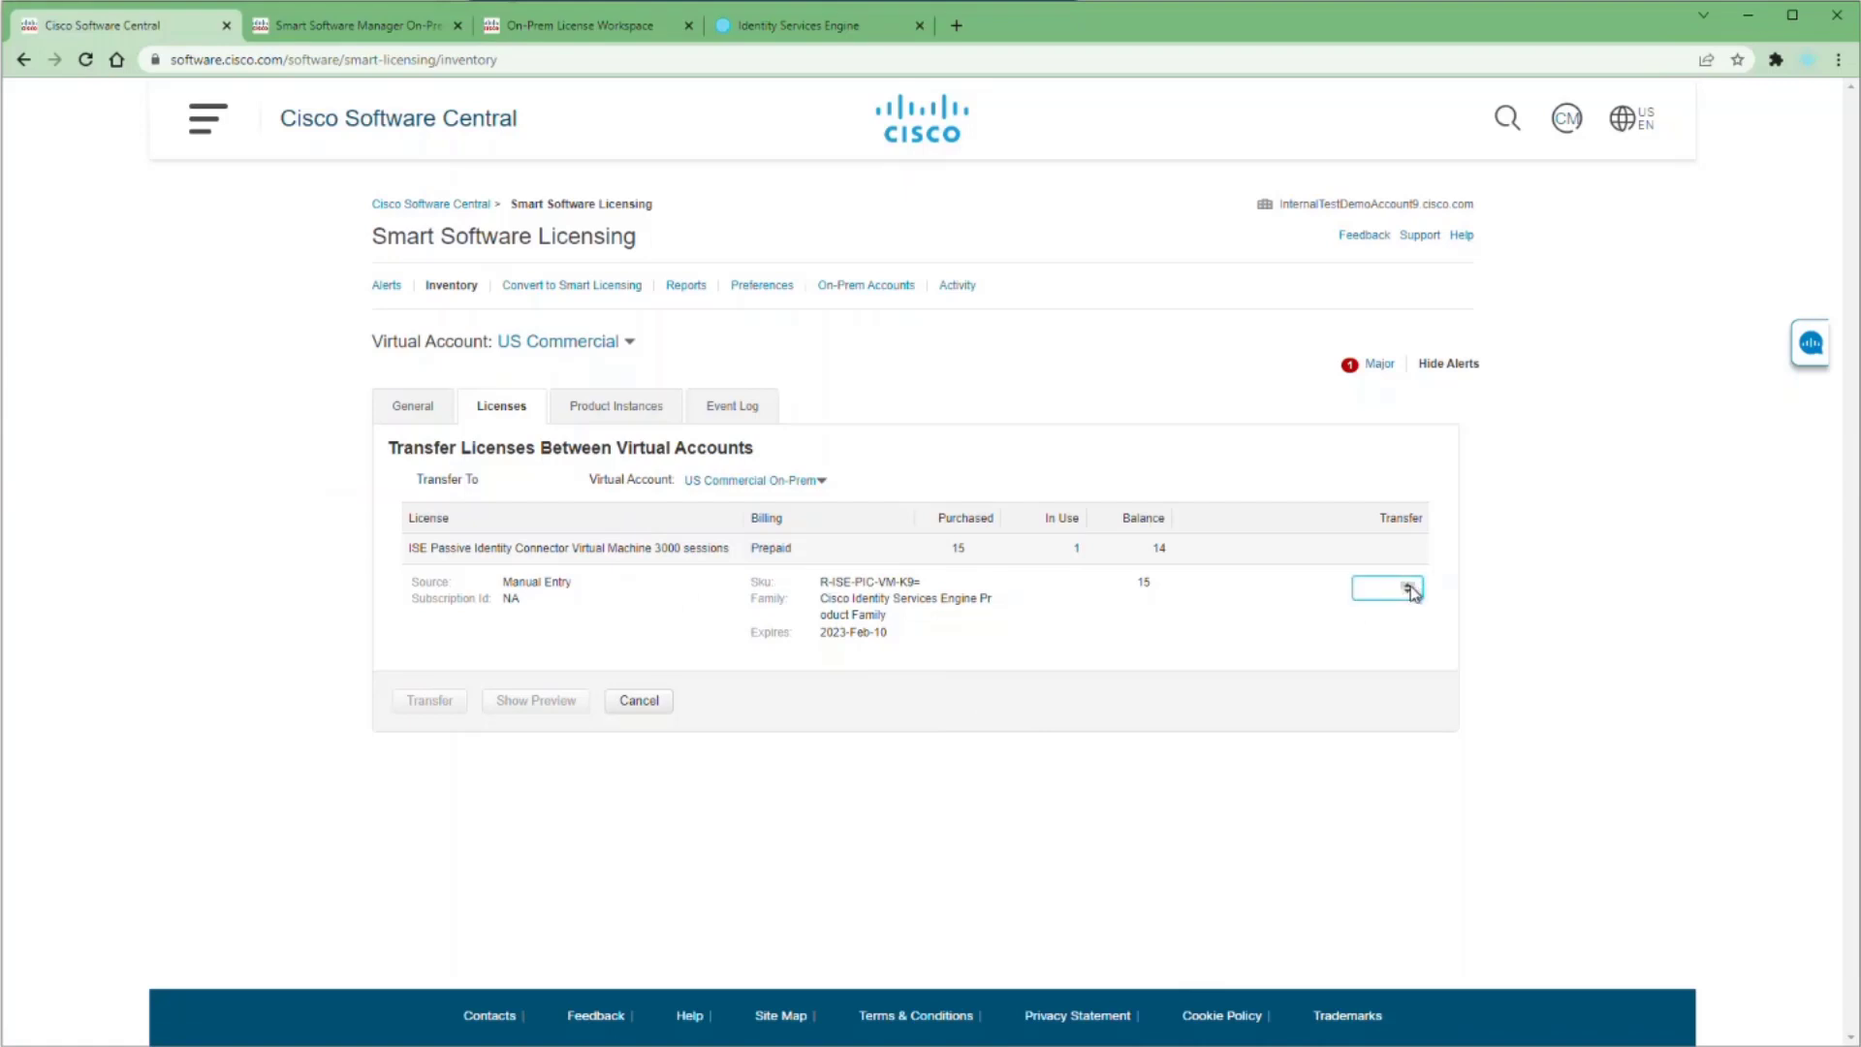
pyautogui.click(428, 700)
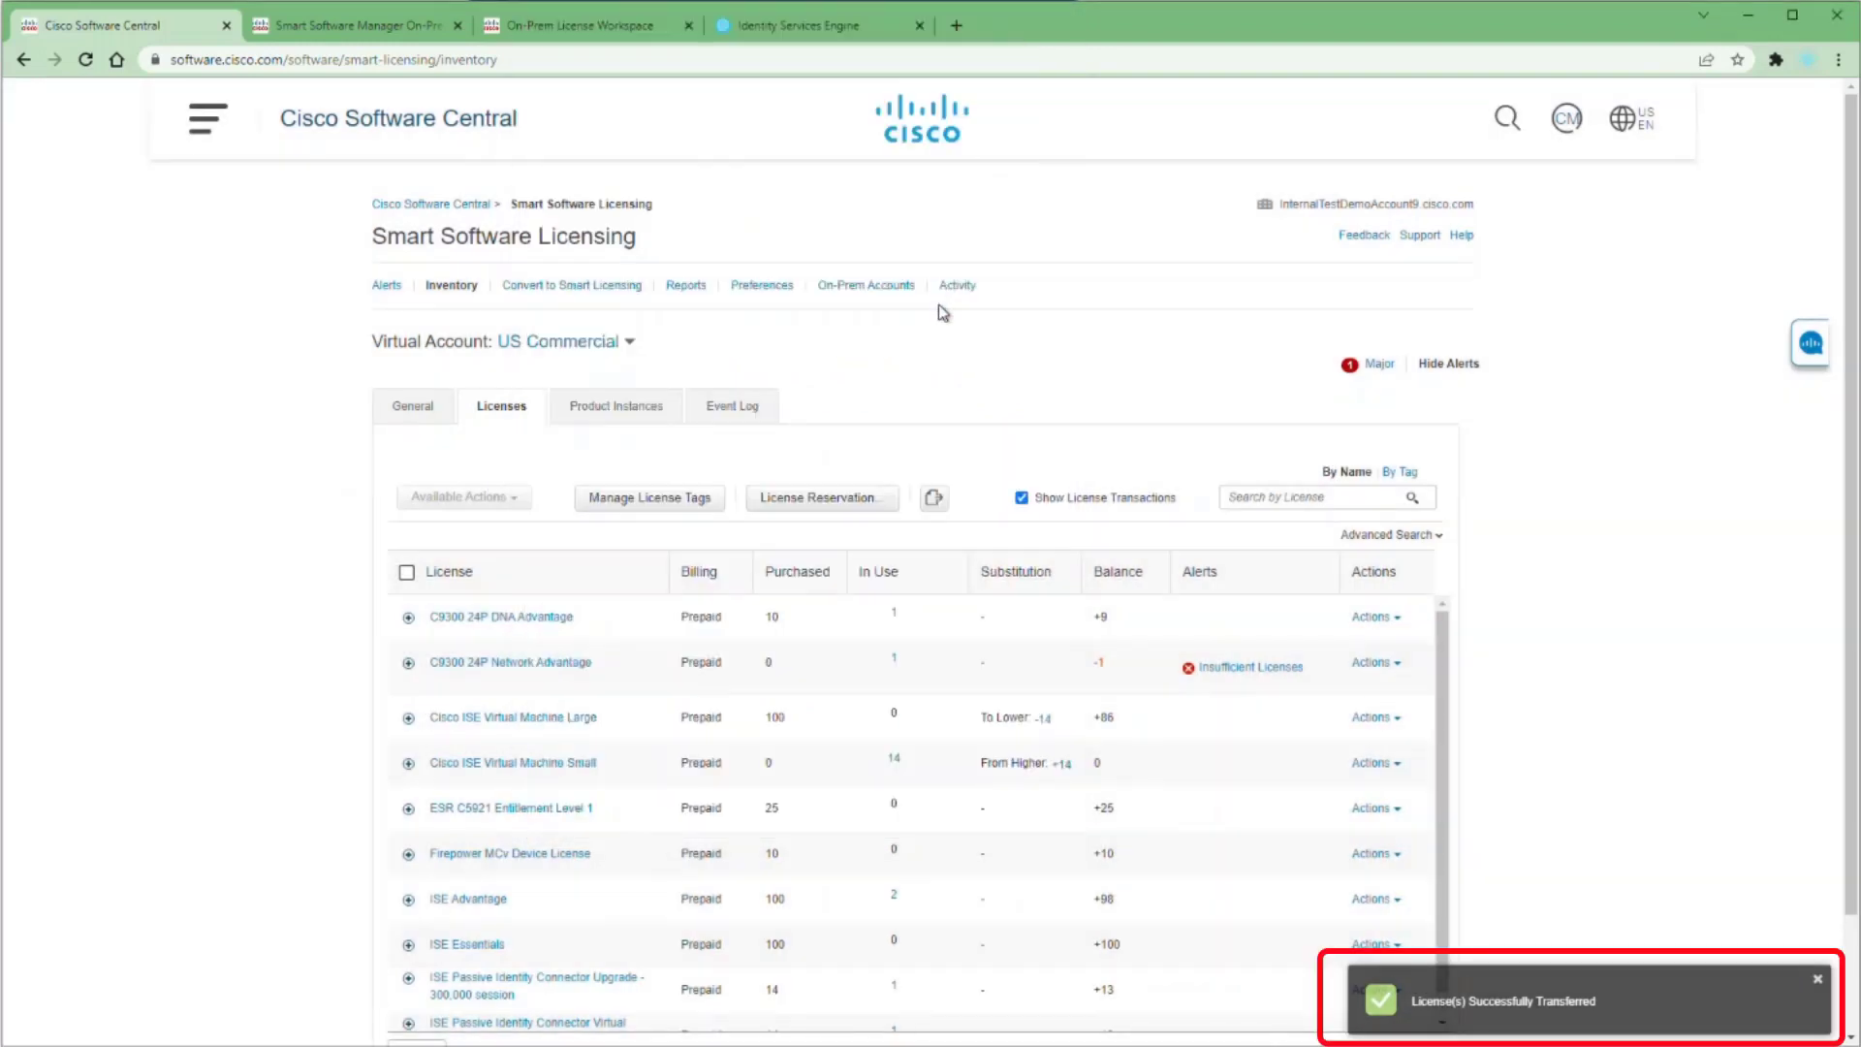
# - Run Sync Selected on the ISE Demo Lab account in the on-prem Admin Workspace
pyautogui.click(350, 23)
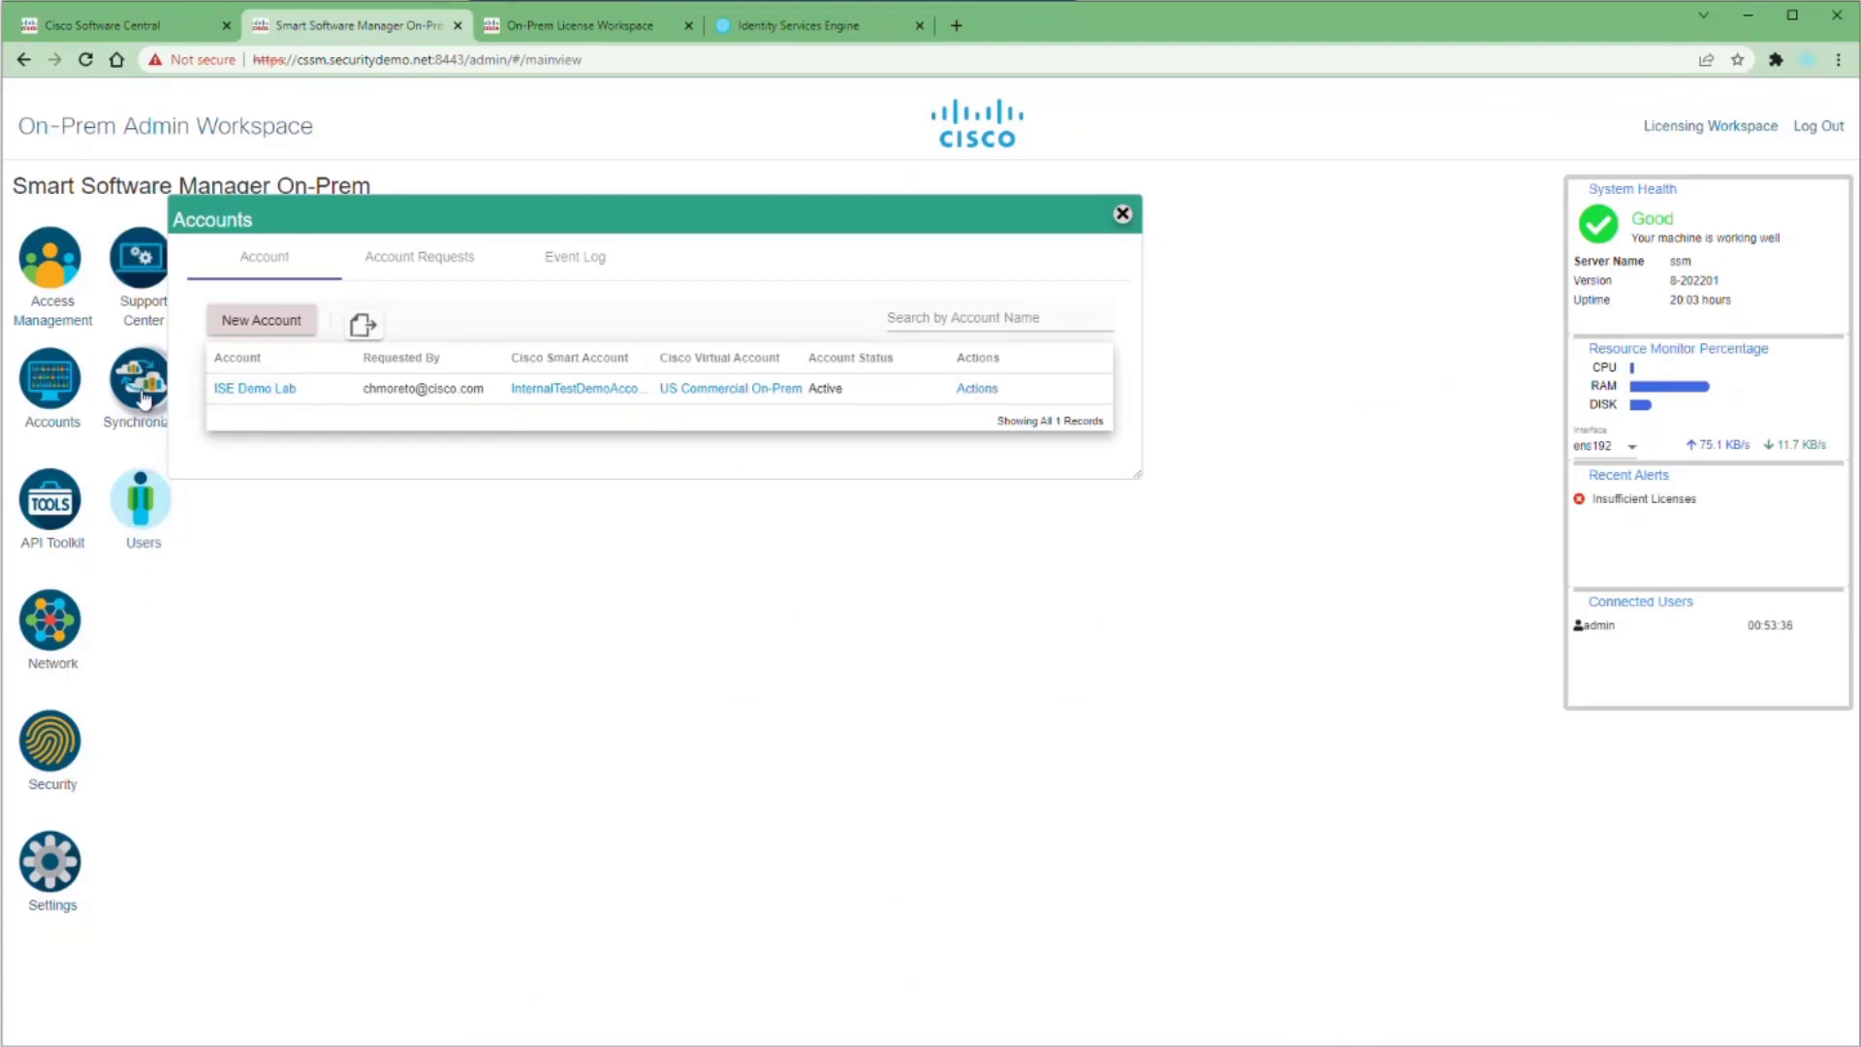
pyautogui.click(140, 380)
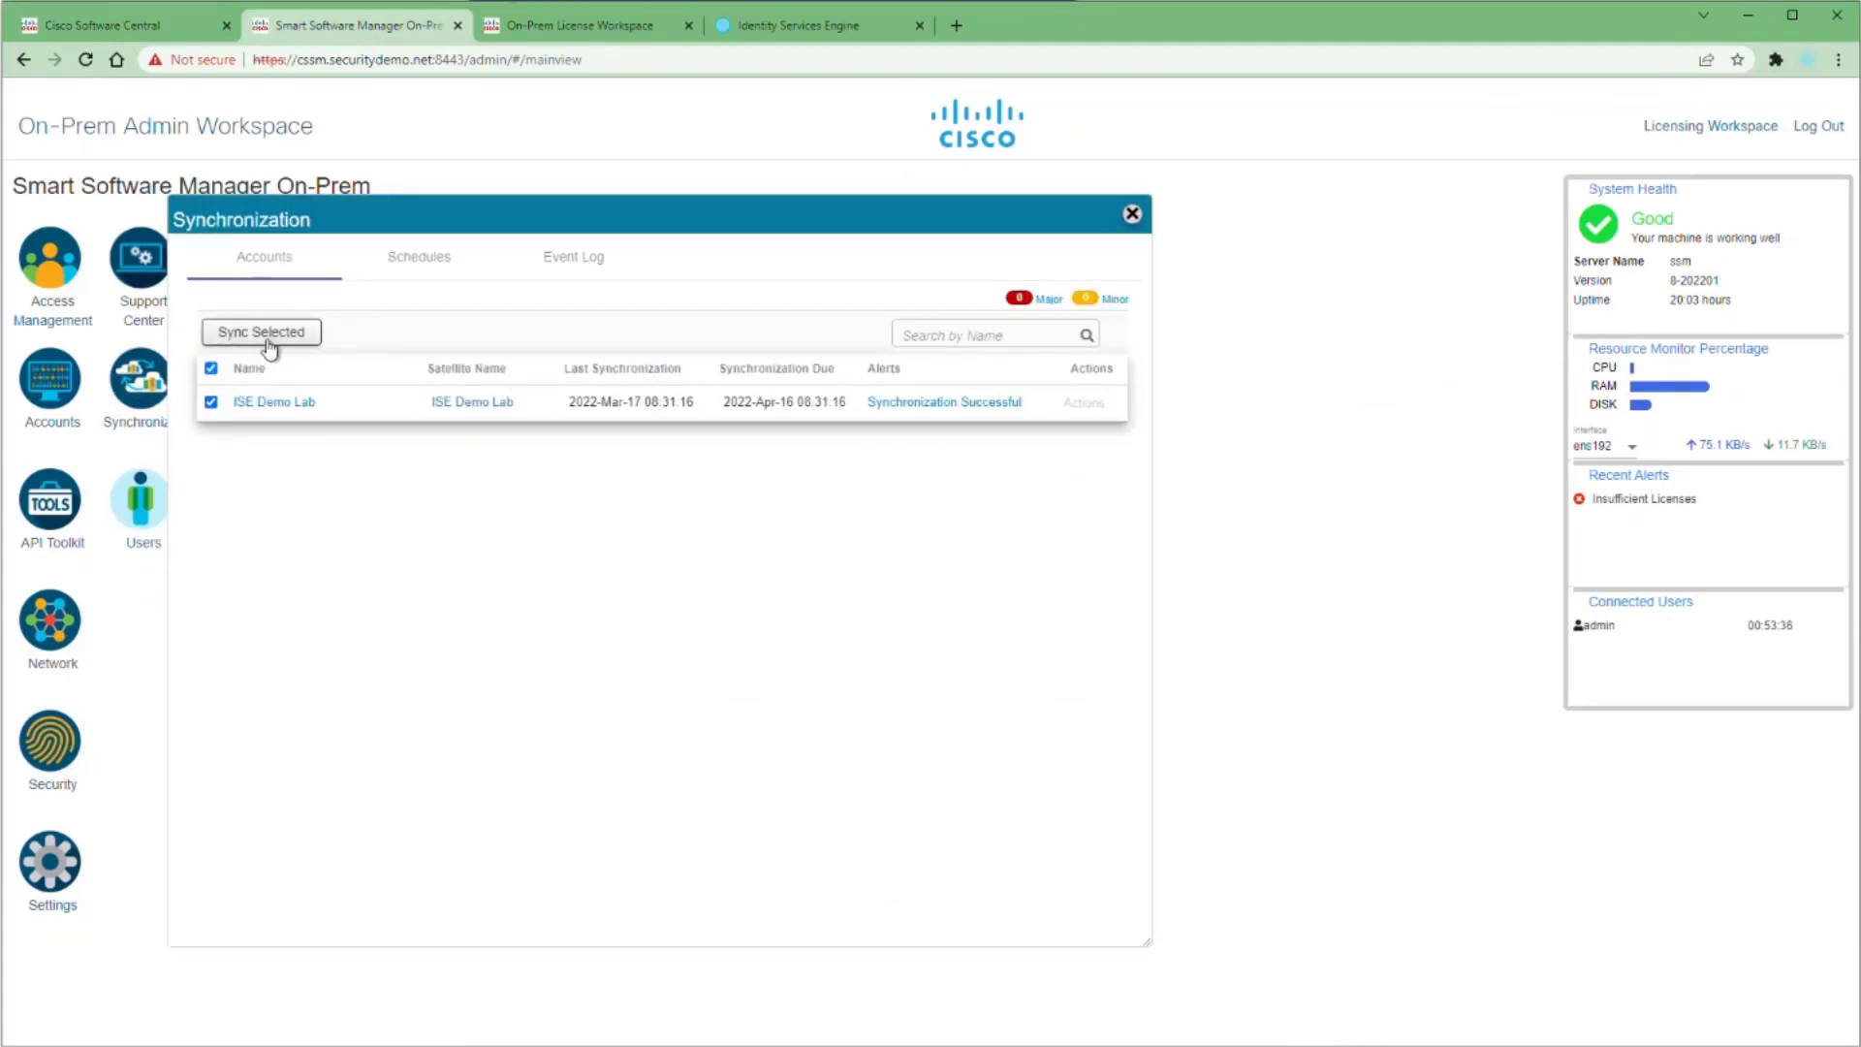
pyautogui.click(260, 332)
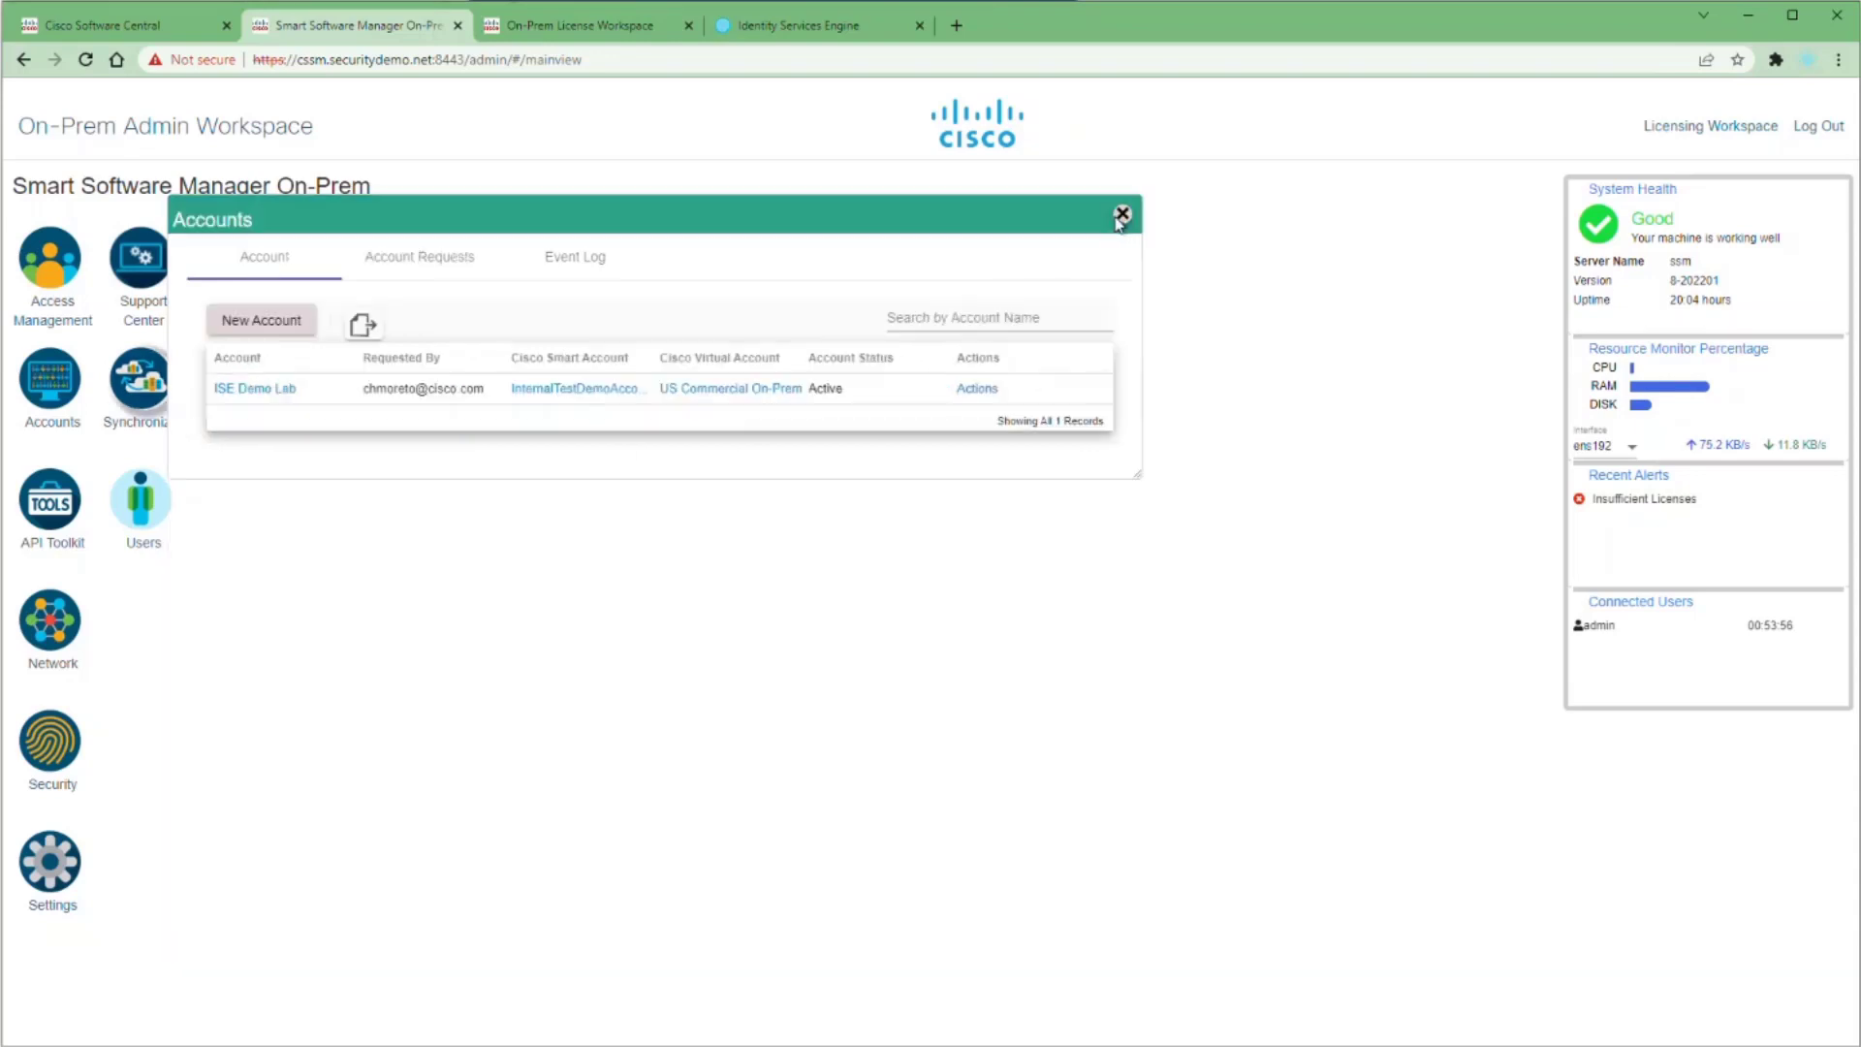
# - Refresh the Default account's license inventory to show both PIC licenses with zero balance
pyautogui.click(582, 25)
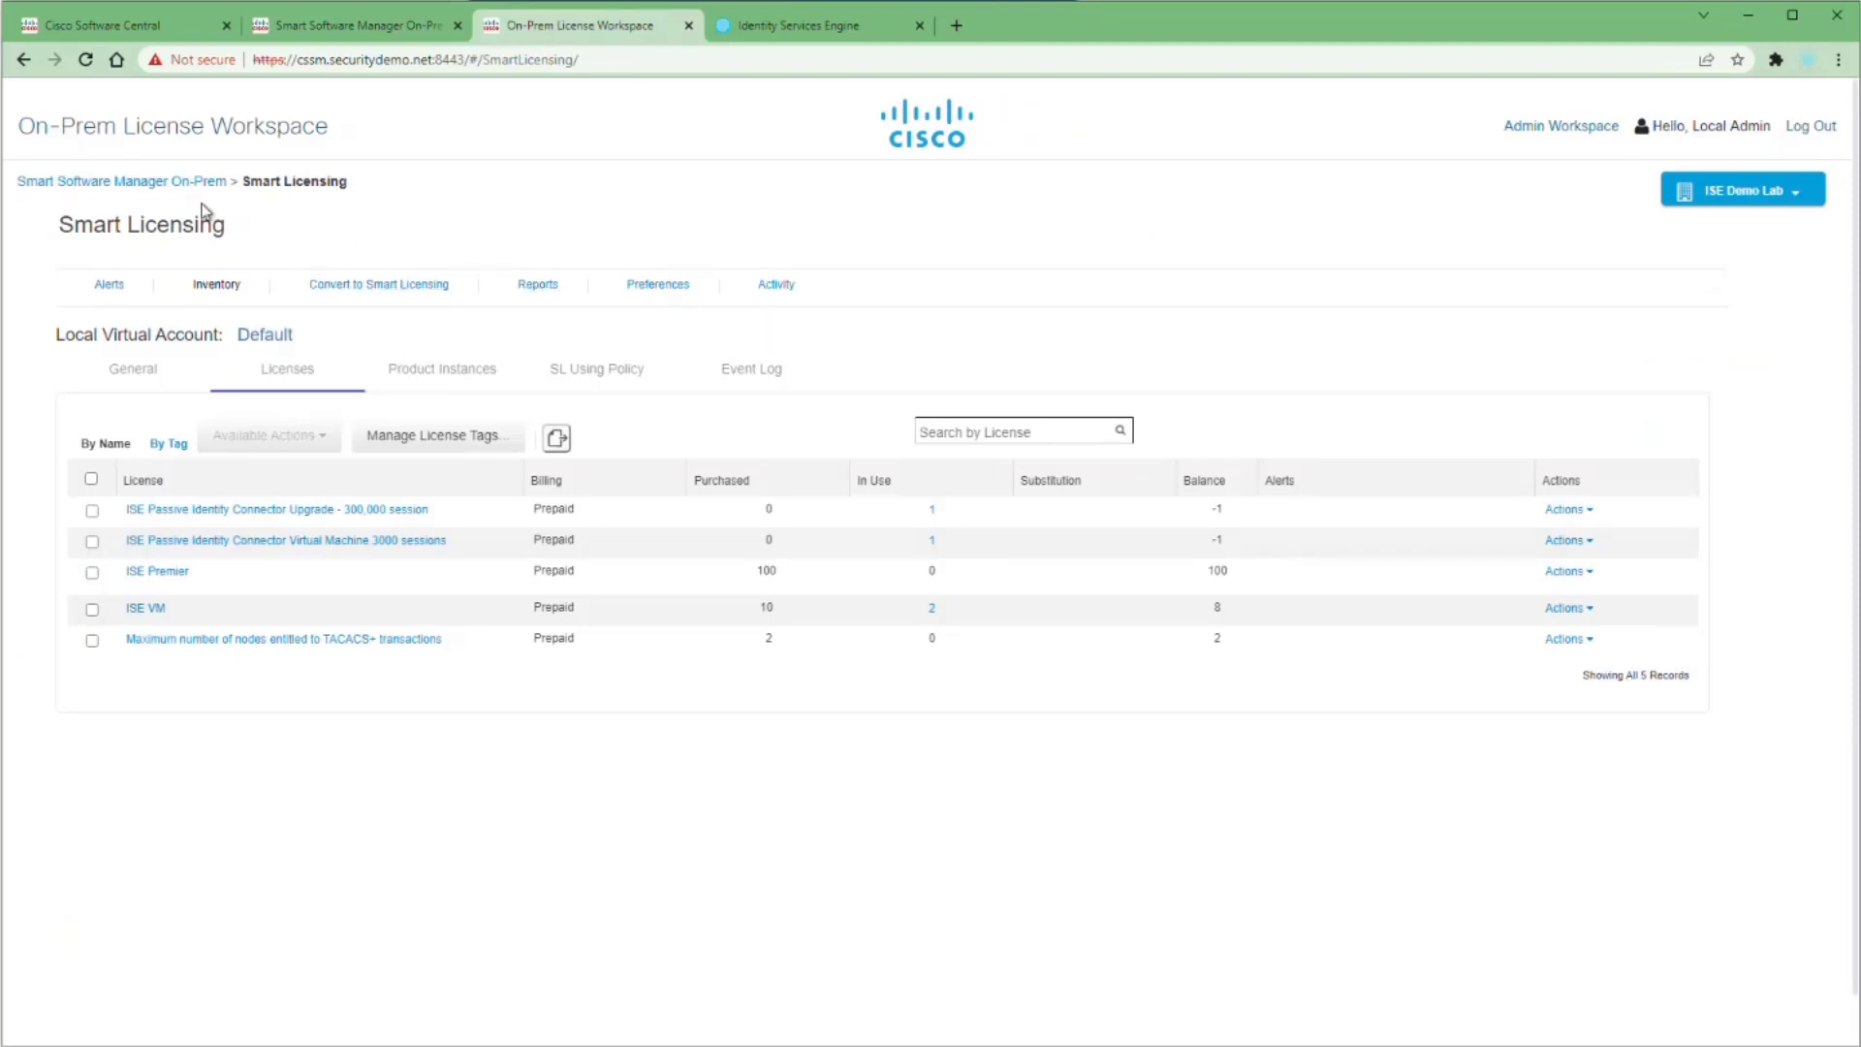
pyautogui.moveTo(140, 181)
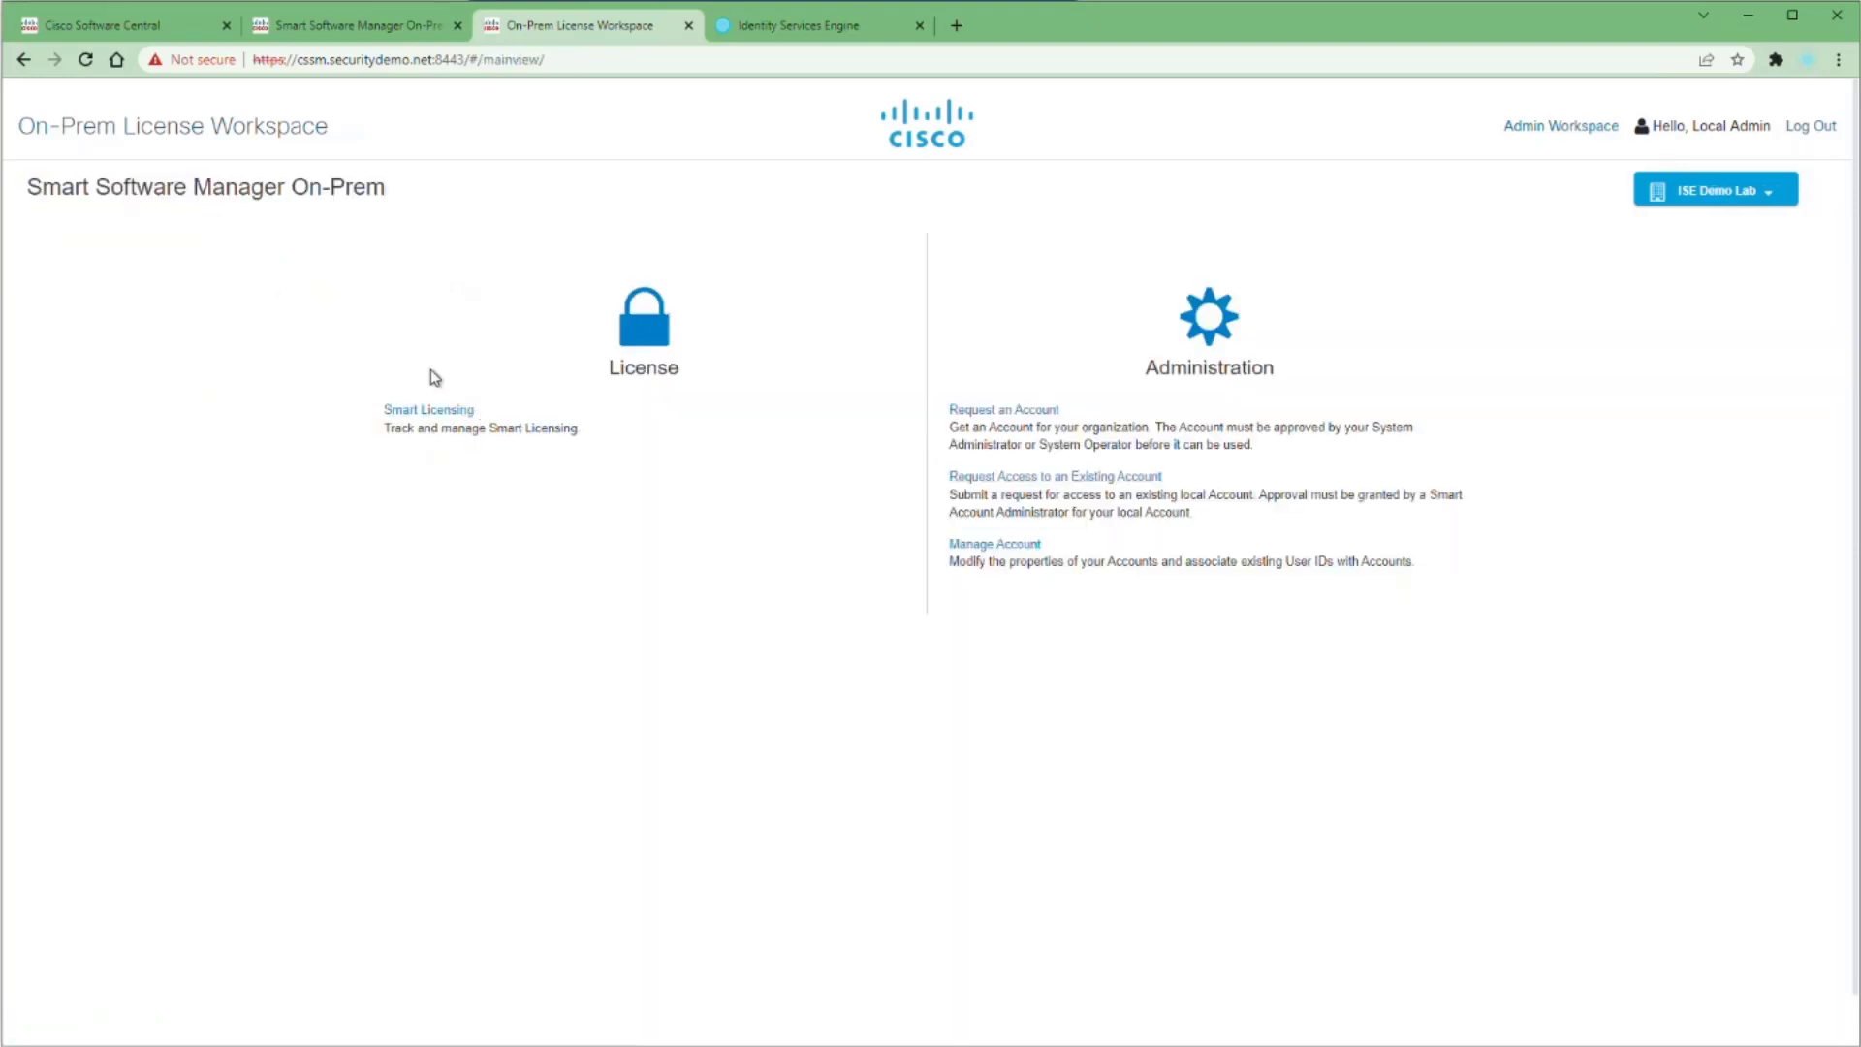
pyautogui.click(428, 409)
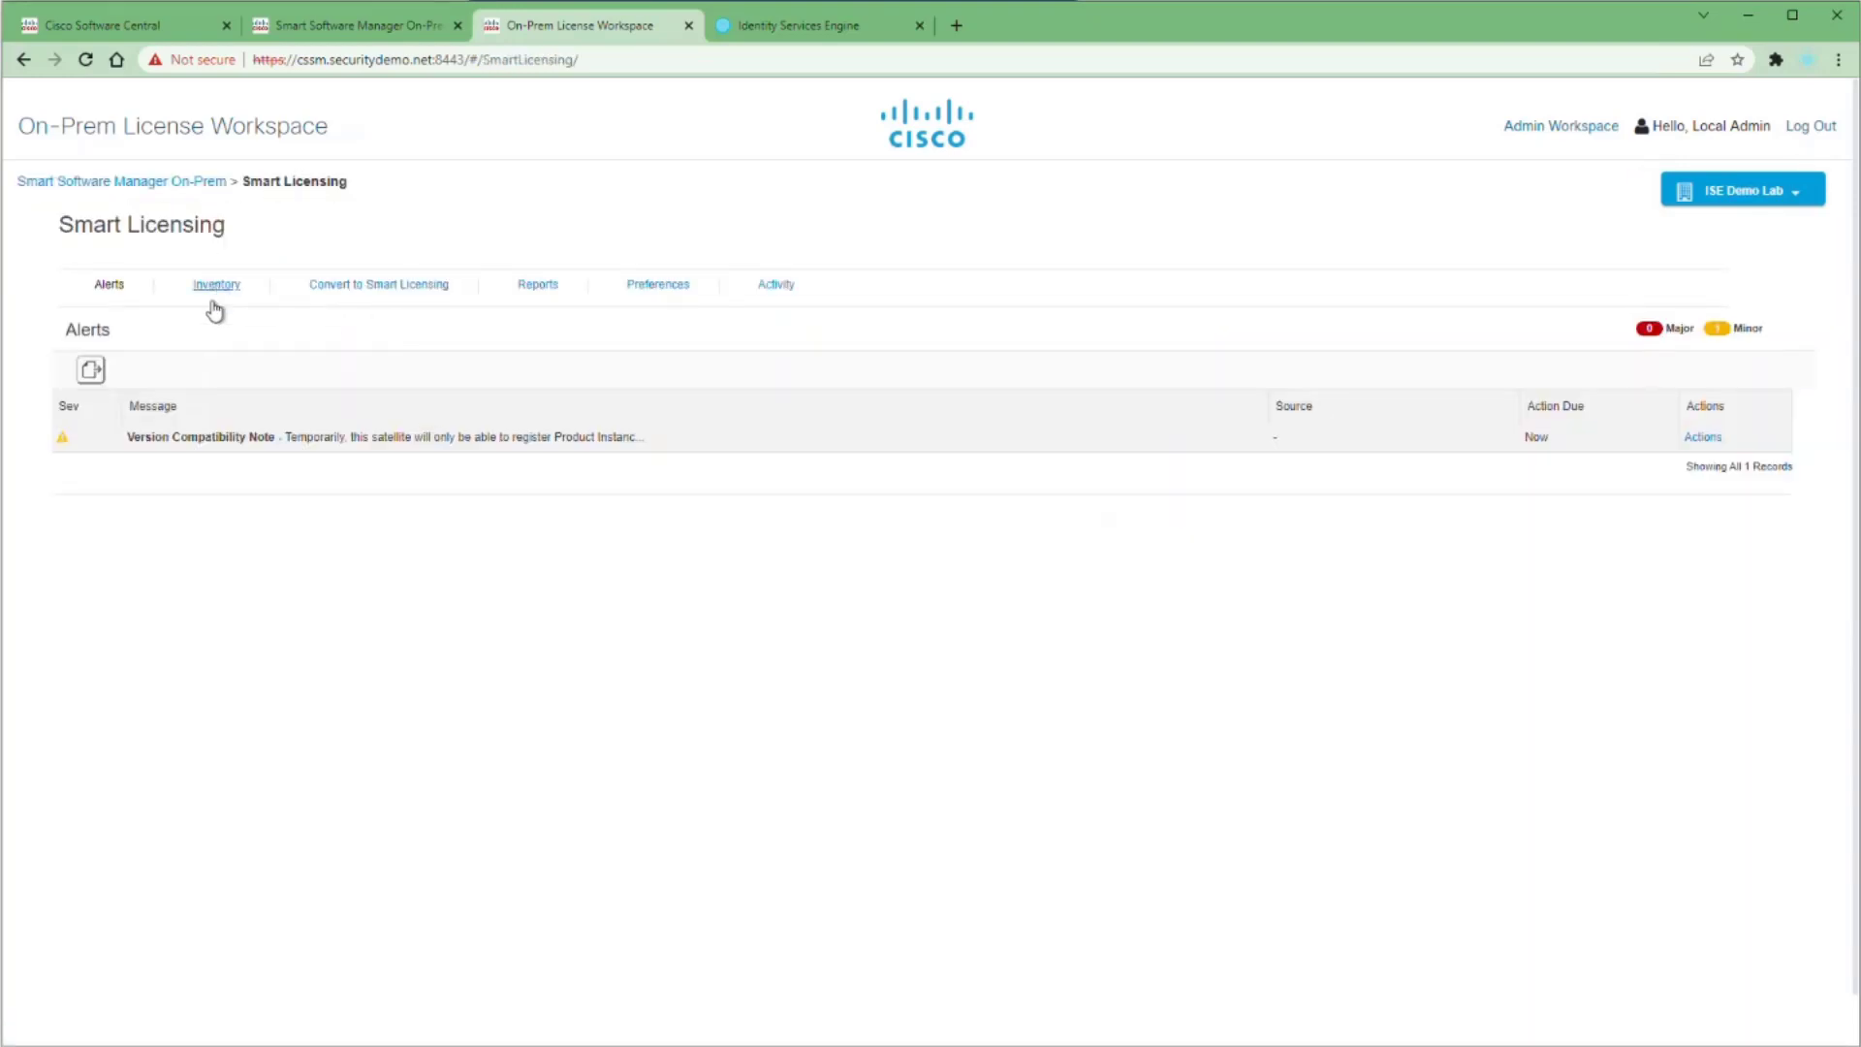
pyautogui.click(216, 284)
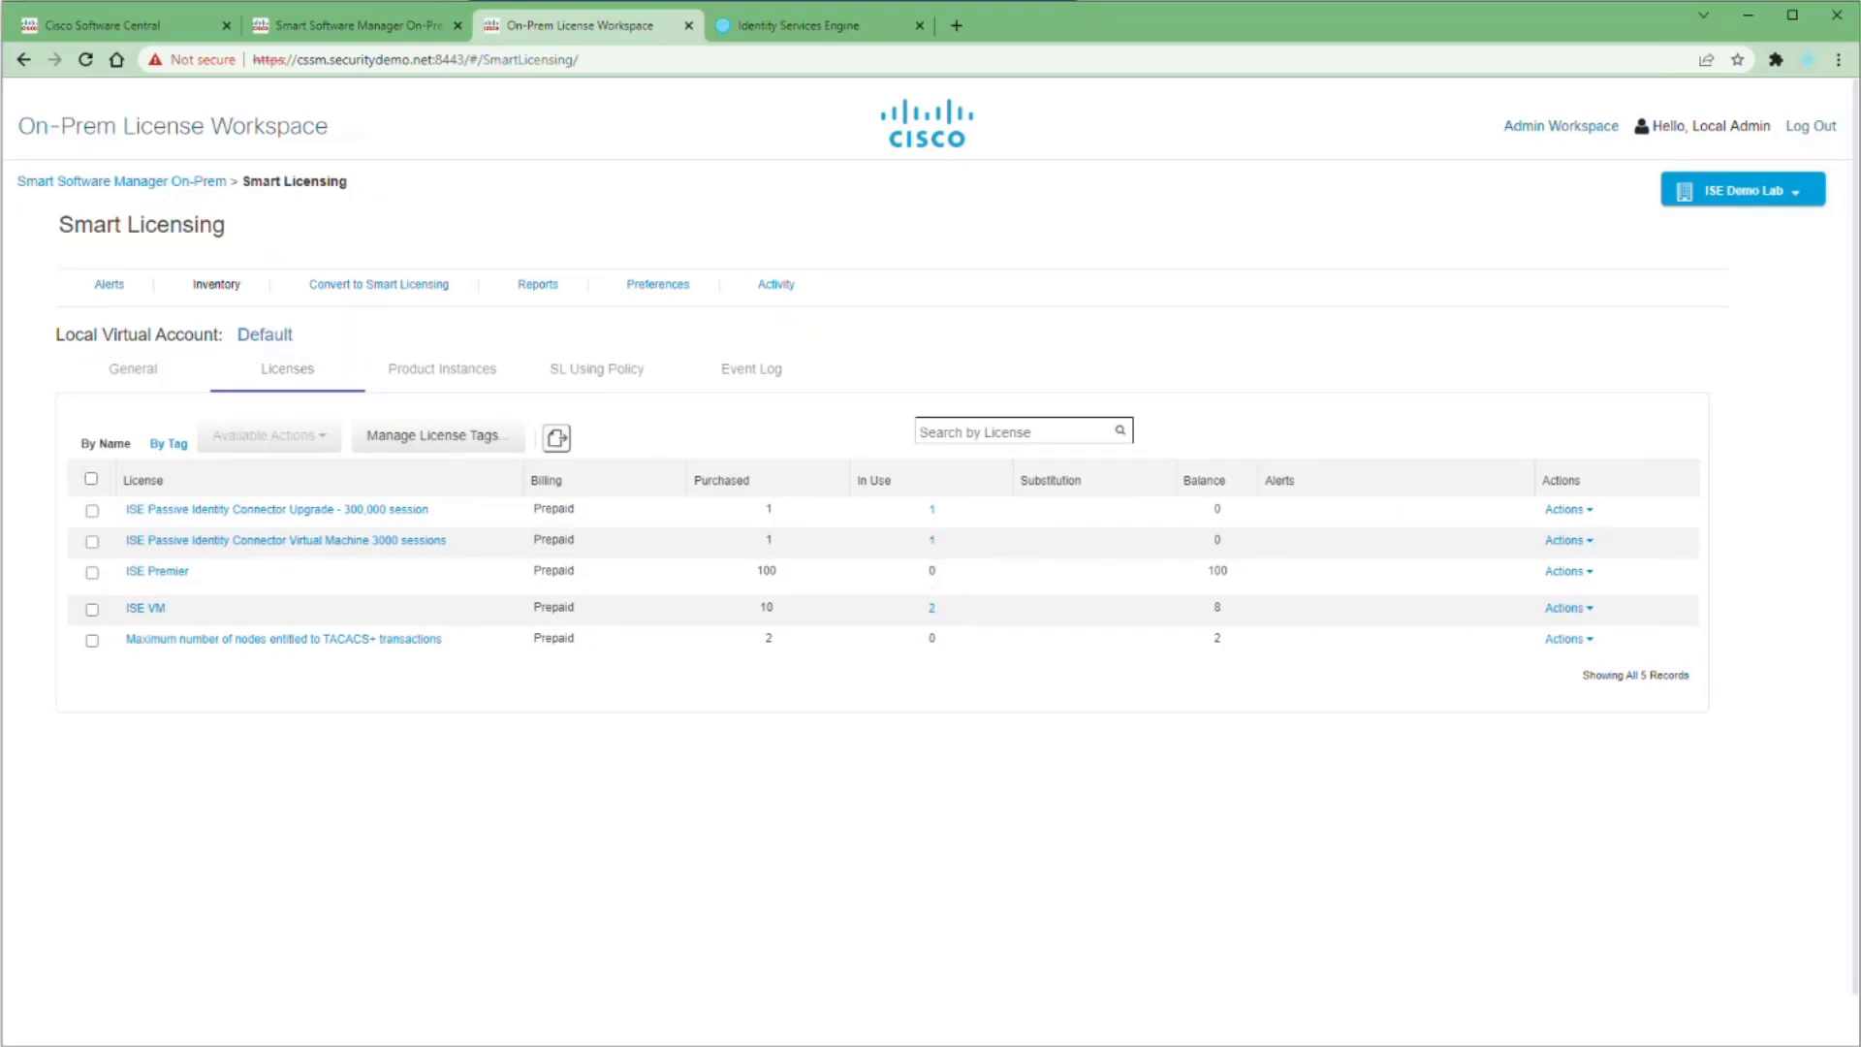
# - Select the US Commercial On-Prem virtual account in Cisco Software Central
pyautogui.click(118, 26)
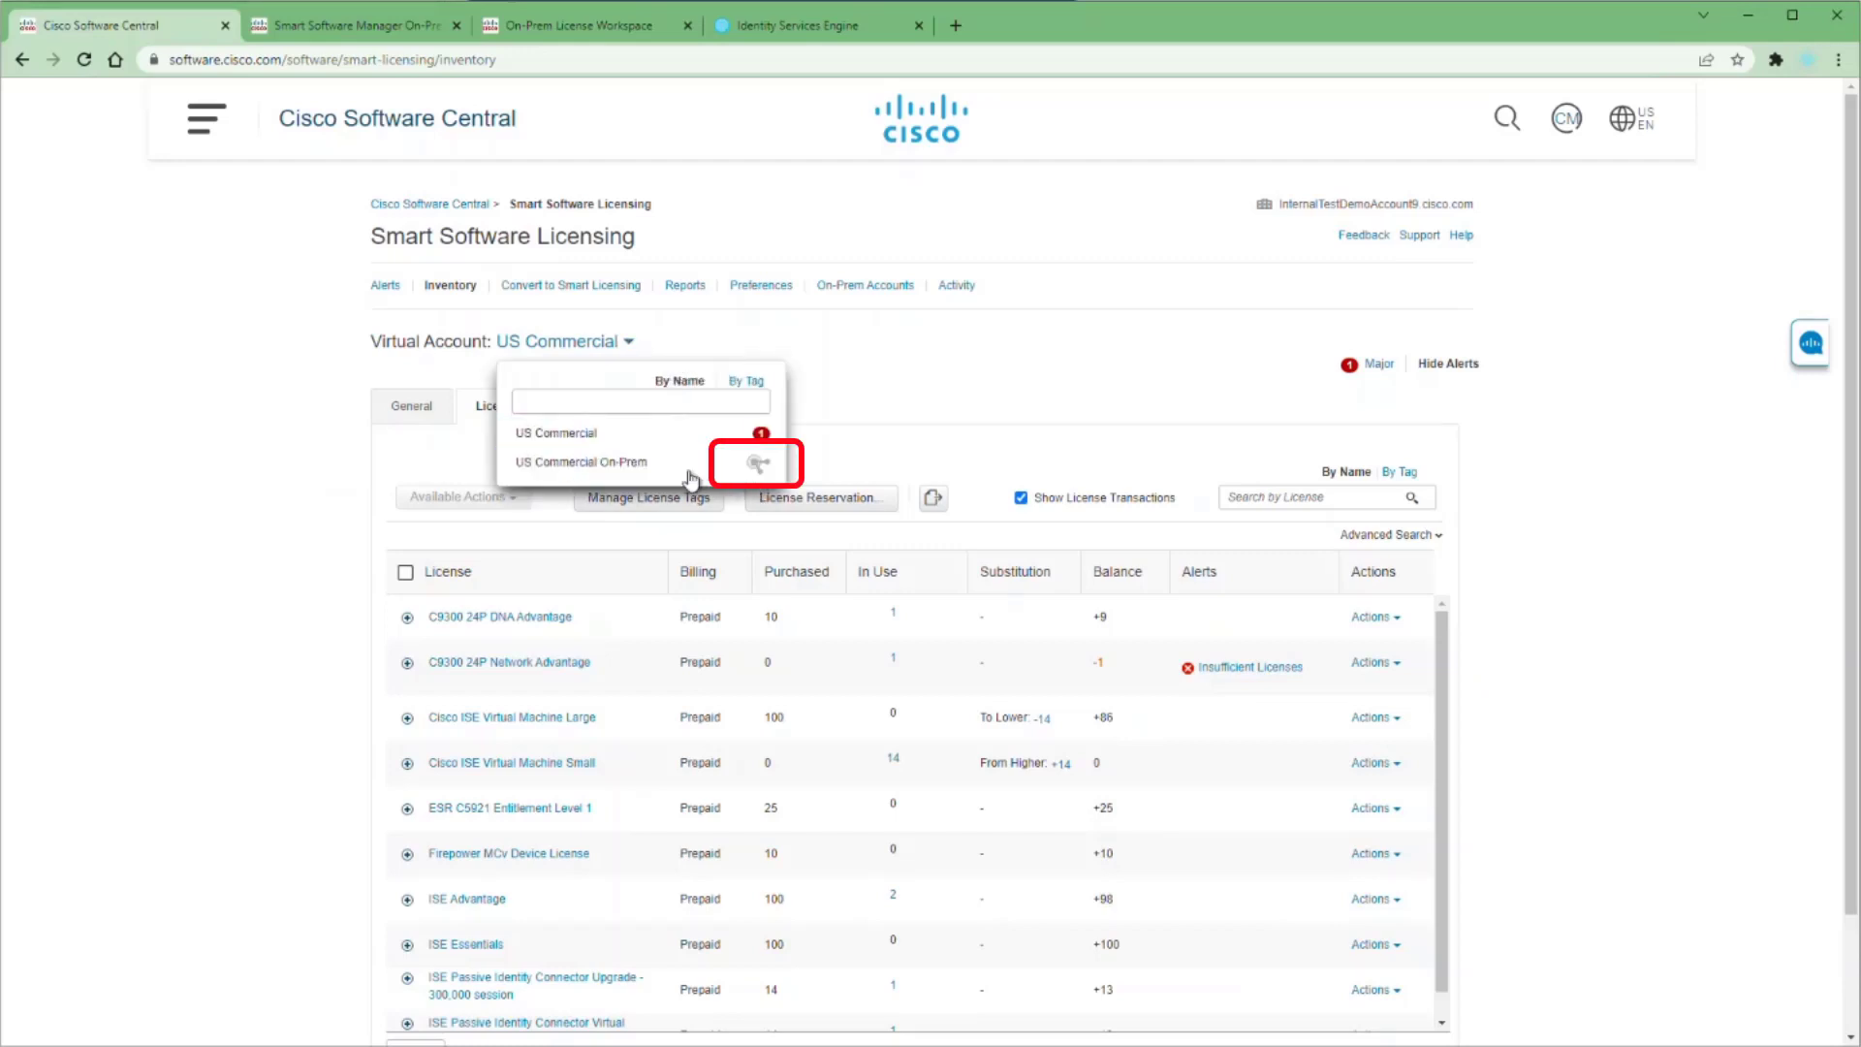
pyautogui.click(581, 462)
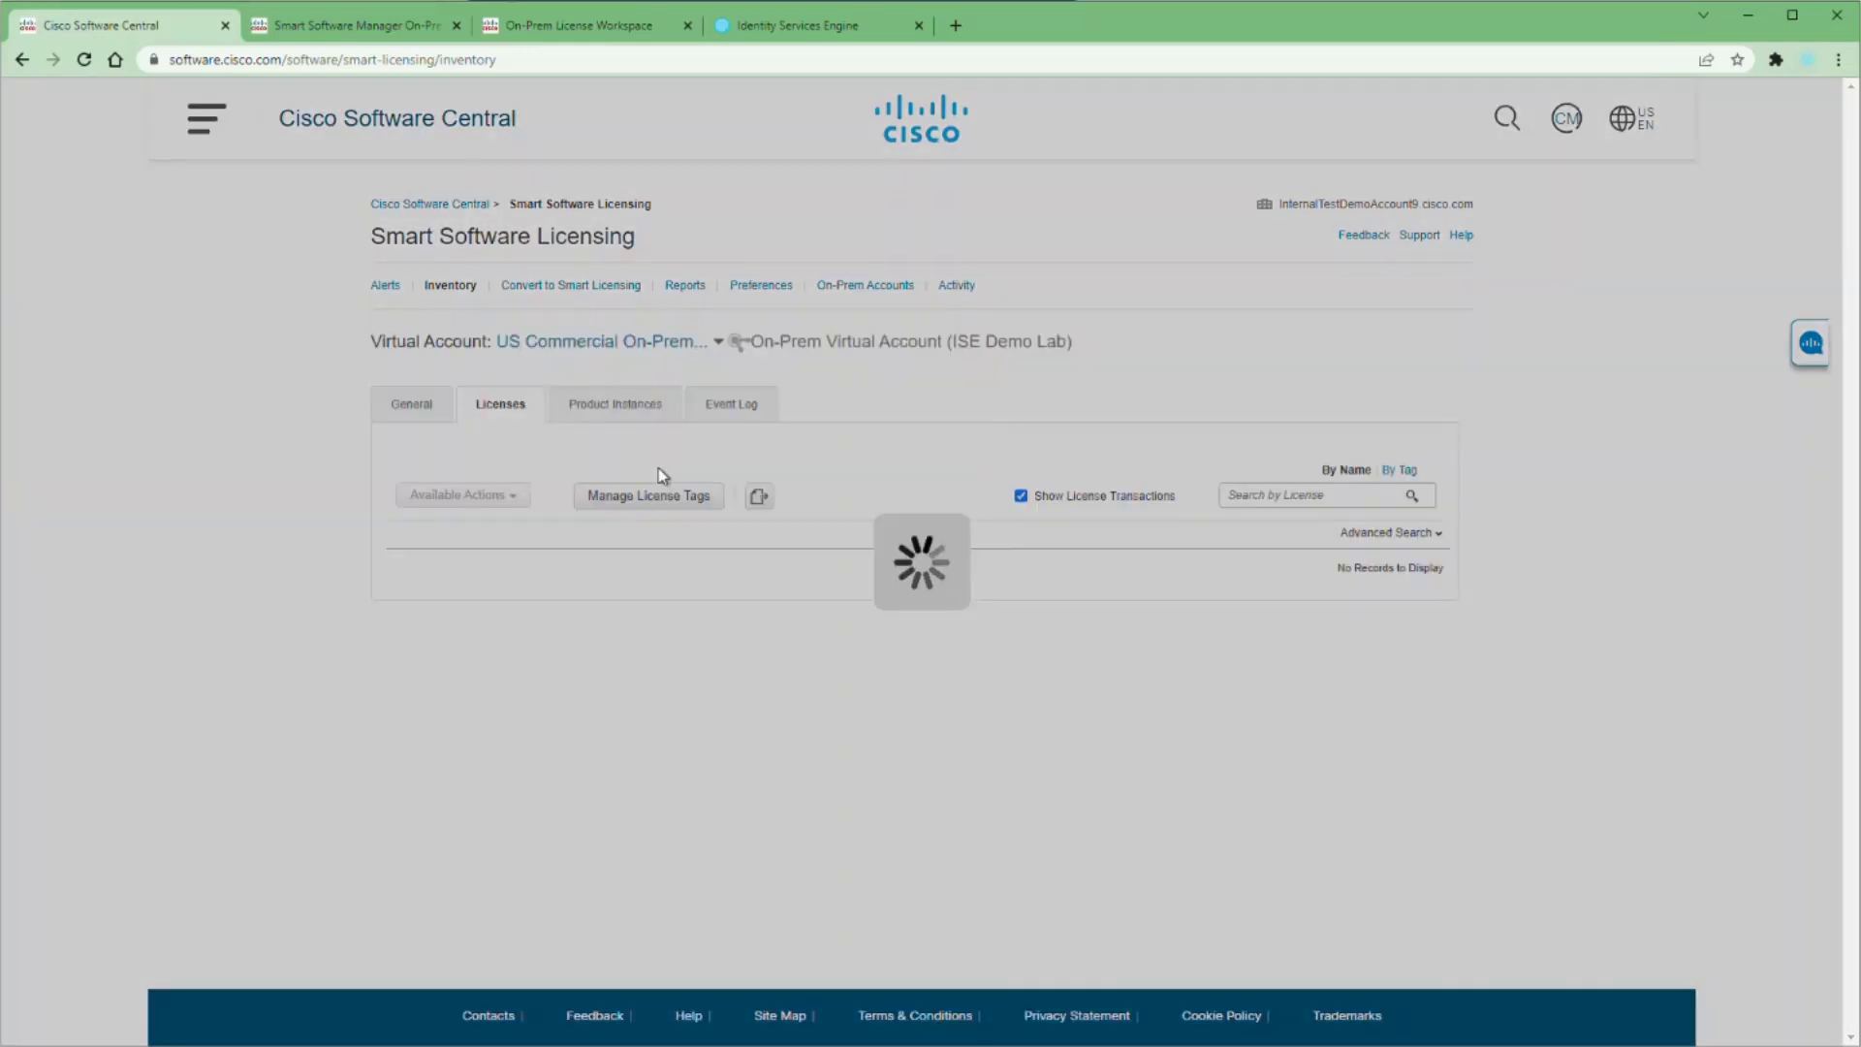